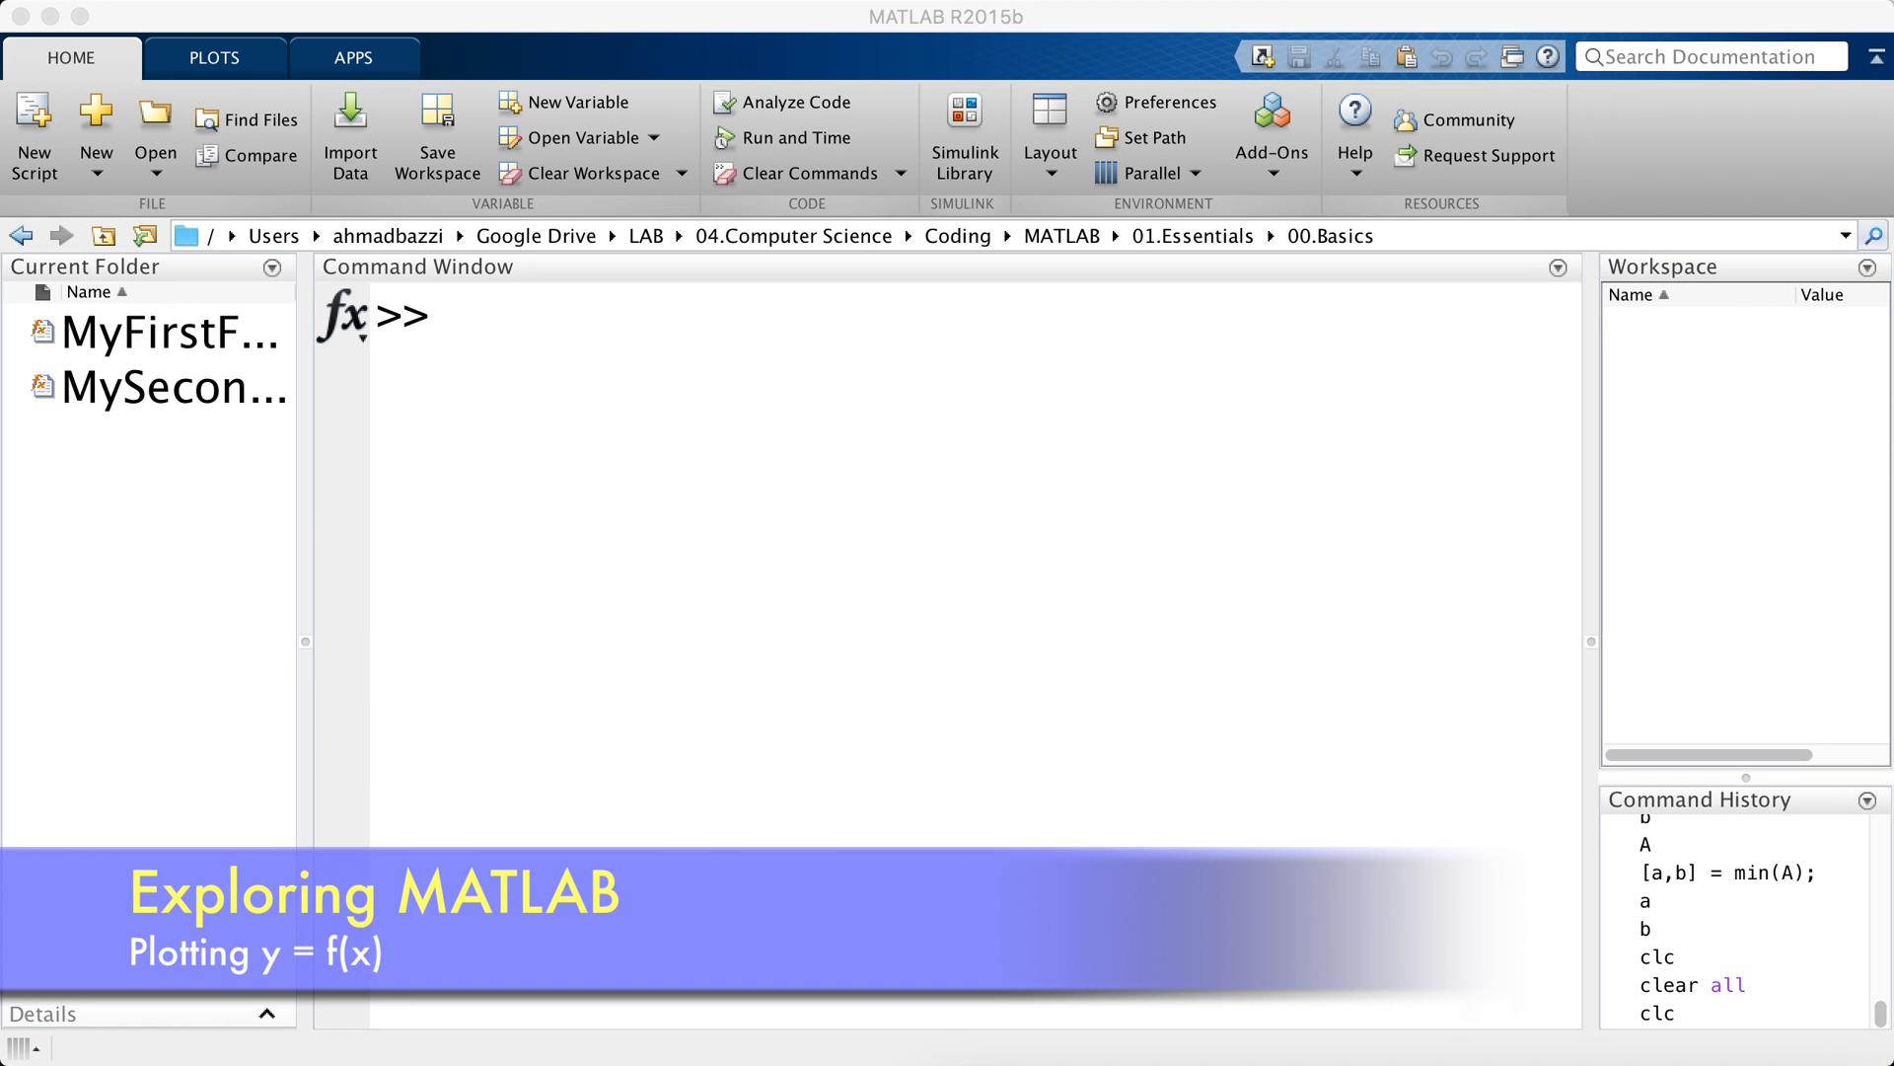
- Create the vector x = 0:100 and check that length(x) returns 101
text(x = 0:)
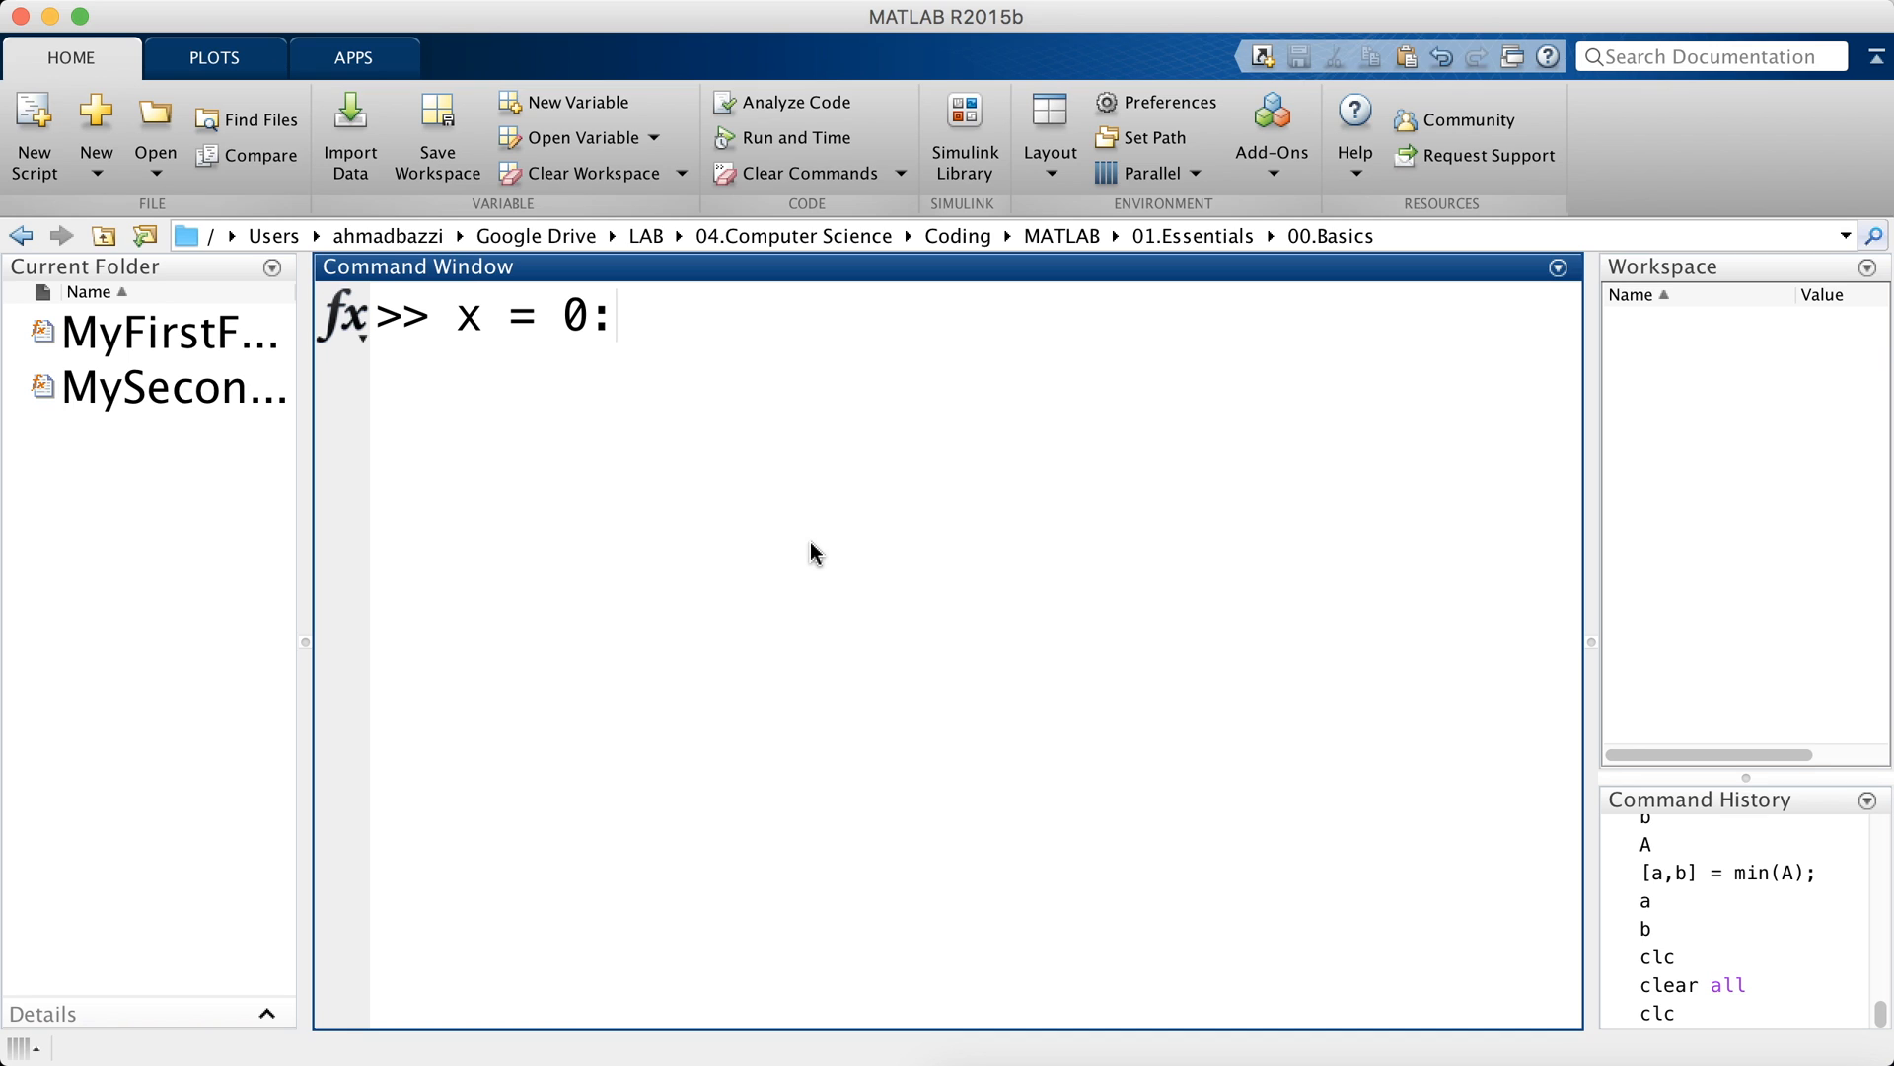
text(100;)
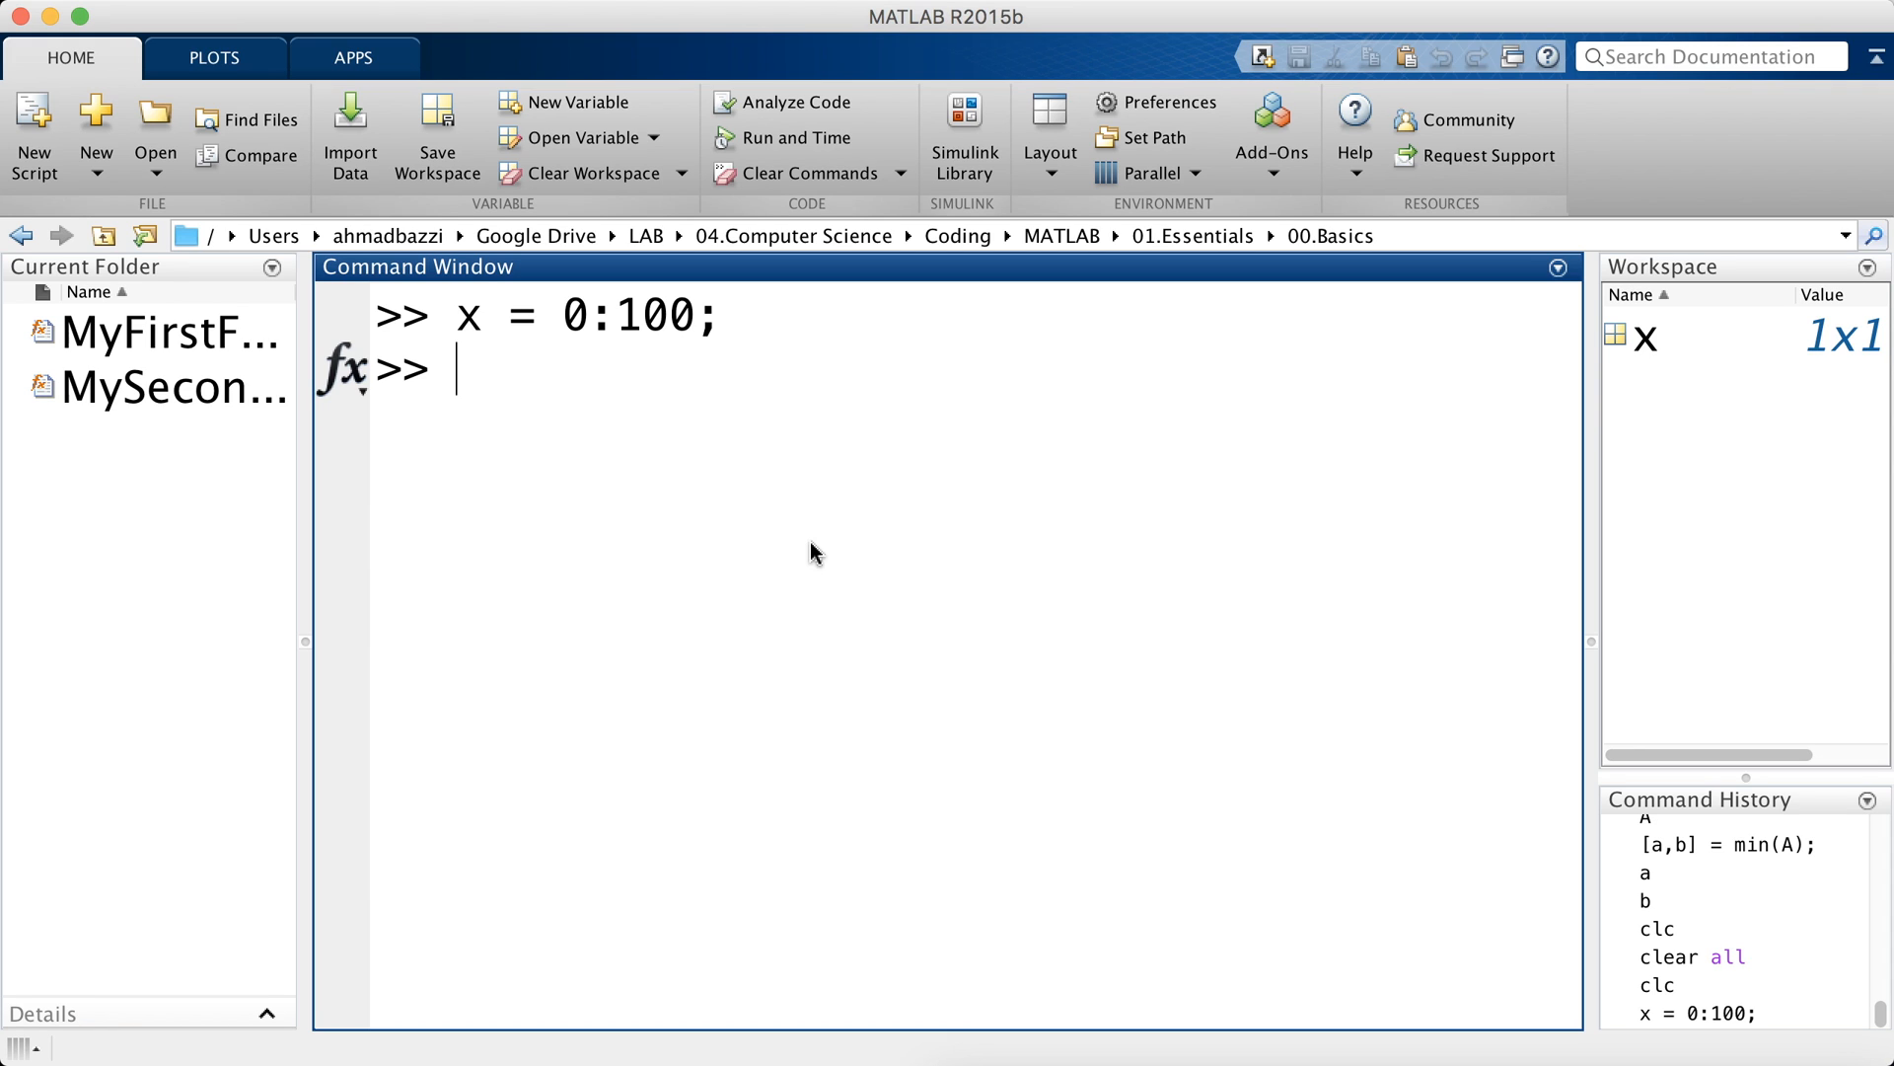
text(length(x)
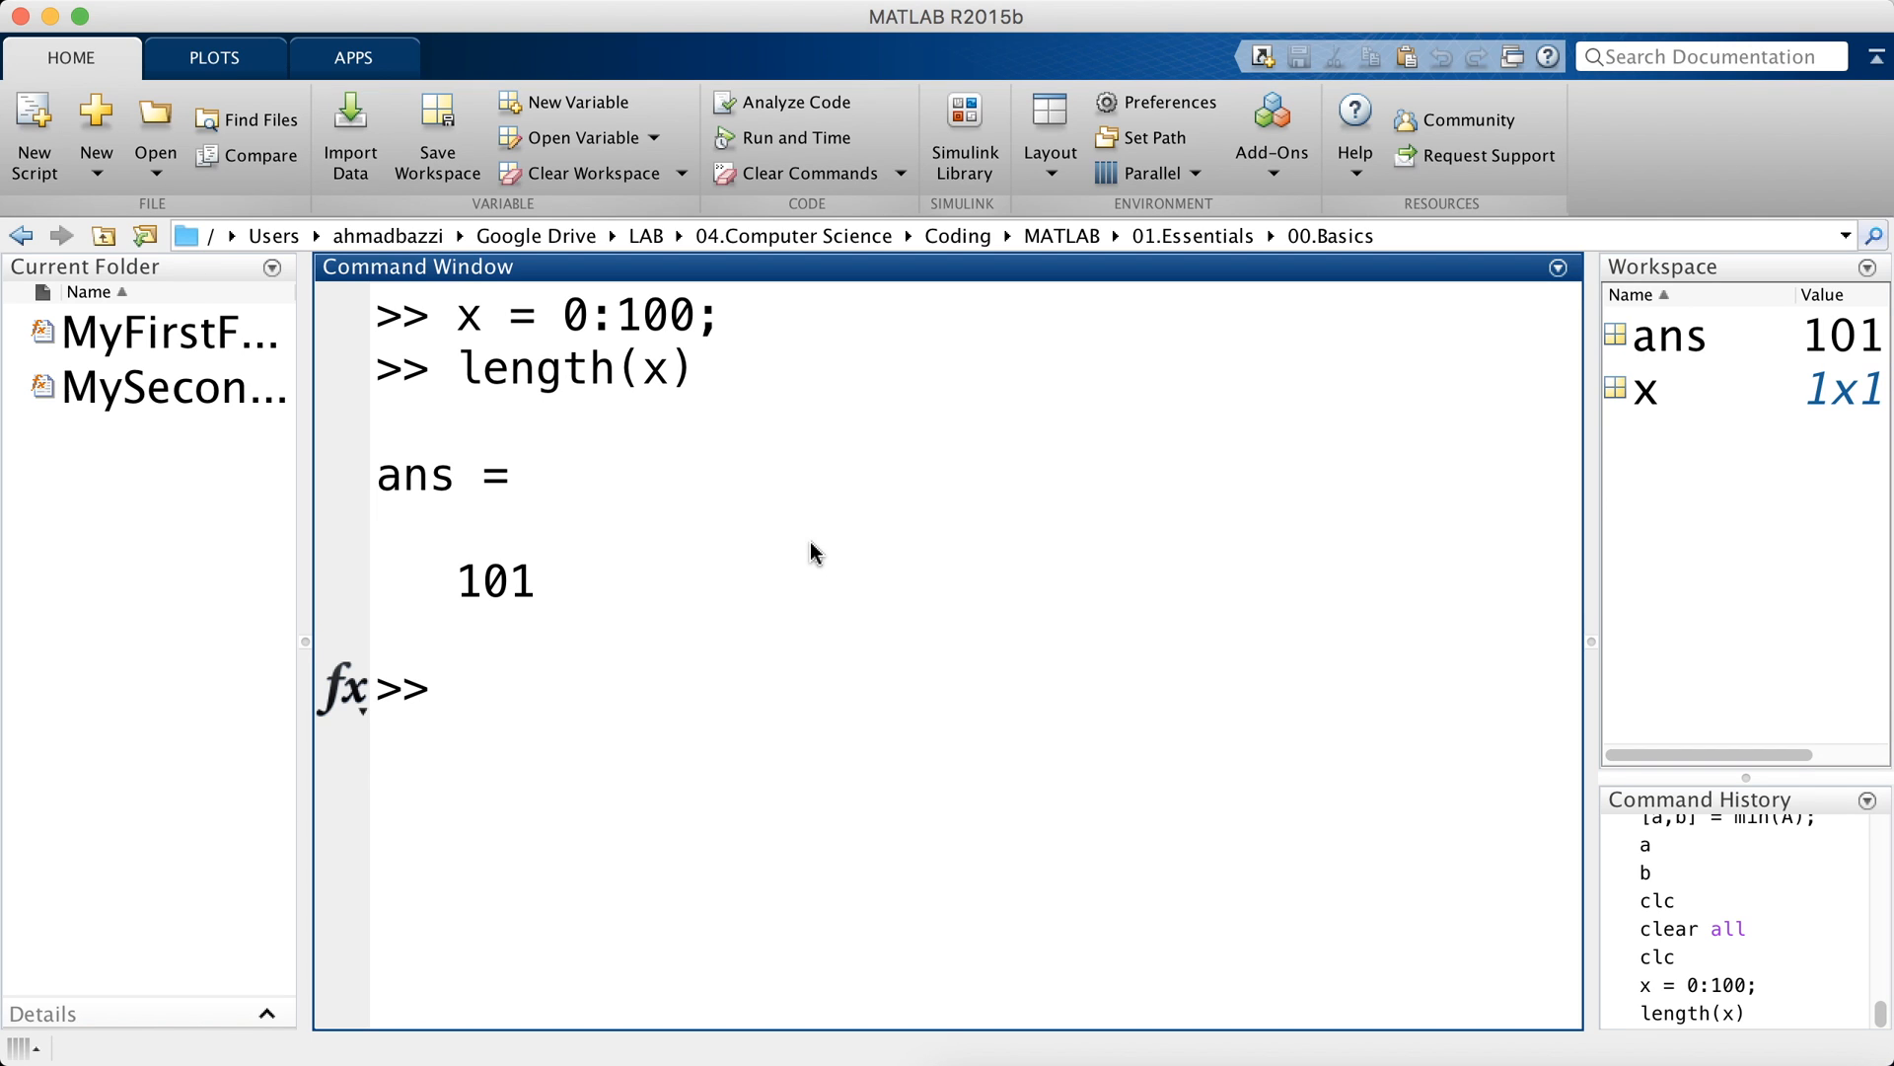
- Compute y = 2^2 as 4, then try y = x^2 and highlight the elementwise-power error hint
text(y =)
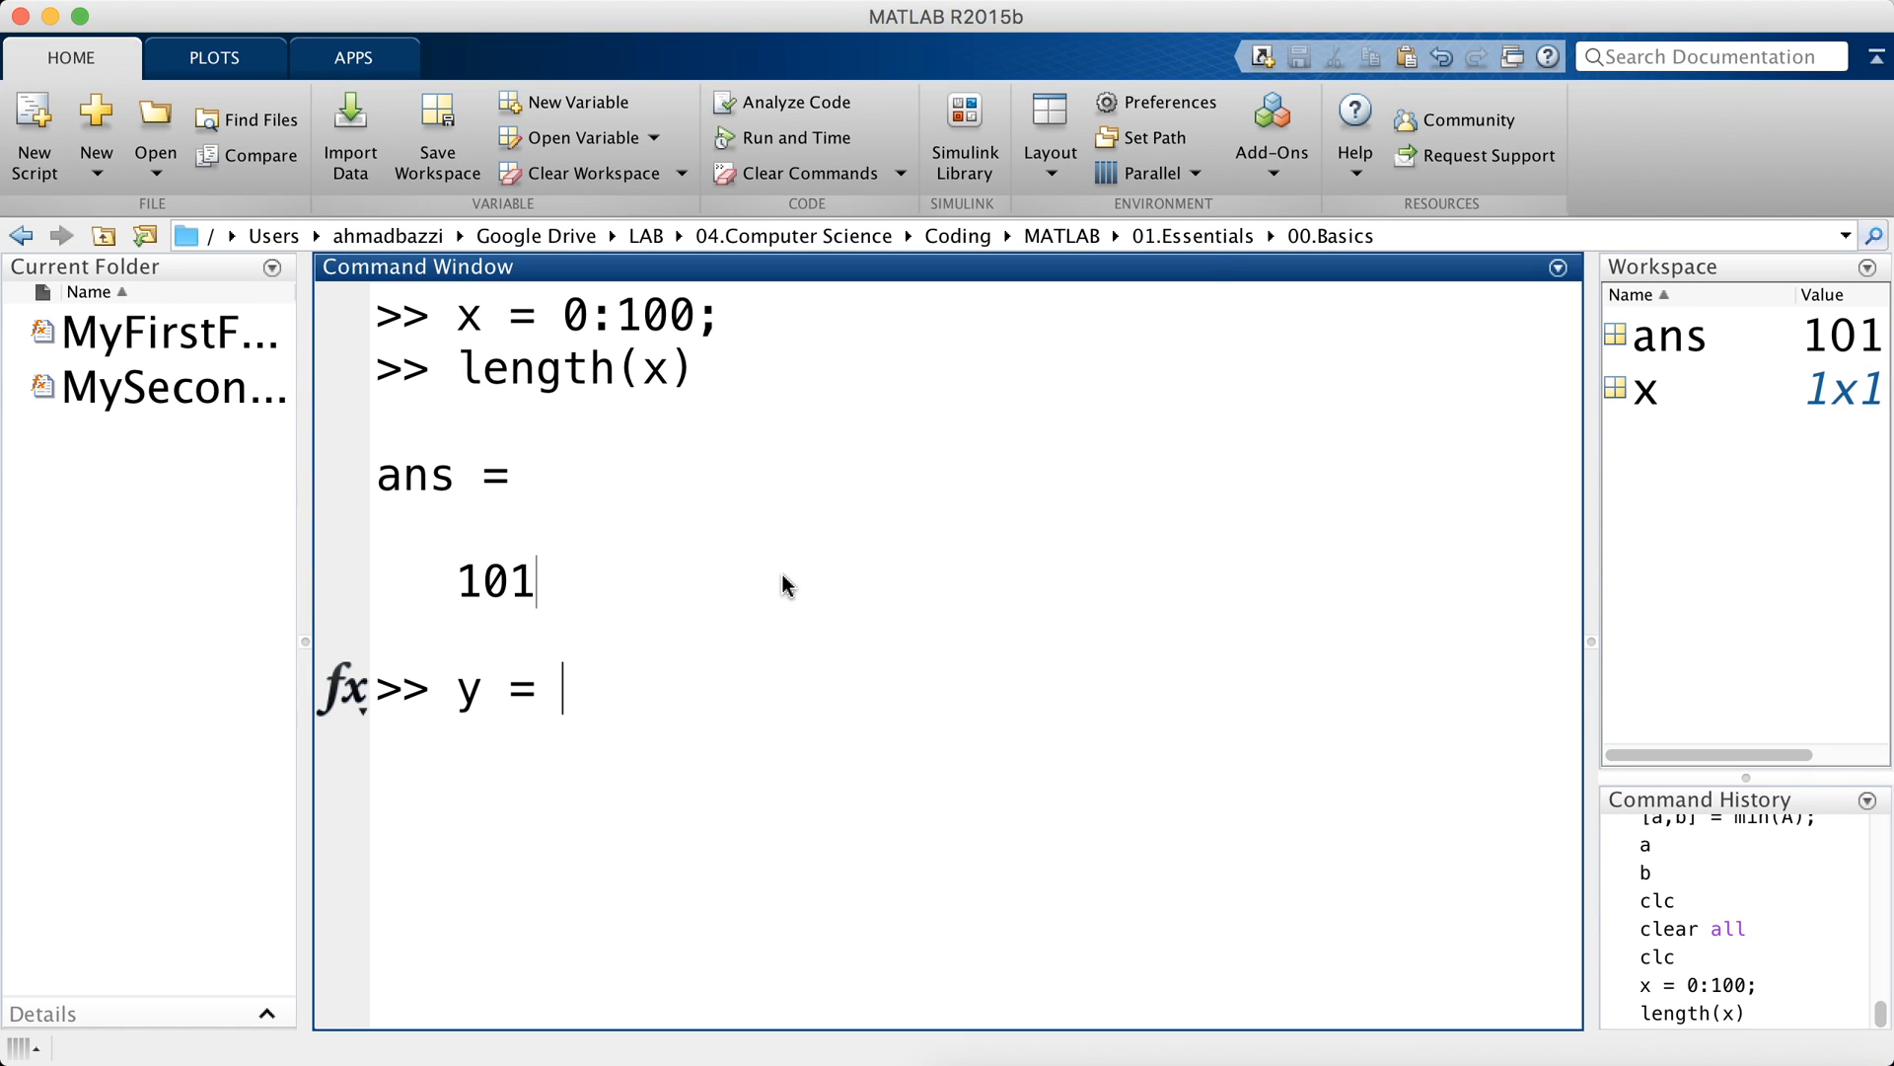
text(x.)
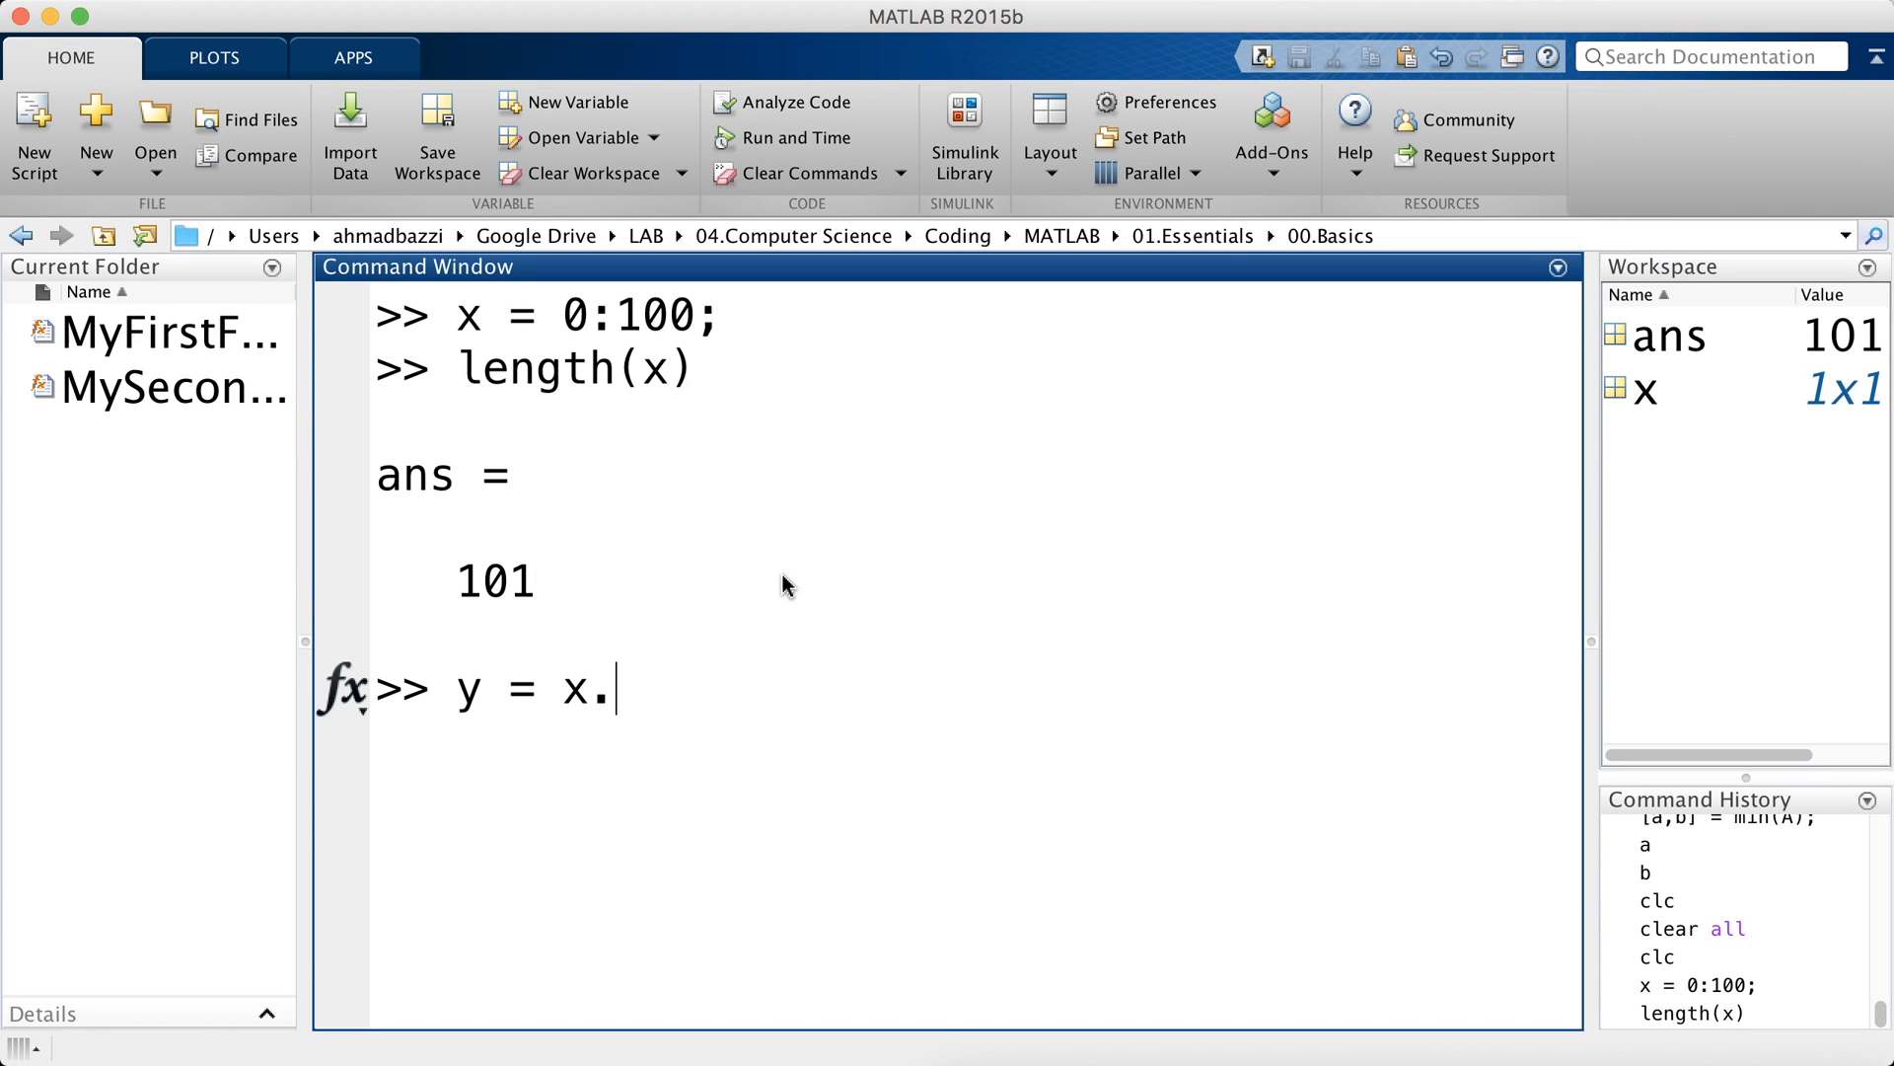
key(Backspace)
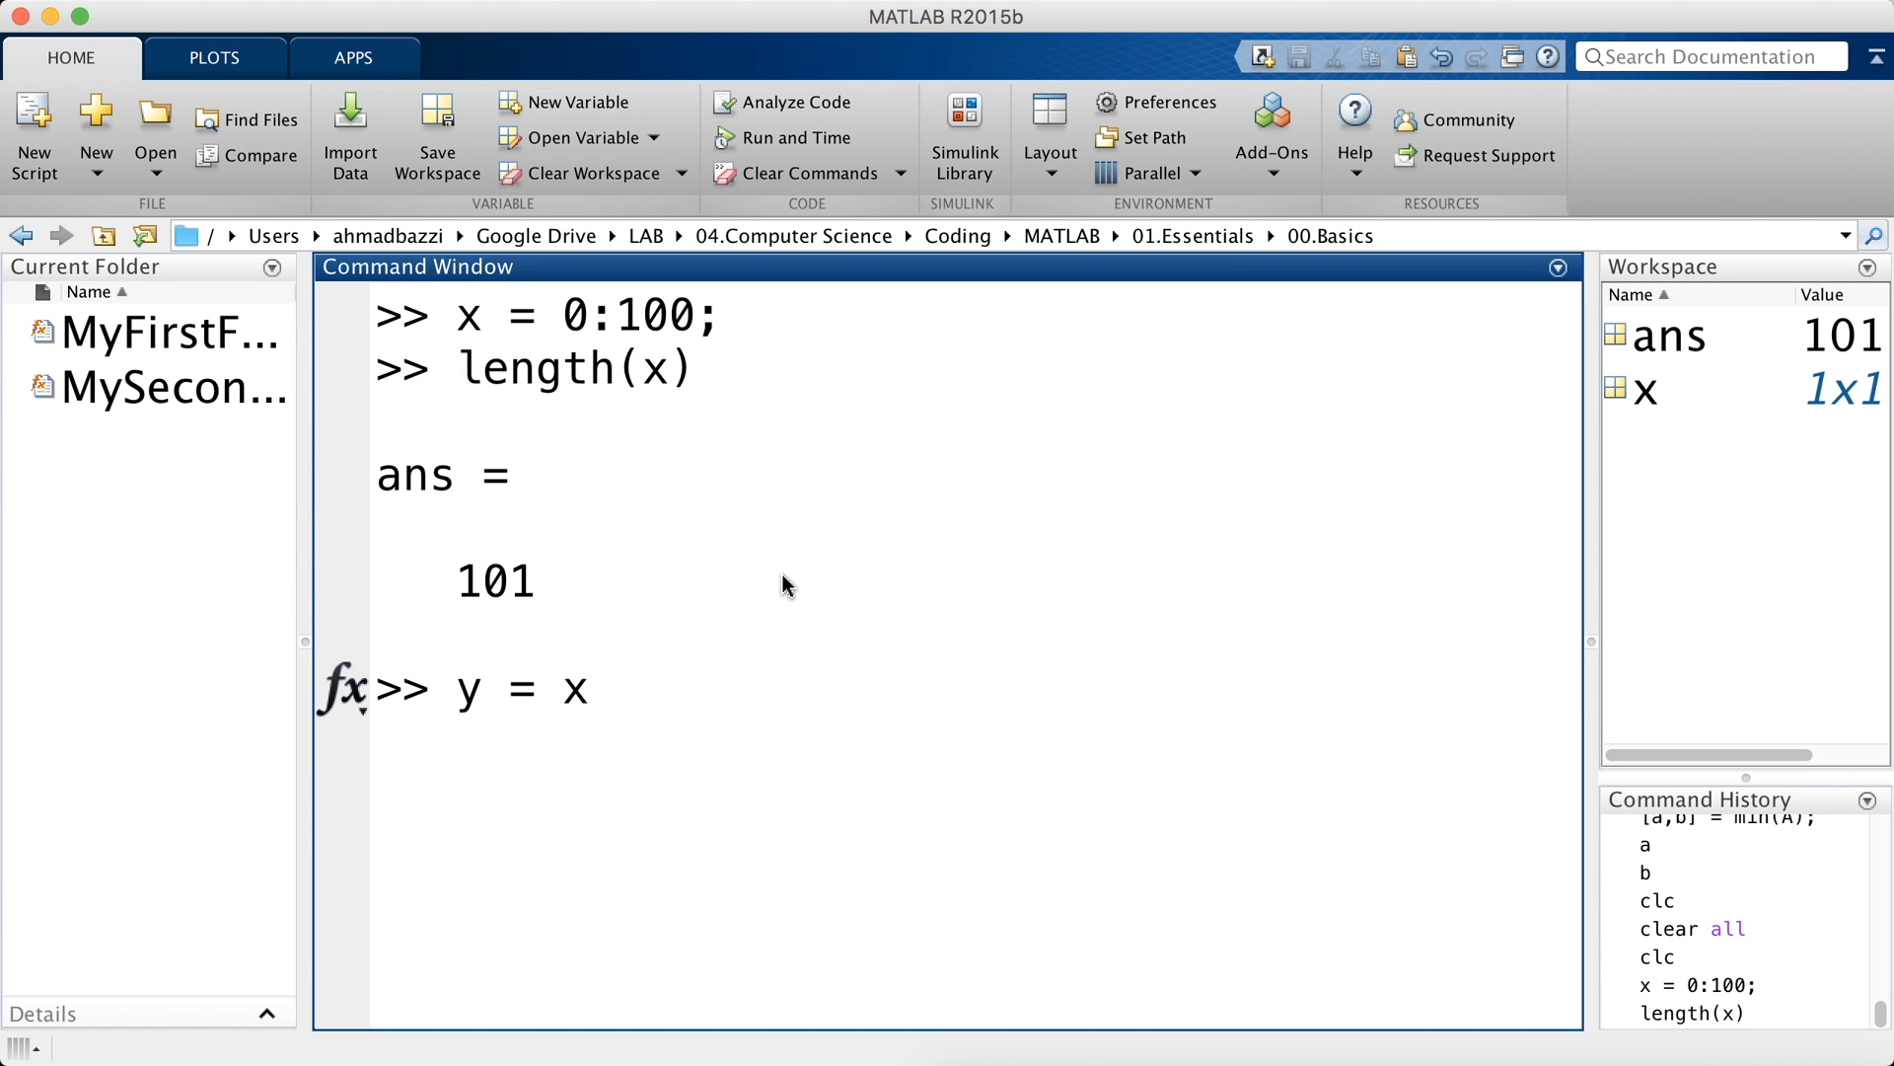
text(^2)
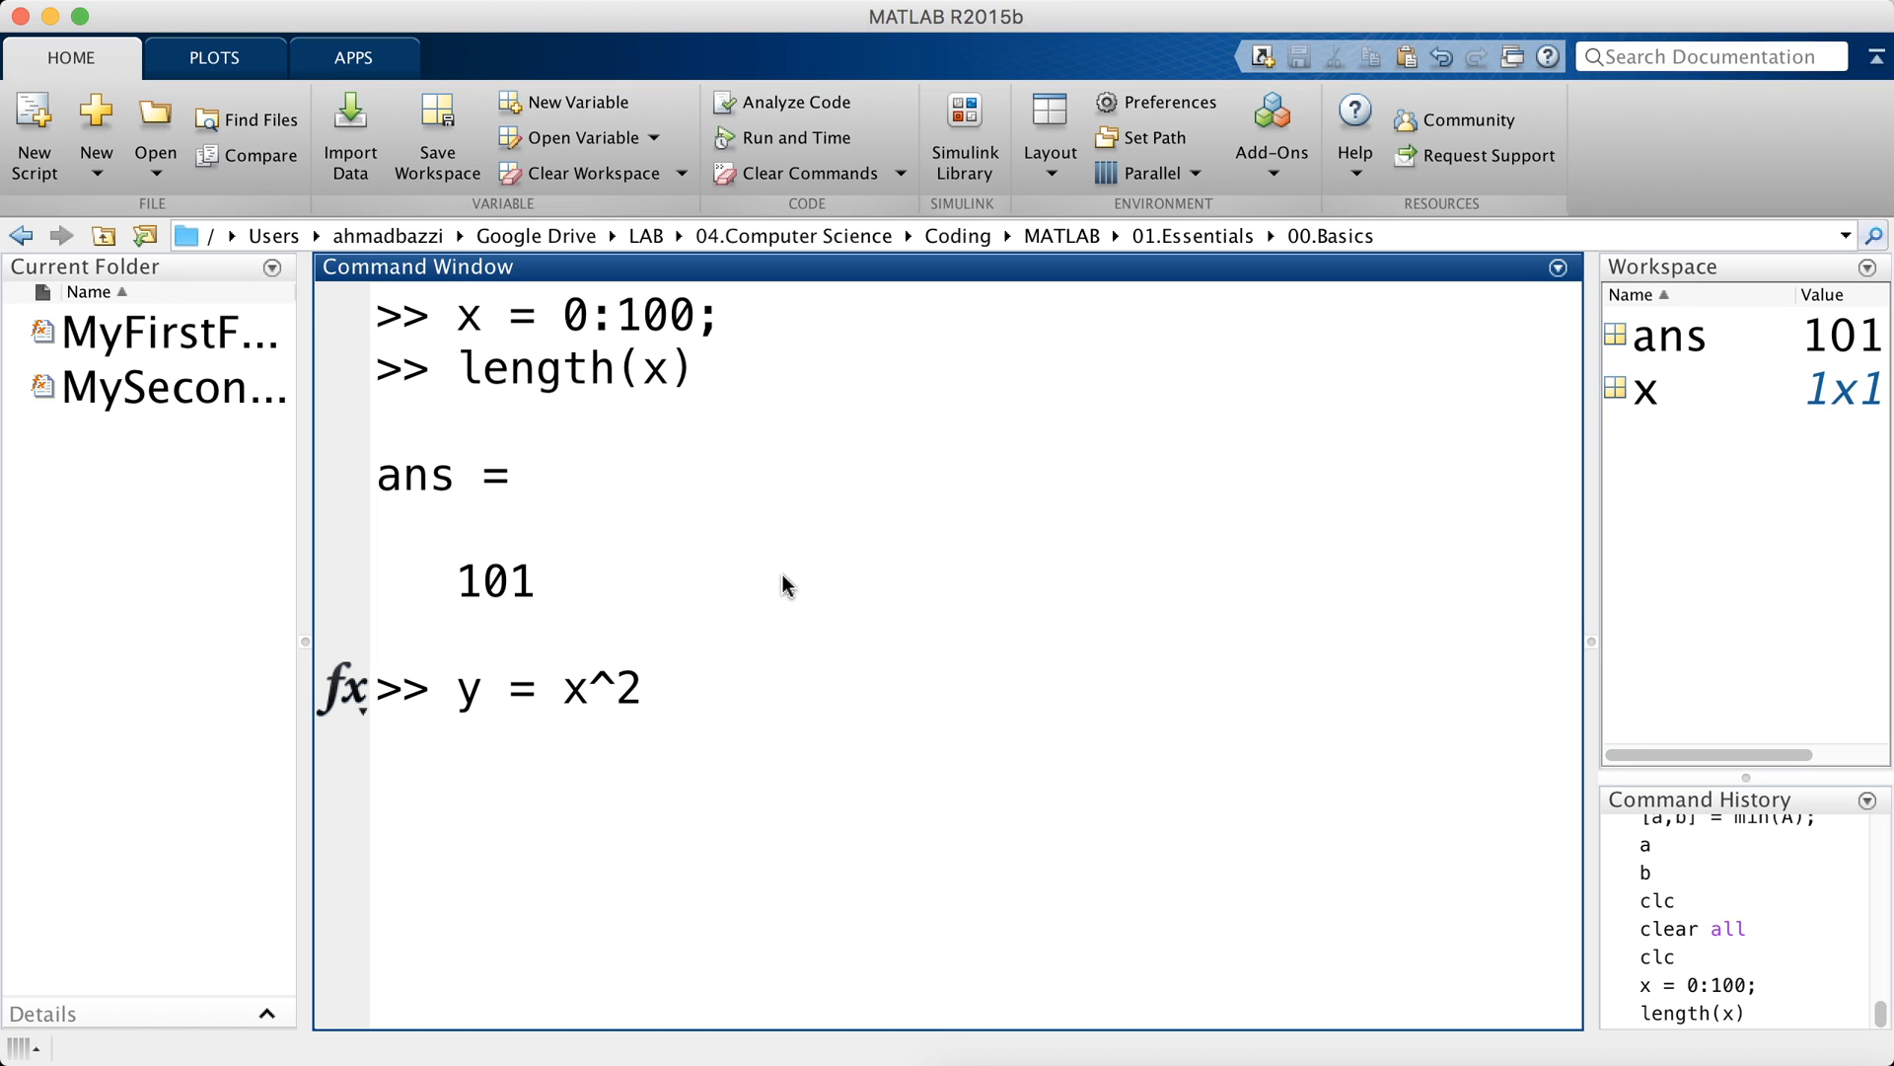
text(2)
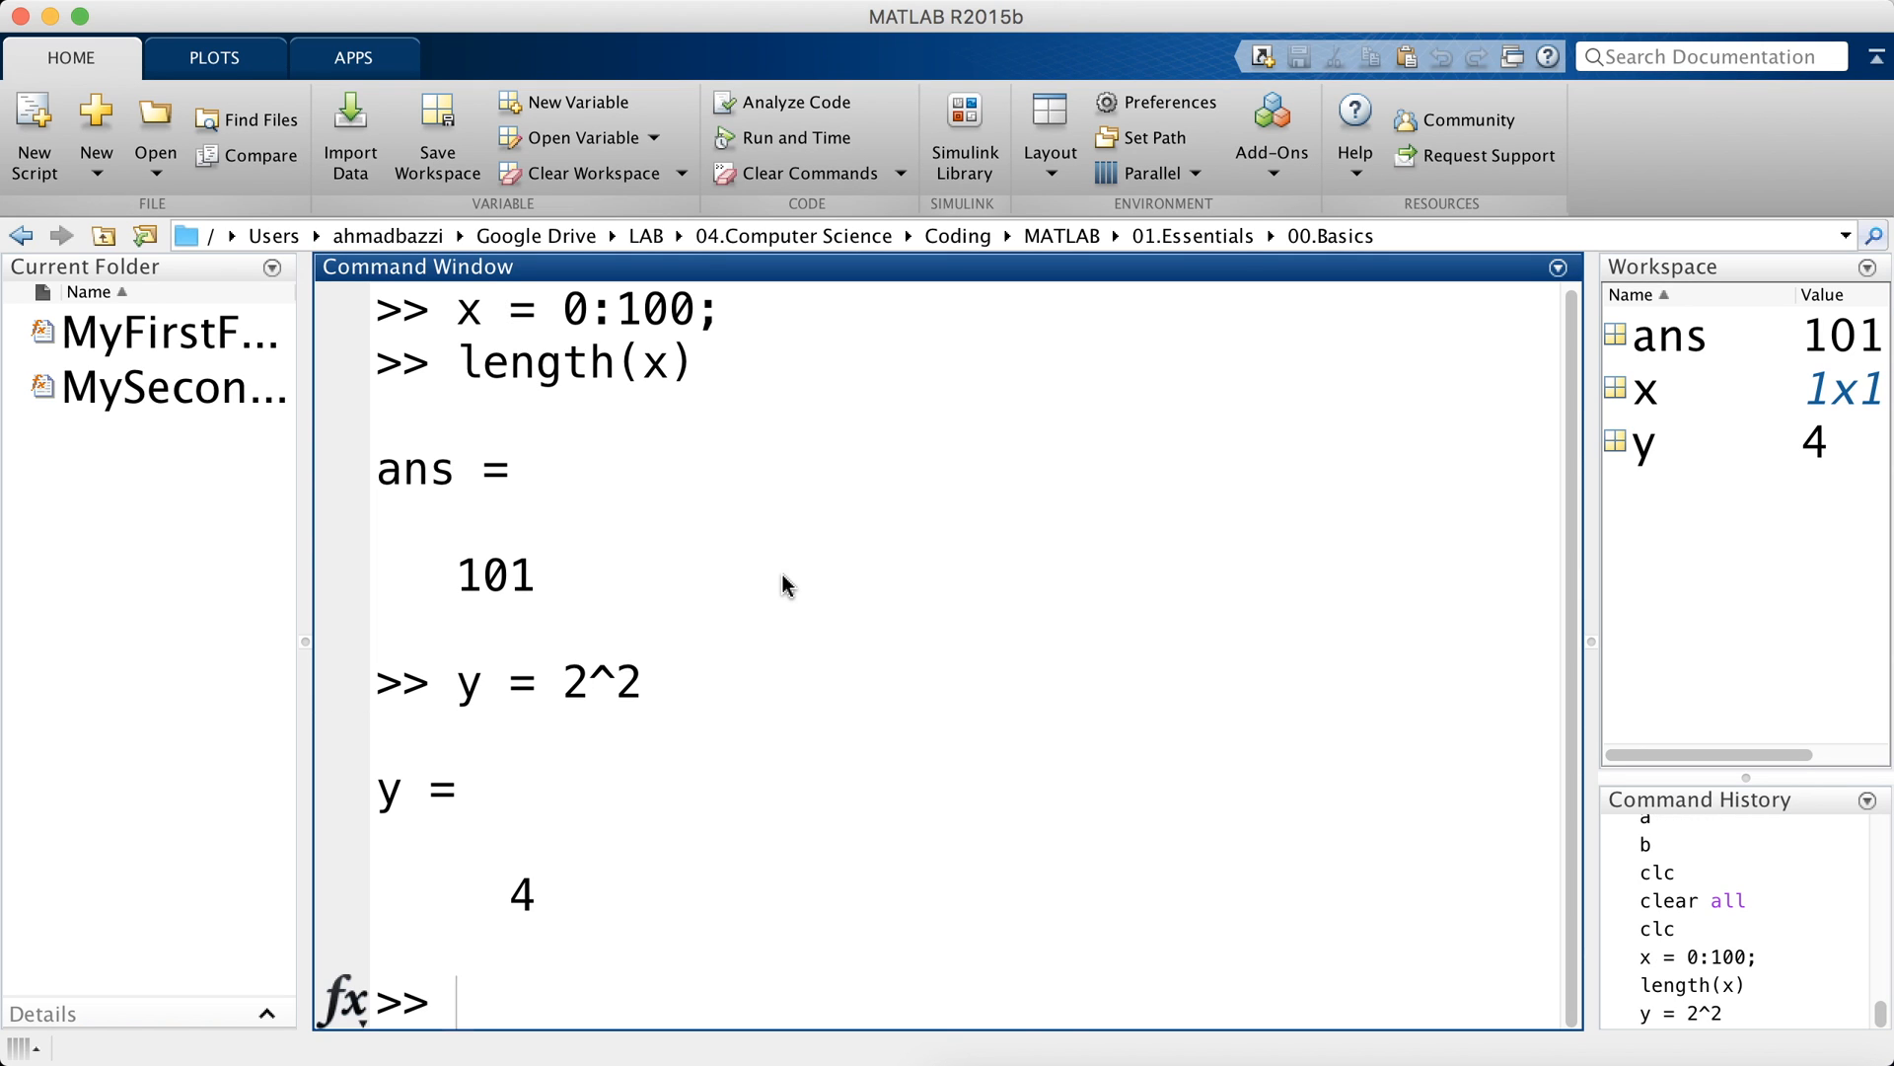
text(y = 2^2)
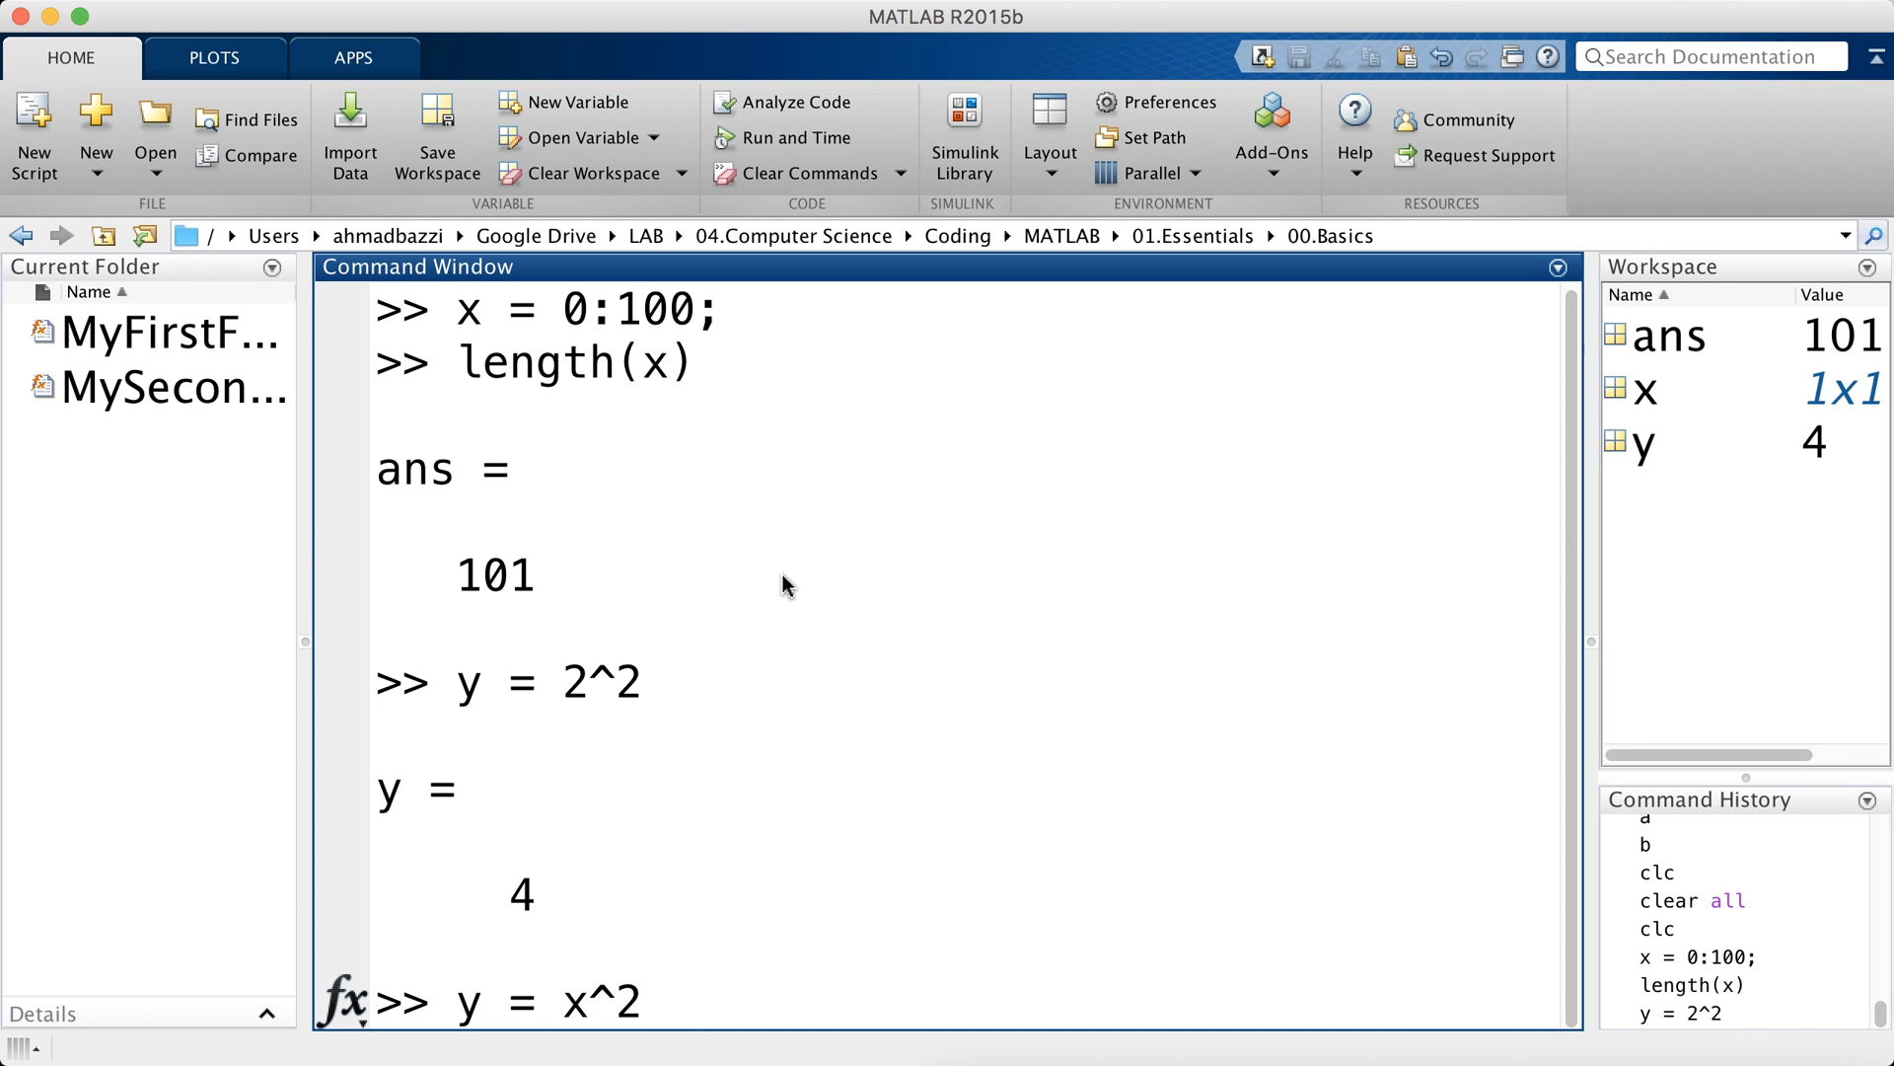
key(Enter)
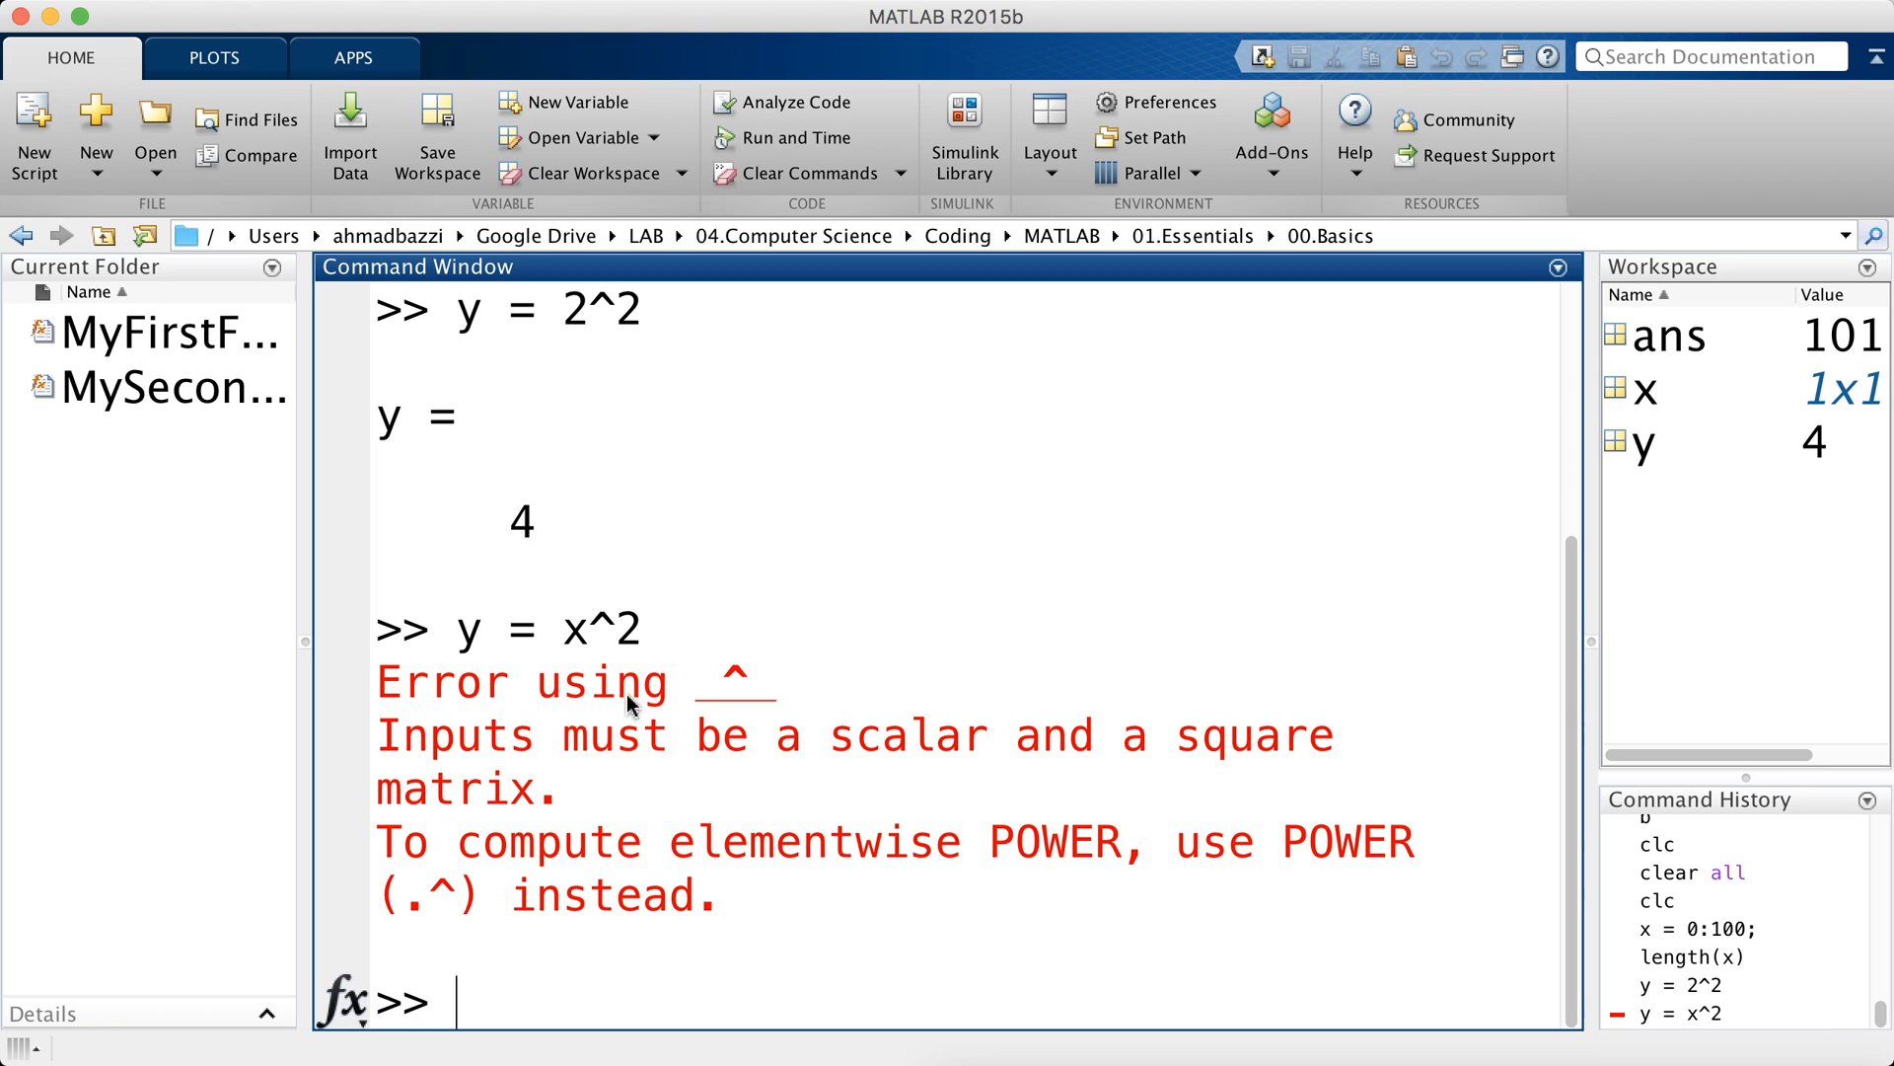
mouse_move(1142, 849)
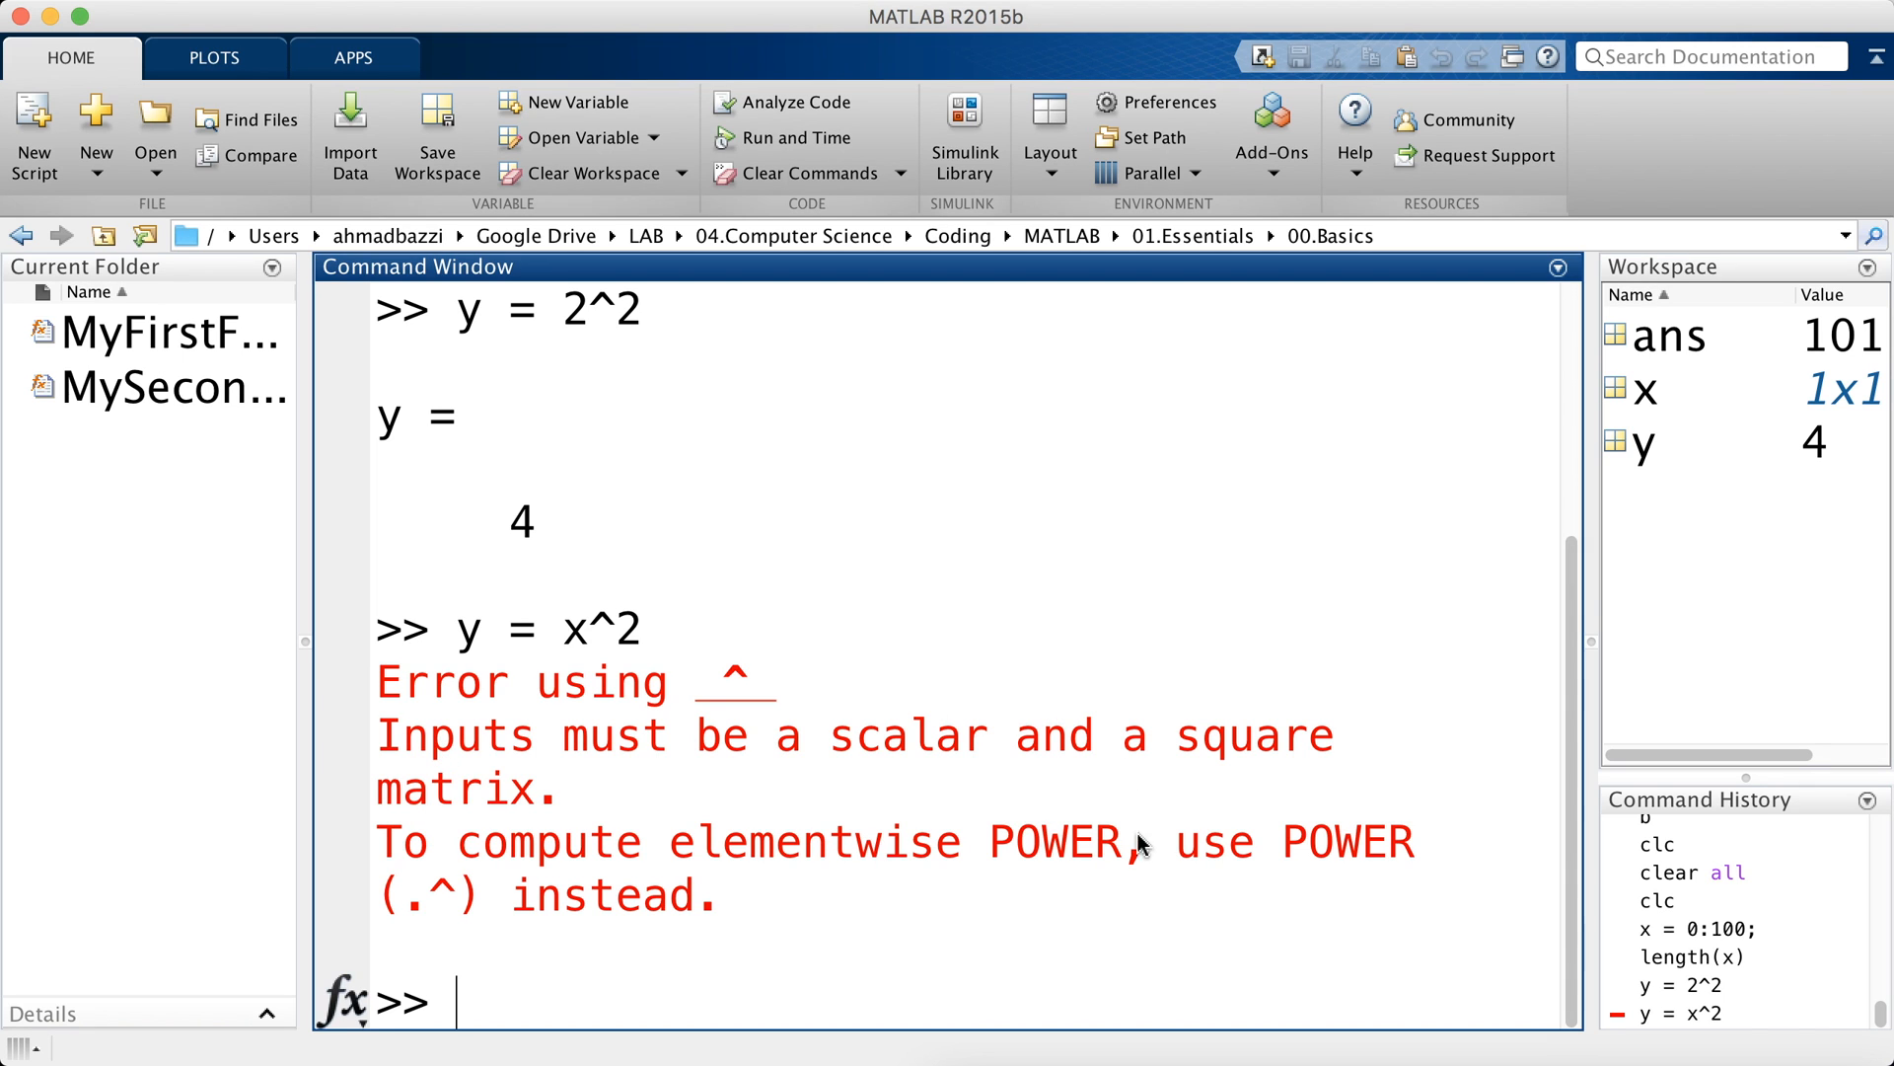
mouse_move(406, 724)
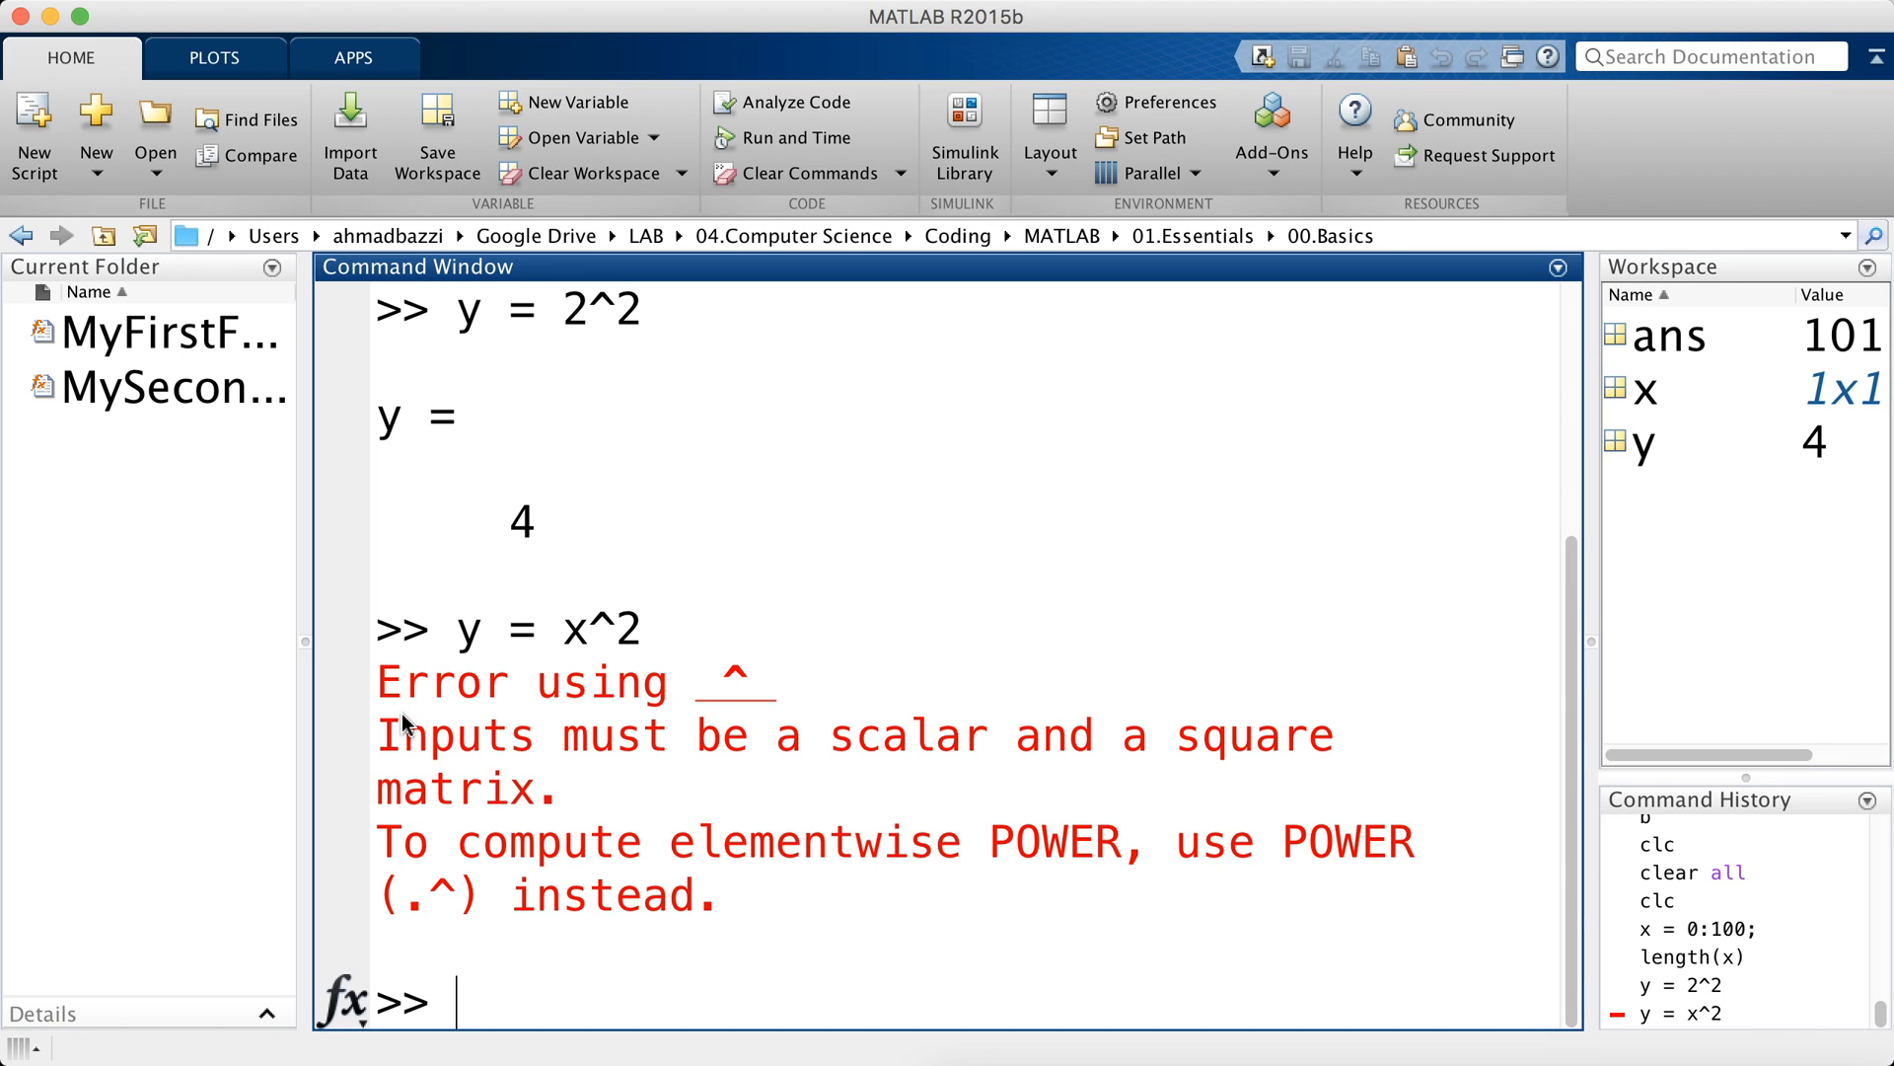
mouse_move(905, 822)
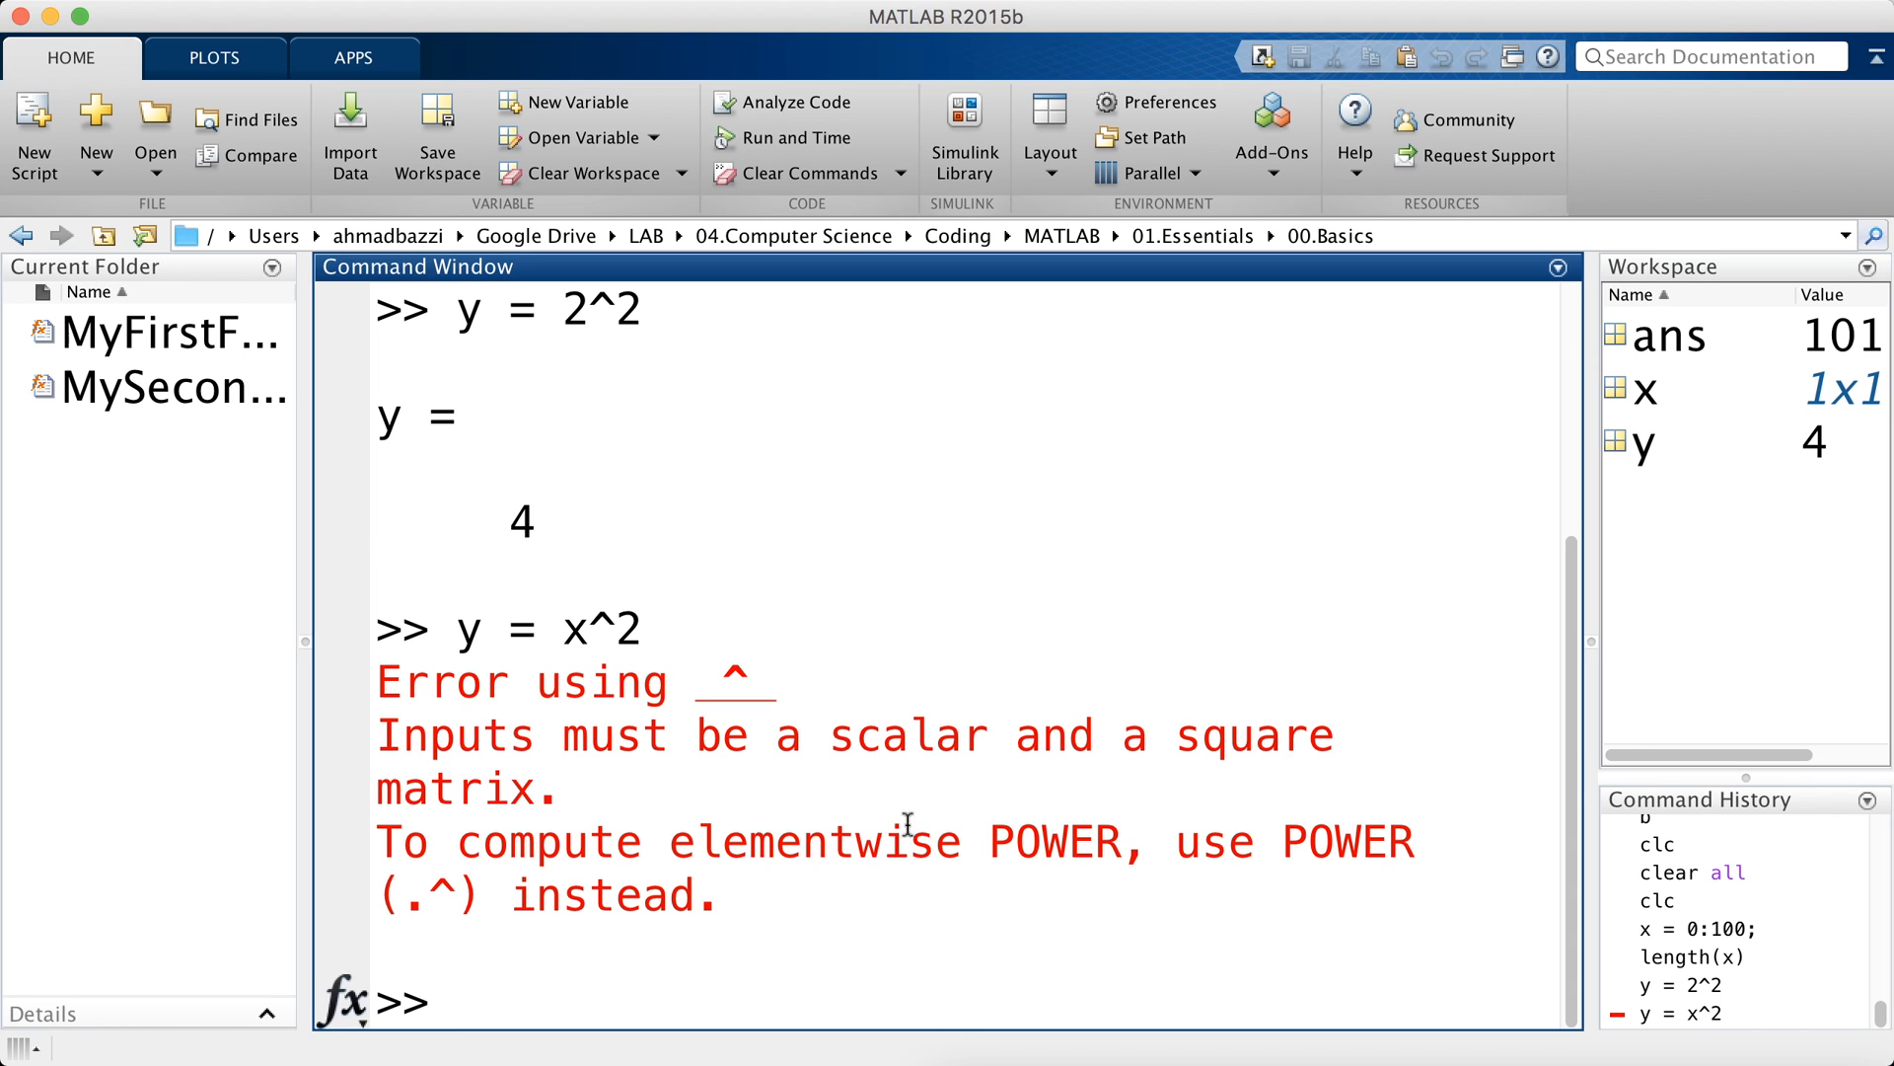
drag(539, 841, 1149, 840)
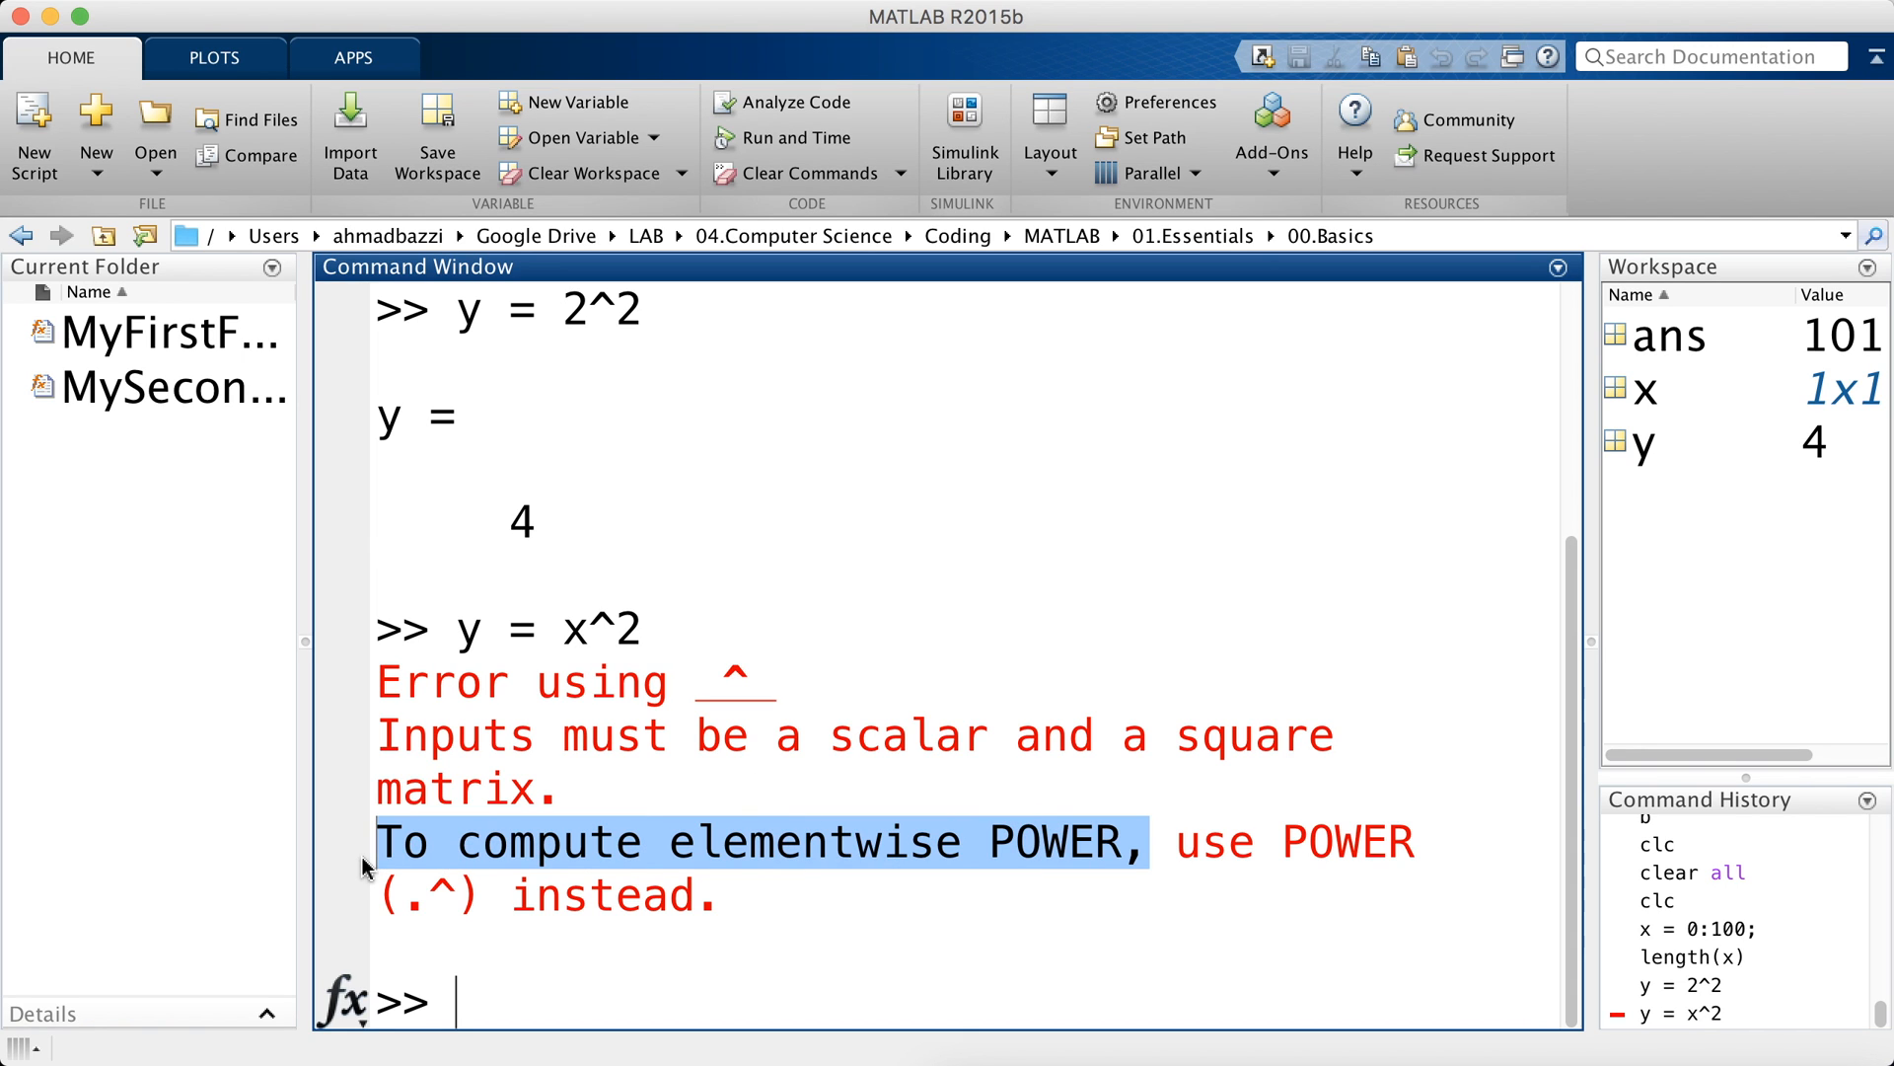
mouse_move(867, 861)
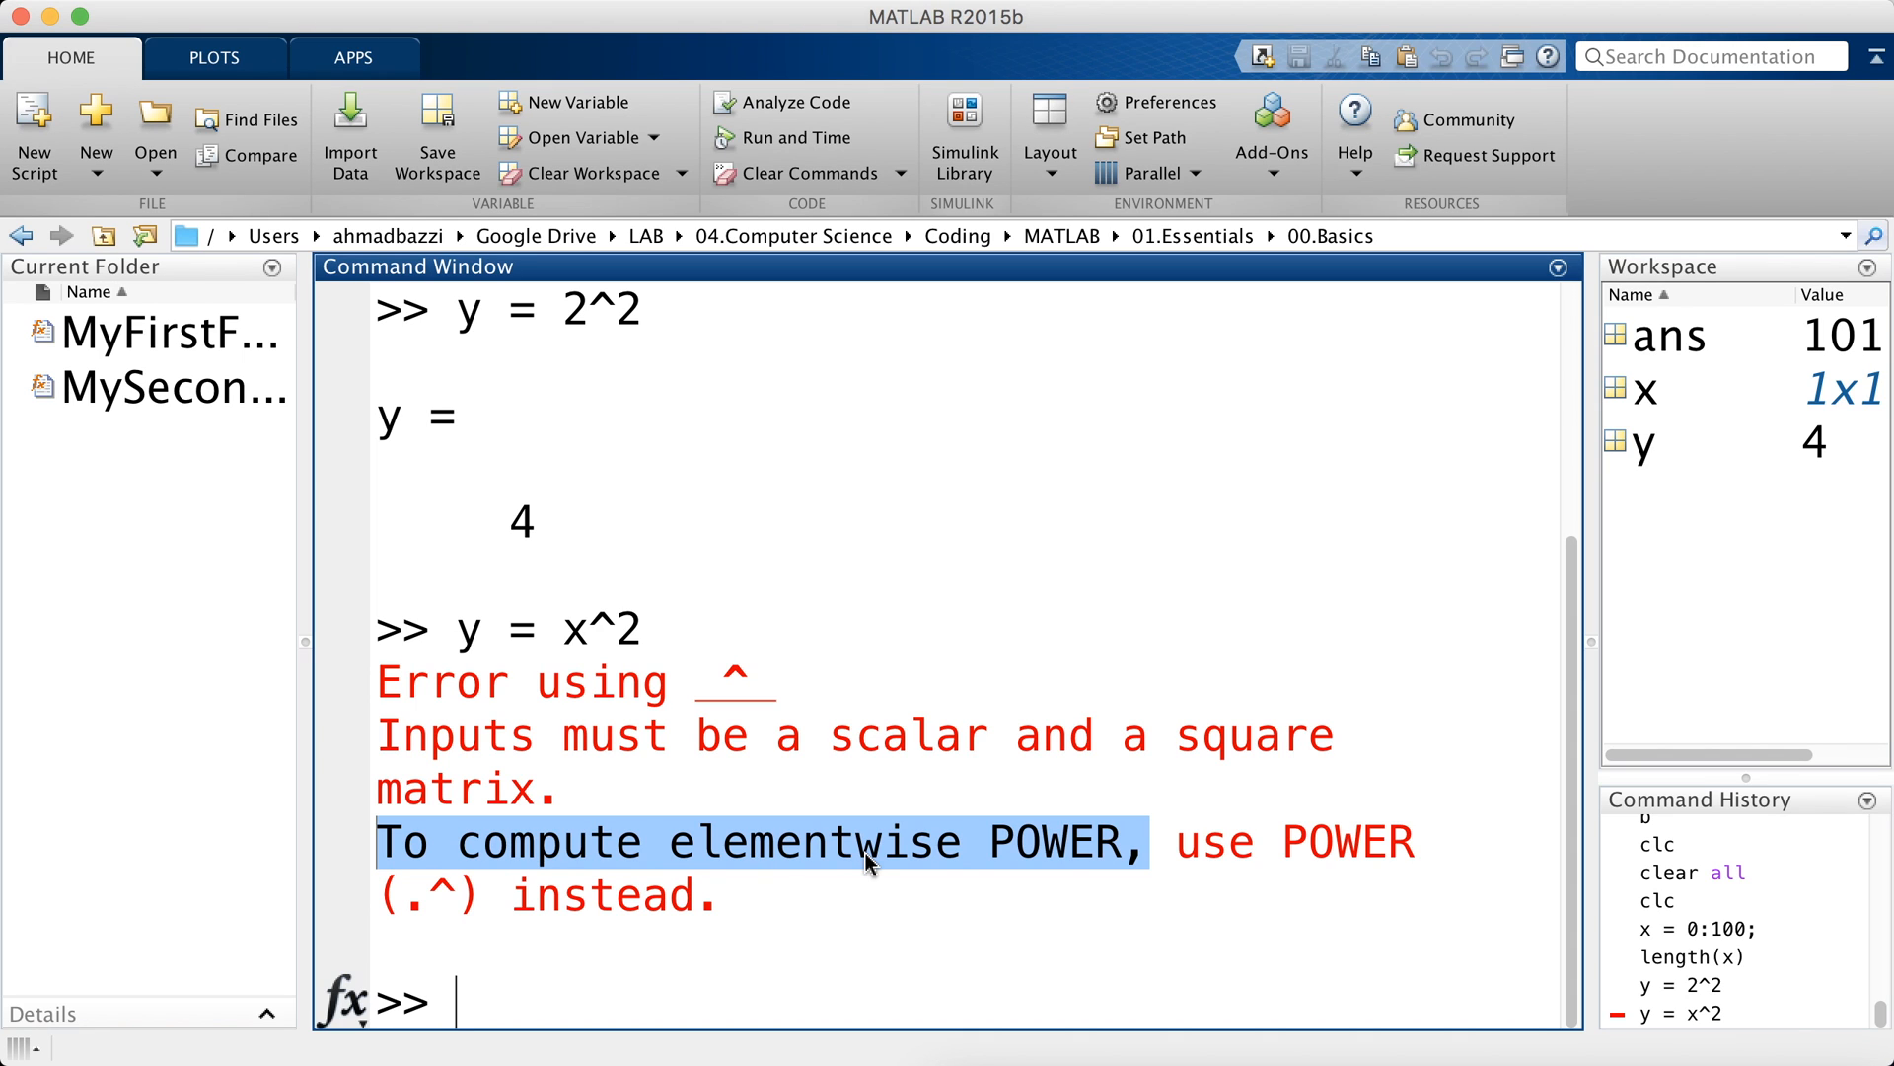
mouse_move(712, 717)
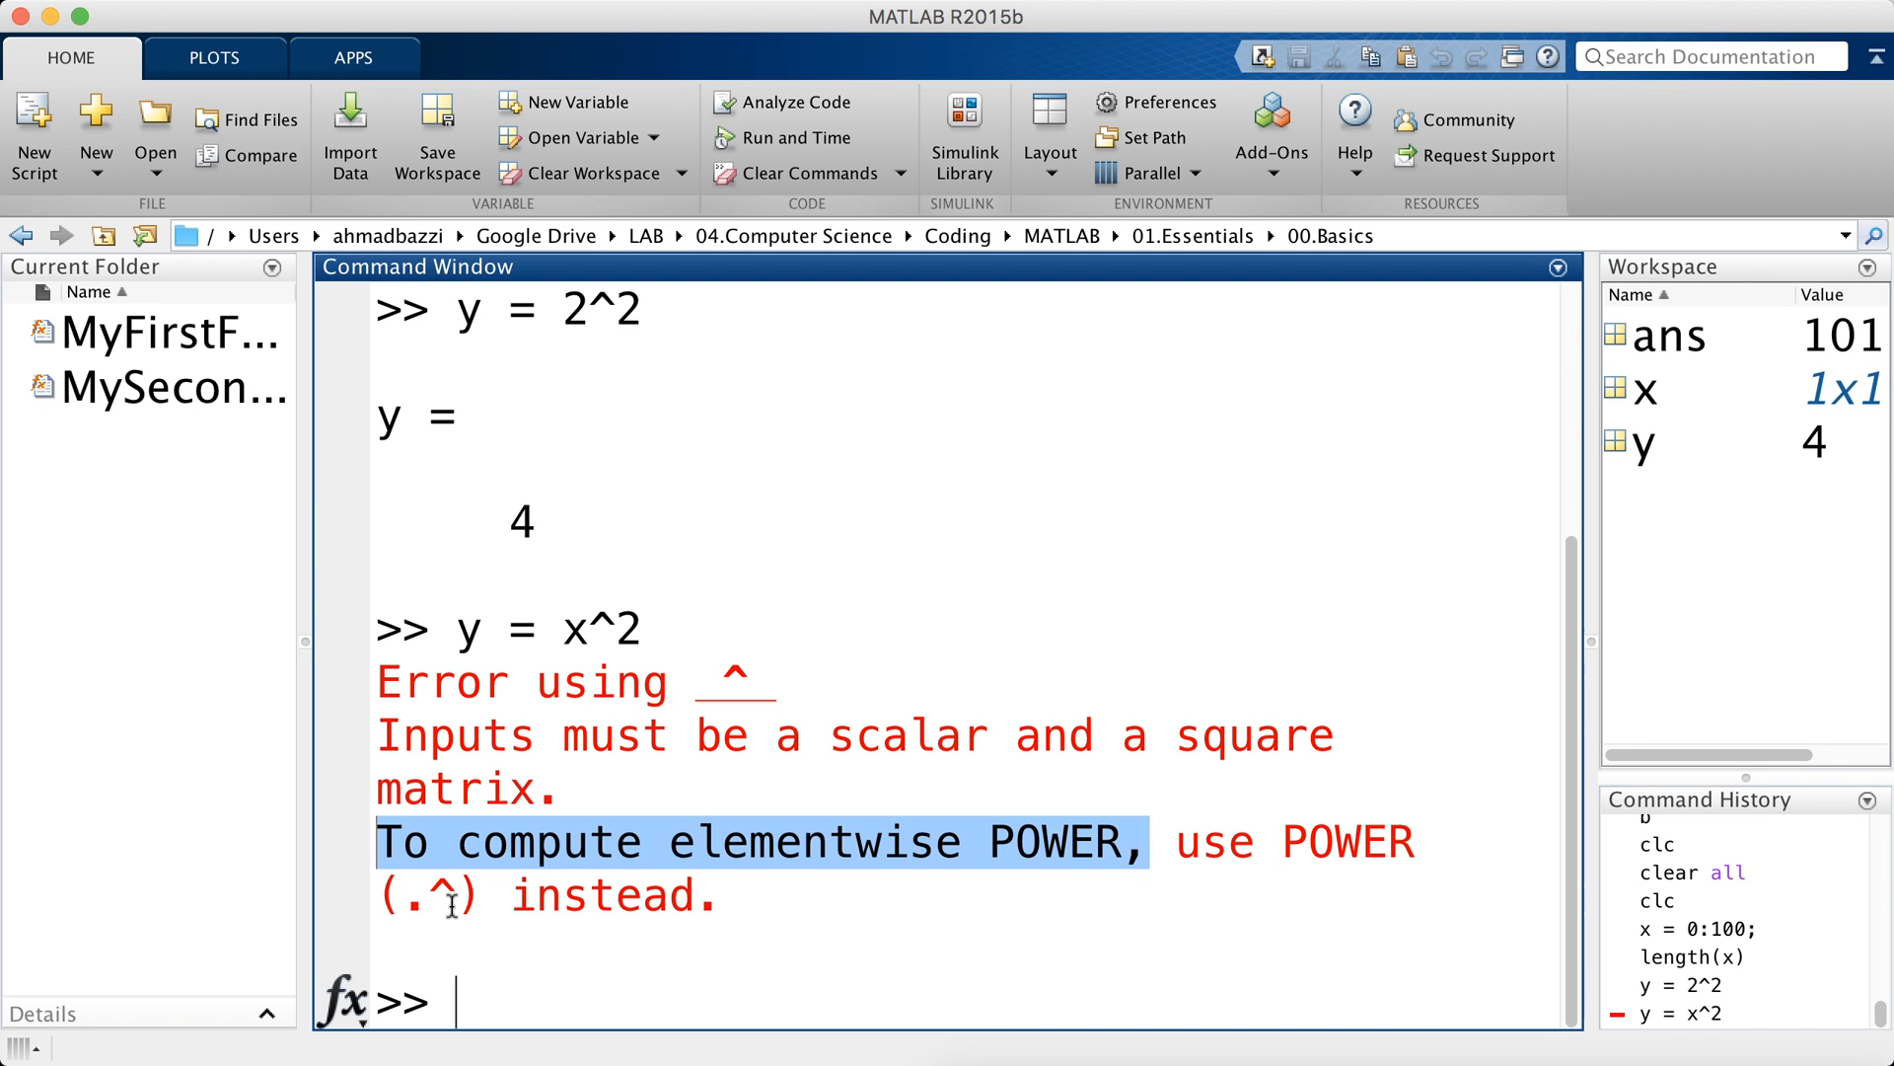
- Square x elementwise into y and plot y against x, a curve rising to 10000
text(y = x^2)
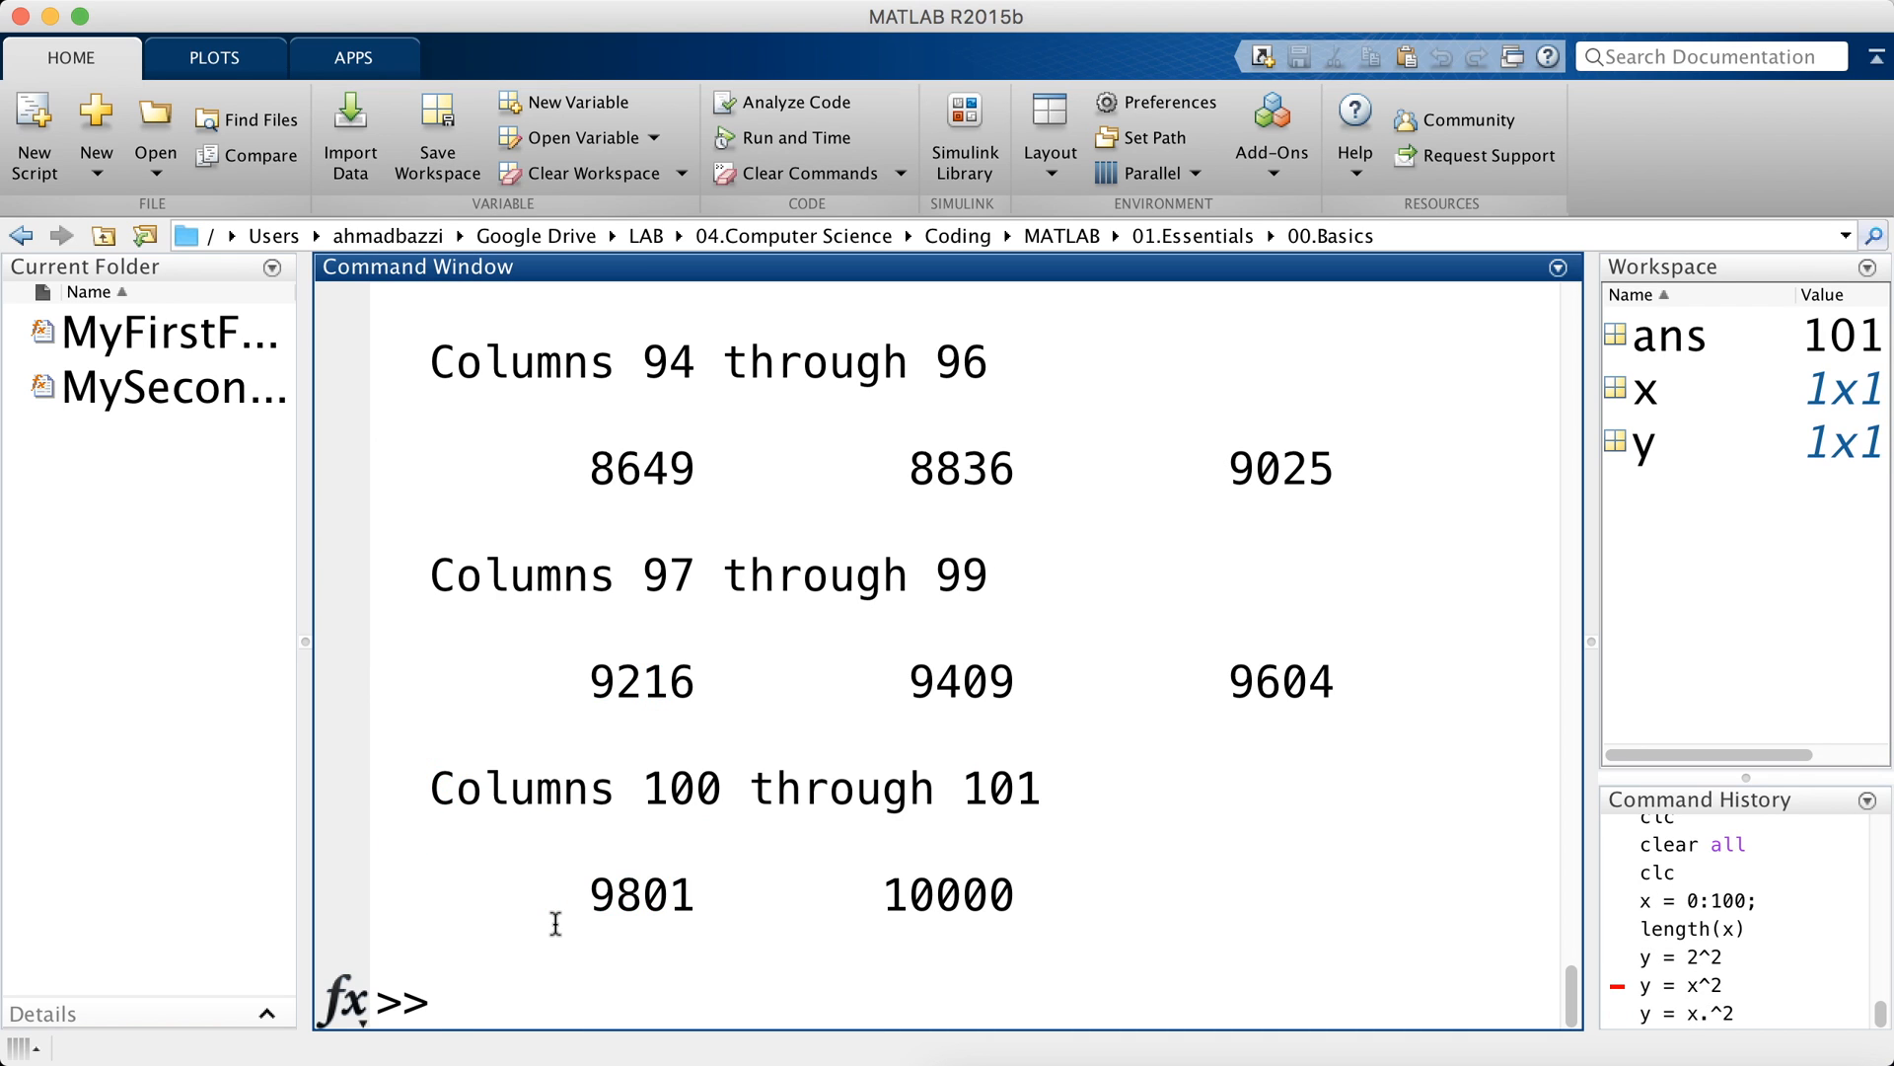
text(pl)
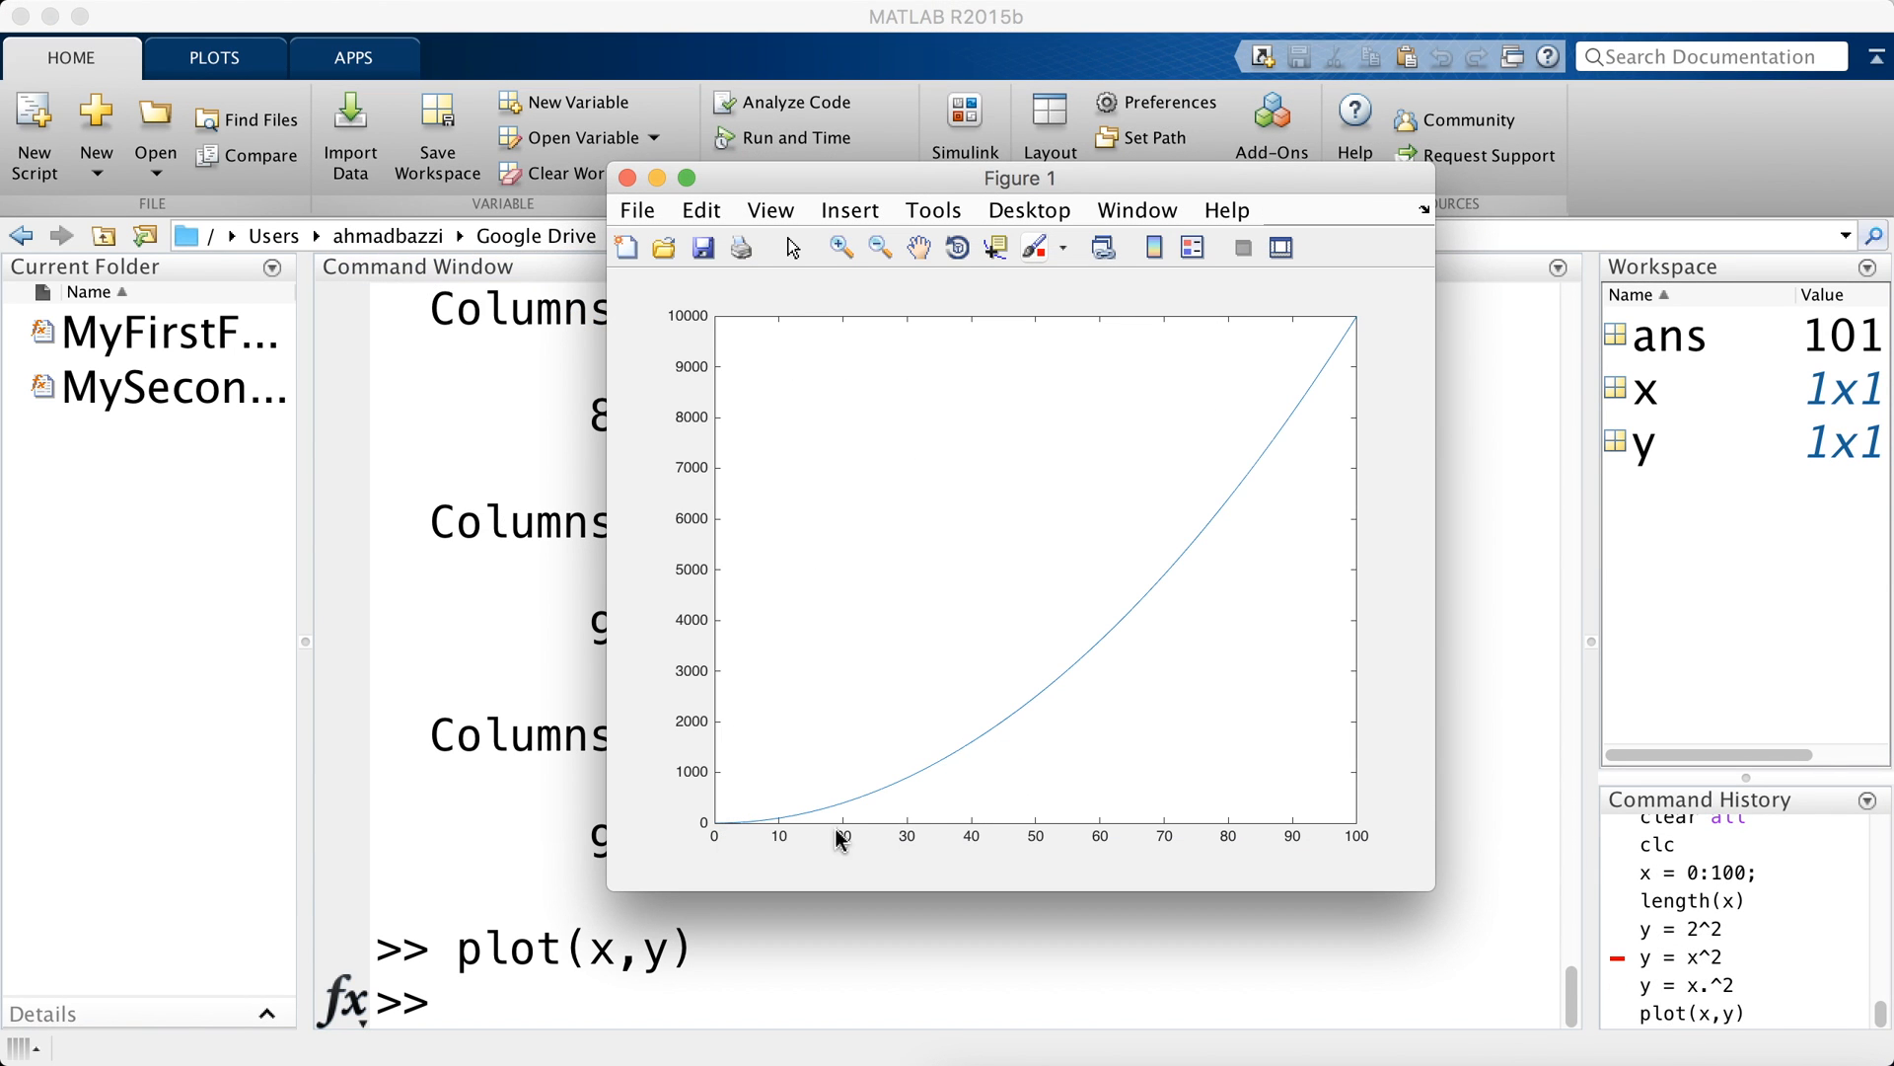
mouse_move(1326, 359)
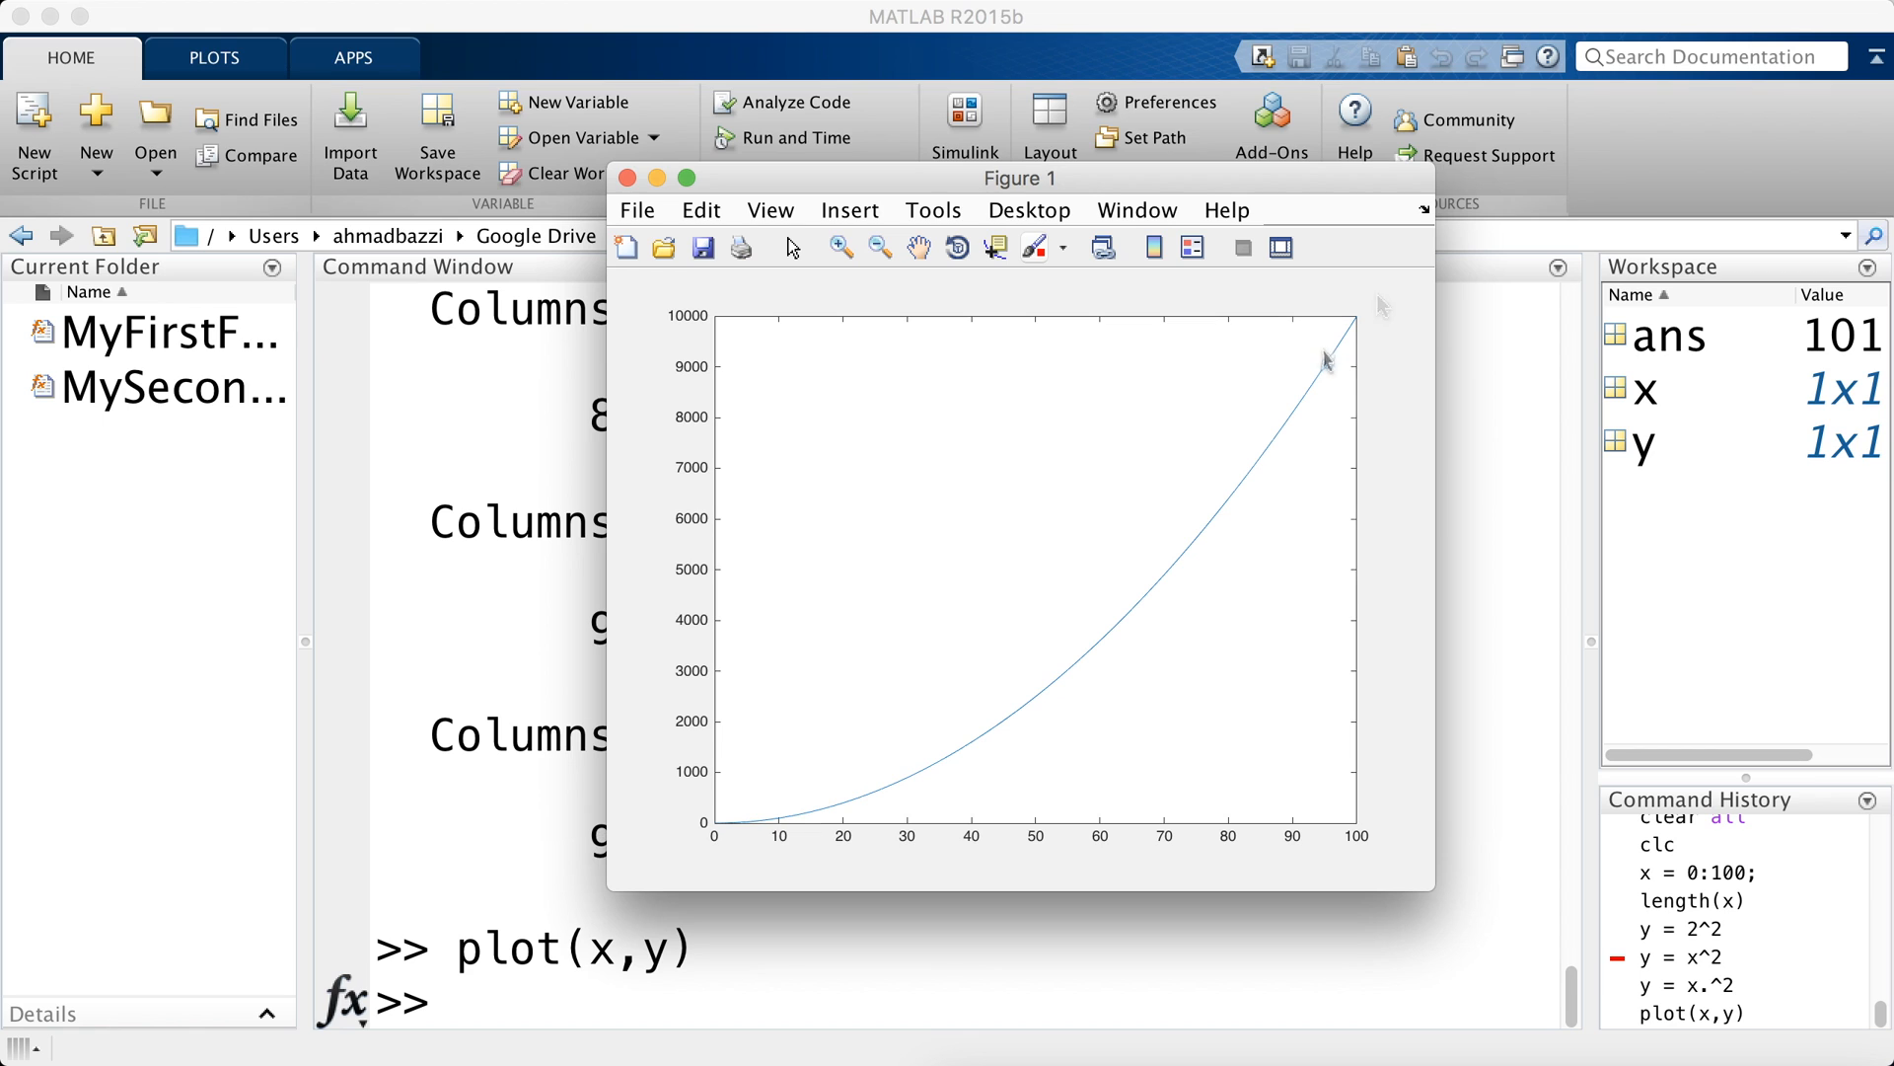
mouse_move(1274, 479)
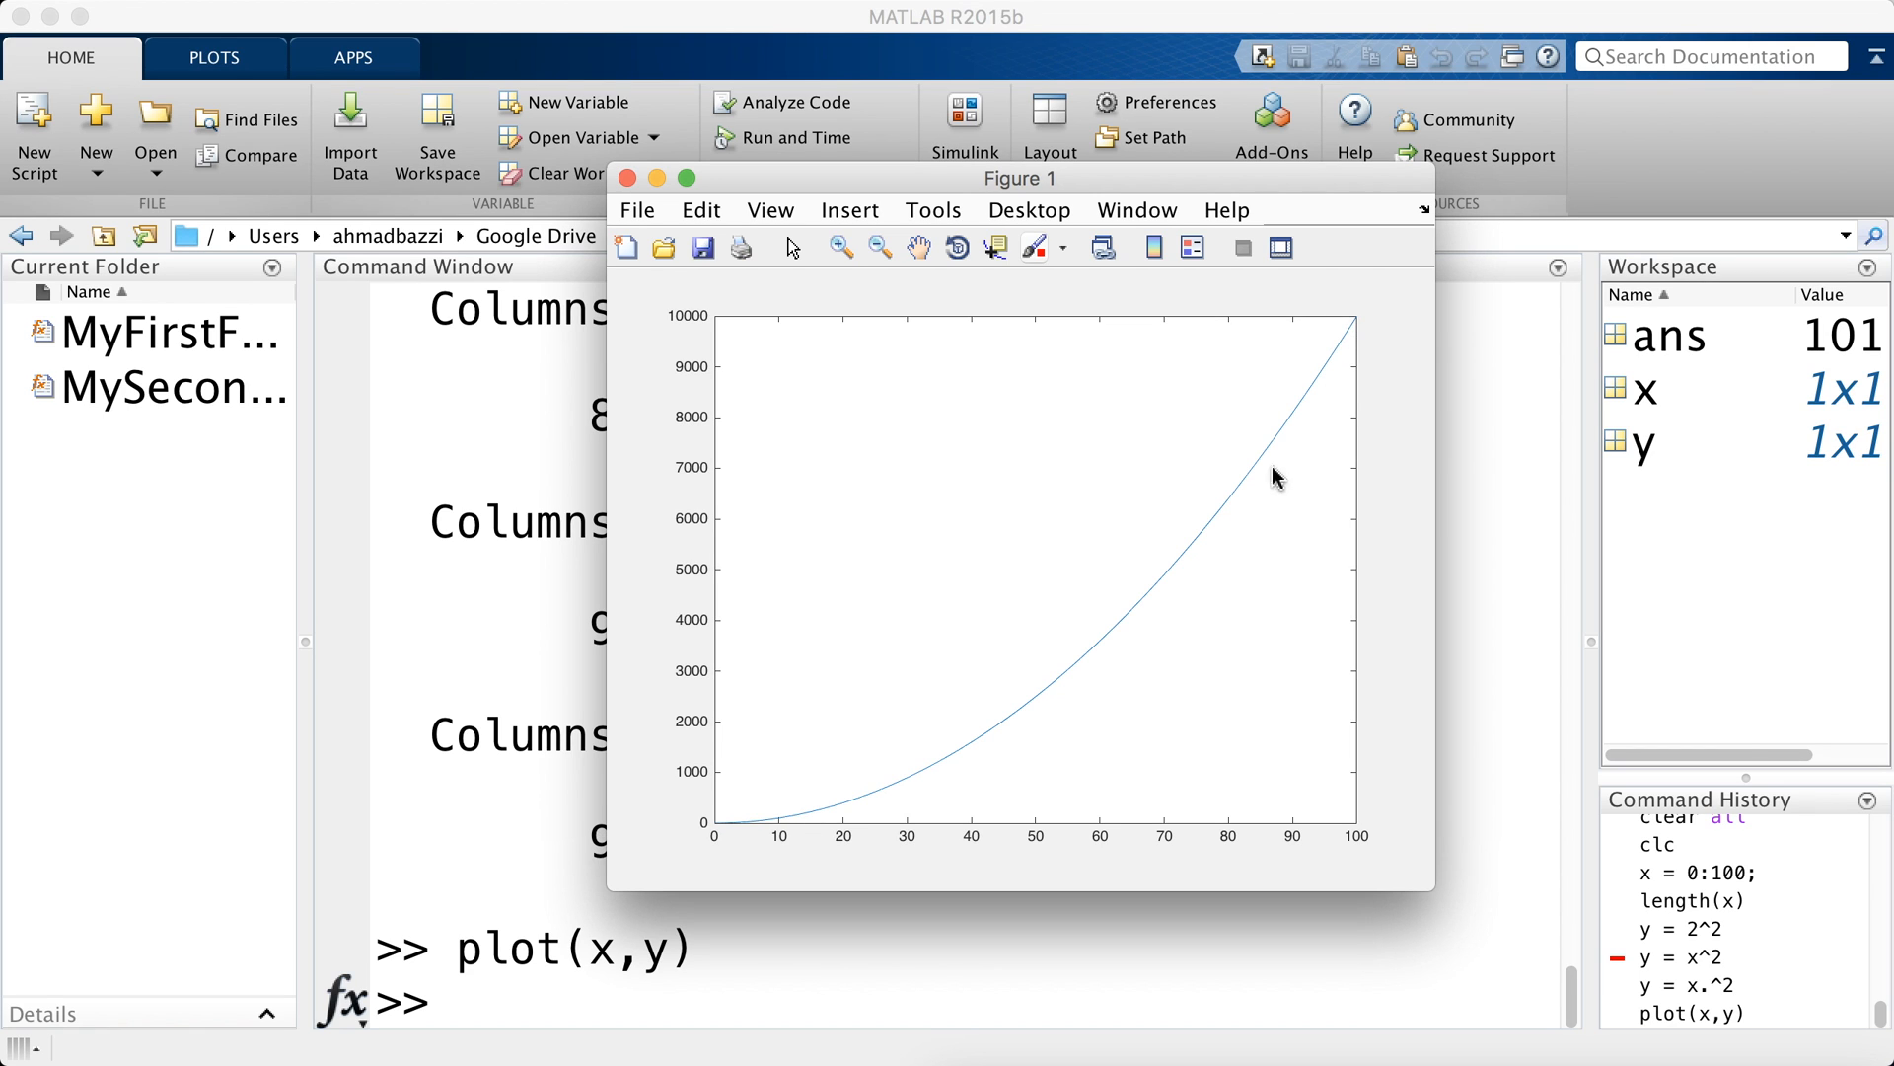
mouse_move(1018, 659)
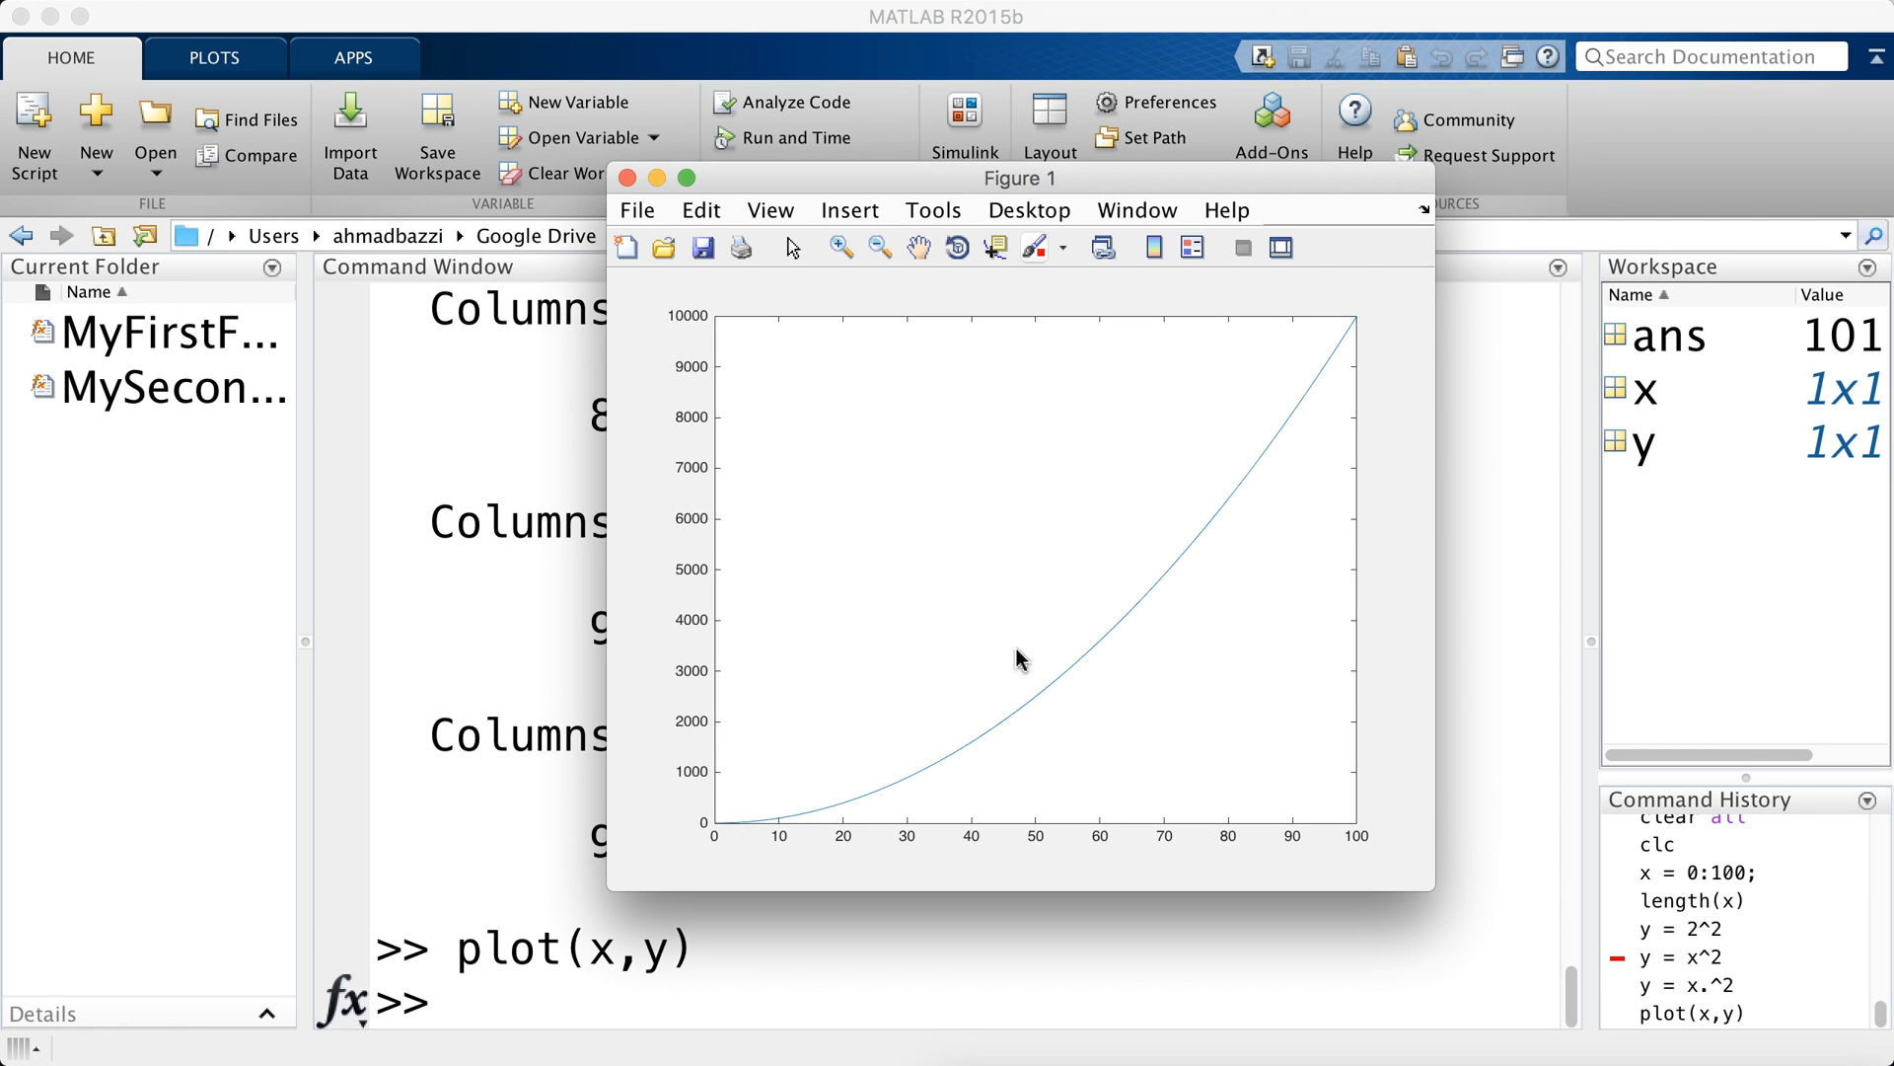
drag(1018, 178, 1329, 28)
text(plot(x,y,''))
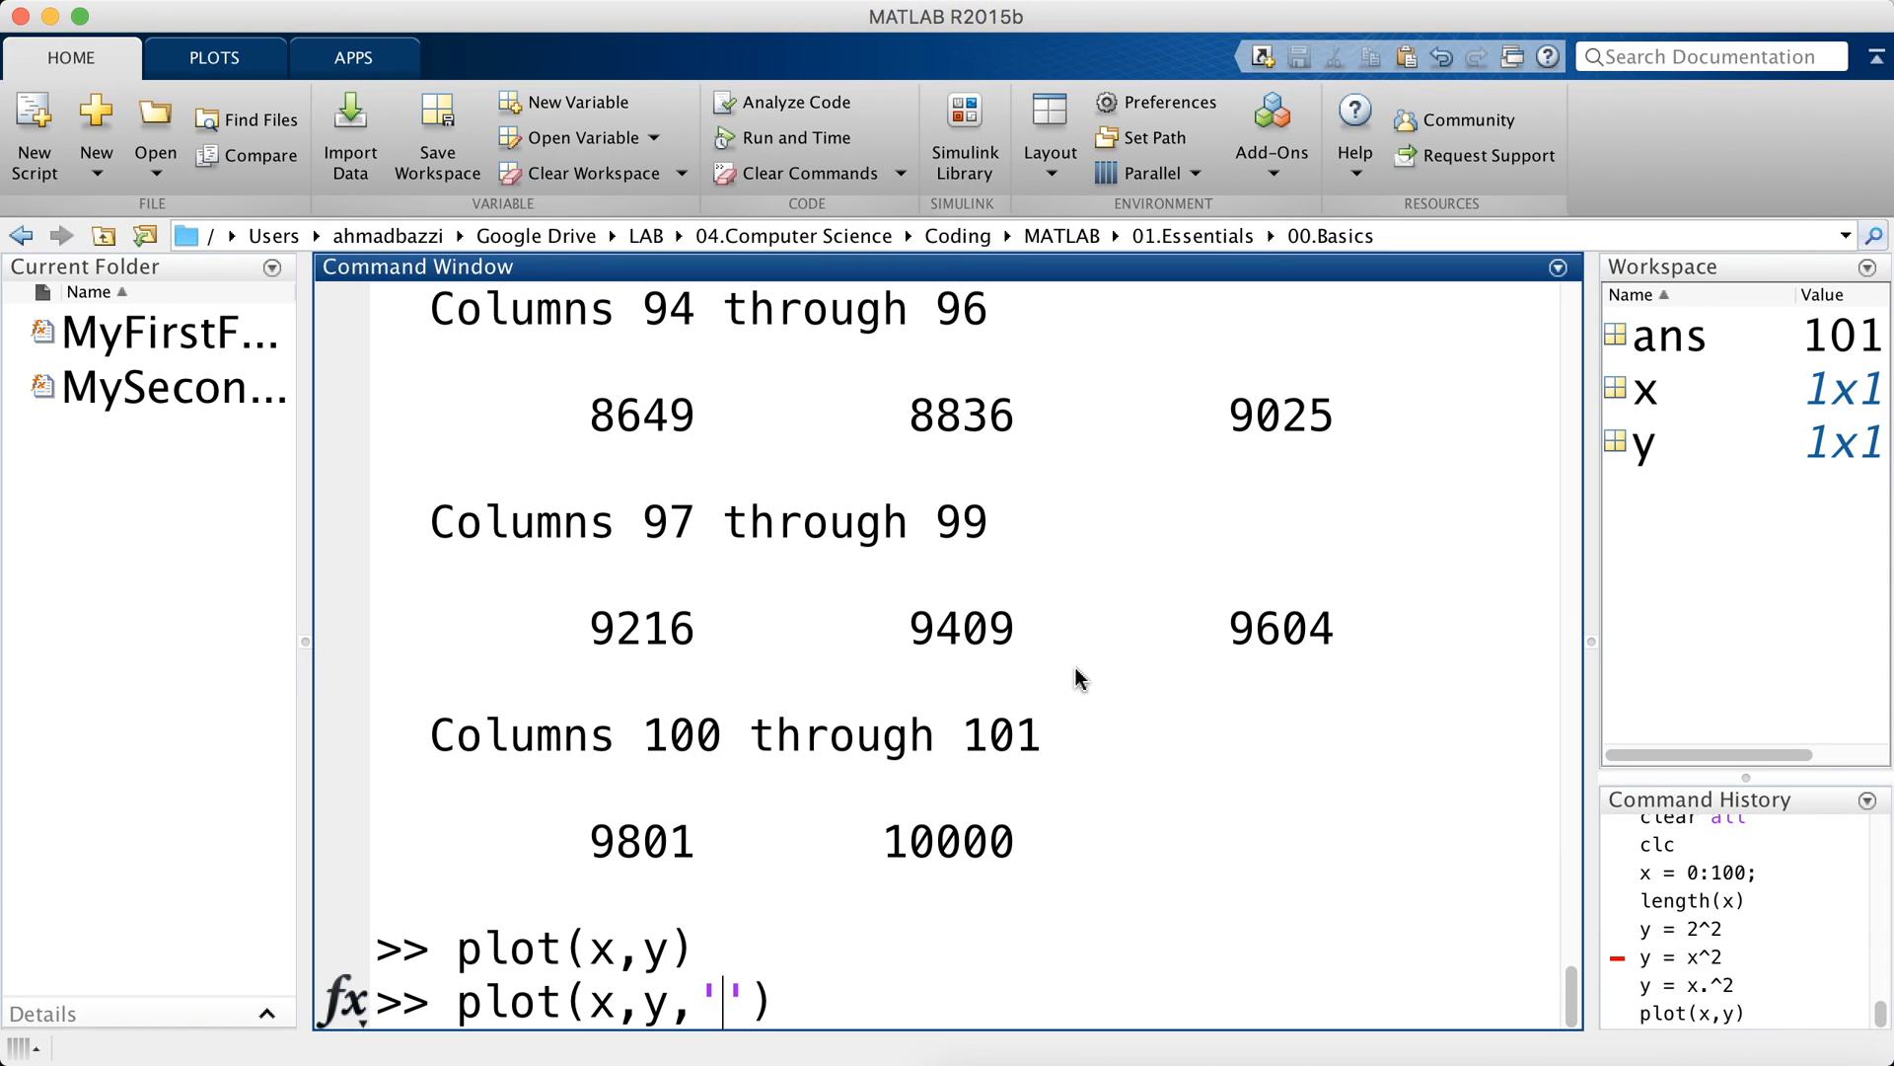
- Read the help plot line-style examples and enter plot(x,y,'LineWidth',2)
key(Backspace)
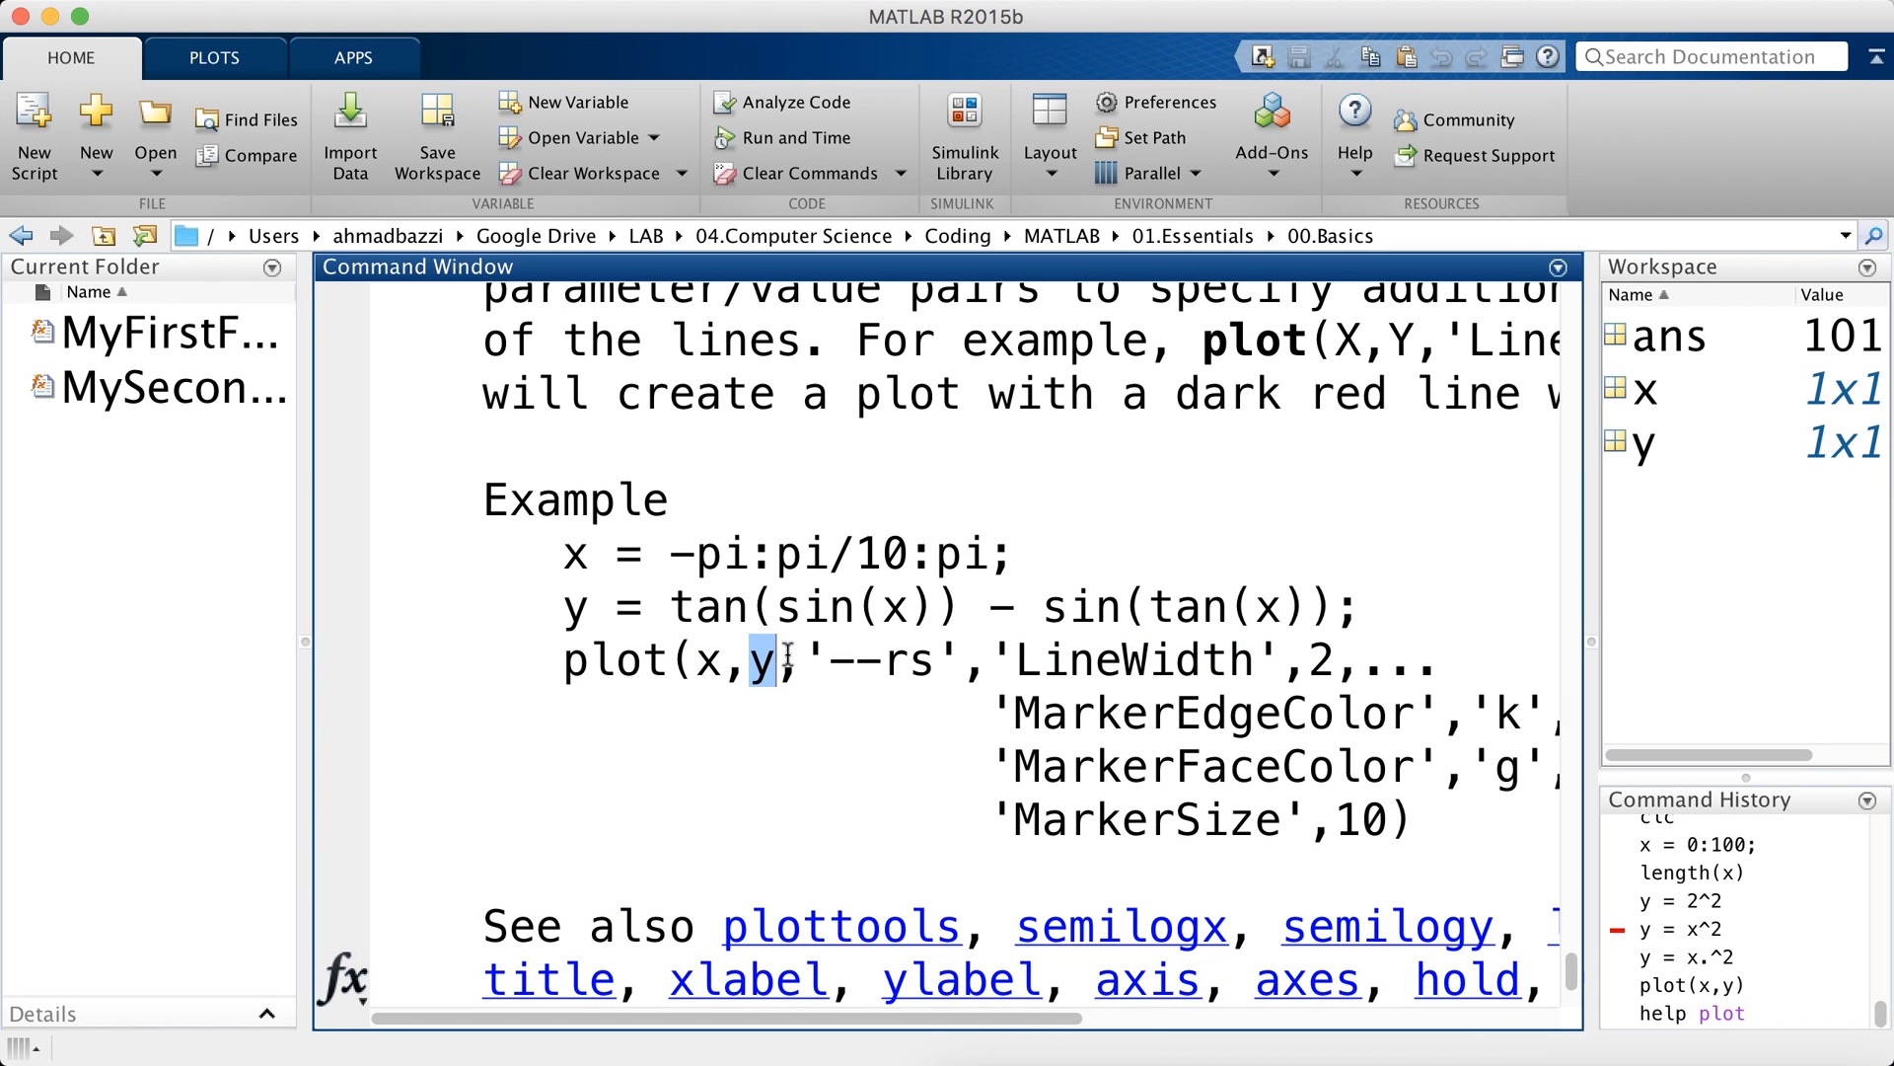
double_click(881, 659)
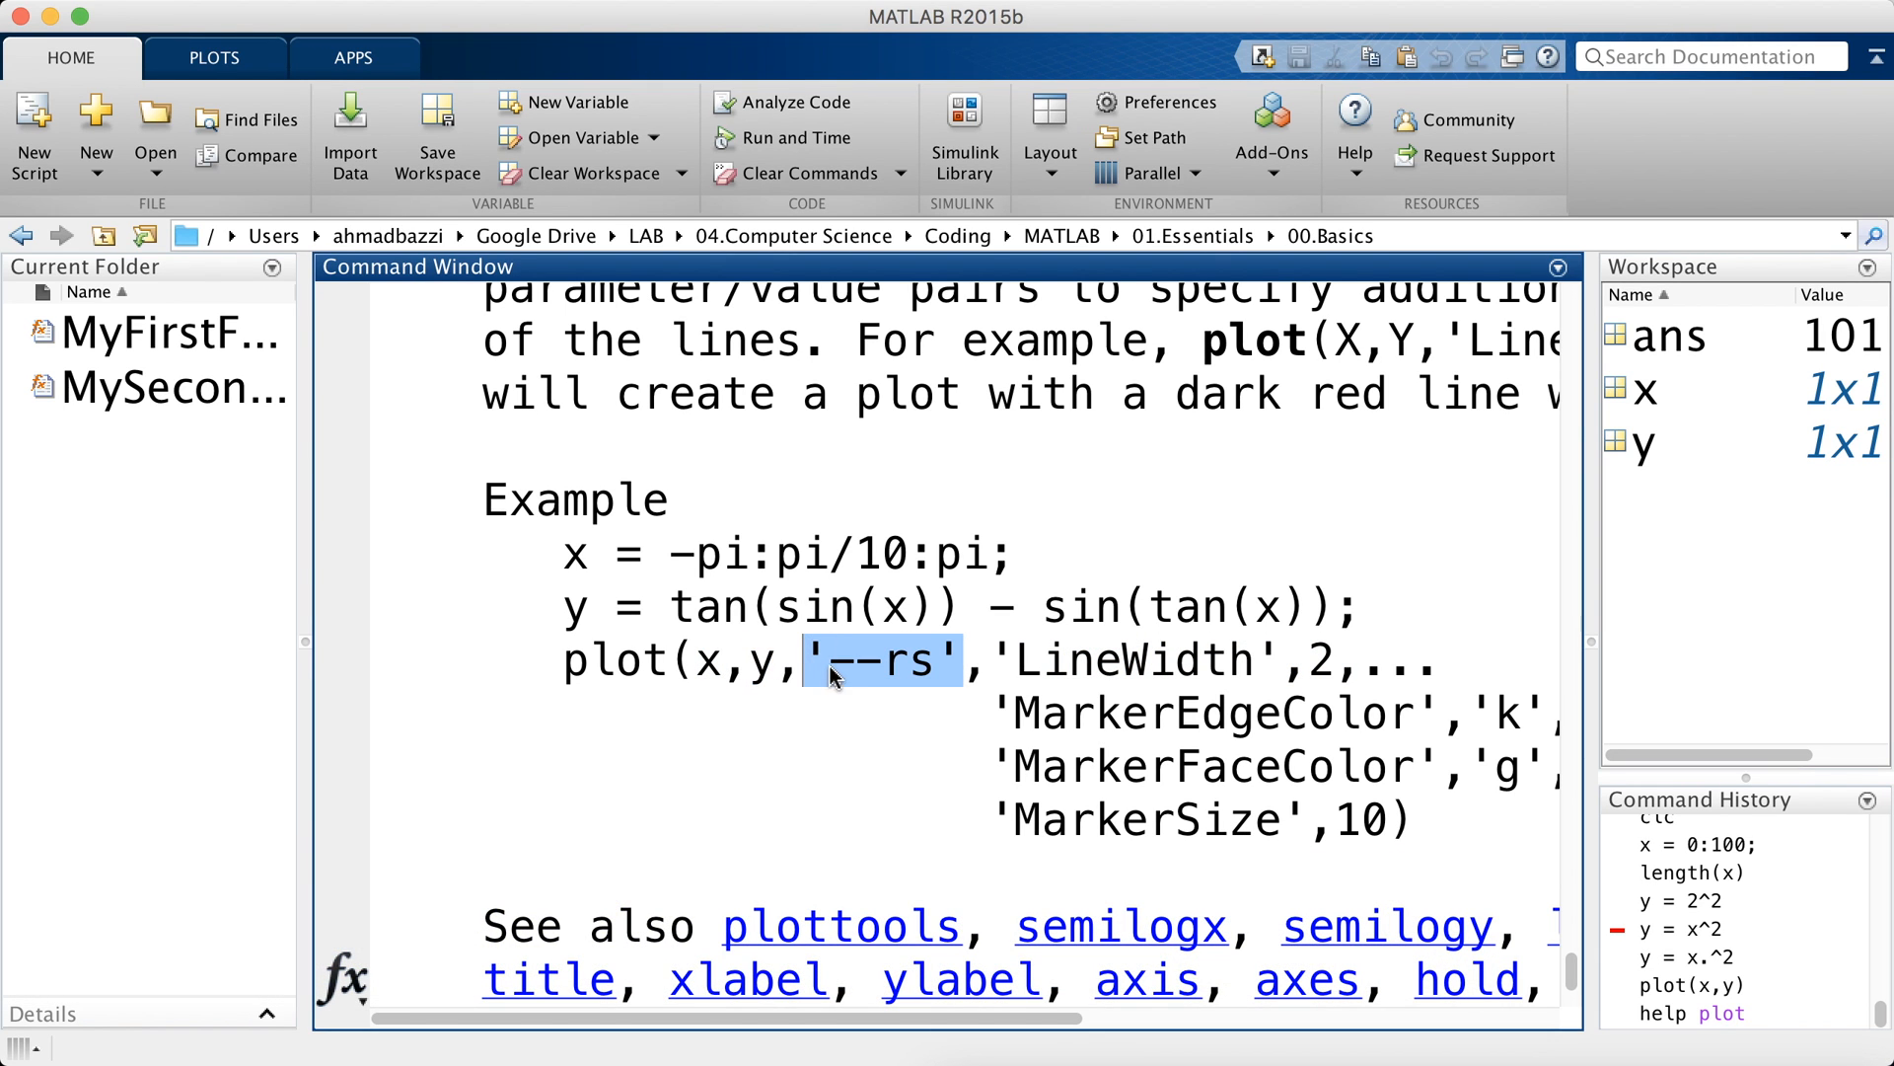
mouse_move(891, 697)
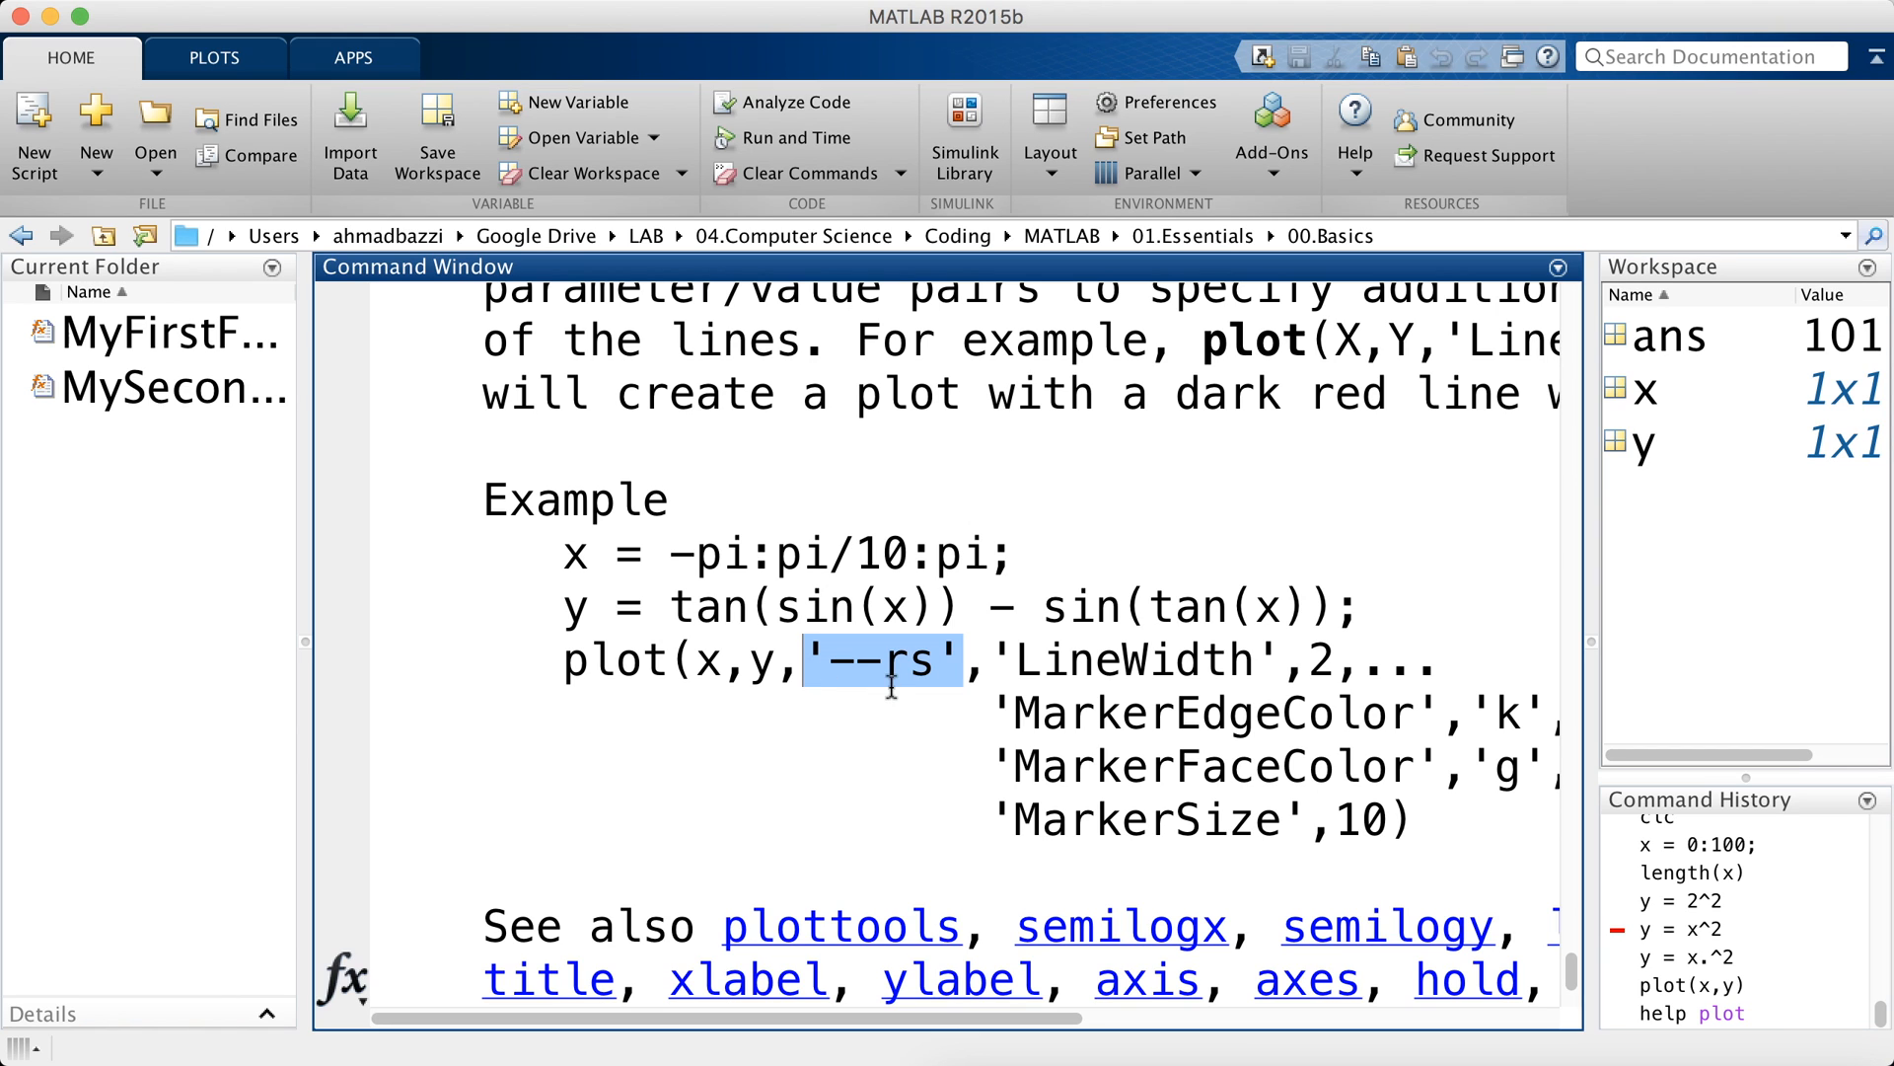
mouse_move(872, 661)
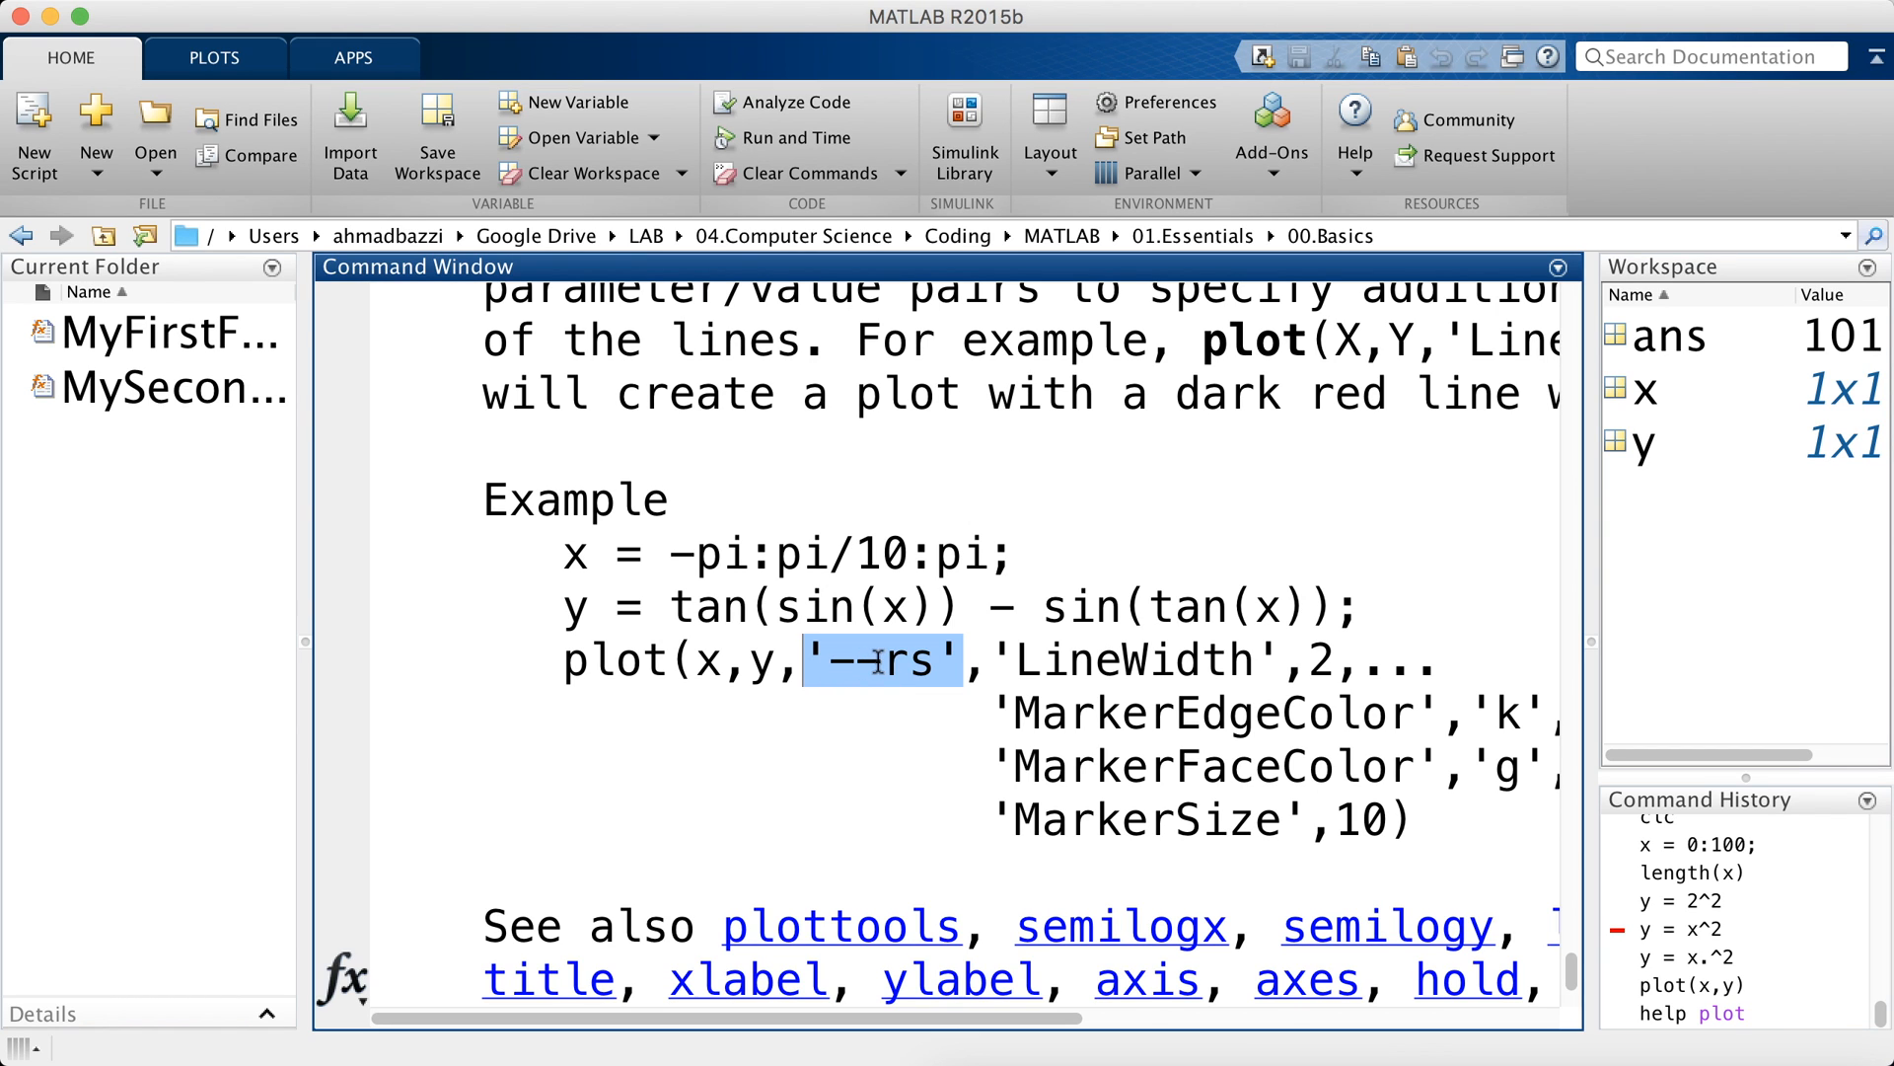
mouse_move(929, 658)
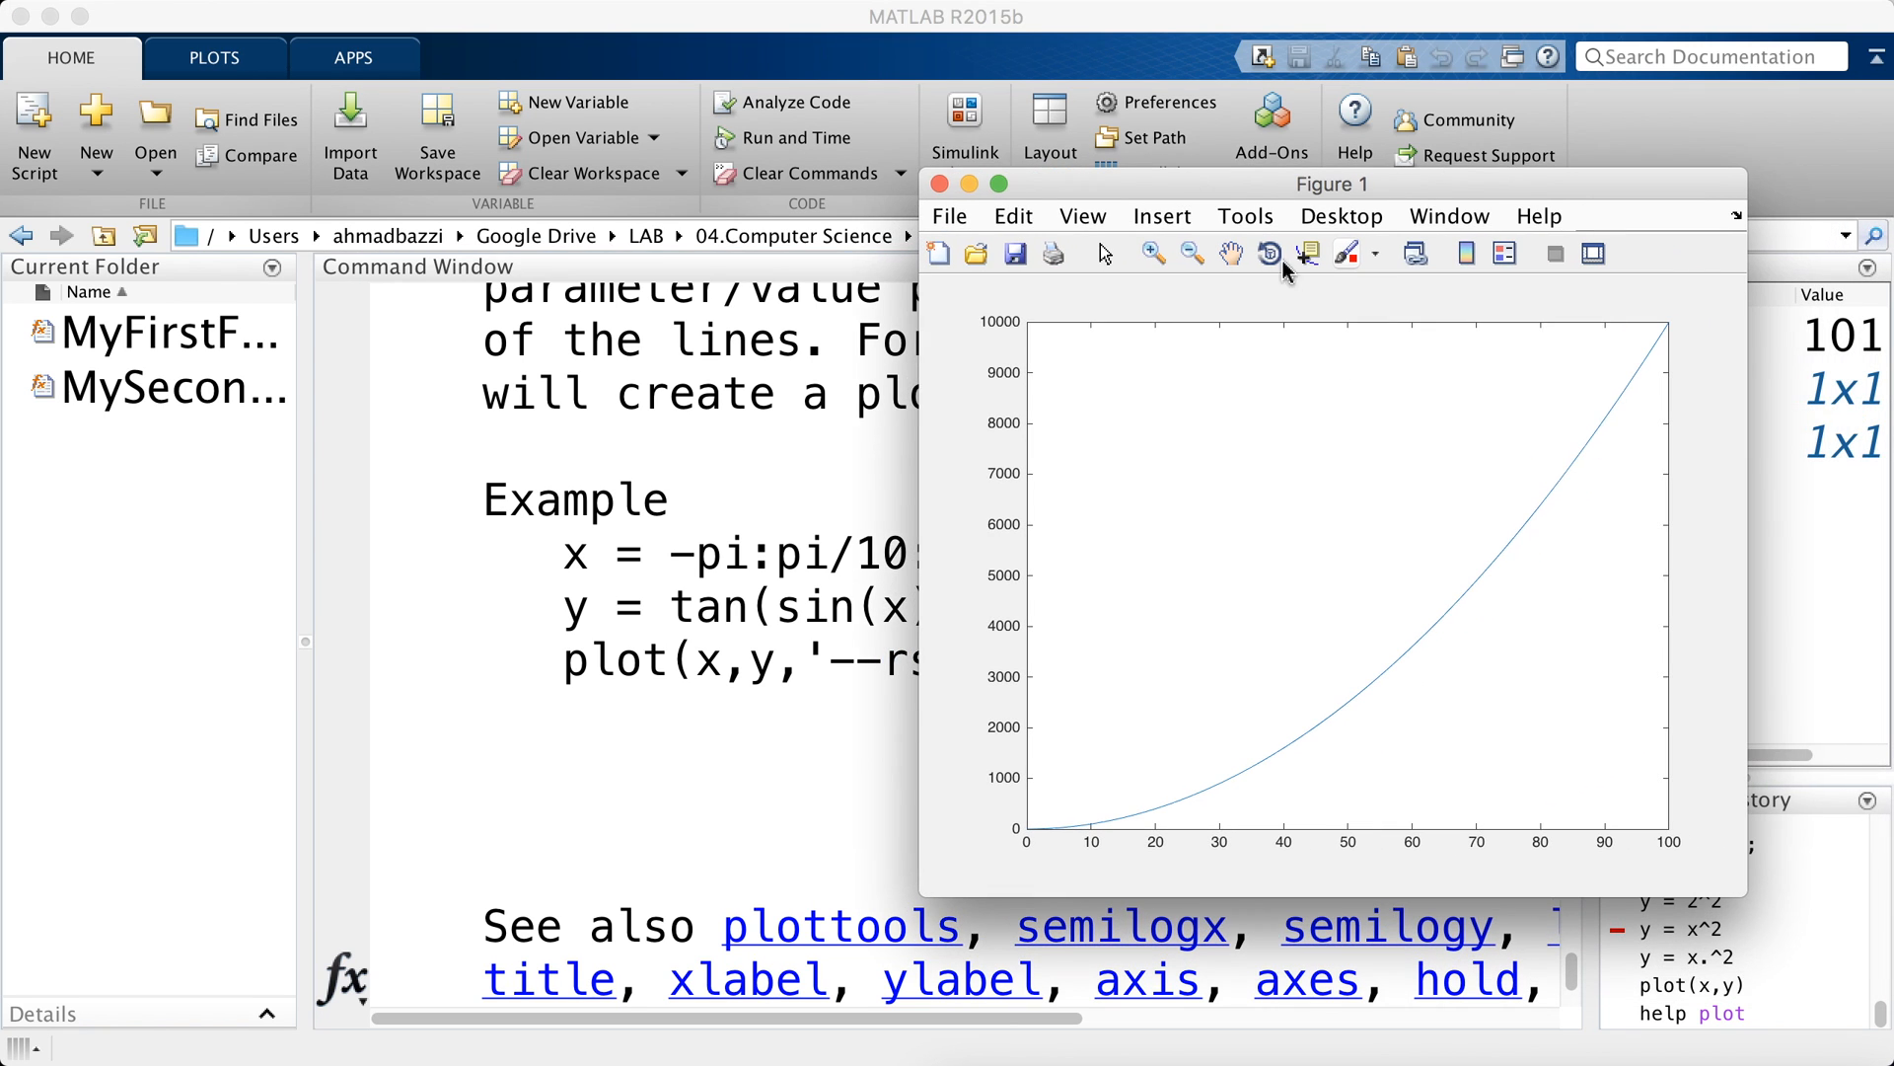
mouse_move(1459, 194)
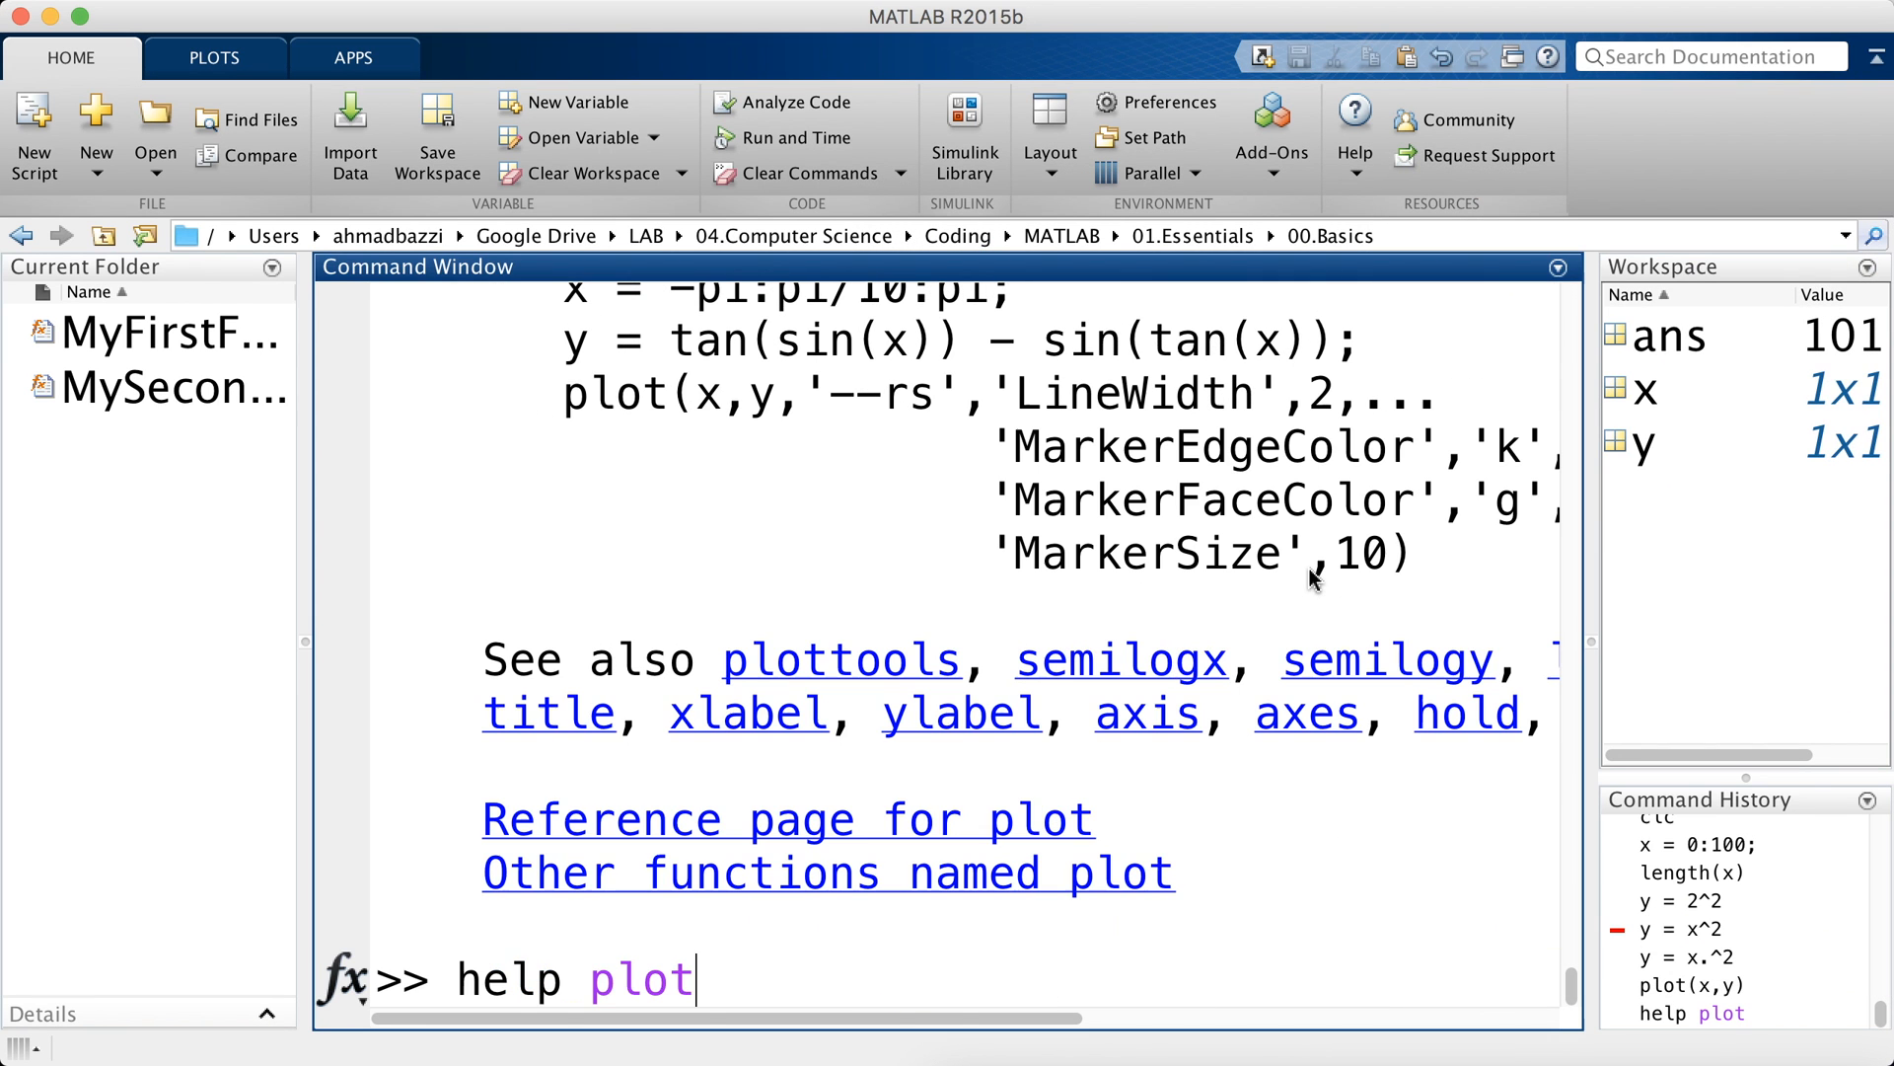
text(plot(x,y,''))
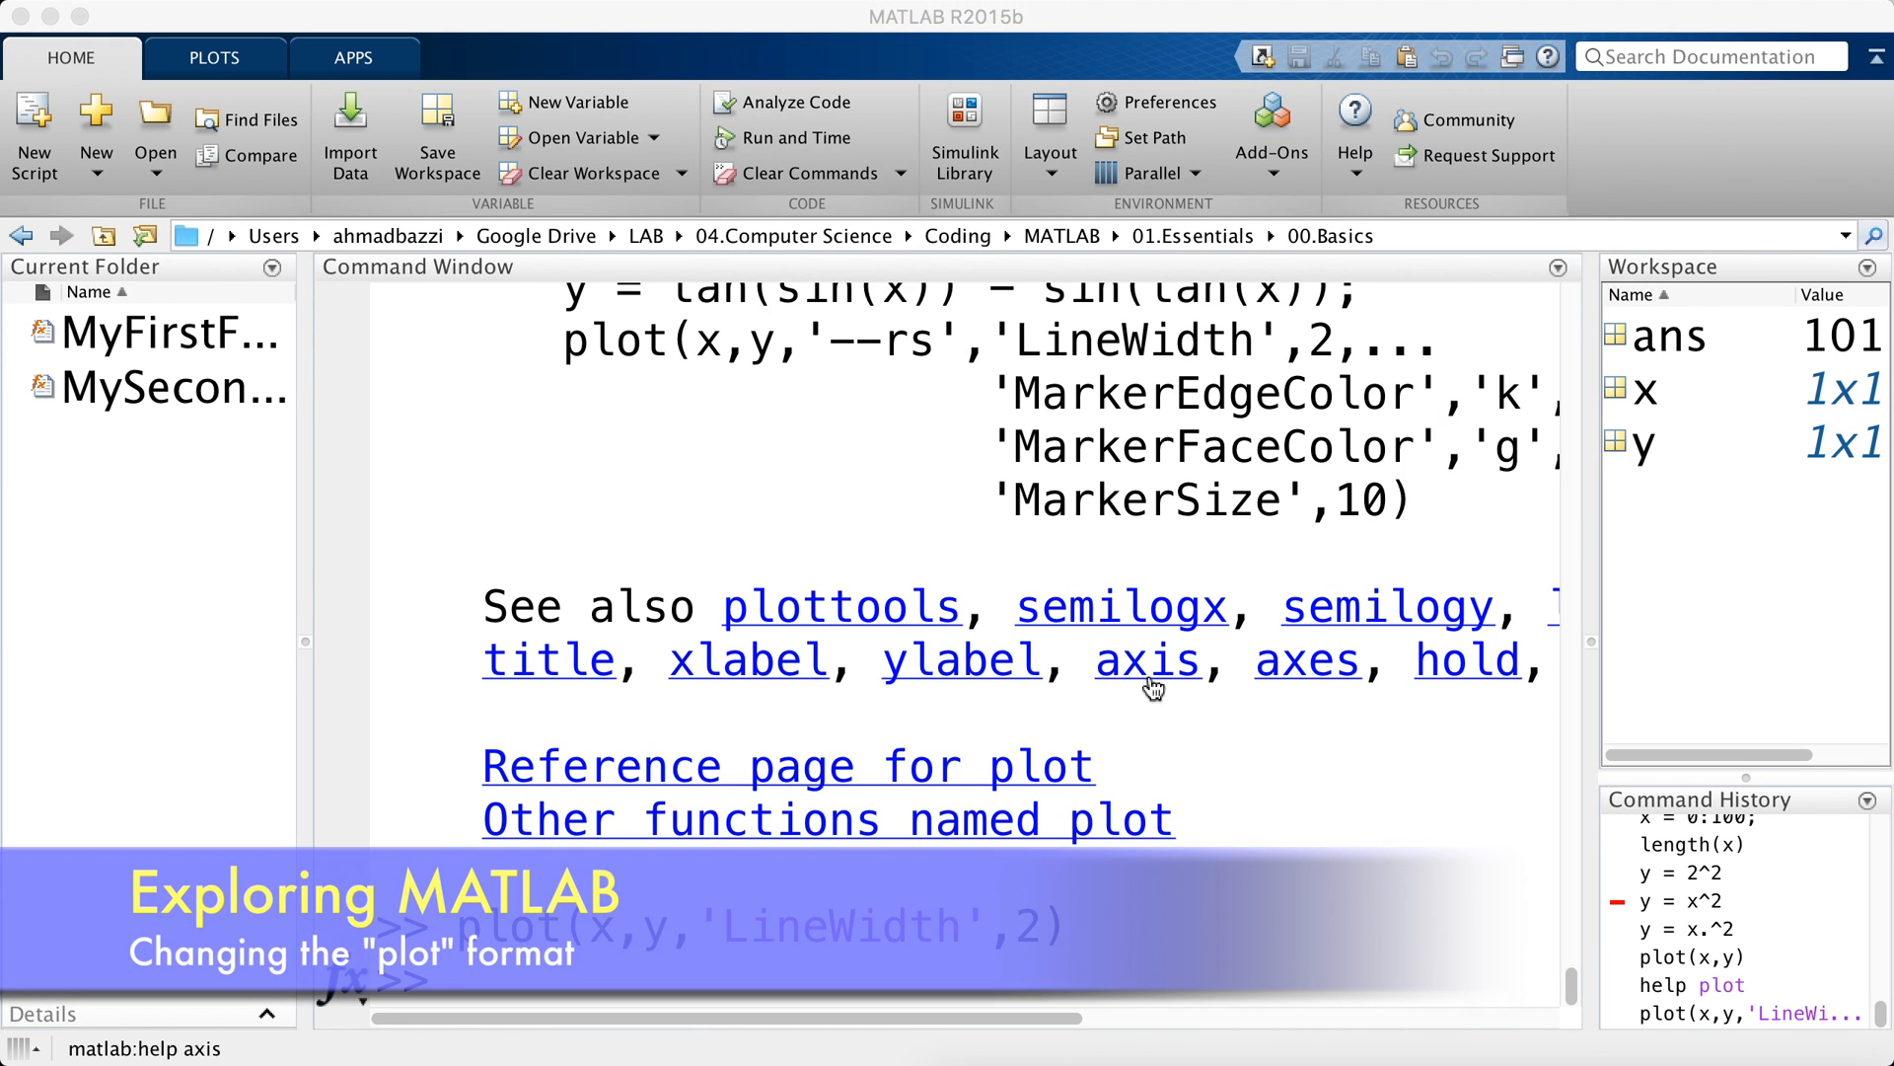
- Replot y against x with a dashed line, then with star markers, at line width 2
click(1146, 660)
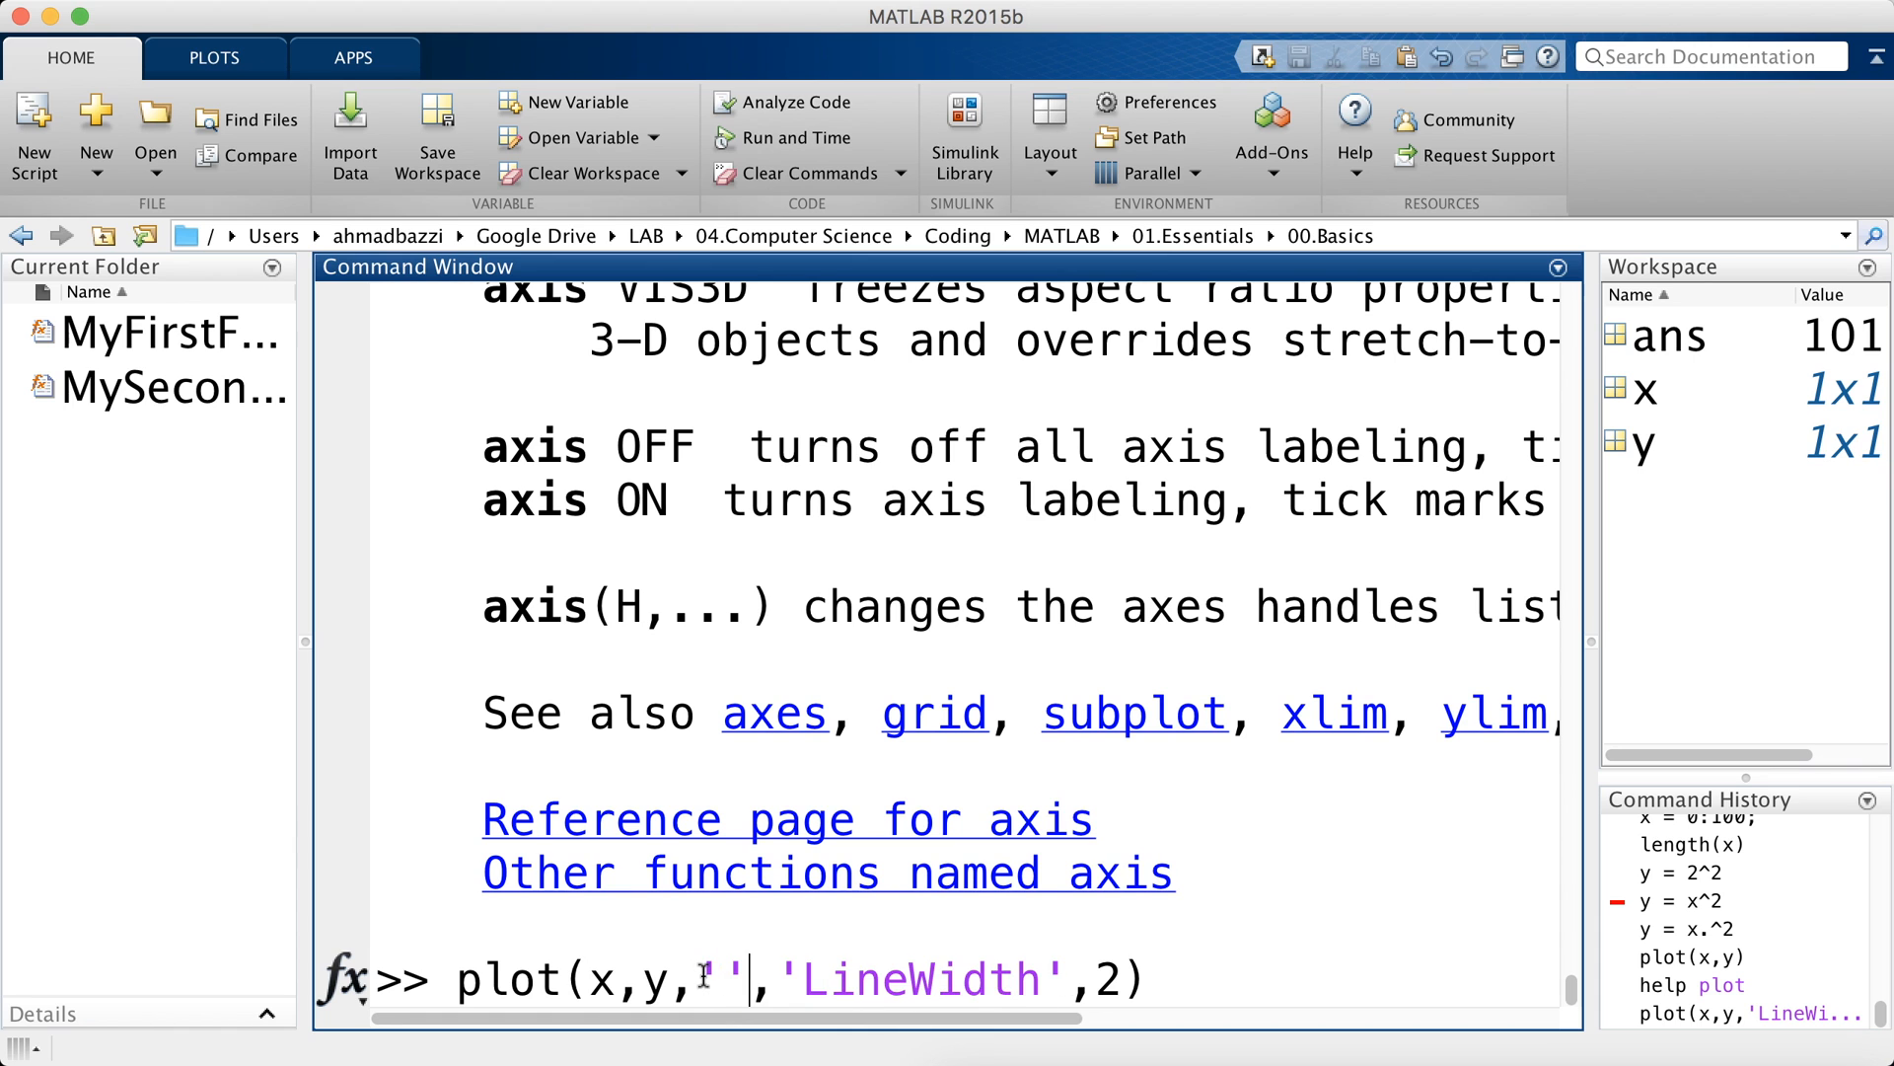
text(--)
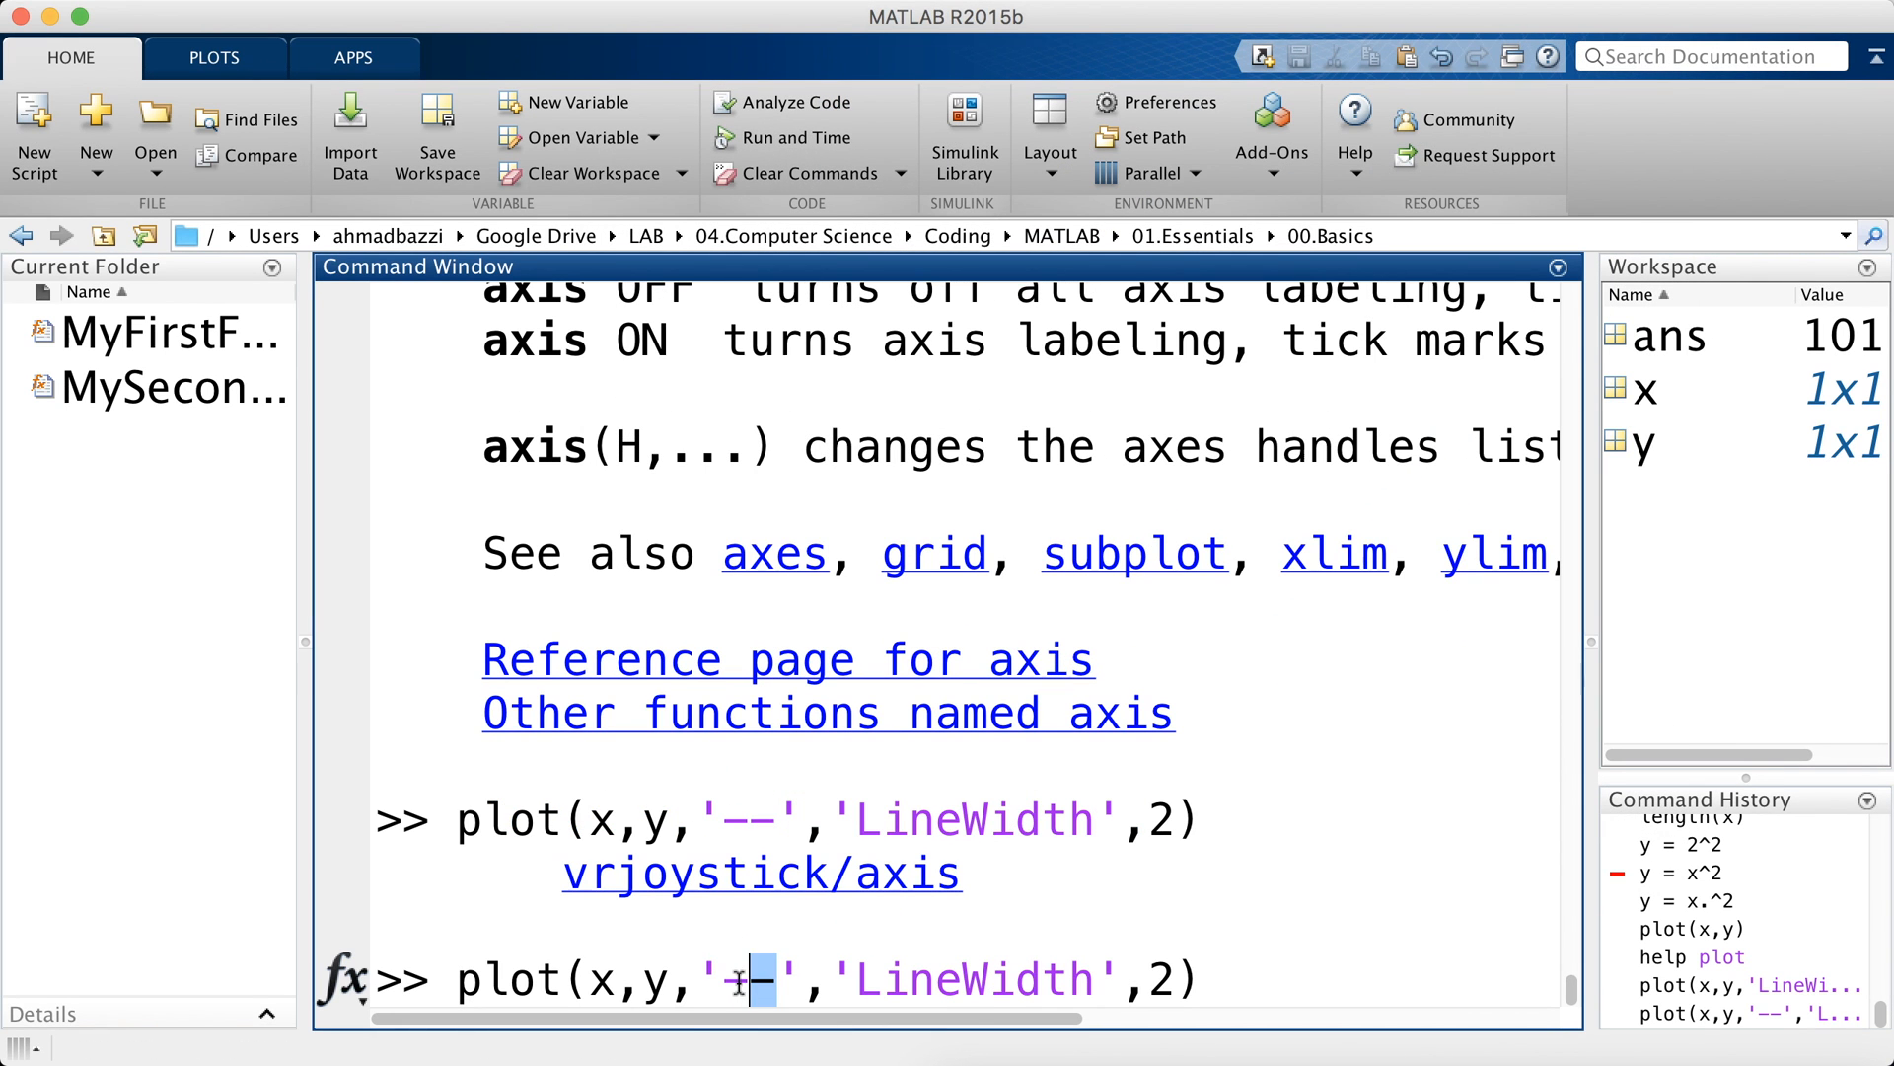
text(*)
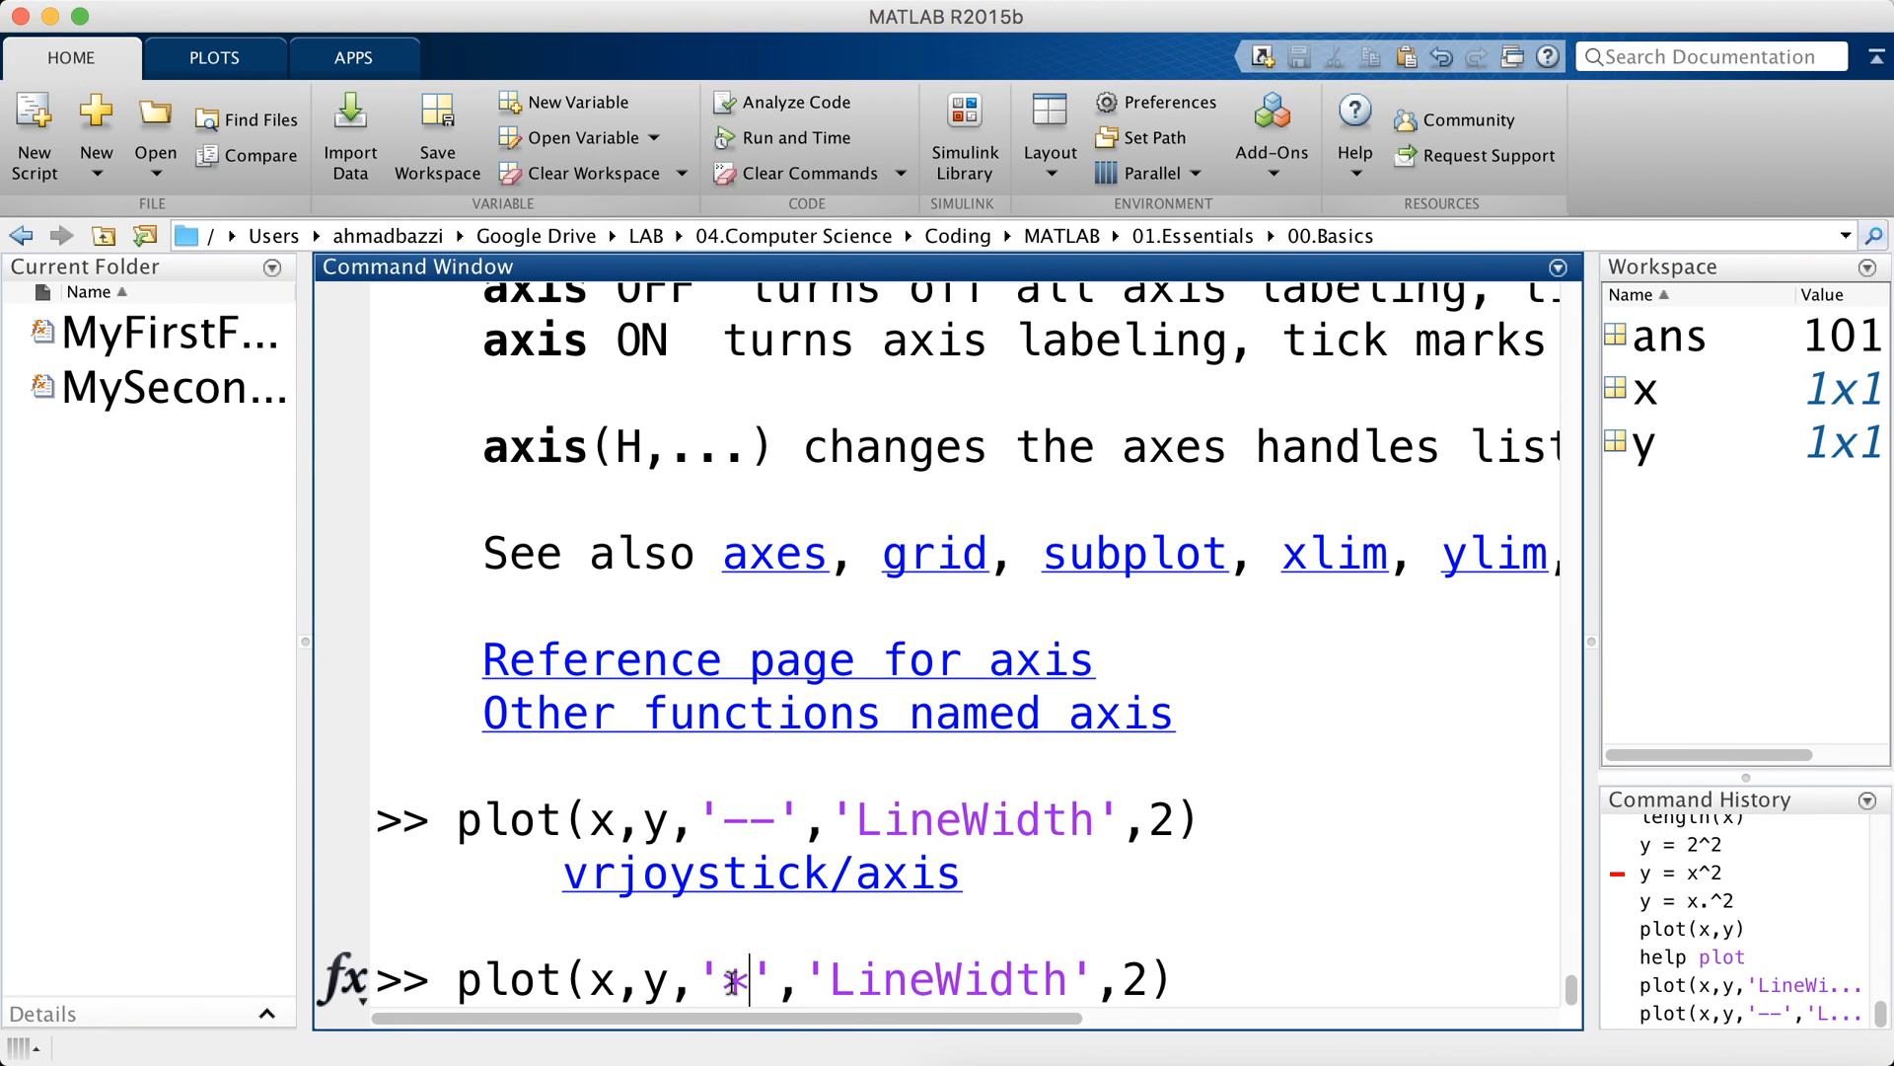
key(Enter)
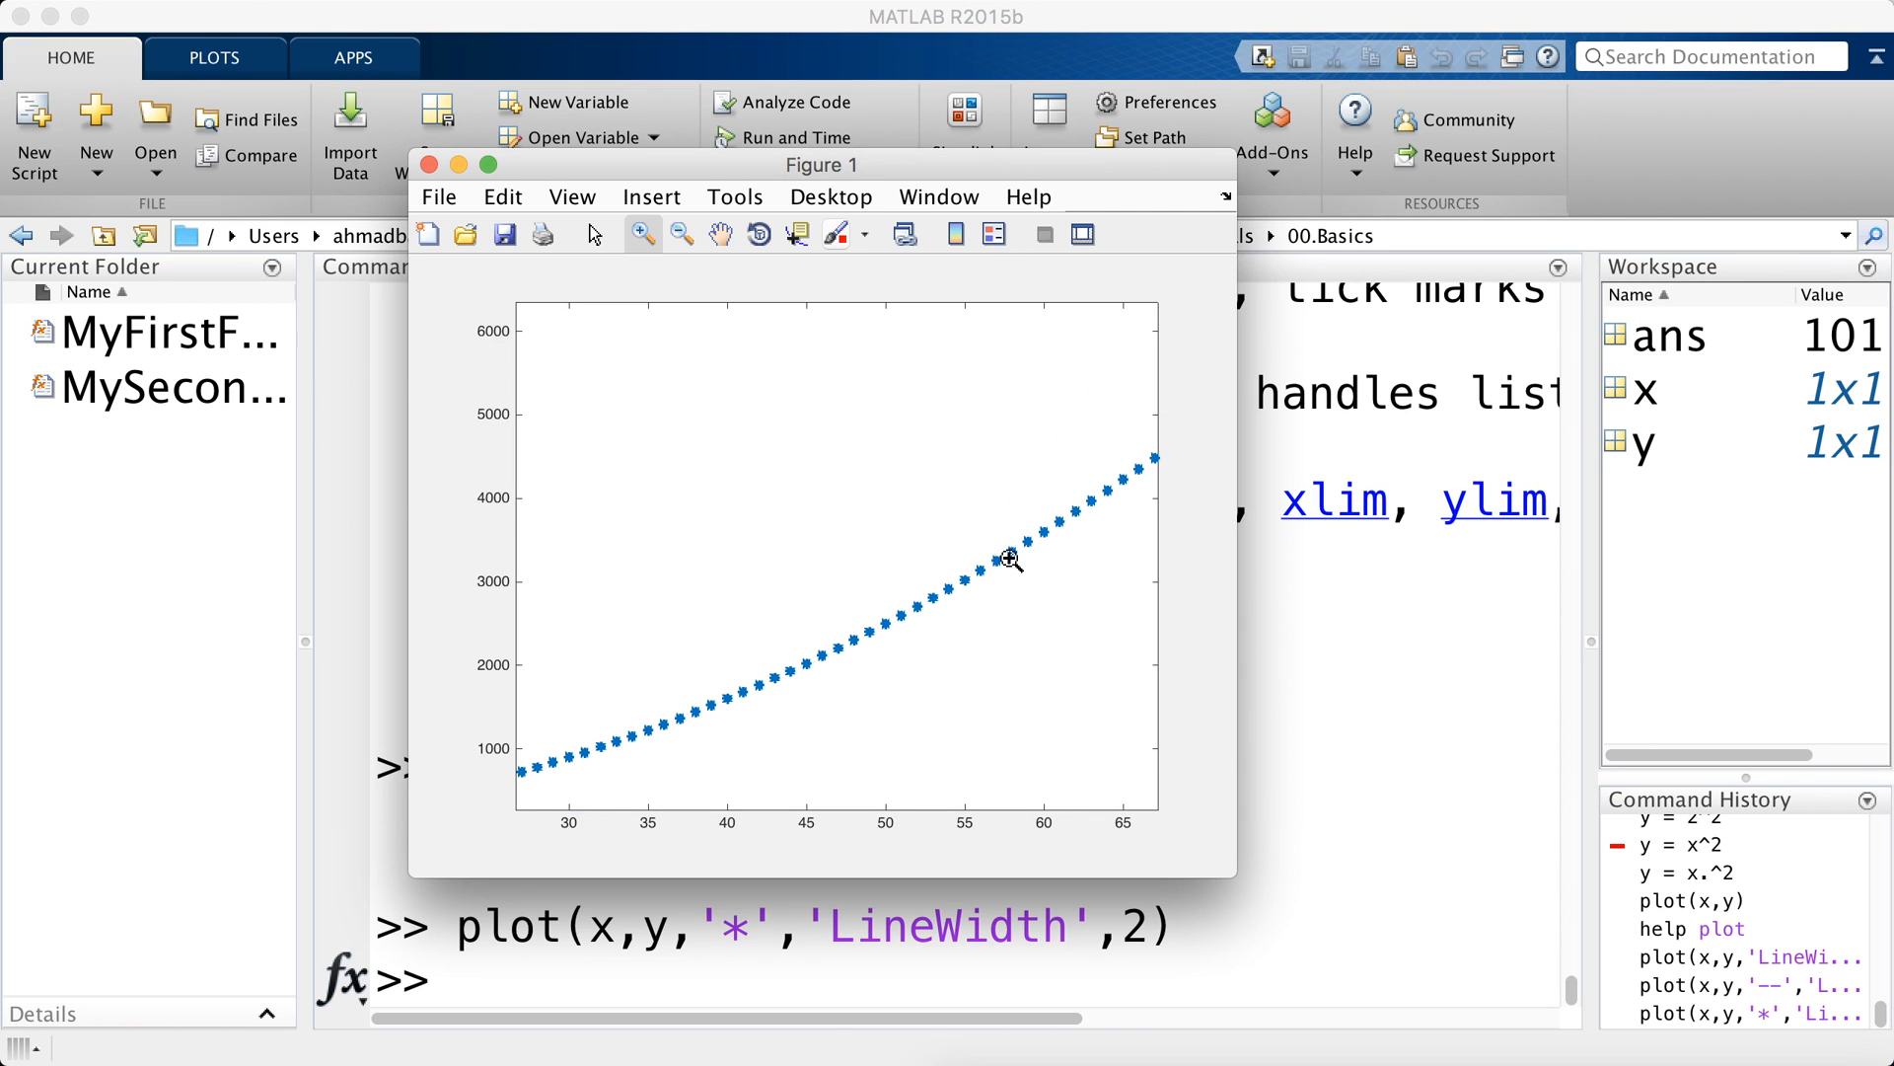
mouse_move(798, 234)
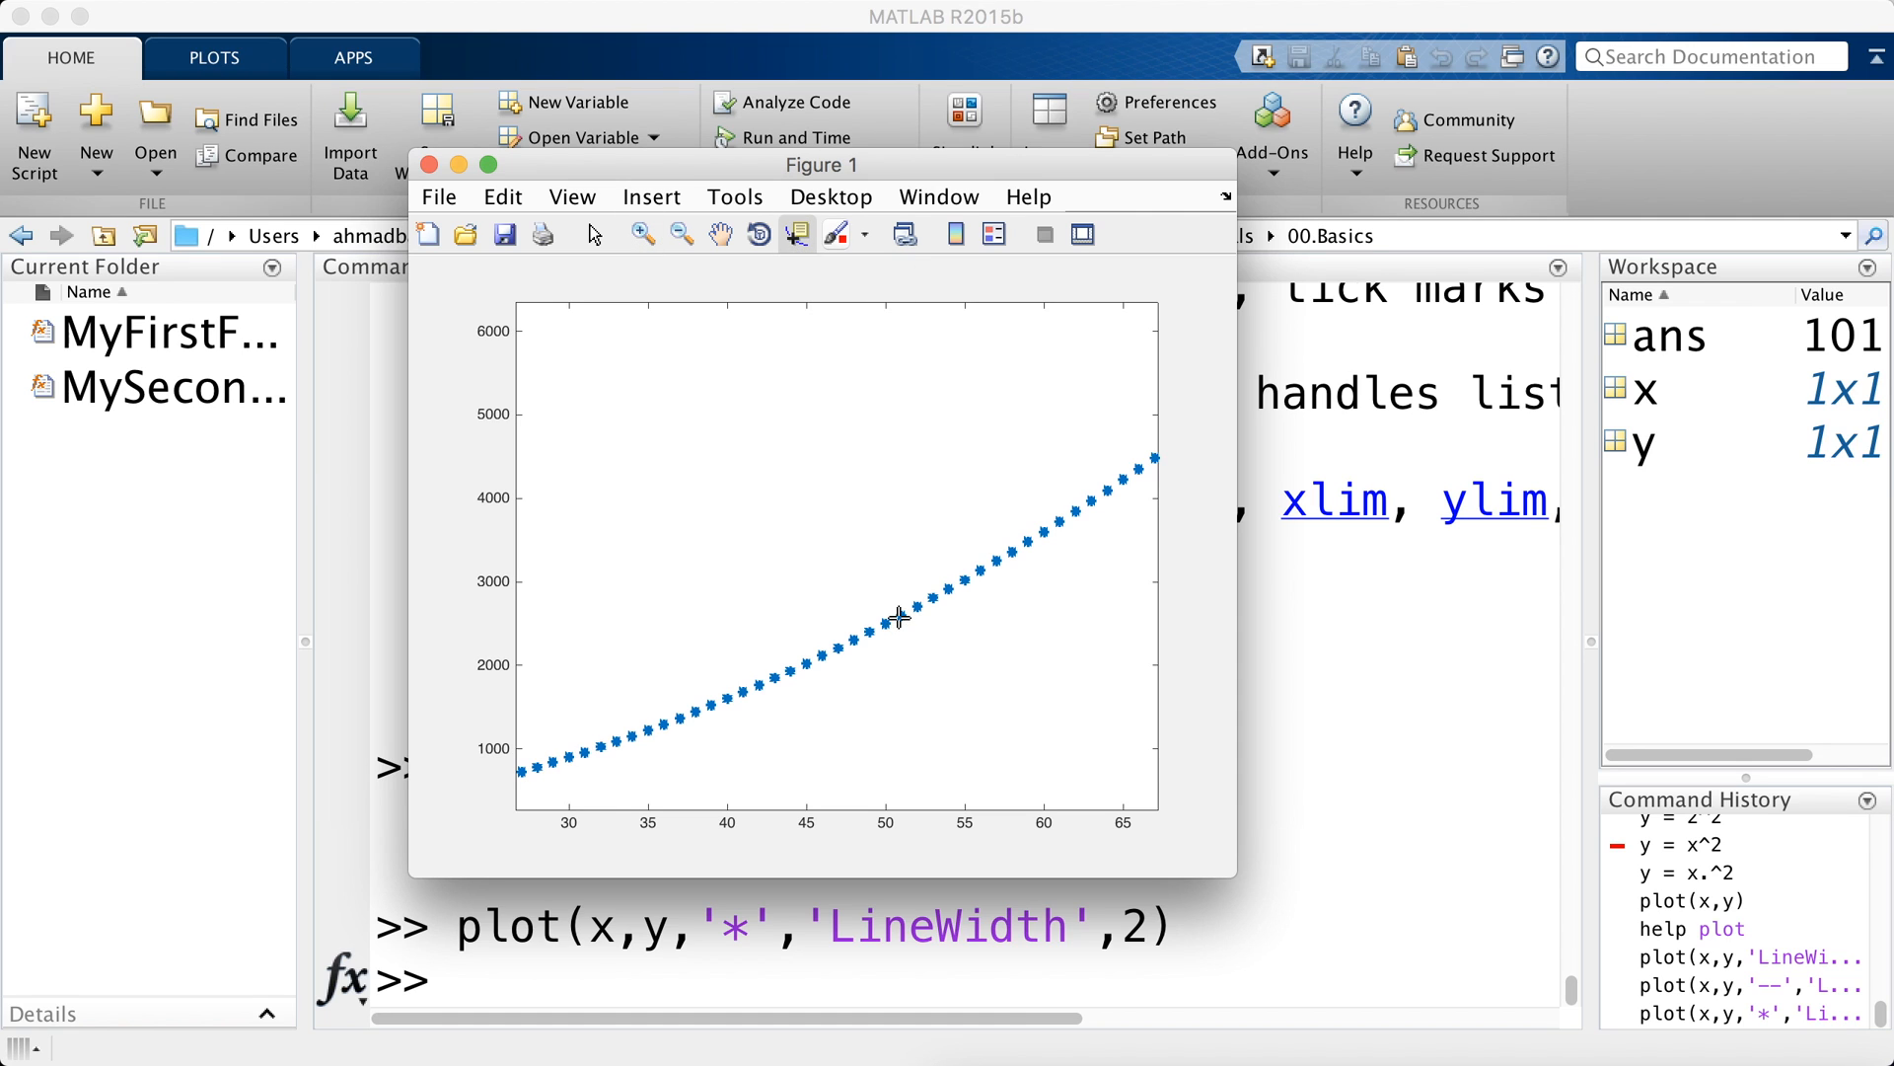
- Click points on the star curve to show data tips such as X 44, Y 1936
click(852, 639)
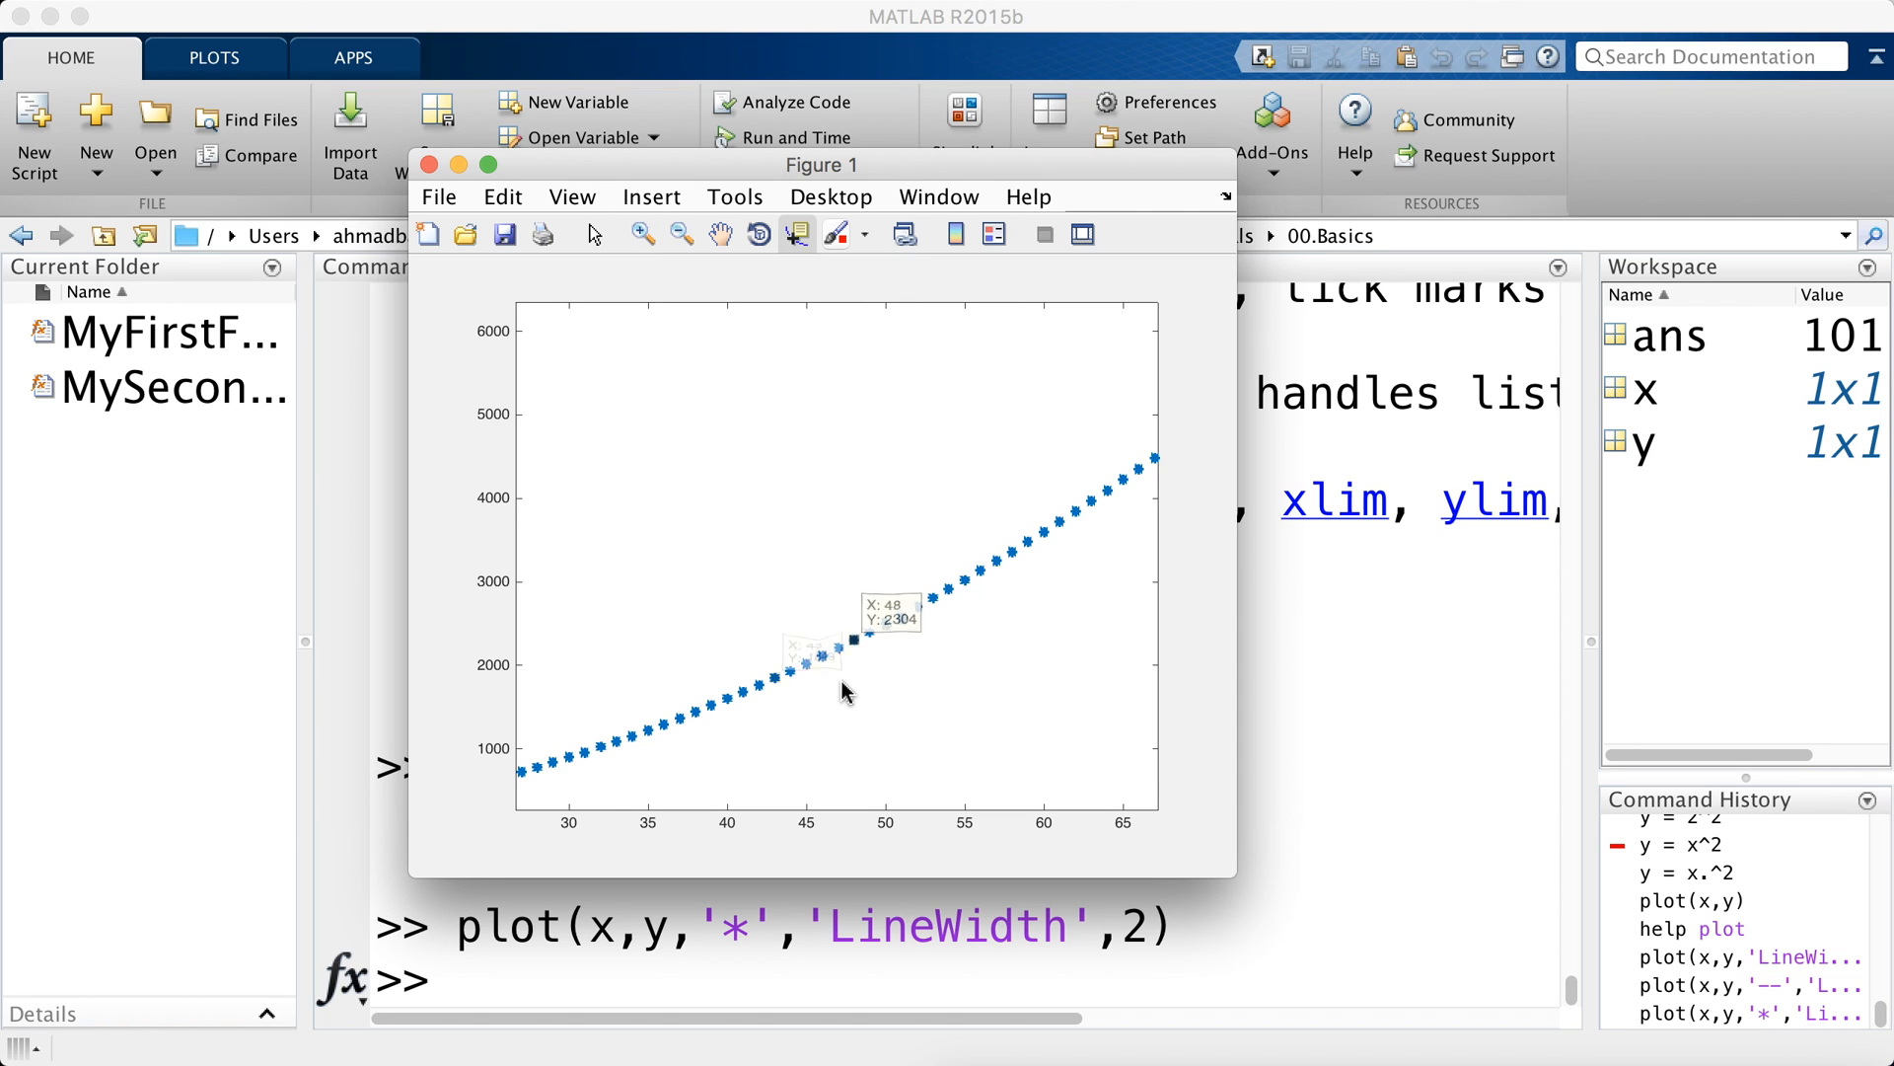
click(648, 733)
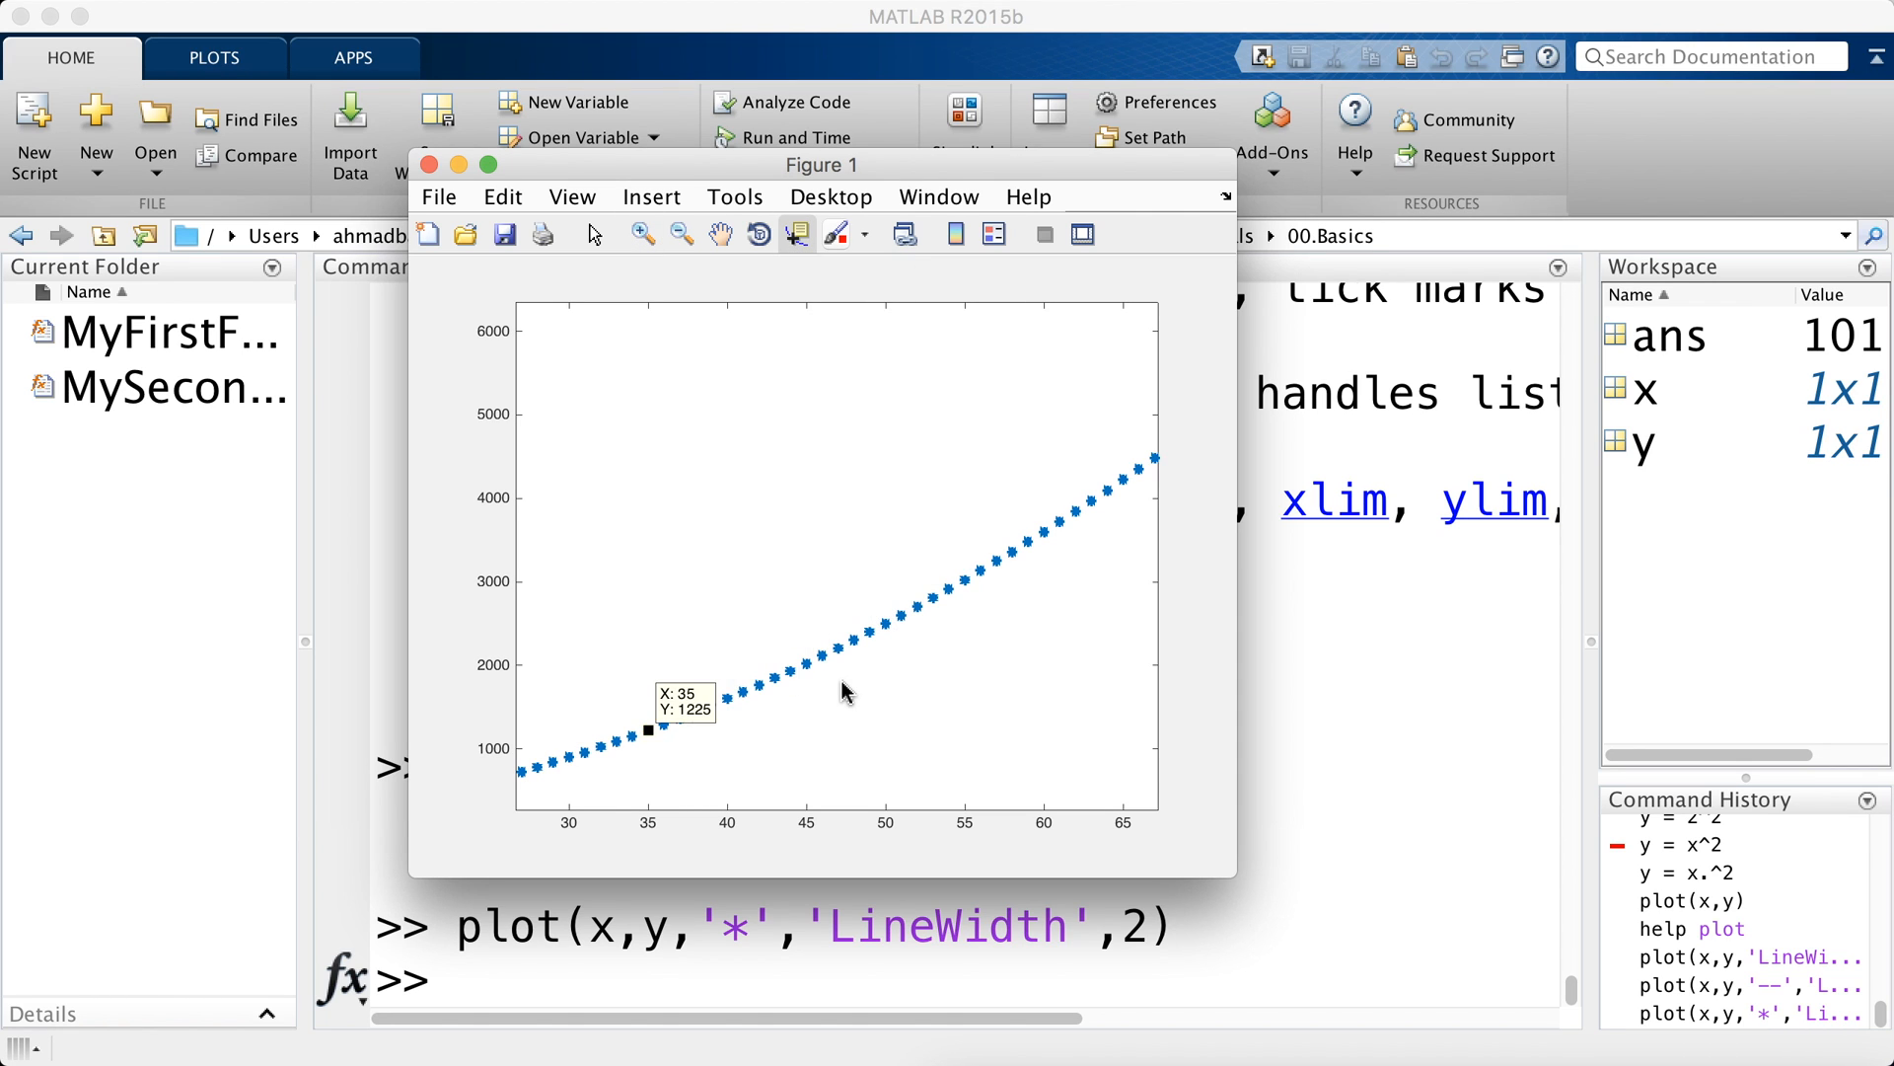
click(790, 670)
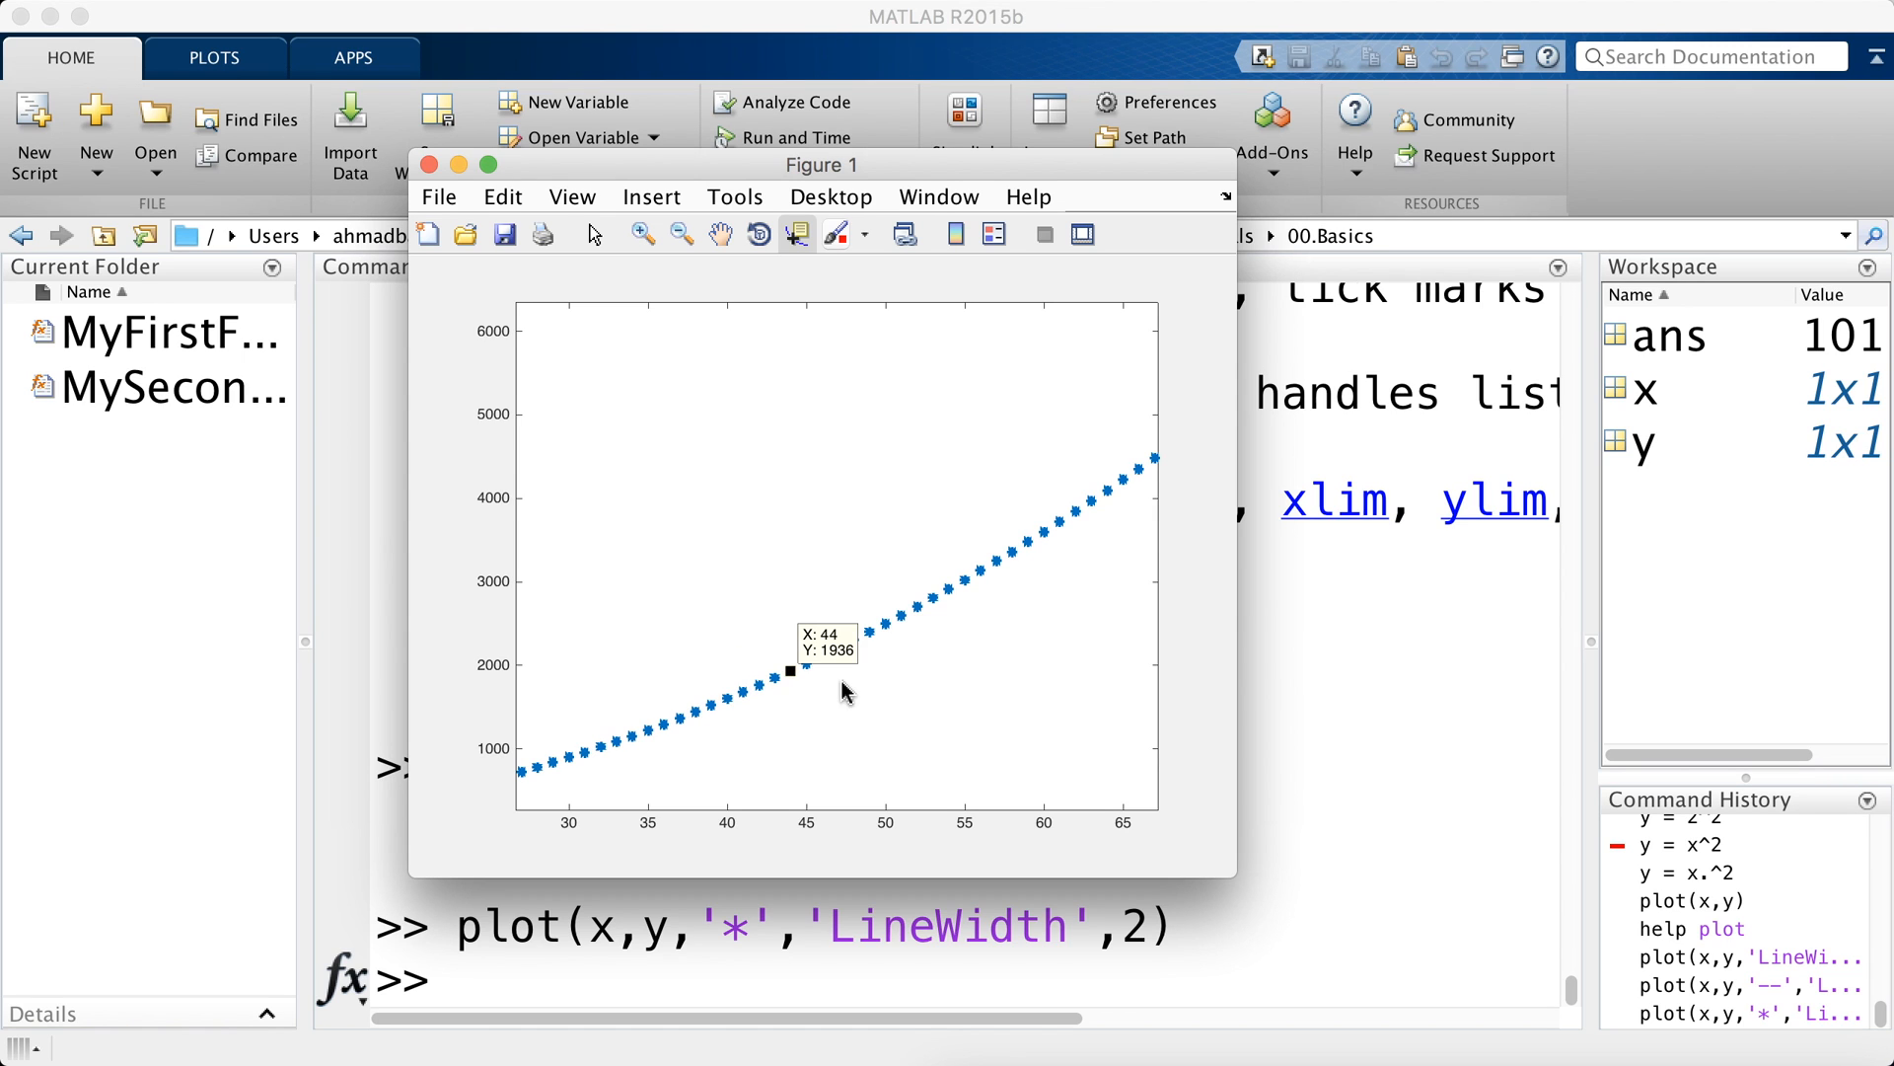
mouse_move(664, 681)
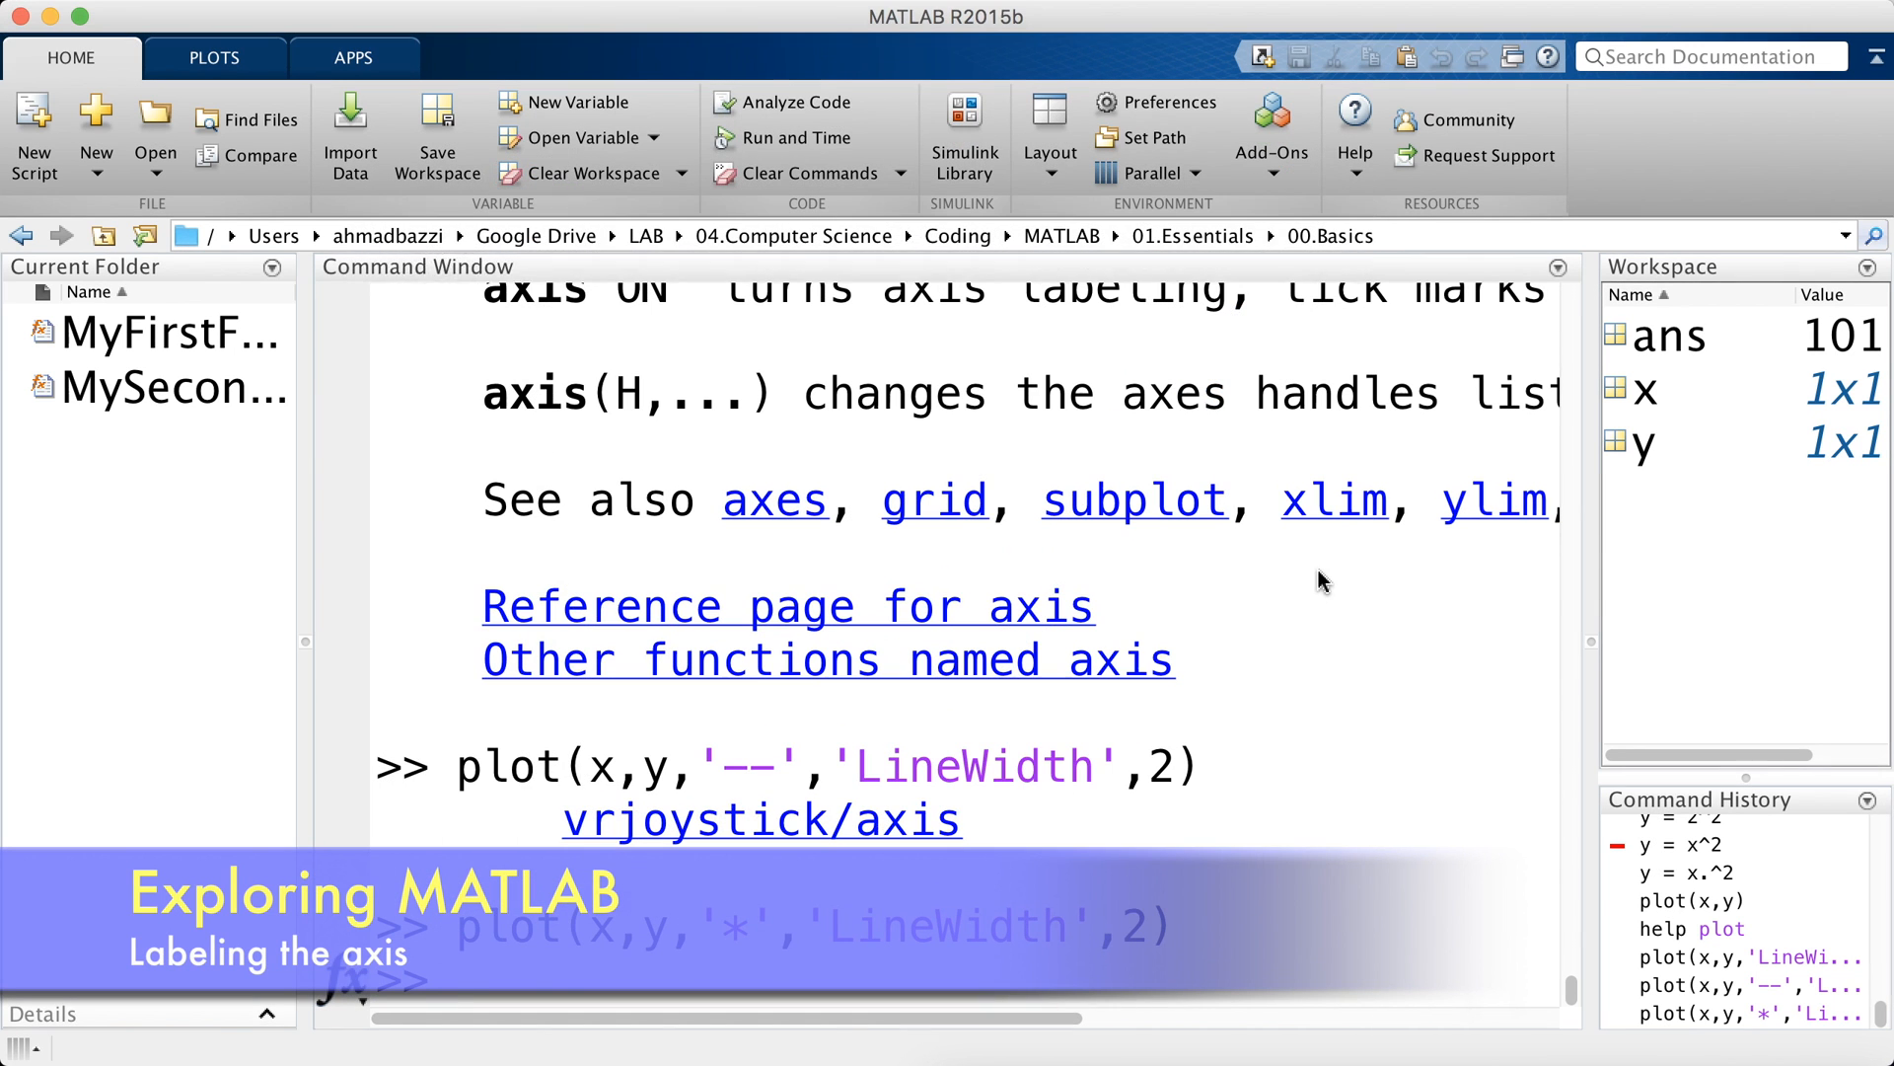
text(xlabel(')
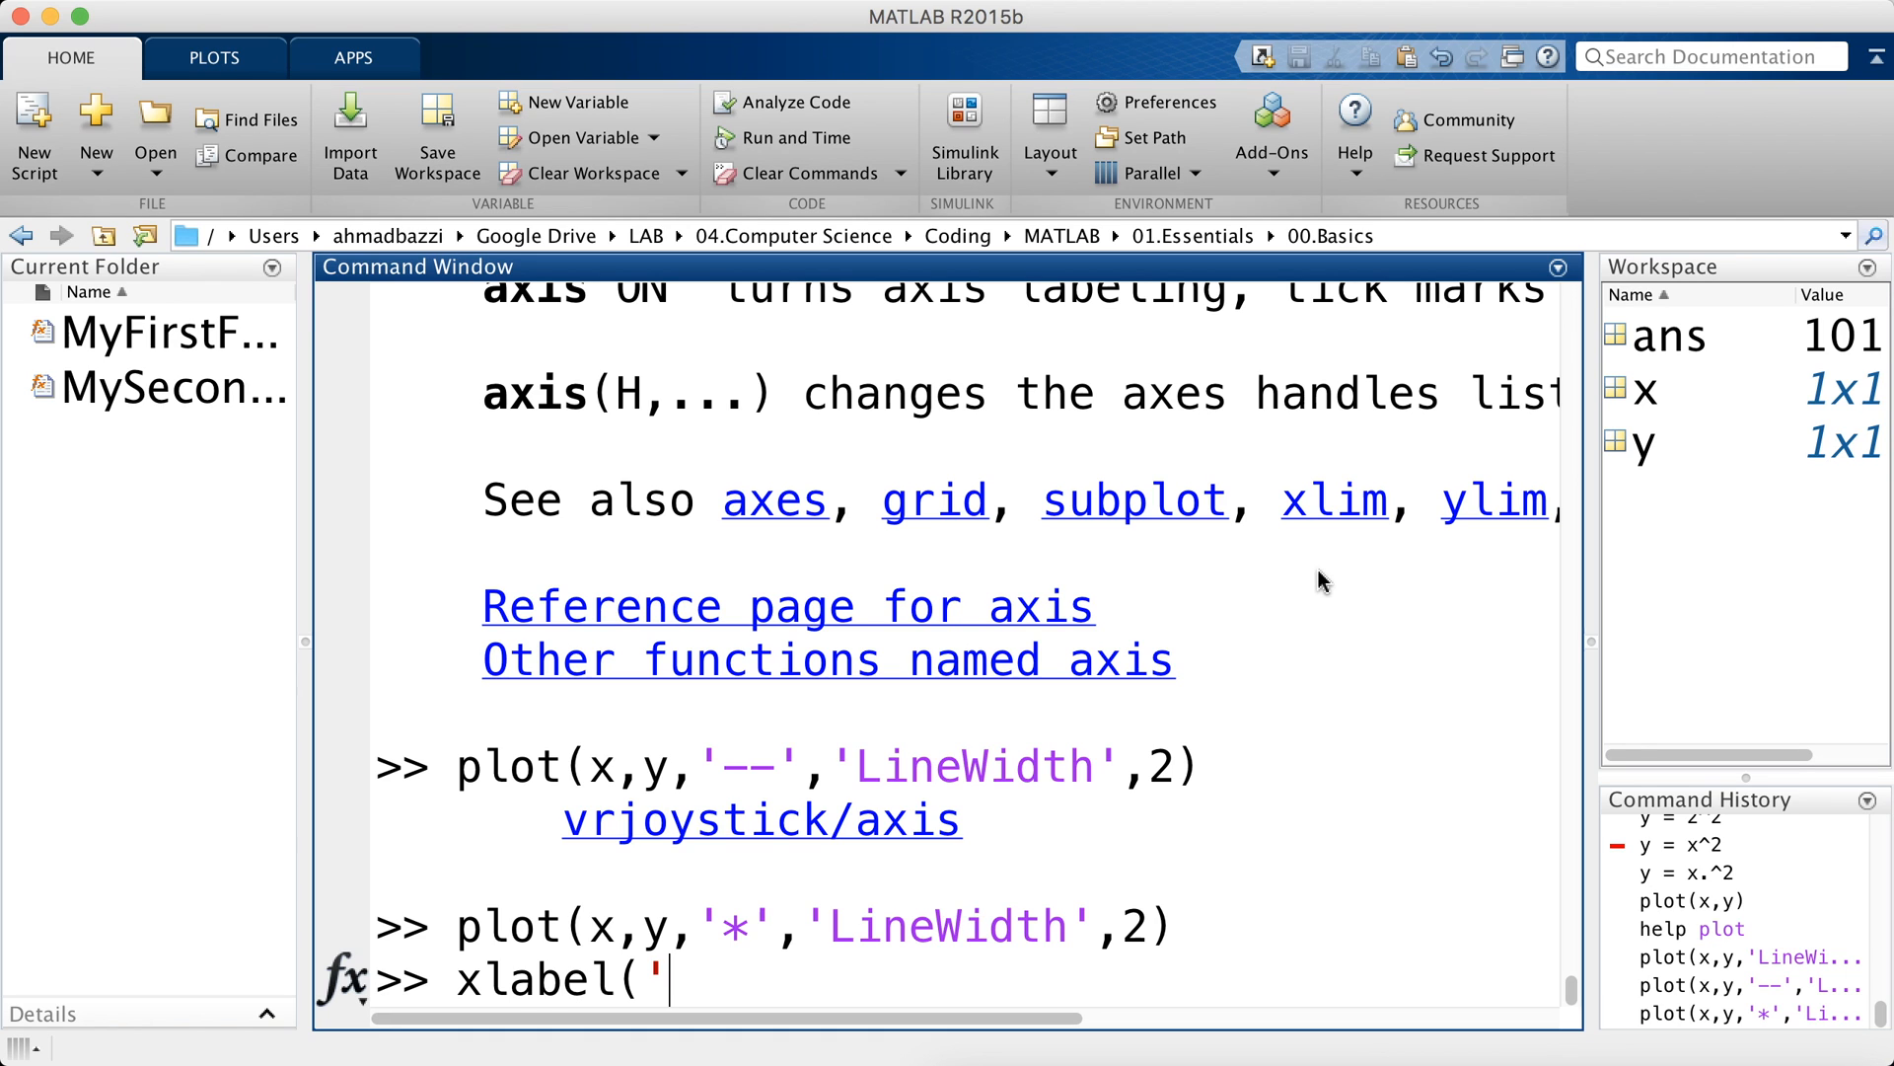
- Label the x-axis 'Temperature' and the y-axis 'Price of an ice cream'
text(x va)
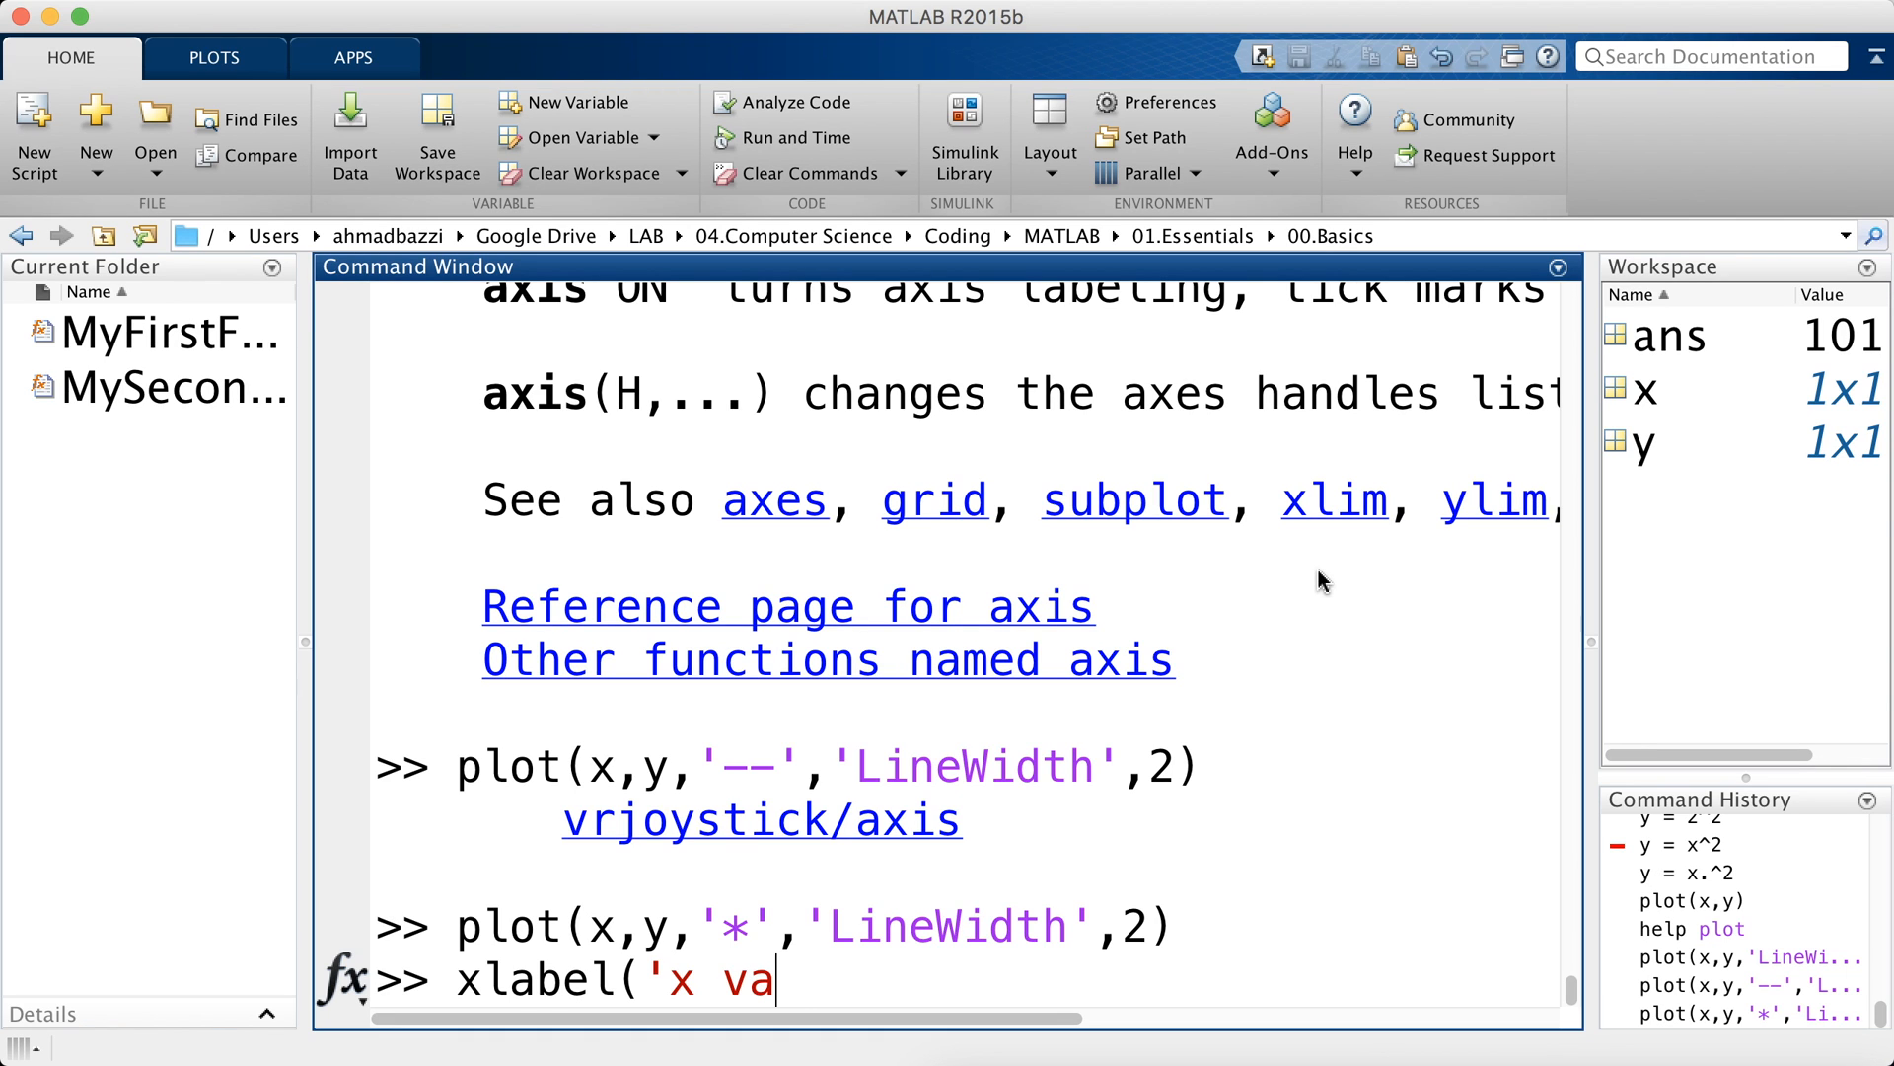
key(Backspace)
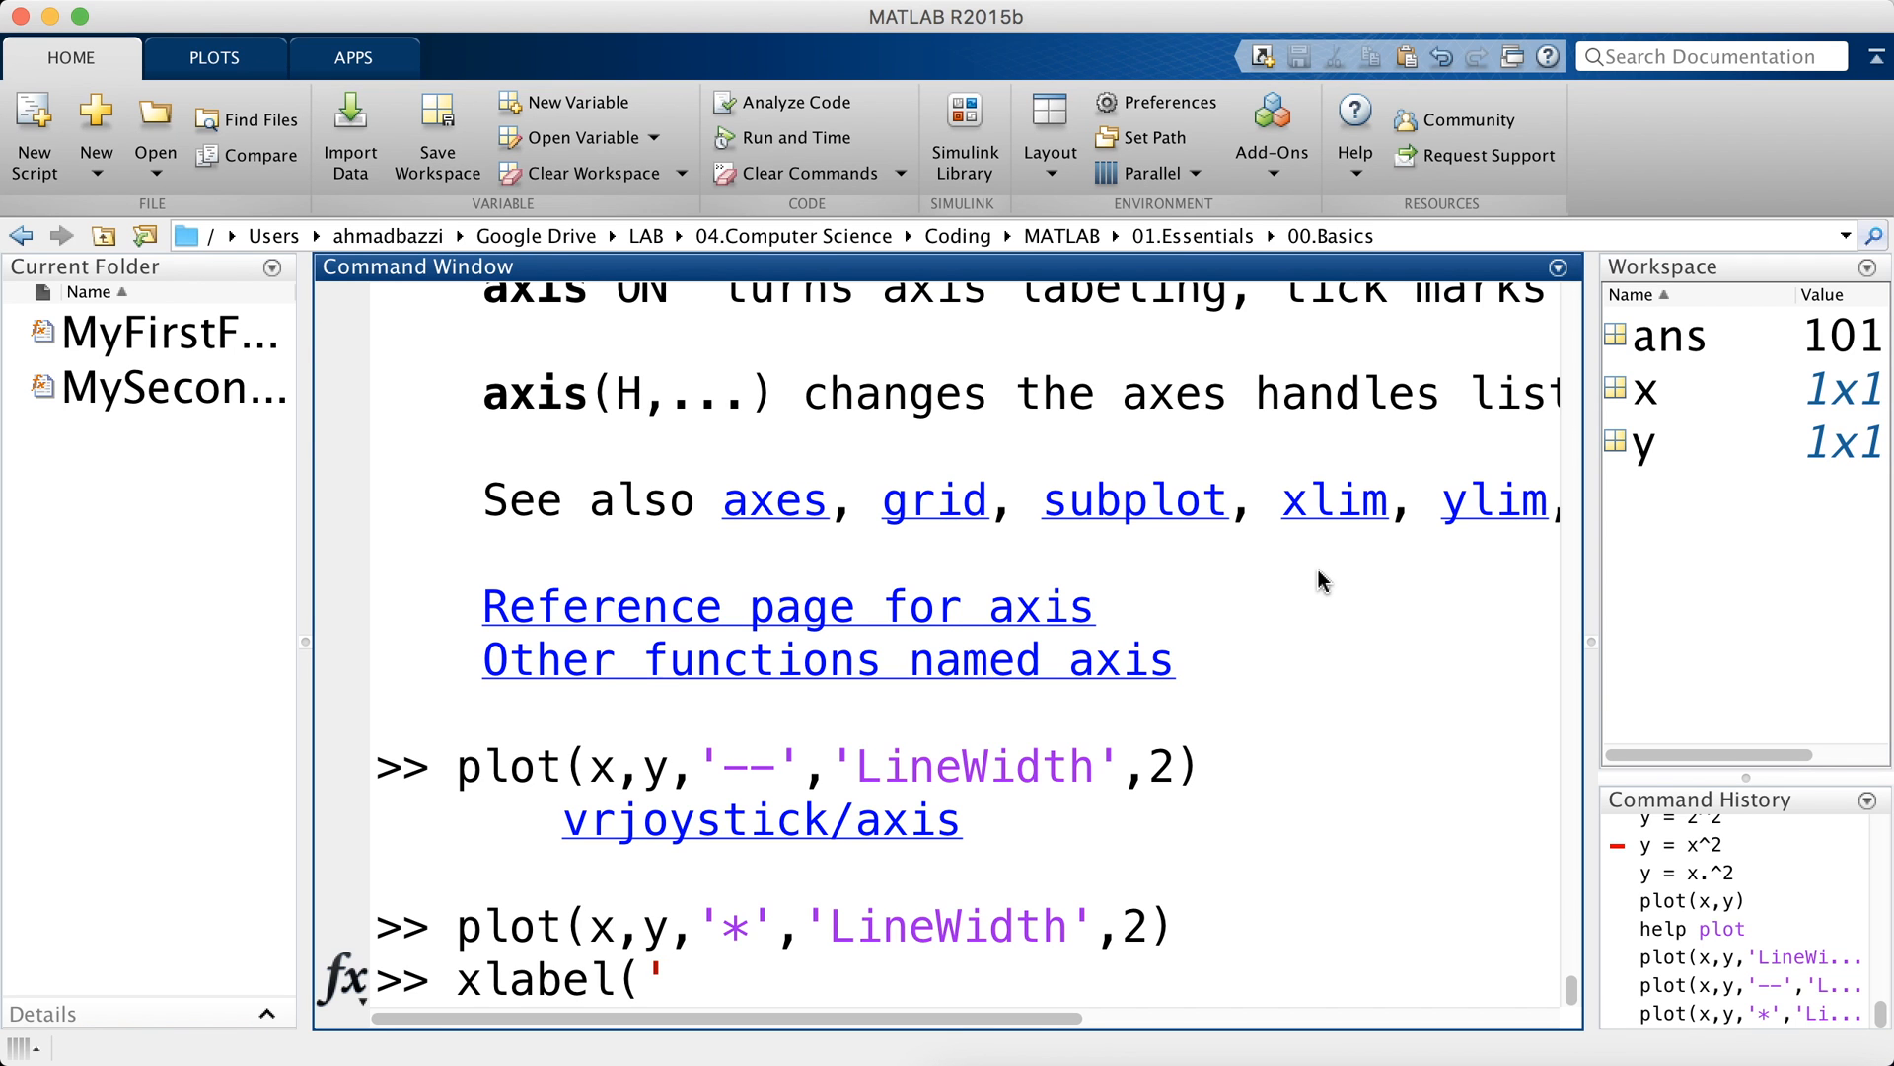
text(Temperature'))
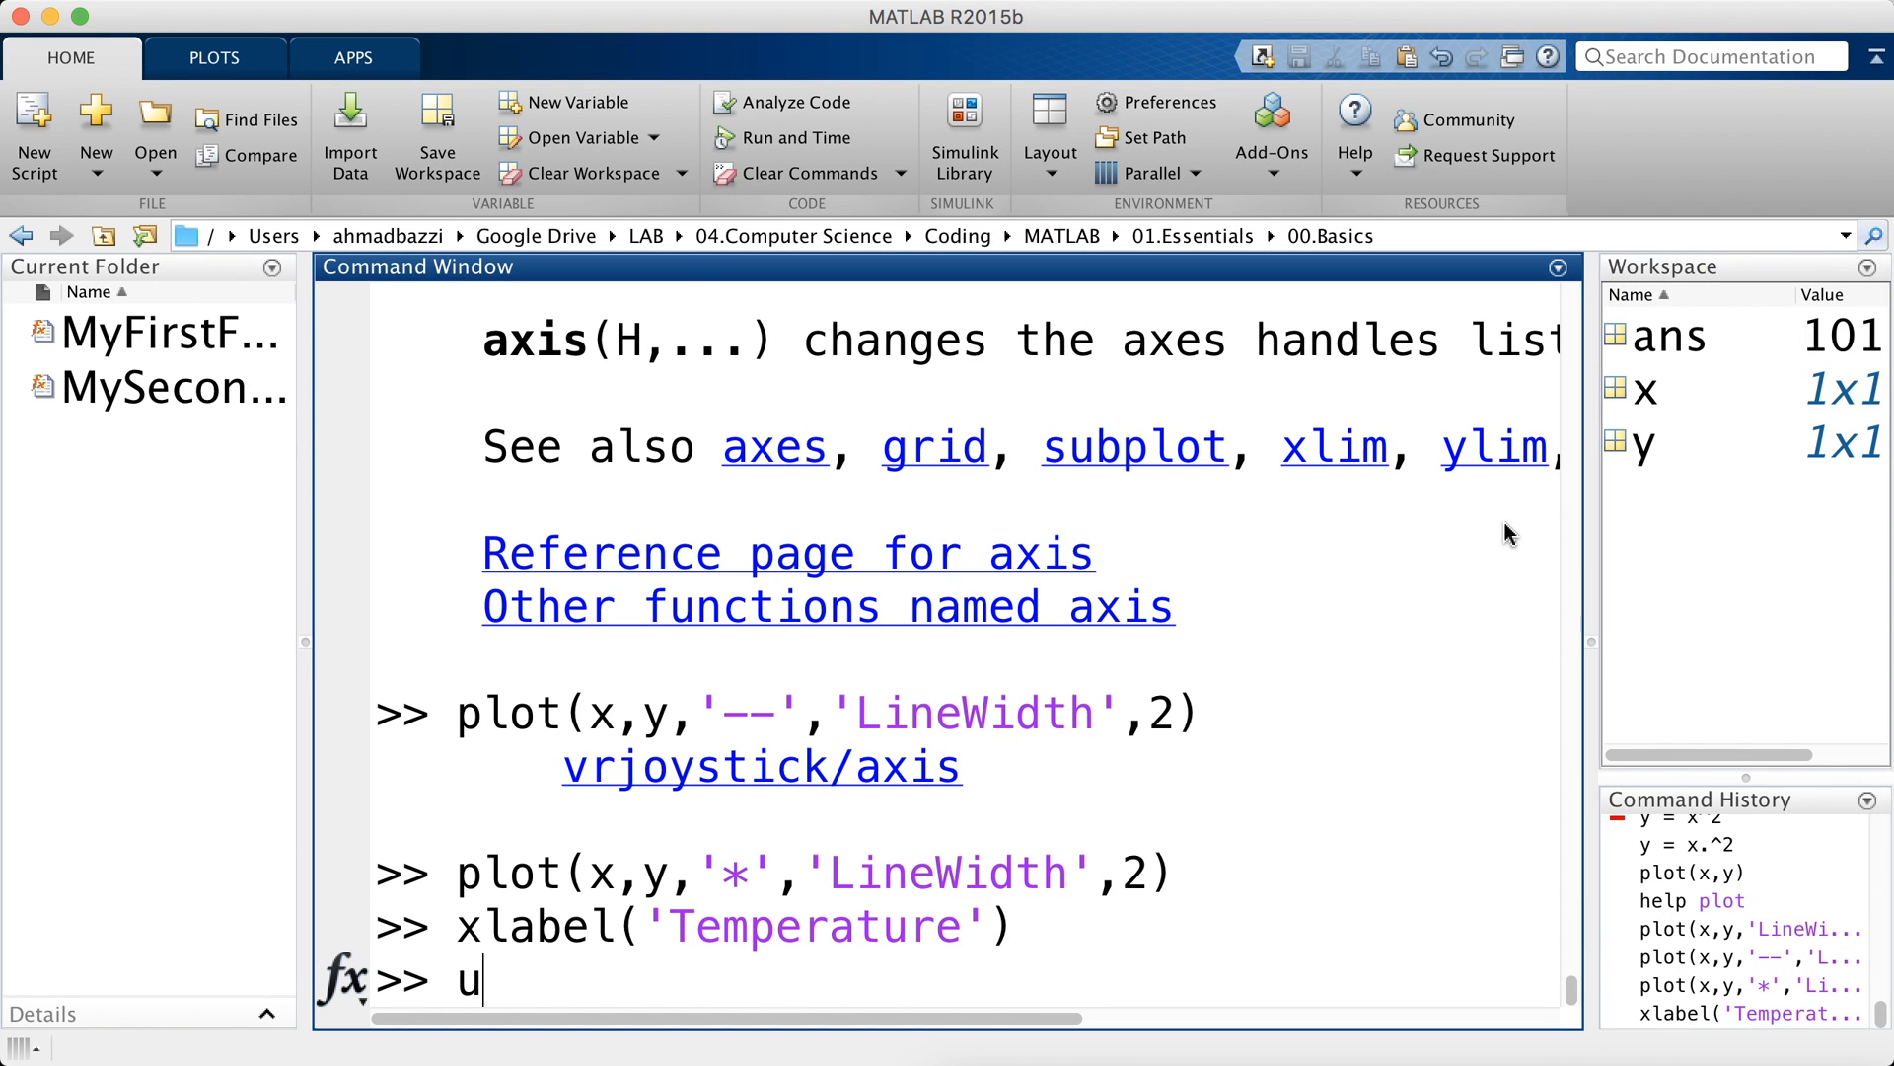
text(ylabel()
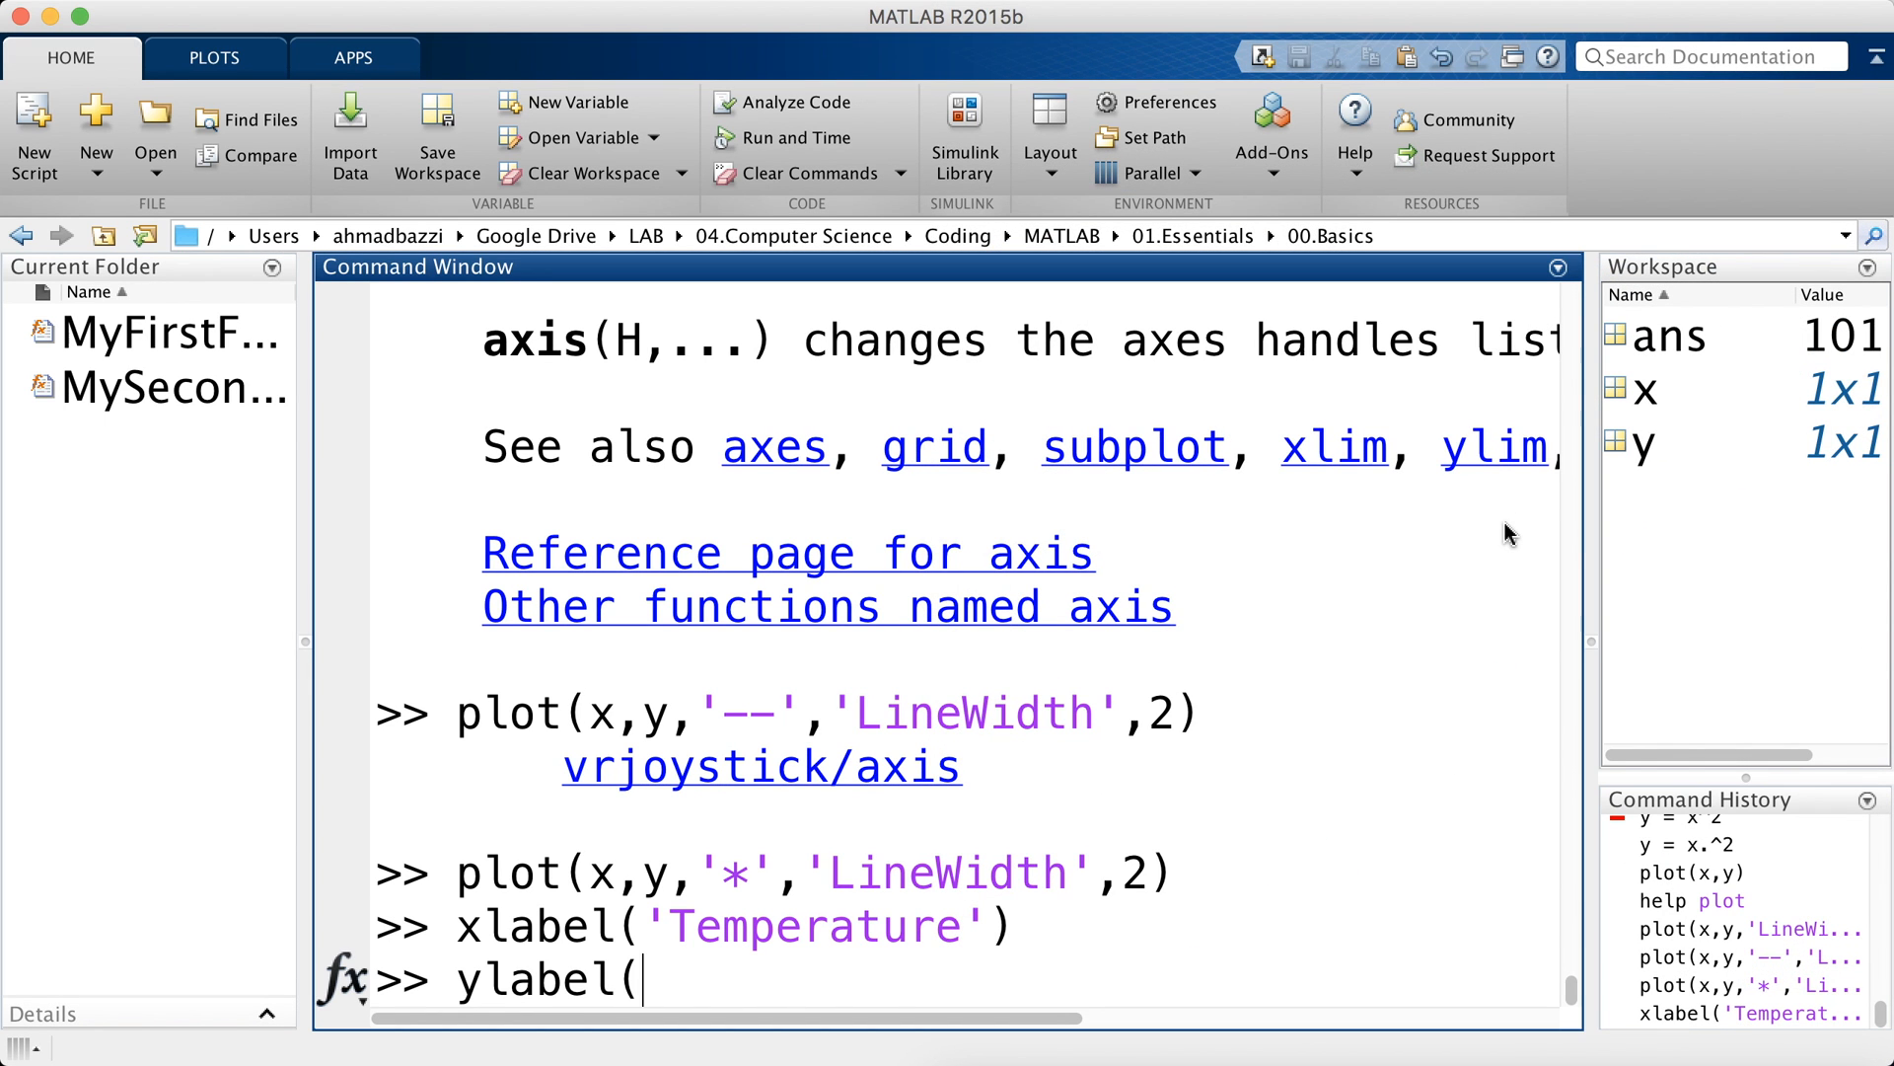
text(')
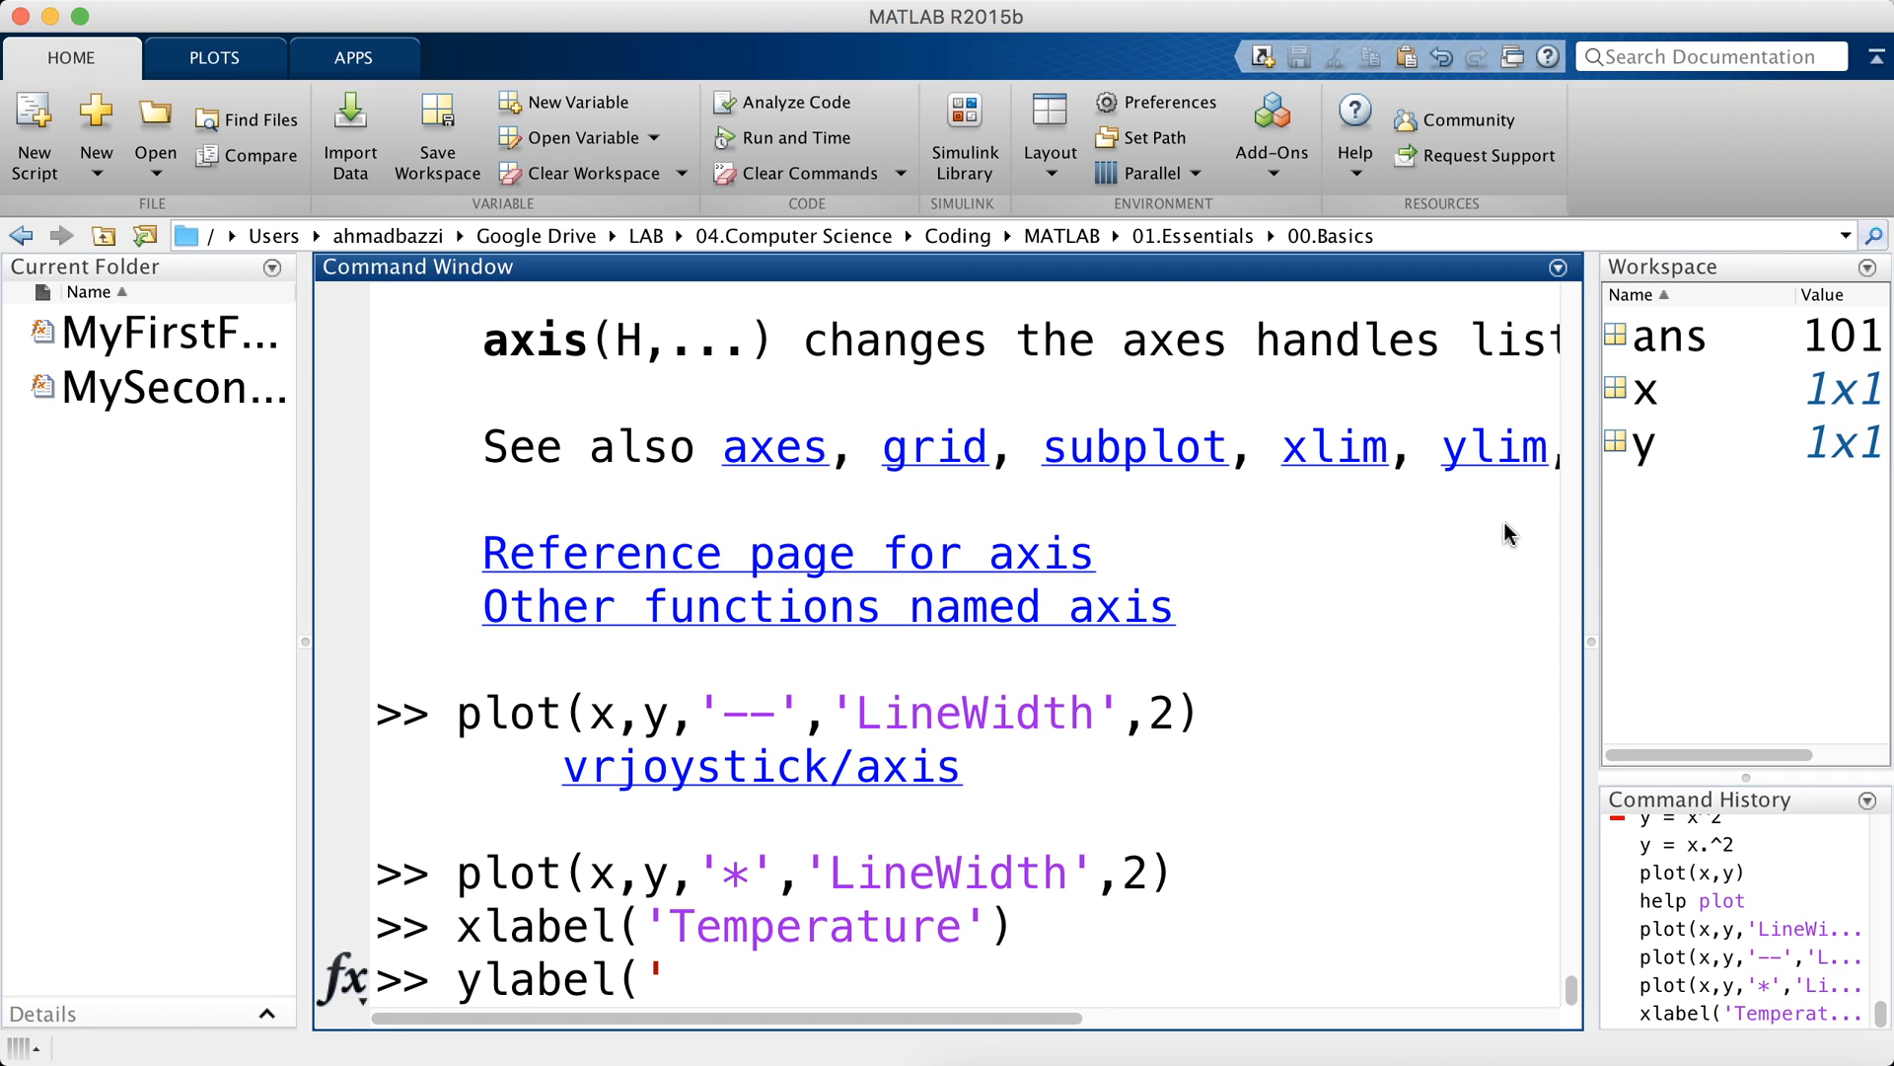
text(Price of an ice cream'))
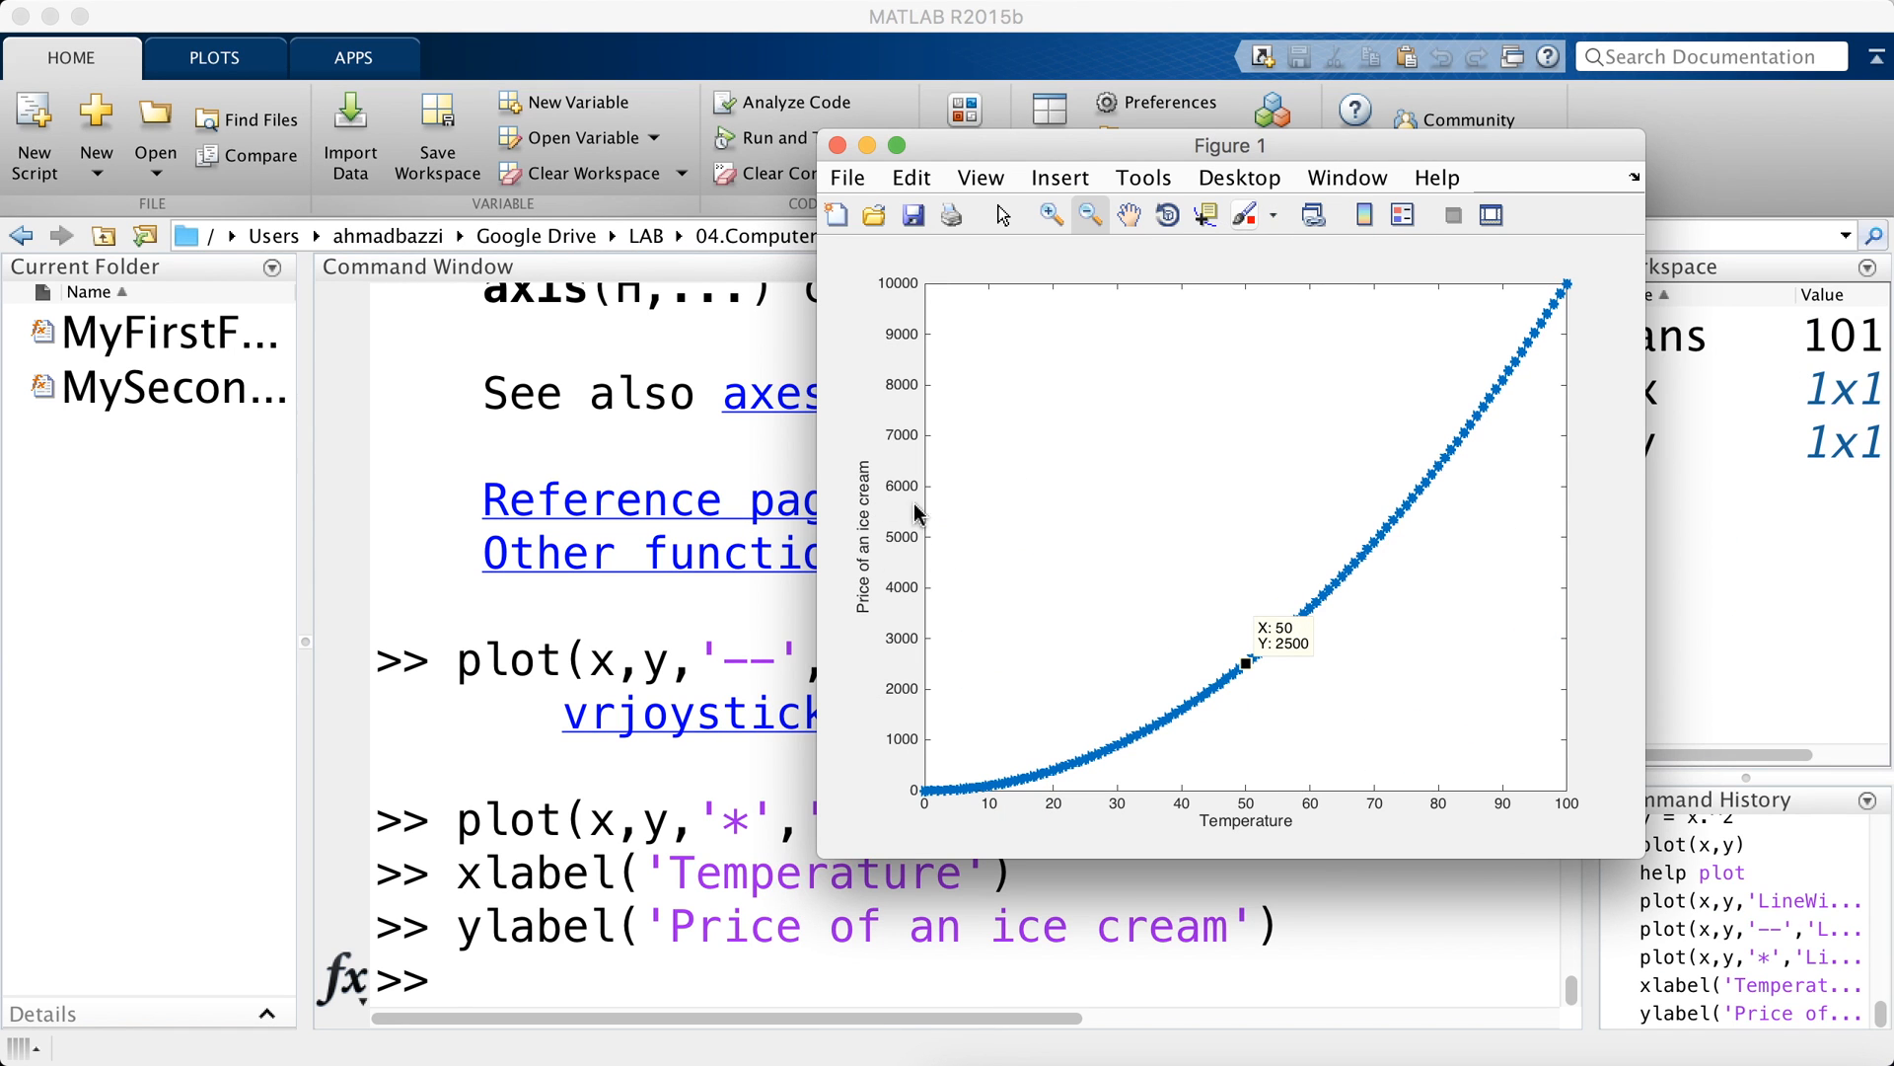
drag(1230, 145, 1761, 216)
text(title('Price of ice cream)
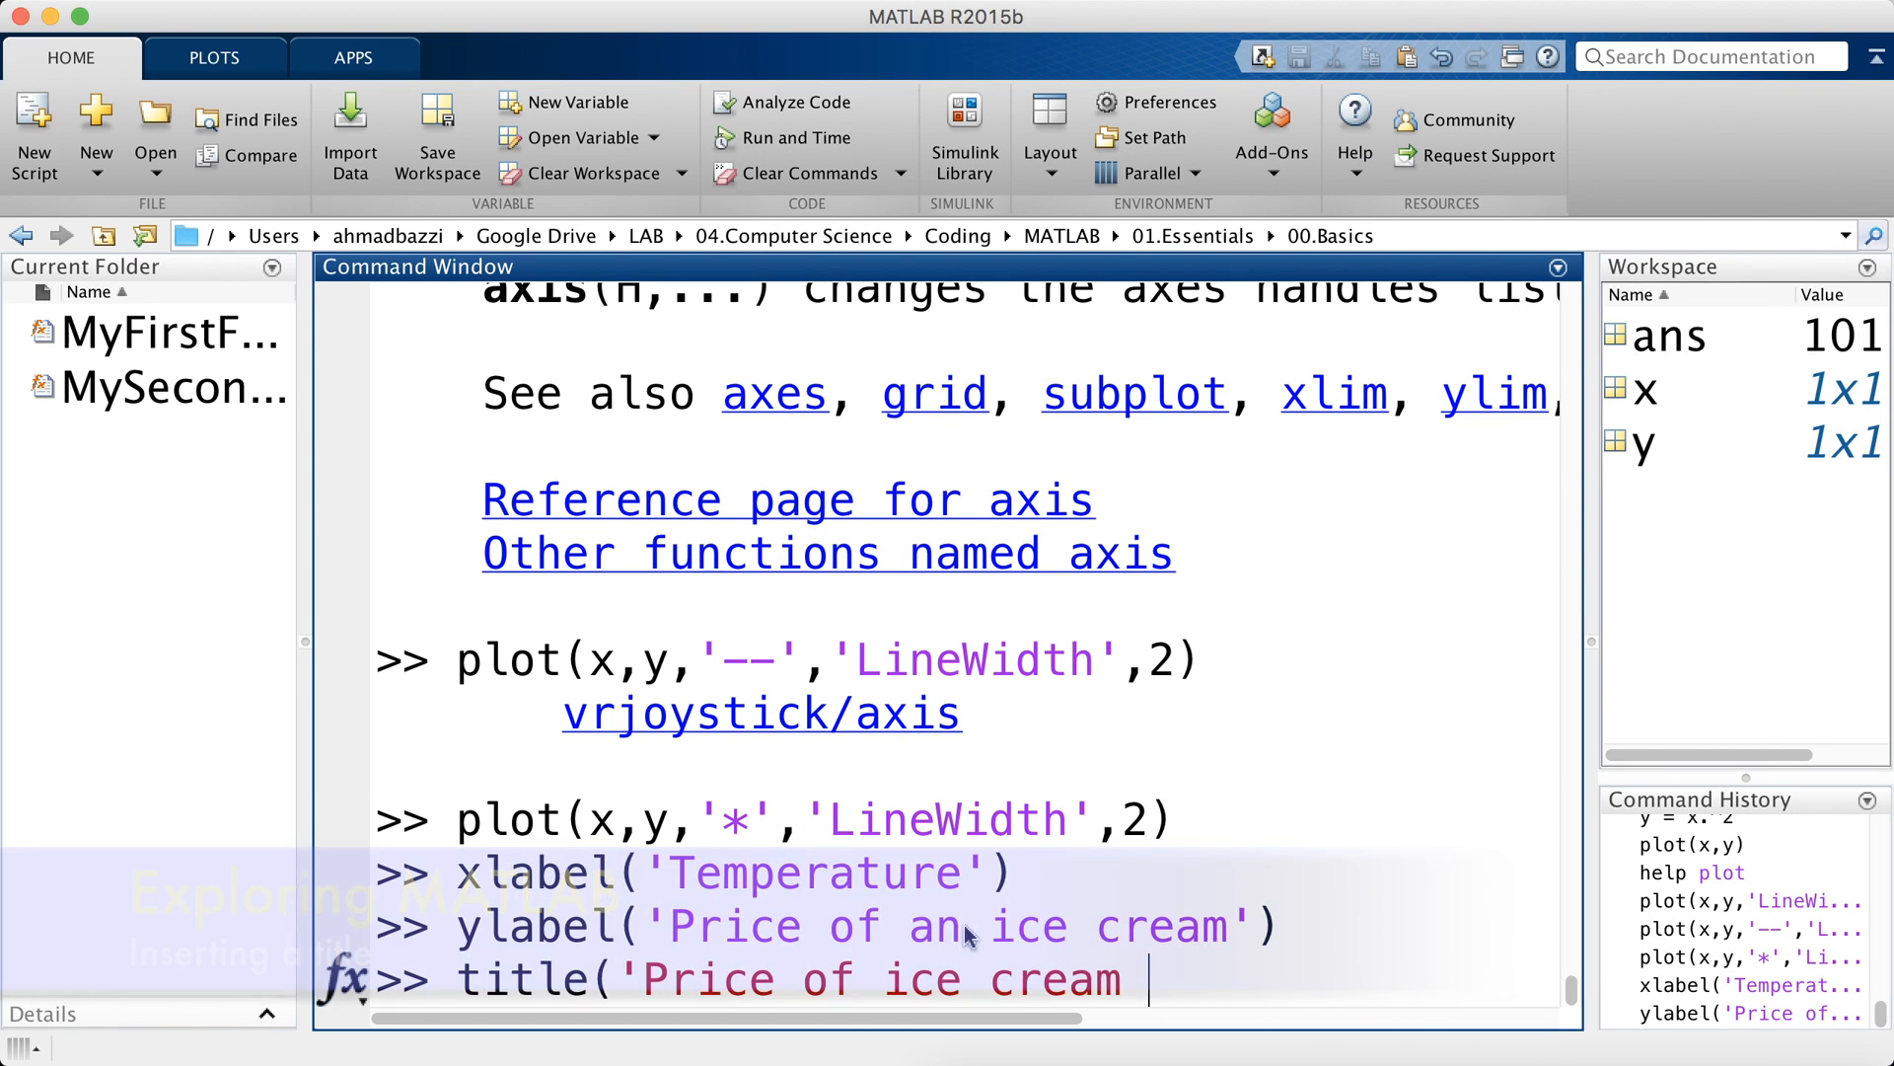
- Enter title('Price of an ice cream vs the Temp') for the plot
text(an ice cream vs the Temp'))
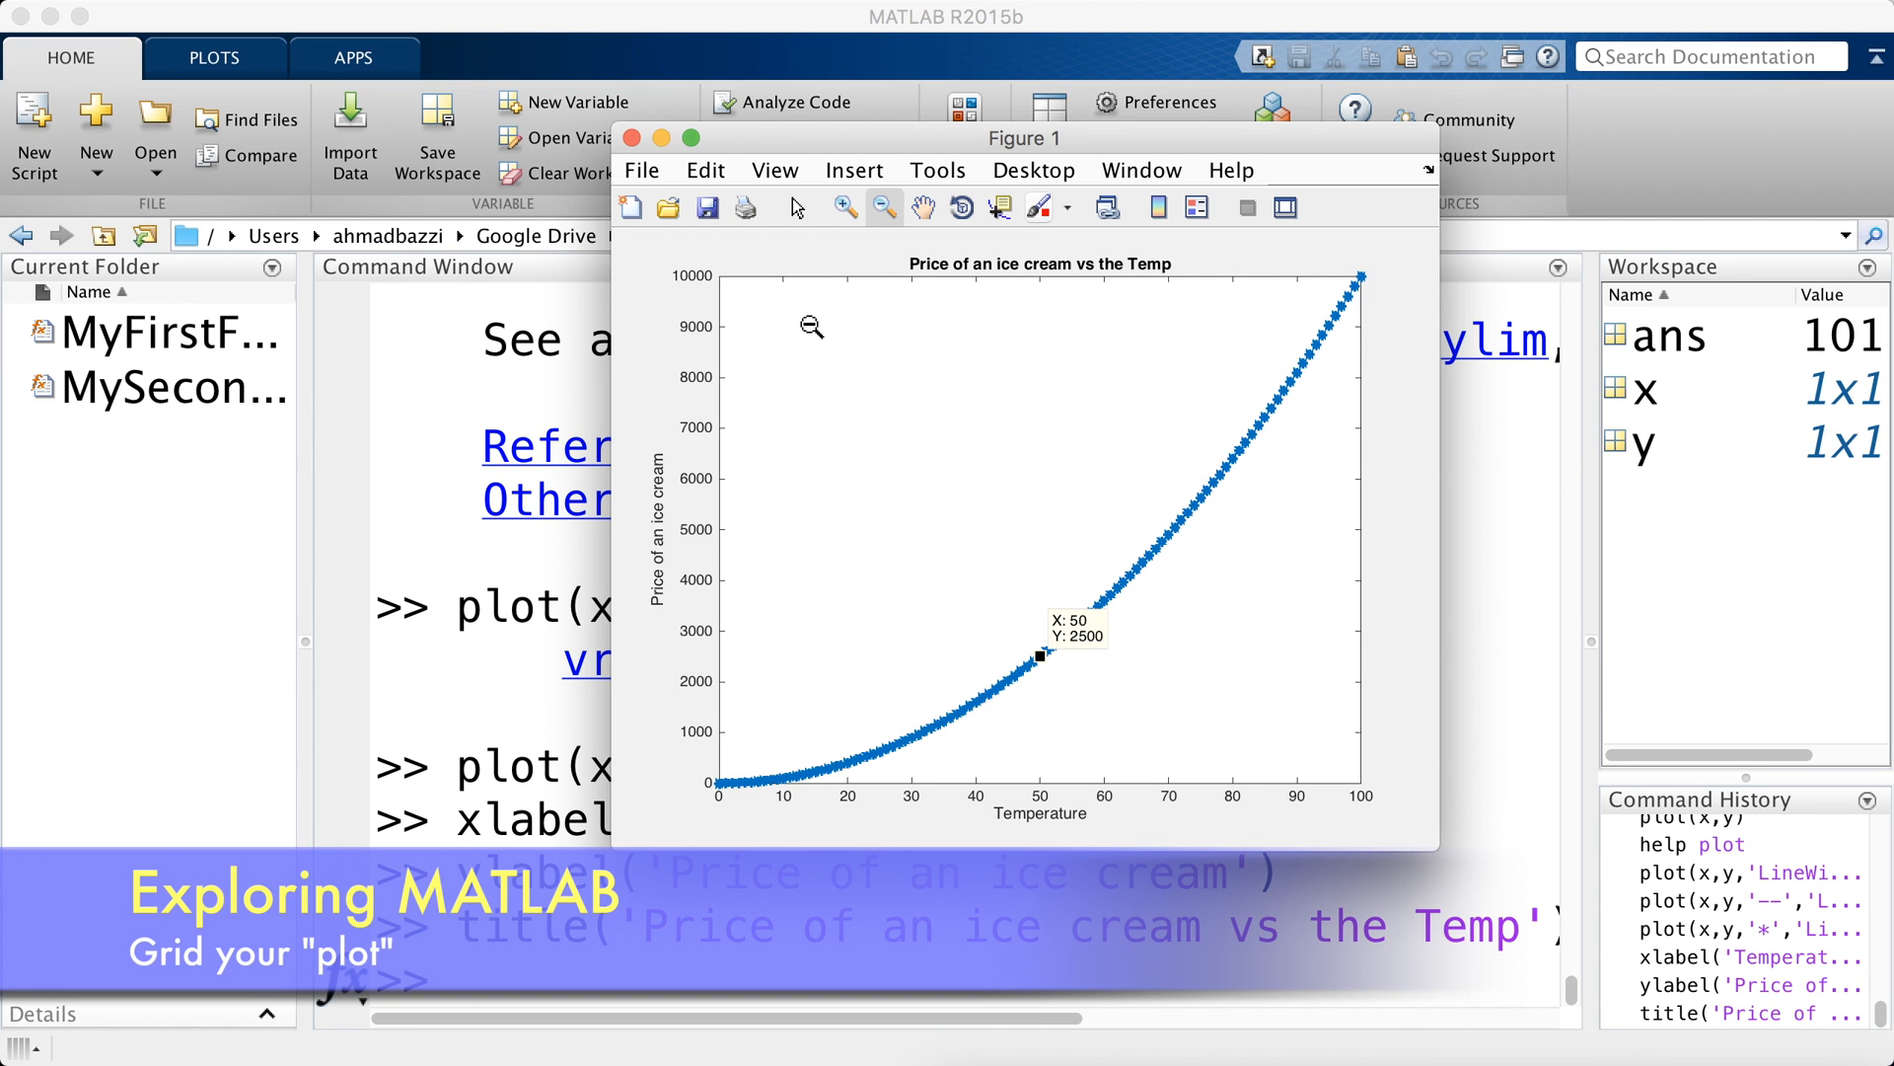
mouse_move(809, 715)
text(grid on)
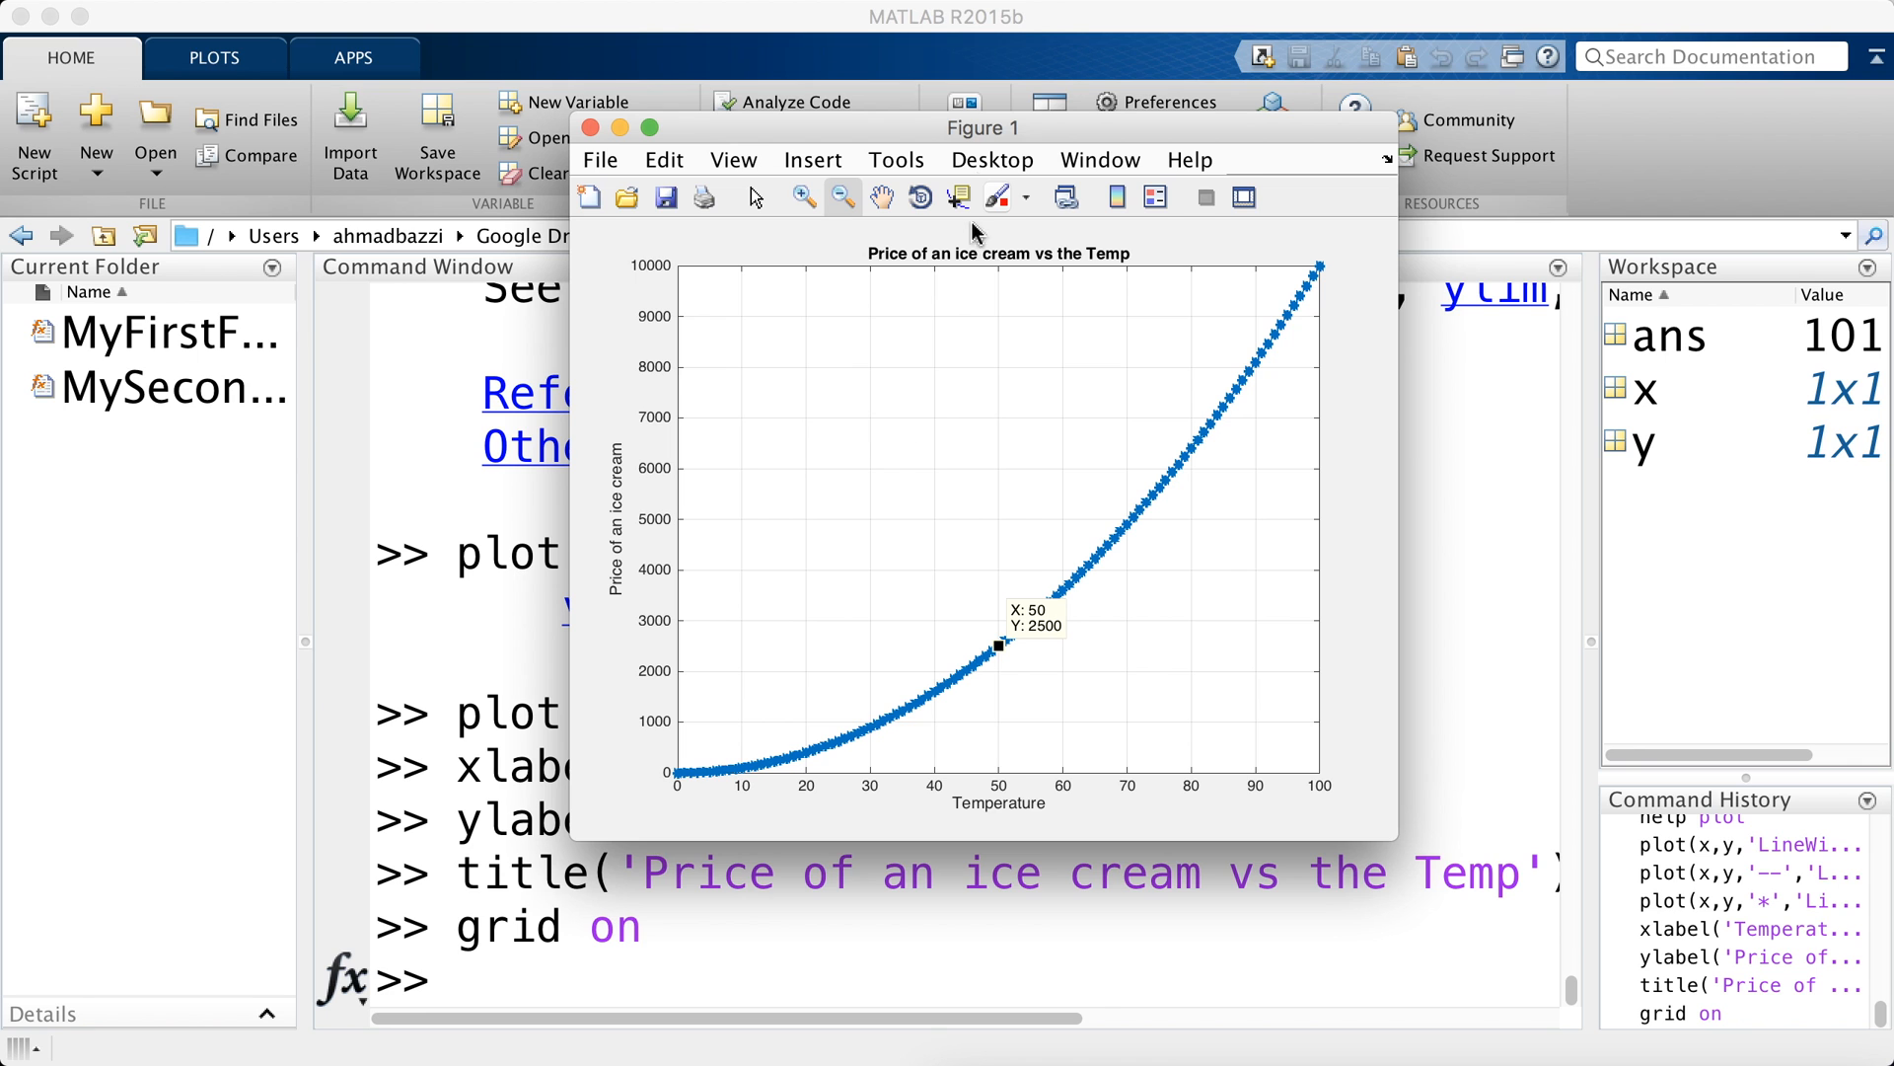
- Turn on the grid and add a finer minor grid with grid minor
click(591, 126)
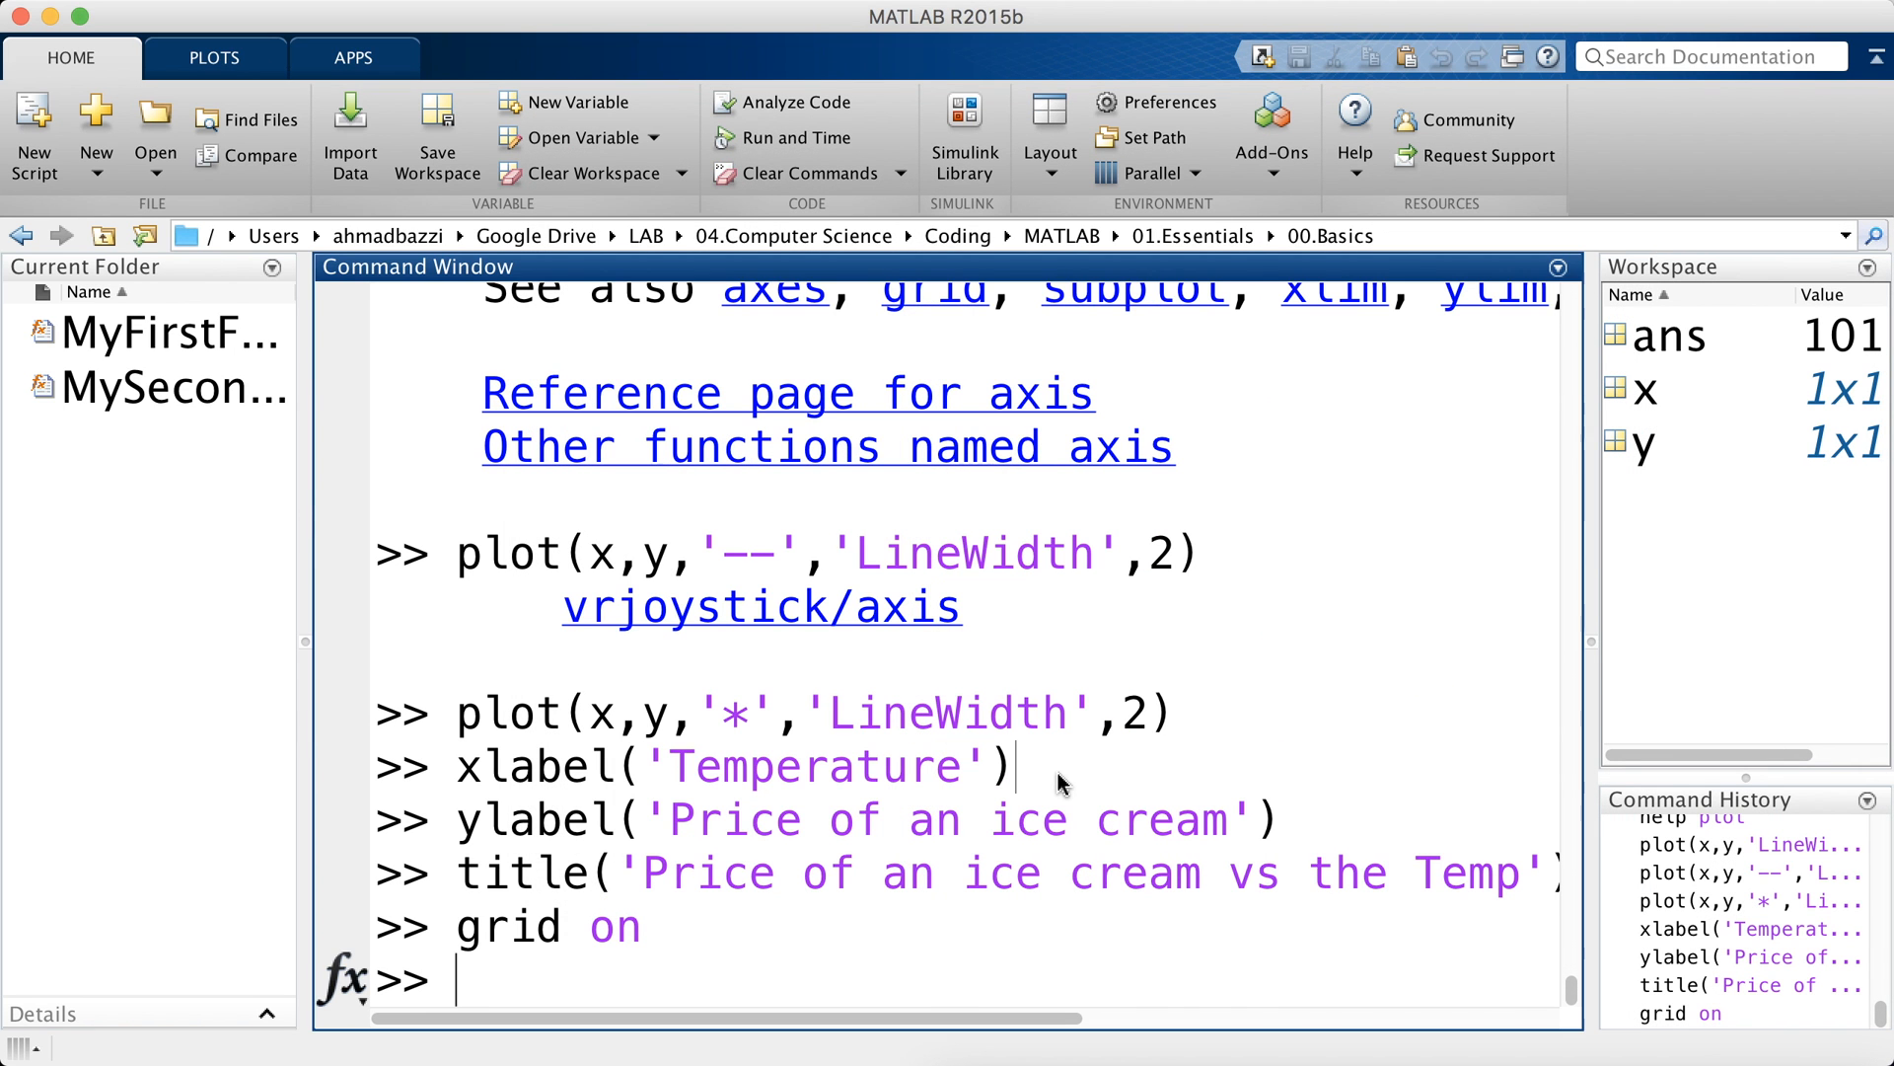
text(grid minor)
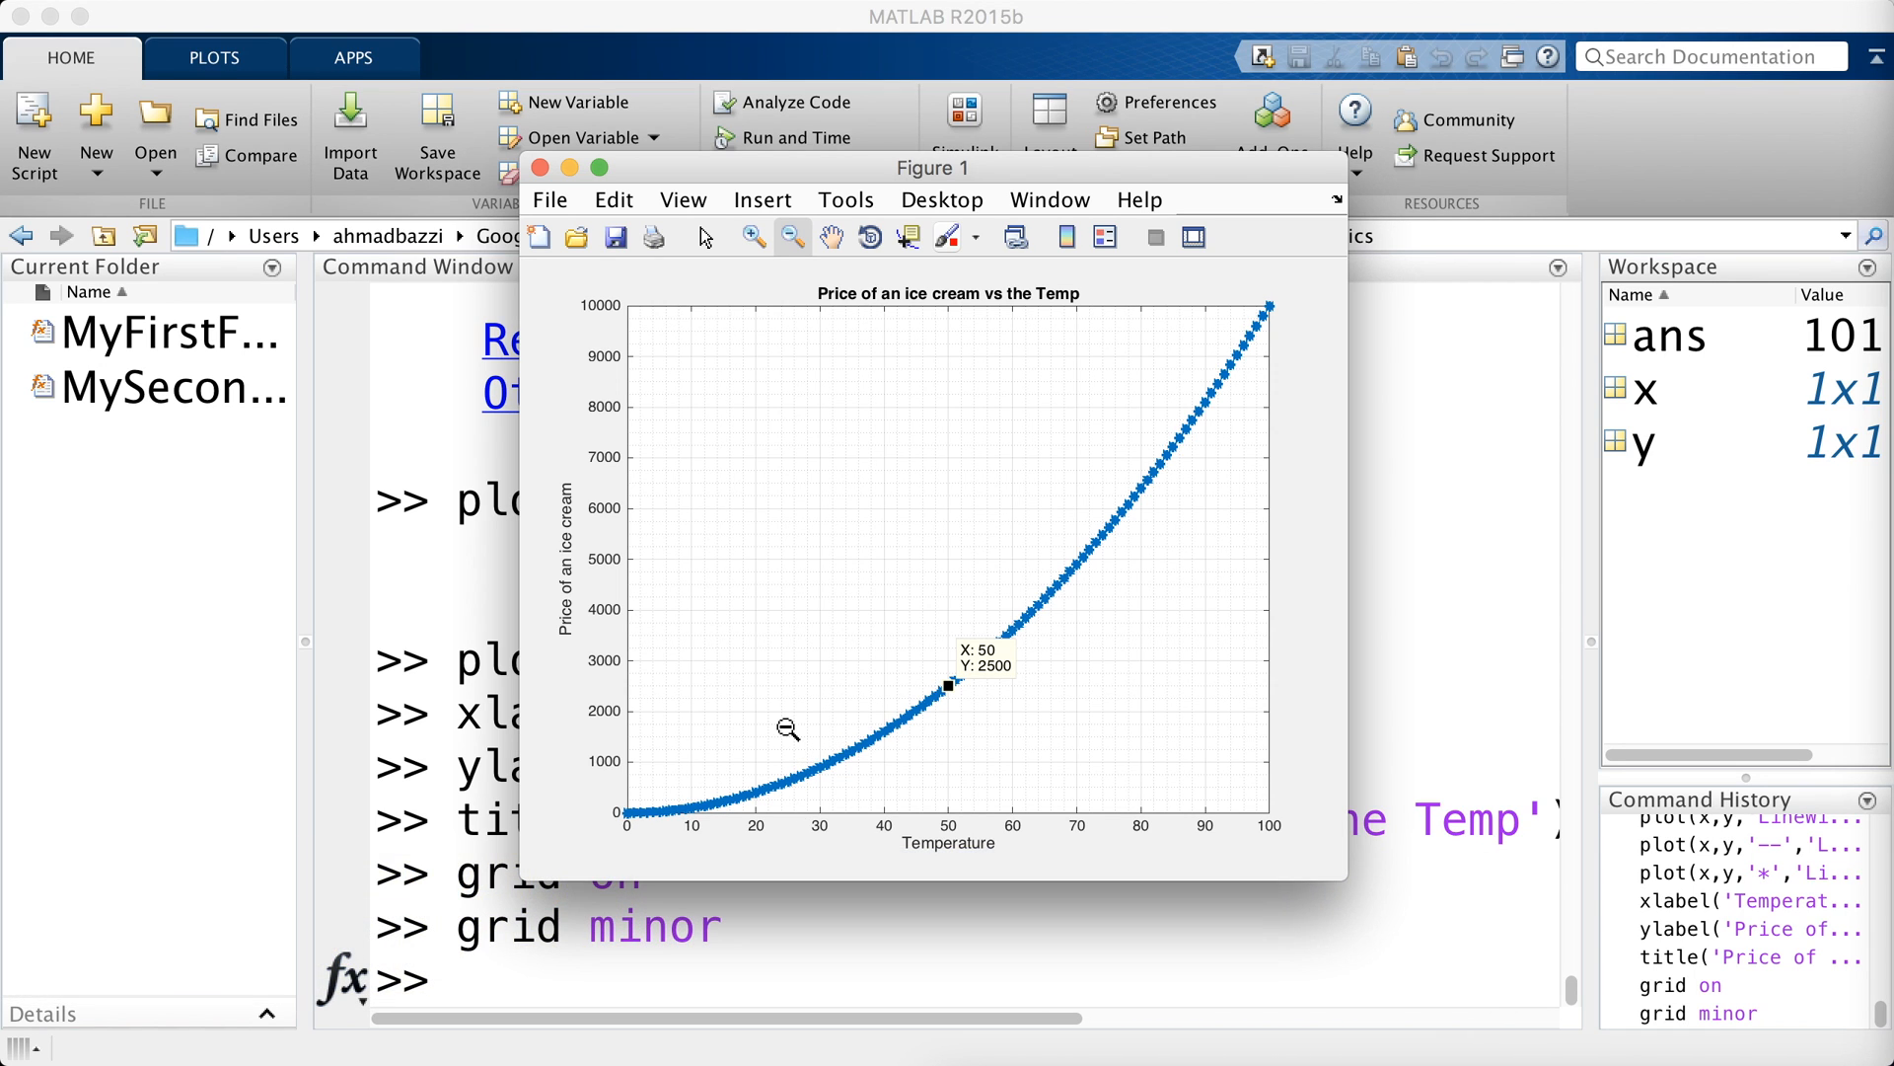
mouse_move(786, 737)
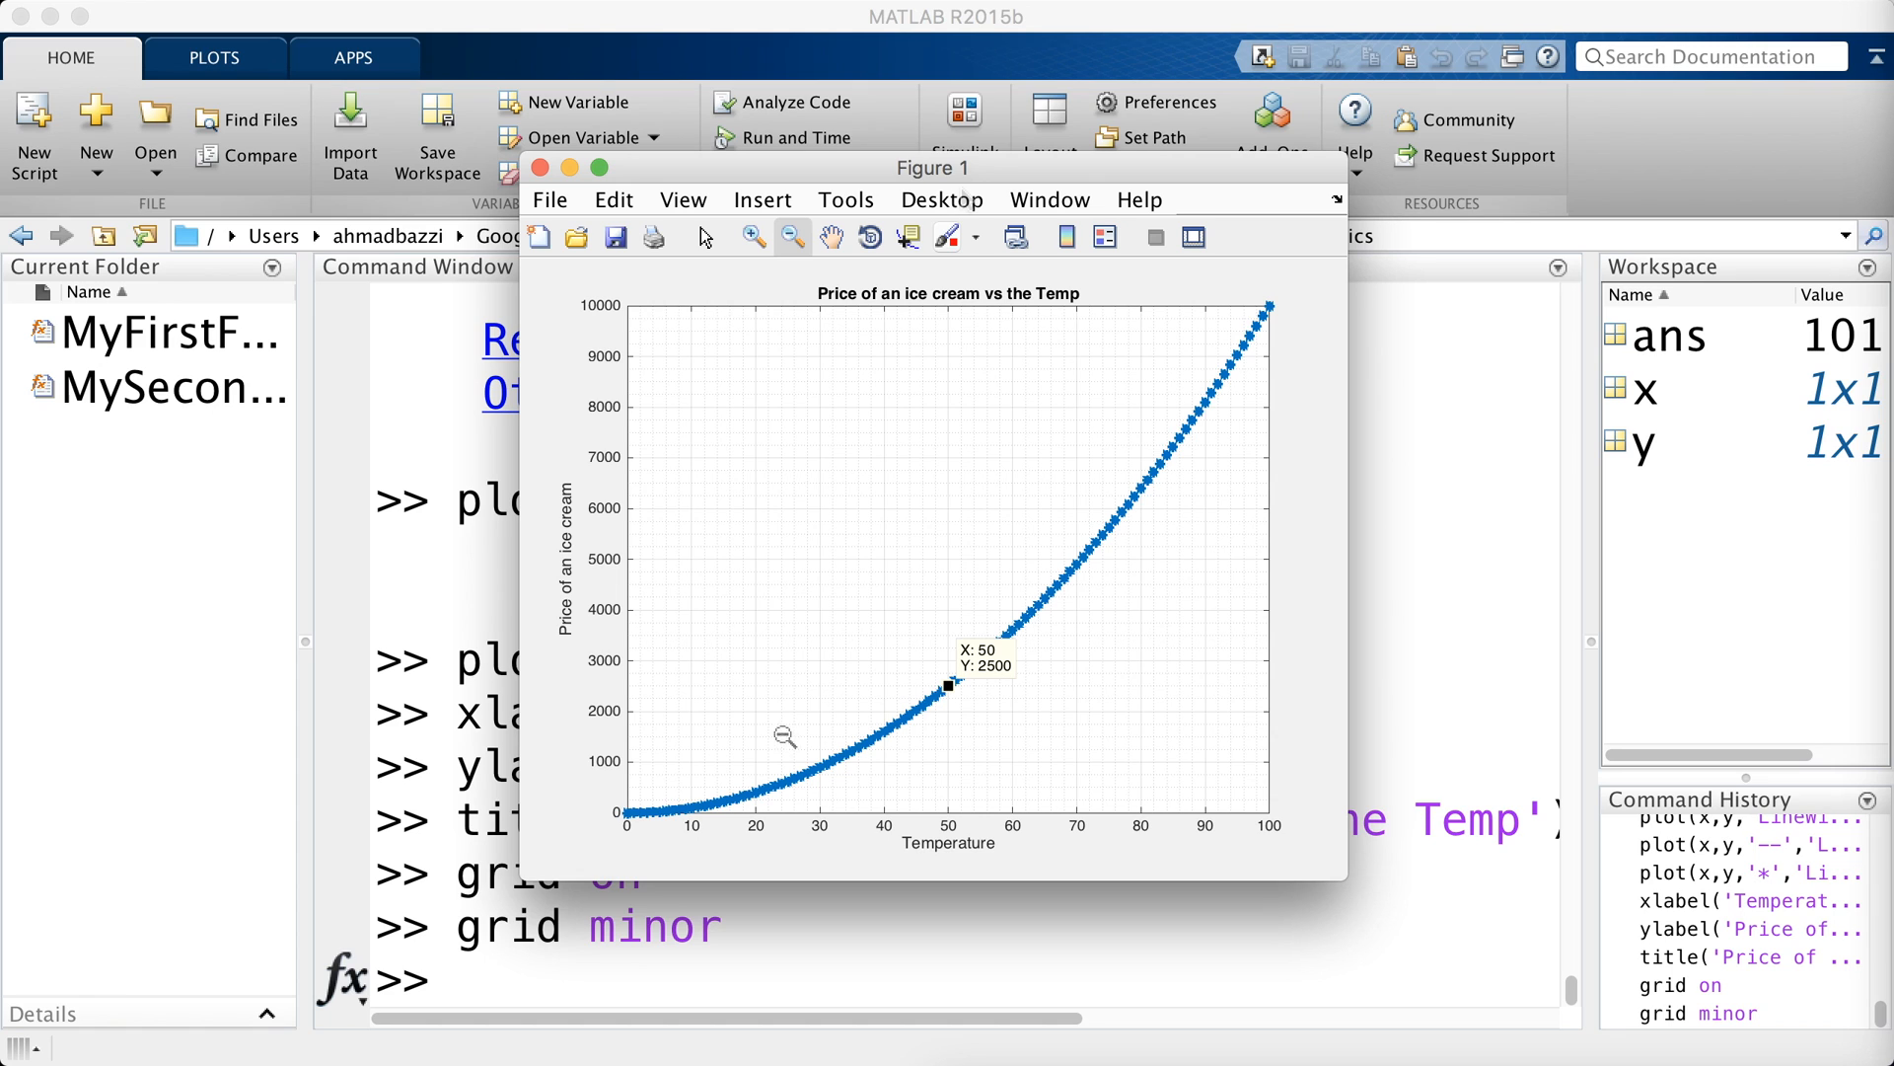
mouse_move(953, 714)
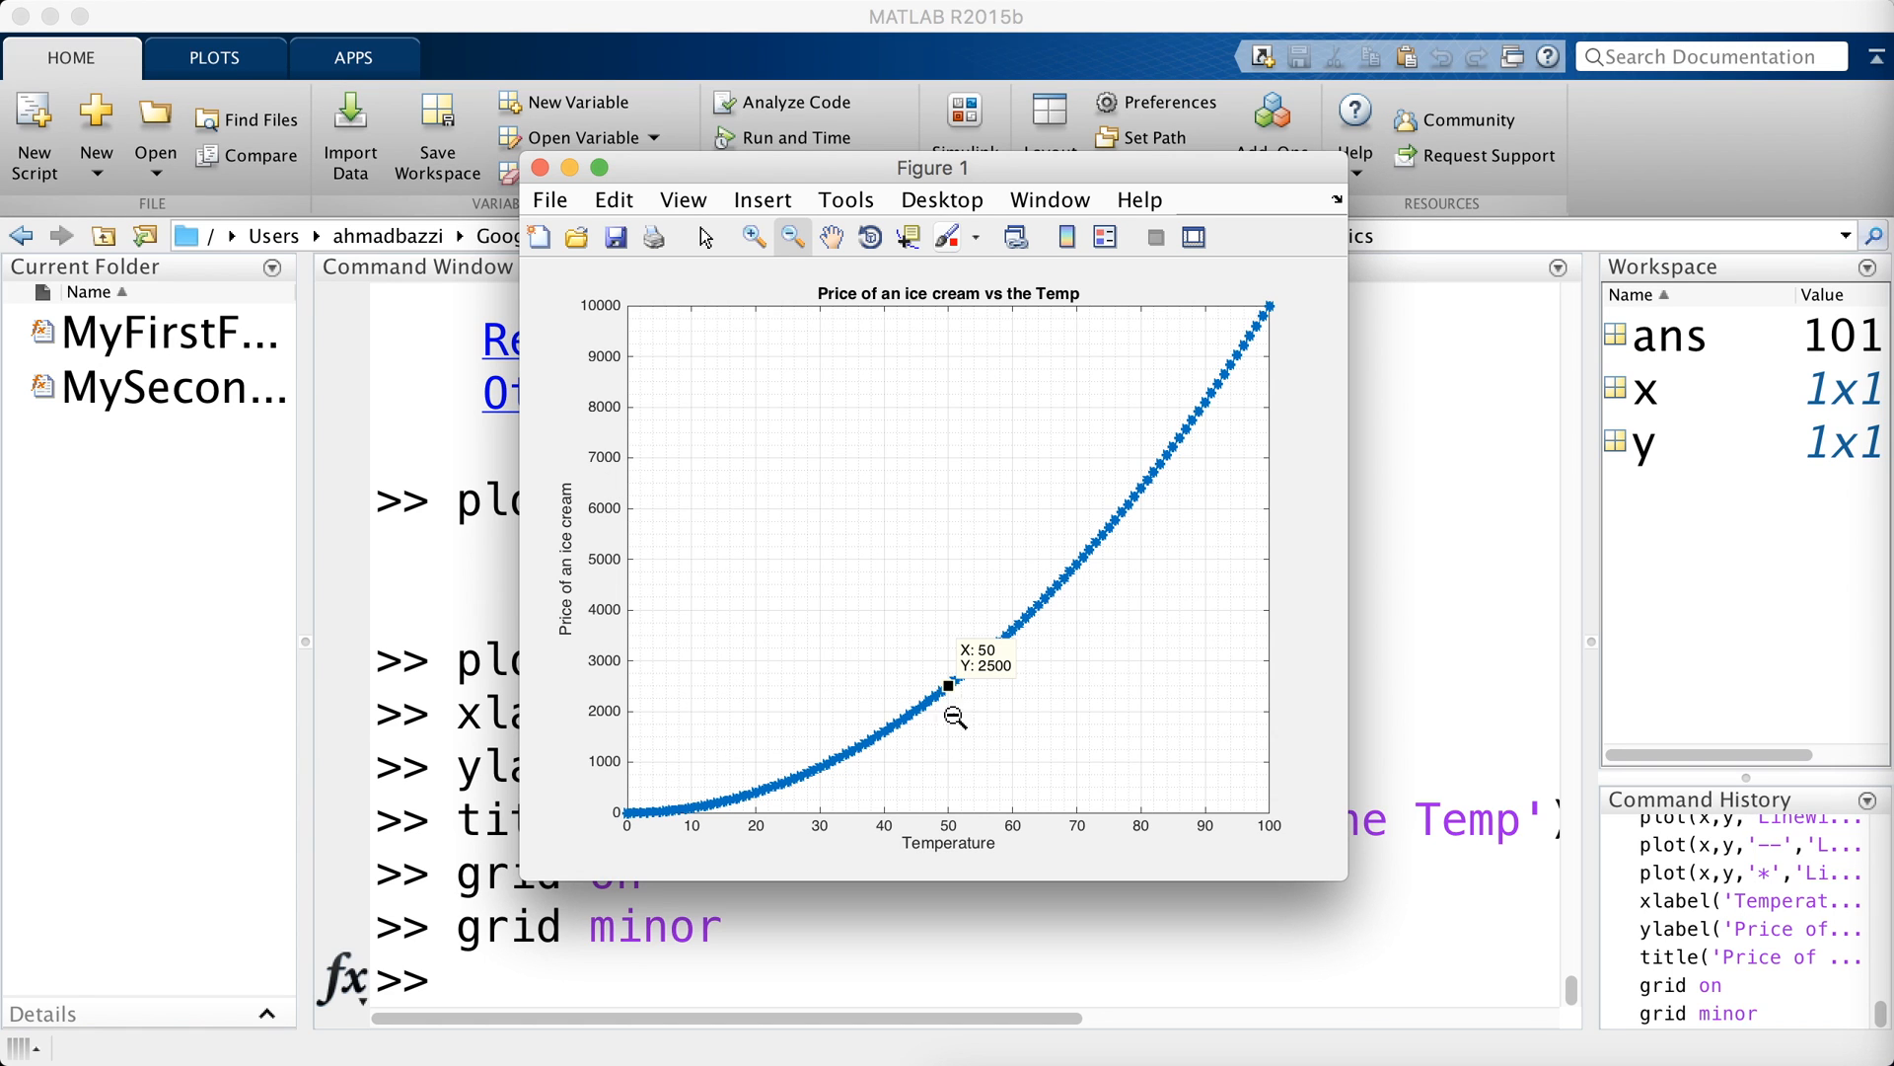
mouse_move(696, 567)
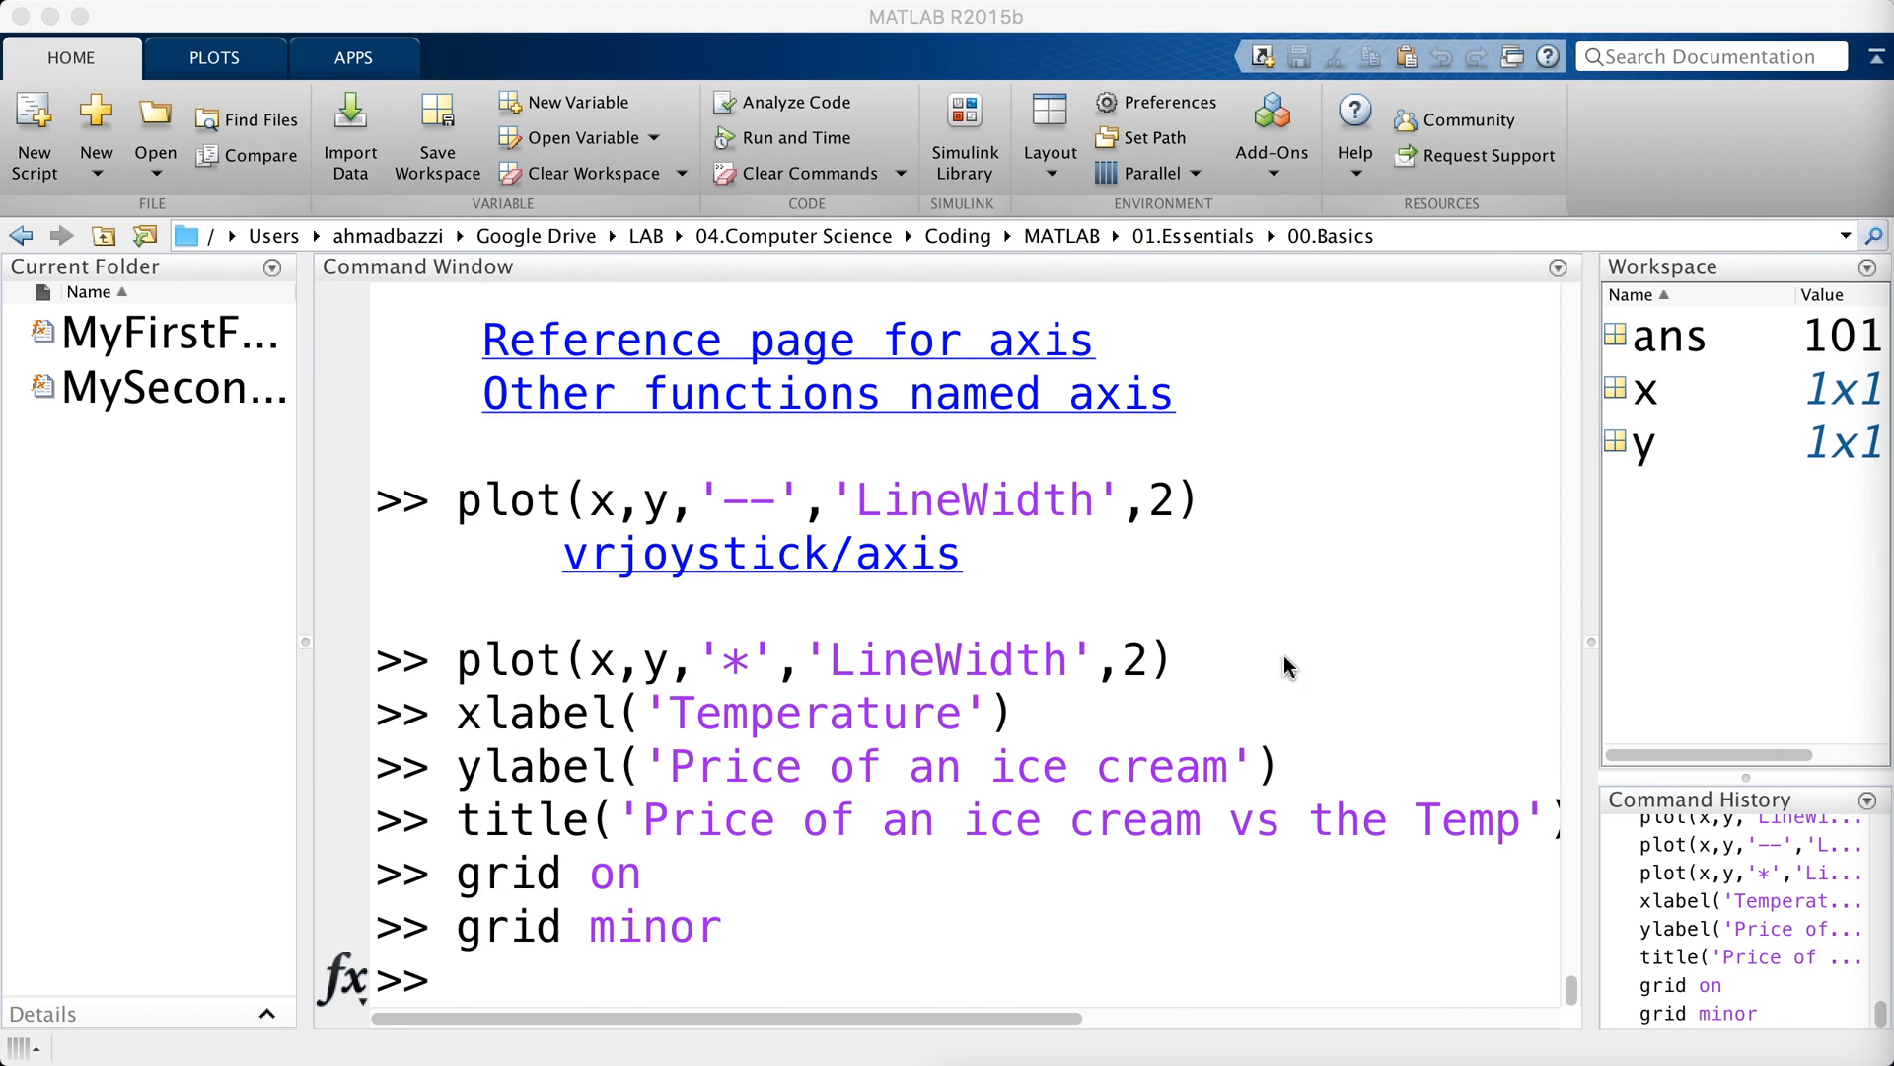
- Enter hold on to keep the current ice cream plot for further curves
text(hold on)
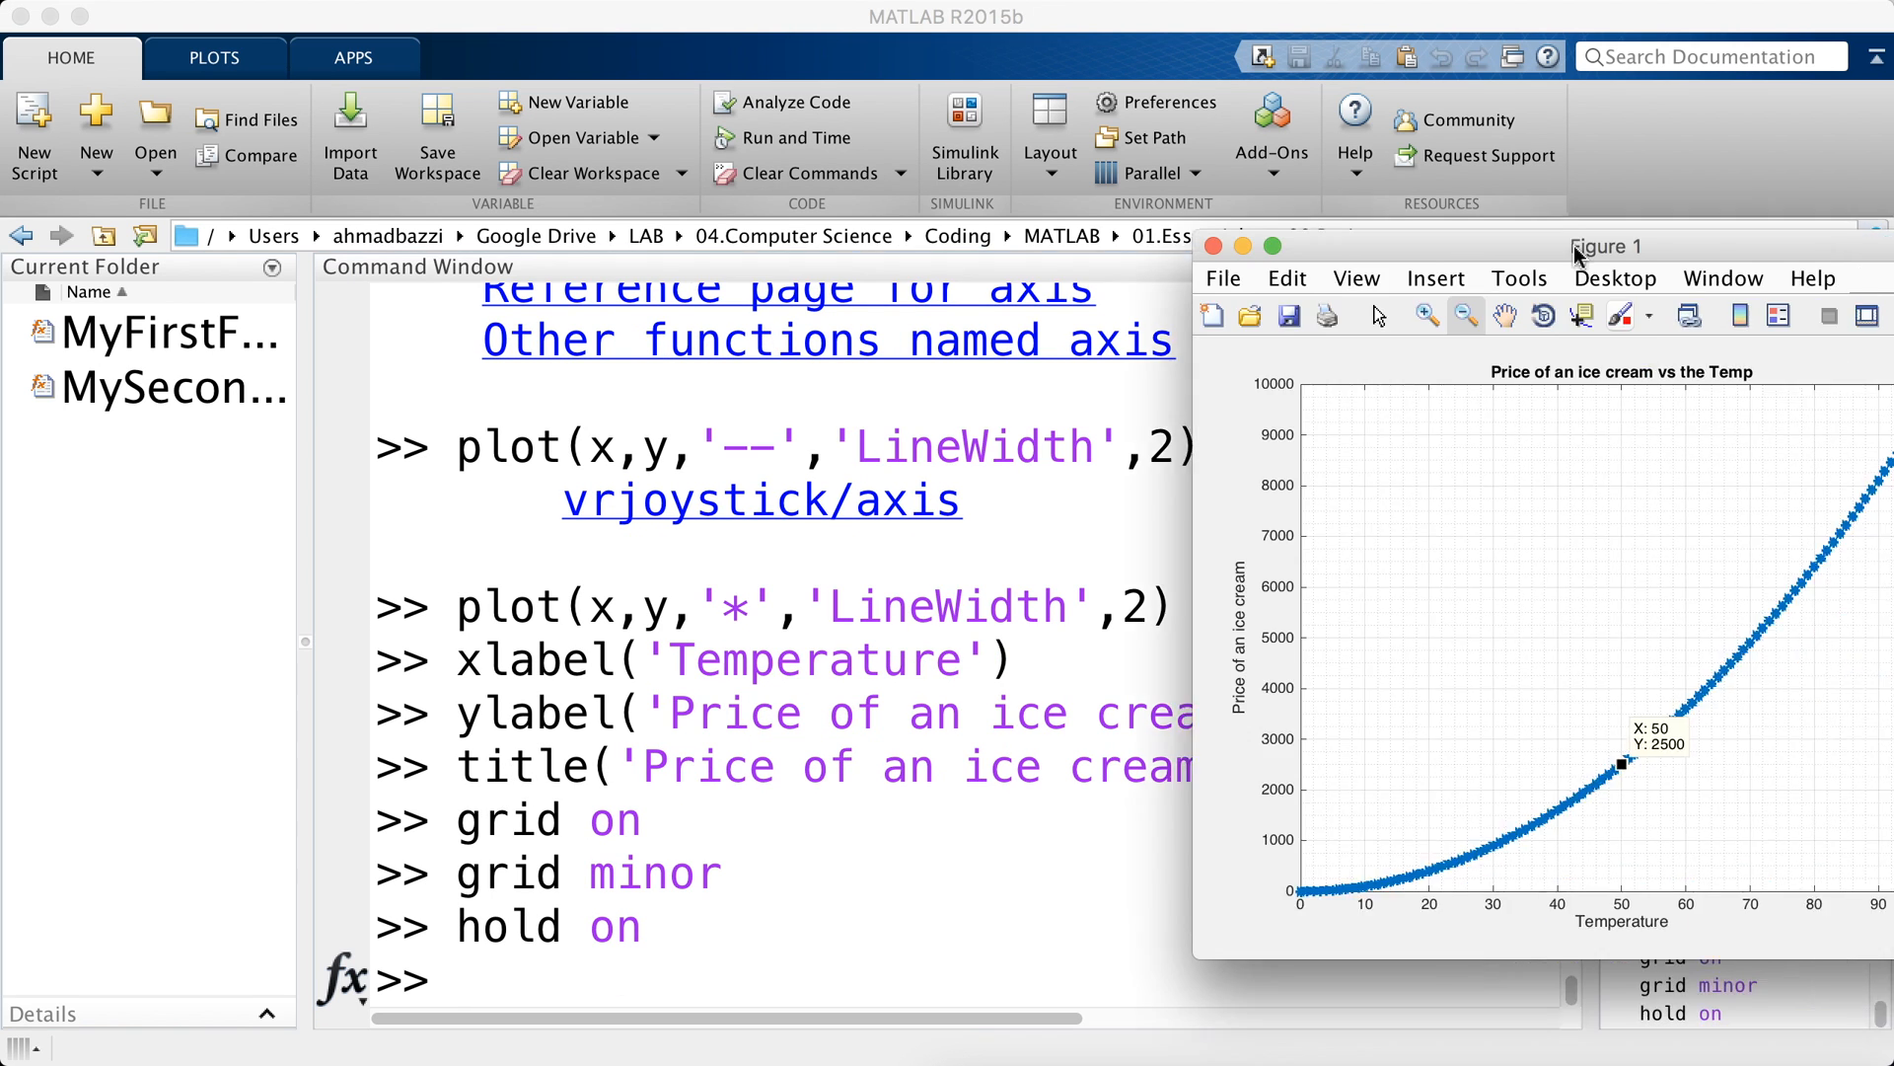
drag(1607, 247, 1113, 176)
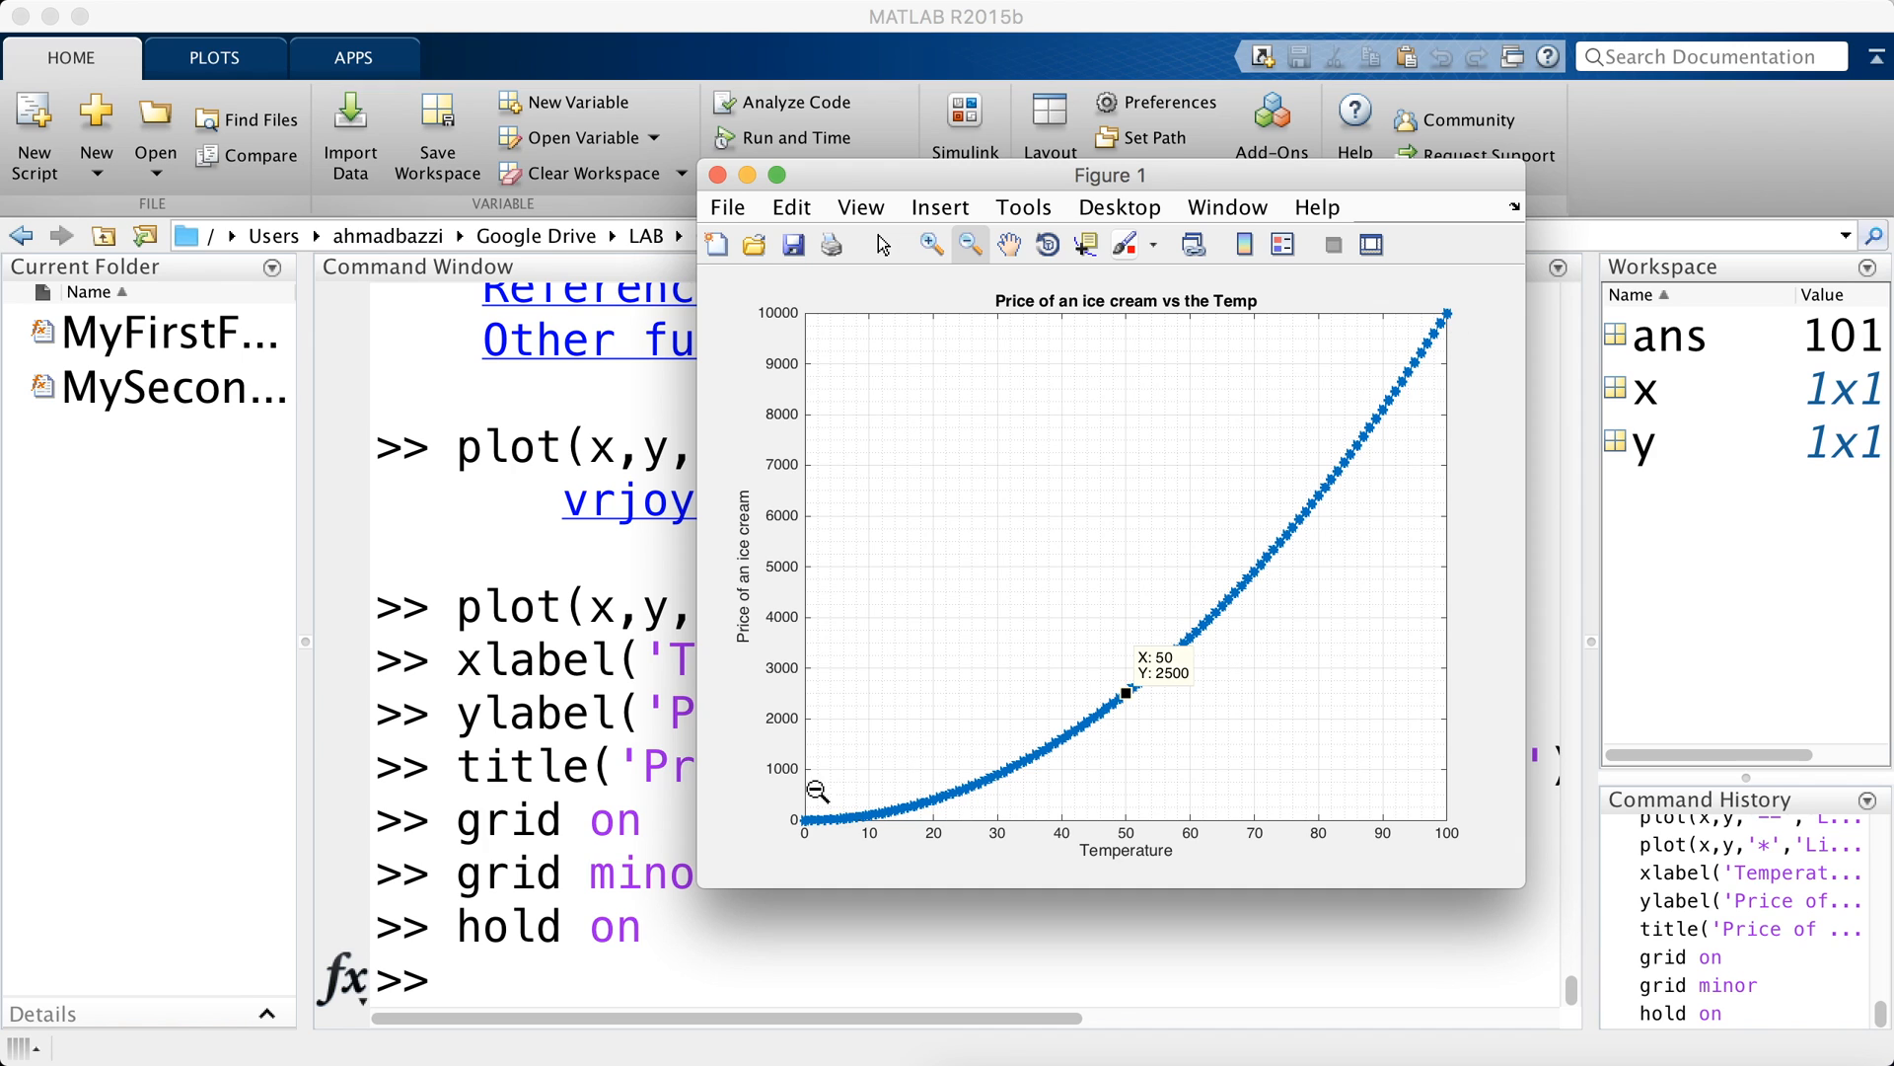
mouse_move(1281, 661)
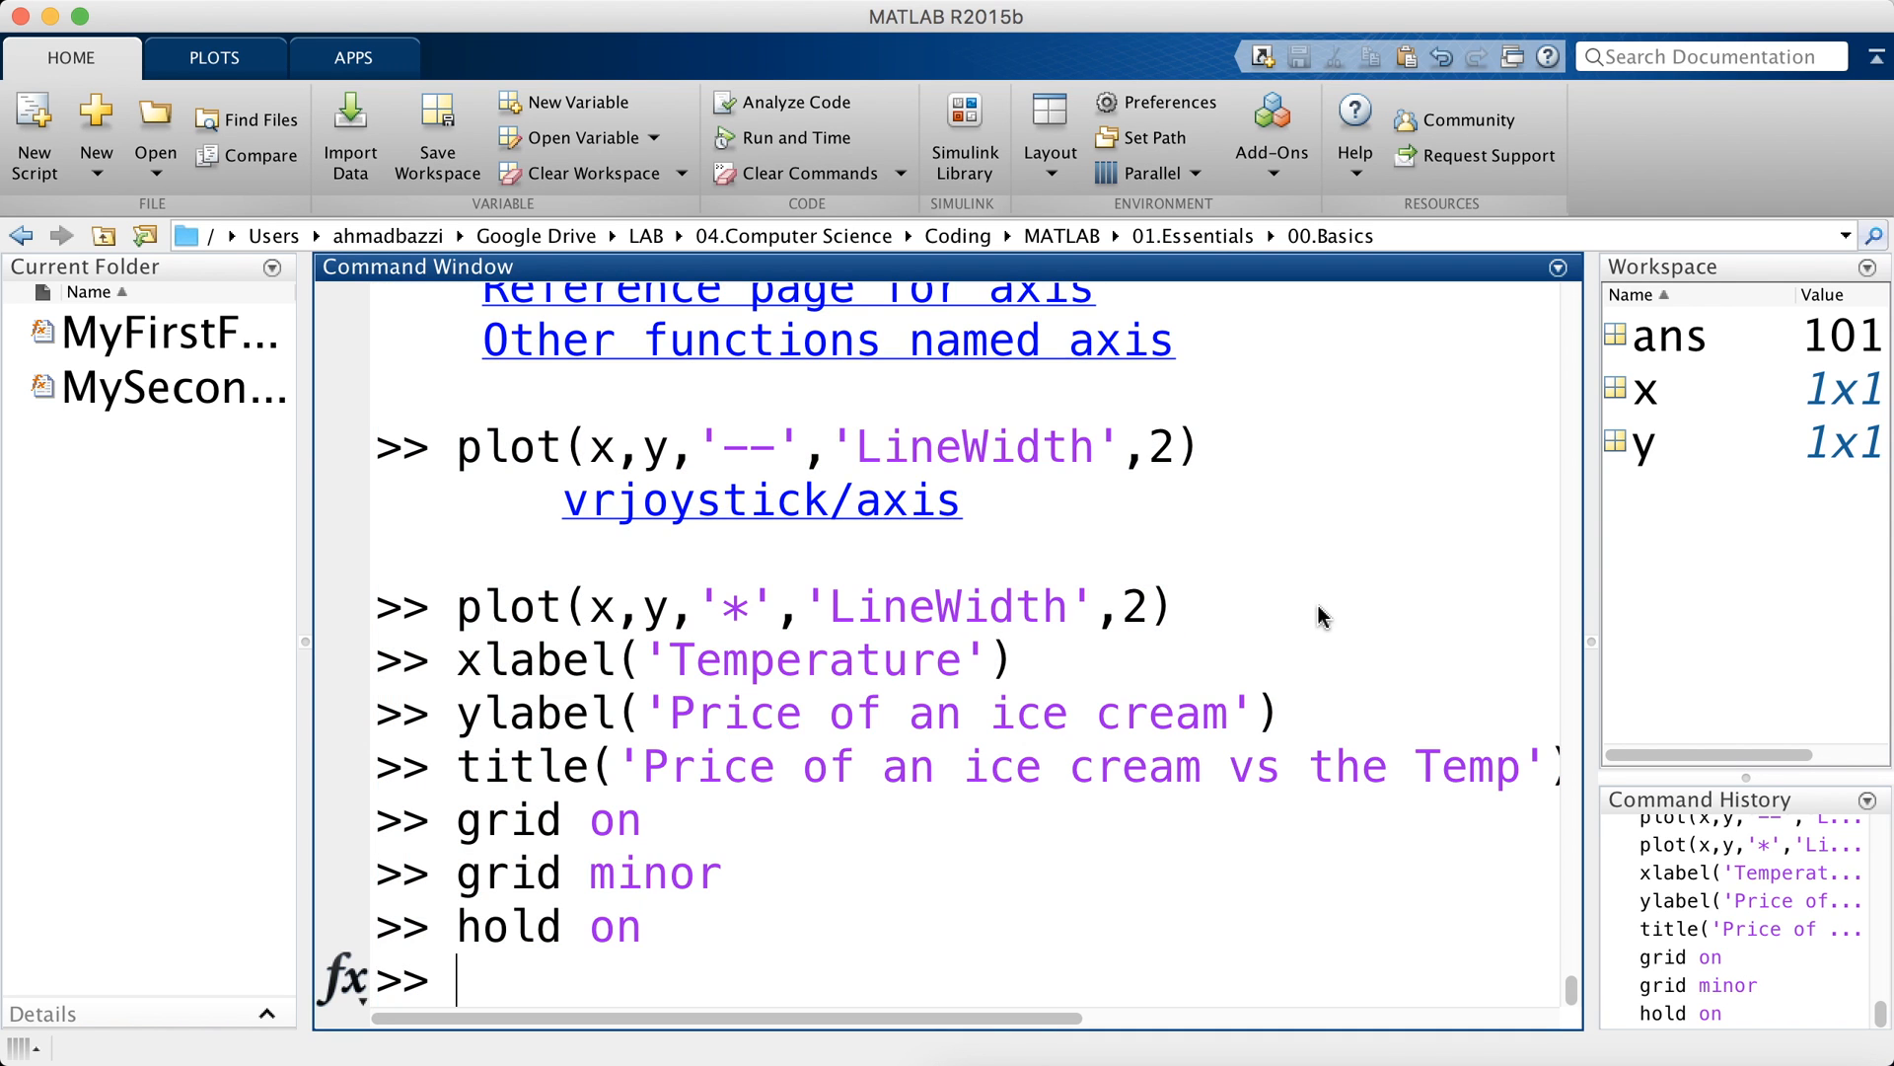
- Define y2 as cos(x)
text(y2 =)
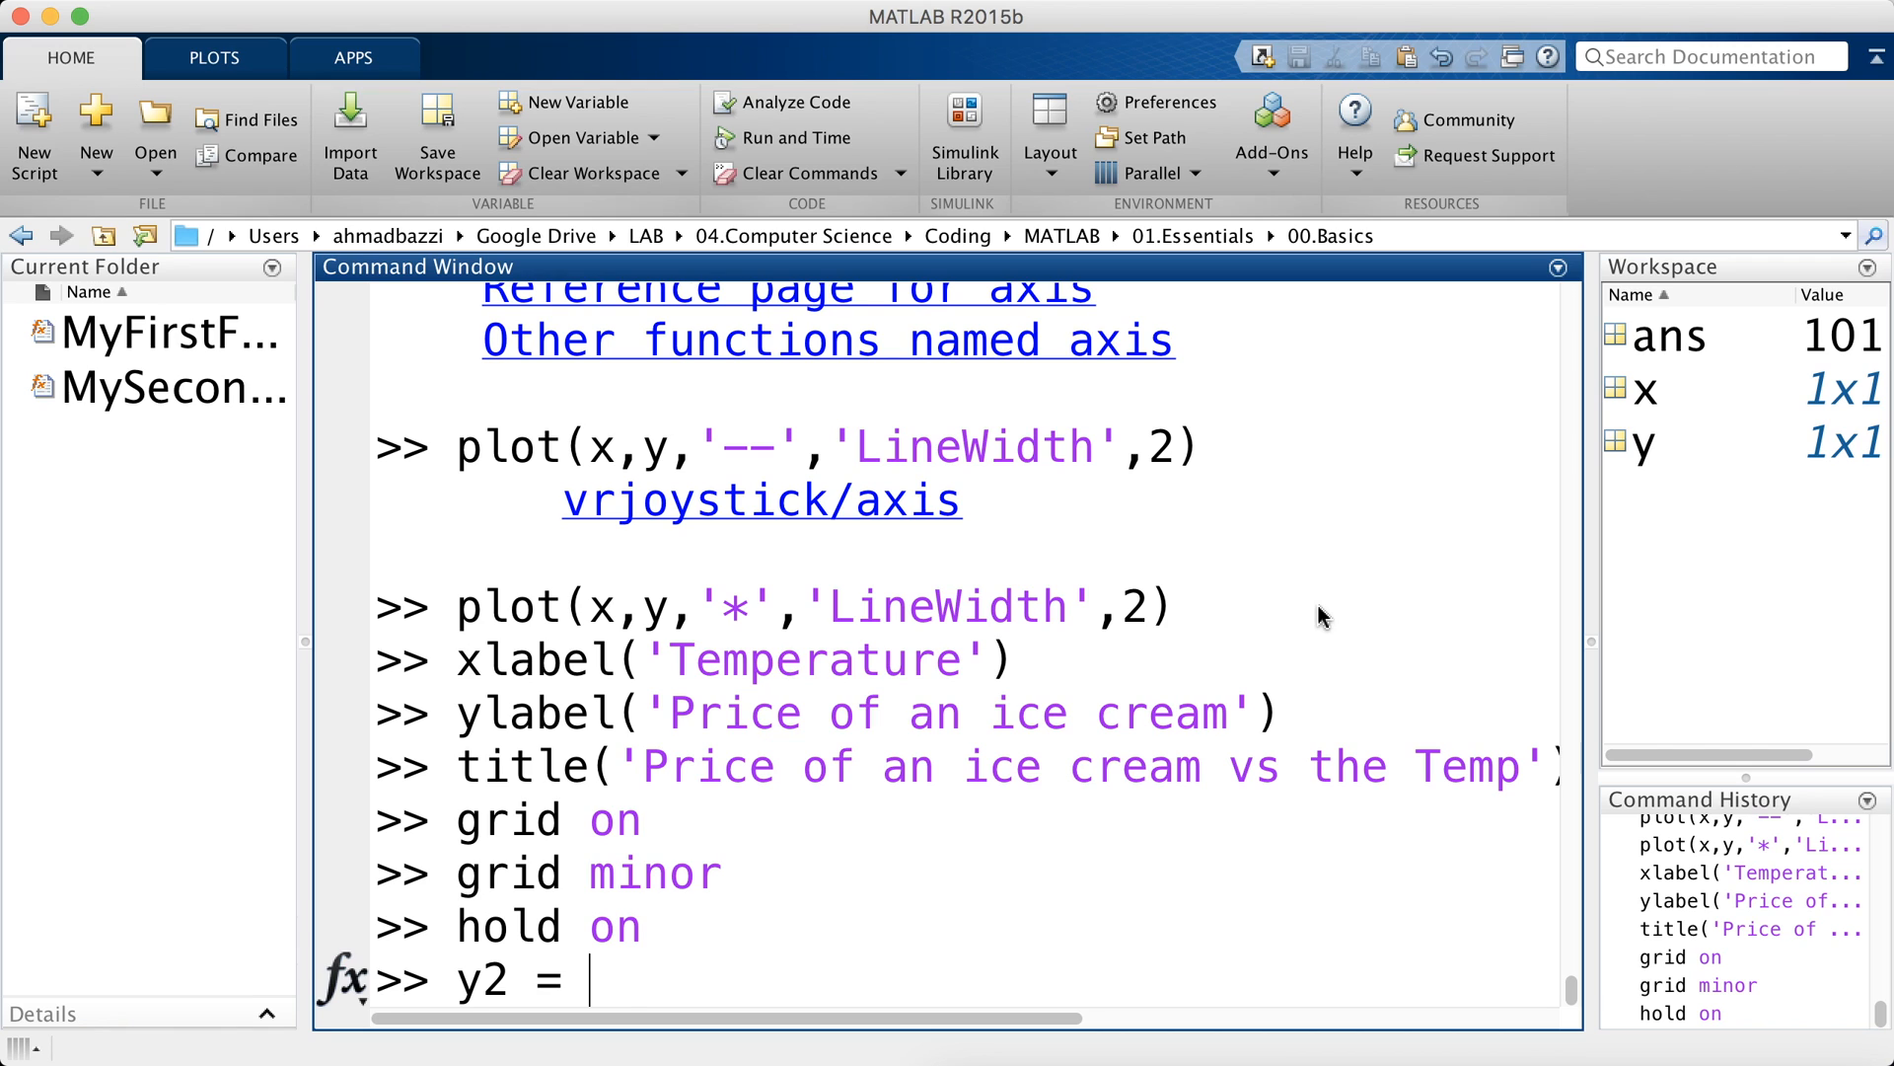
text(cos(x))
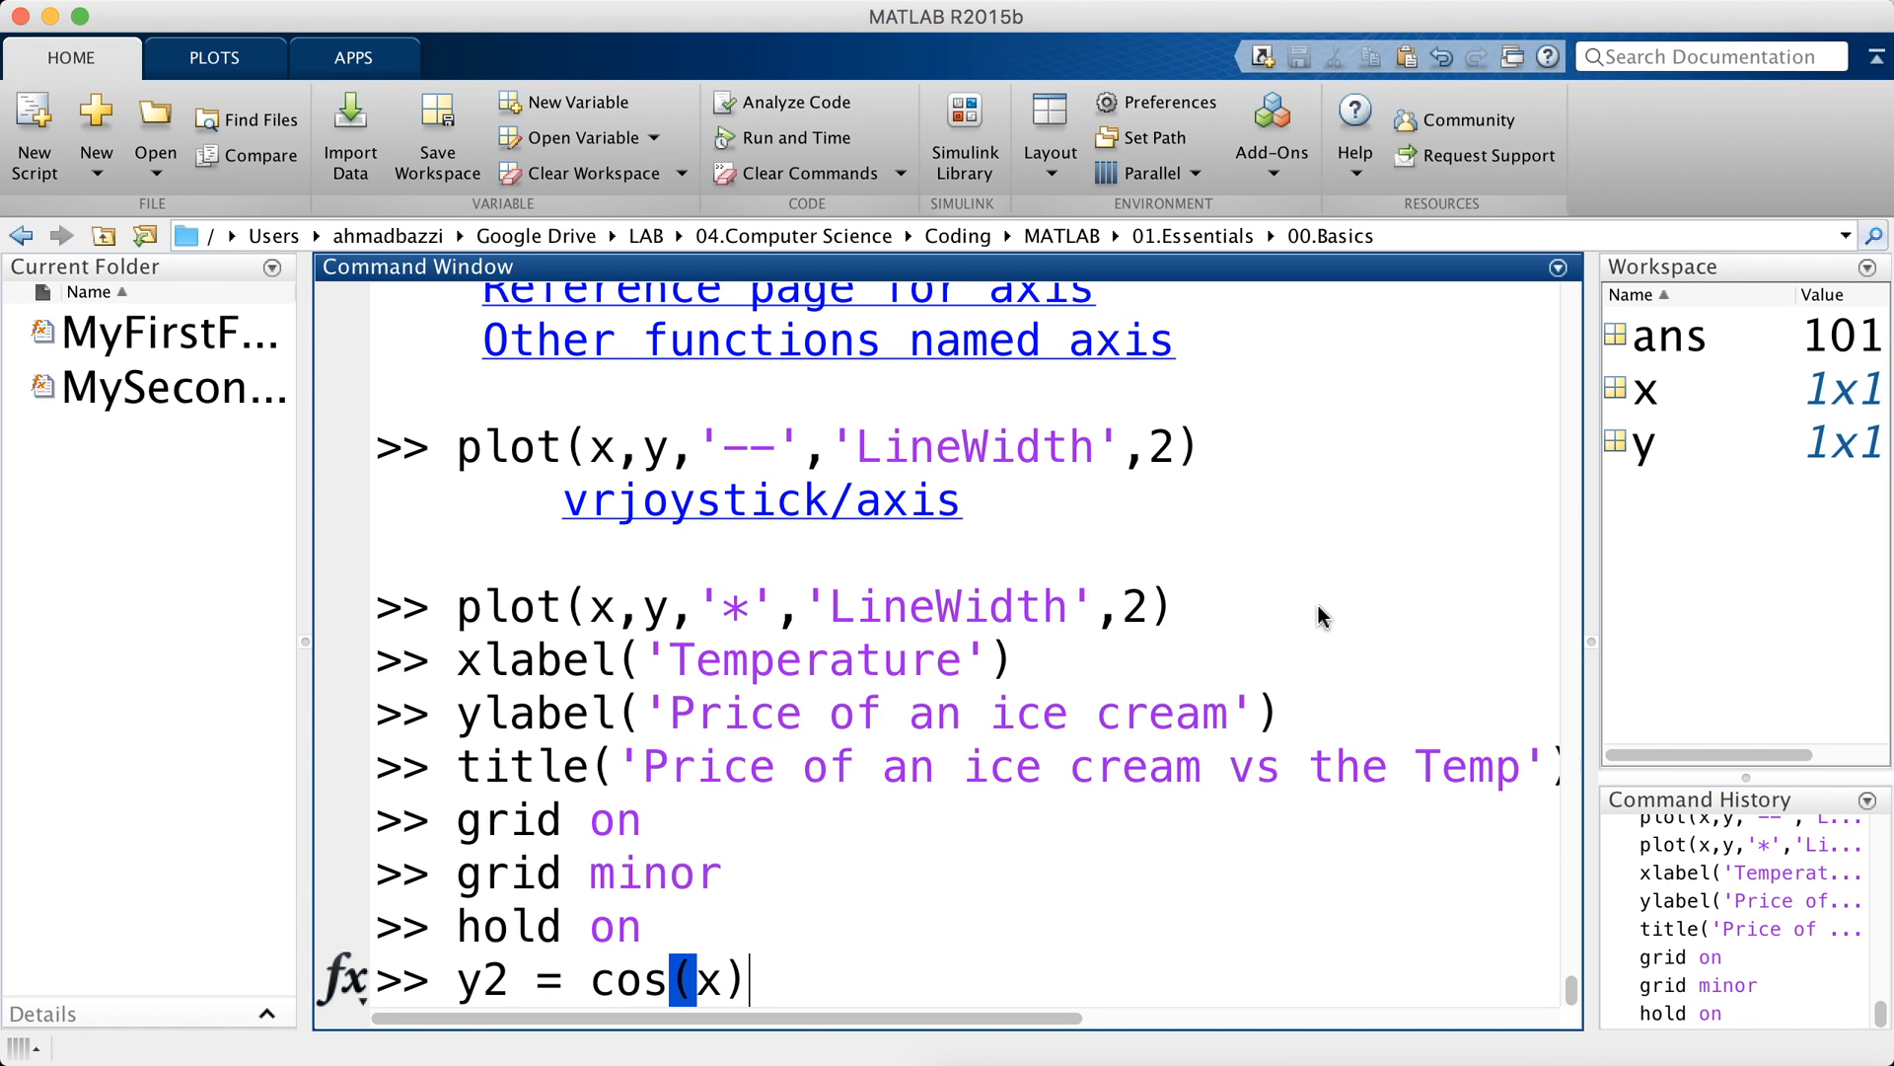
text(;)
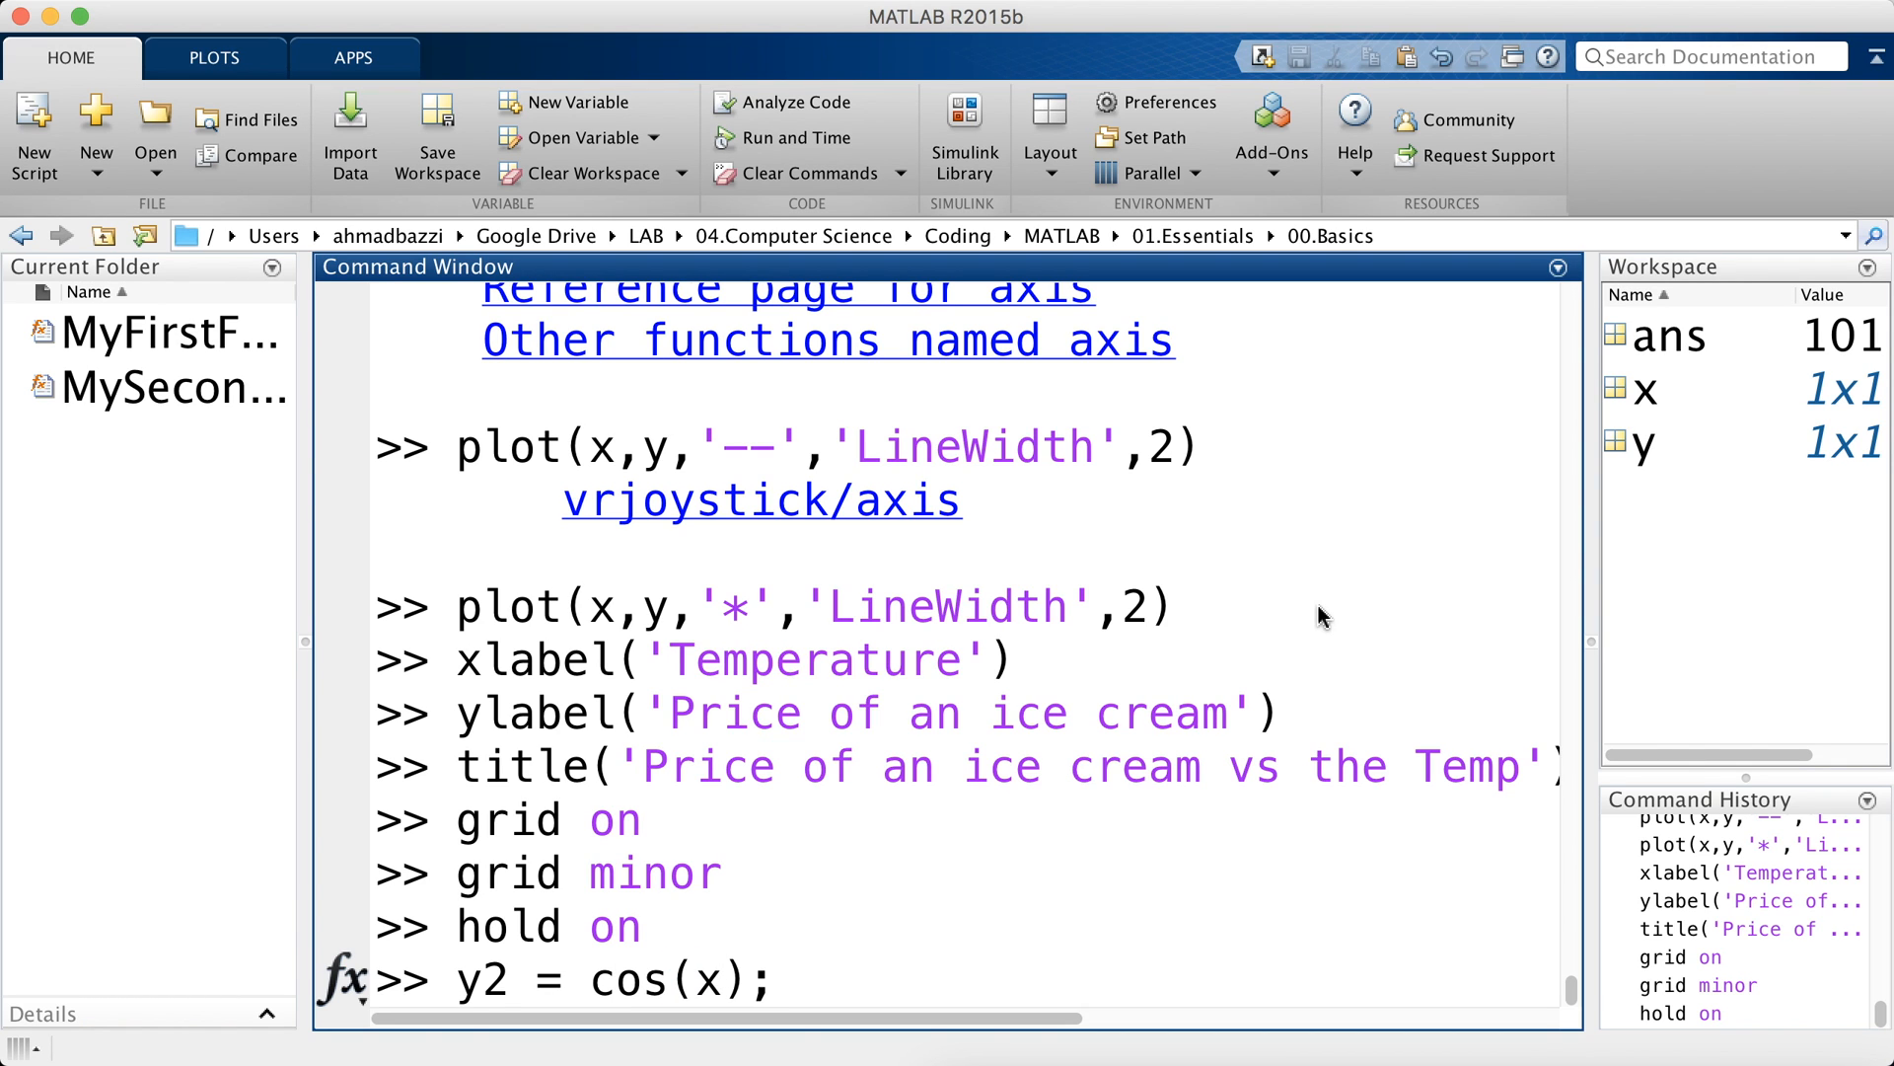
- Plot x.^2 + 5*x as a red curve with line width 2 and turn on zoom
text(plot()
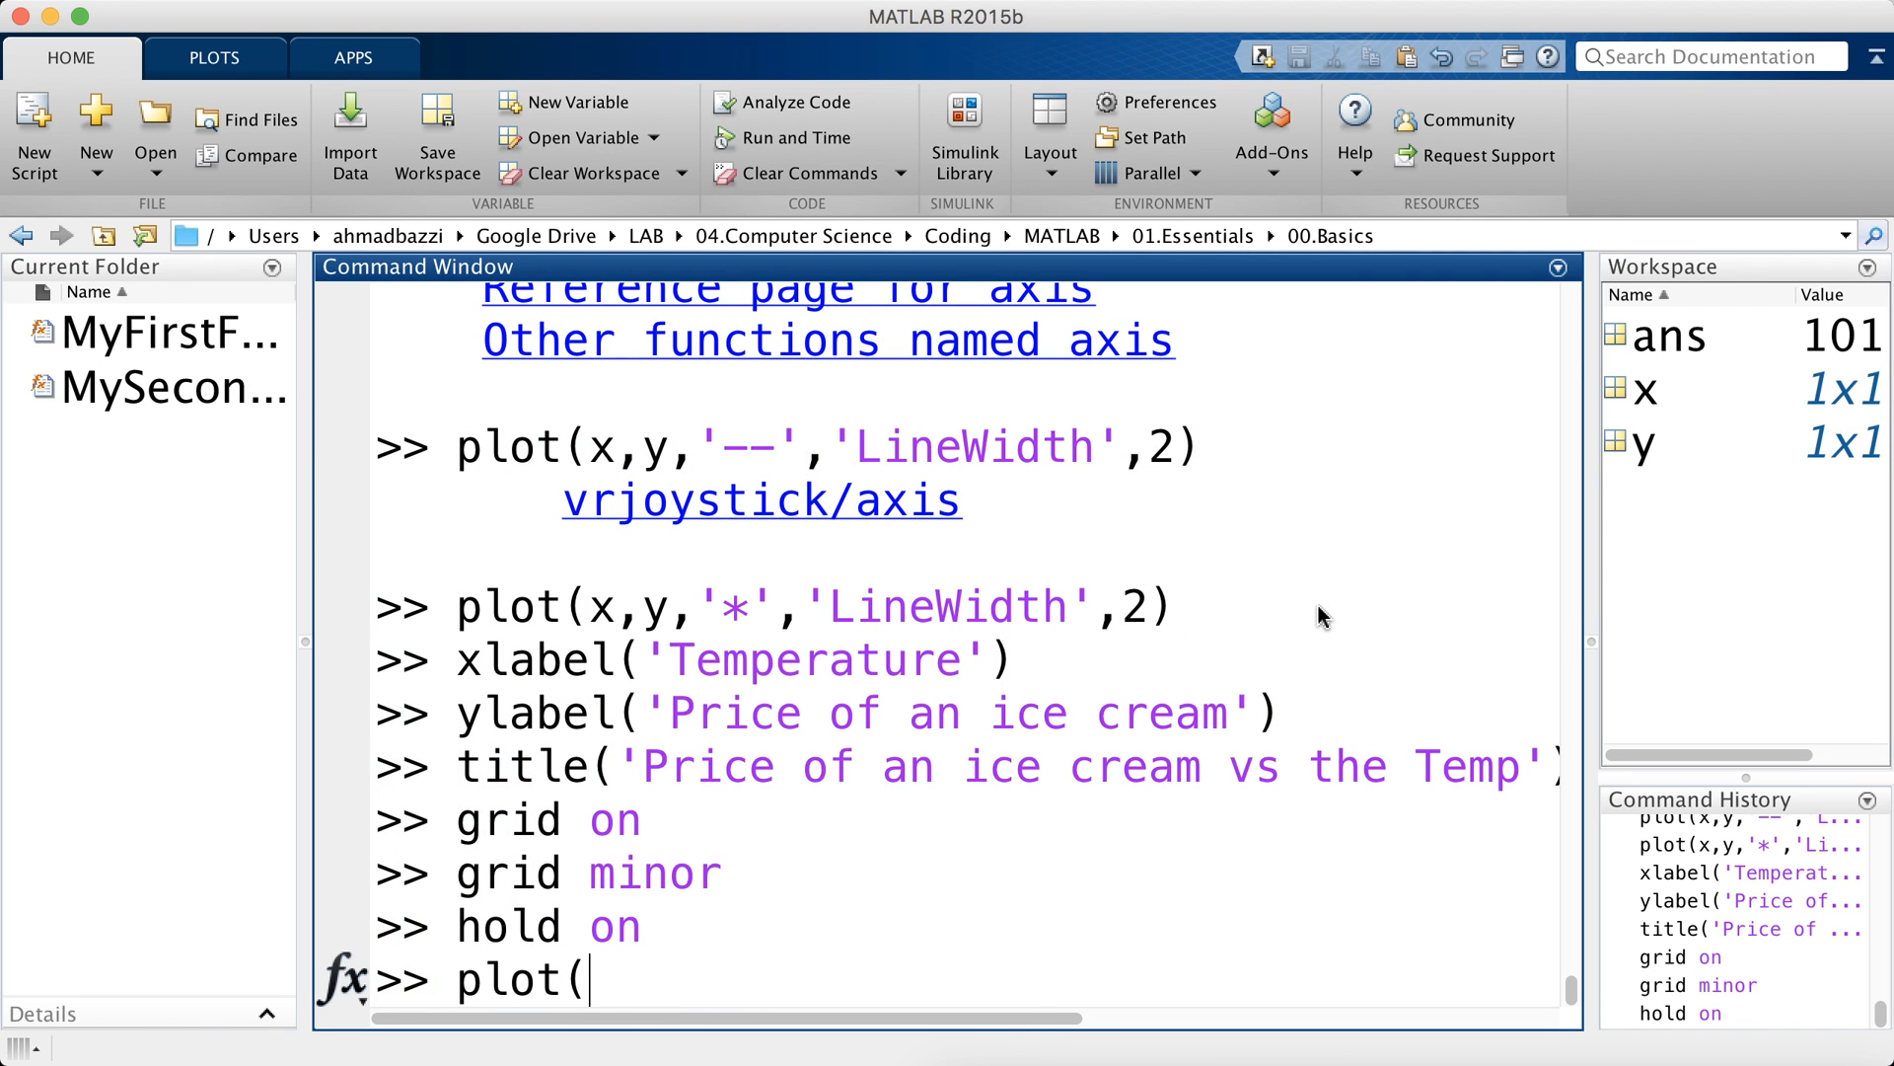
text(x,)
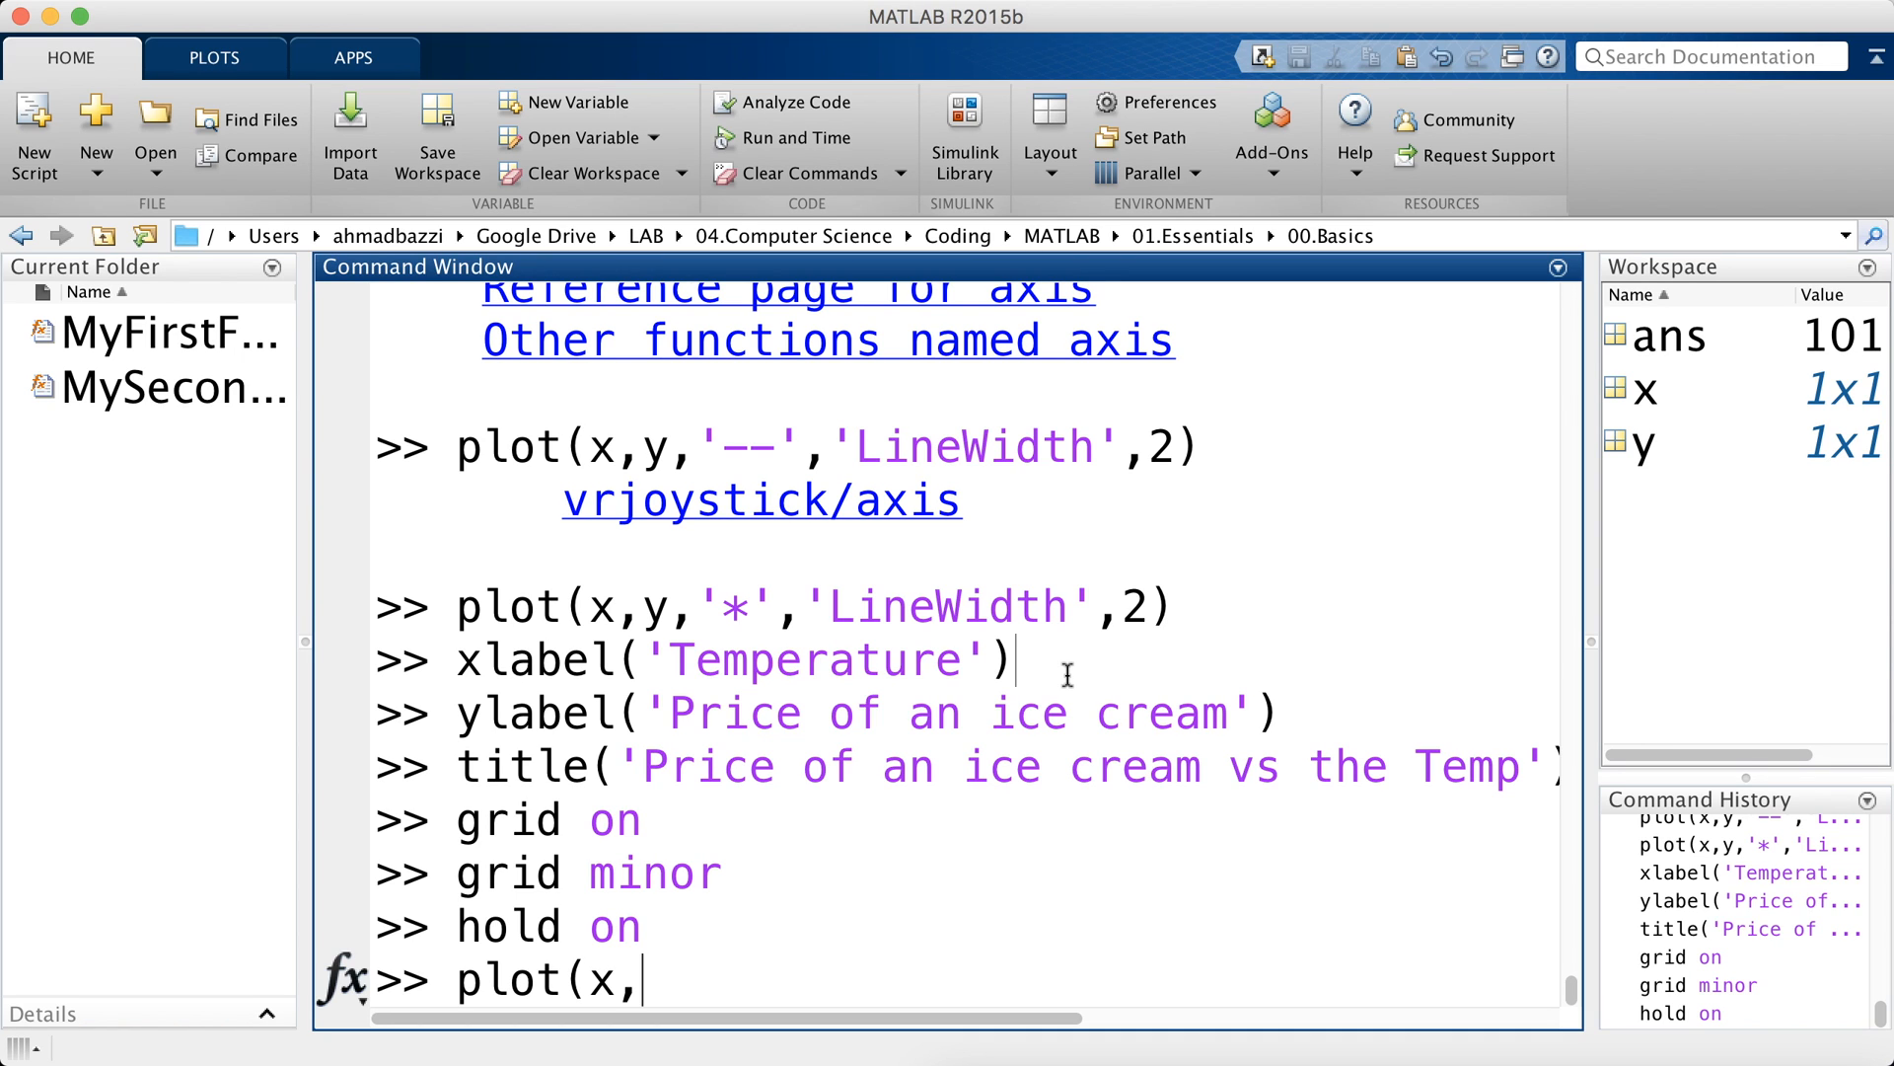
text(x.^2)
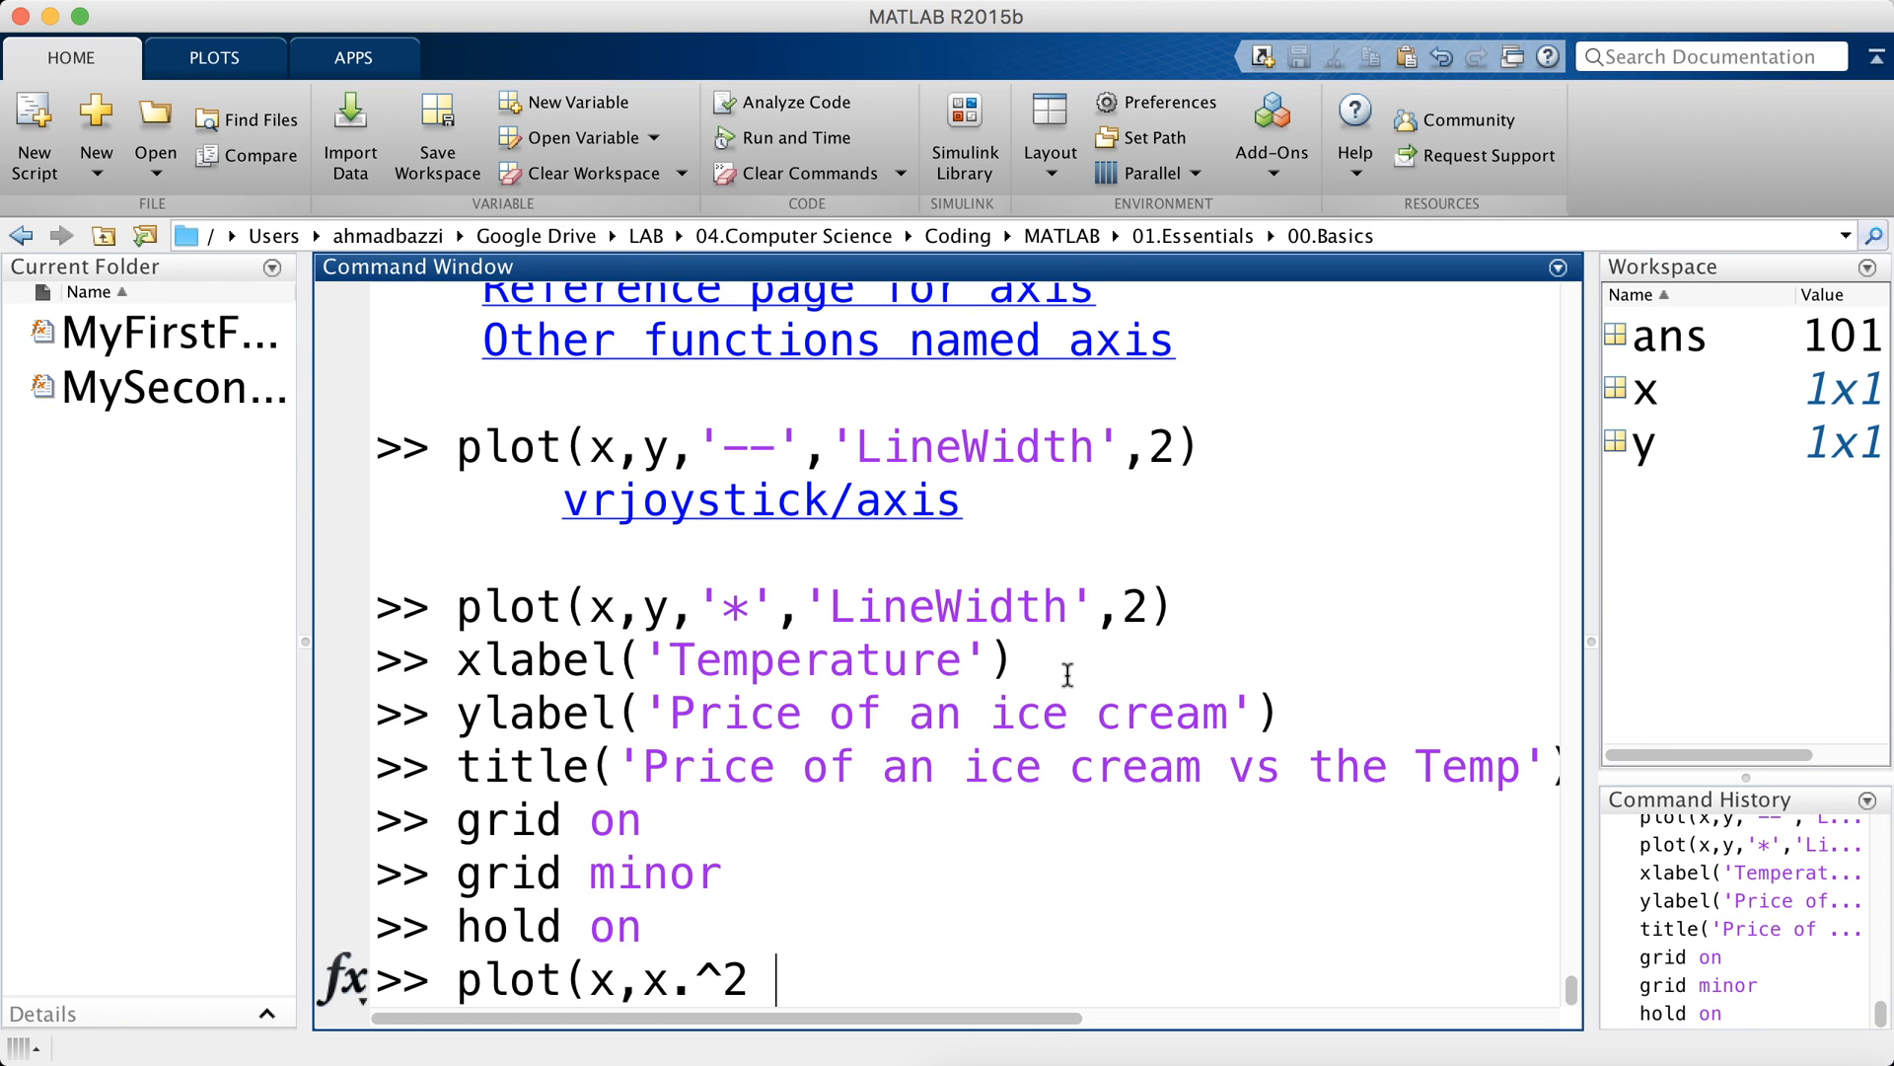
text(+ 5*x)
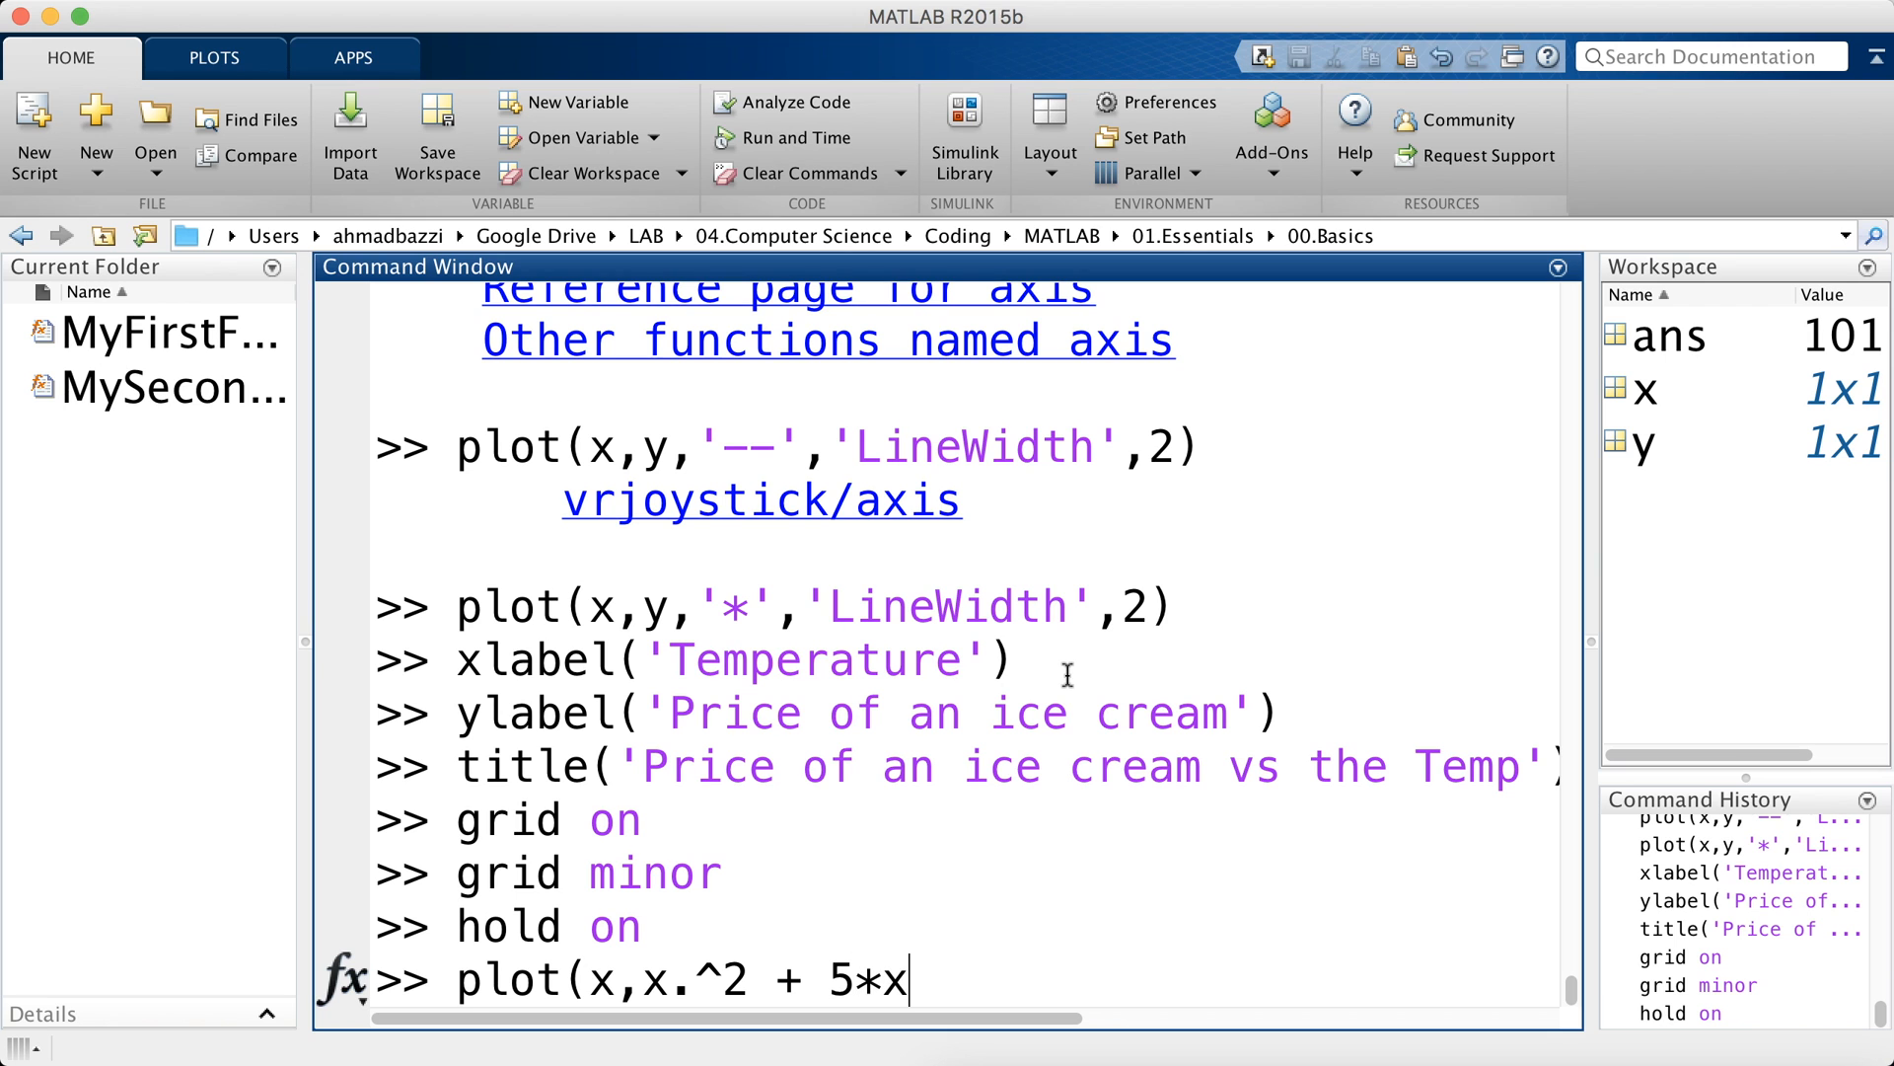
text(,'r',)
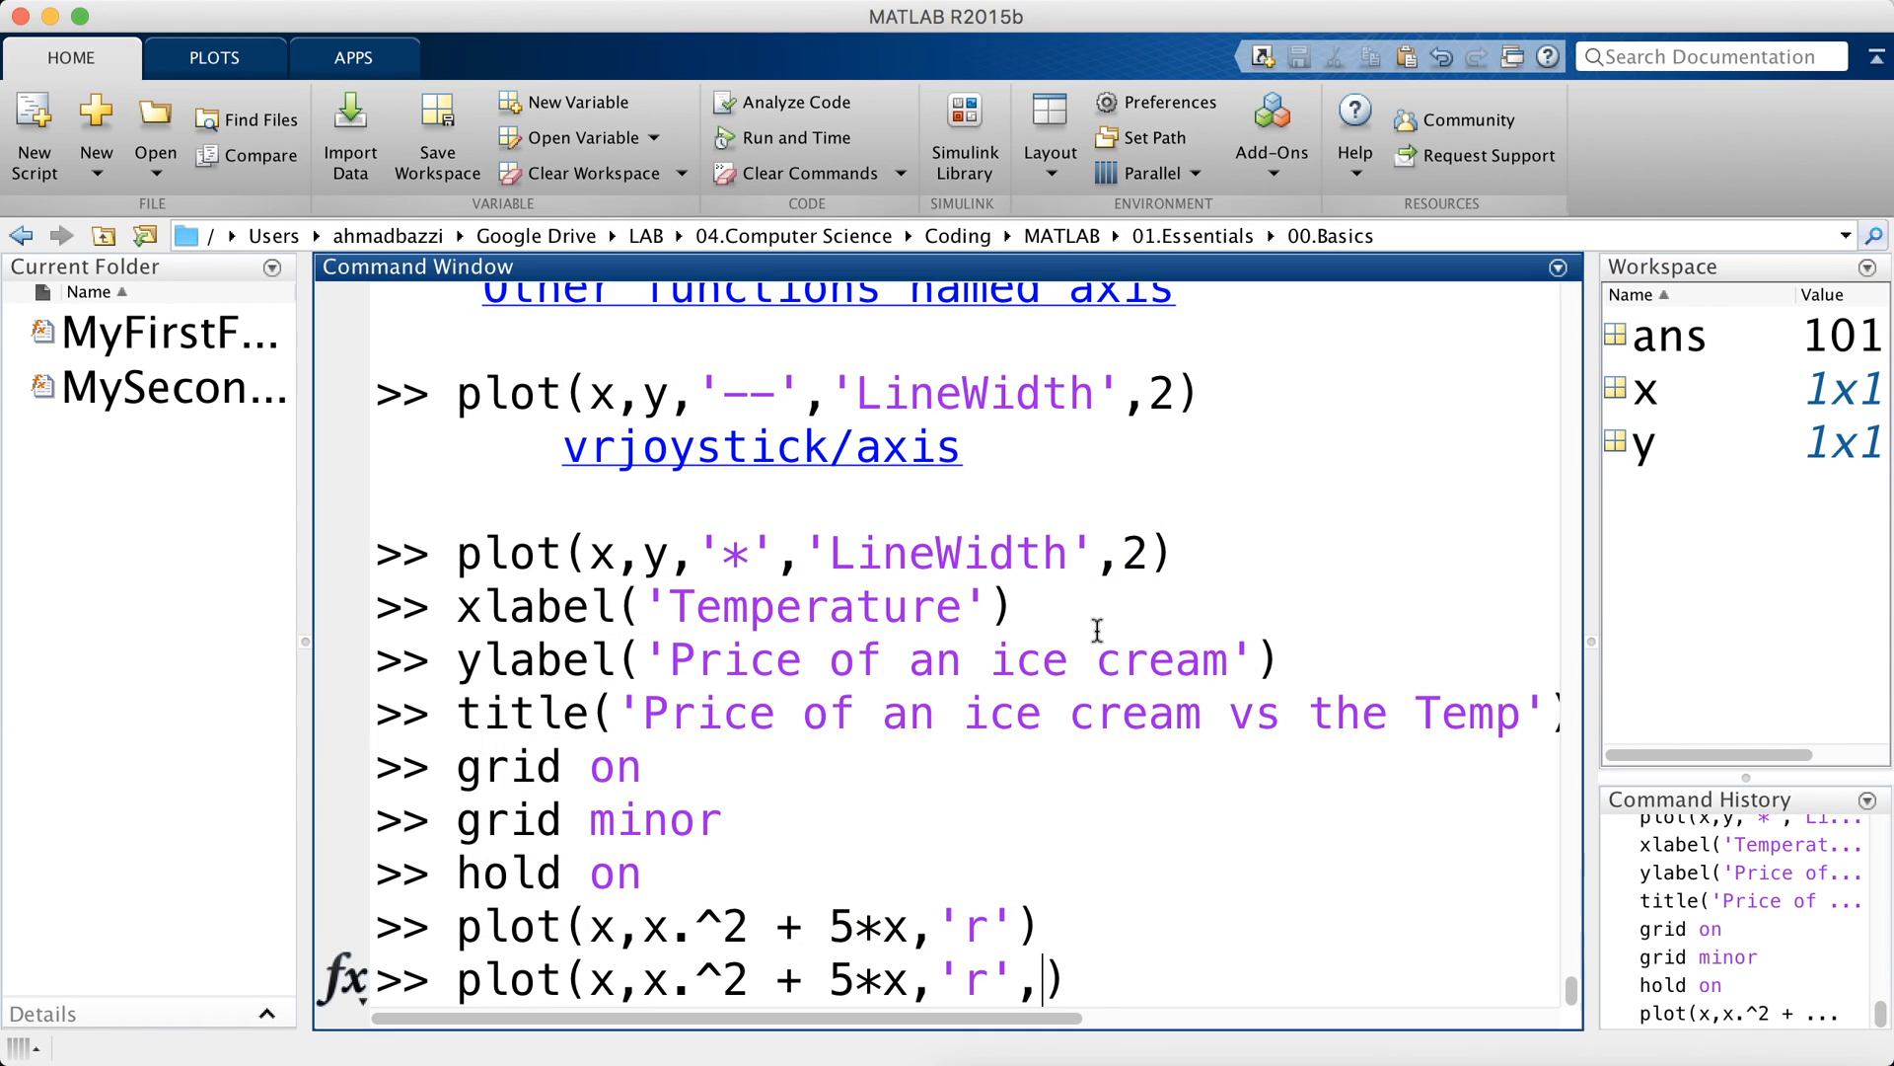
text('Linewi)
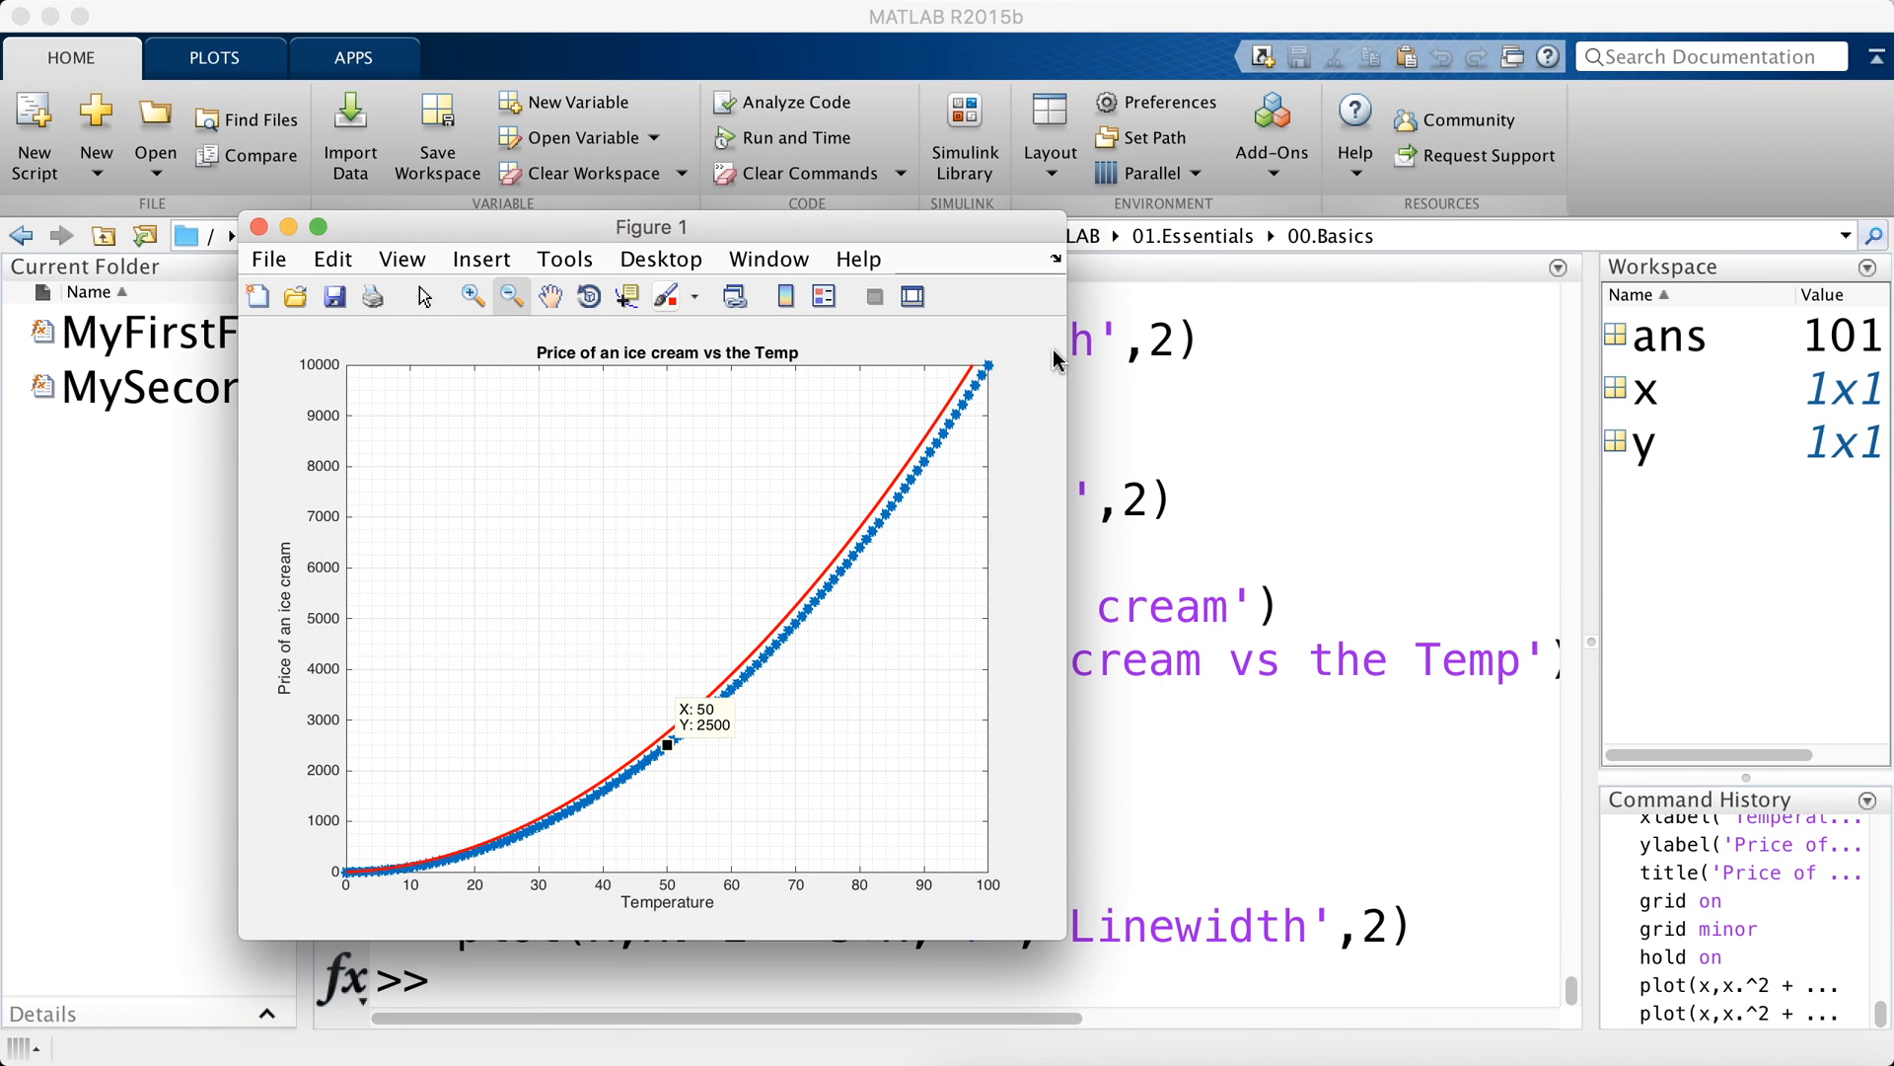
click(473, 296)
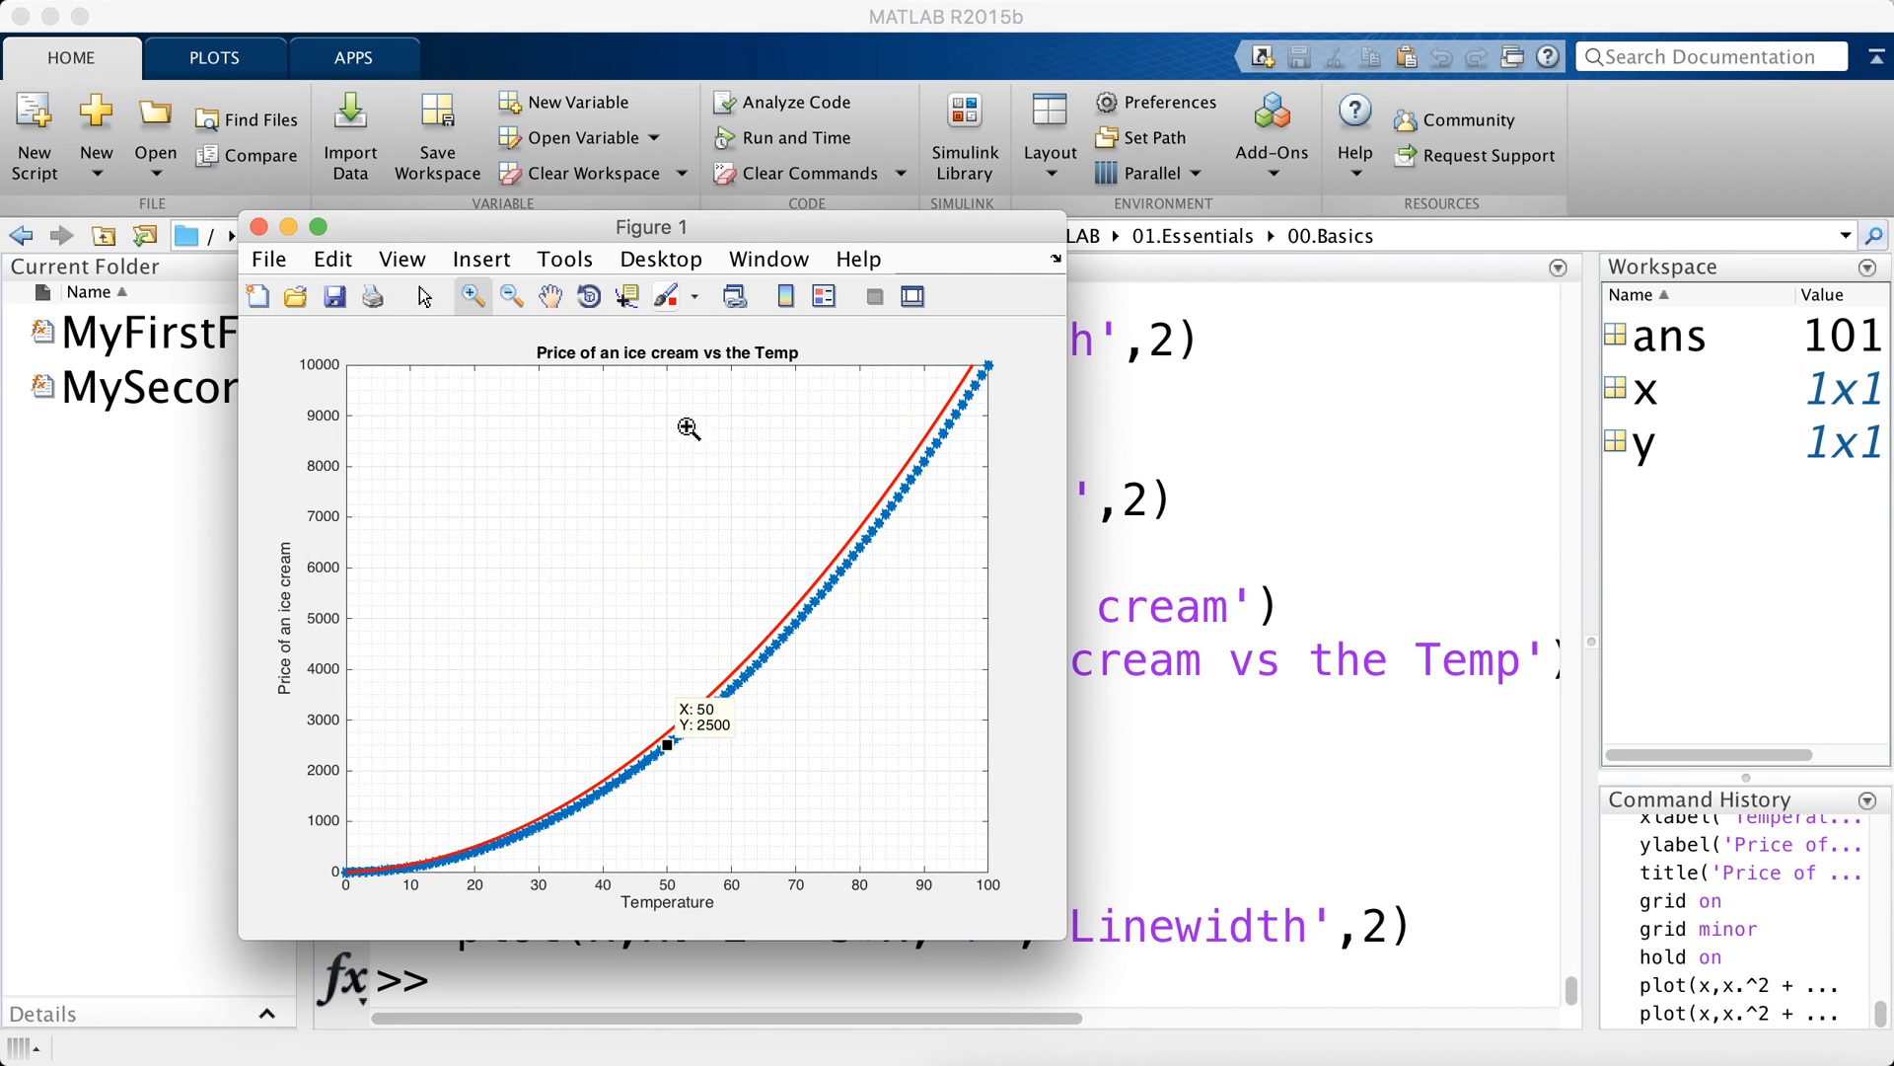
mouse_move(790, 322)
text(plot(x,x.^2 + 50*x,'m','Linewidth',2))
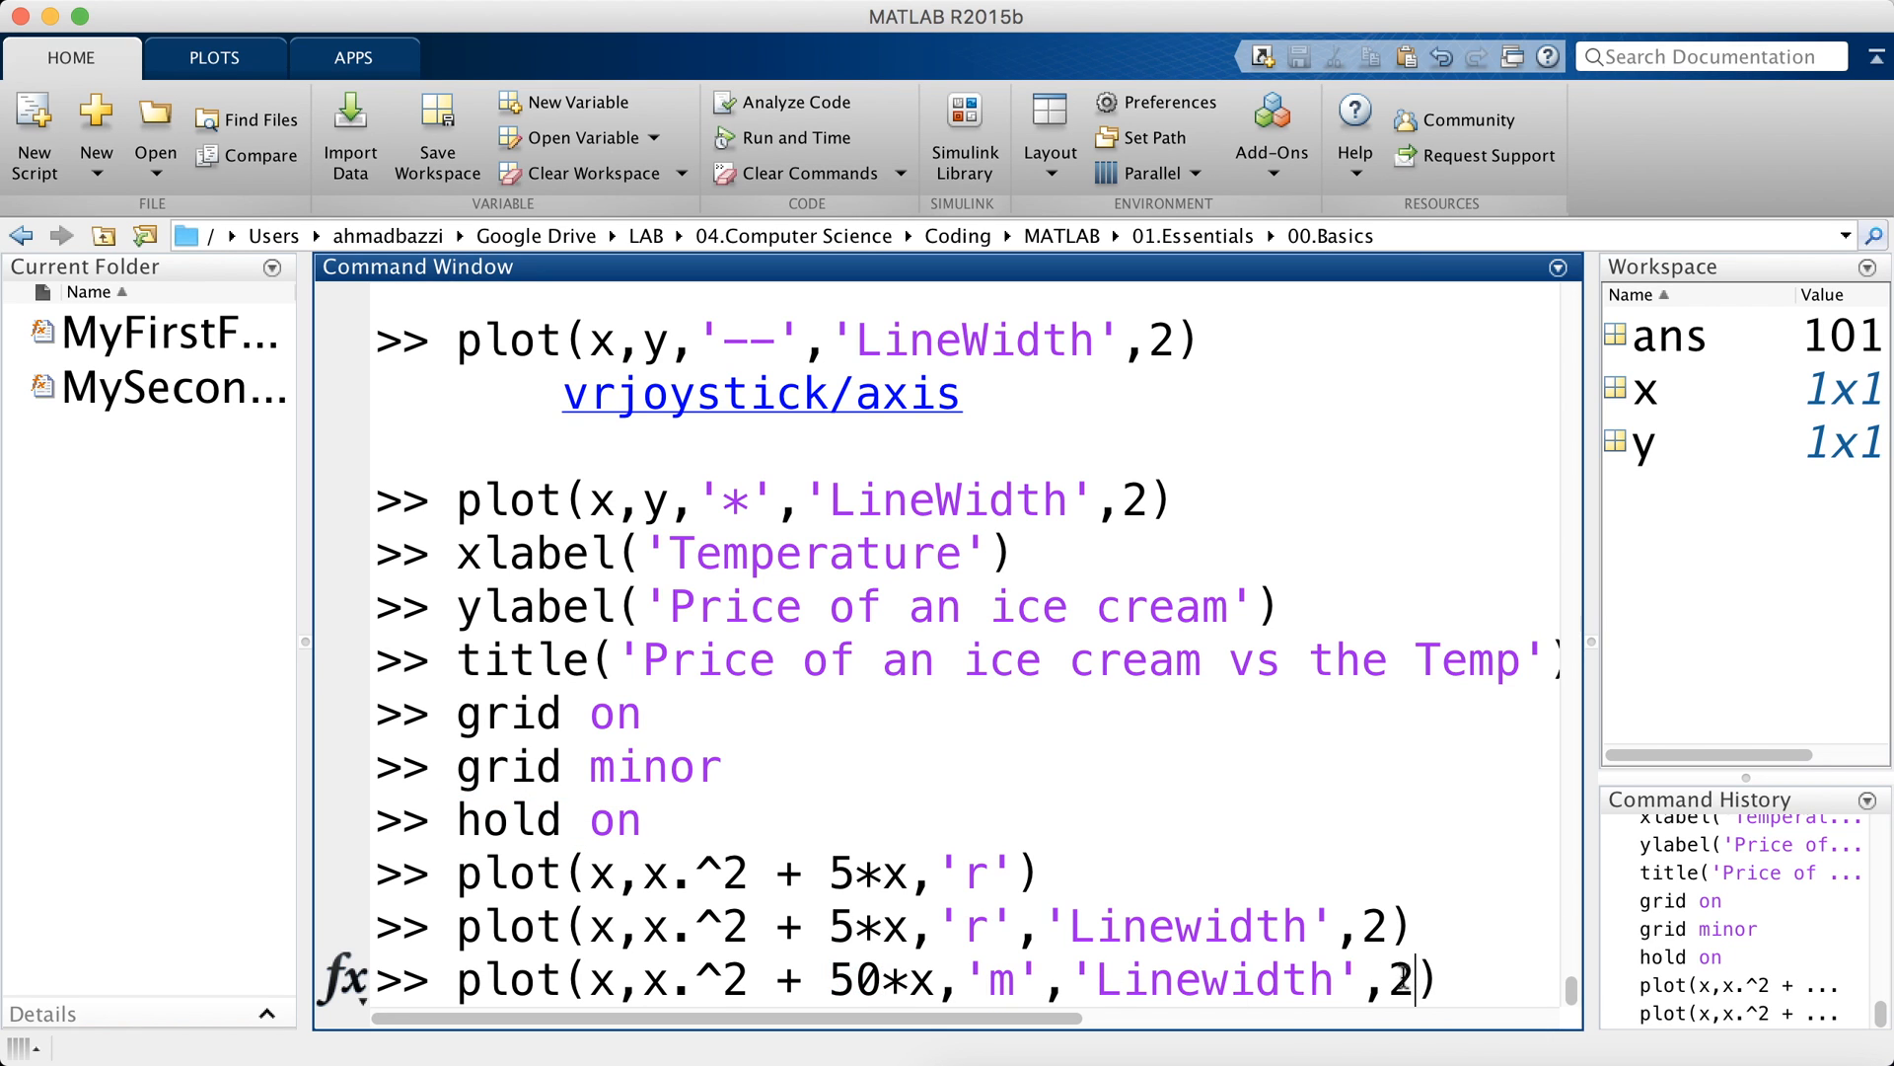
- Draw the magenta x.^2 + 50*x curve, then delete its data tip via Data Cursor mode
double_click(1396, 979)
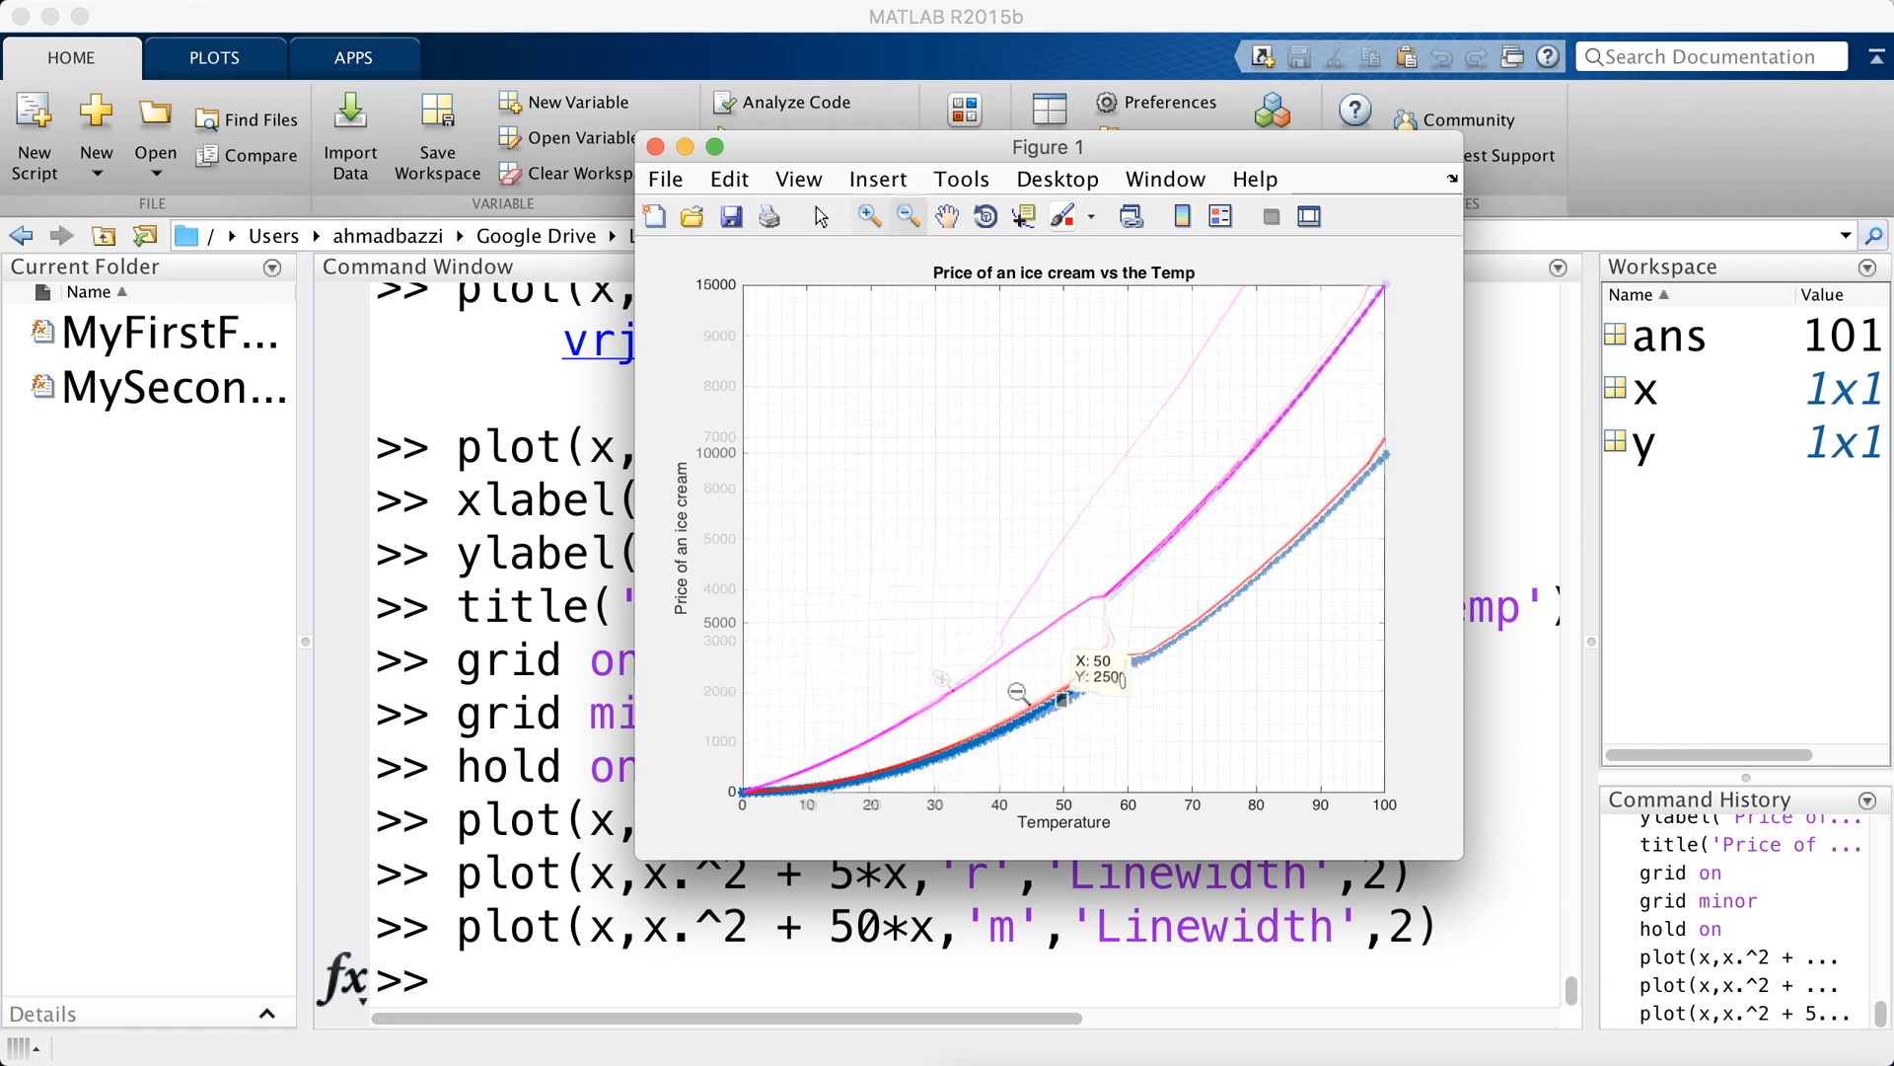
click(908, 216)
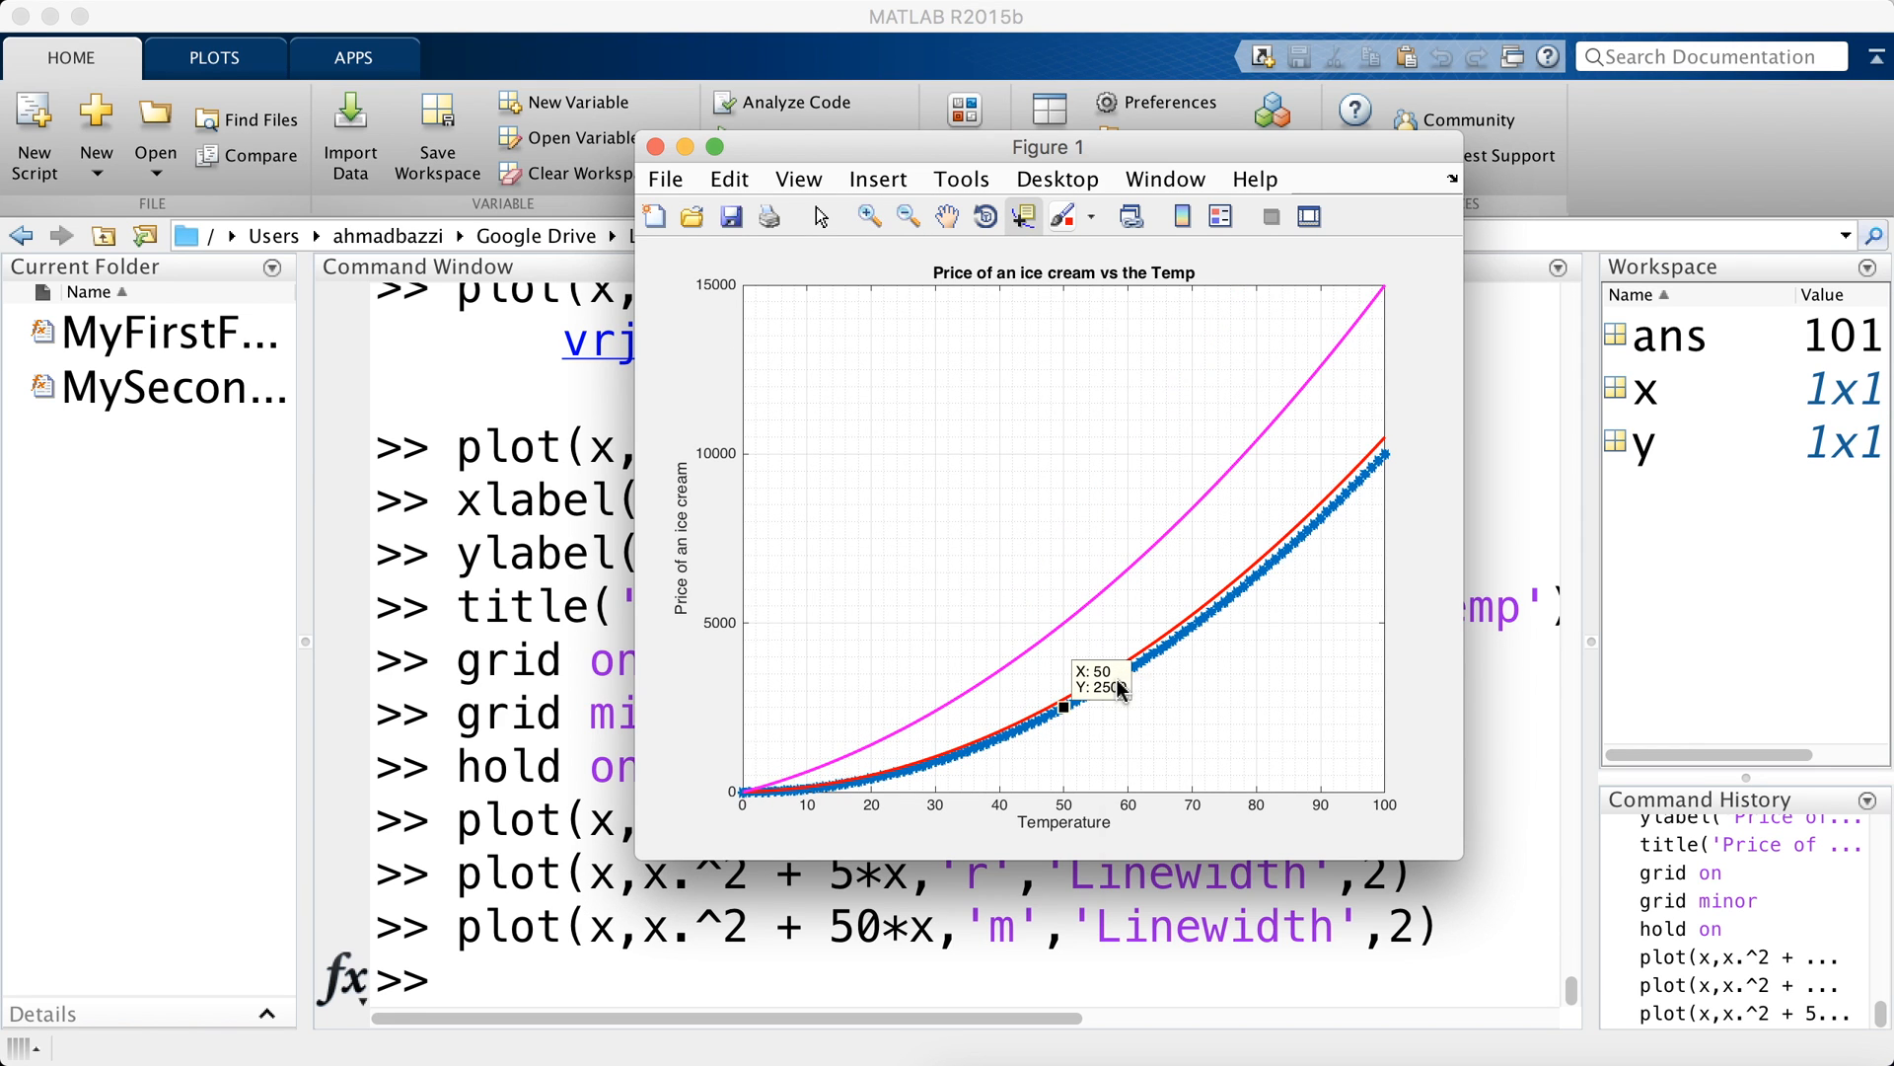
right_click(1062, 709)
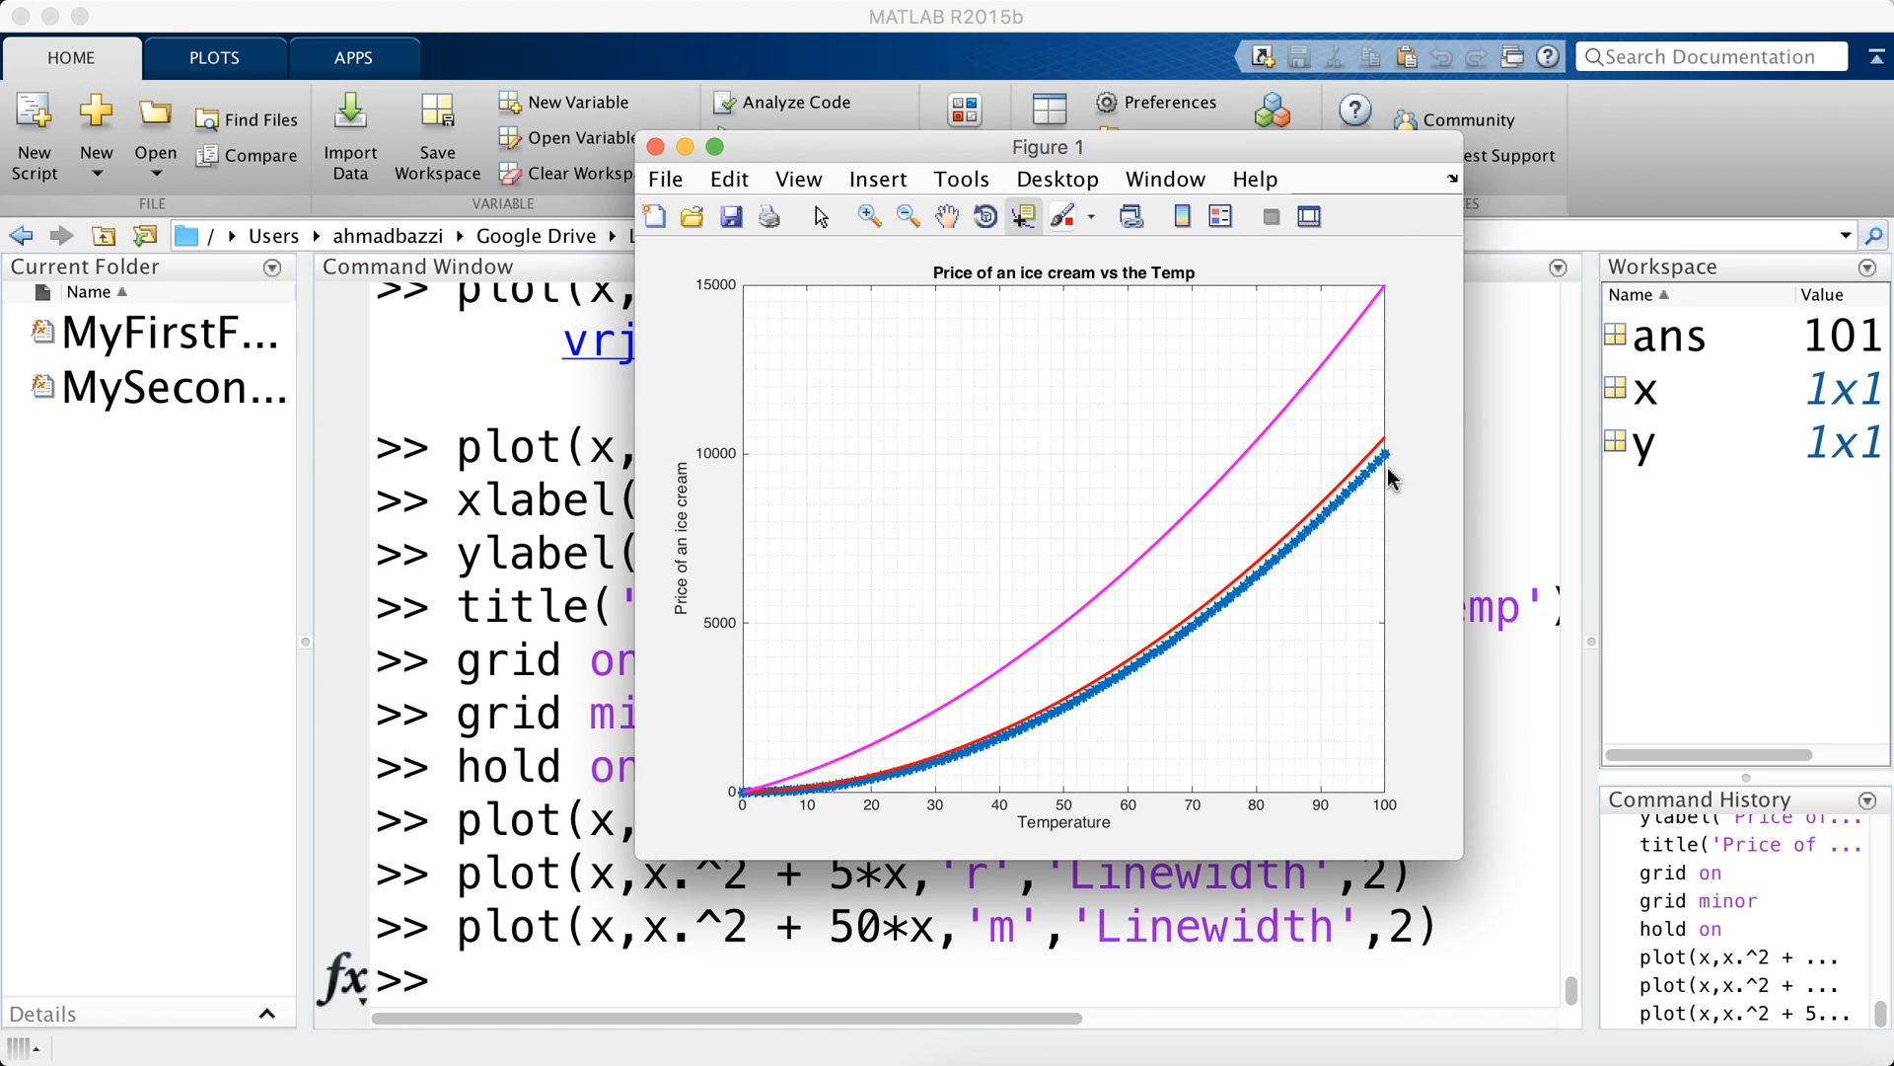
mouse_move(1289, 582)
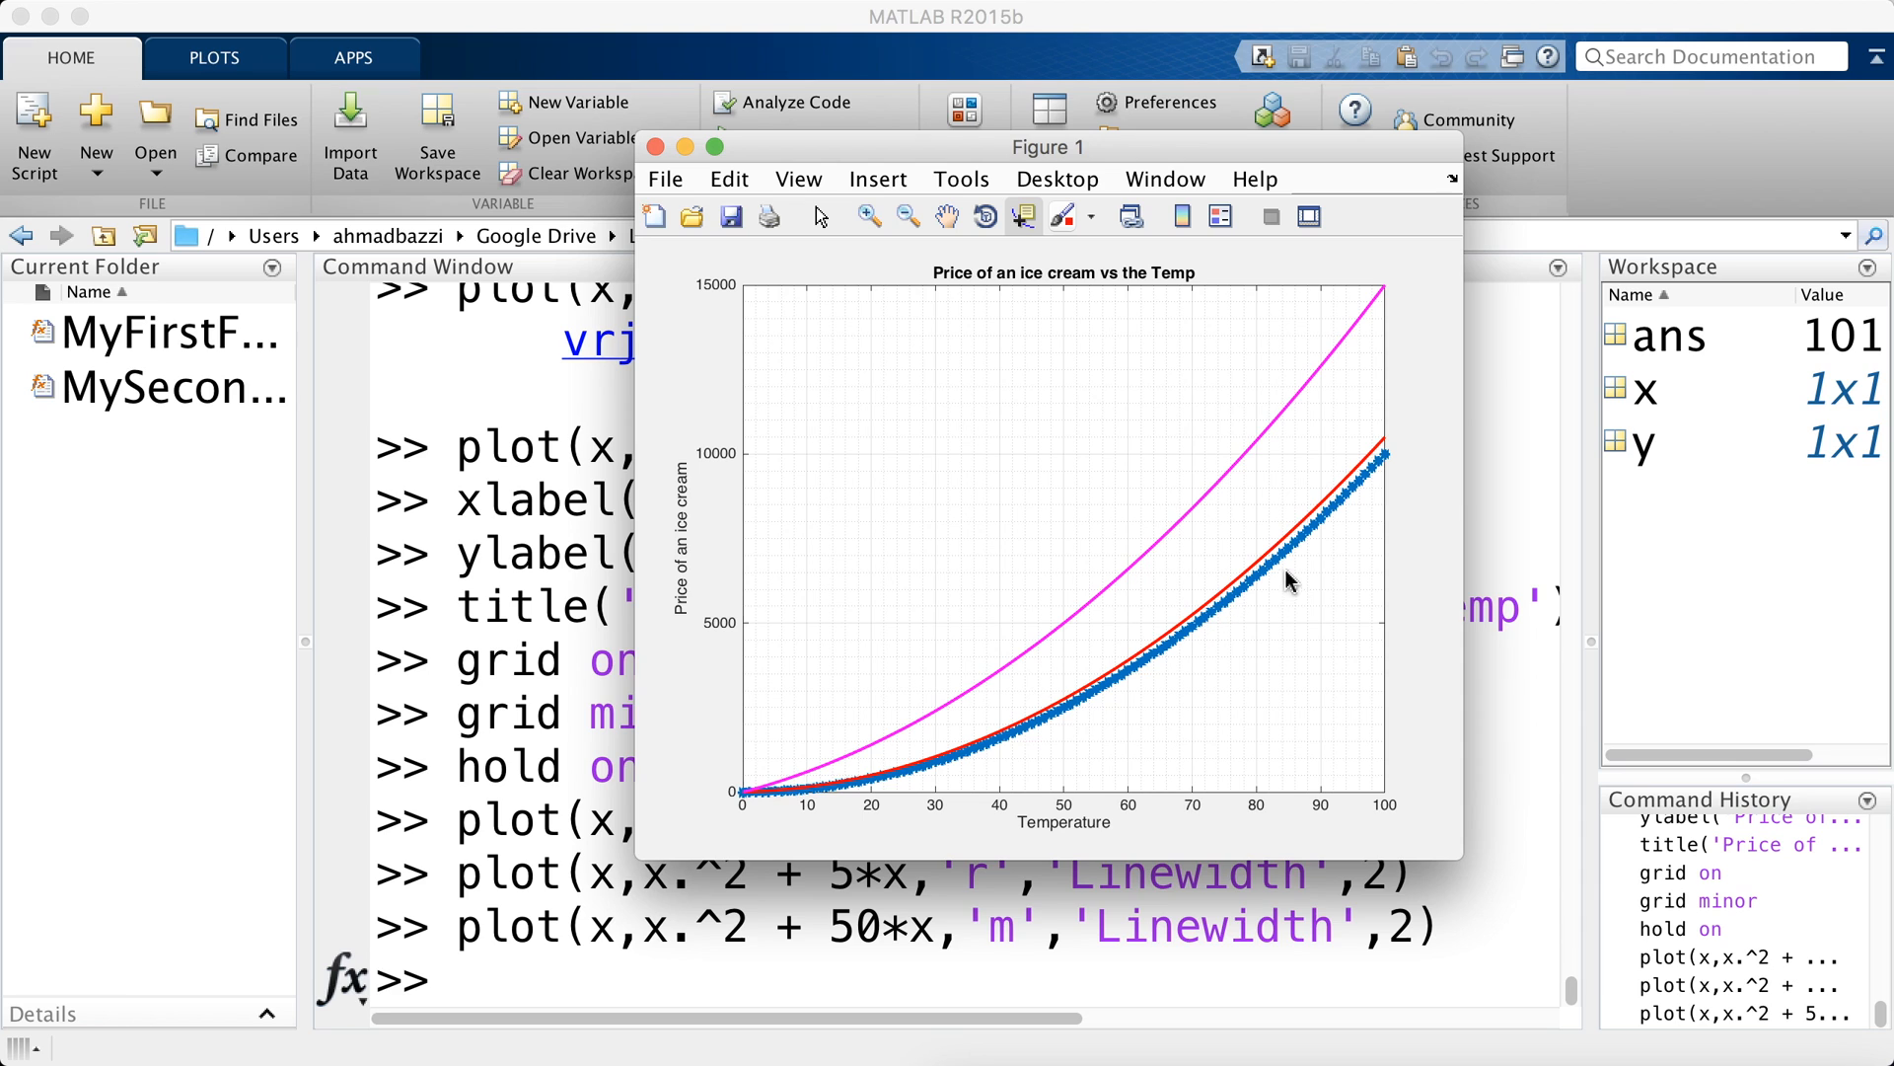
mouse_move(1333, 489)
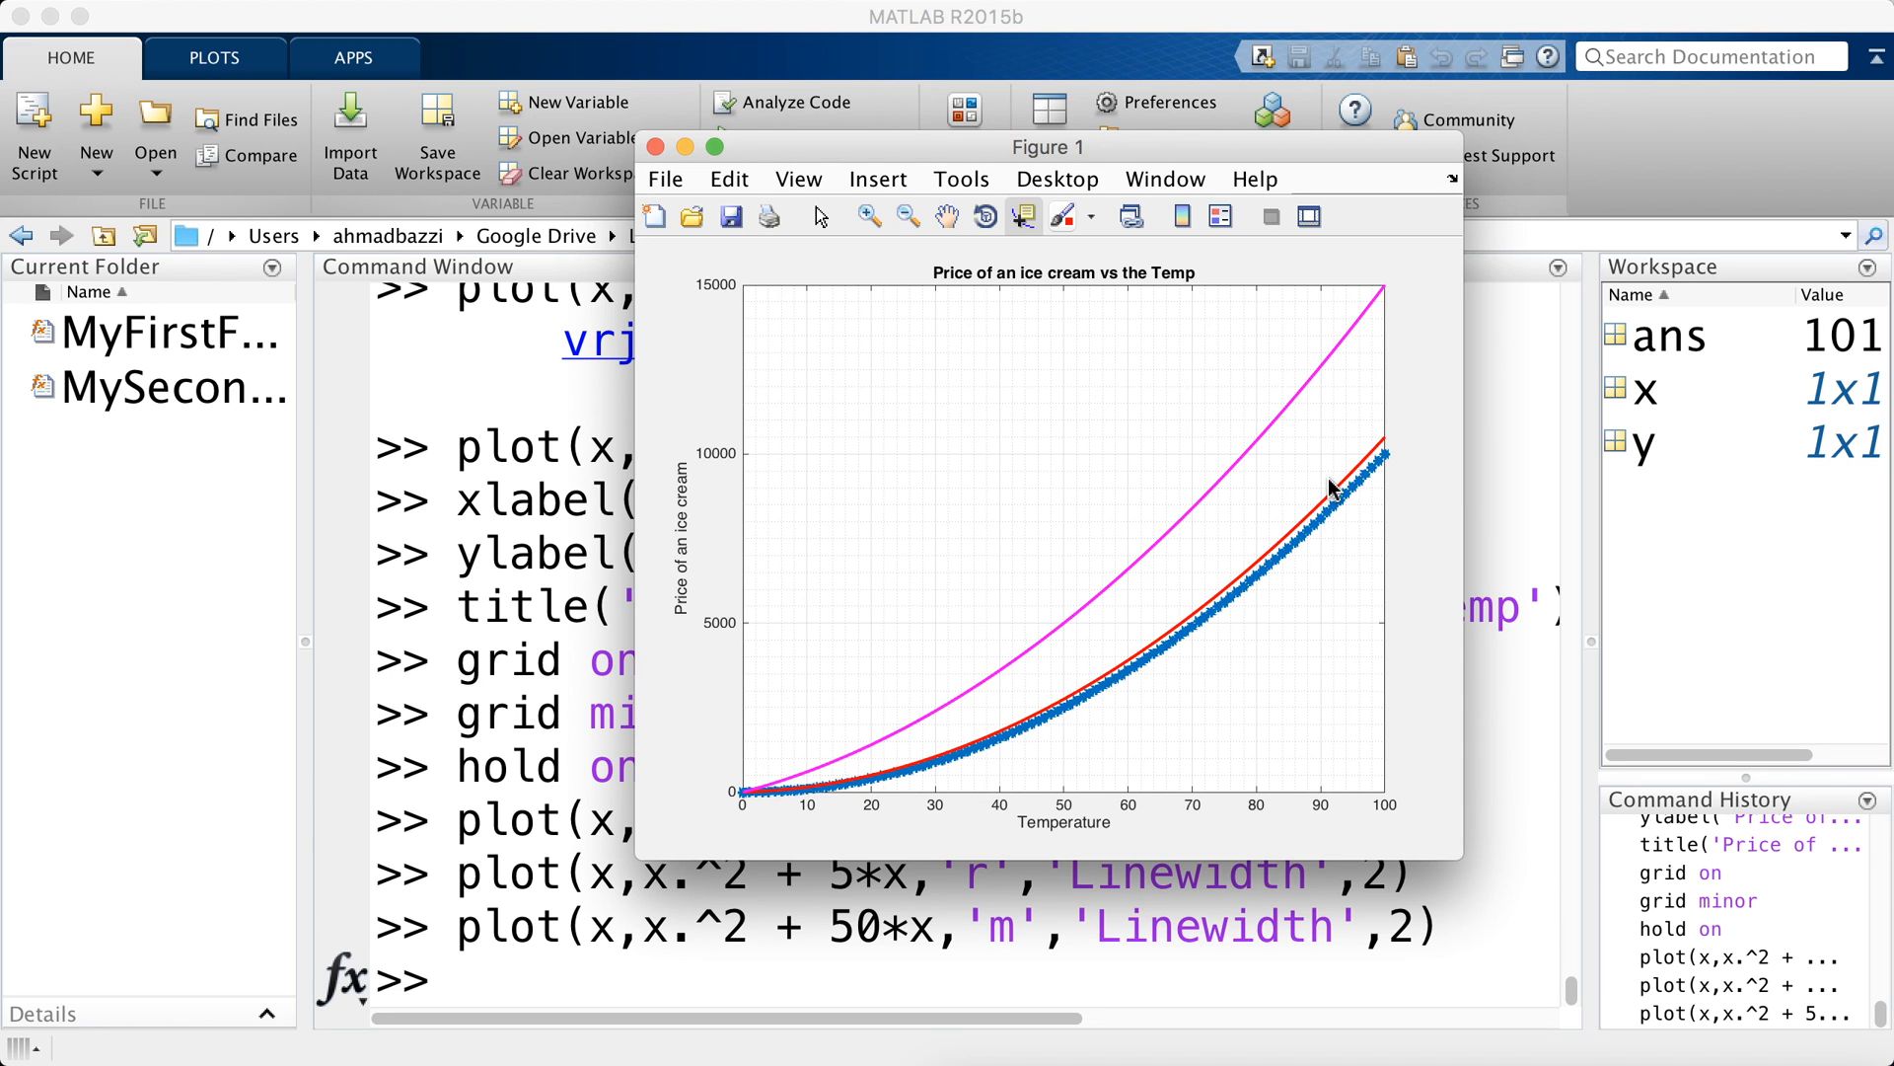
mouse_move(1236, 508)
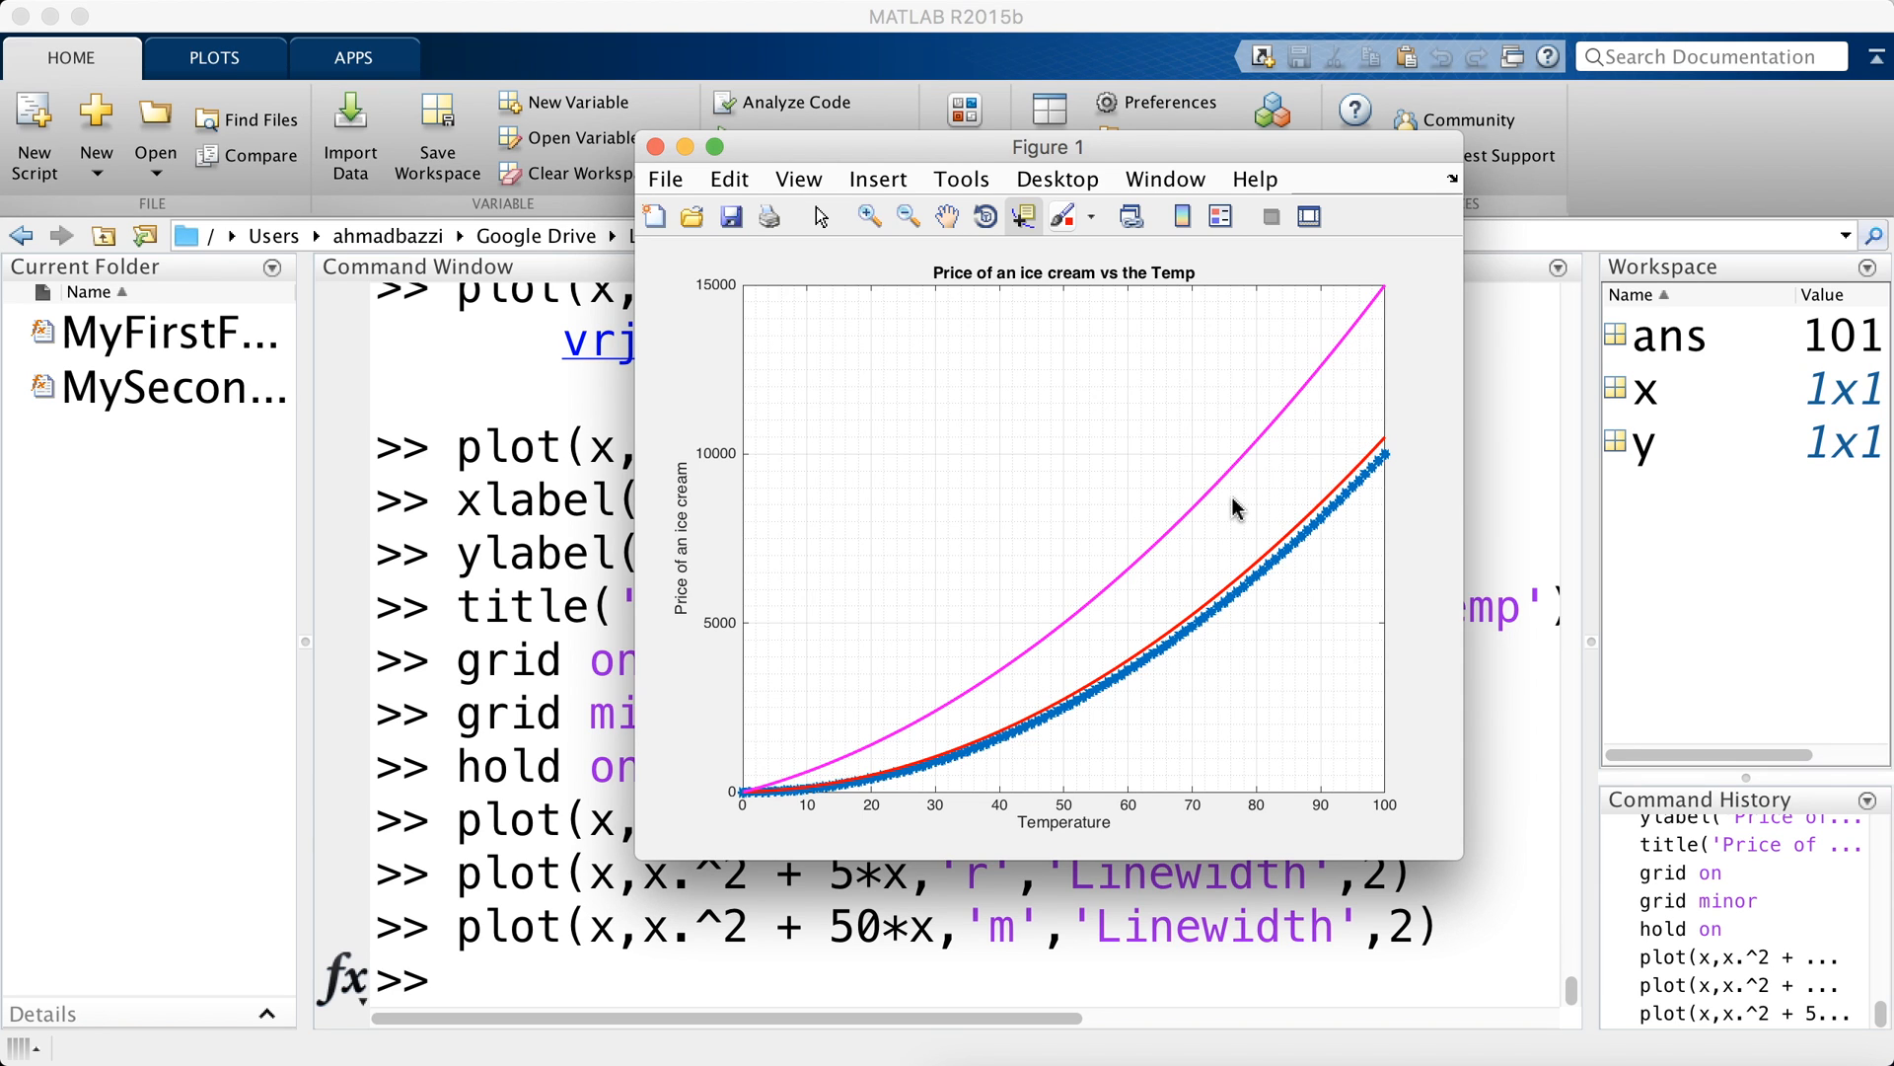
click(654, 146)
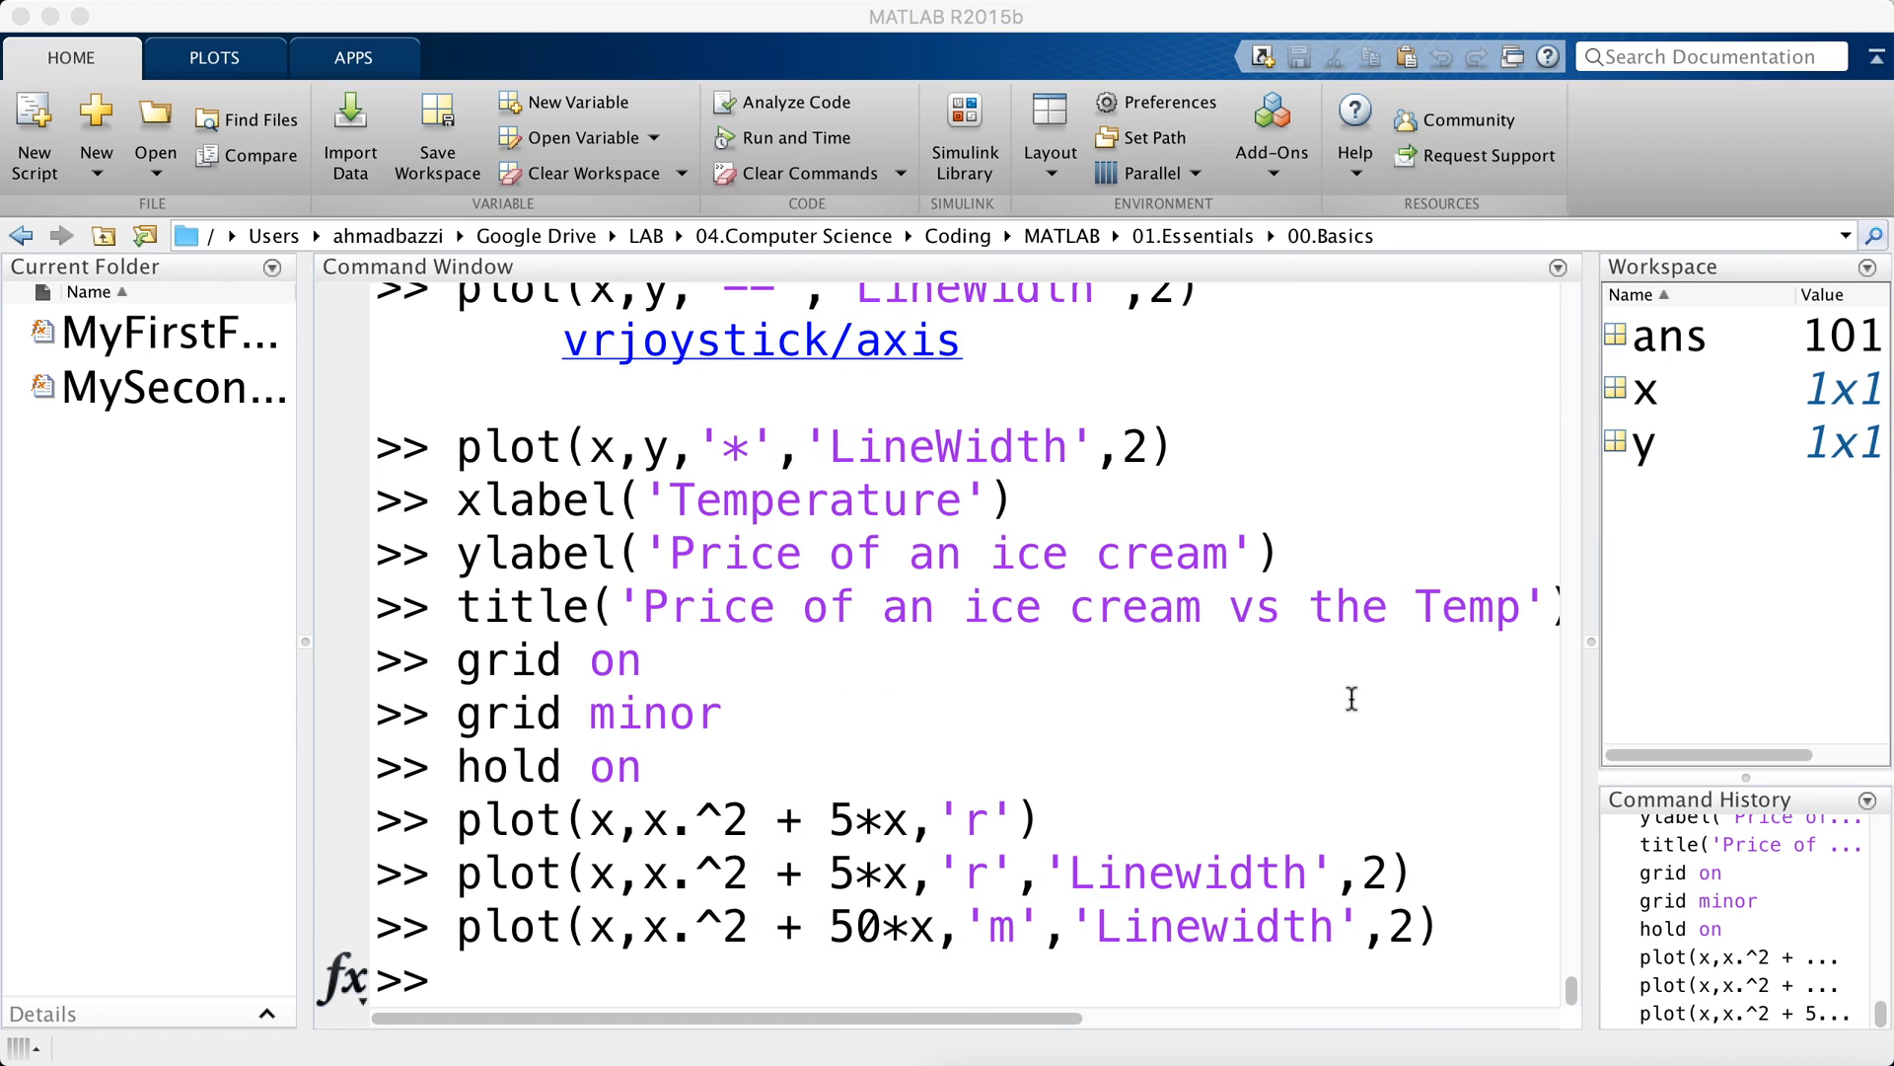
- Add a legend 'f(x) = x^2', 'f(x) = x^2 + 5x', 'f(x) = x^2 + 50x' and move the figure aside
text(legend()
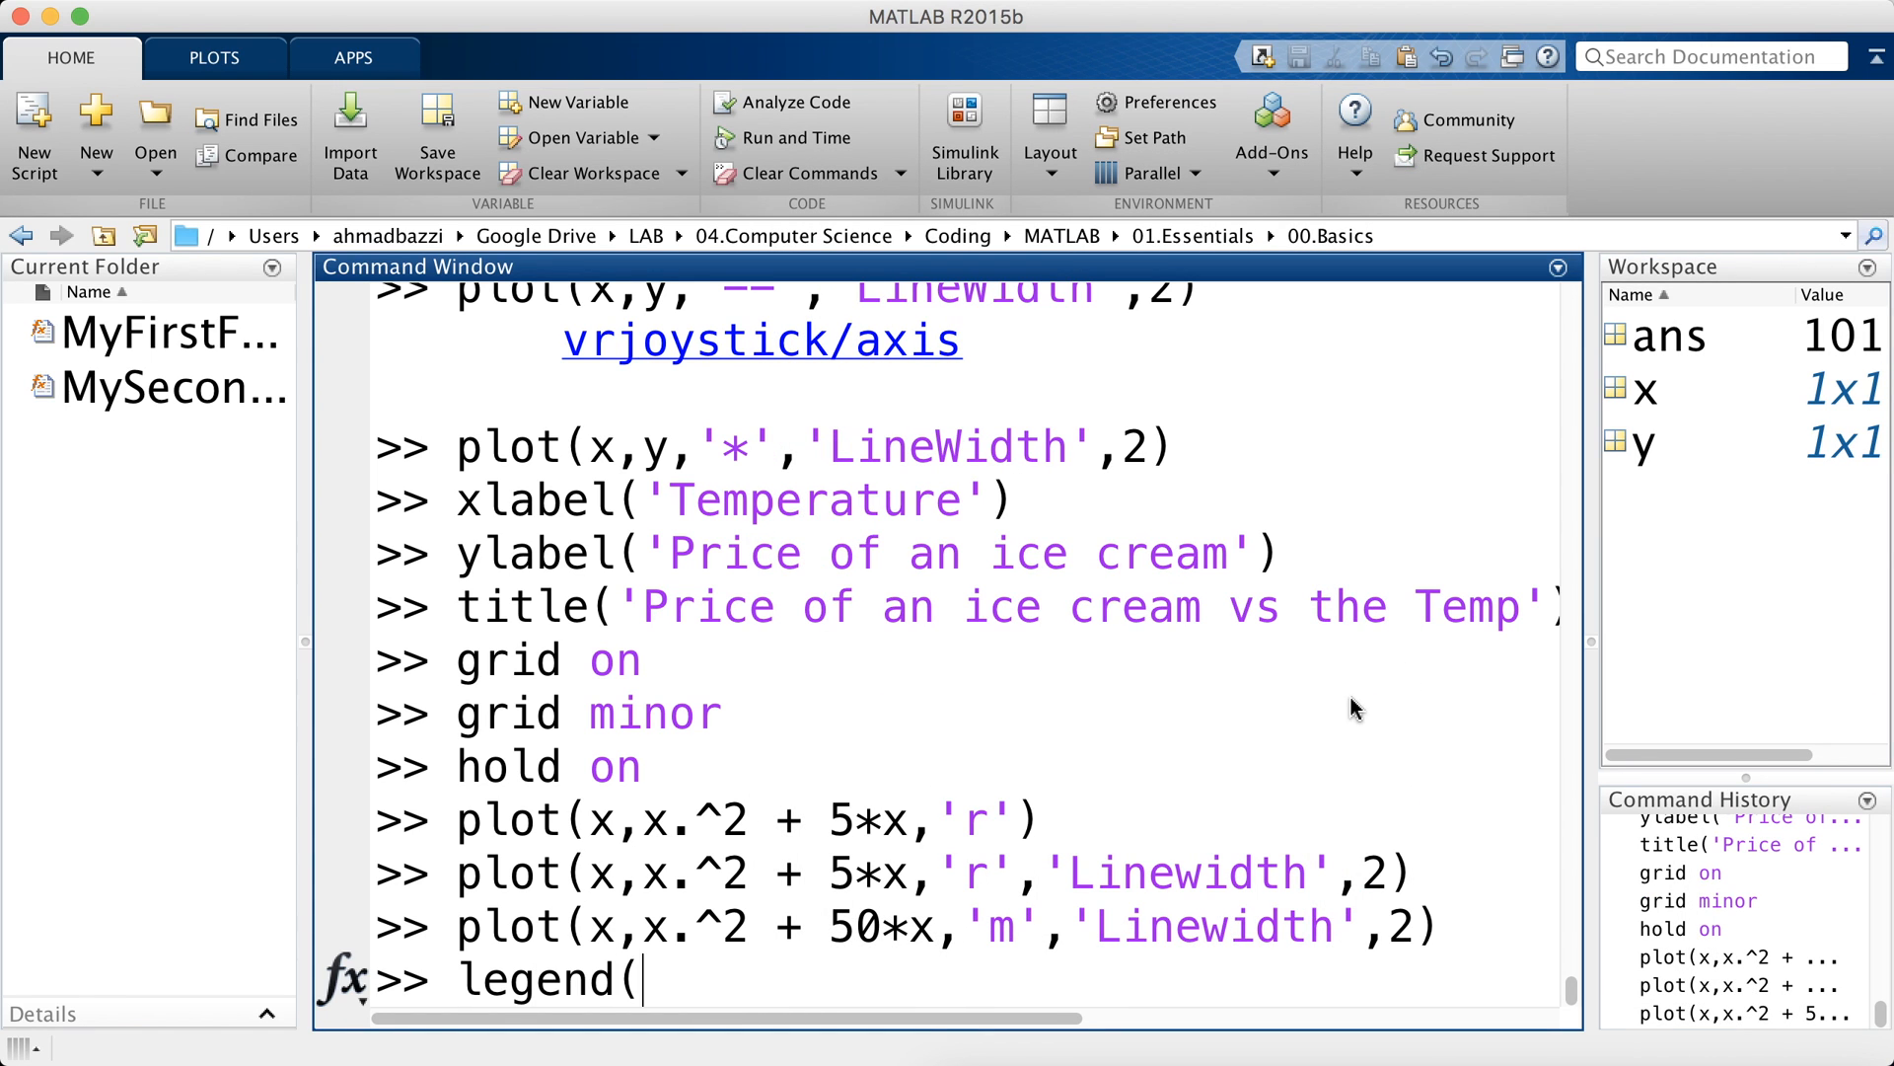
text())
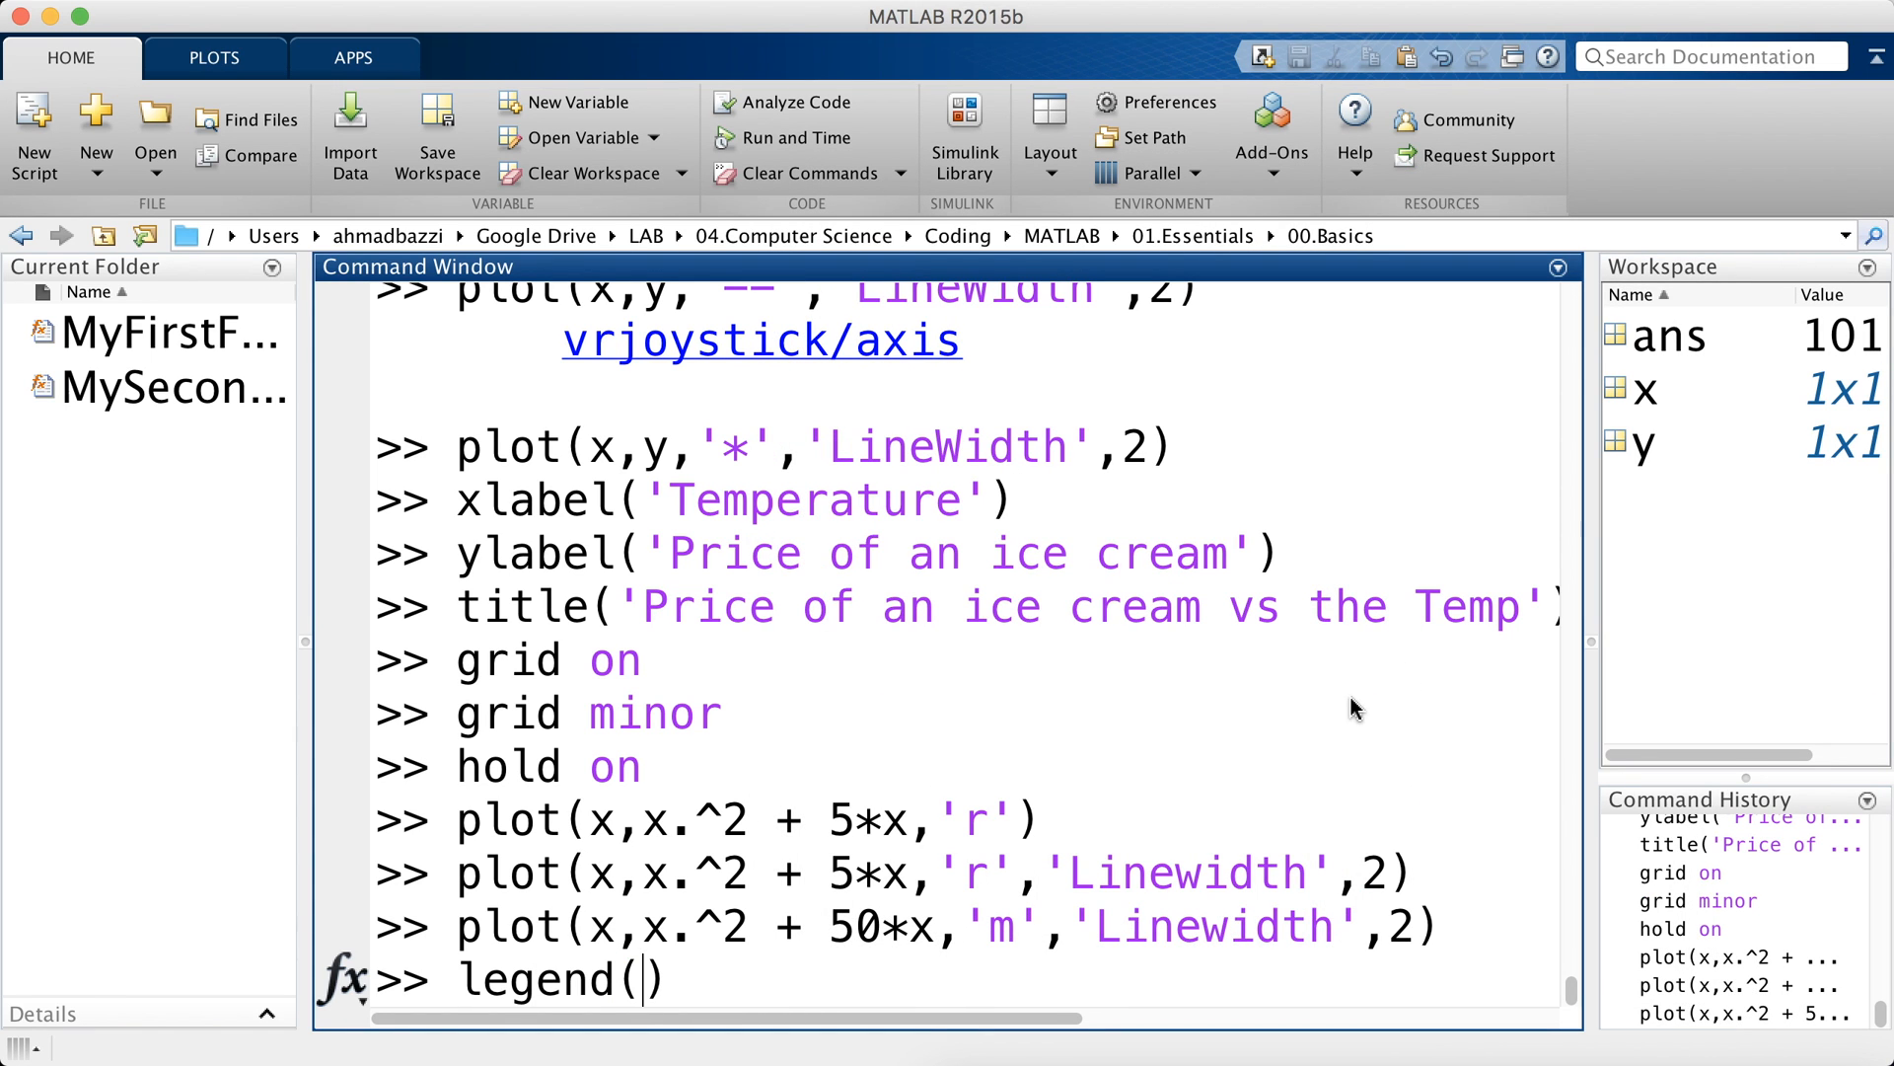
text('x^2',')
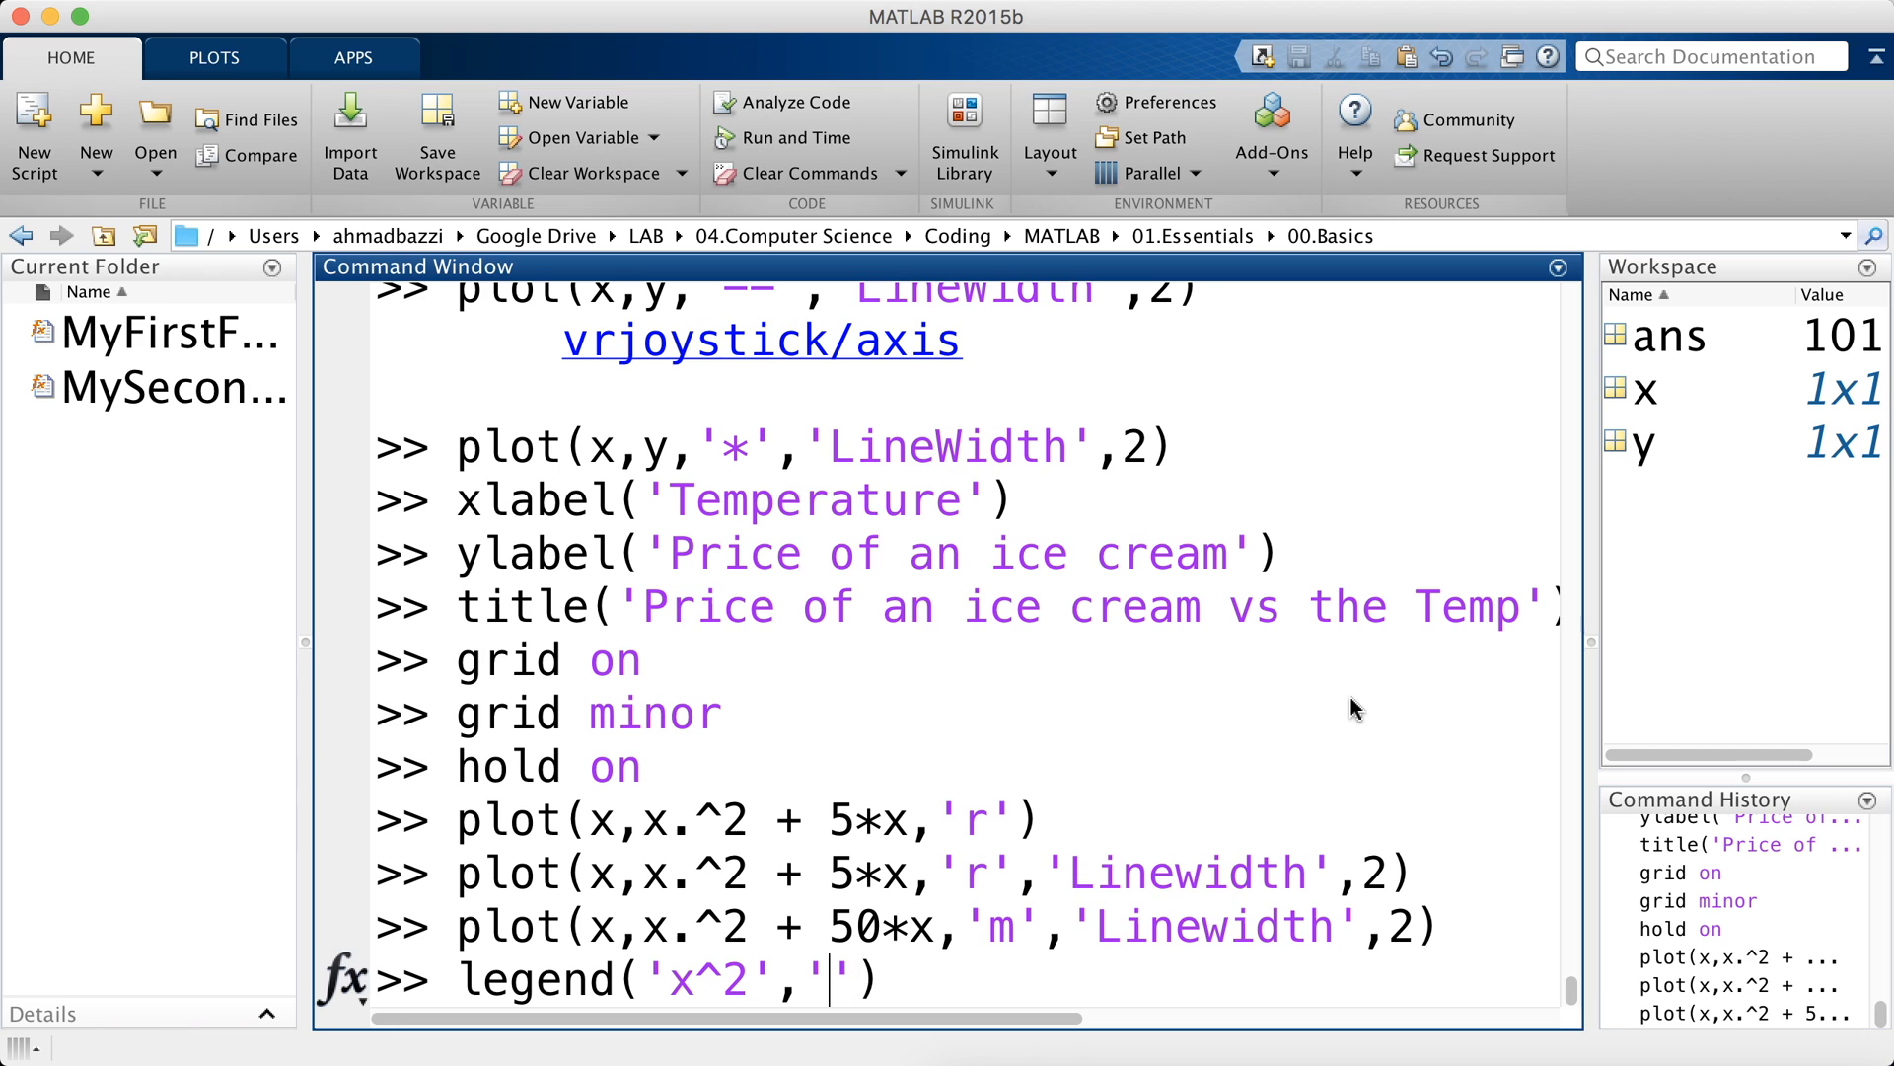
text(x^2 + 5x','x^2 + 50x)
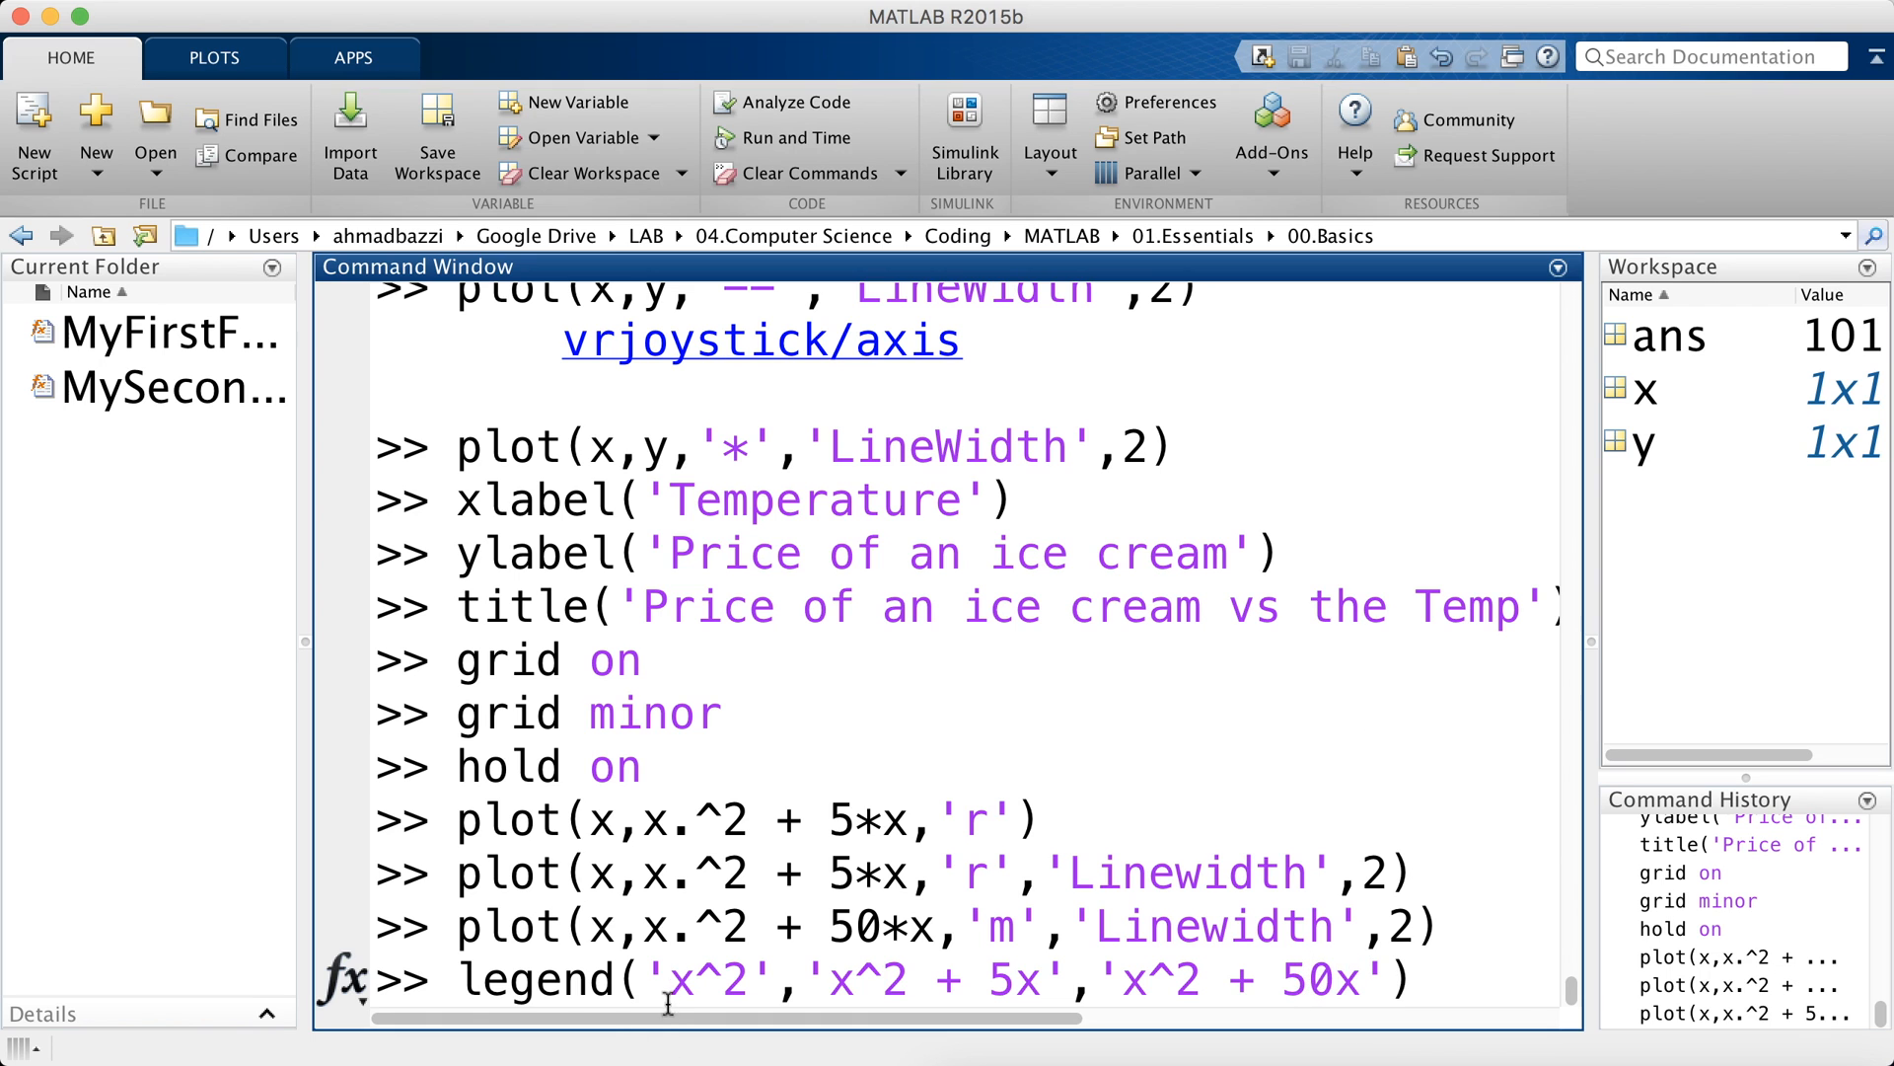
text(f(x) =)
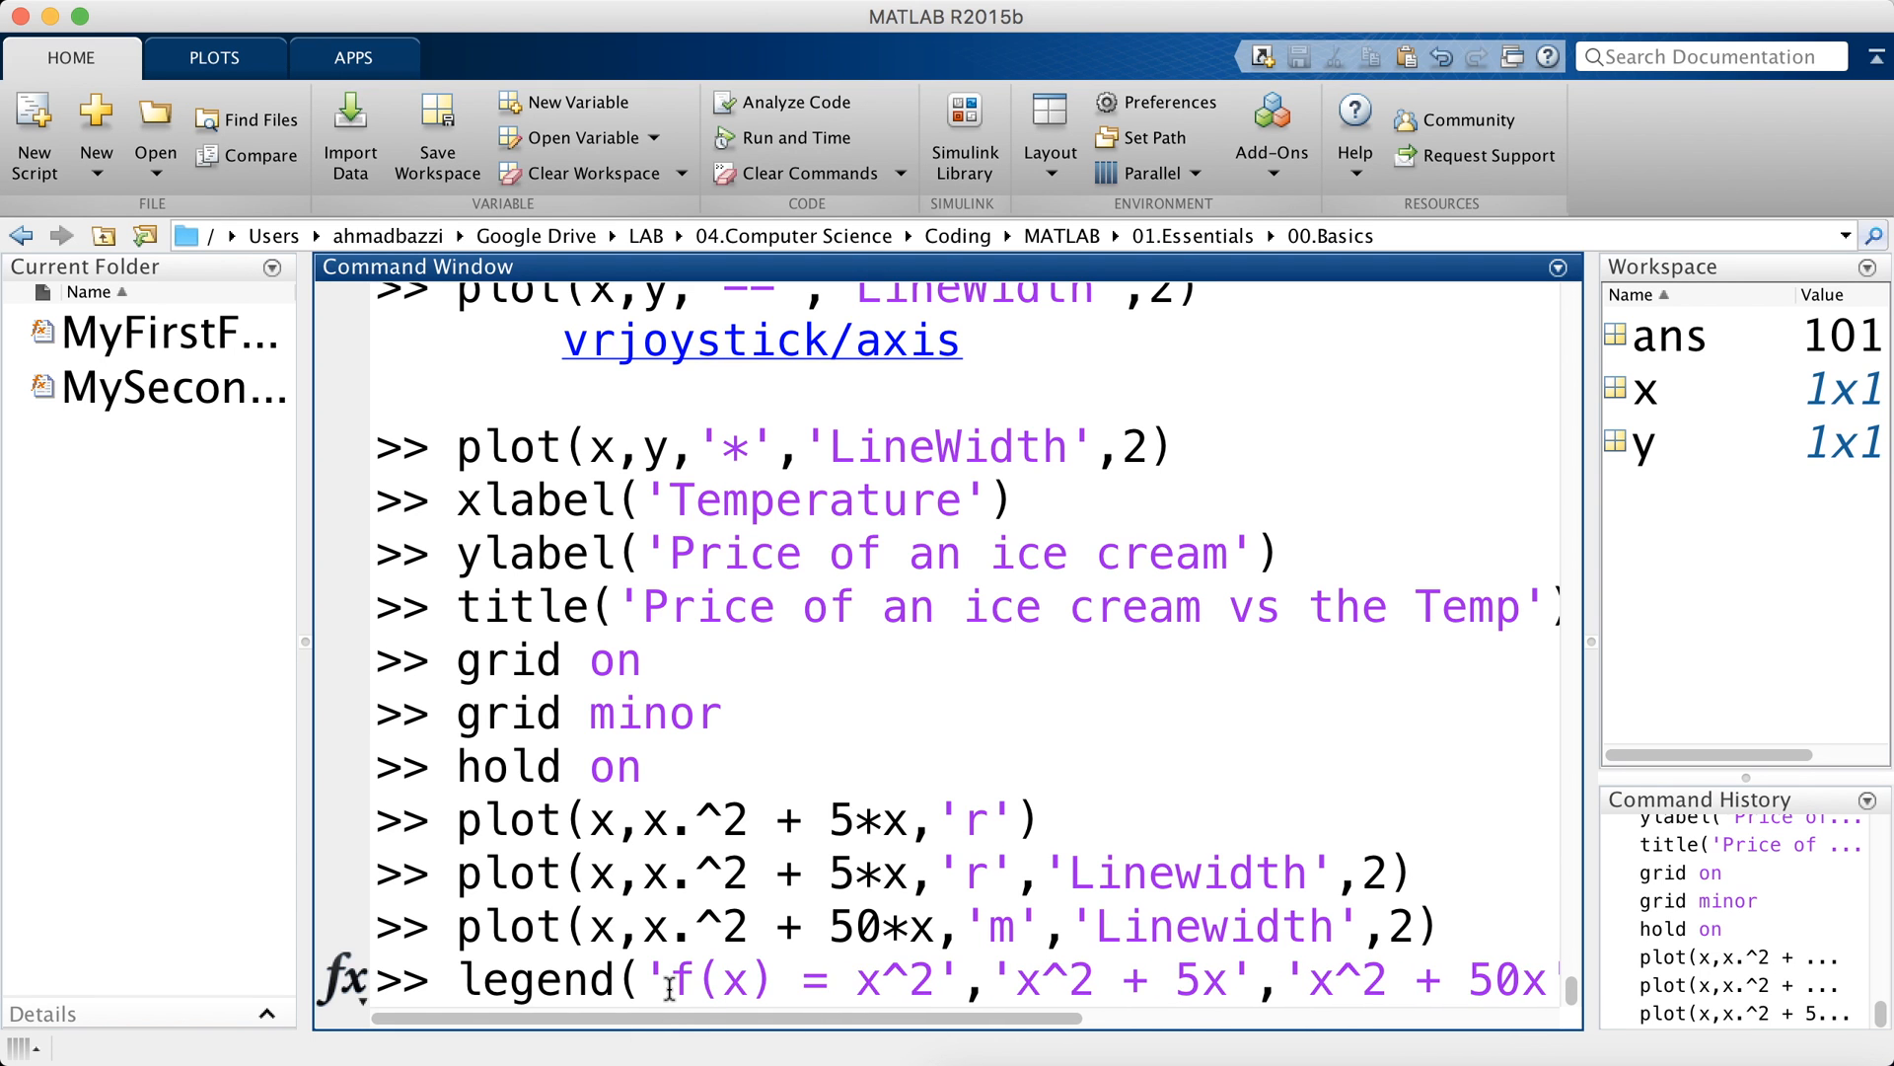
text(f(x) =)
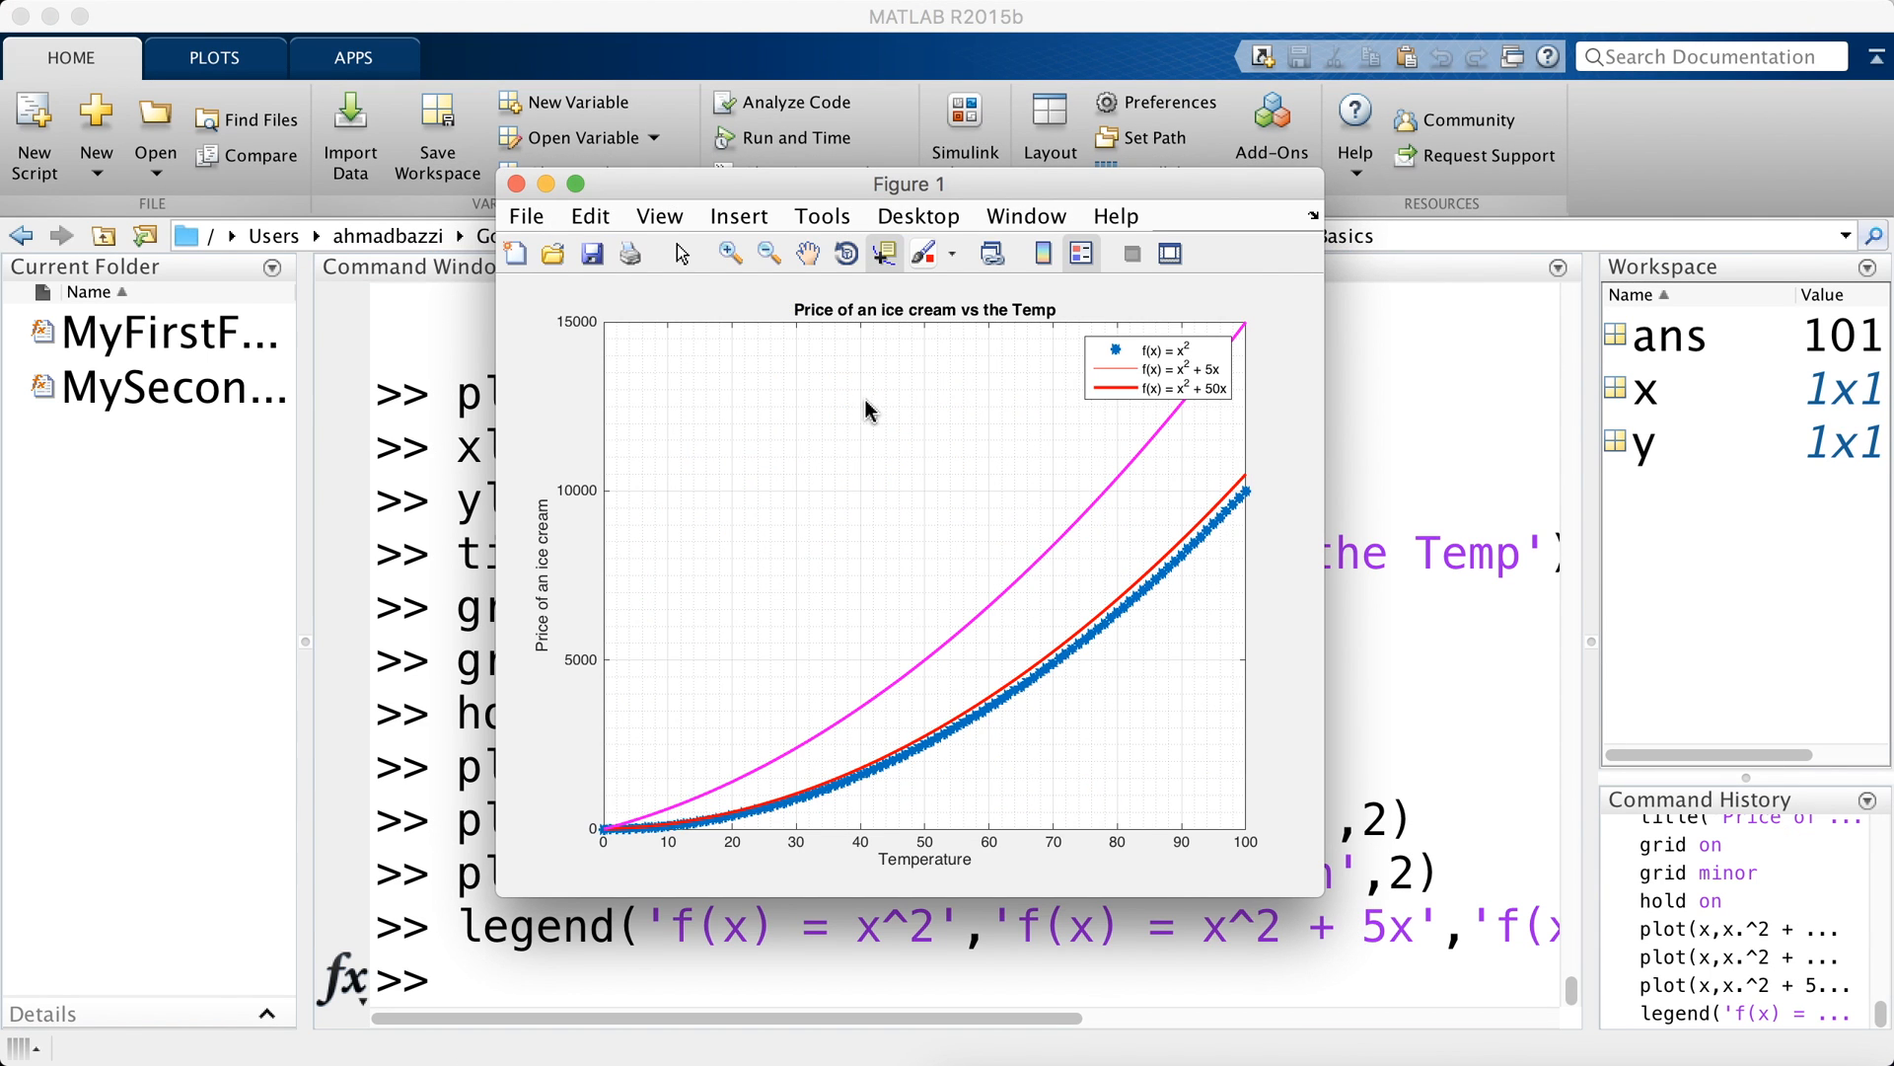
mouse_move(1135, 368)
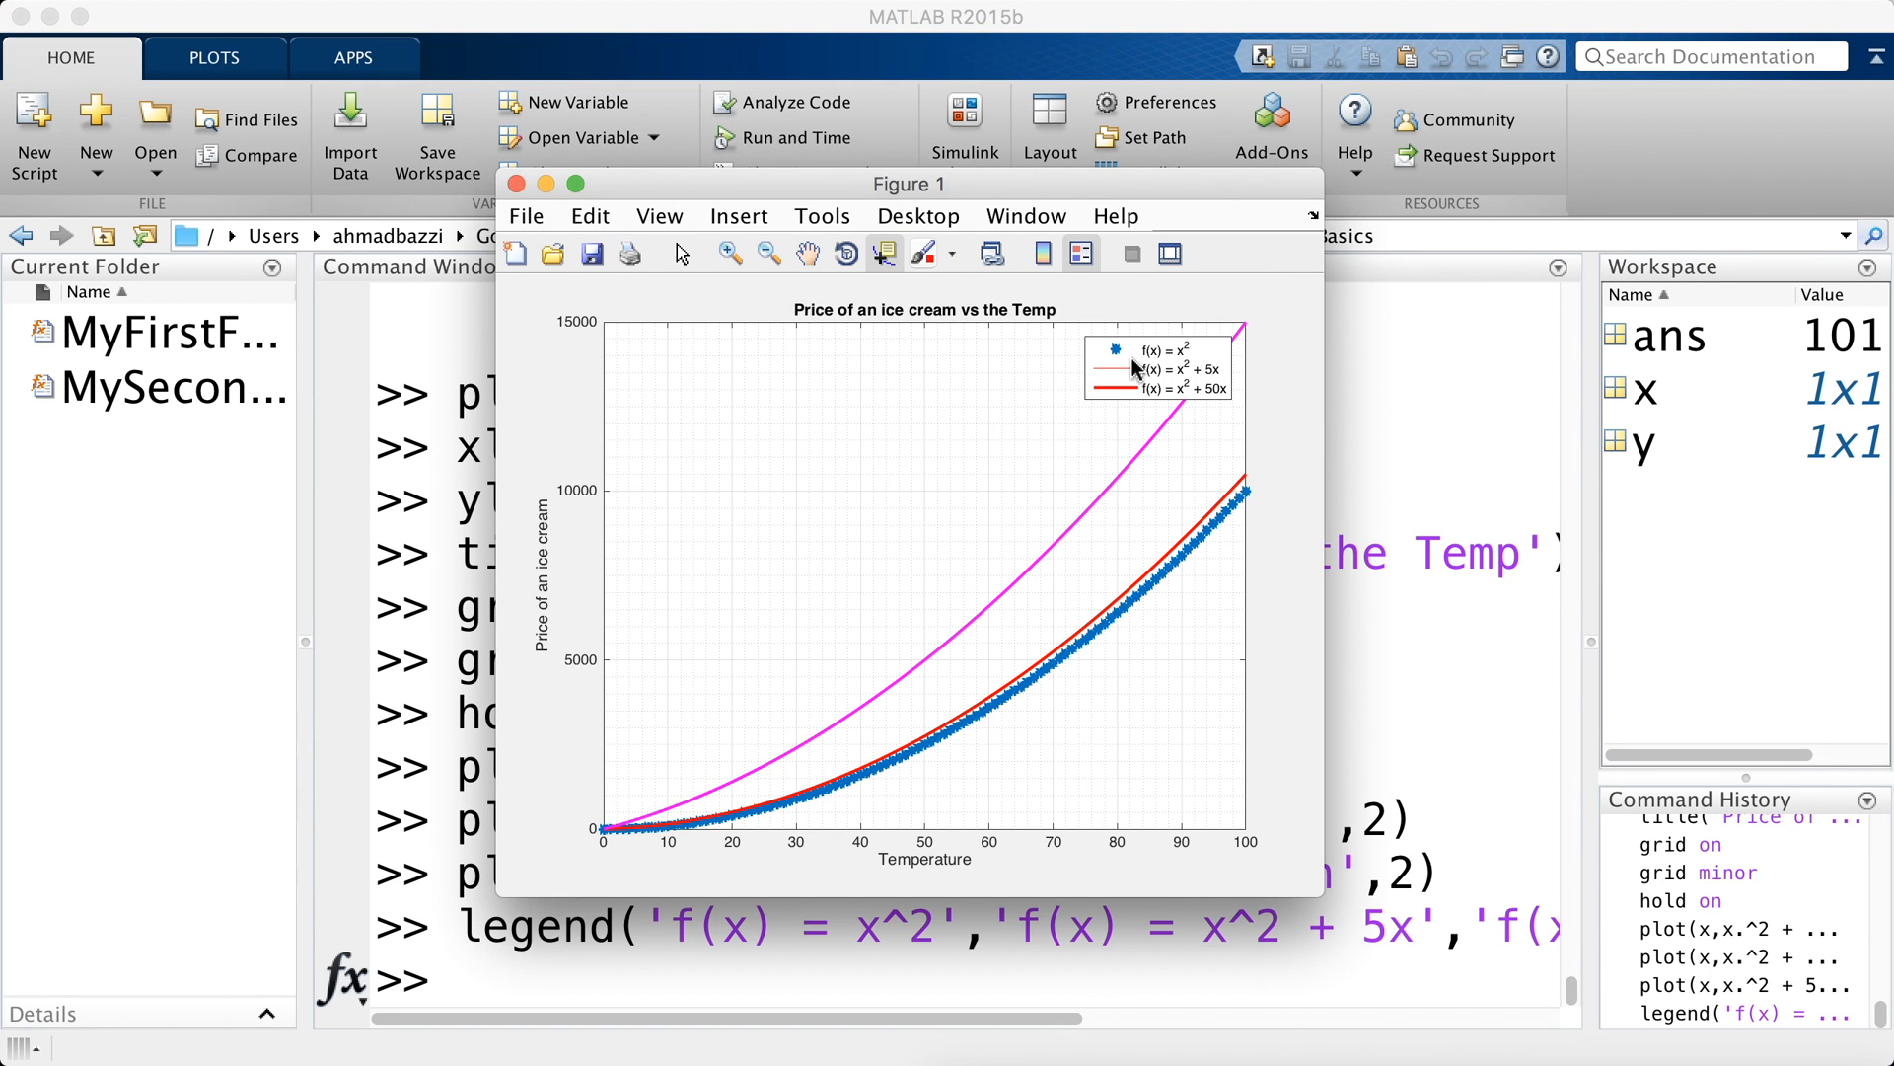
mouse_move(1118, 370)
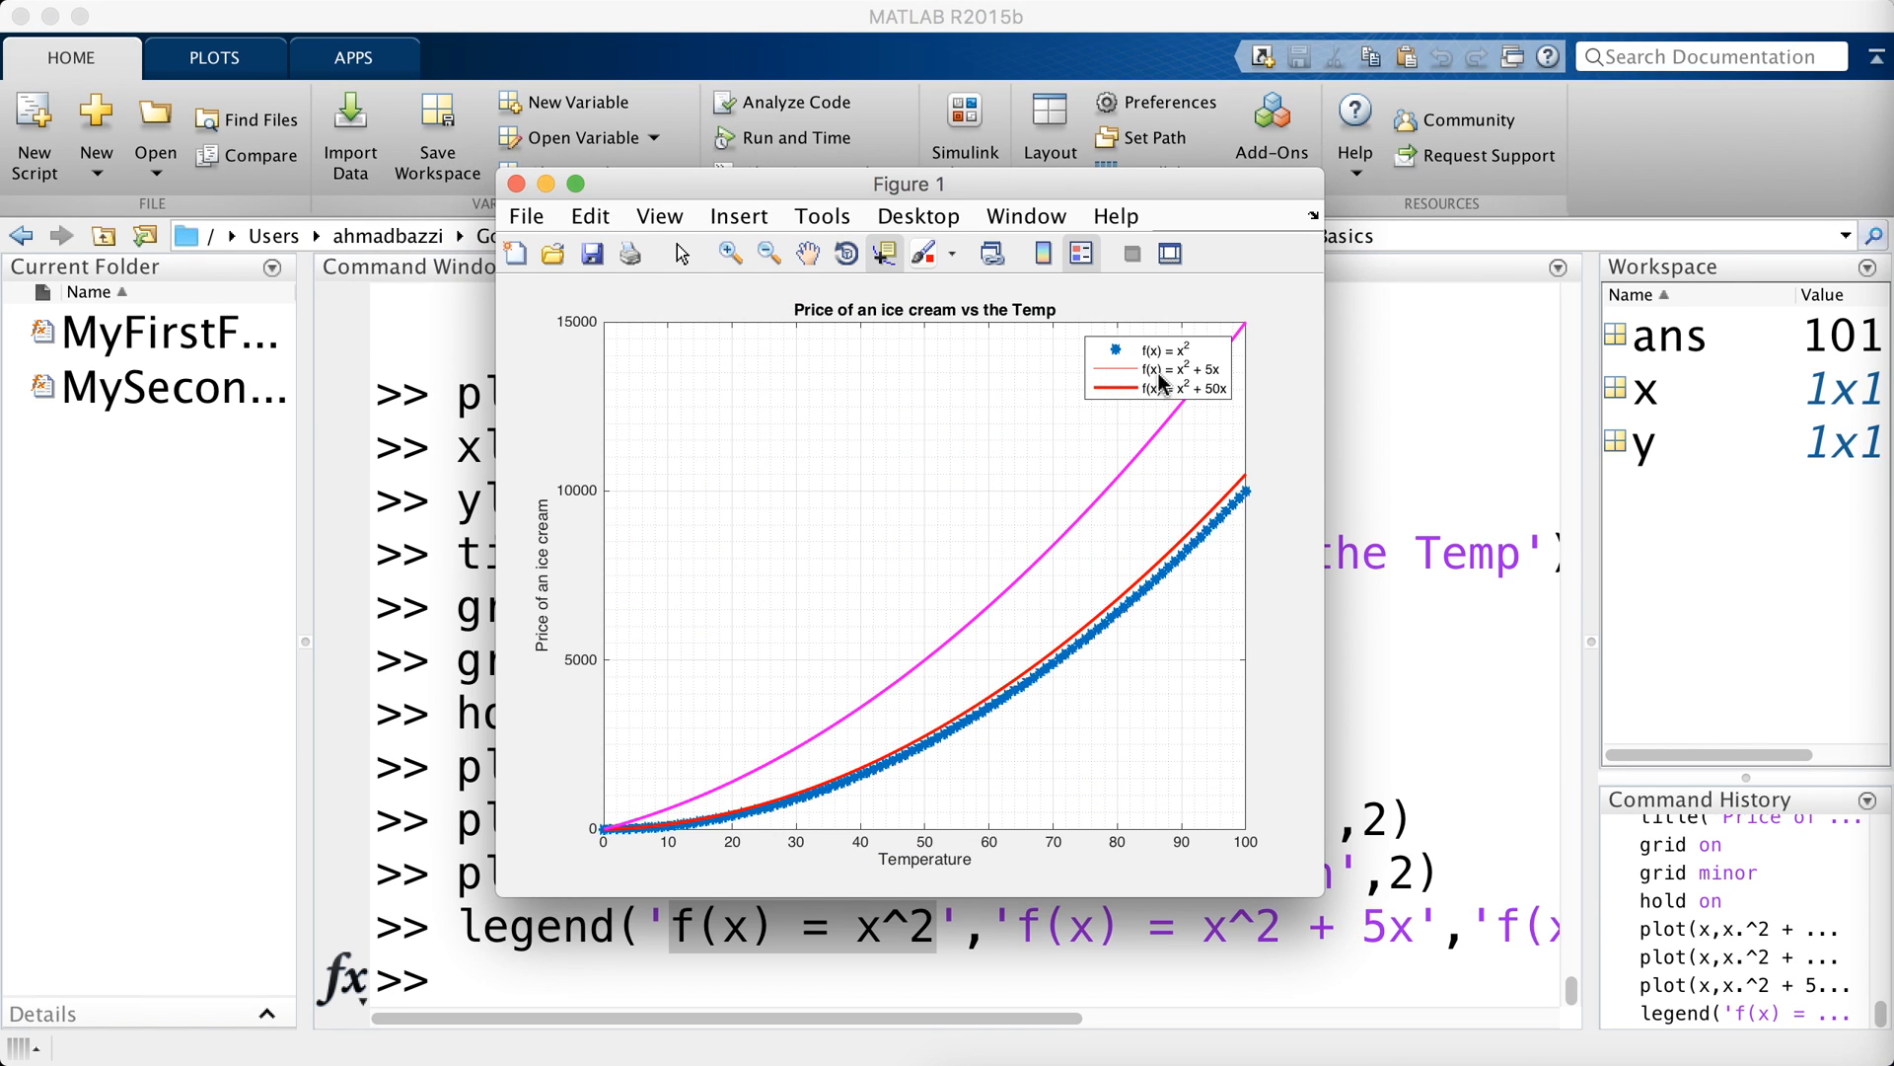
mouse_move(1134, 377)
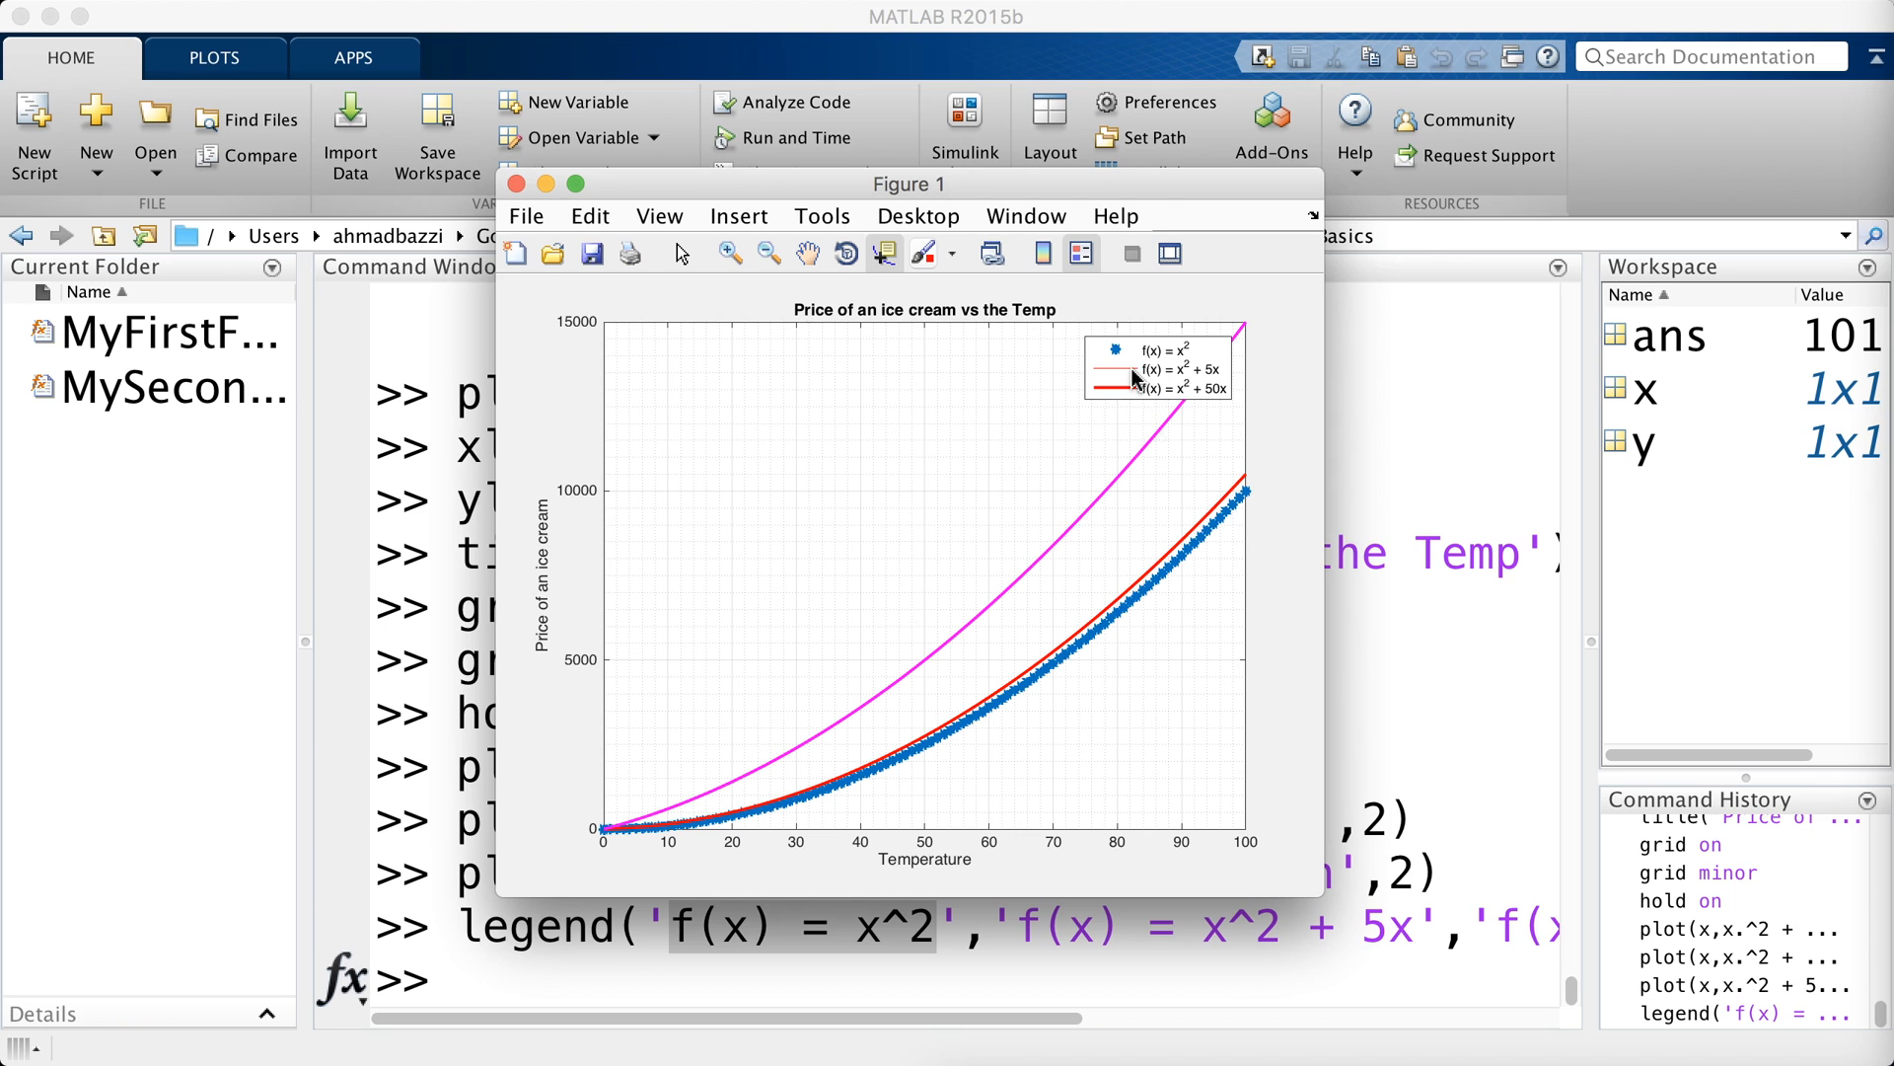
mouse_move(1187, 430)
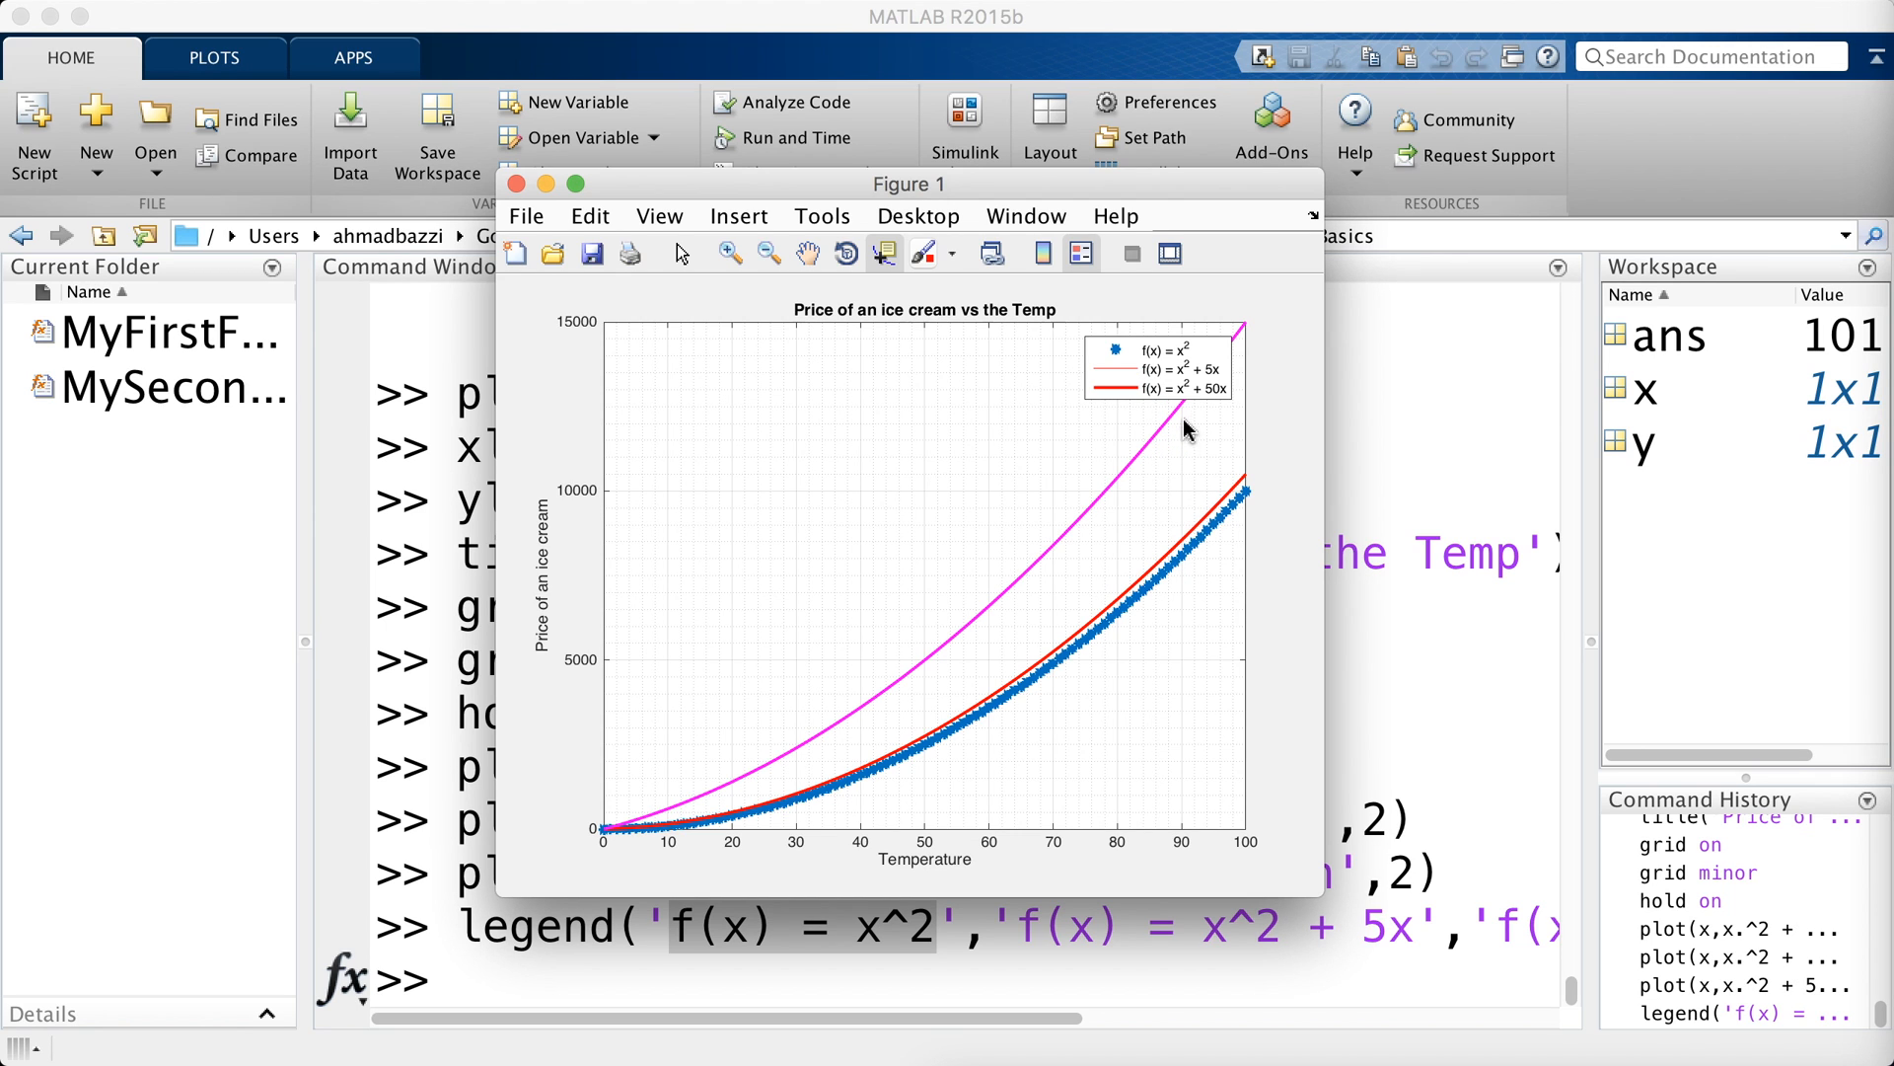
mouse_move(1195, 419)
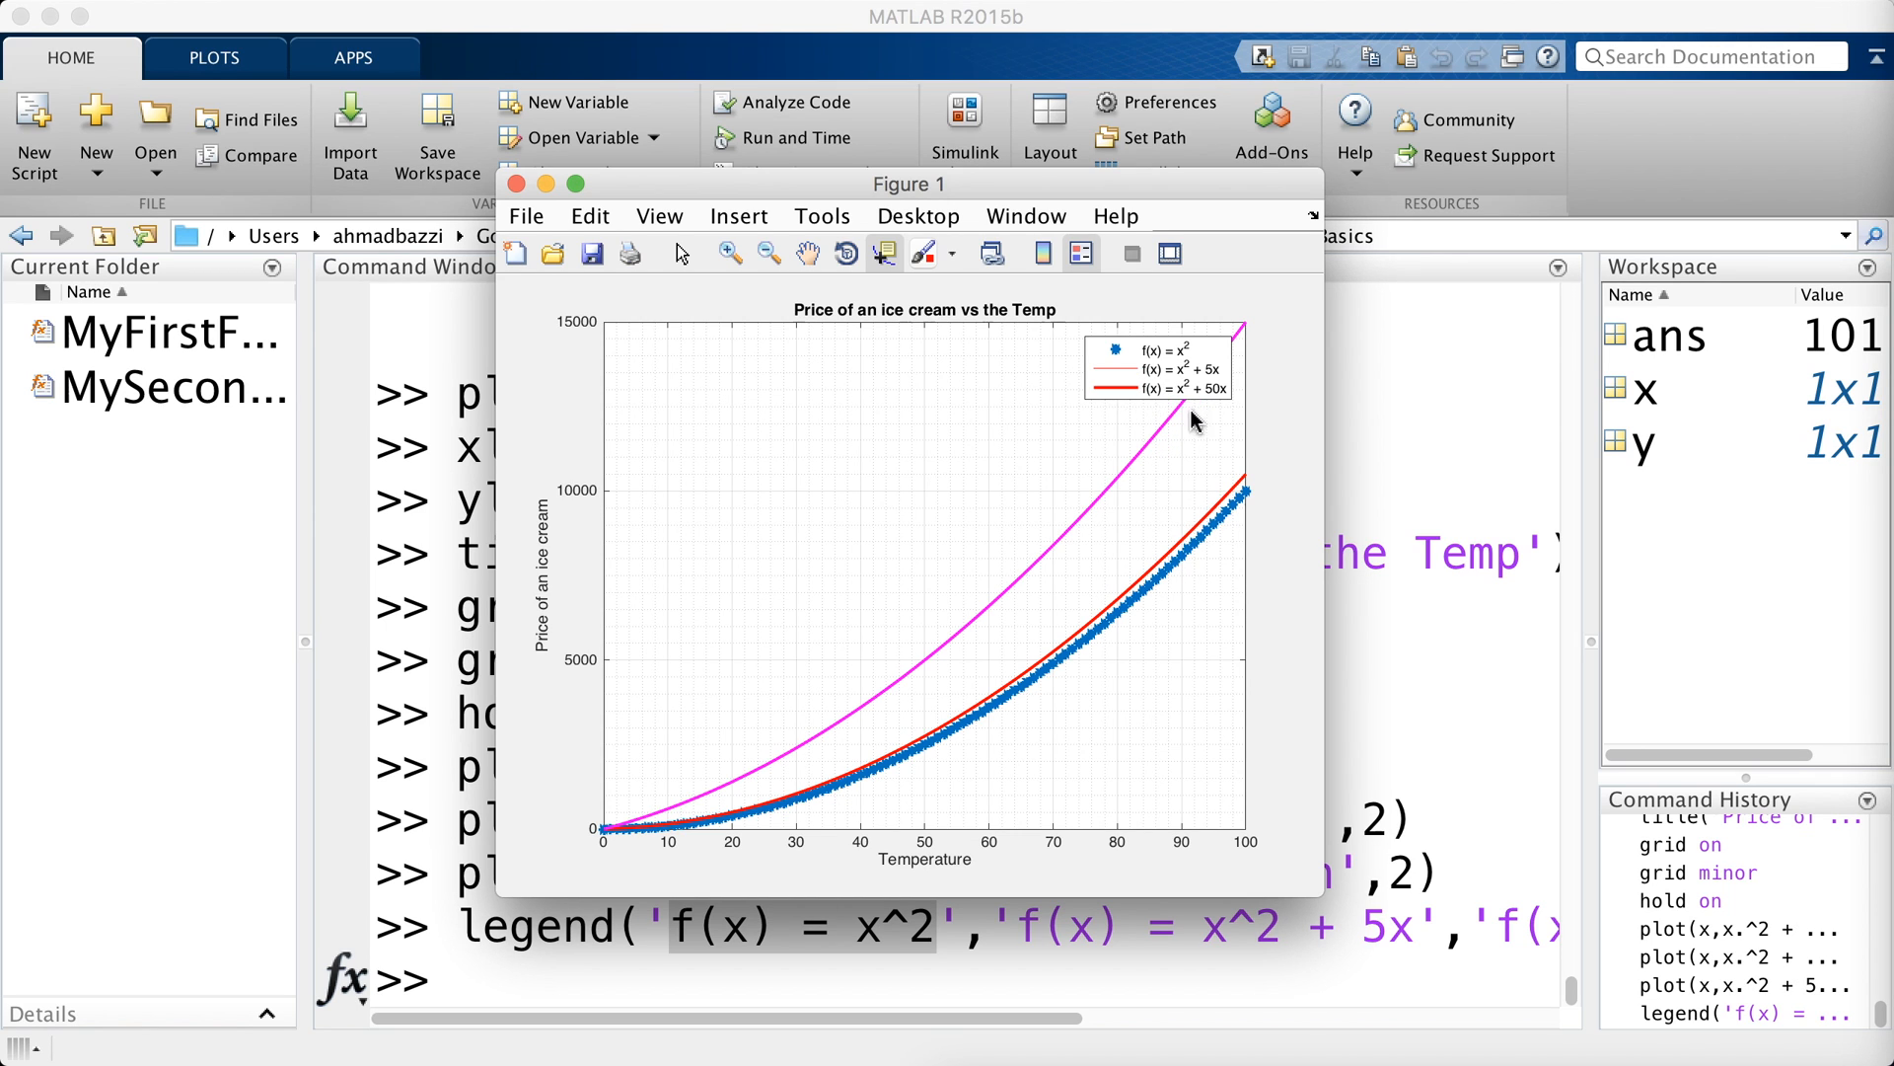
drag(909, 183, 1153, 164)
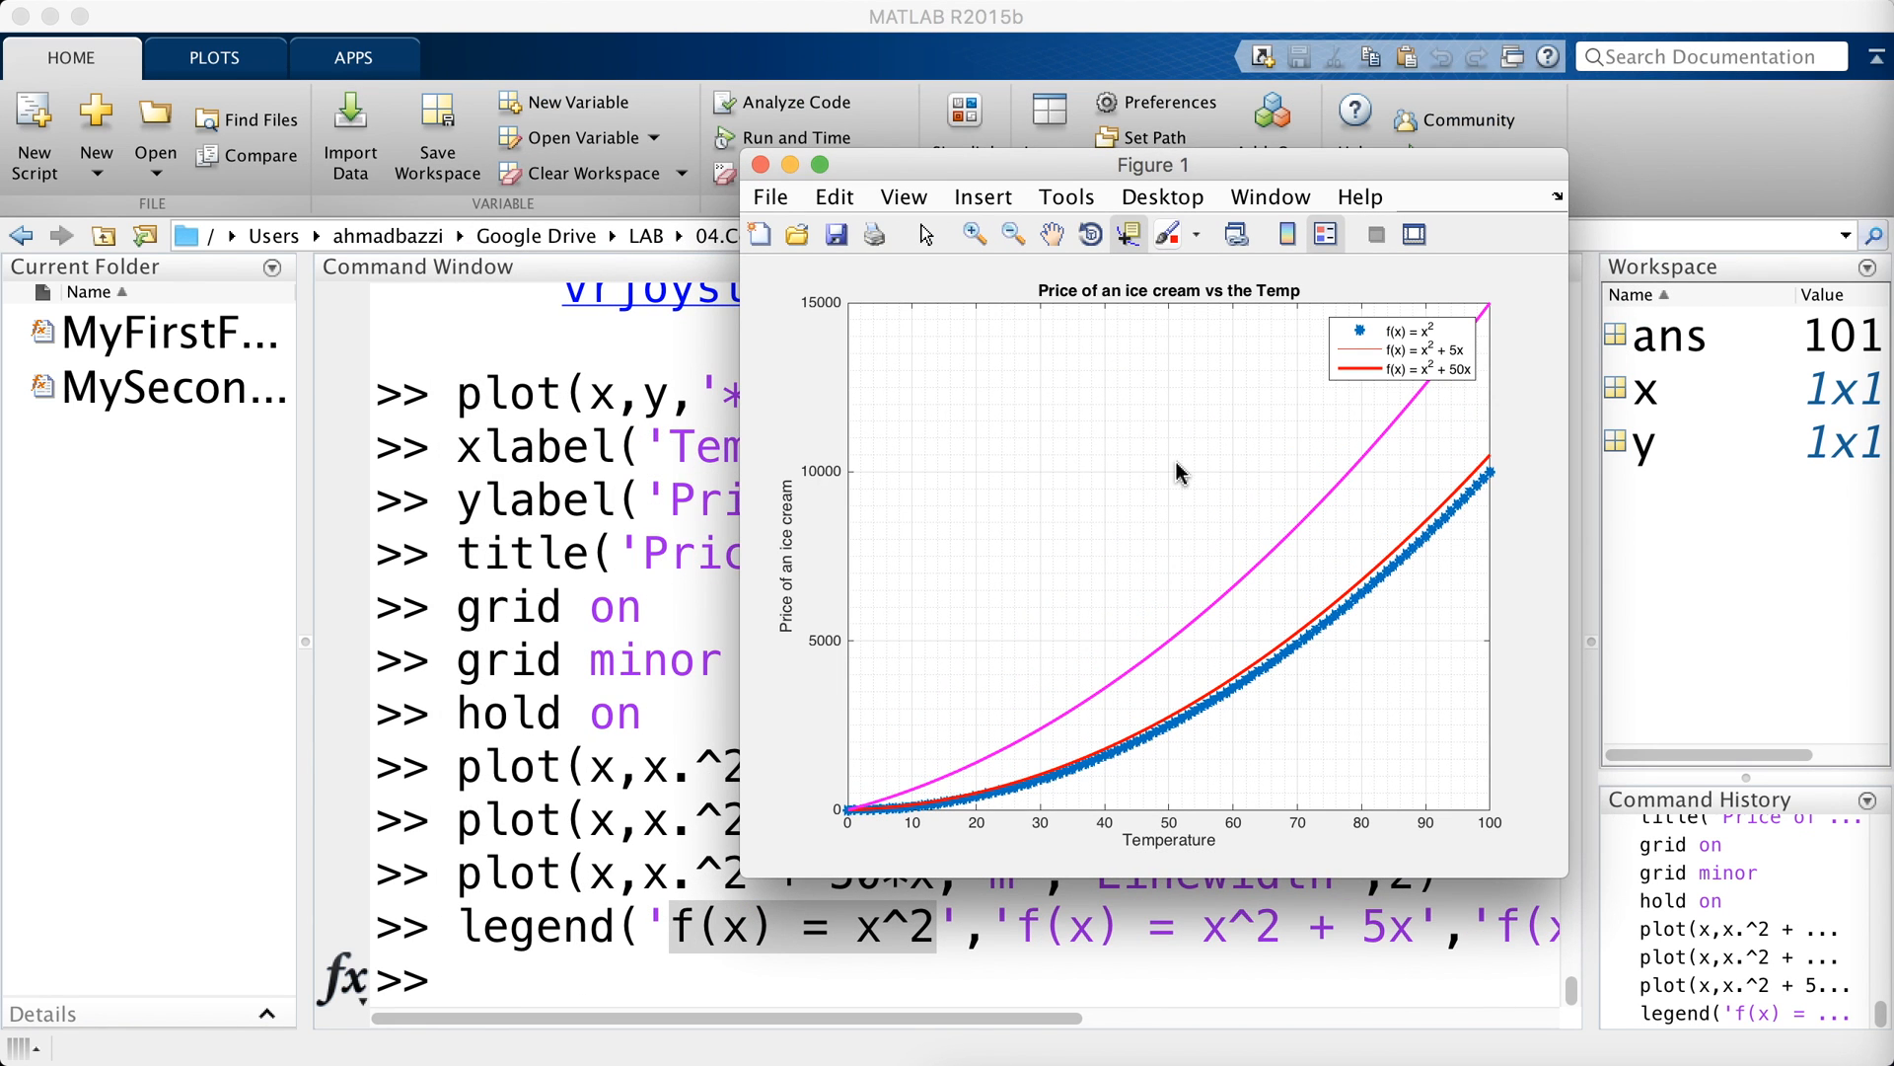
- Show help for plot and scroll through its documentation
click(760, 165)
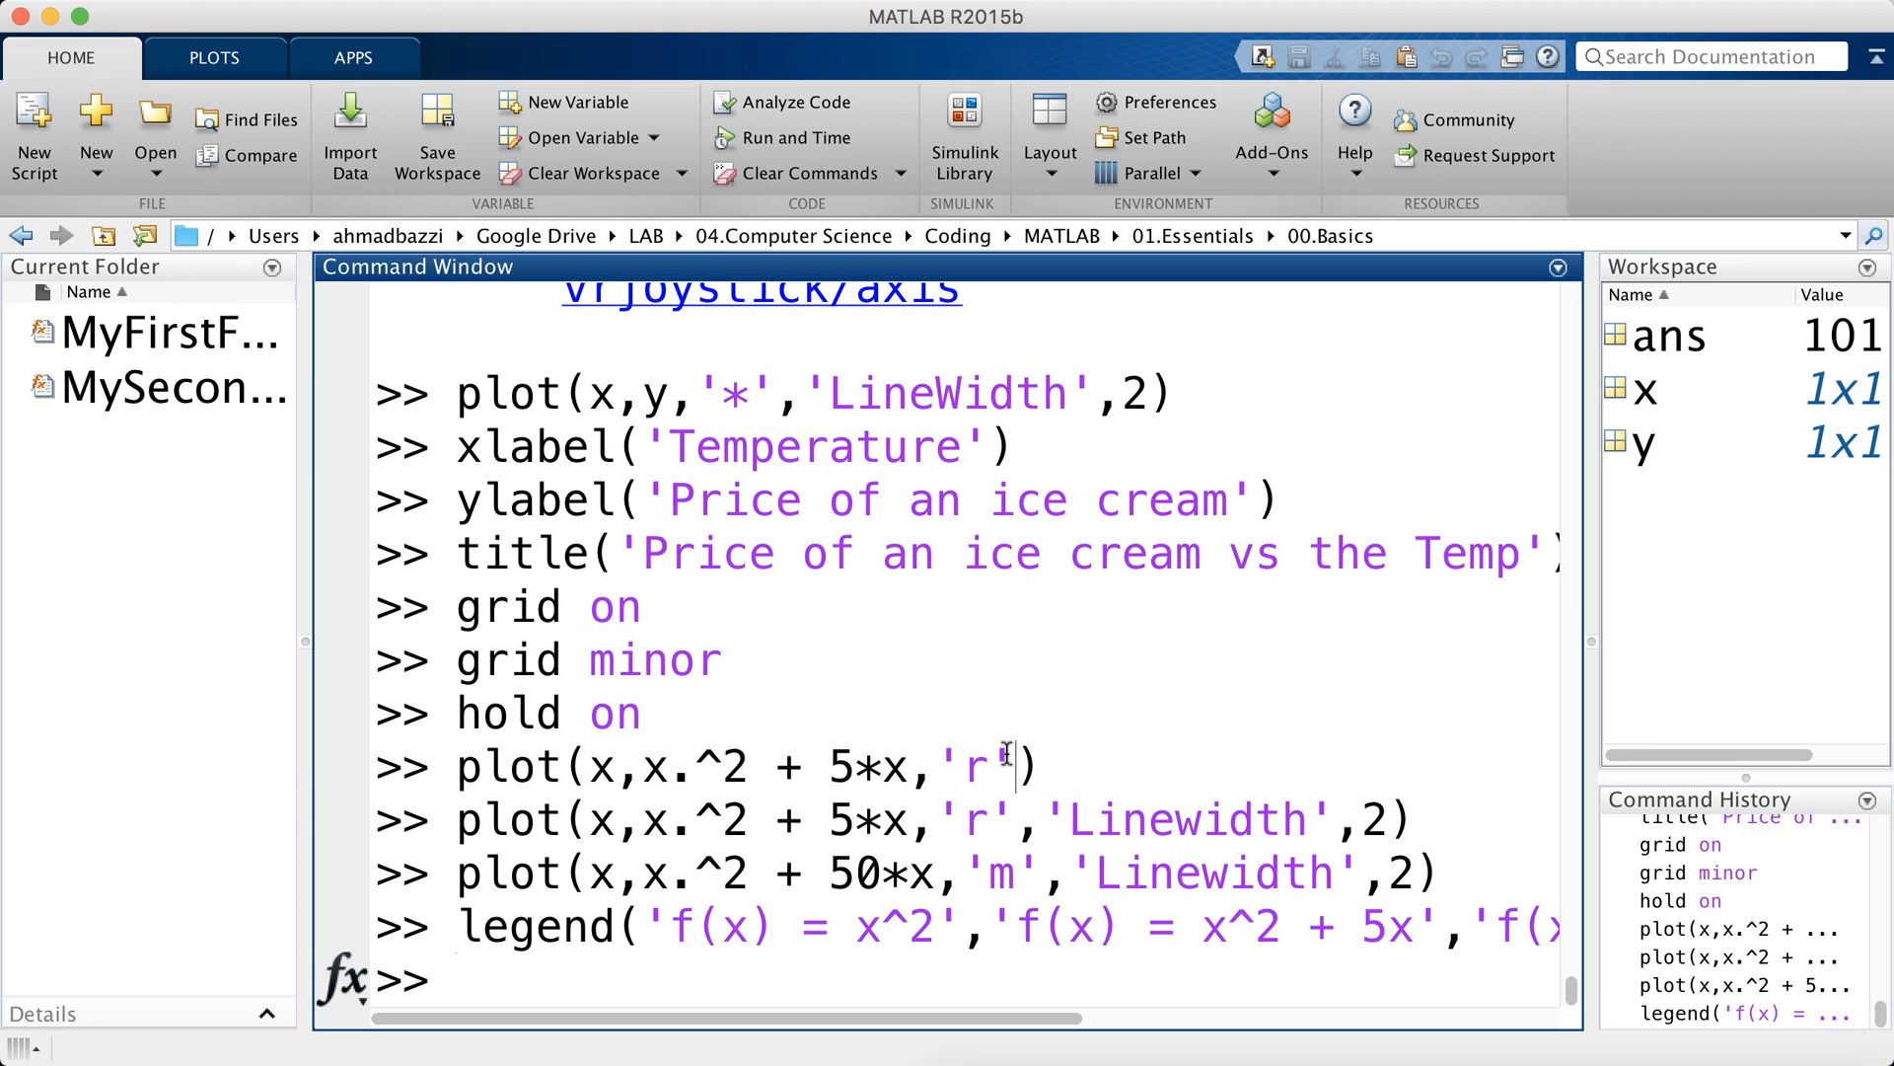
text(help)
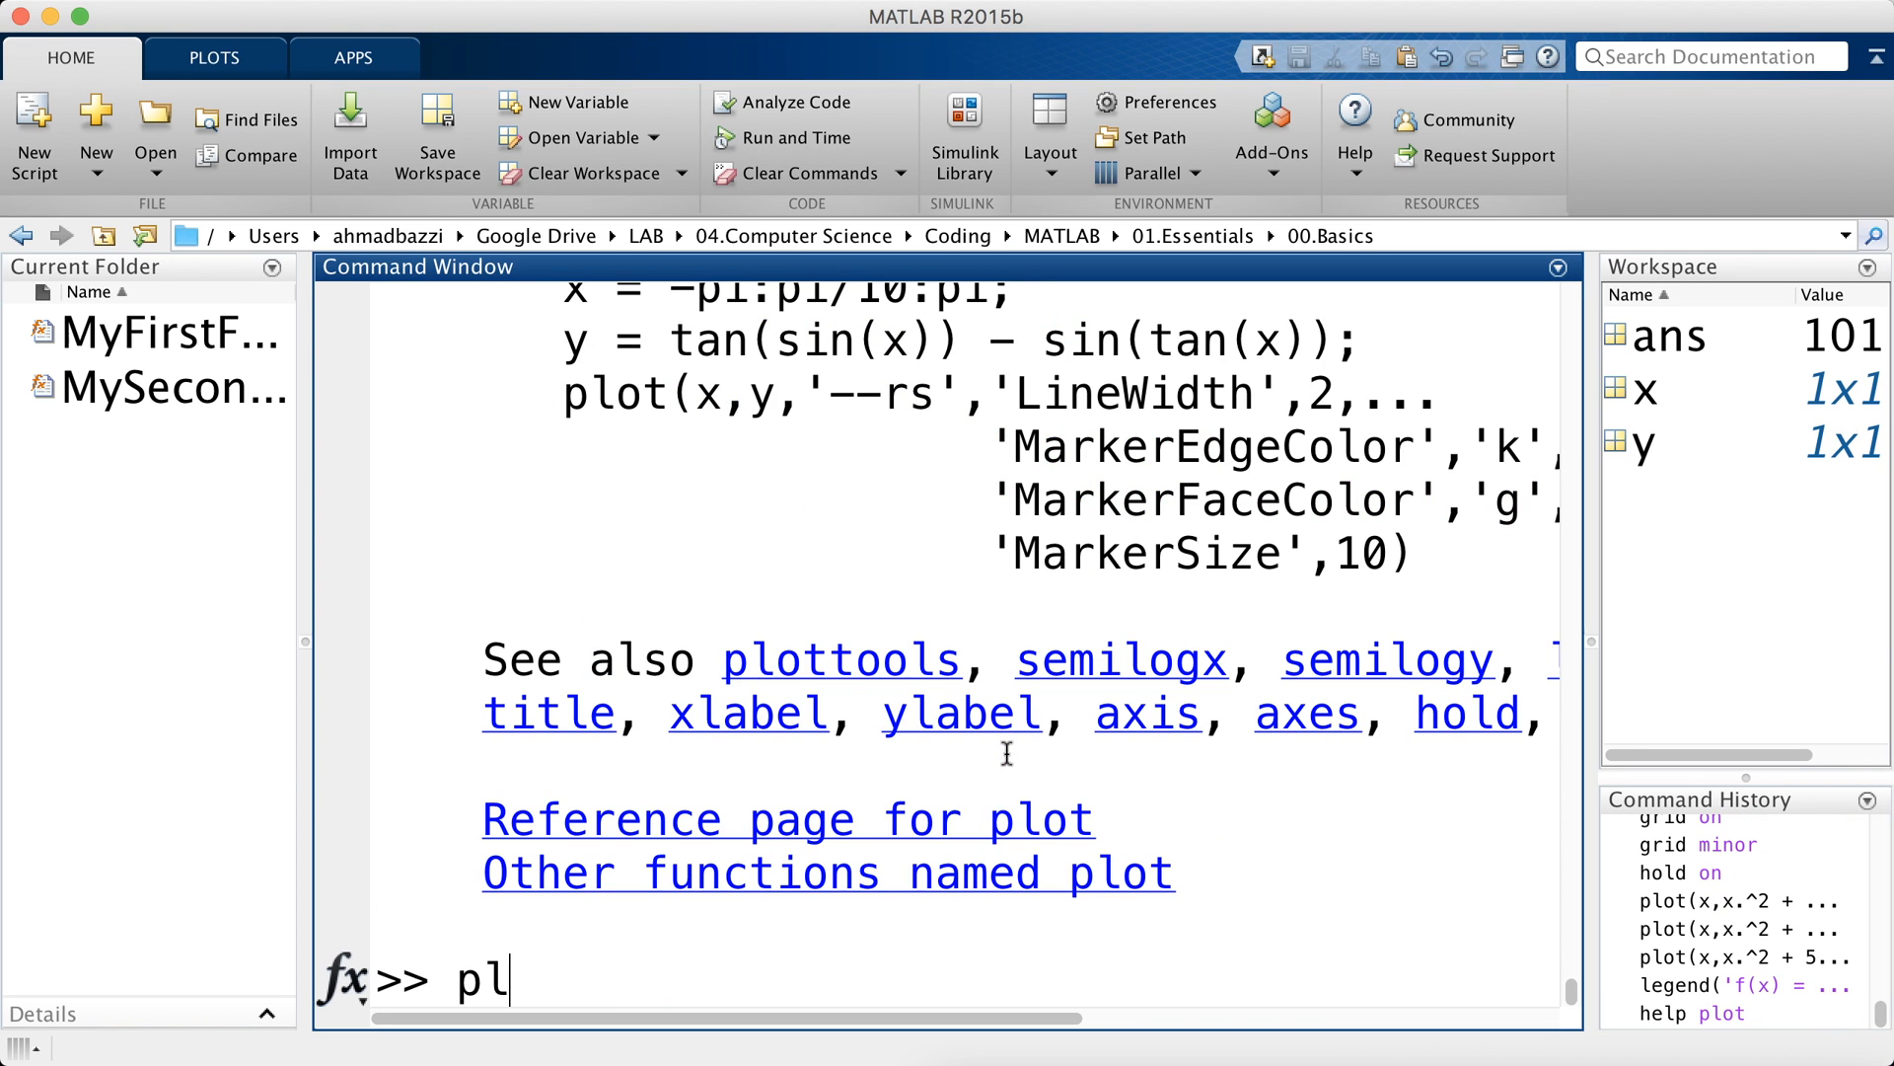
text(ot)
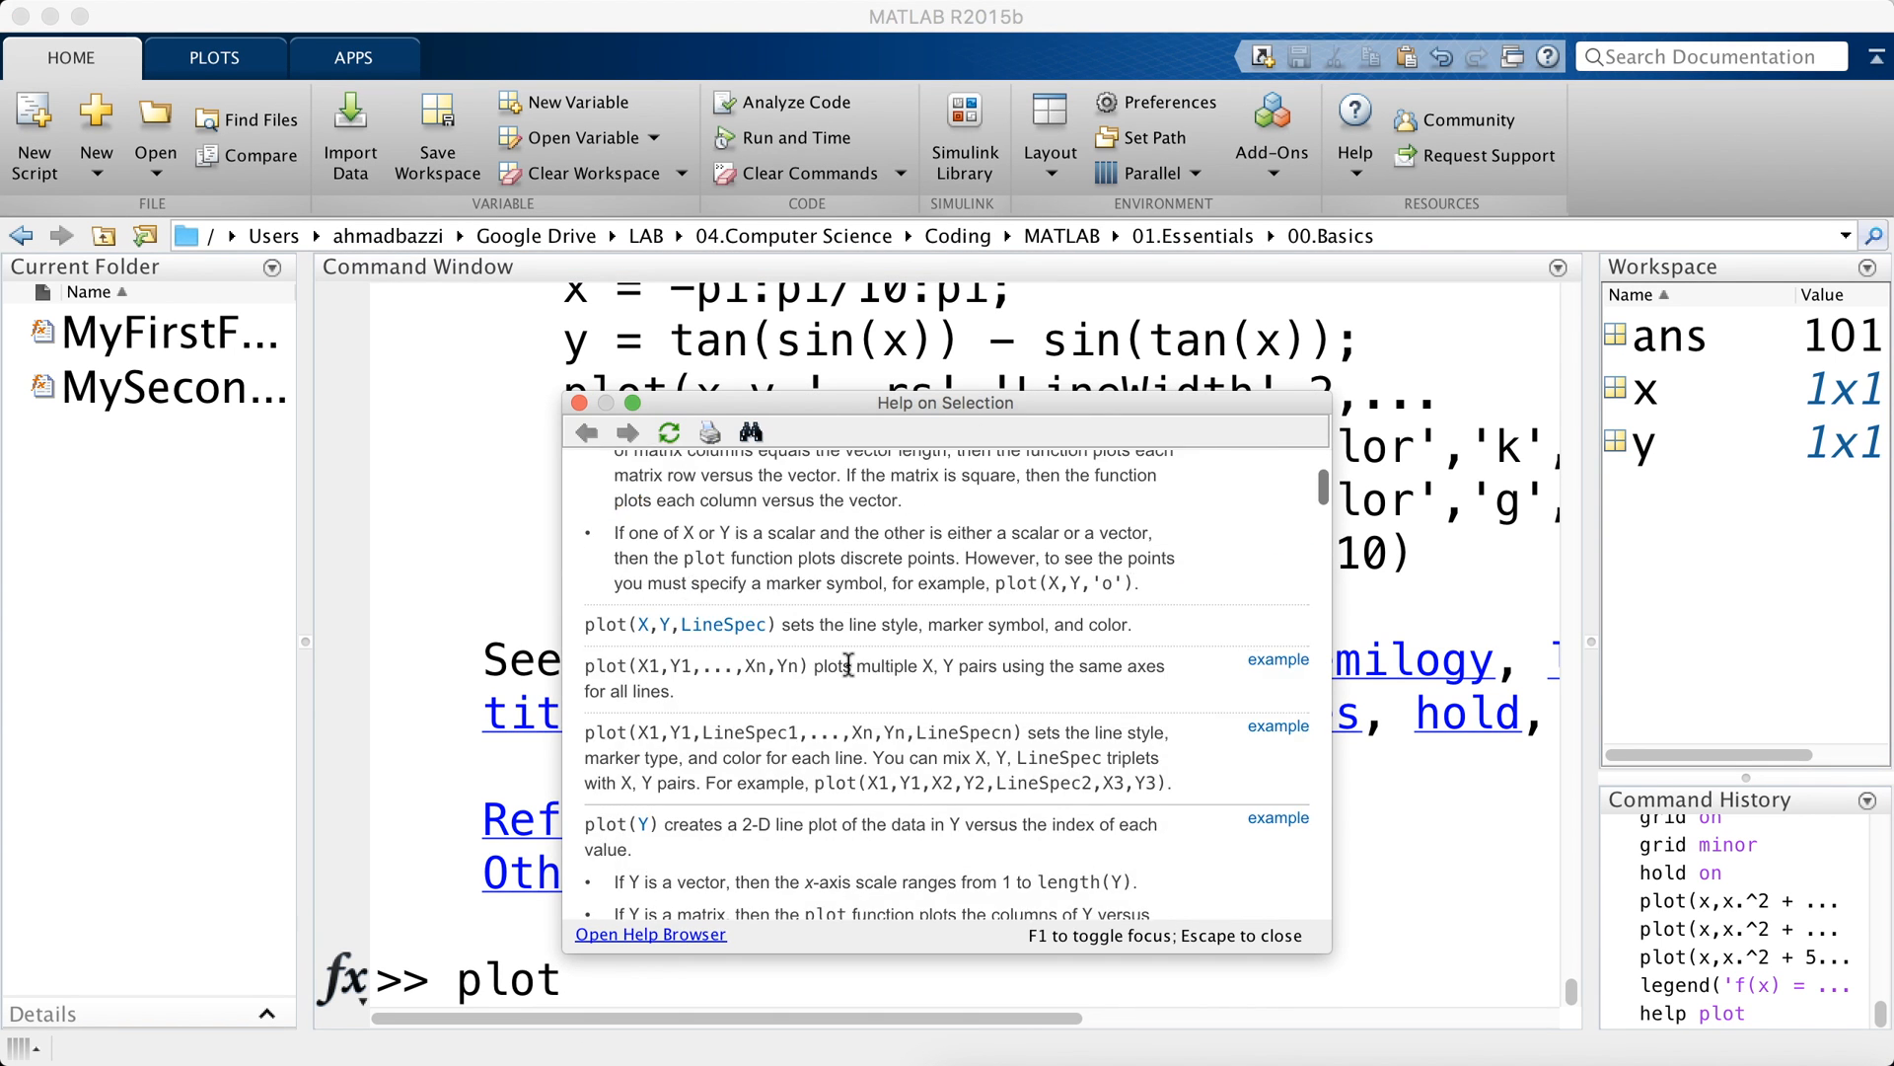
scroll(down, 3)
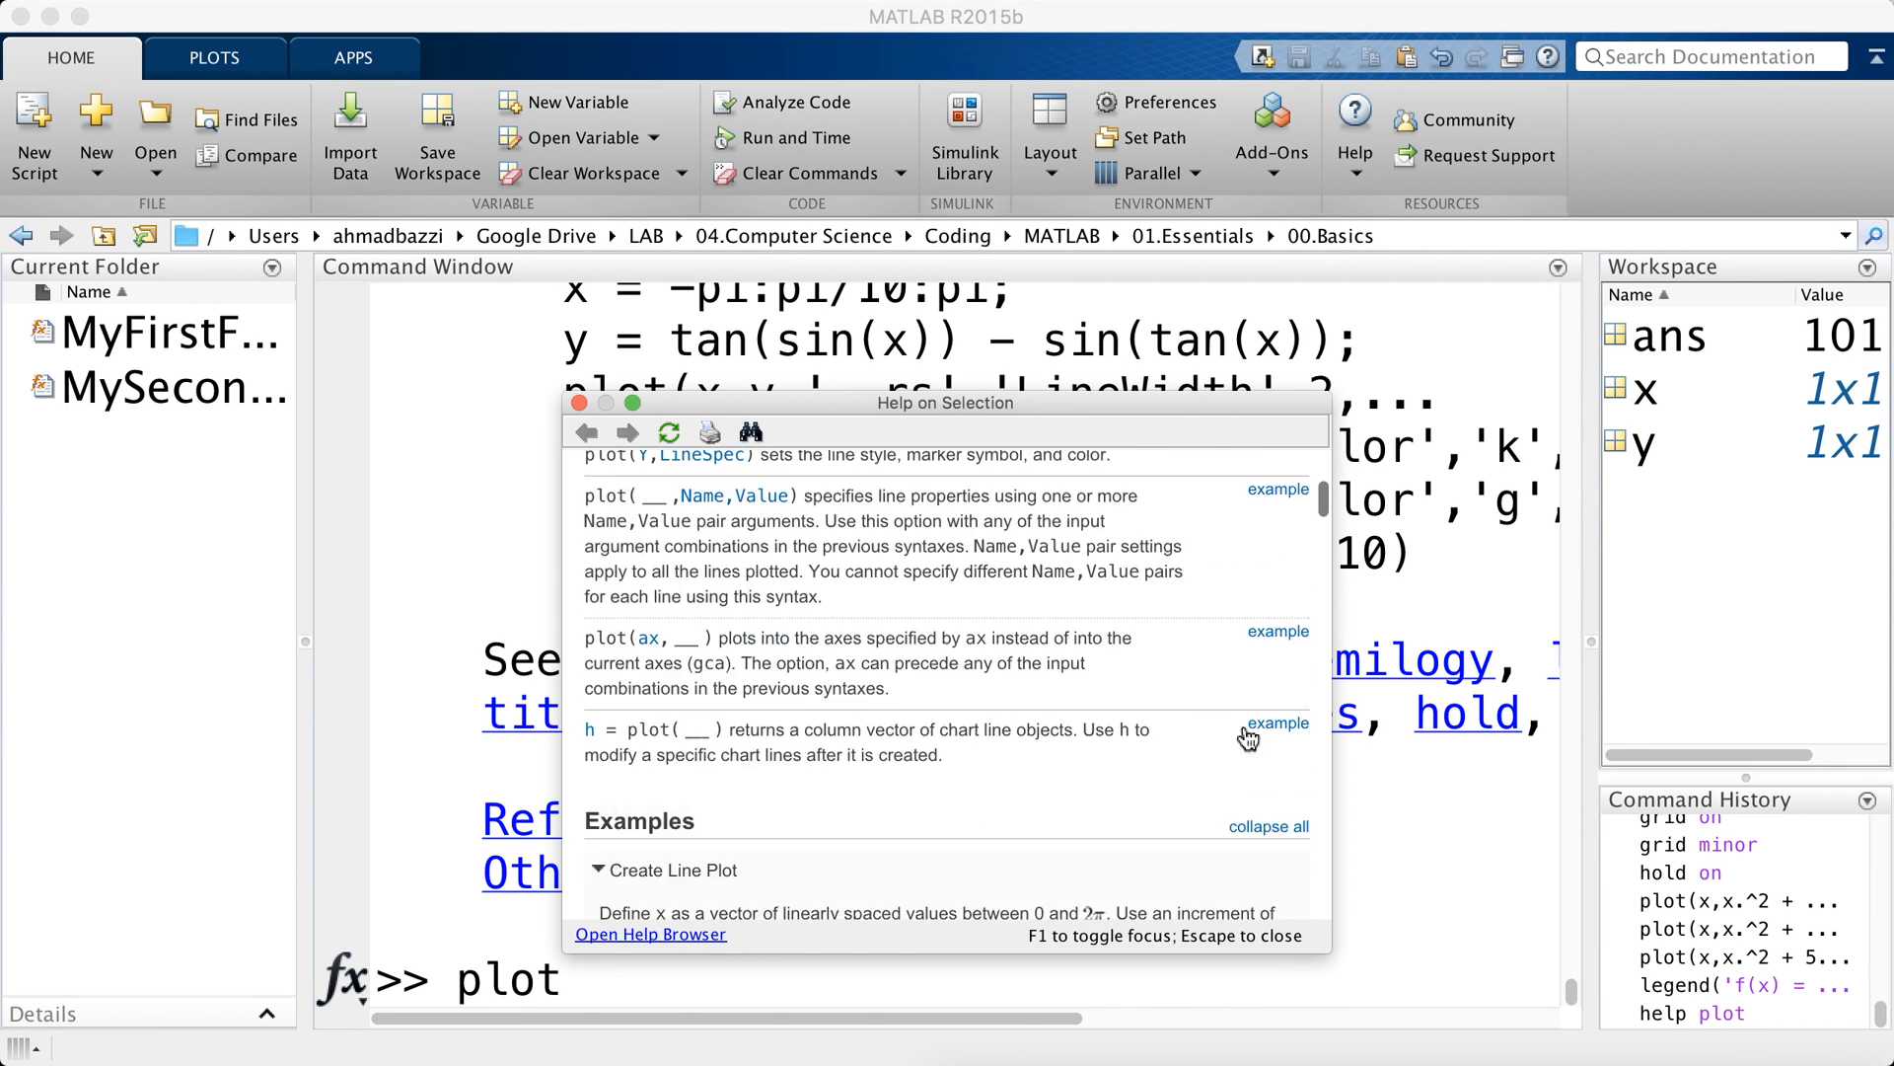
scroll(down, 3)
text(clear all)
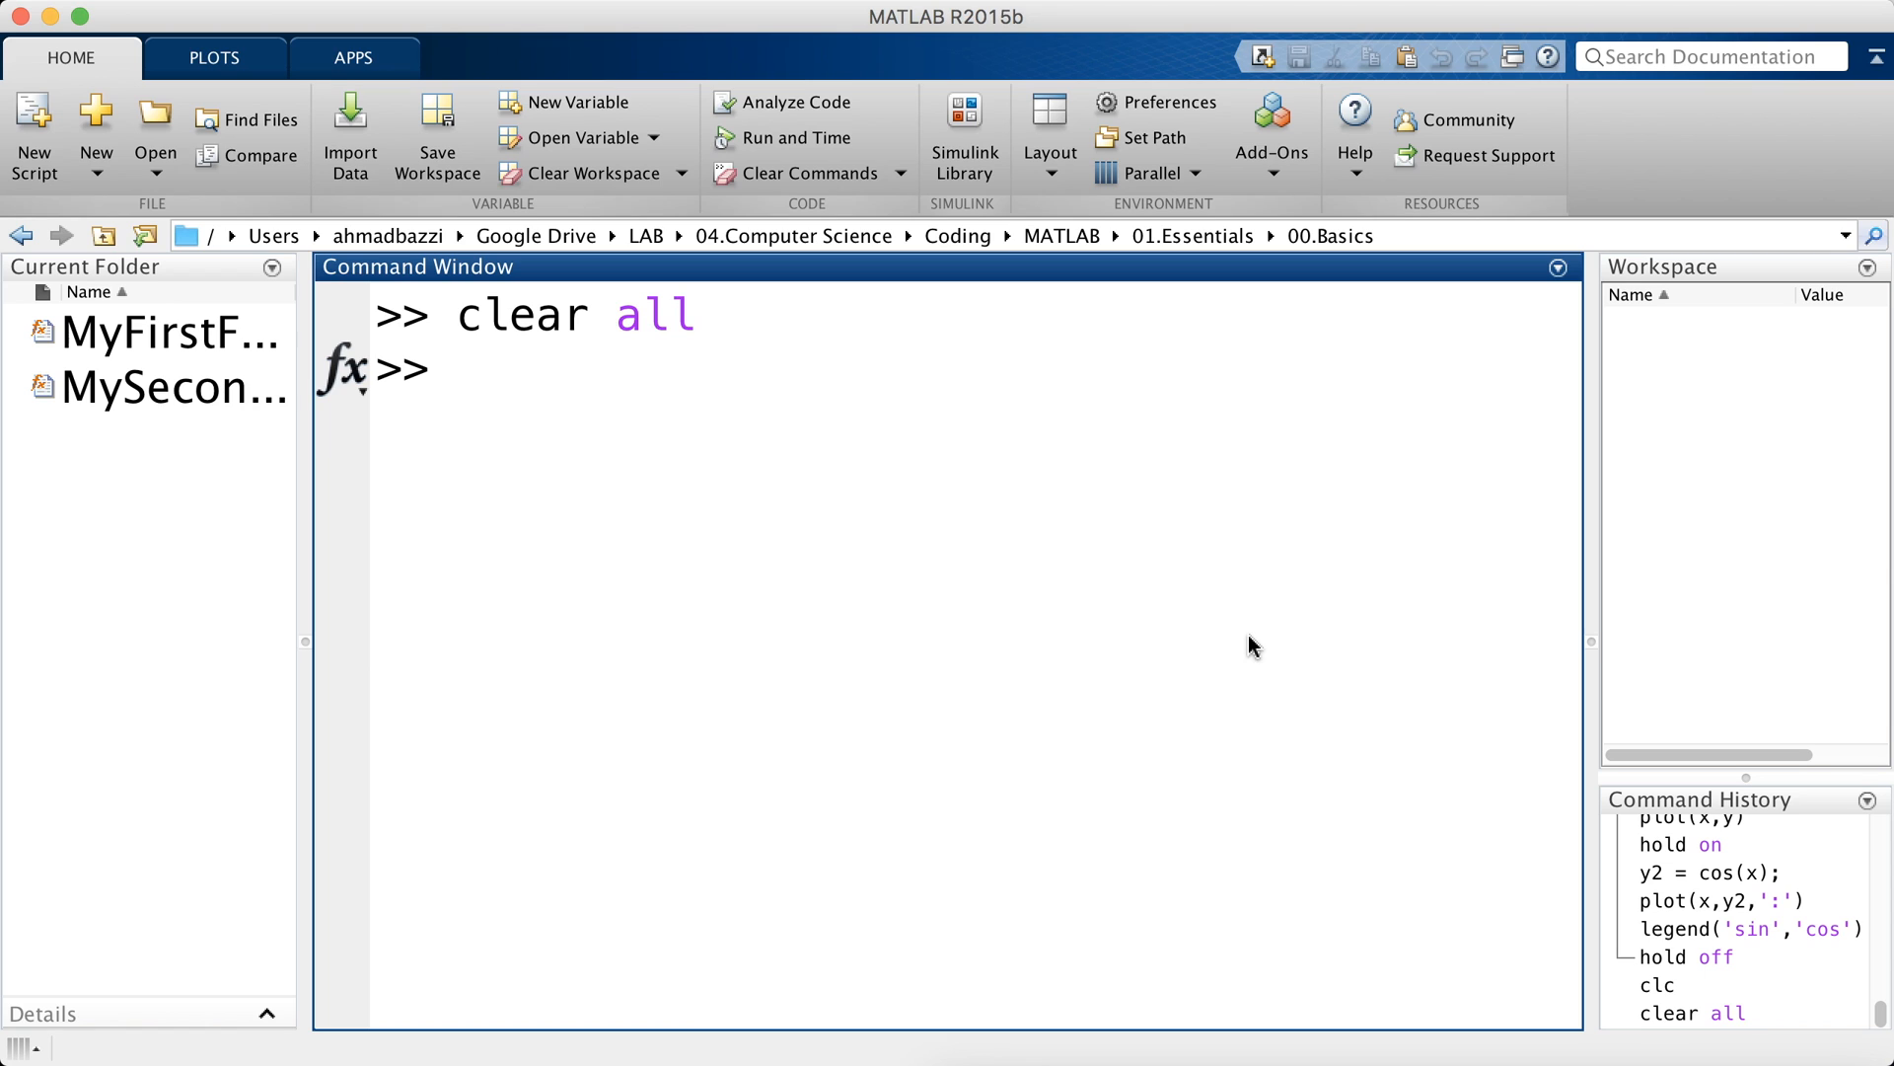
- Enter Z = x.*exp(-(x.^2 + y.^2)); at the prompt
text(Z = x)
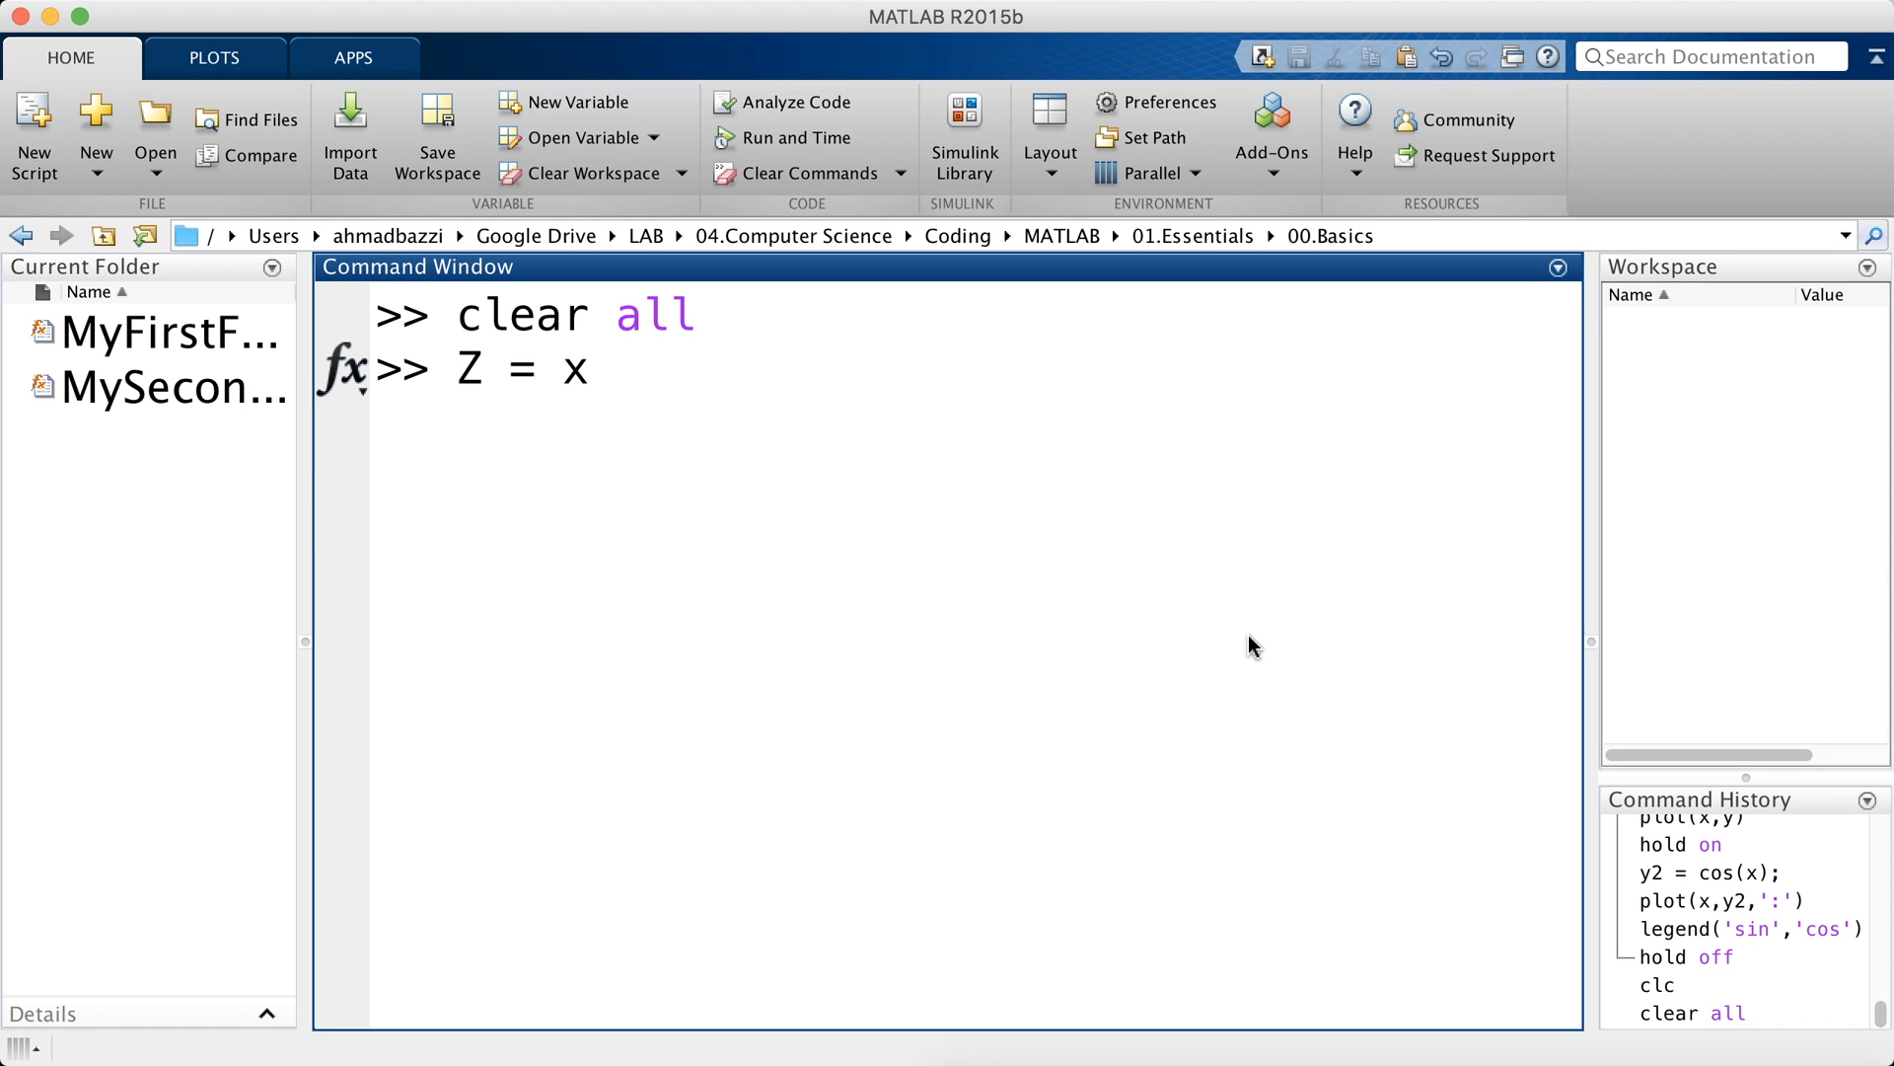
text(.*exp()
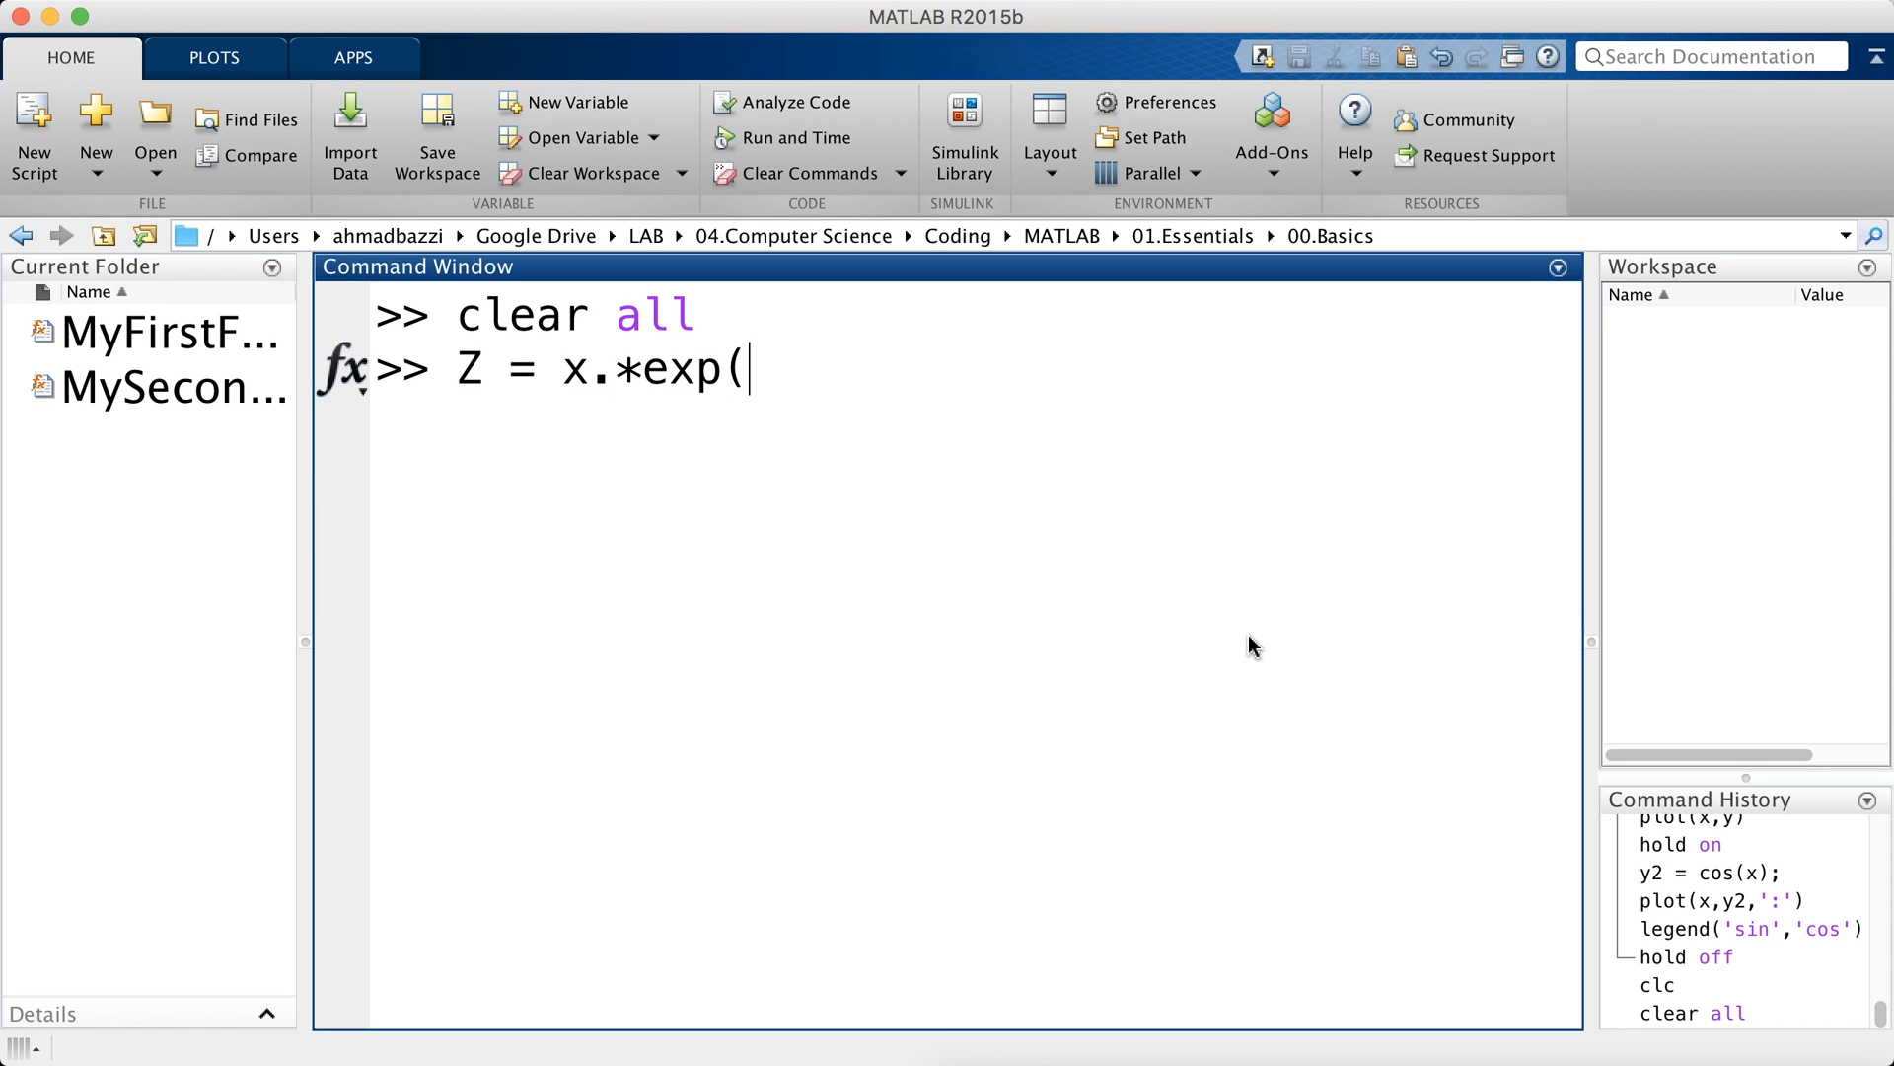
text(-(x.^2 + x)))
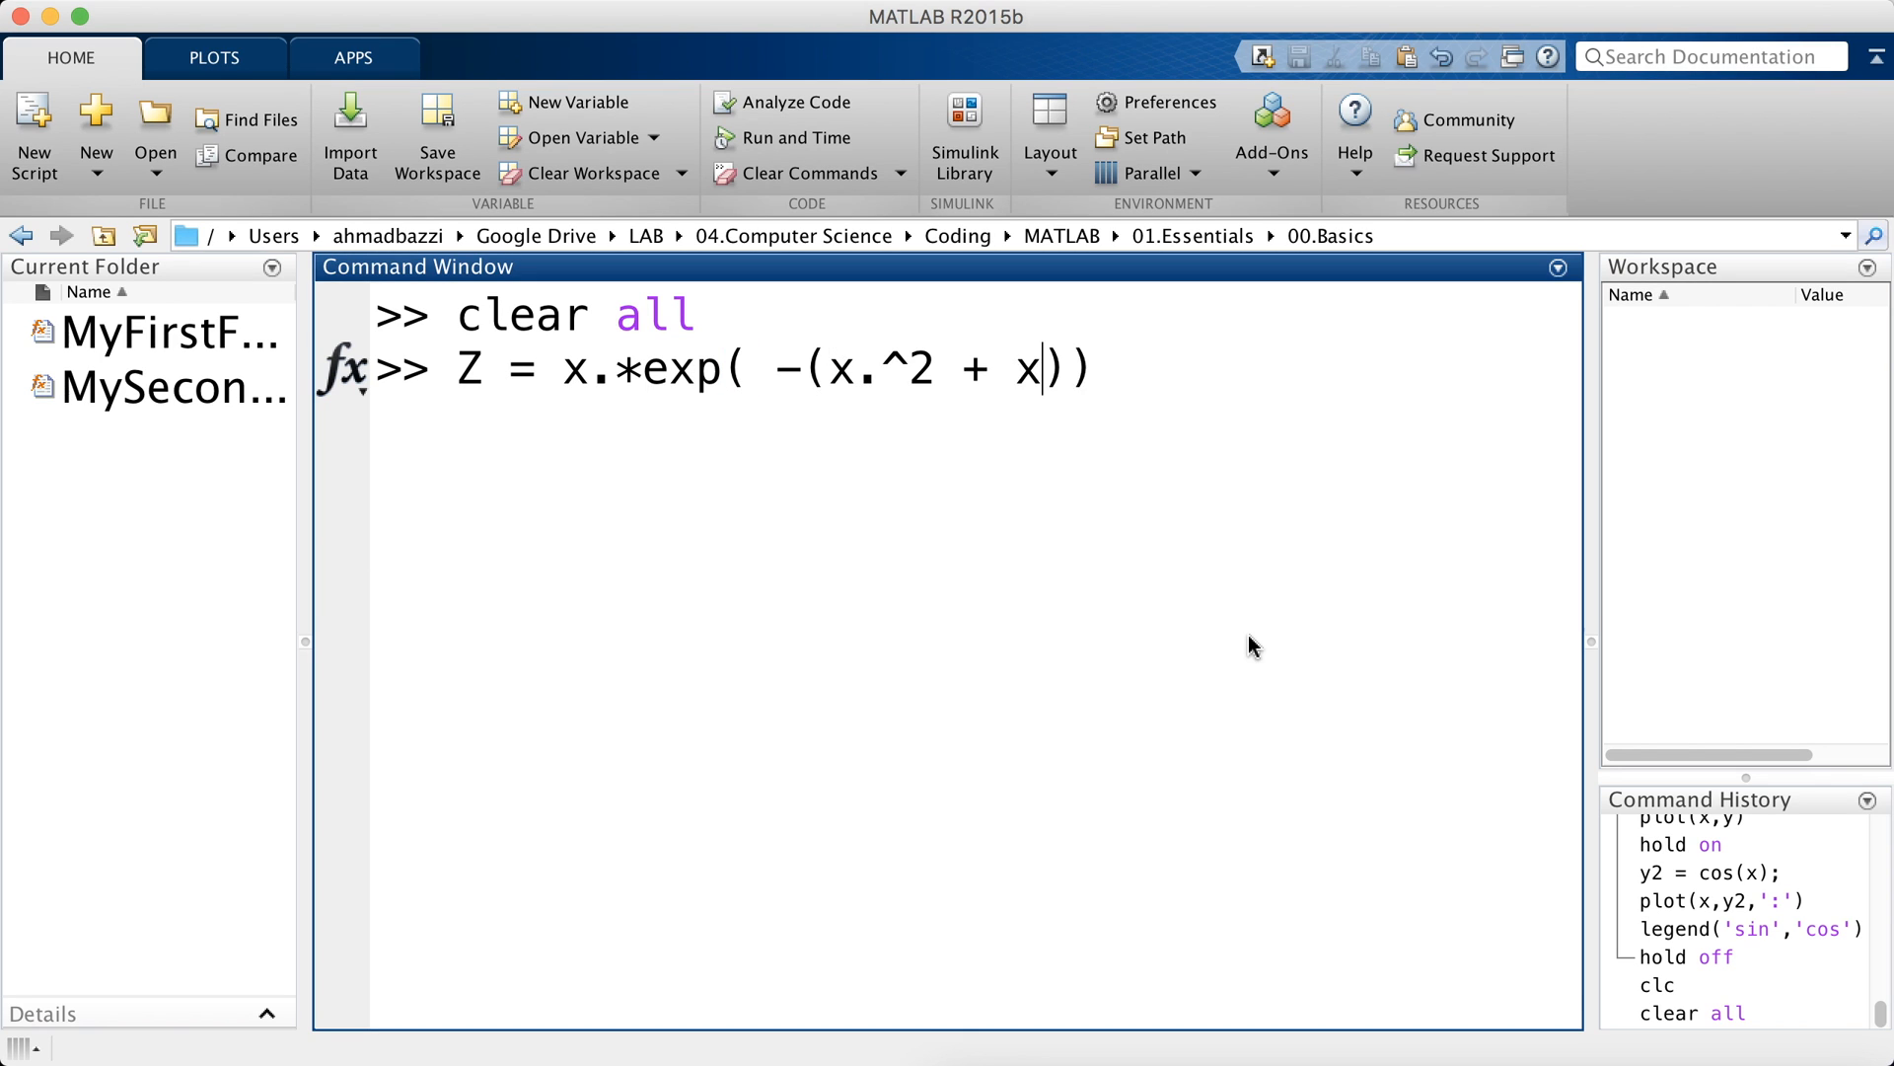
text(y.^2)
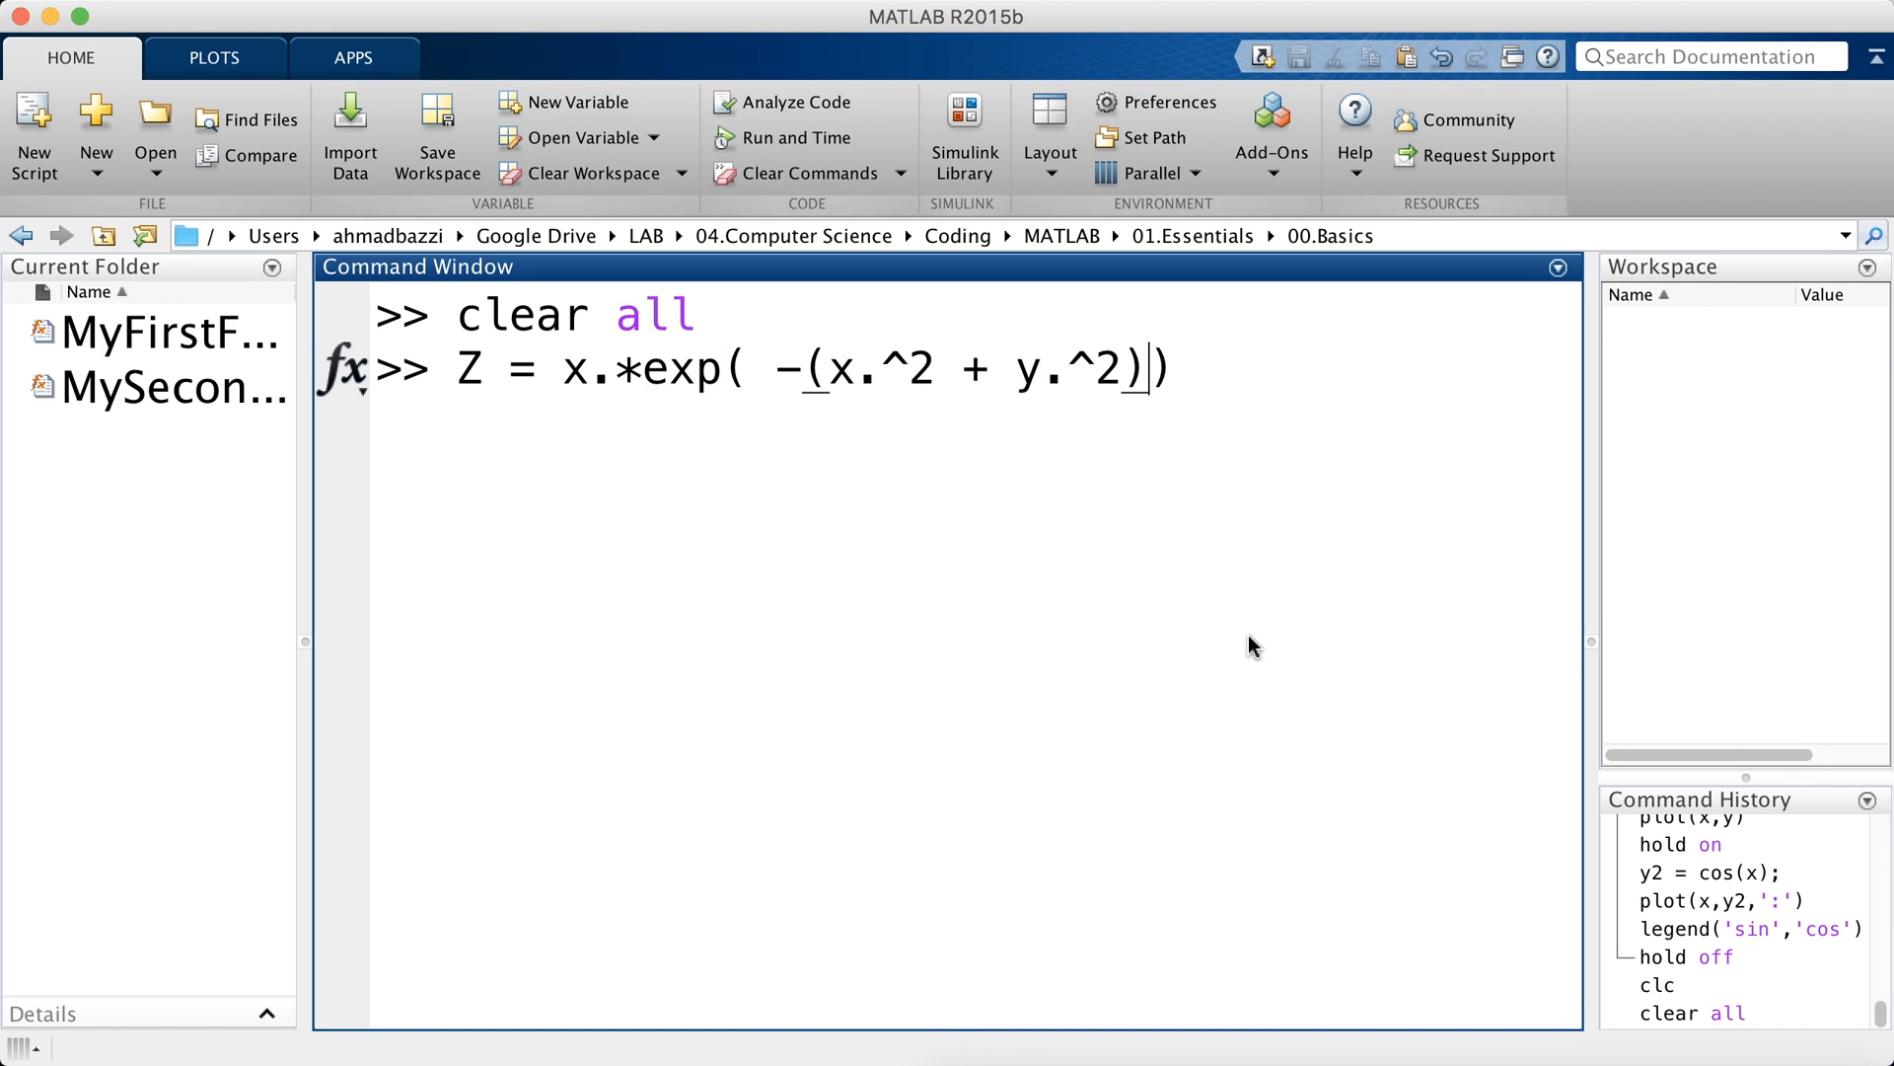
text();)
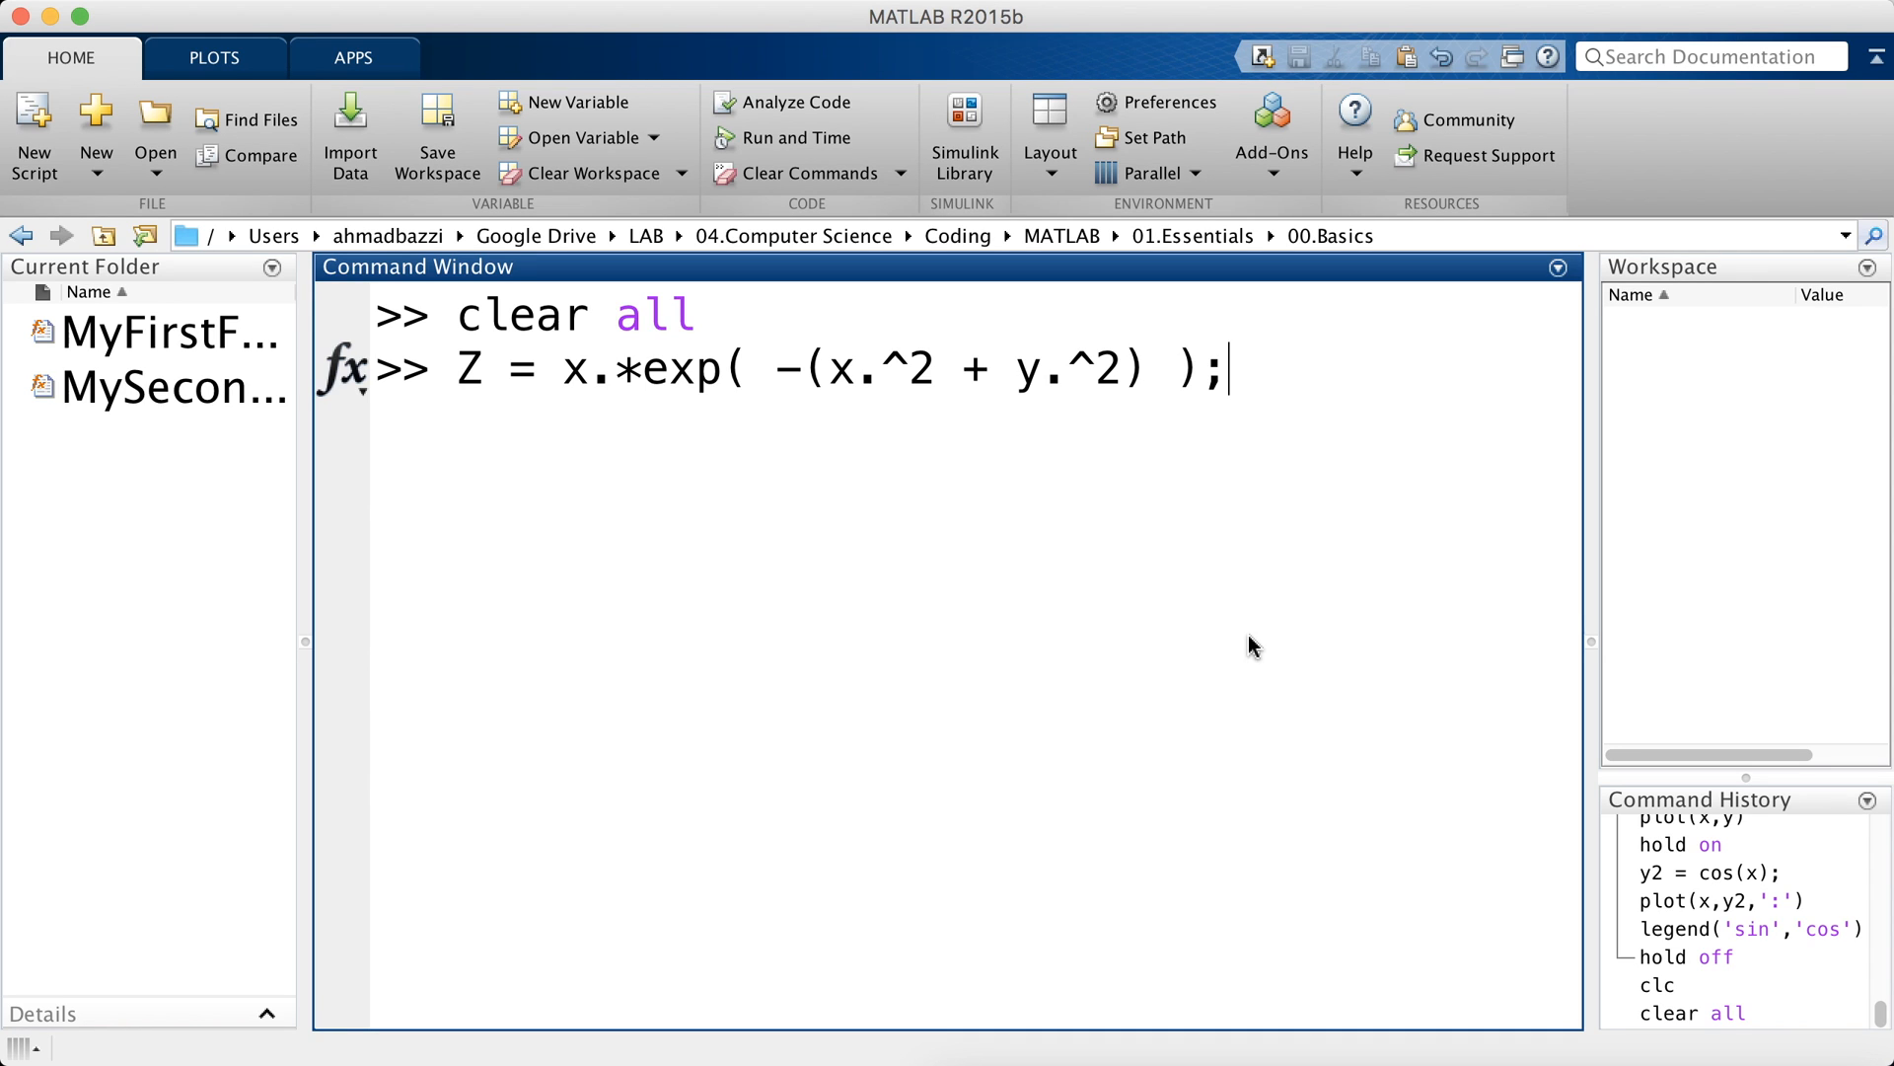
mouse_move(861, 417)
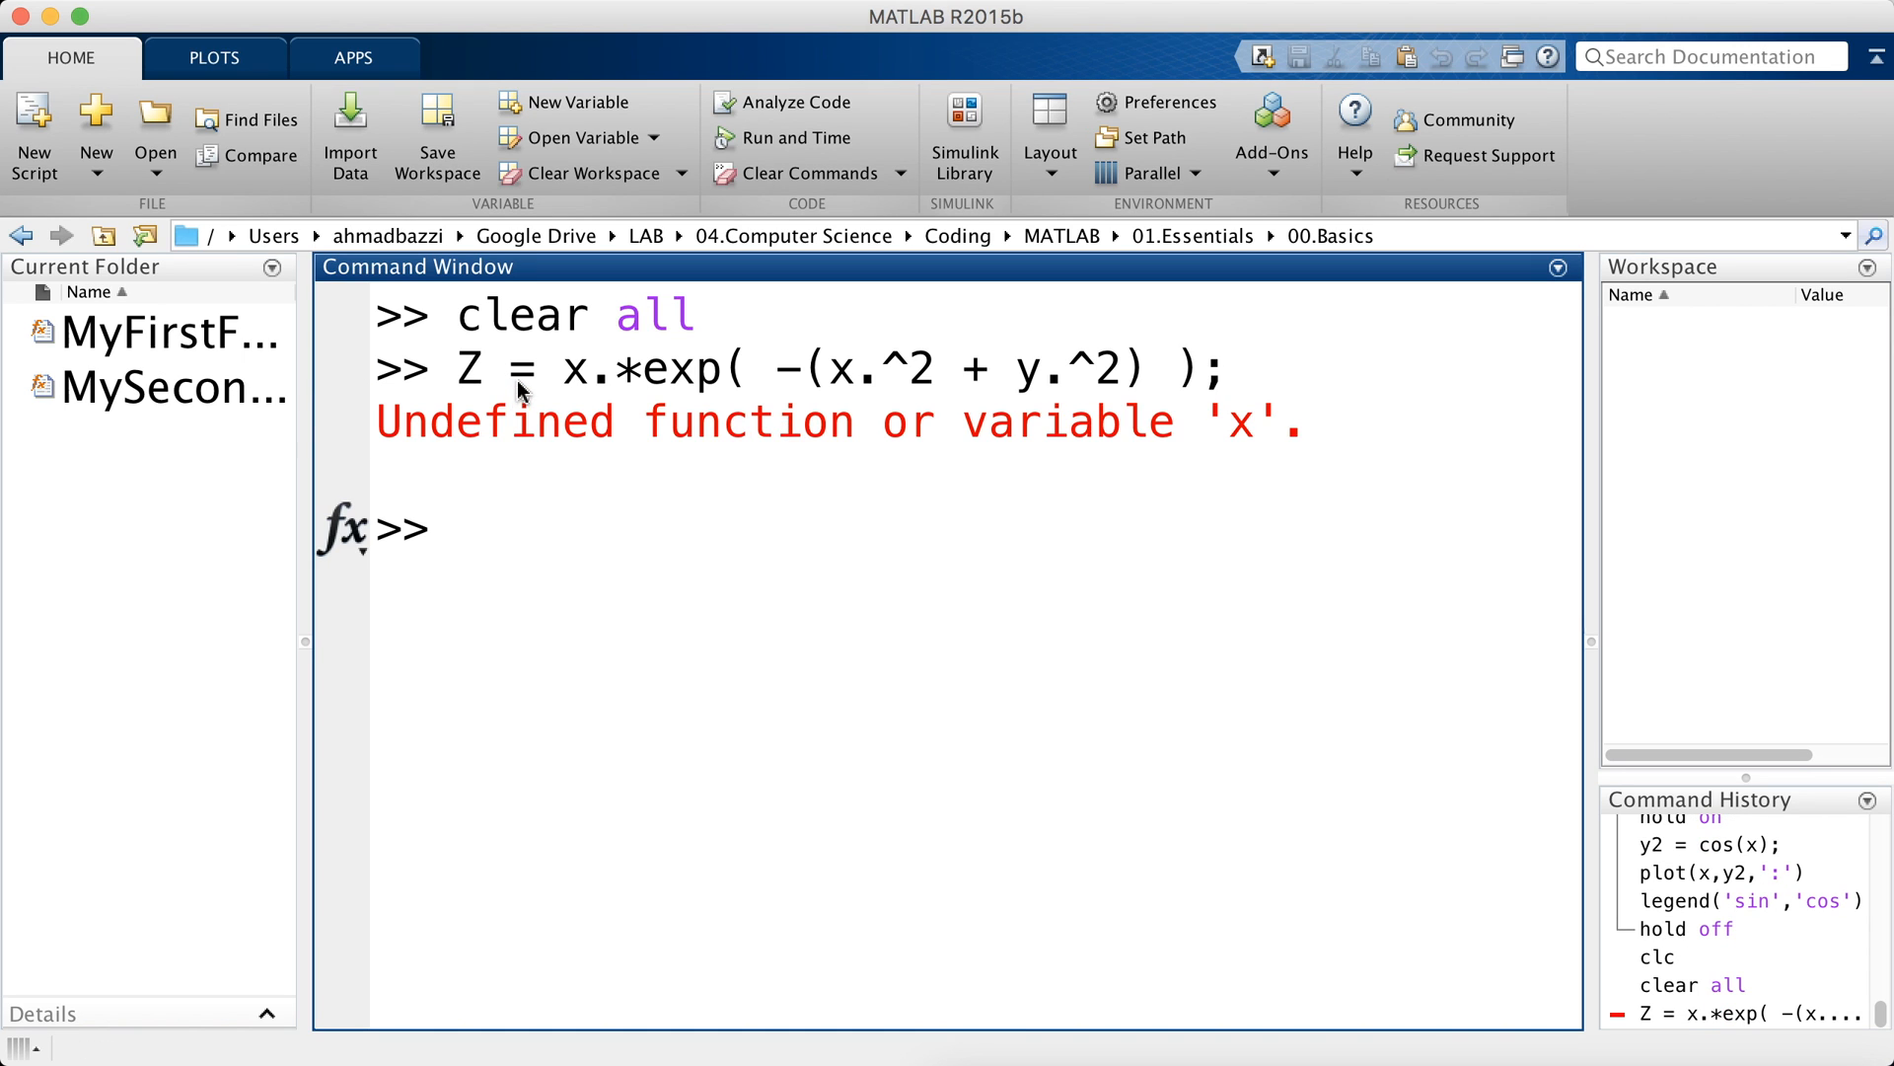
mouse_move(1260, 410)
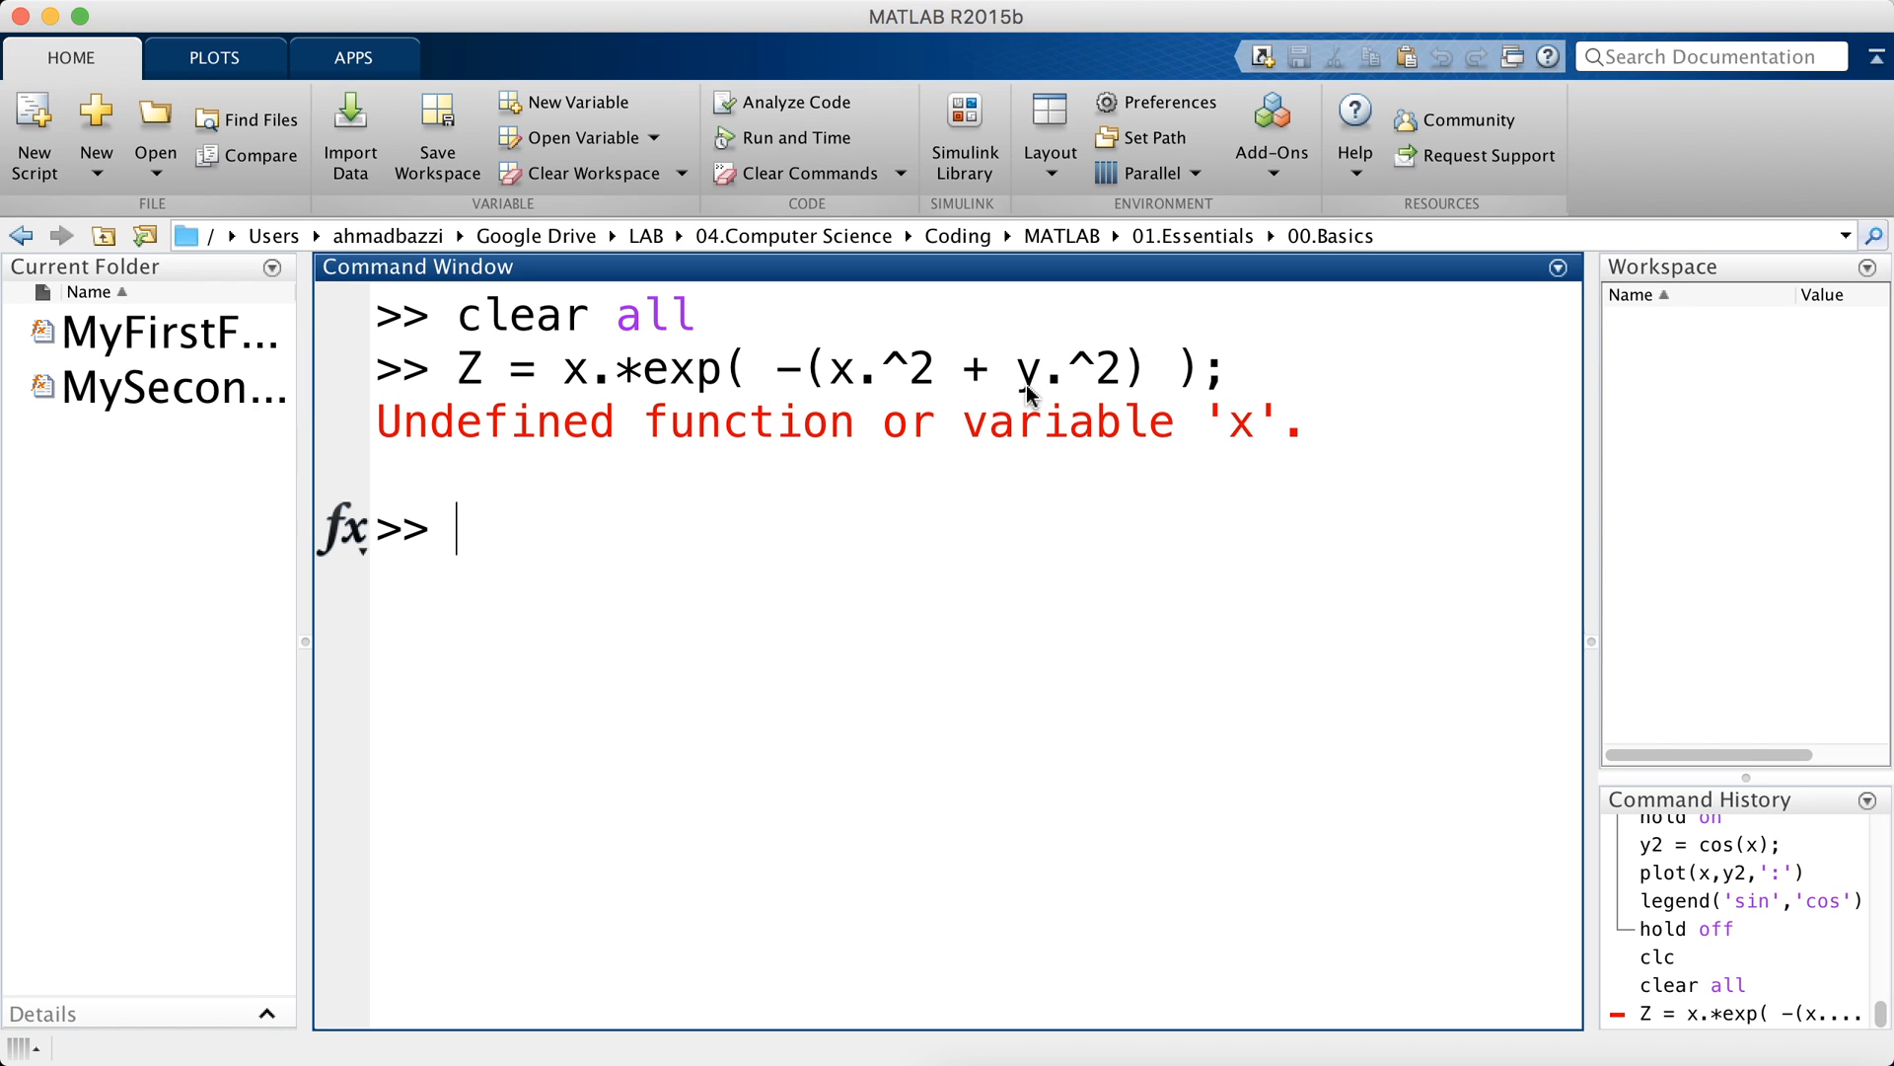
mouse_move(1006, 393)
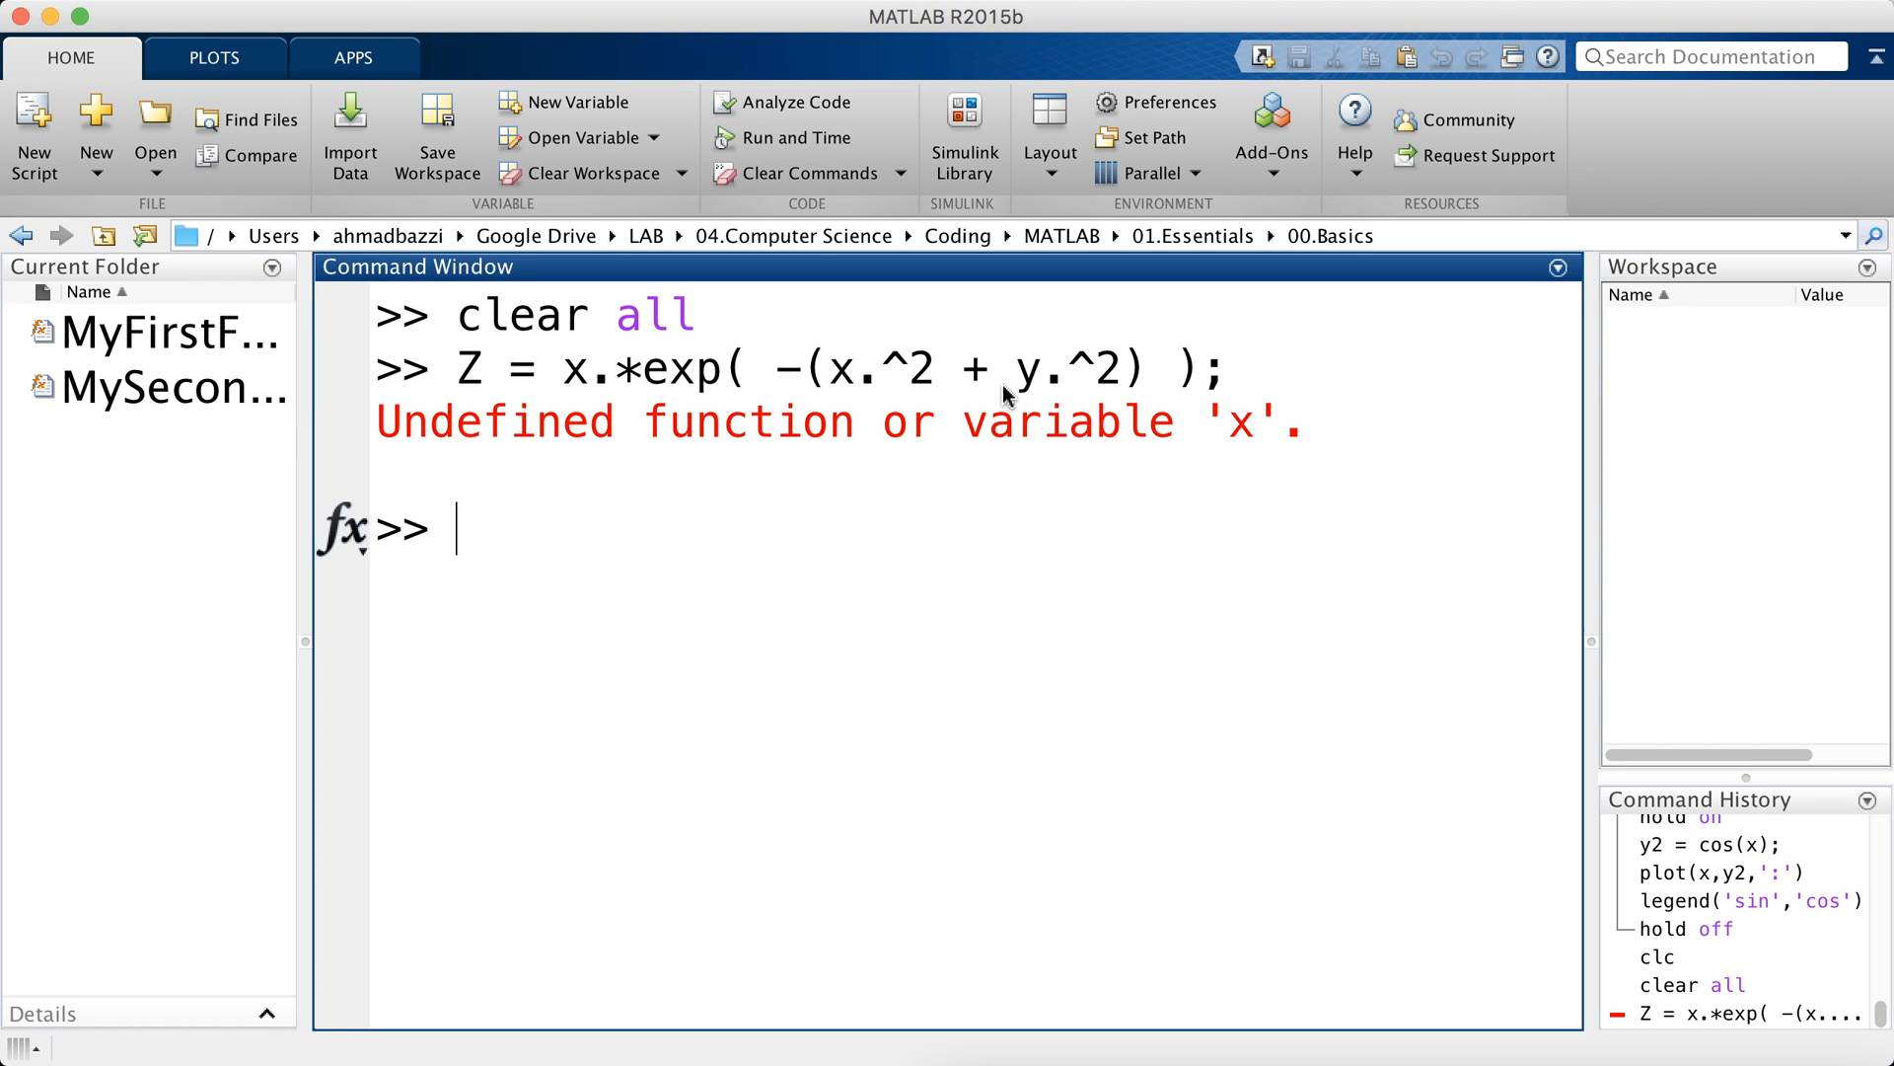
- Create grids with [x,y] = meshgrid(-2:0.1:2)
text([x,y])
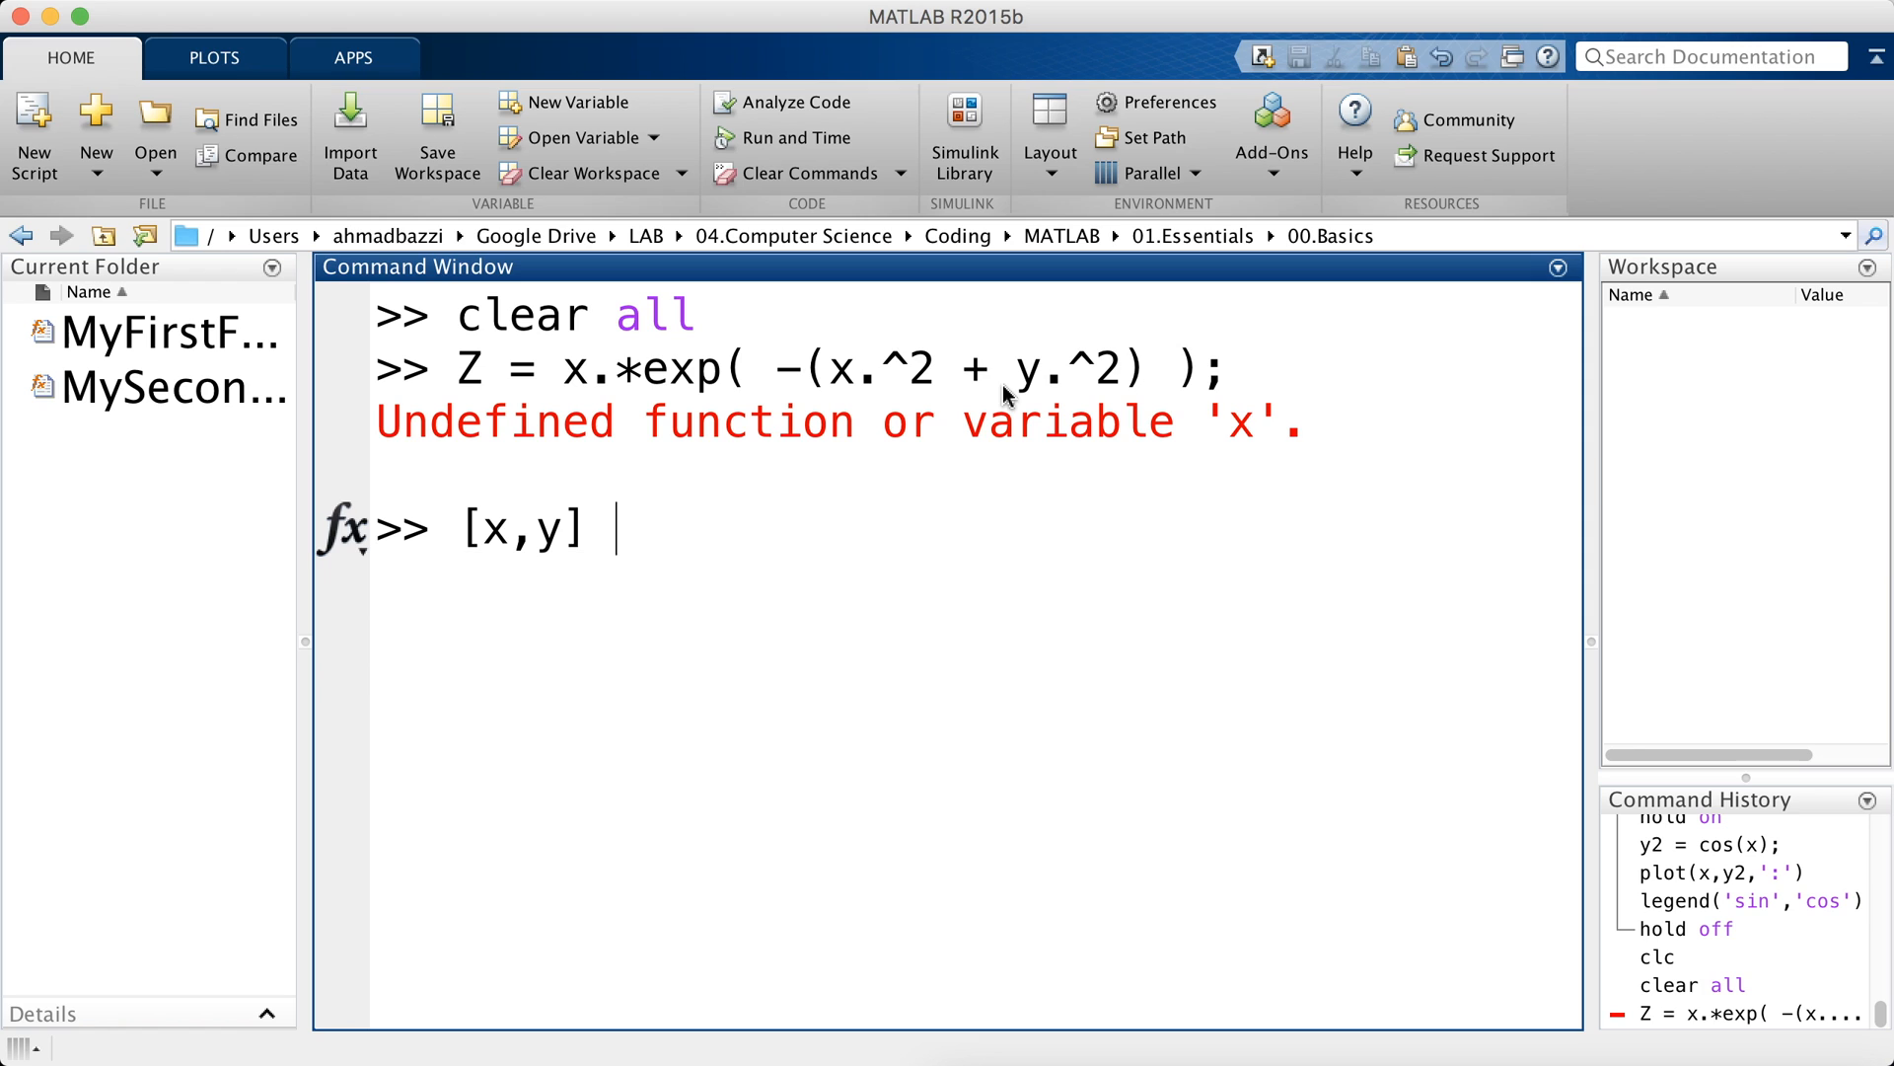
text(= meshfr)
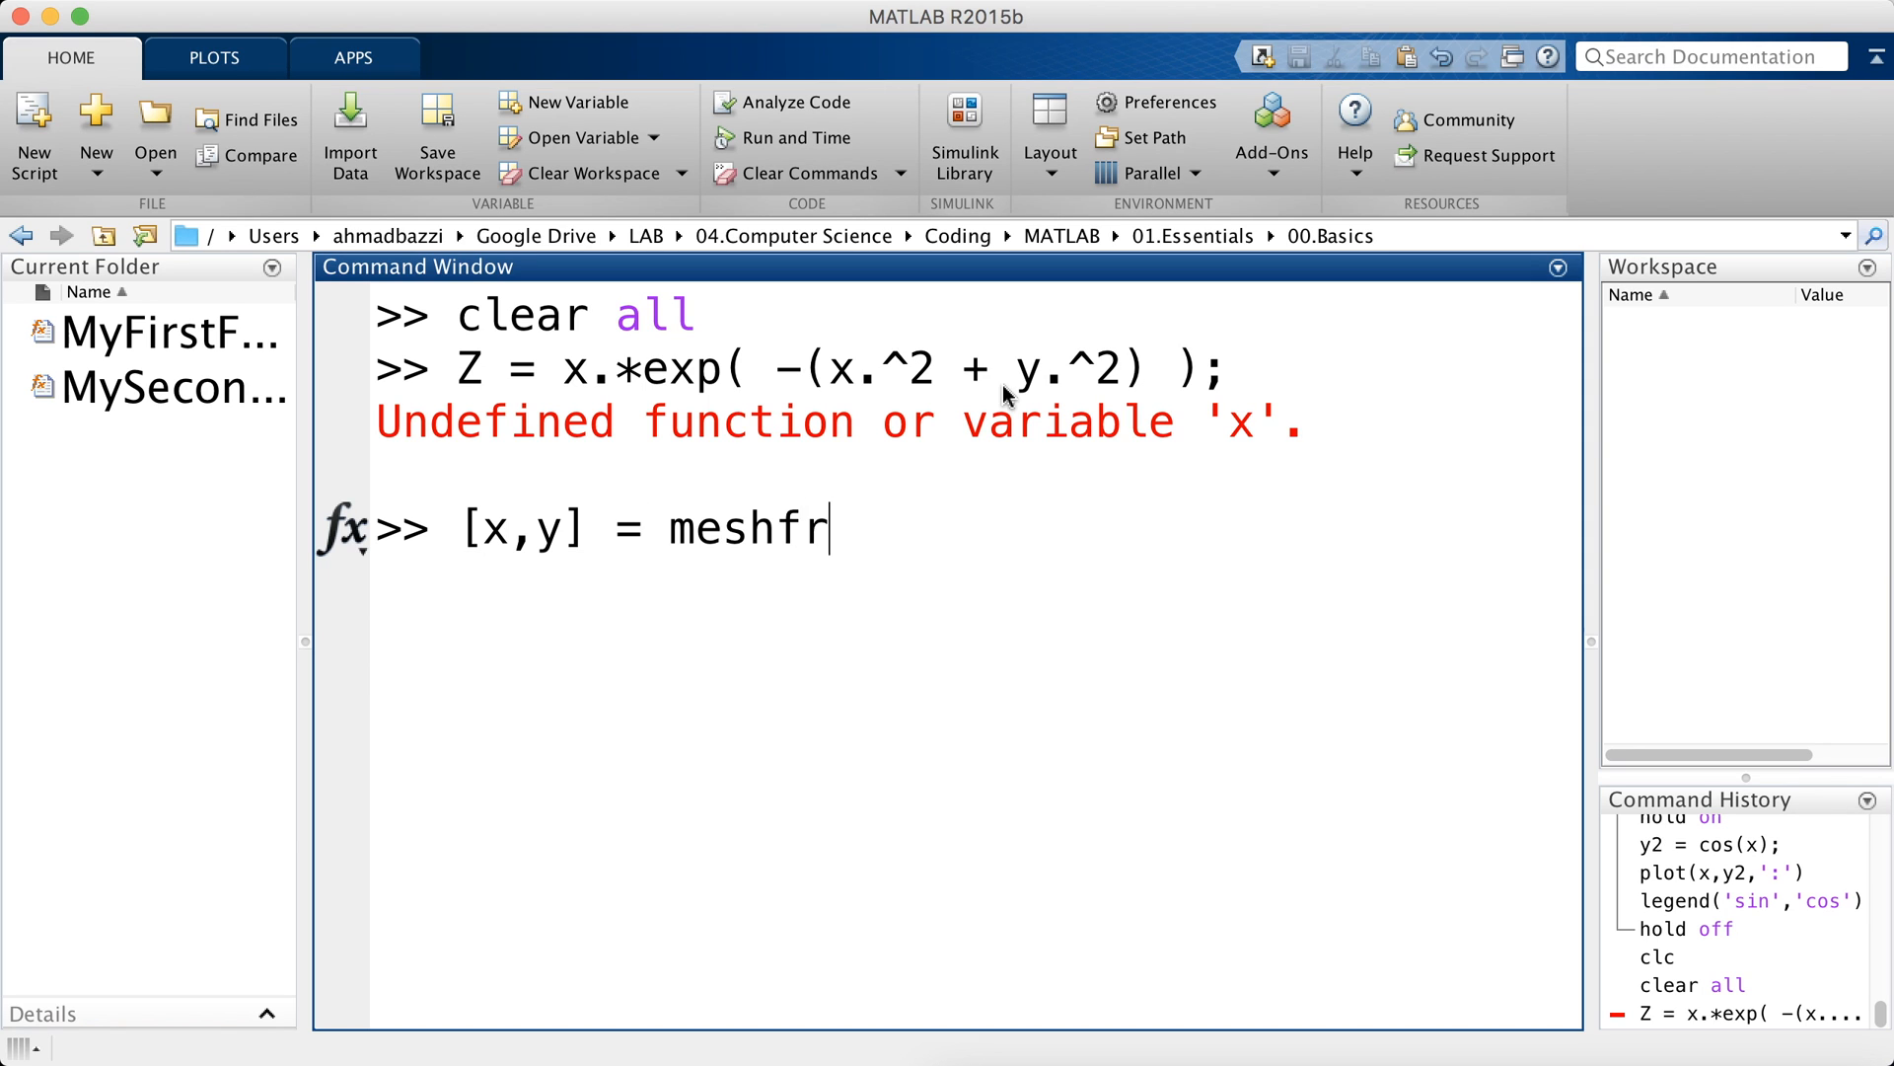
text(id(-2:)
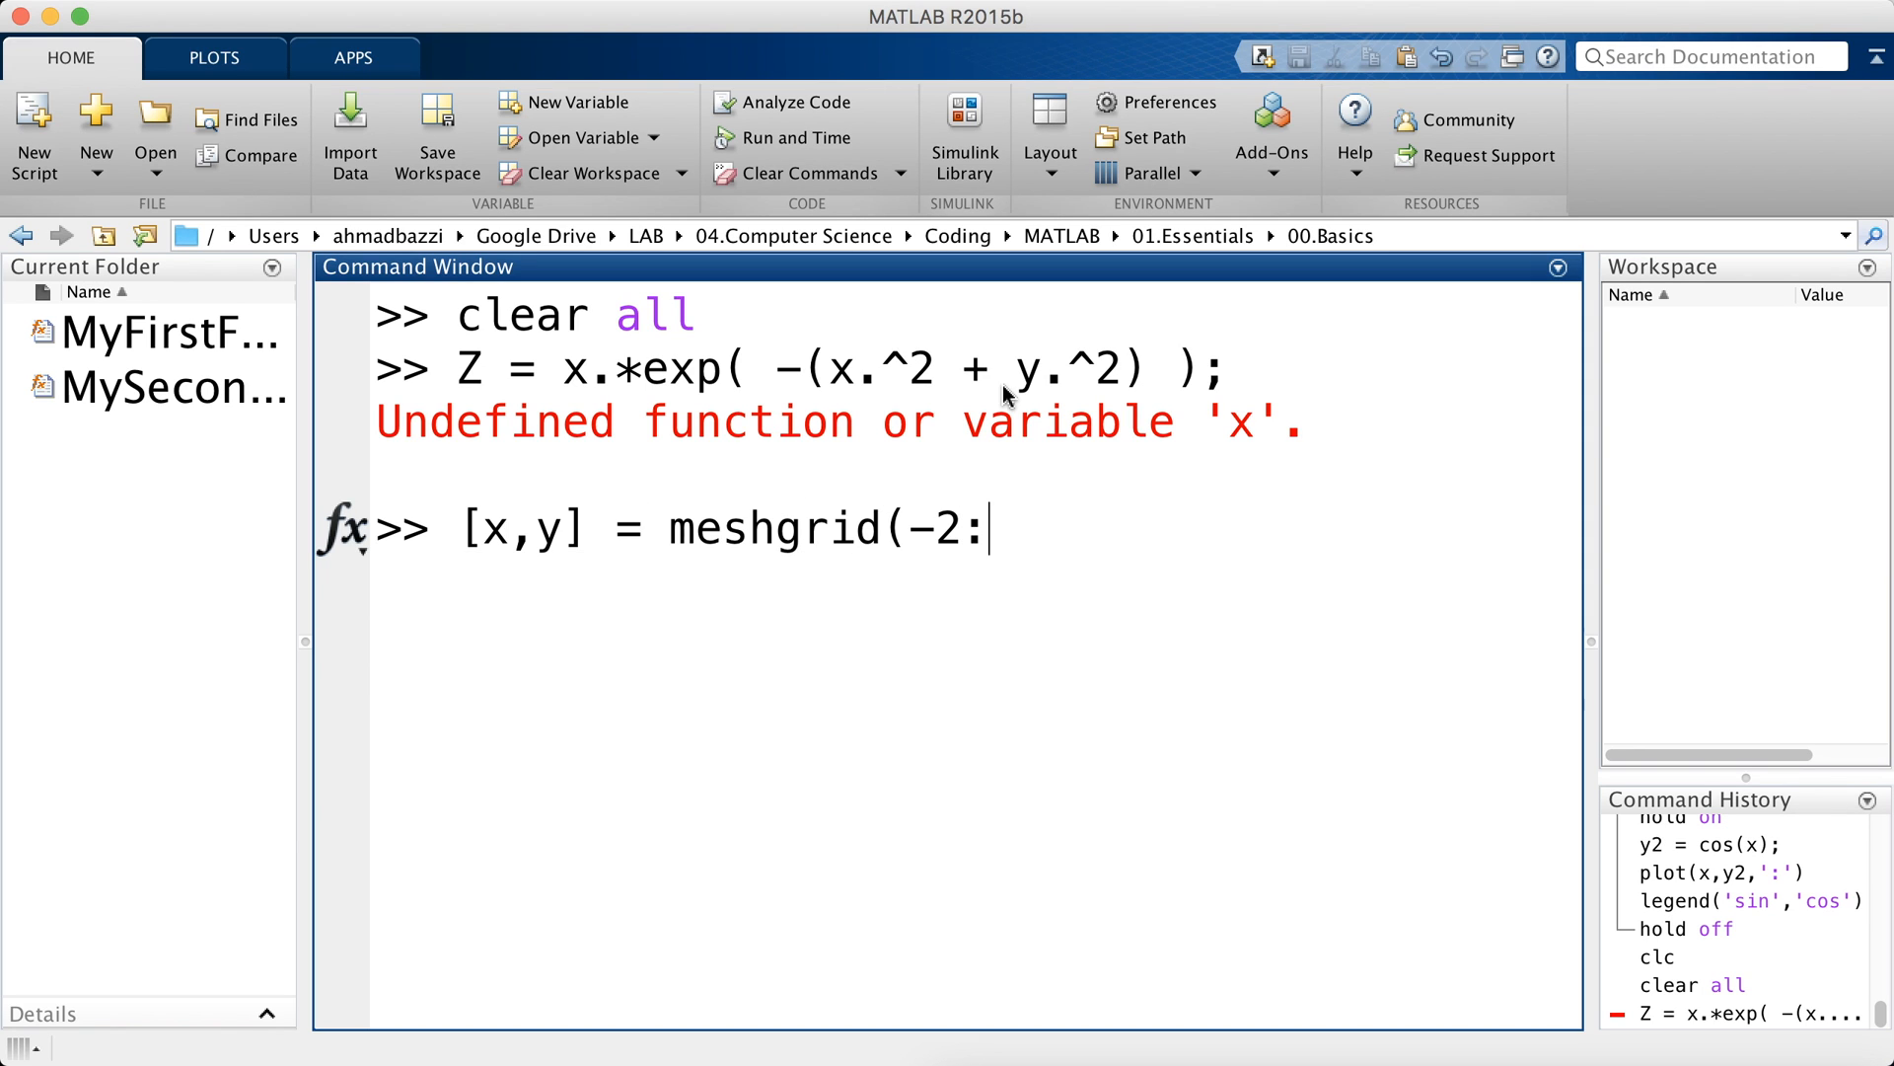
text(0.1:2))
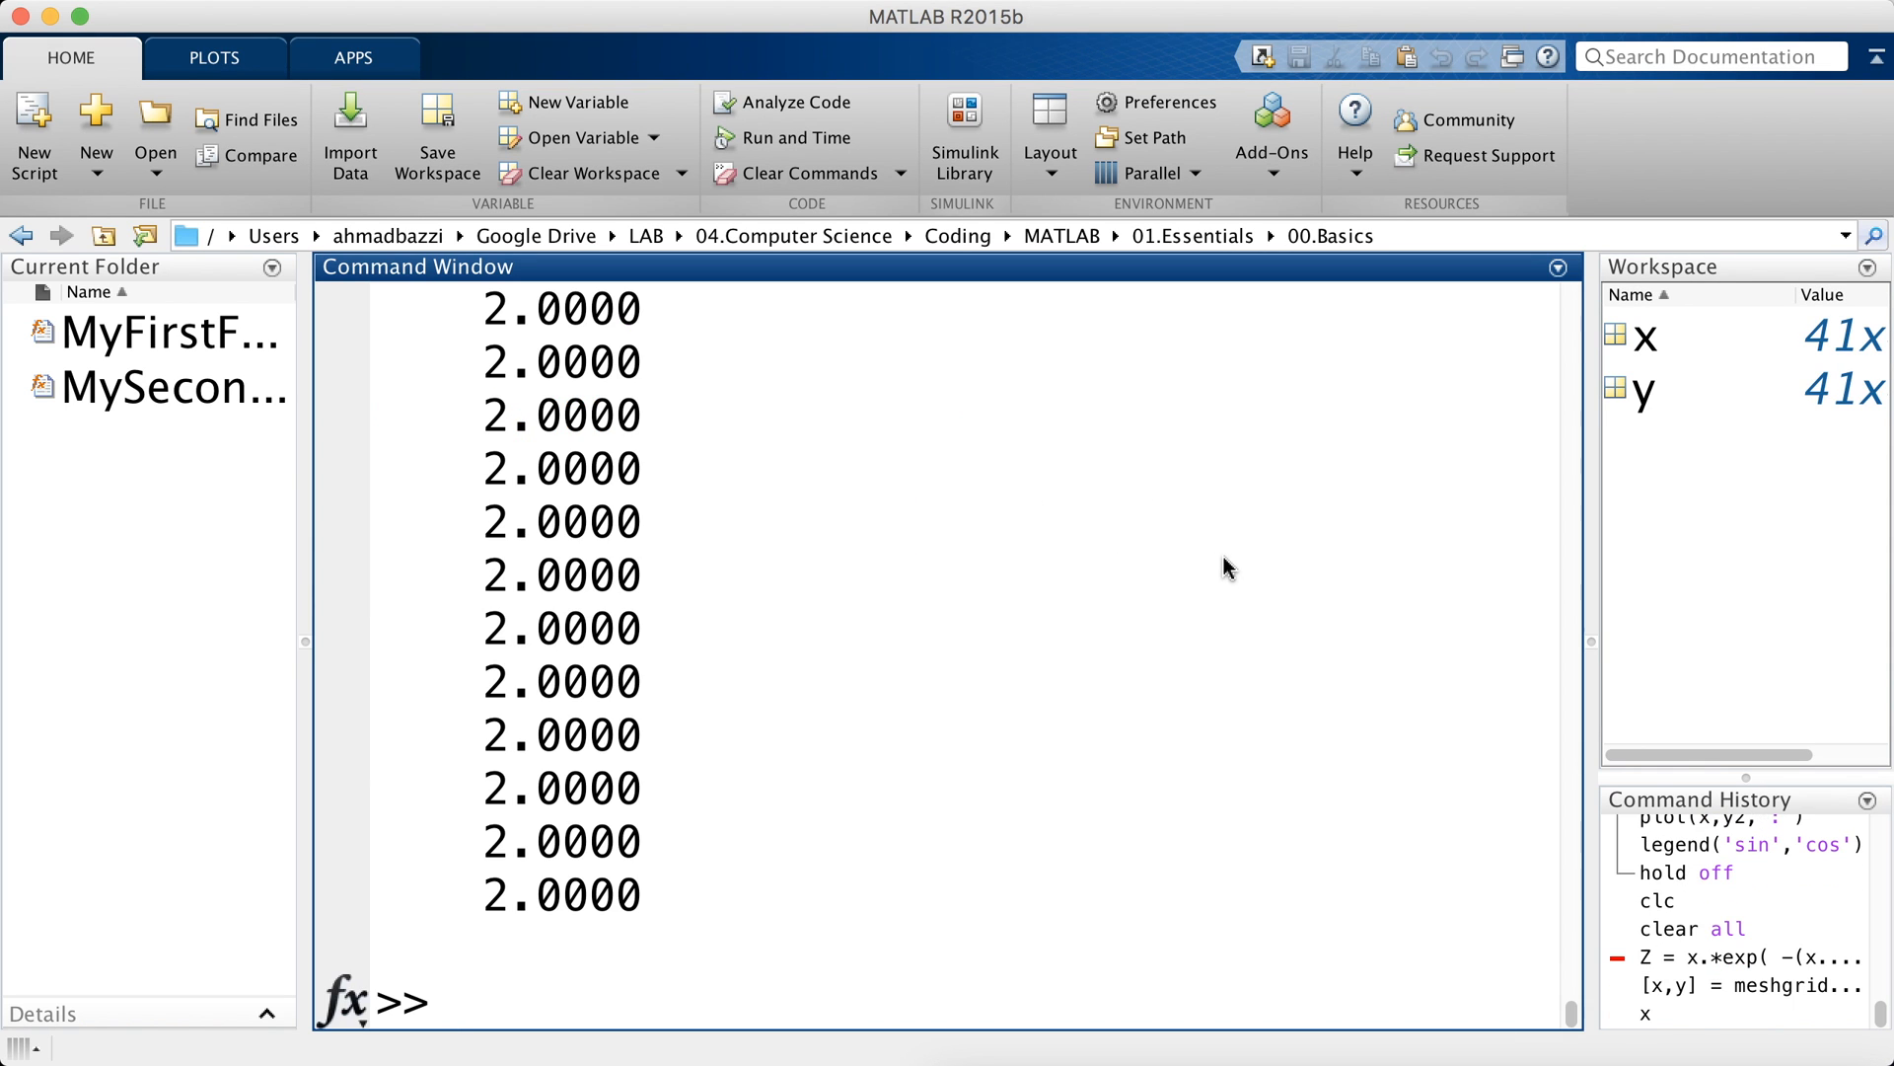
- Check size(x) and length(-2:0.1:2), then compute Z = x.*exp(-(x.^2 + y.^2))
text(size(x))
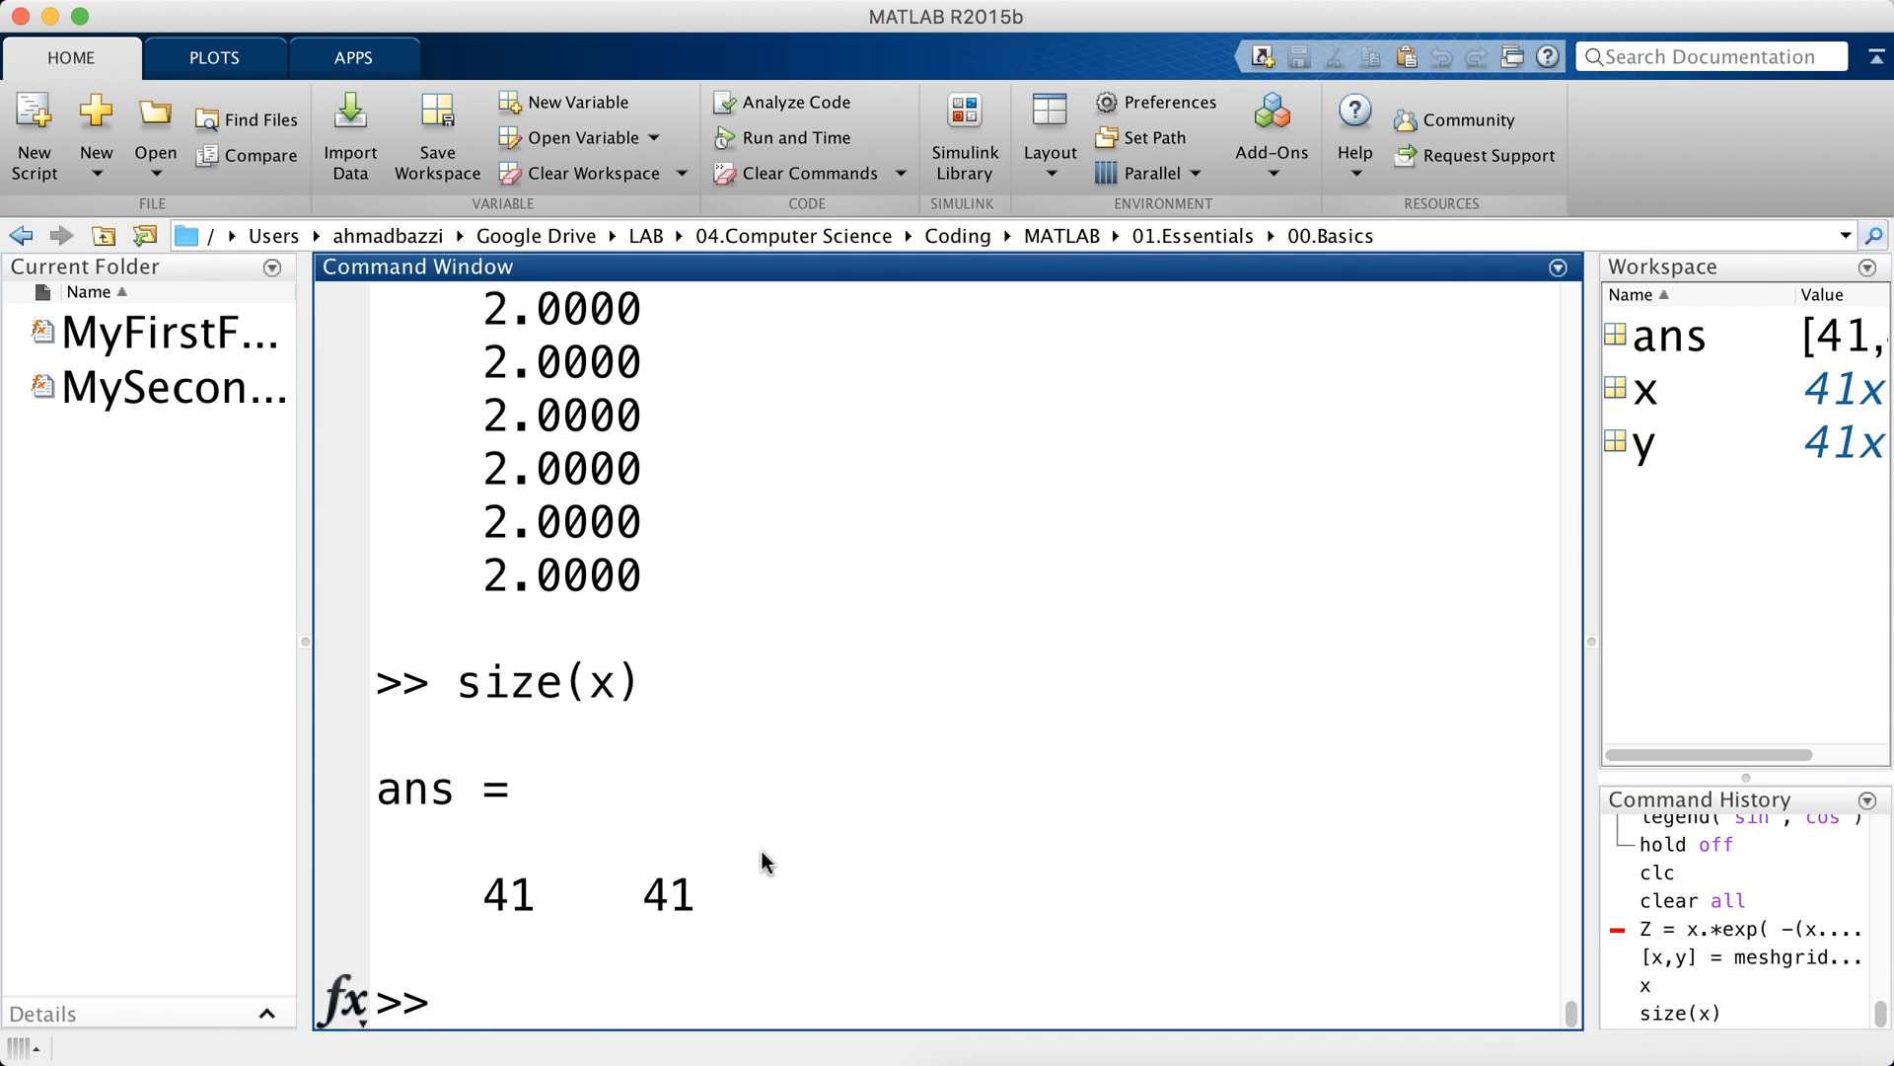
text(length()
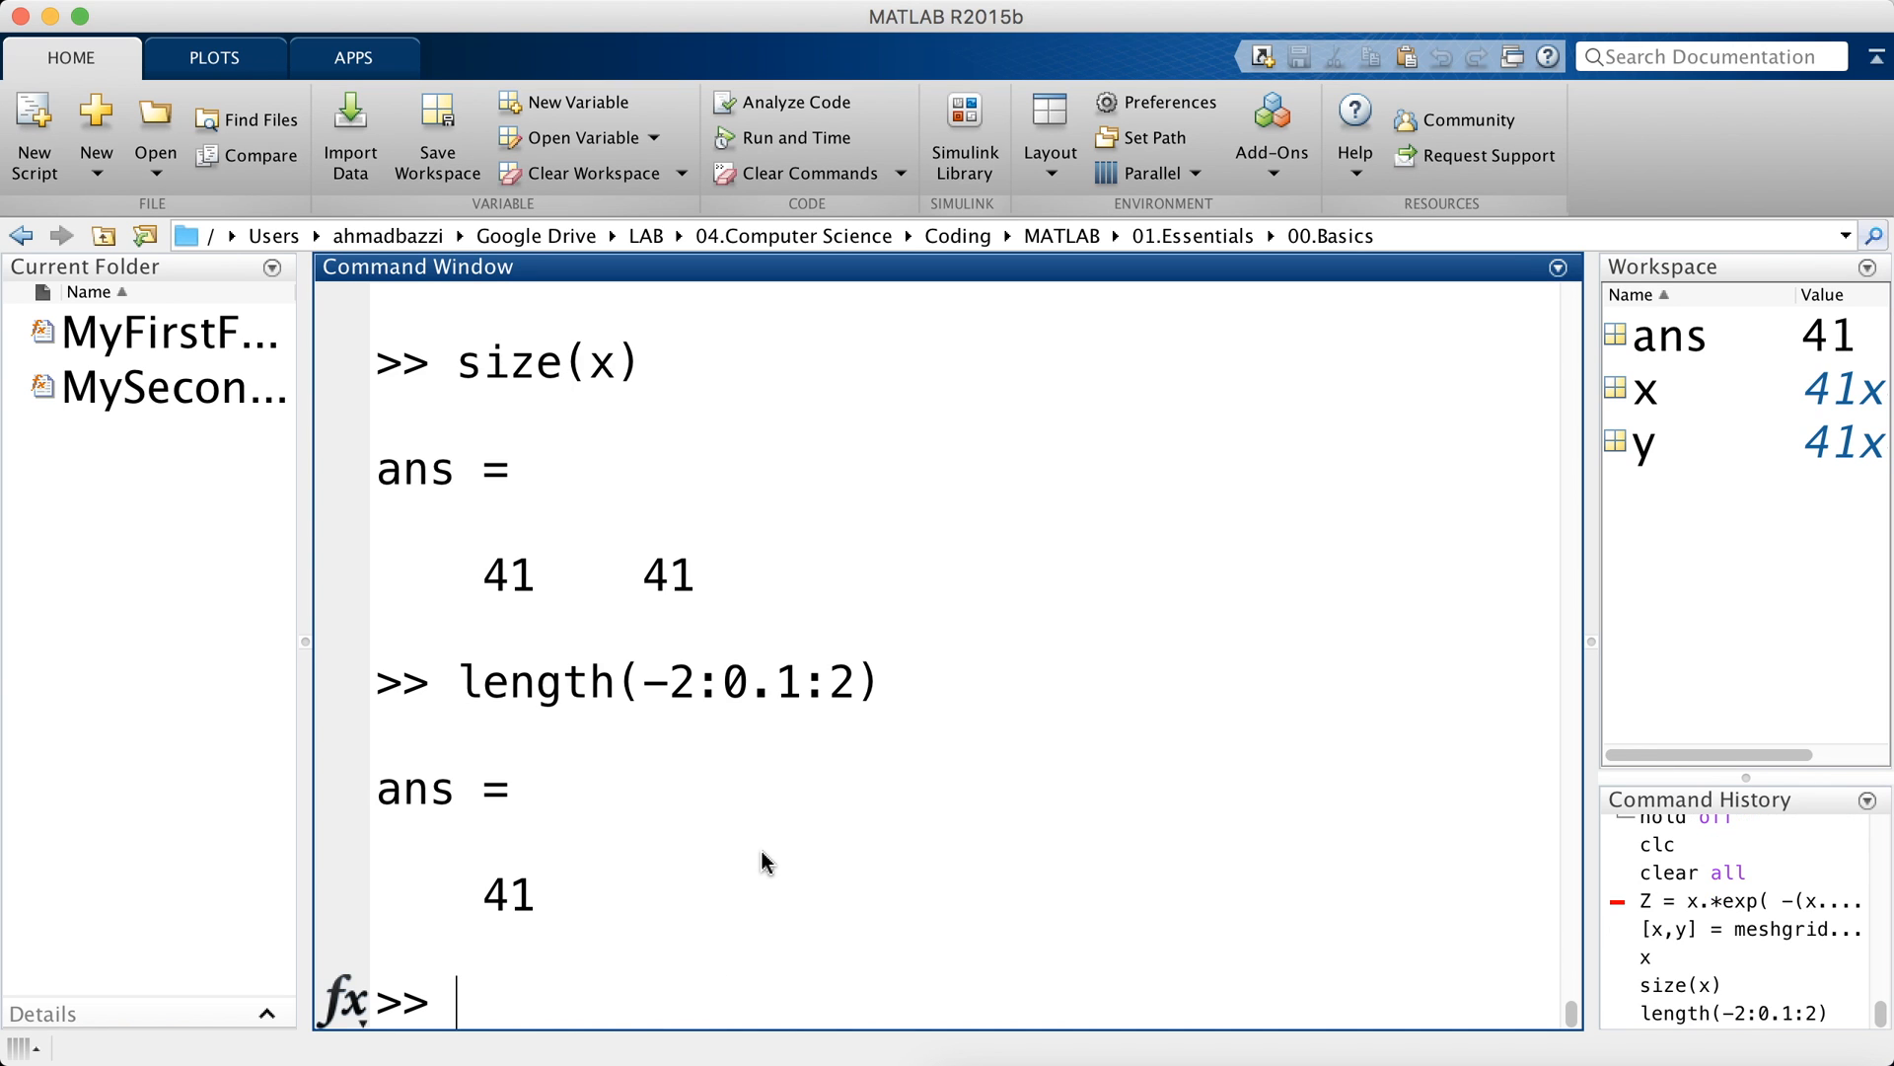
text(size(x))
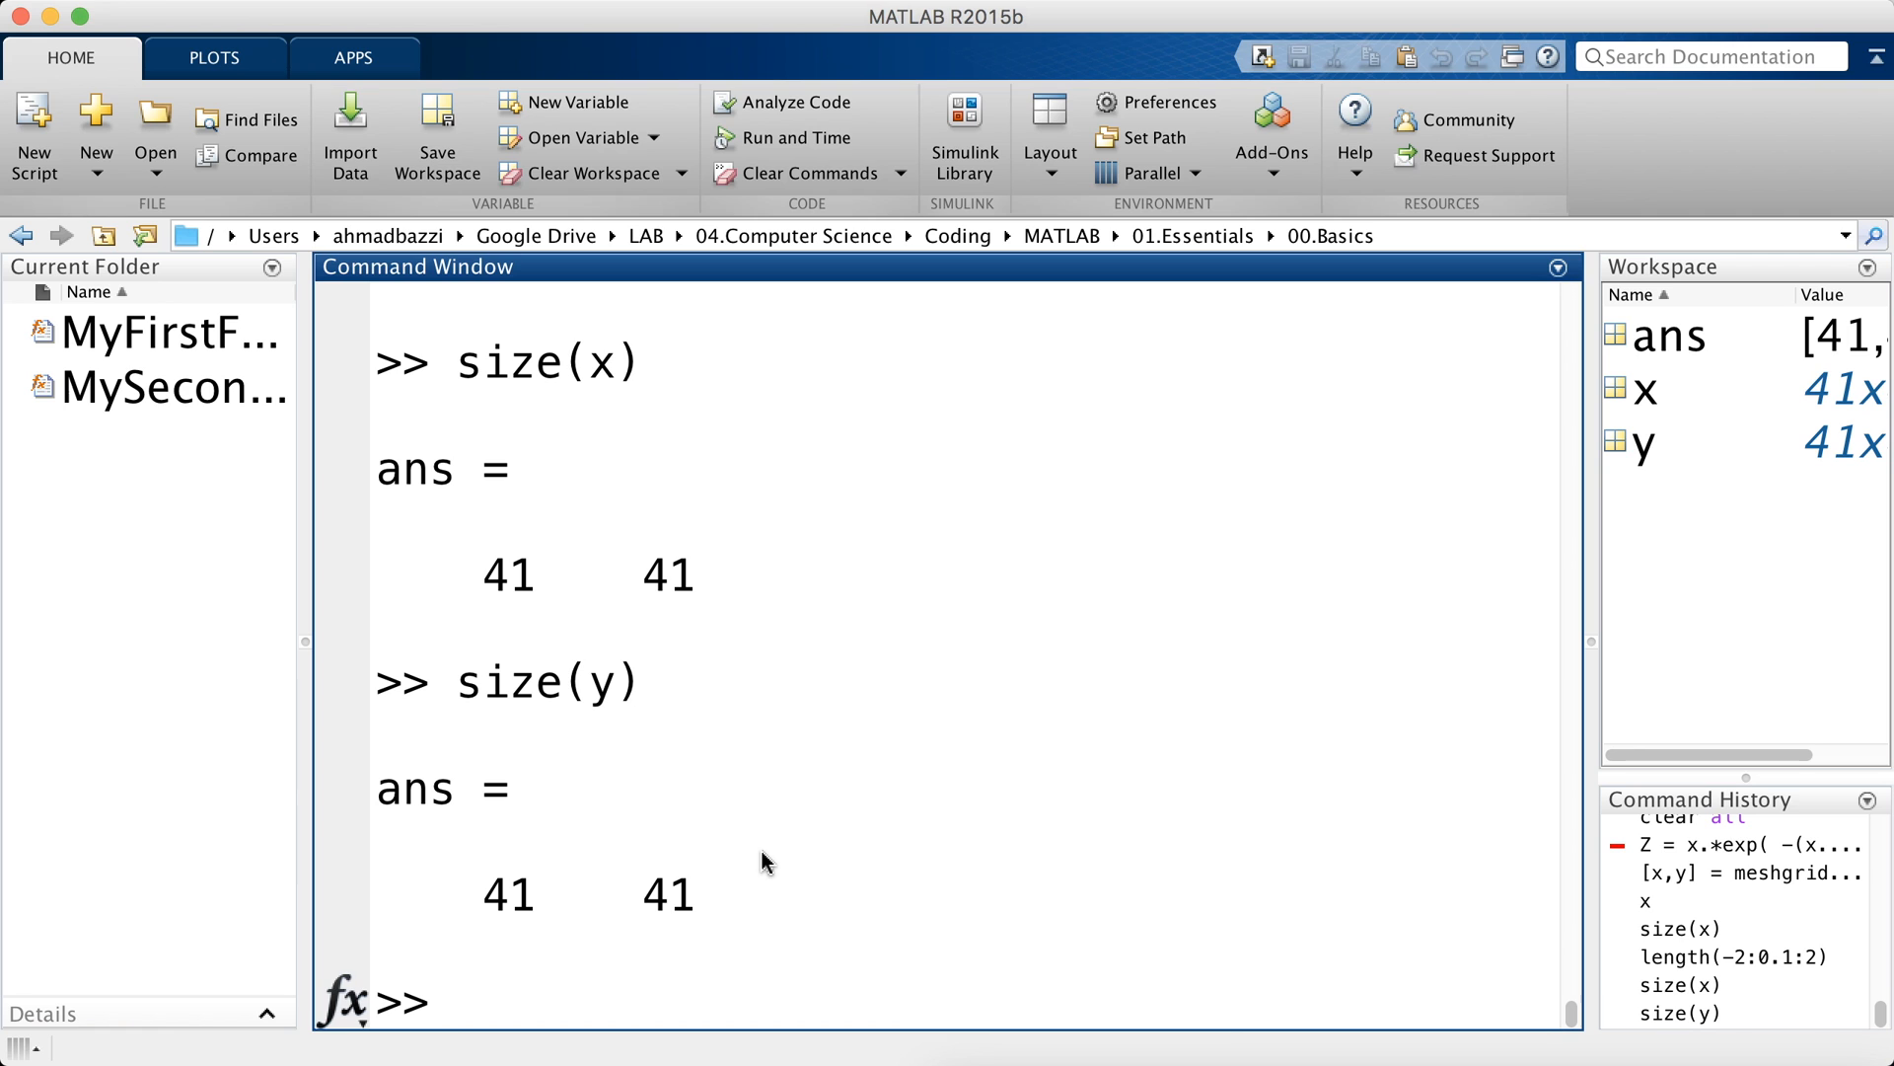
text(Z = x.*exp( -(x.^2 + y.^2) );)
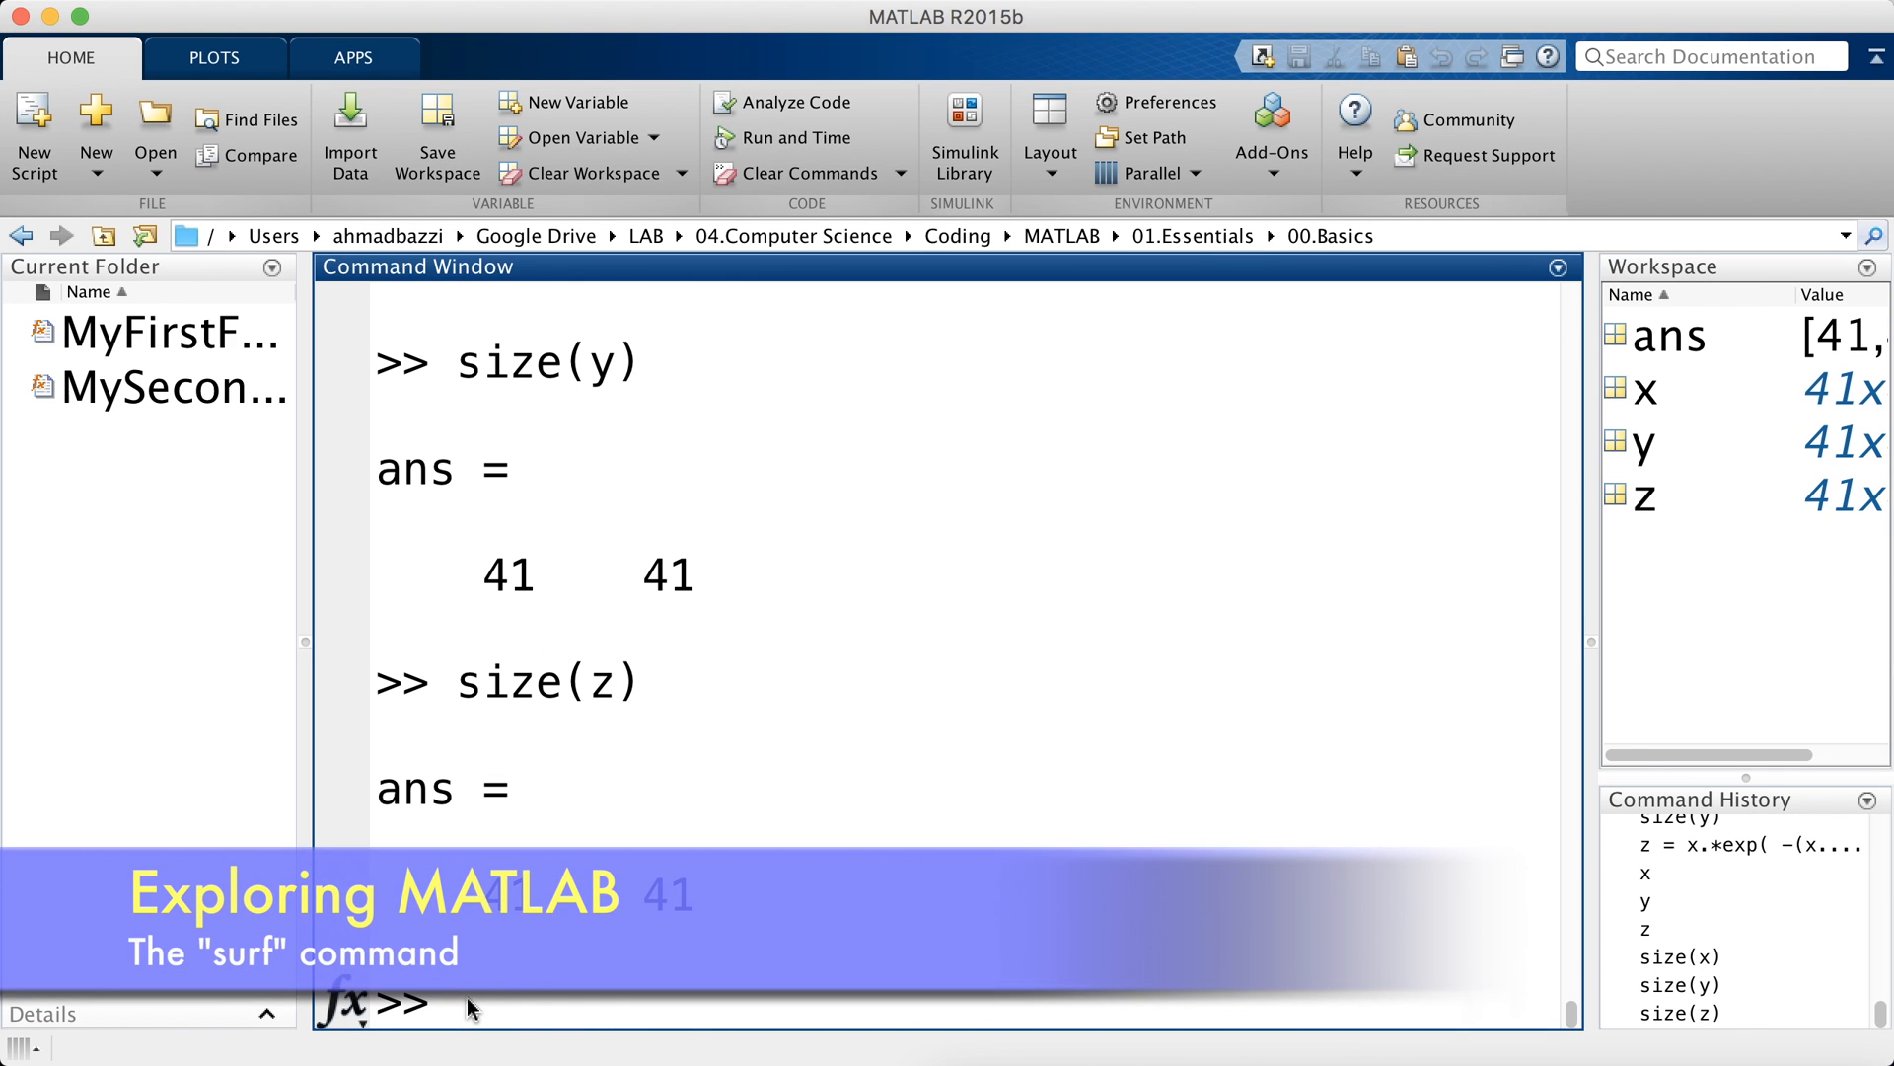
- Draw surf(X,Y,Z) and rotate the surface to view it from other angles
text(surf()
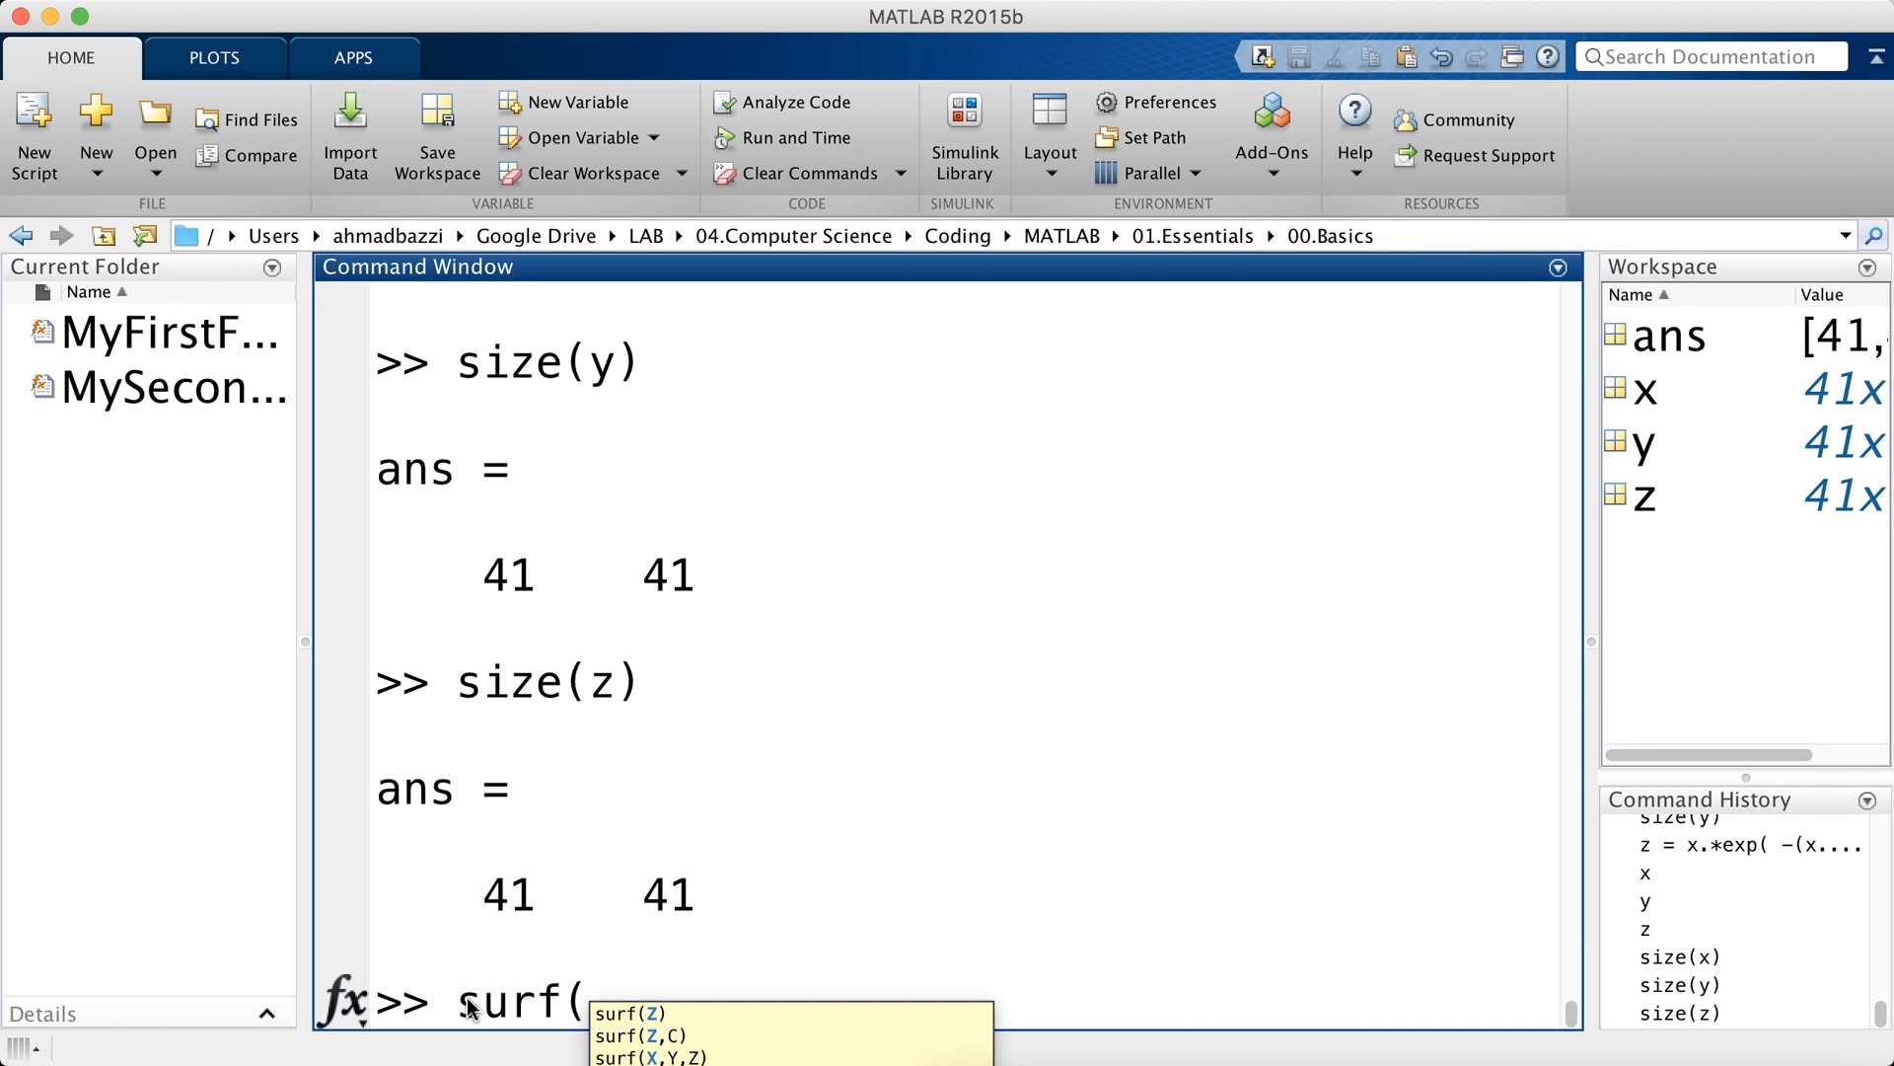
text(X,Y,Z)
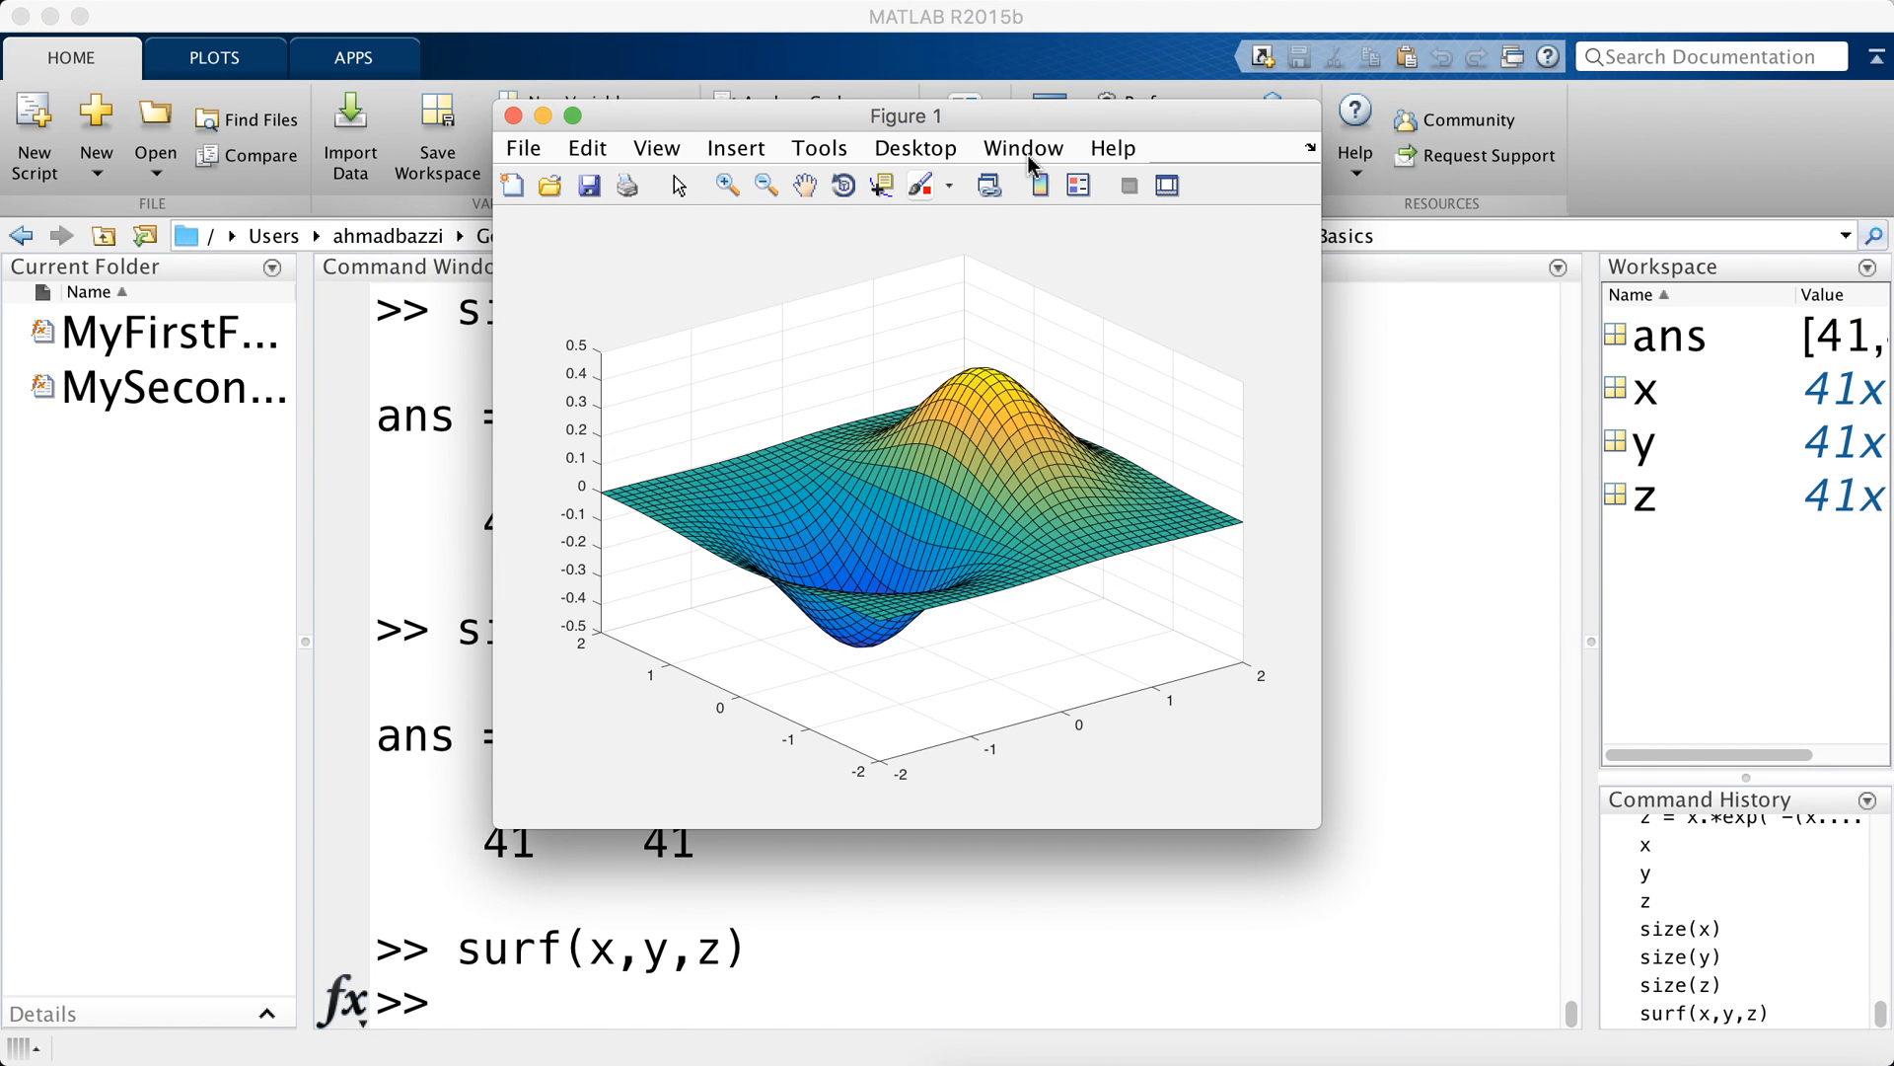
mouse_move(804, 213)
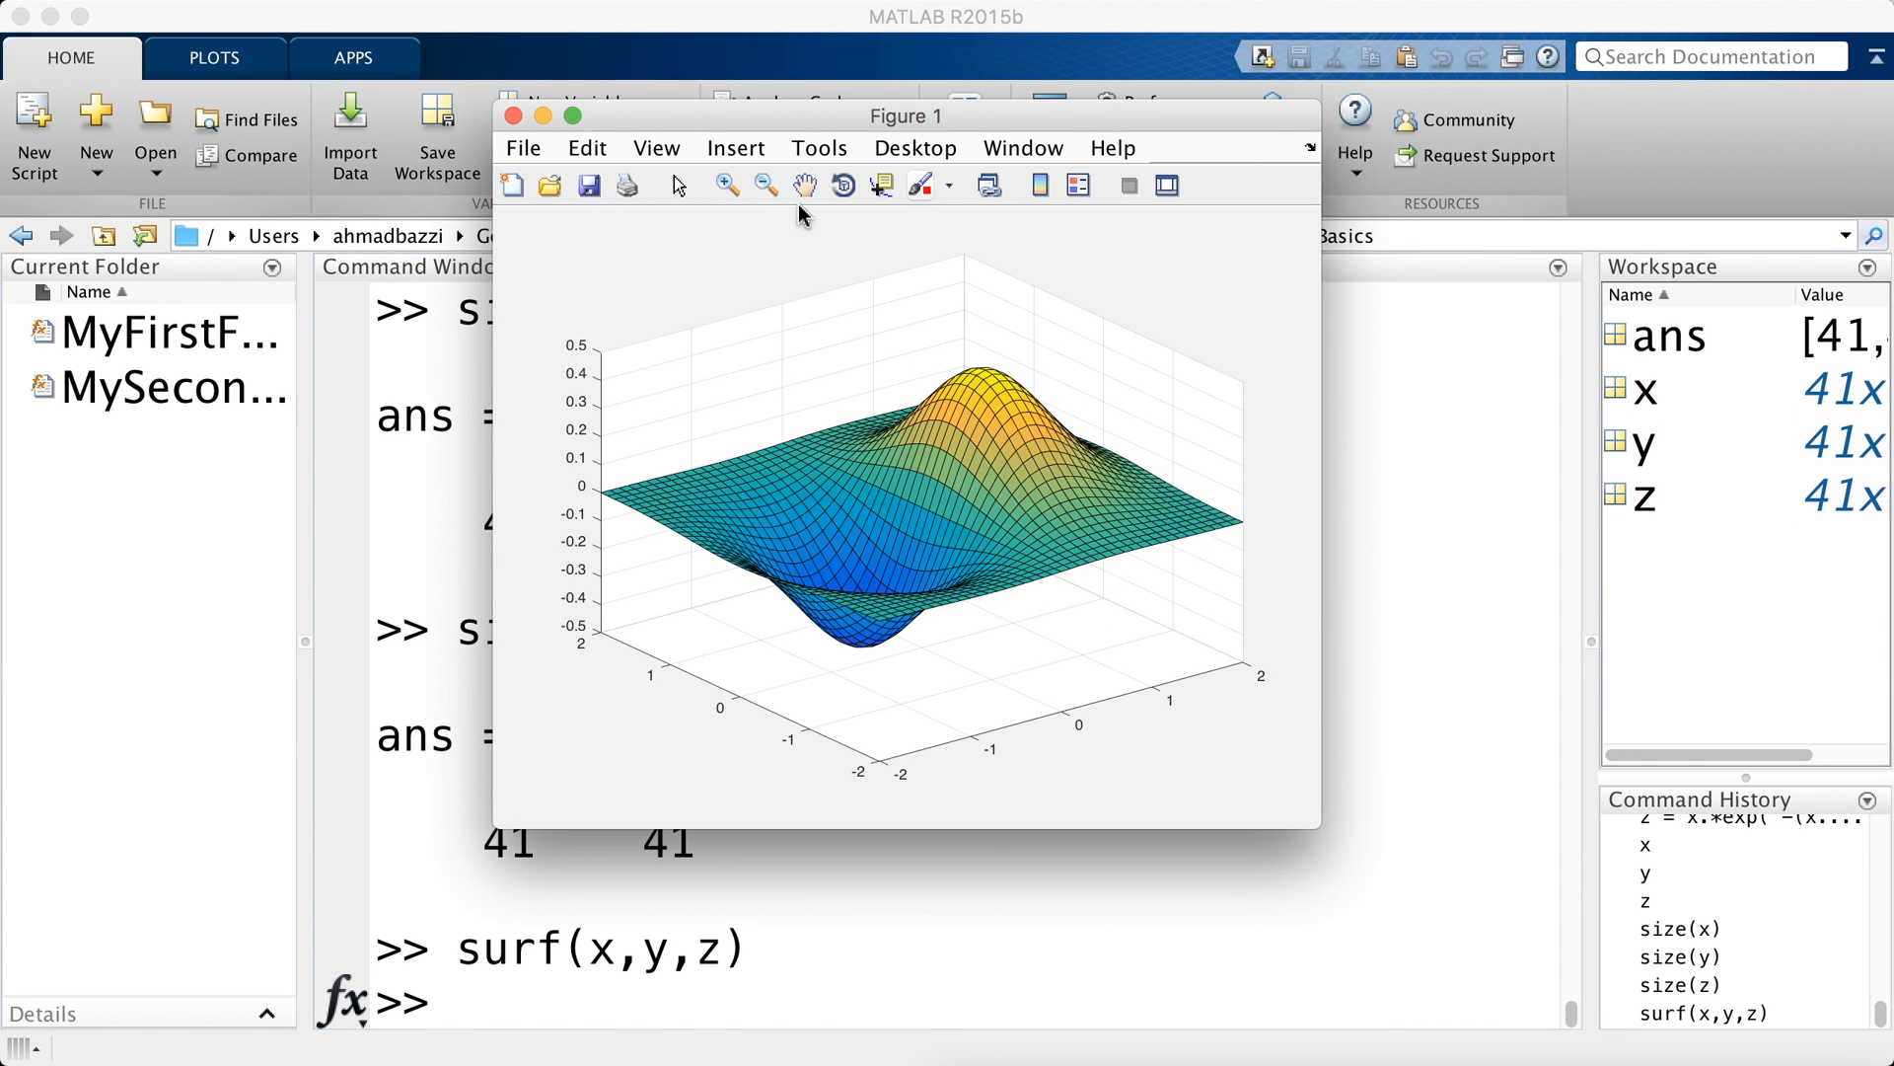
click(726, 184)
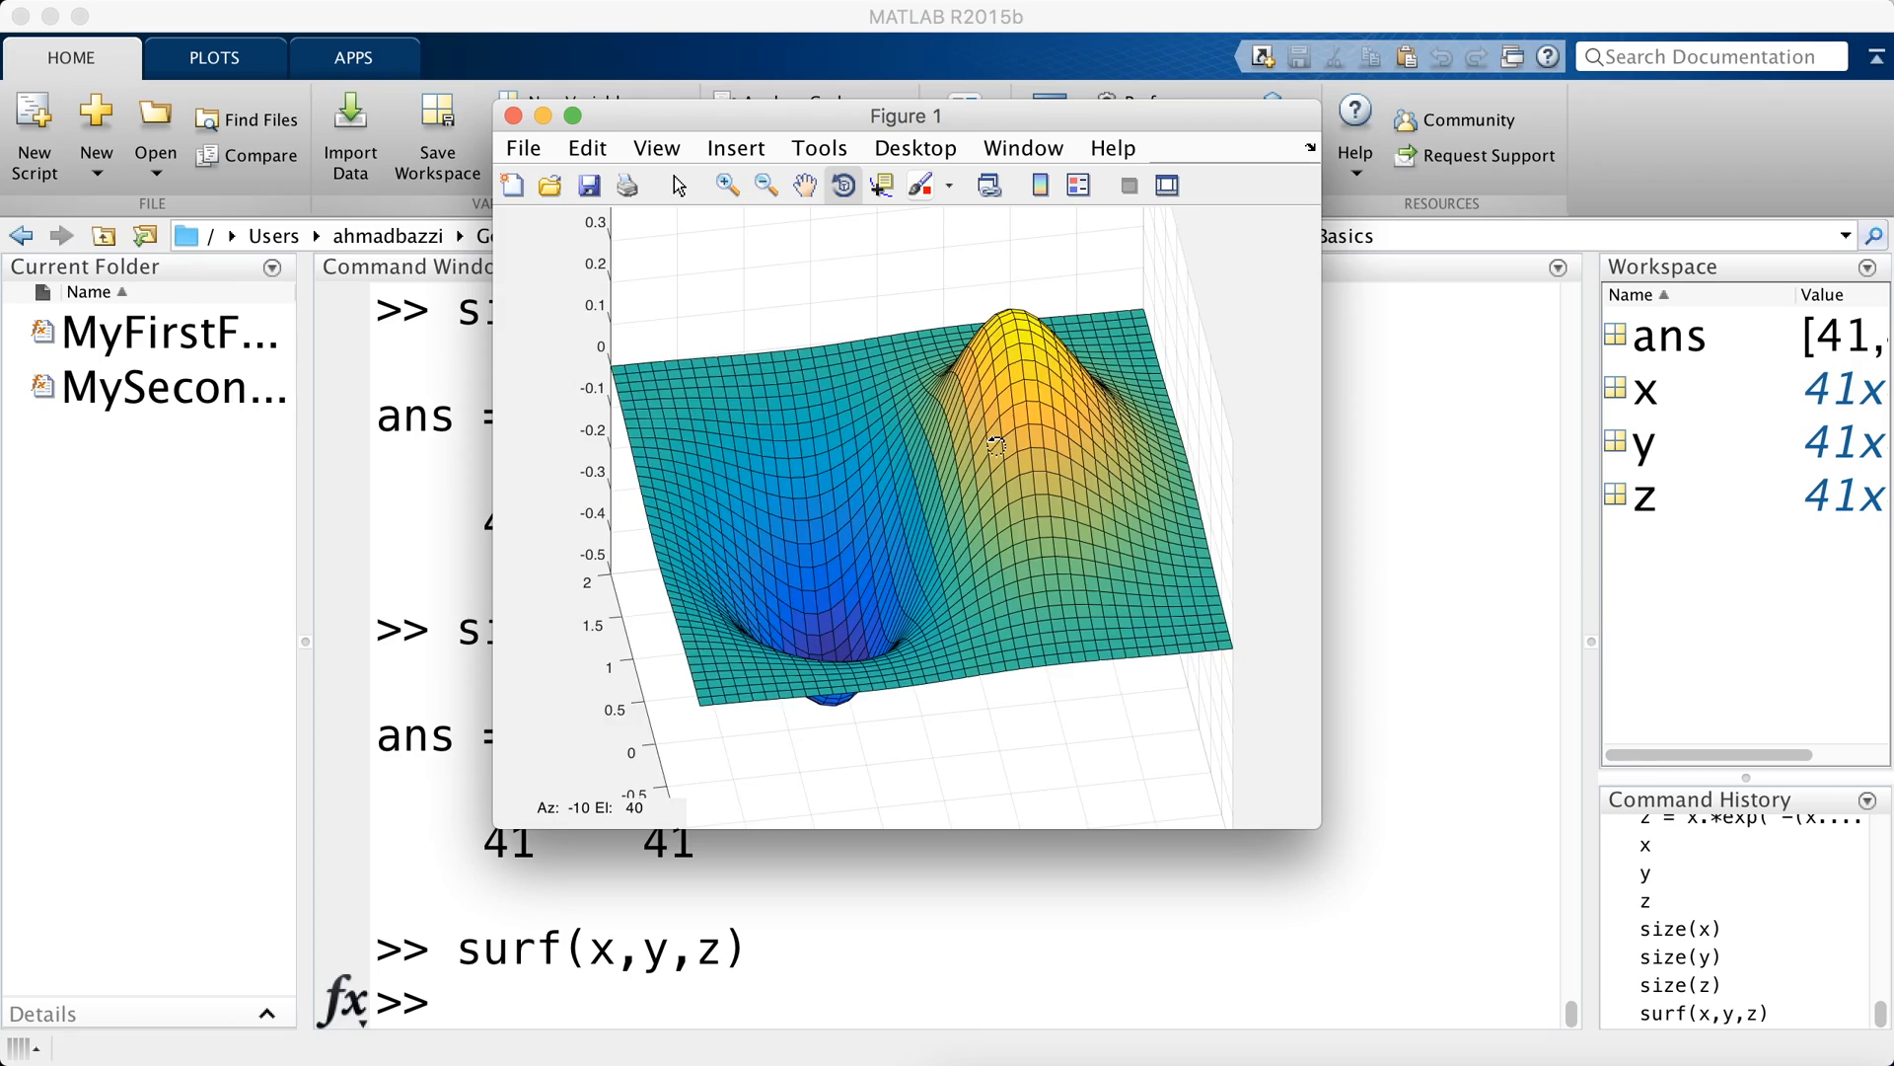
drag(997, 441, 954, 507)
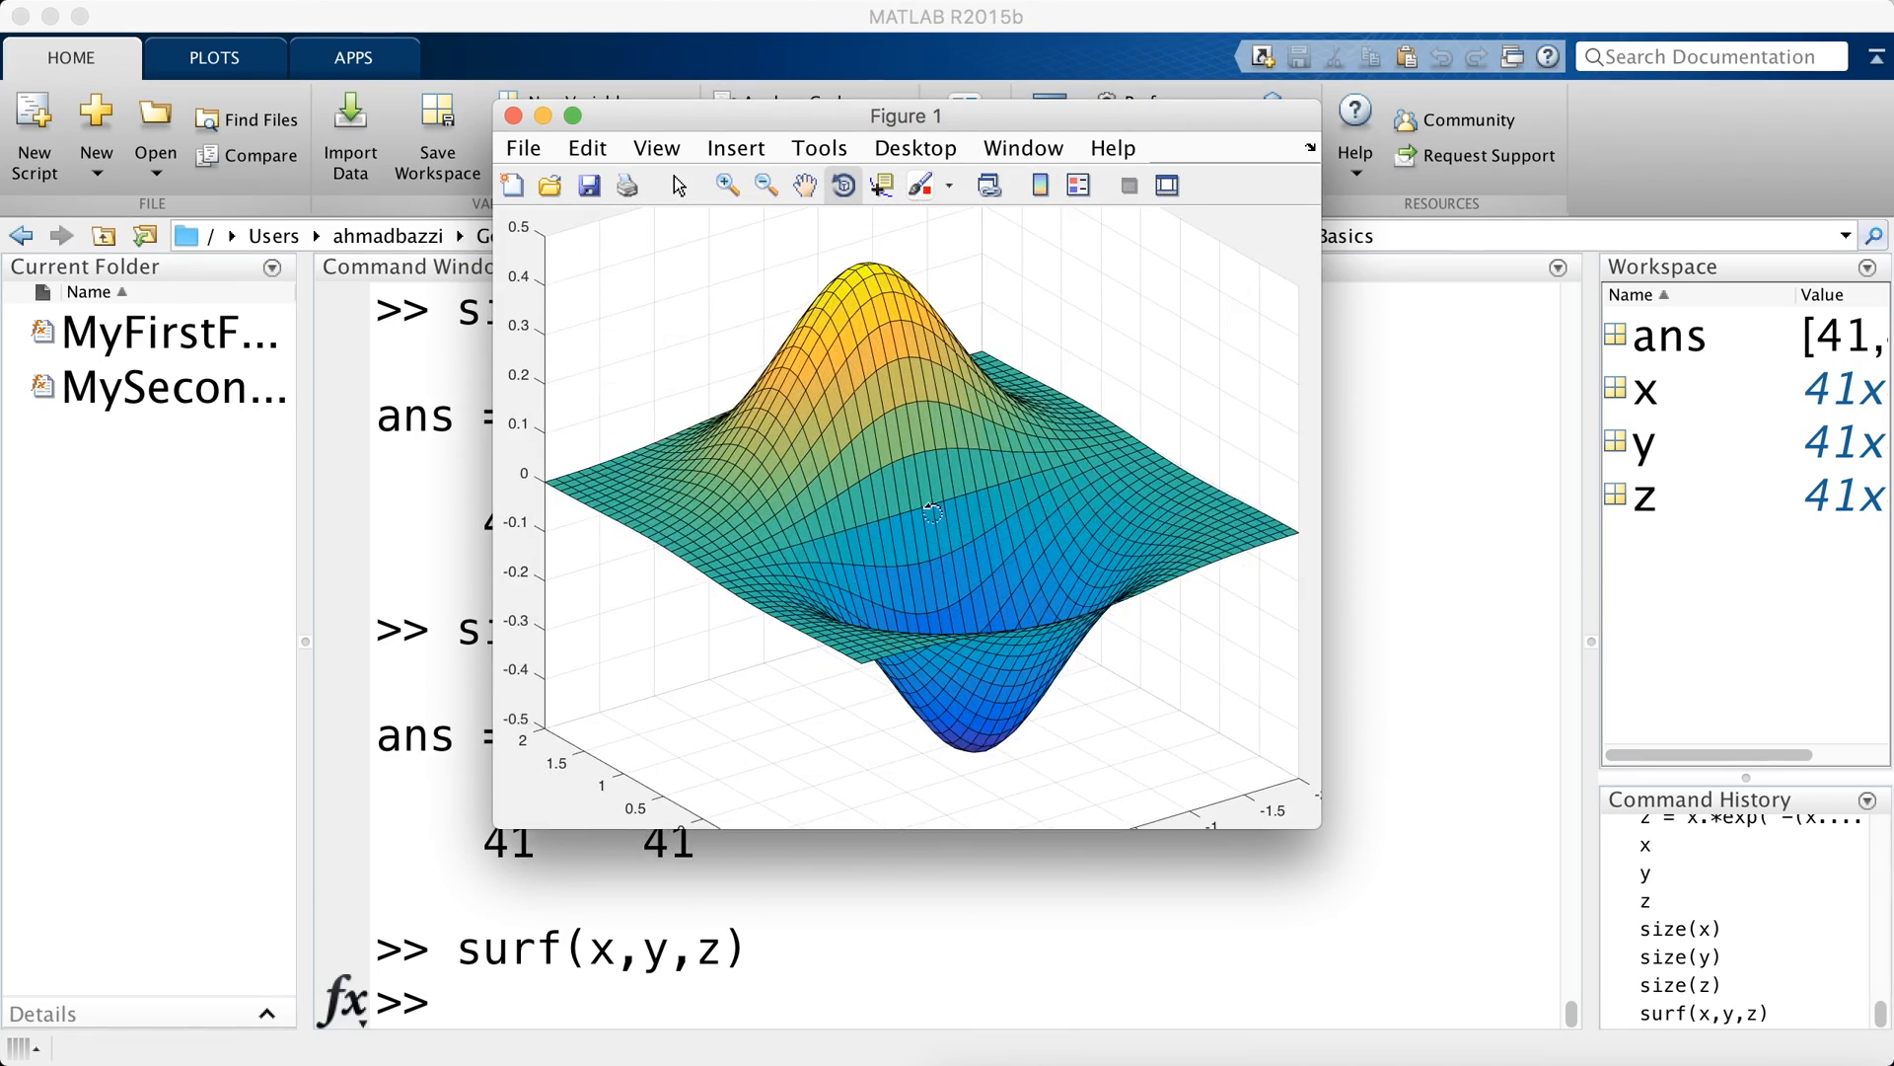
drag(936, 507, 1021, 526)
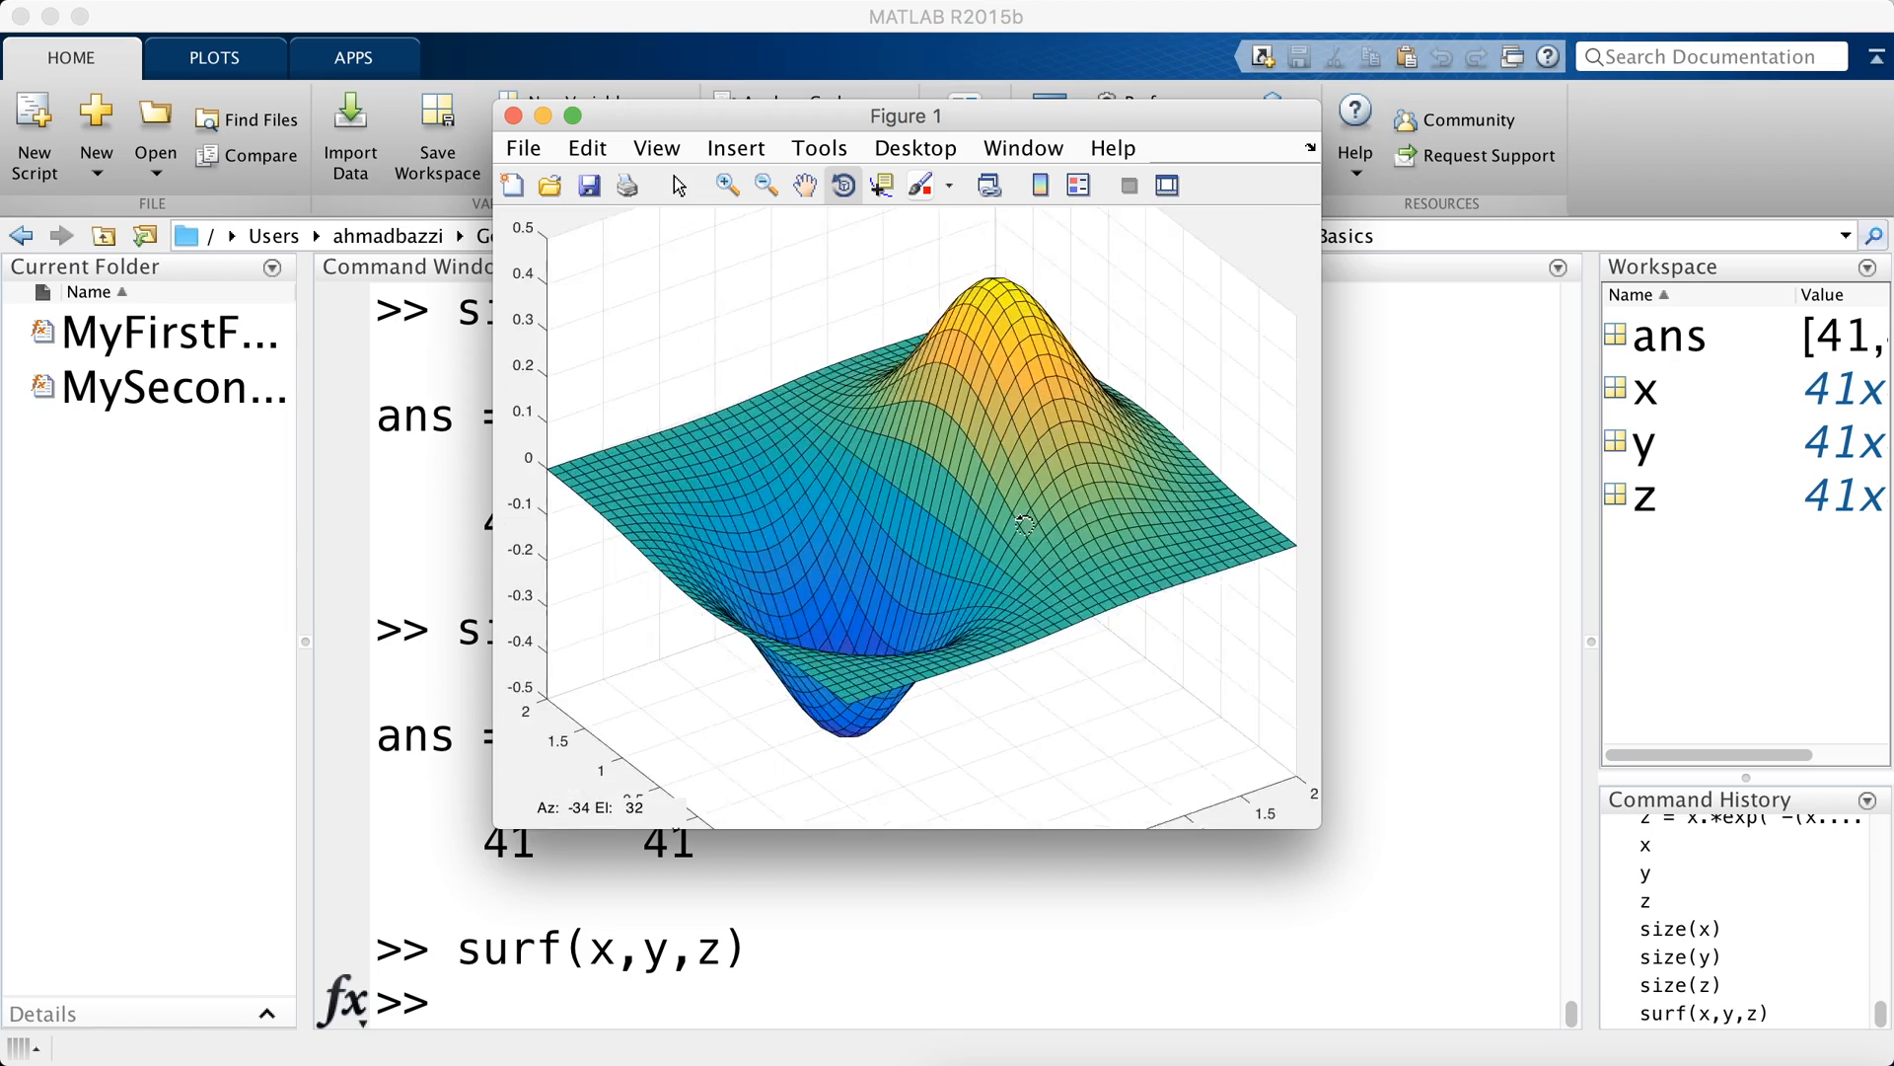
drag(1027, 520, 906, 483)
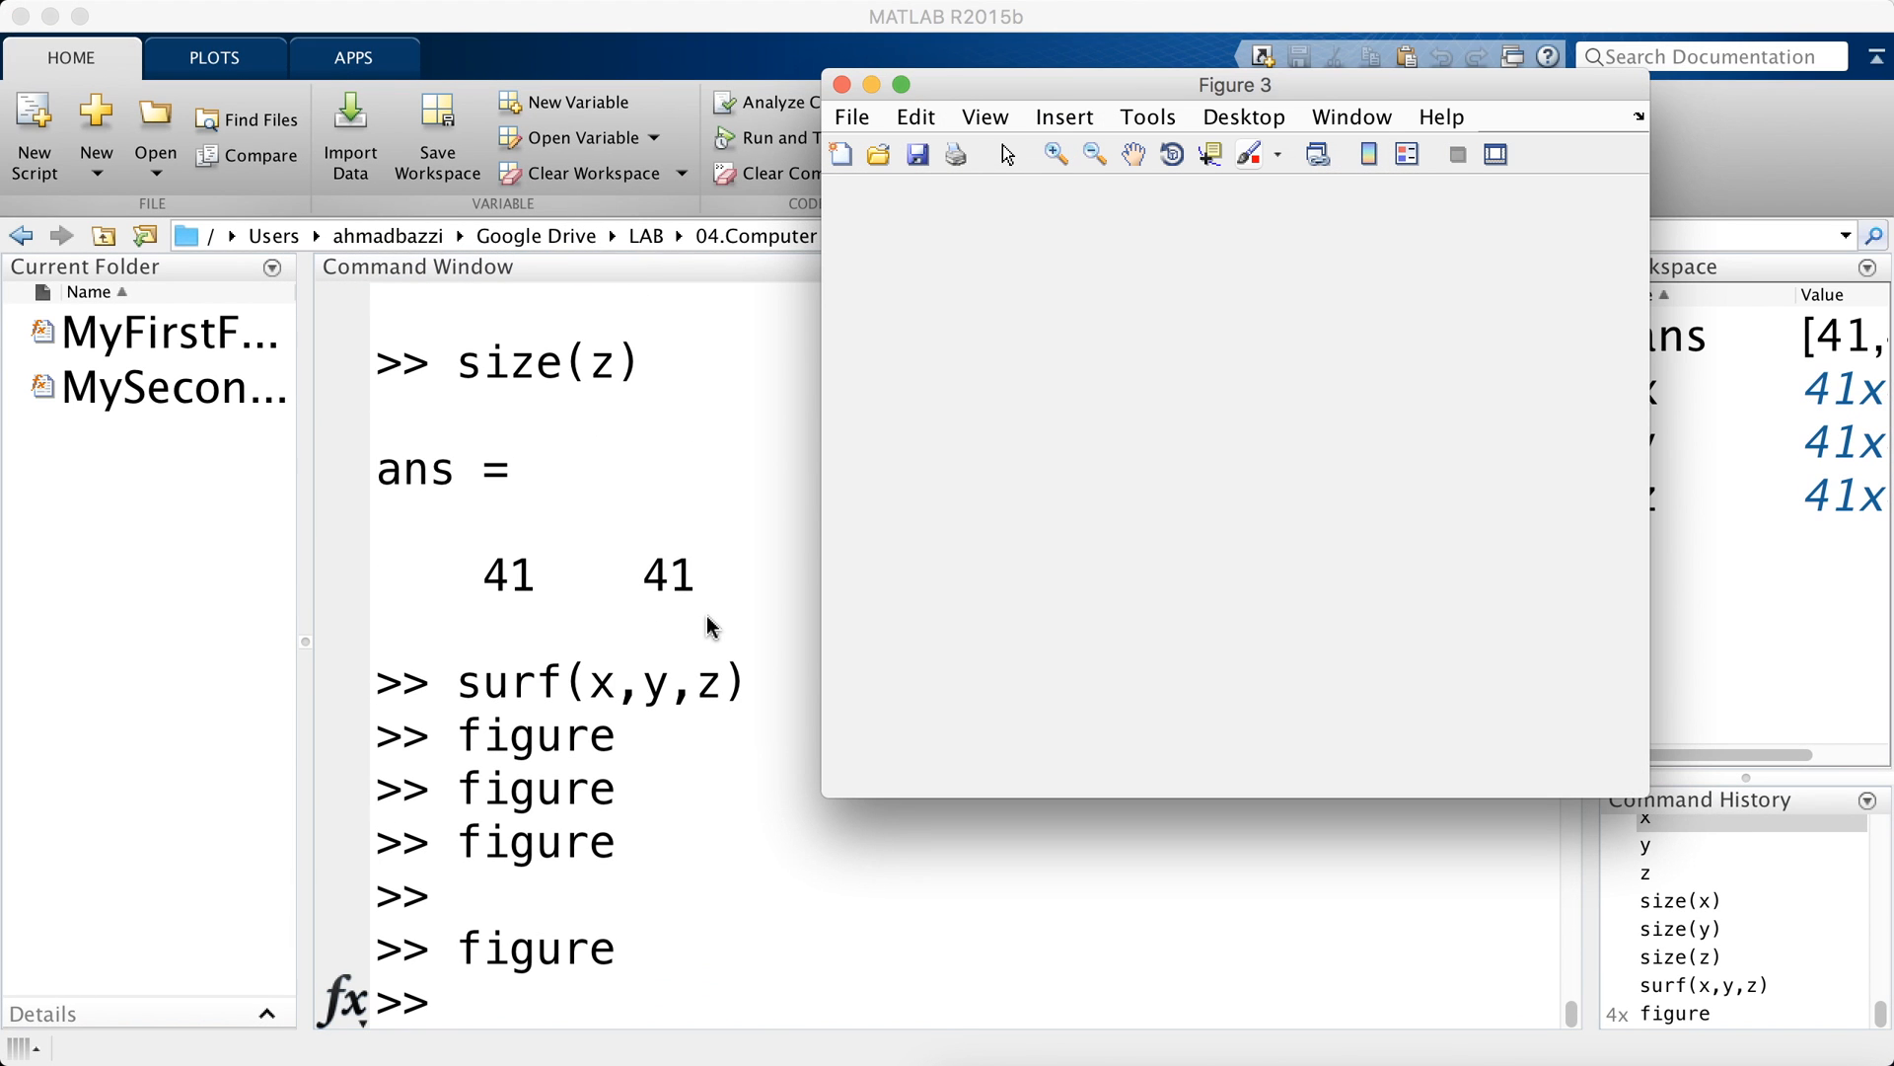
- Create f123 = figure(123) and scroll through its full property list
click(849, 84)
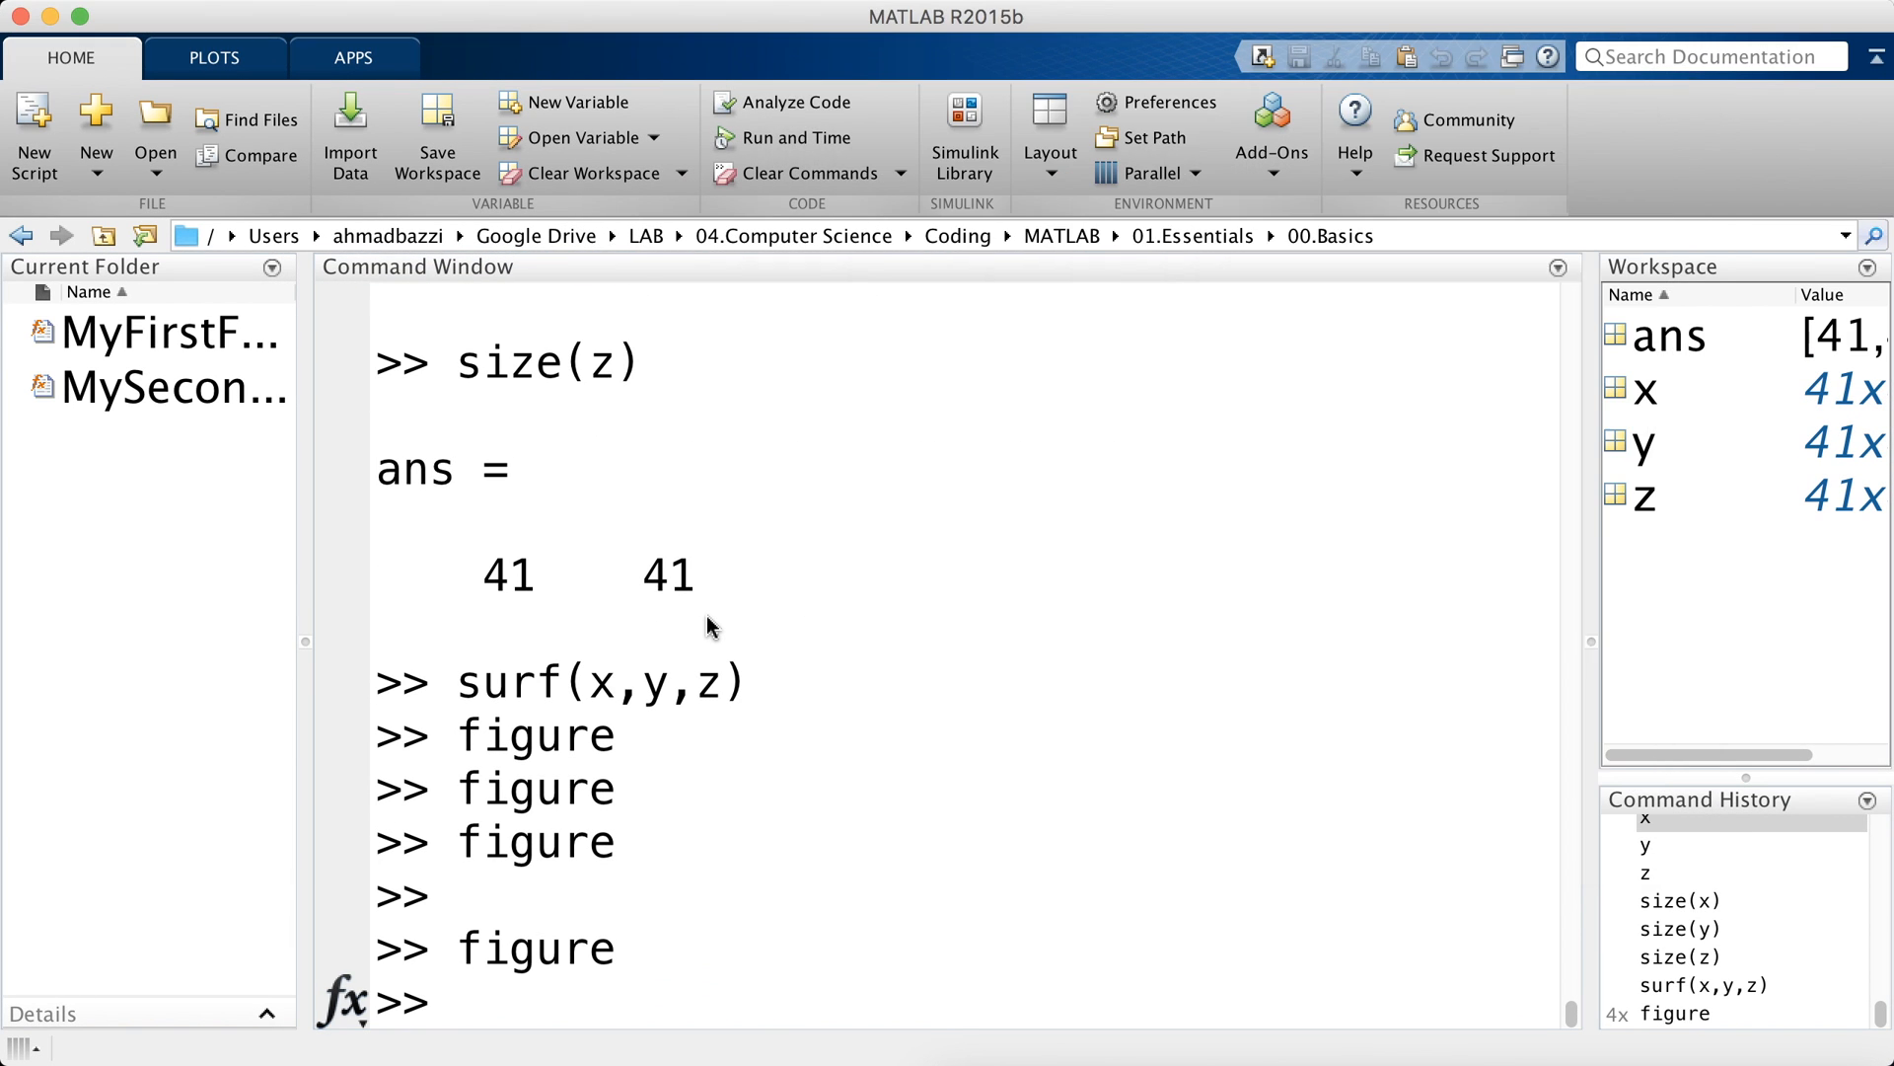
text(figure(123))
click(965, 1003)
text(f123)
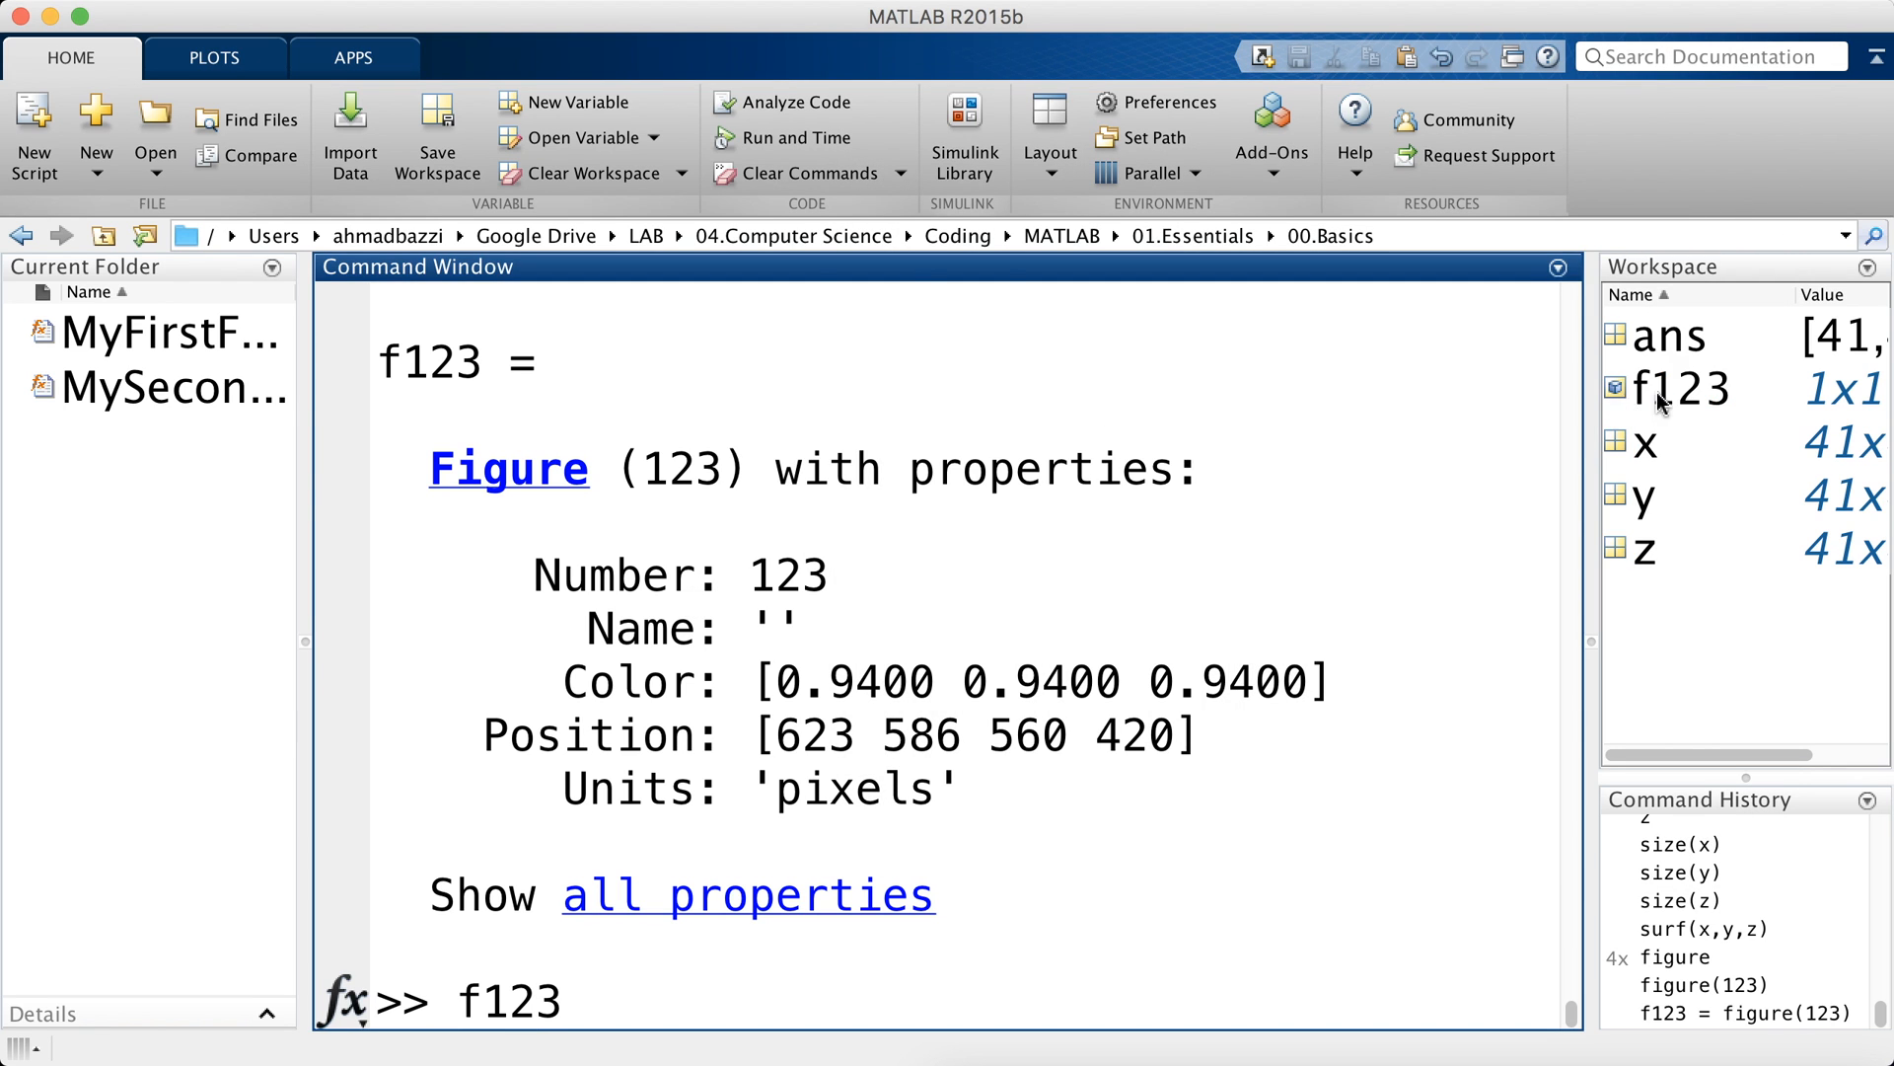
click(1680, 389)
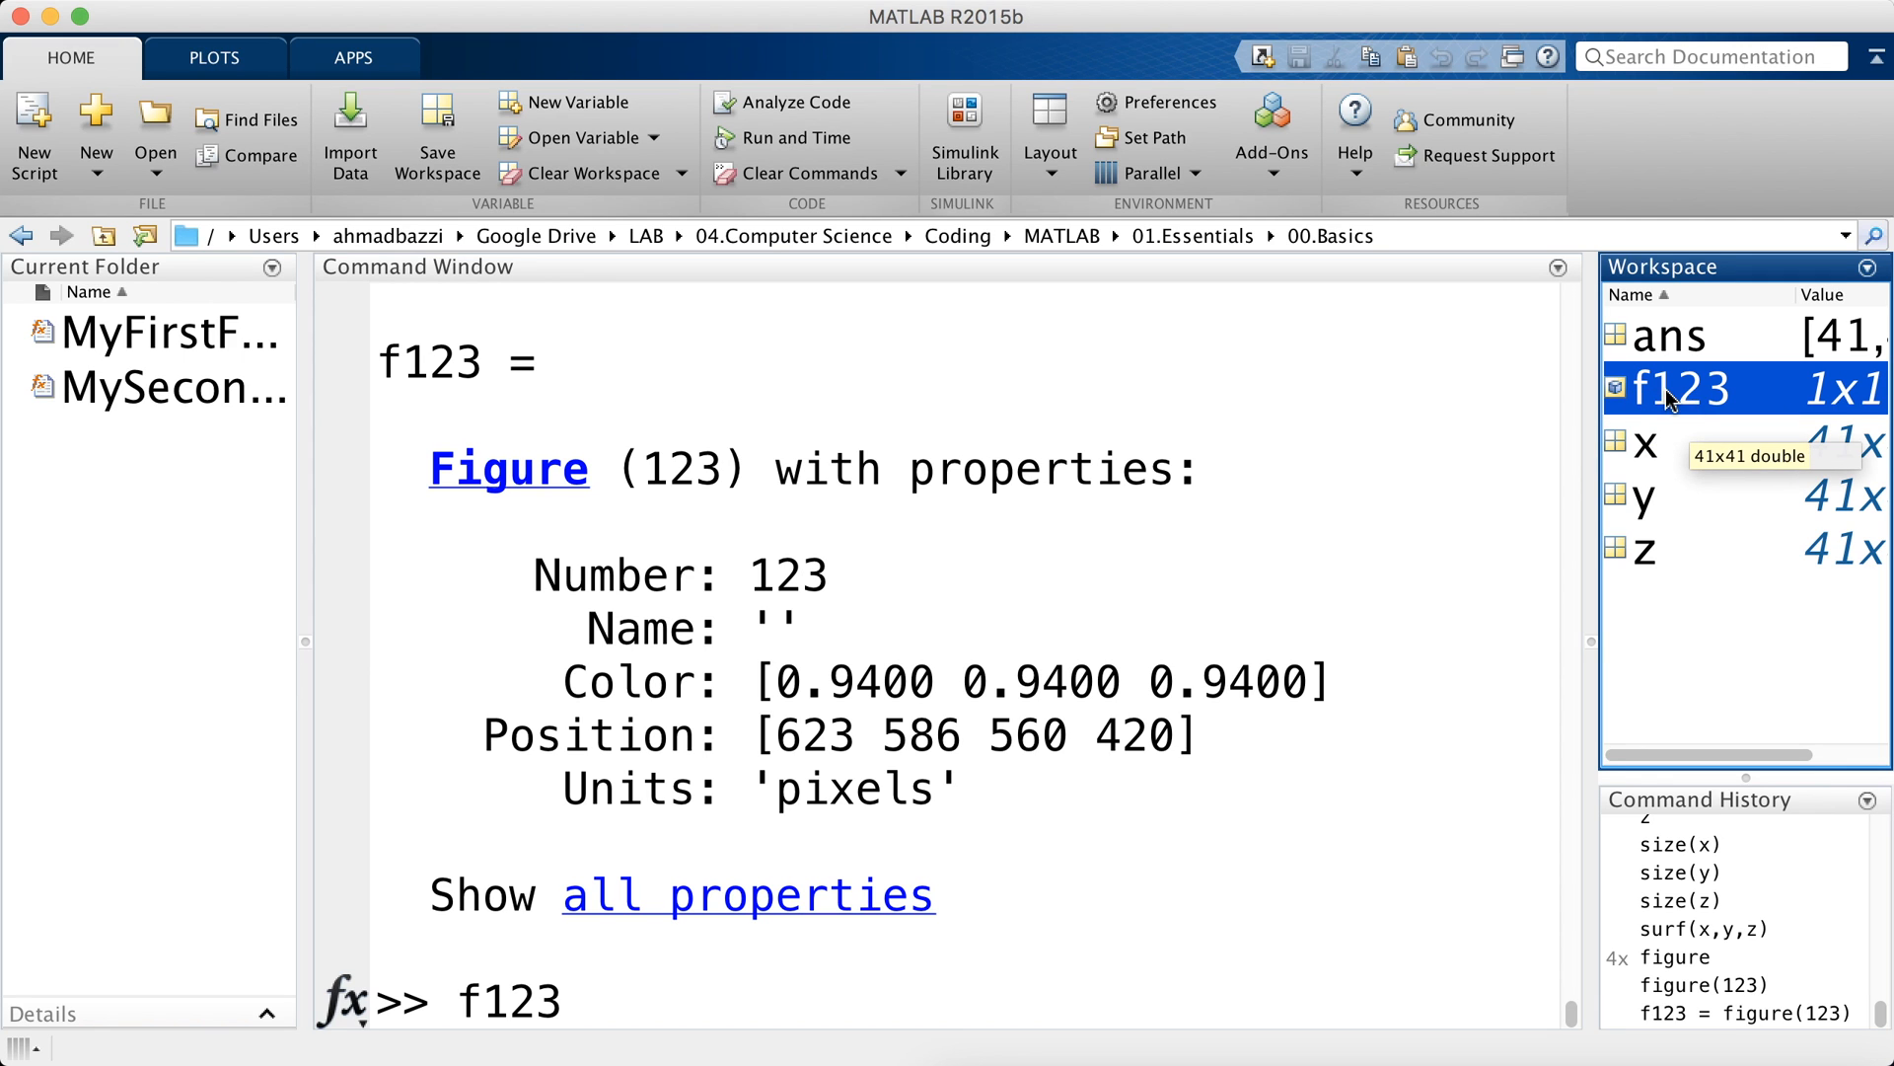
click(1645, 443)
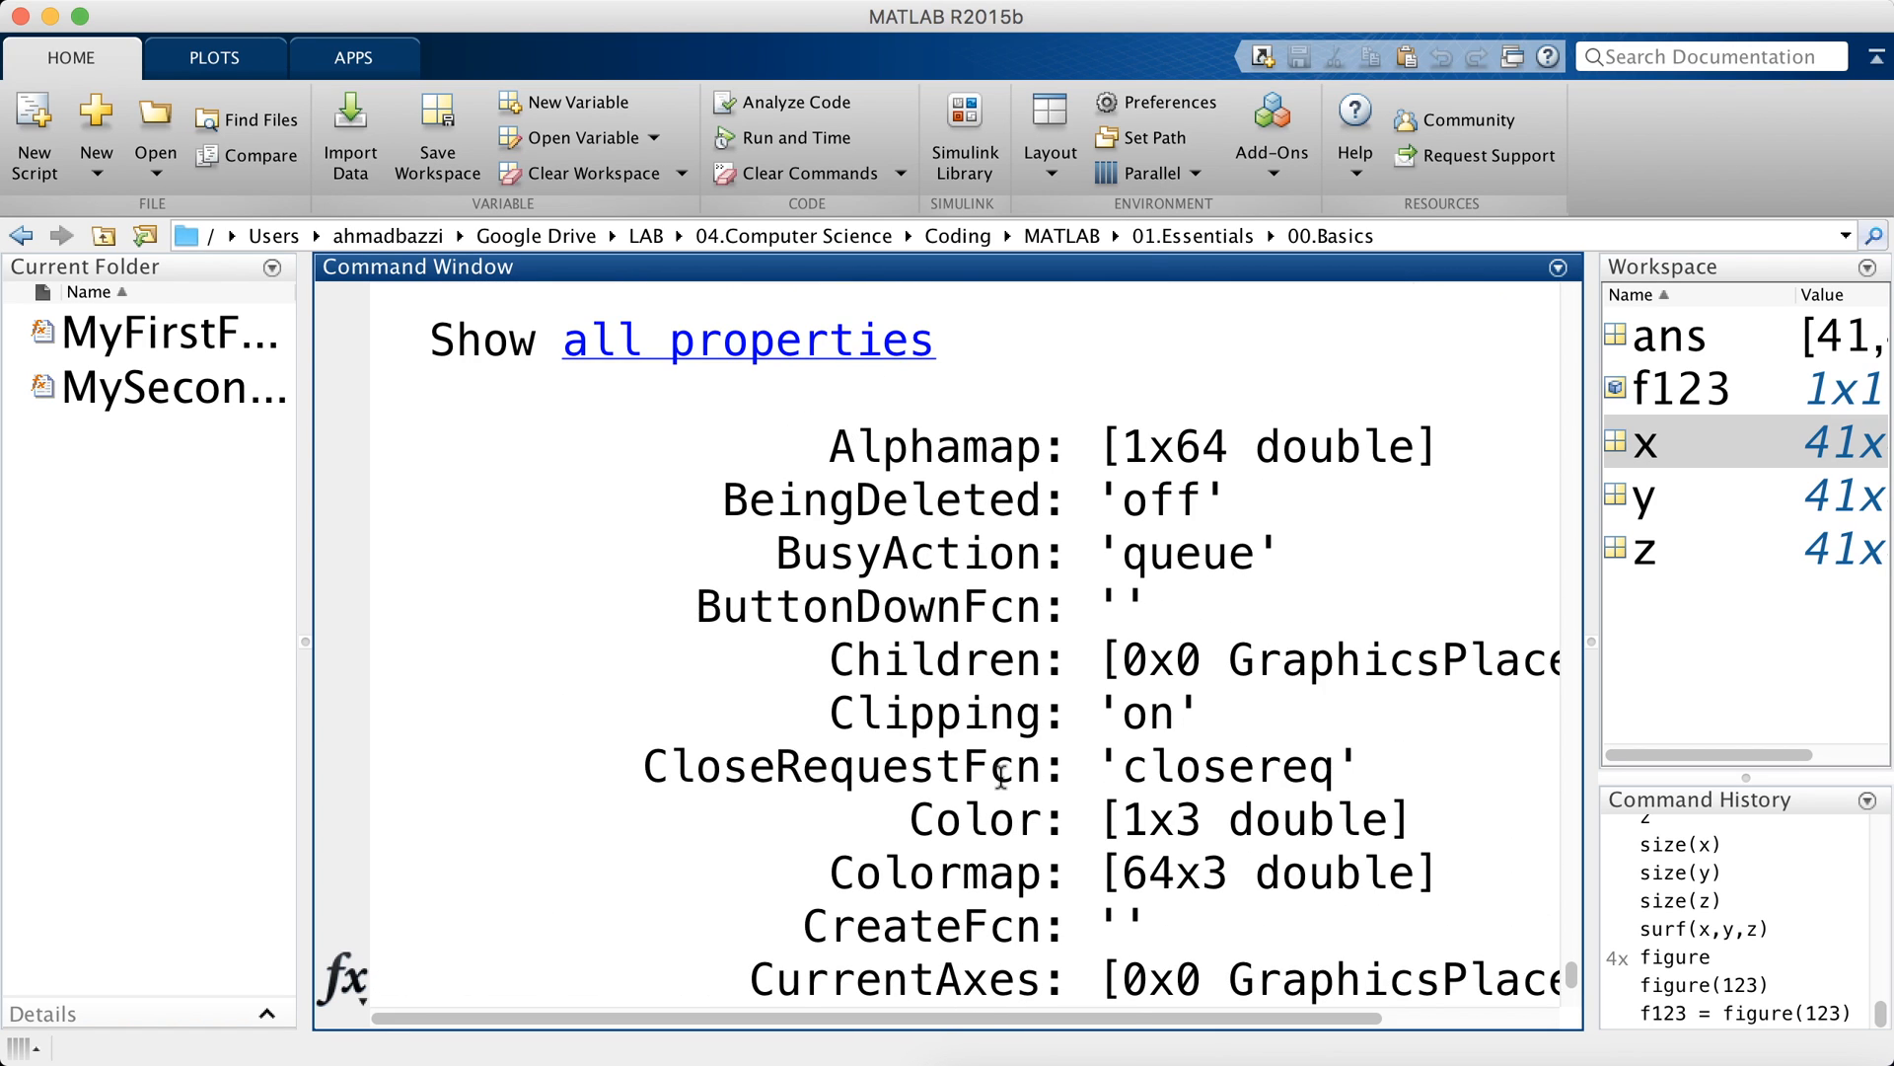
scroll(down, 3)
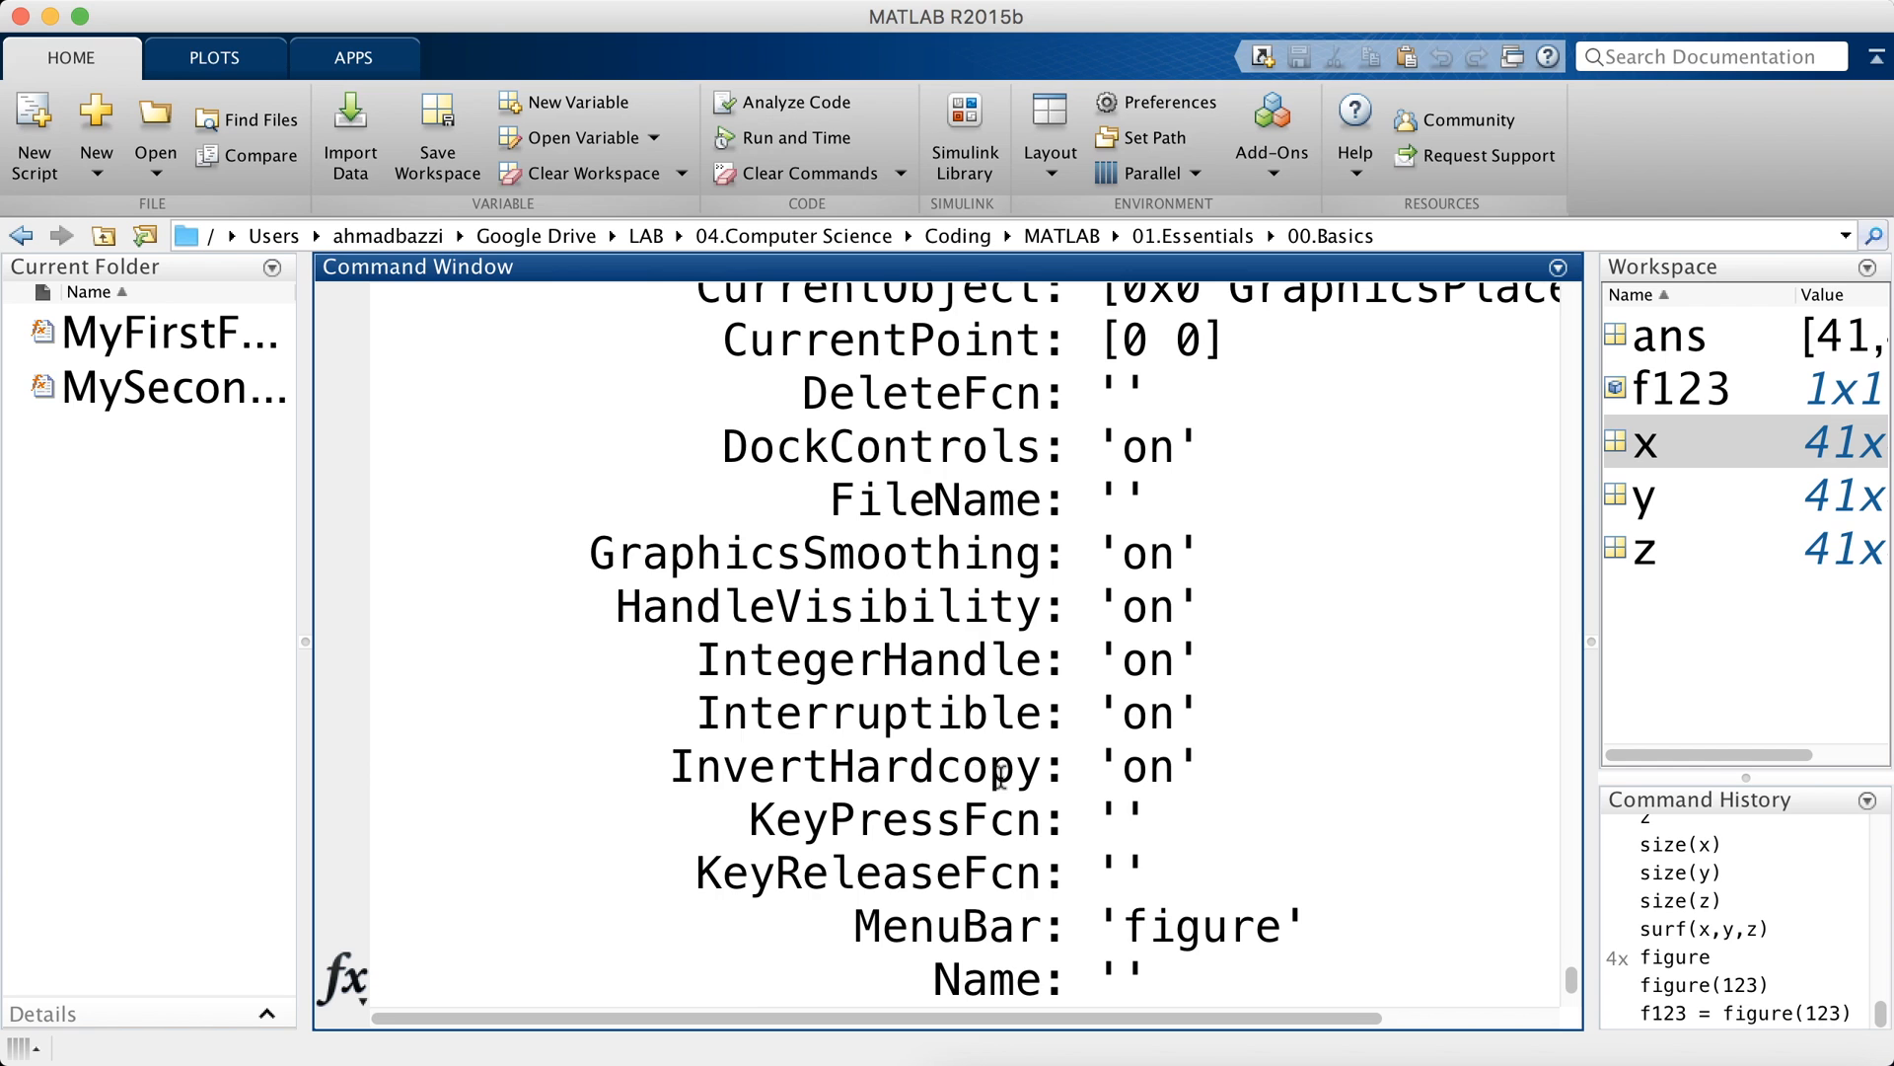
scroll(down, 3)
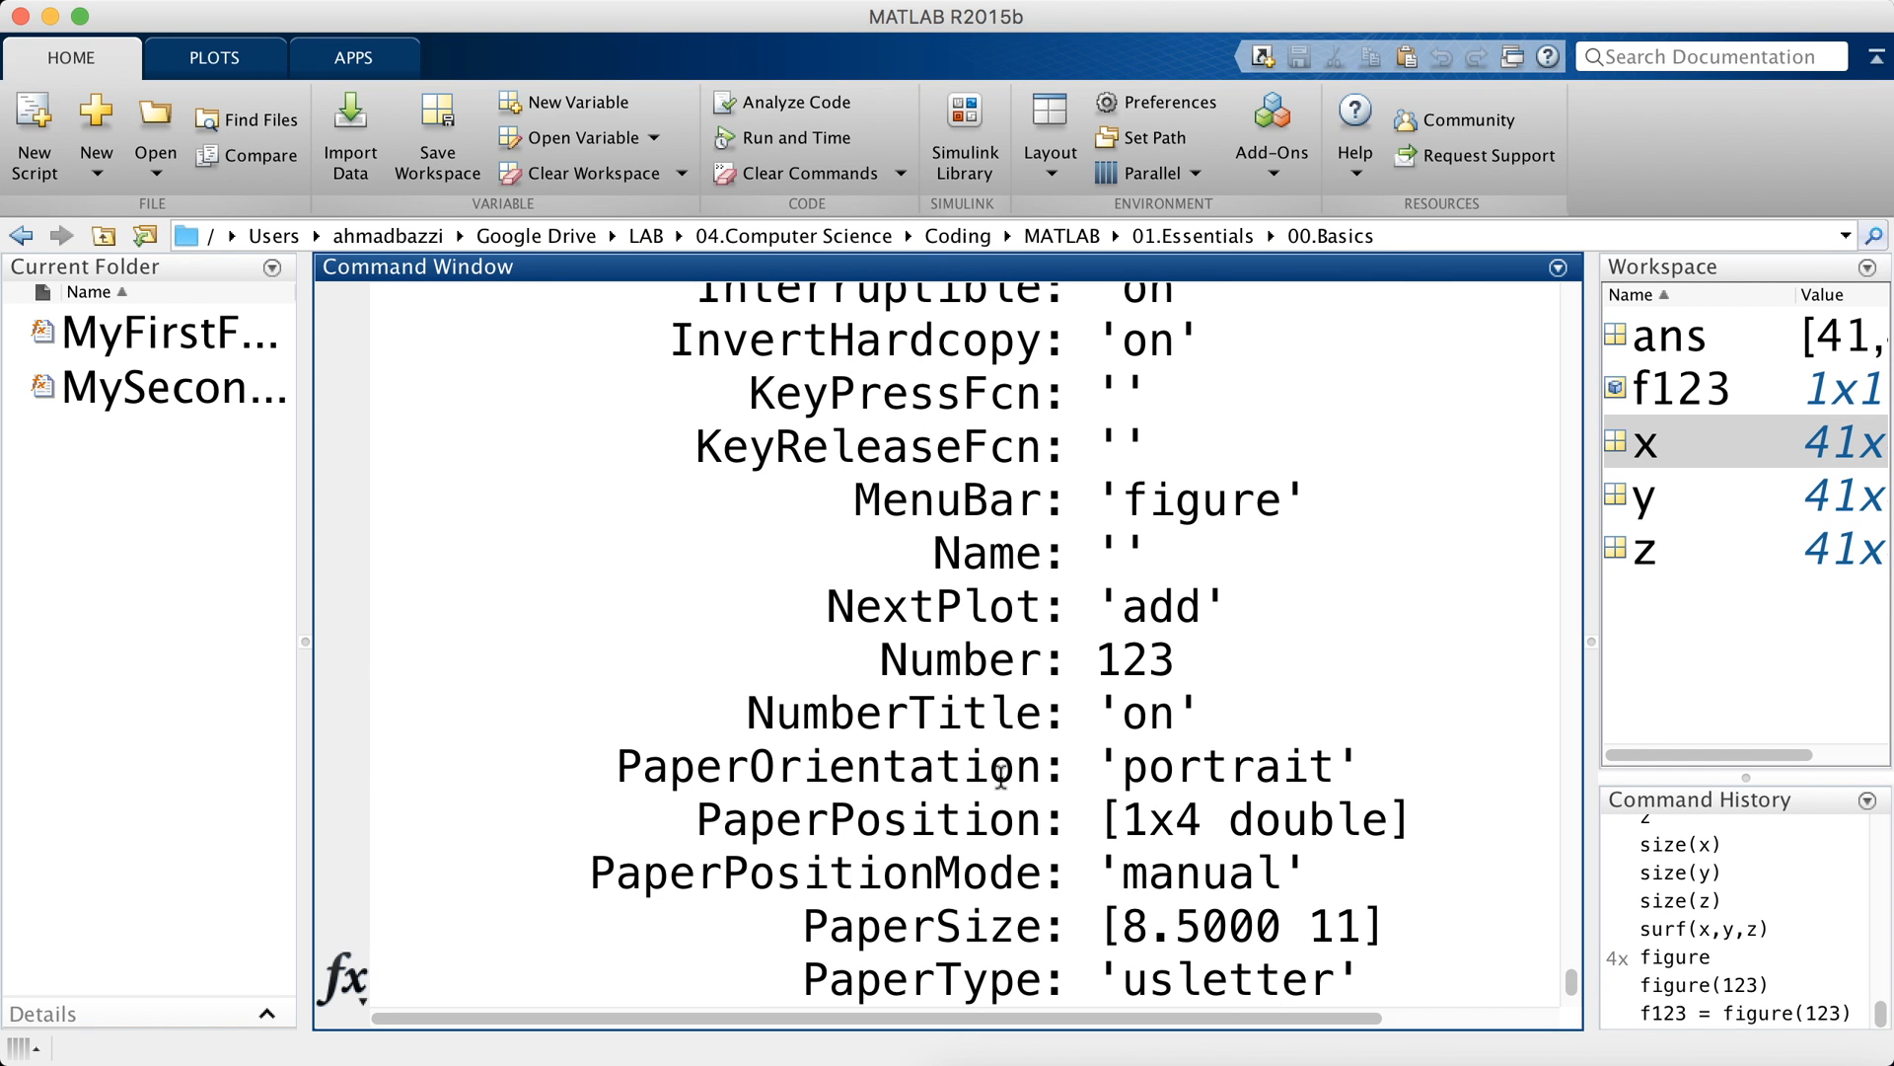
scroll(down, 3)
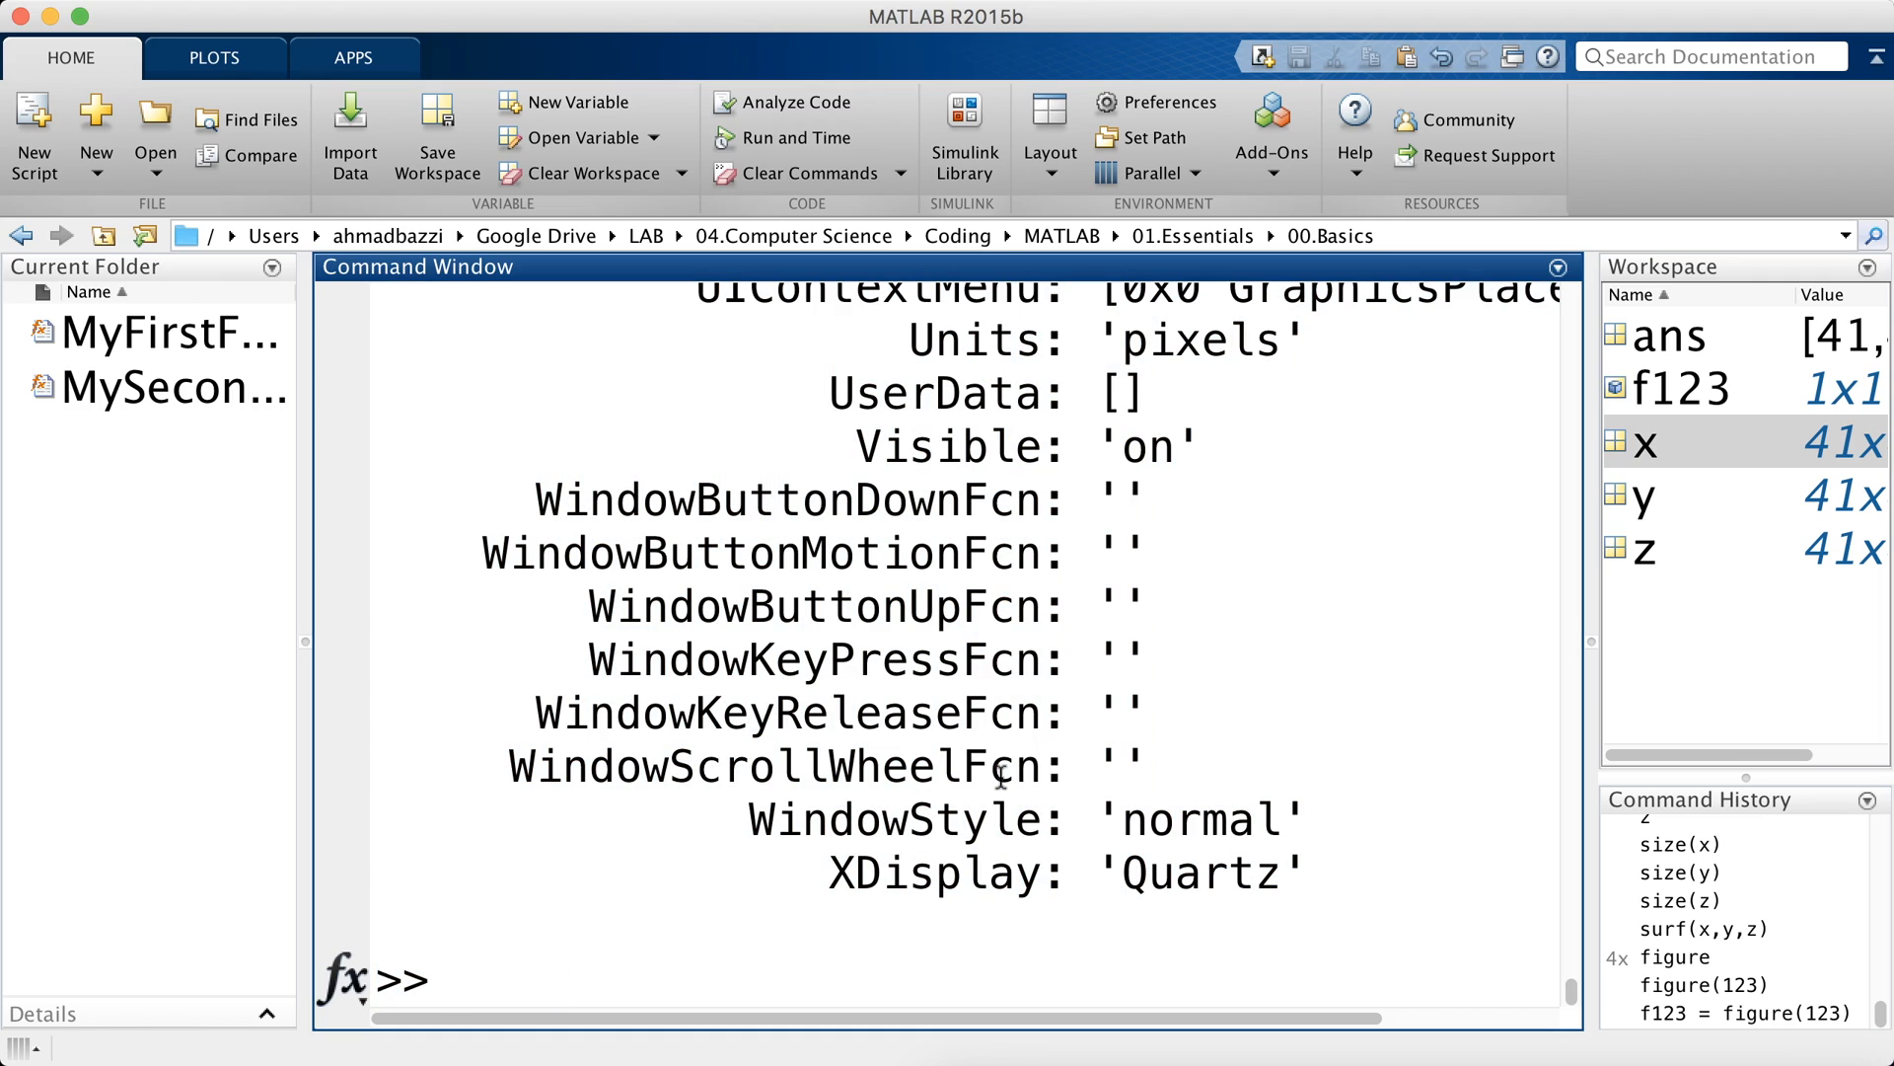
- Show help for figure, then open and scroll its reference page
text(help figure)
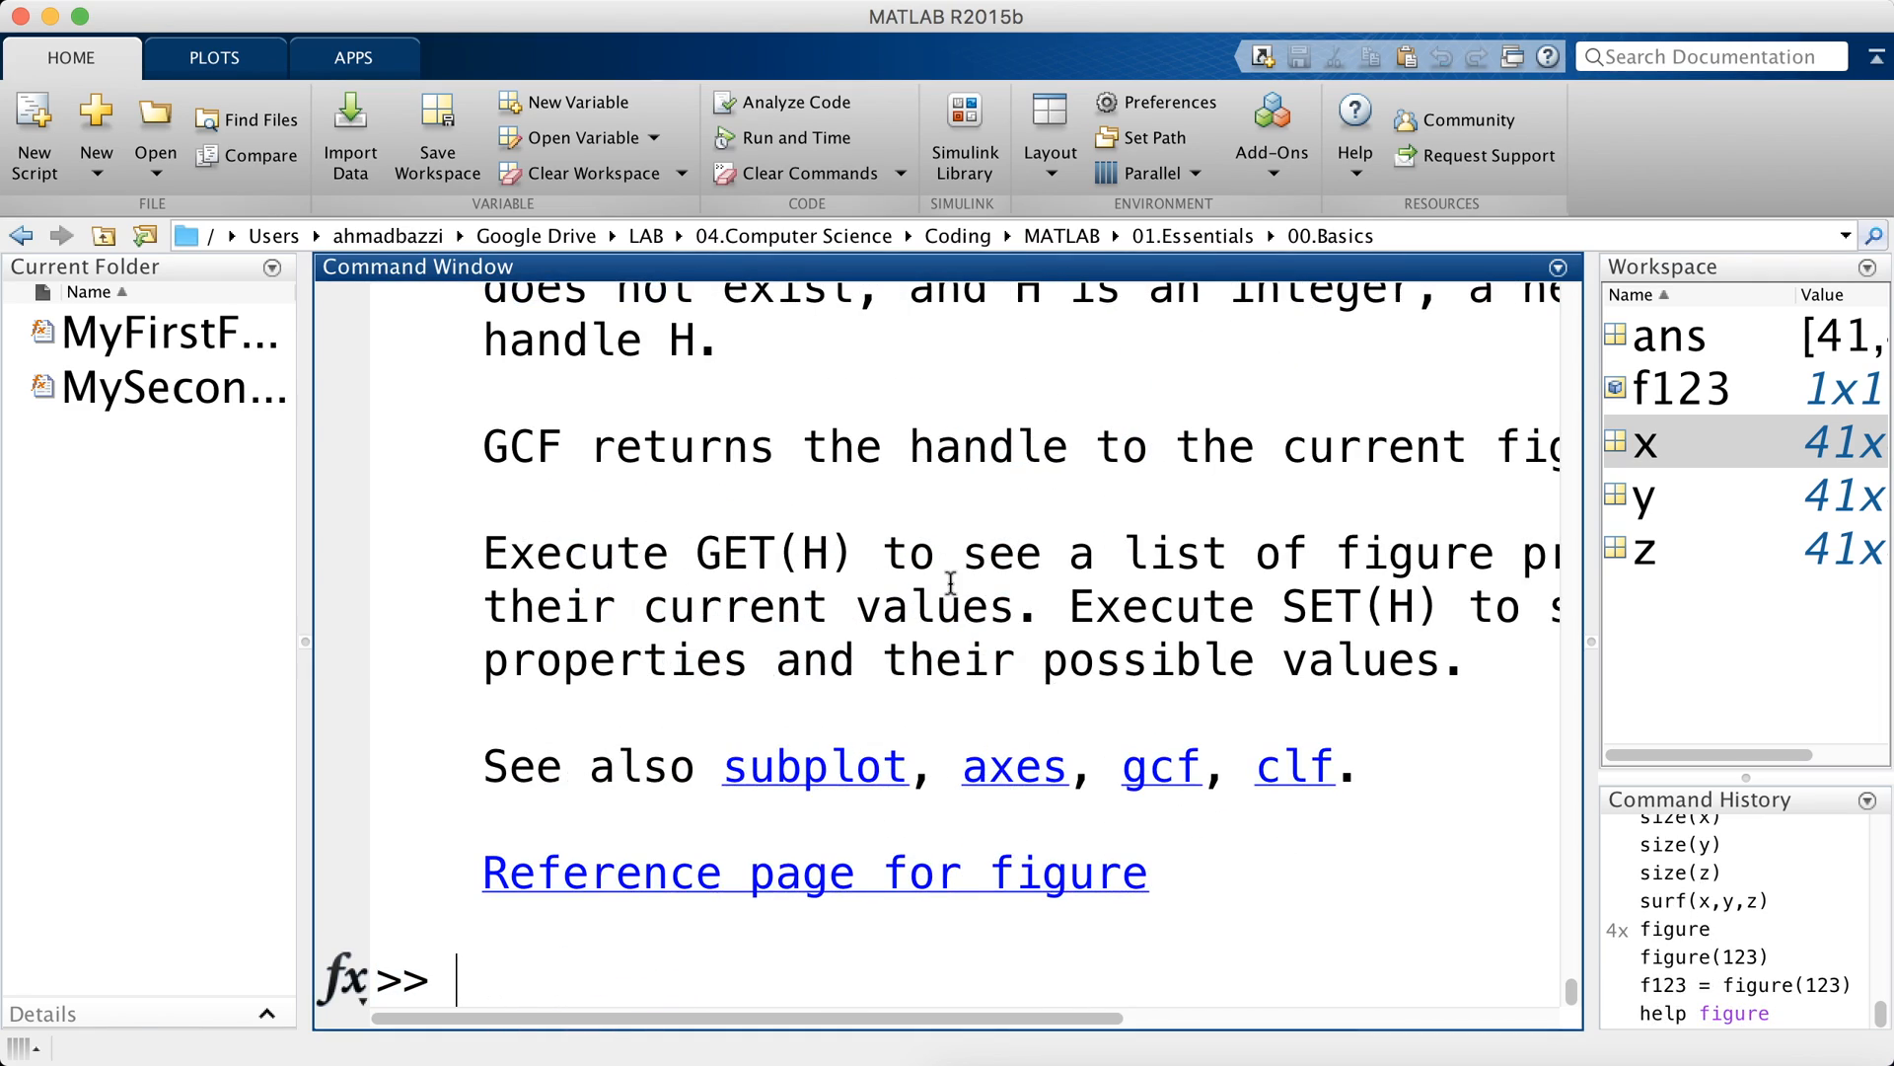
click(813, 872)
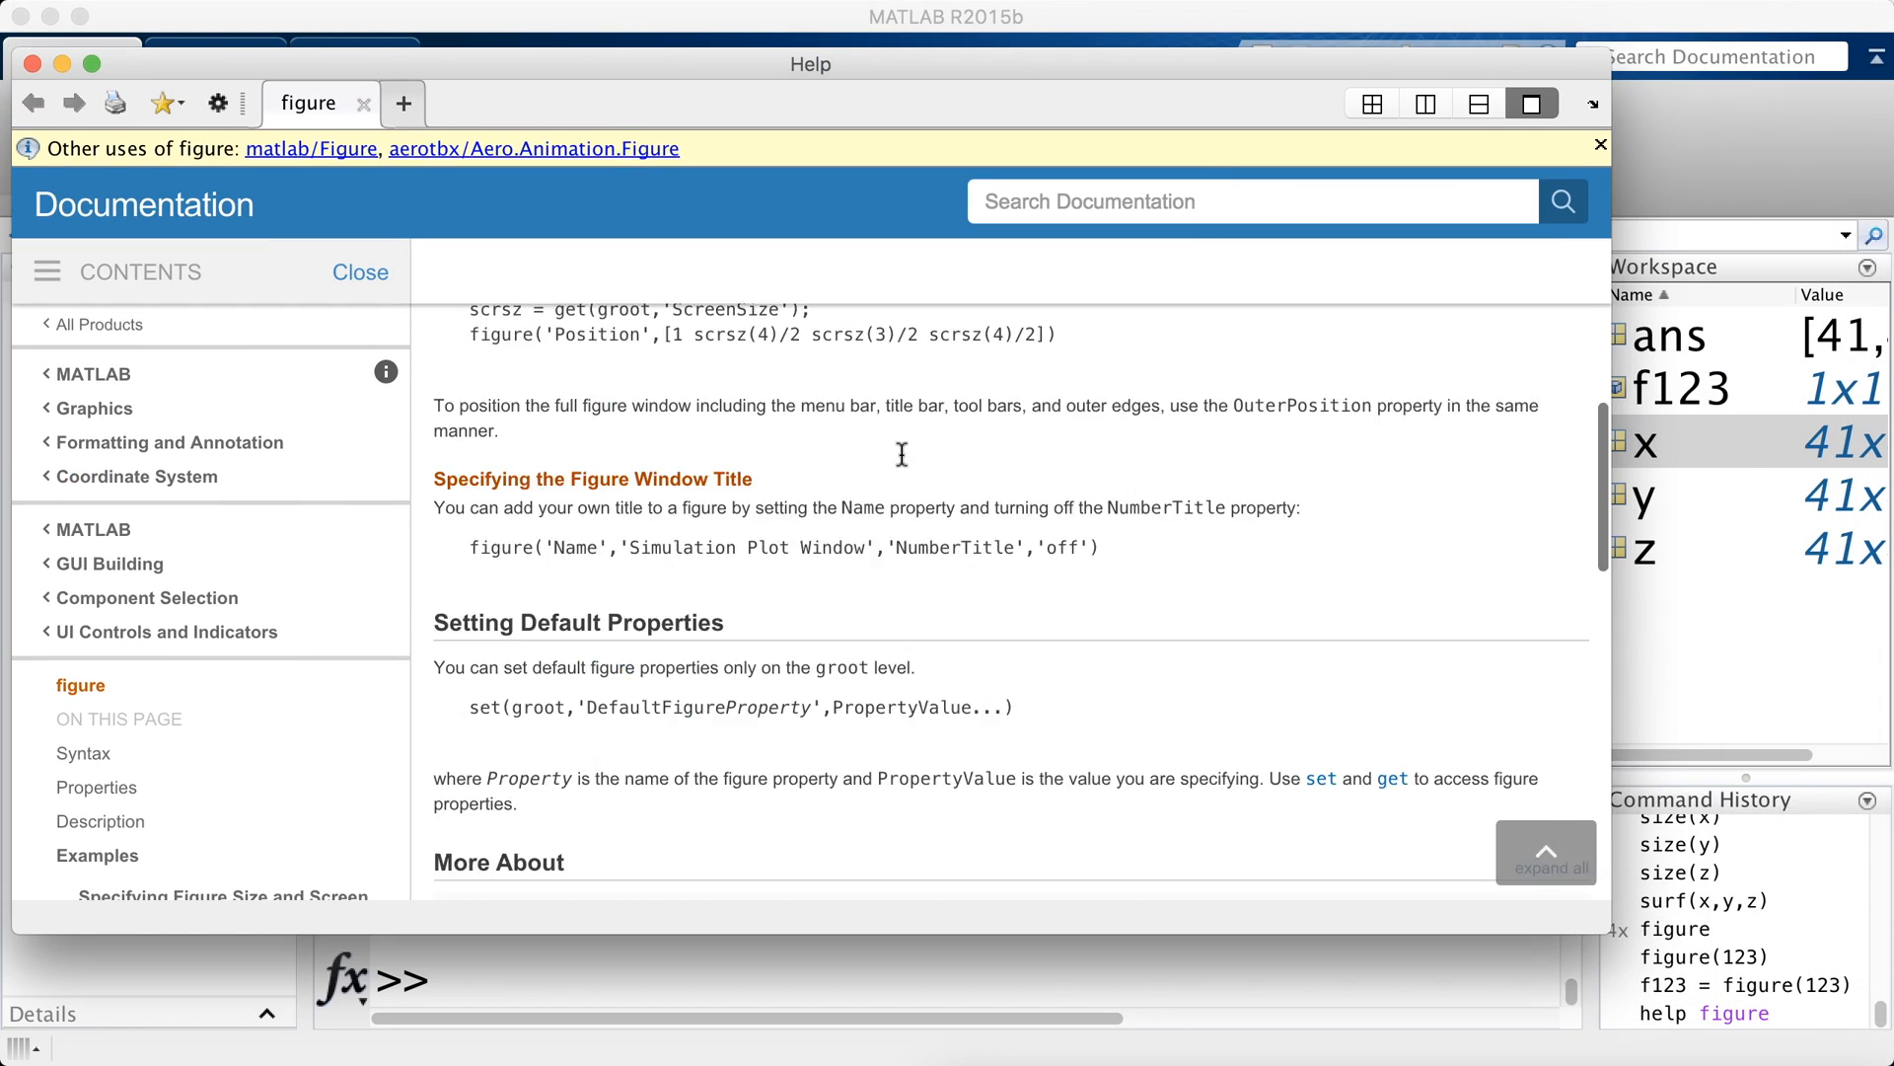
scroll(down, 3)
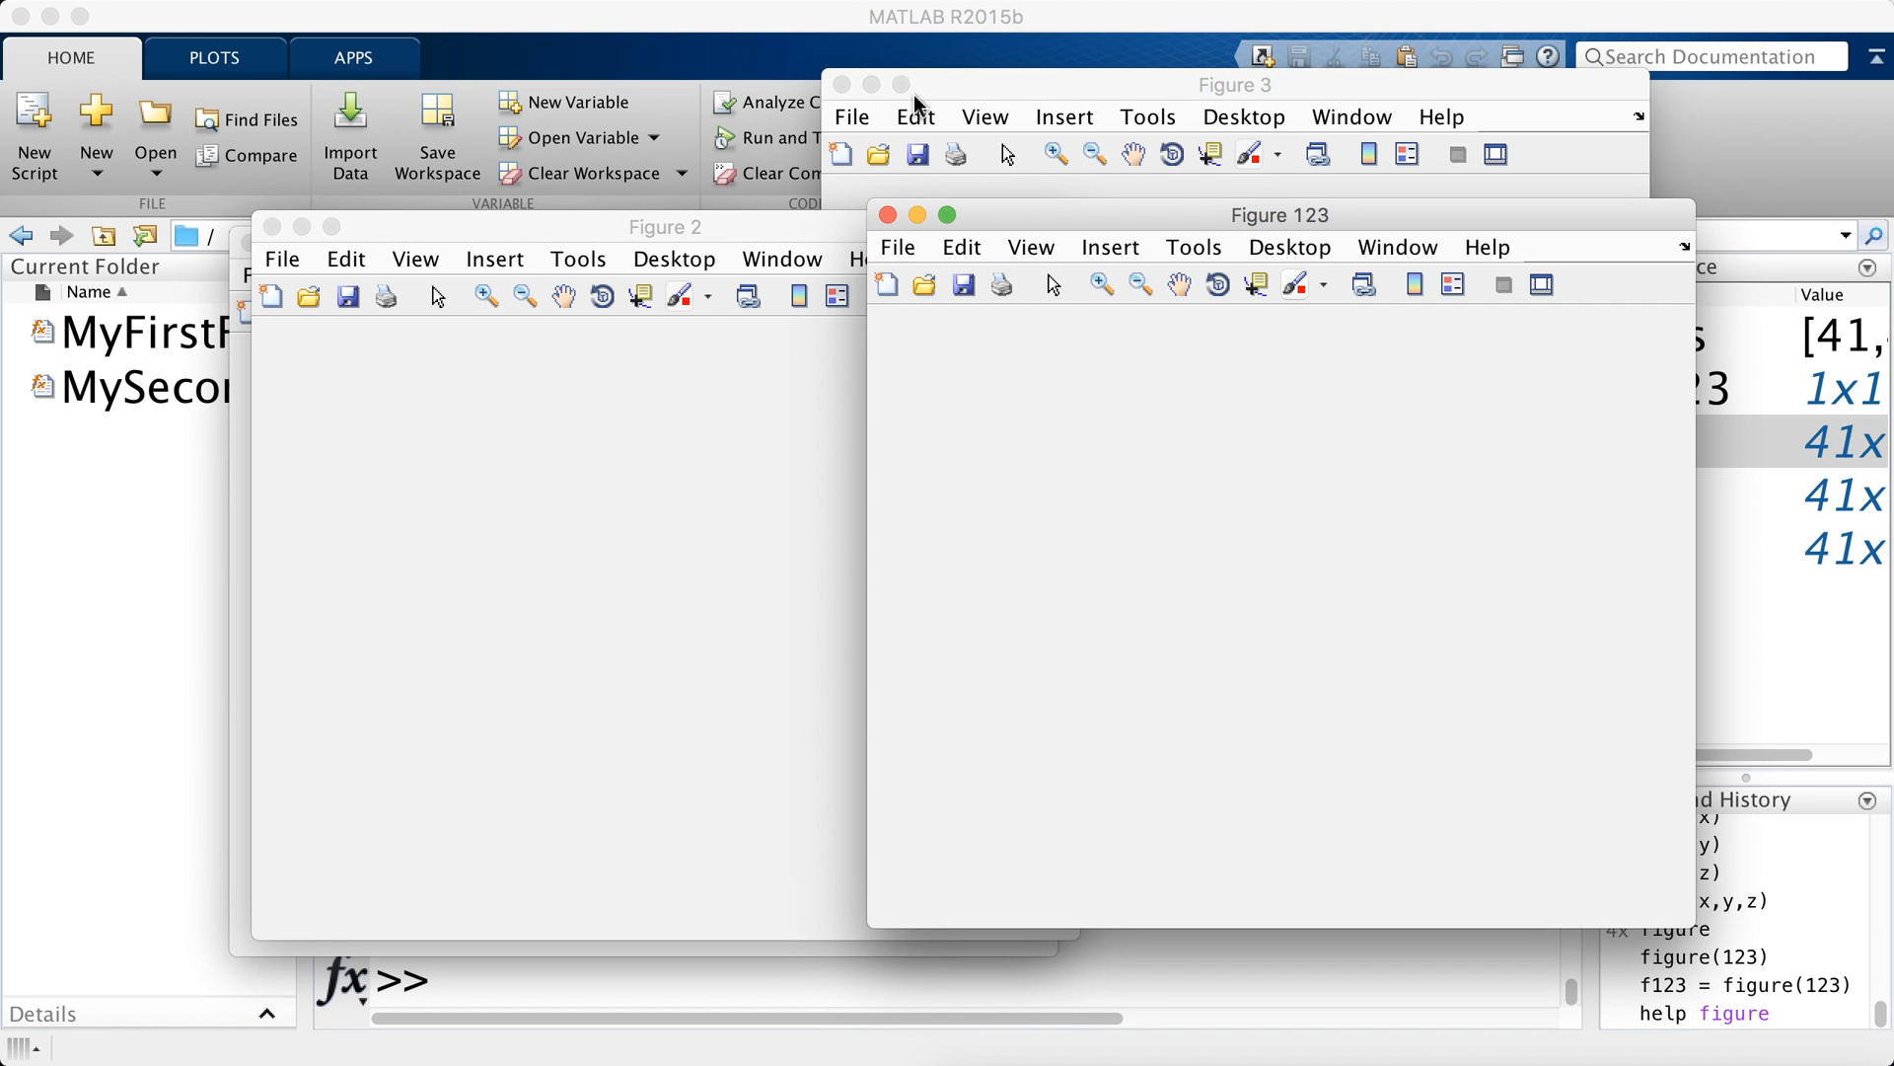
mouse_move(1309, 978)
text(close all)
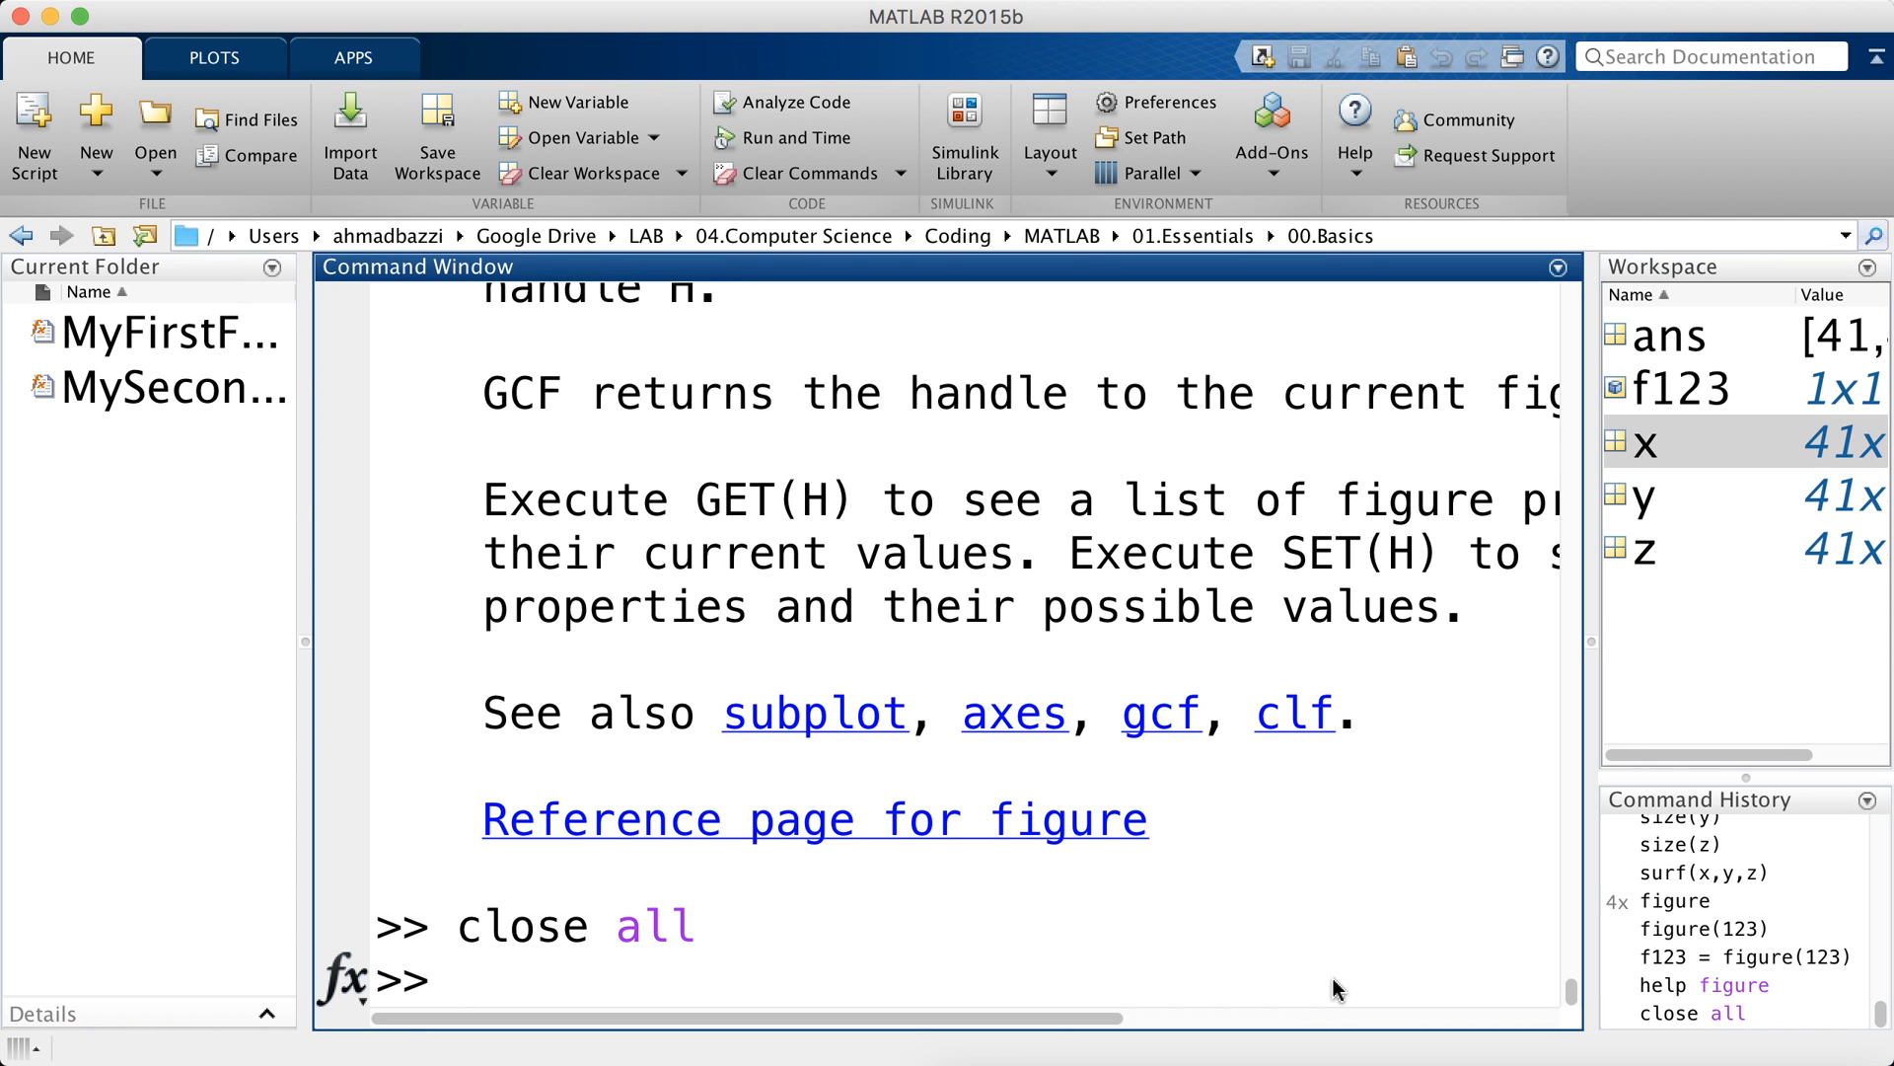
- Open a new figure with subplot(2,1,1) and move its window aside
text(figure)
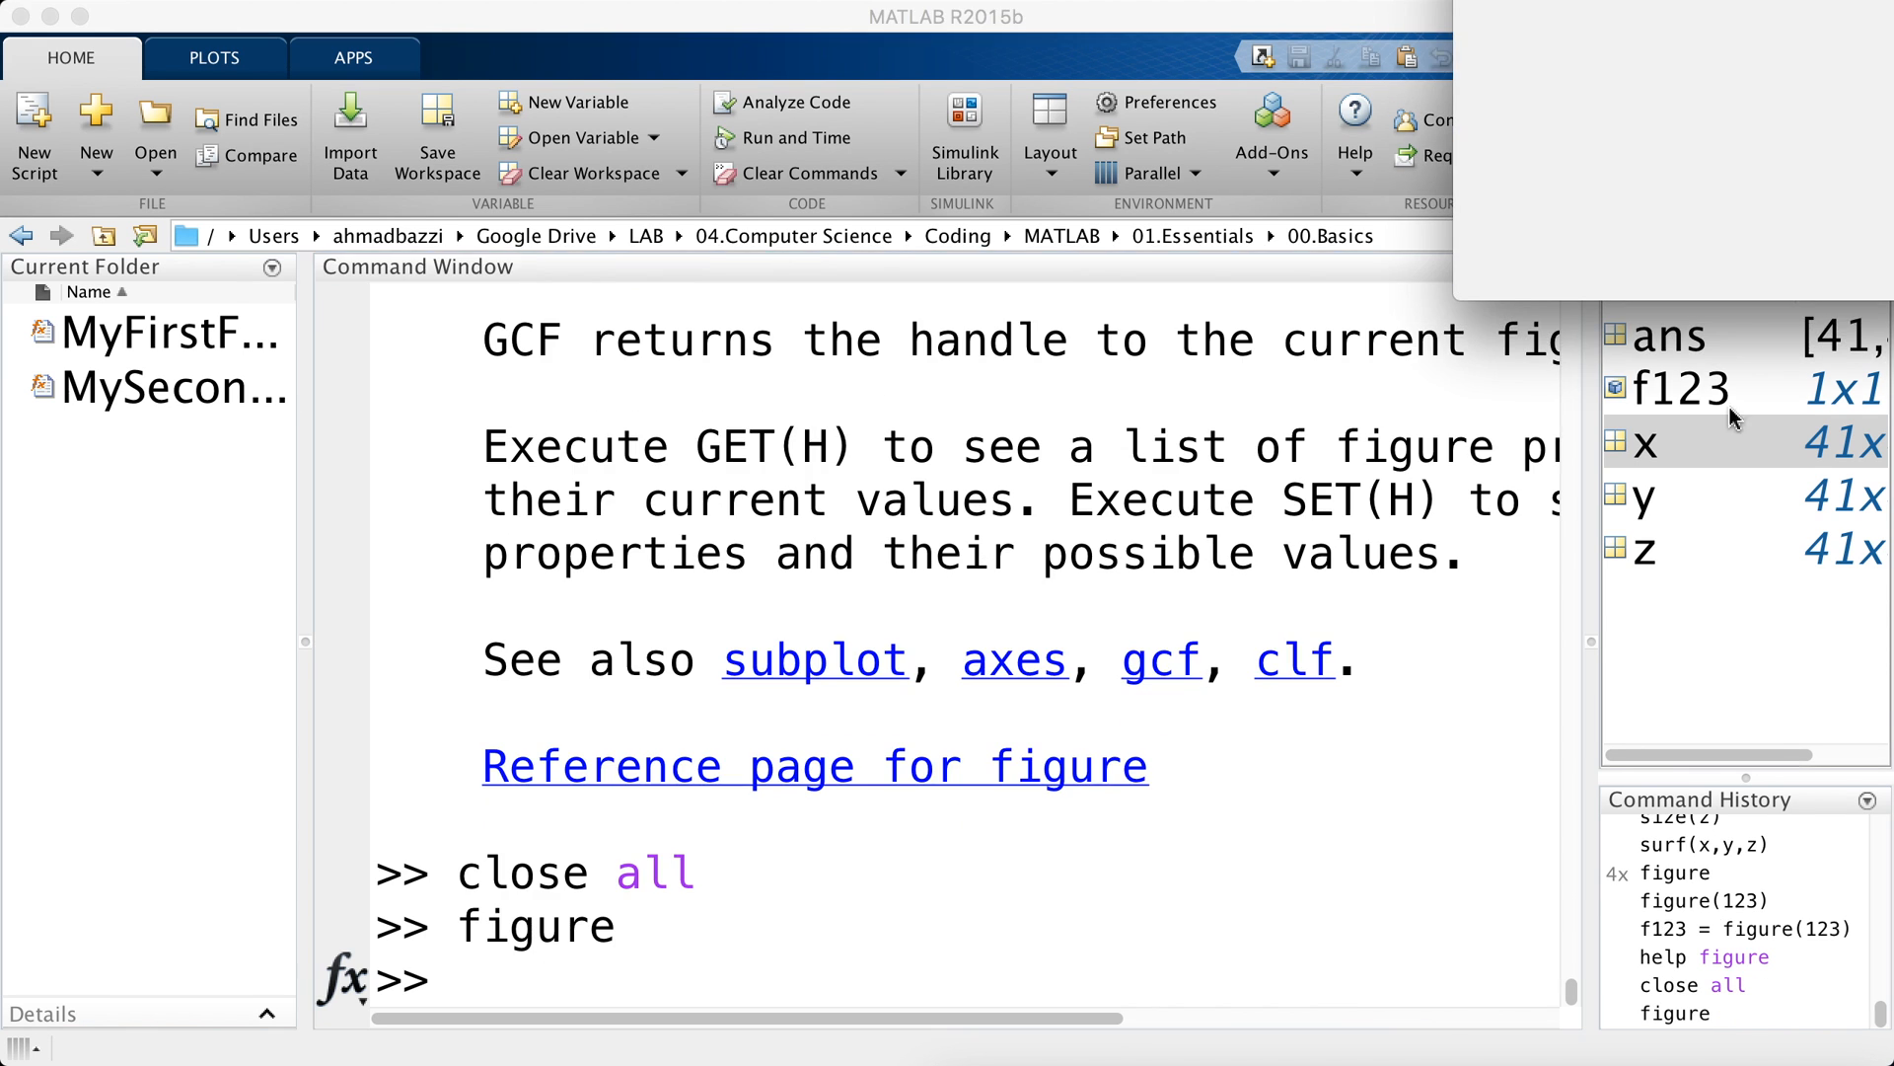
text(s)
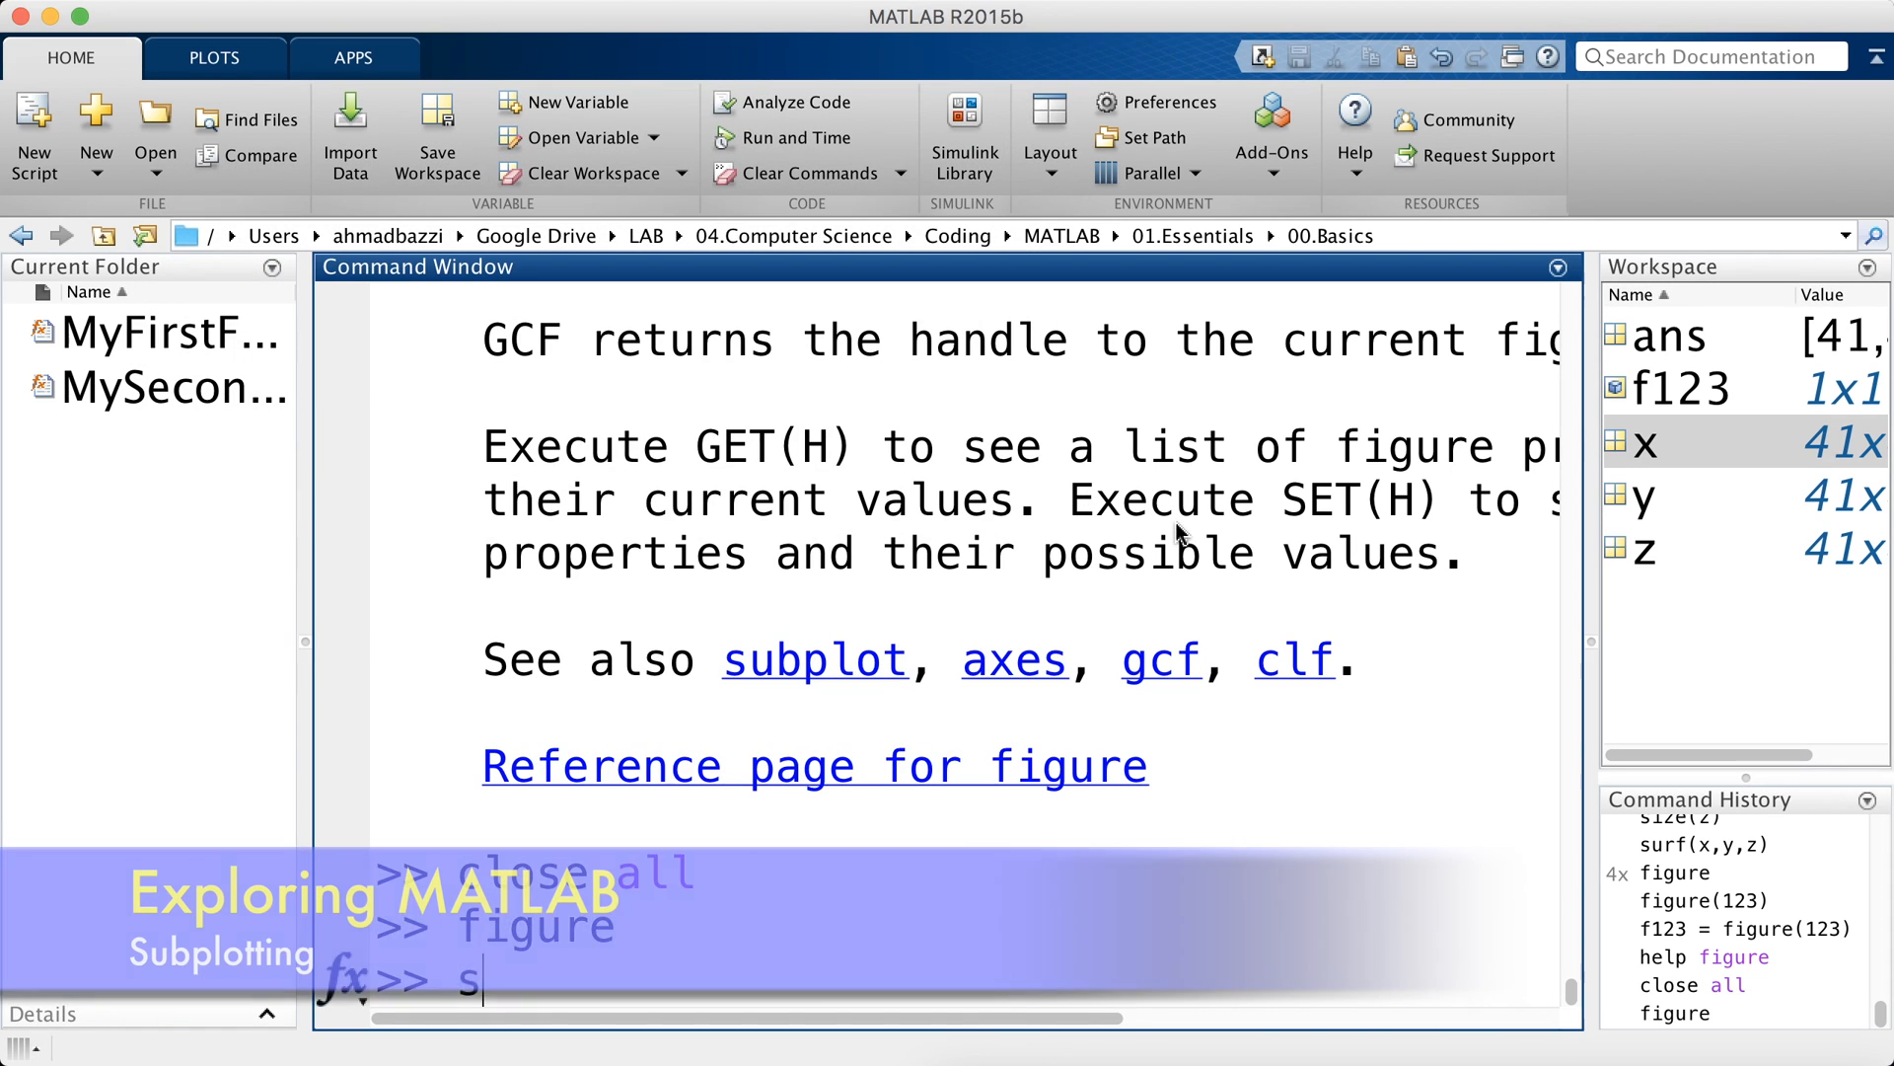
text(ubplot()
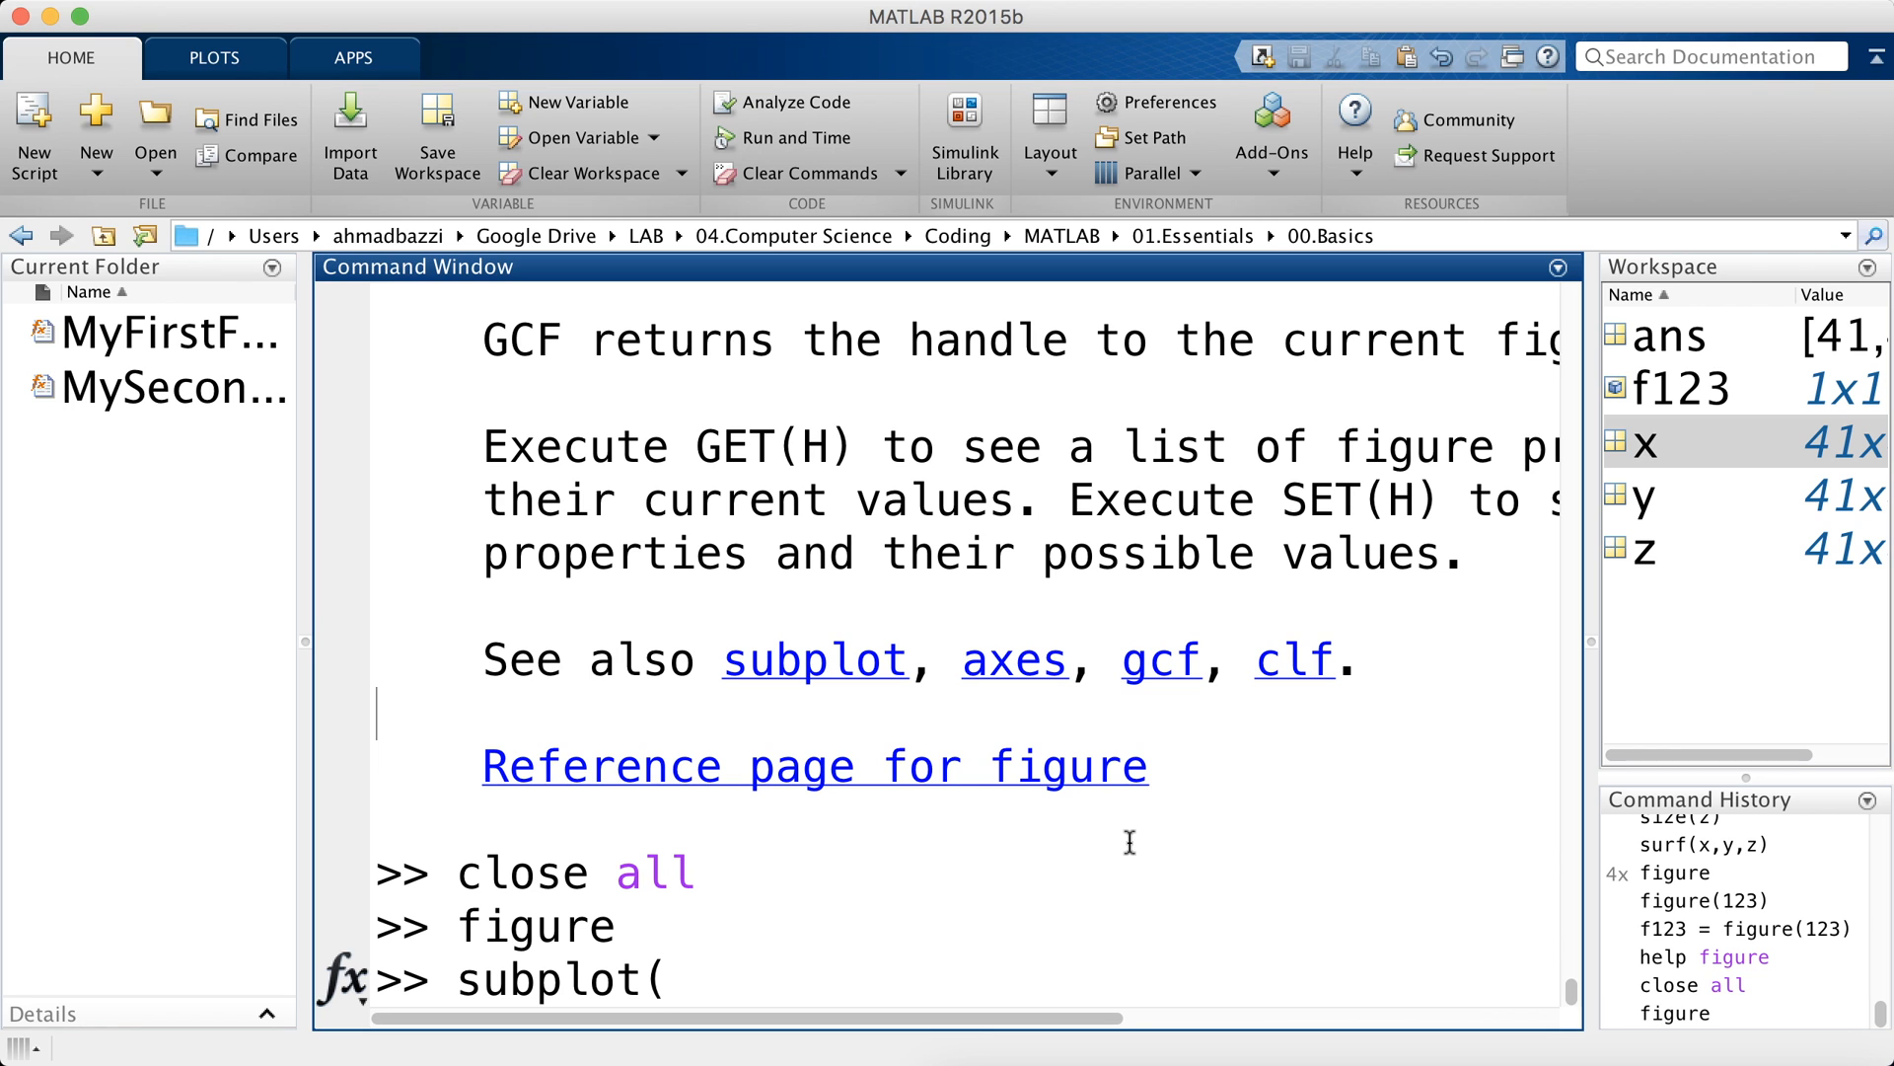
text(2,1,1)
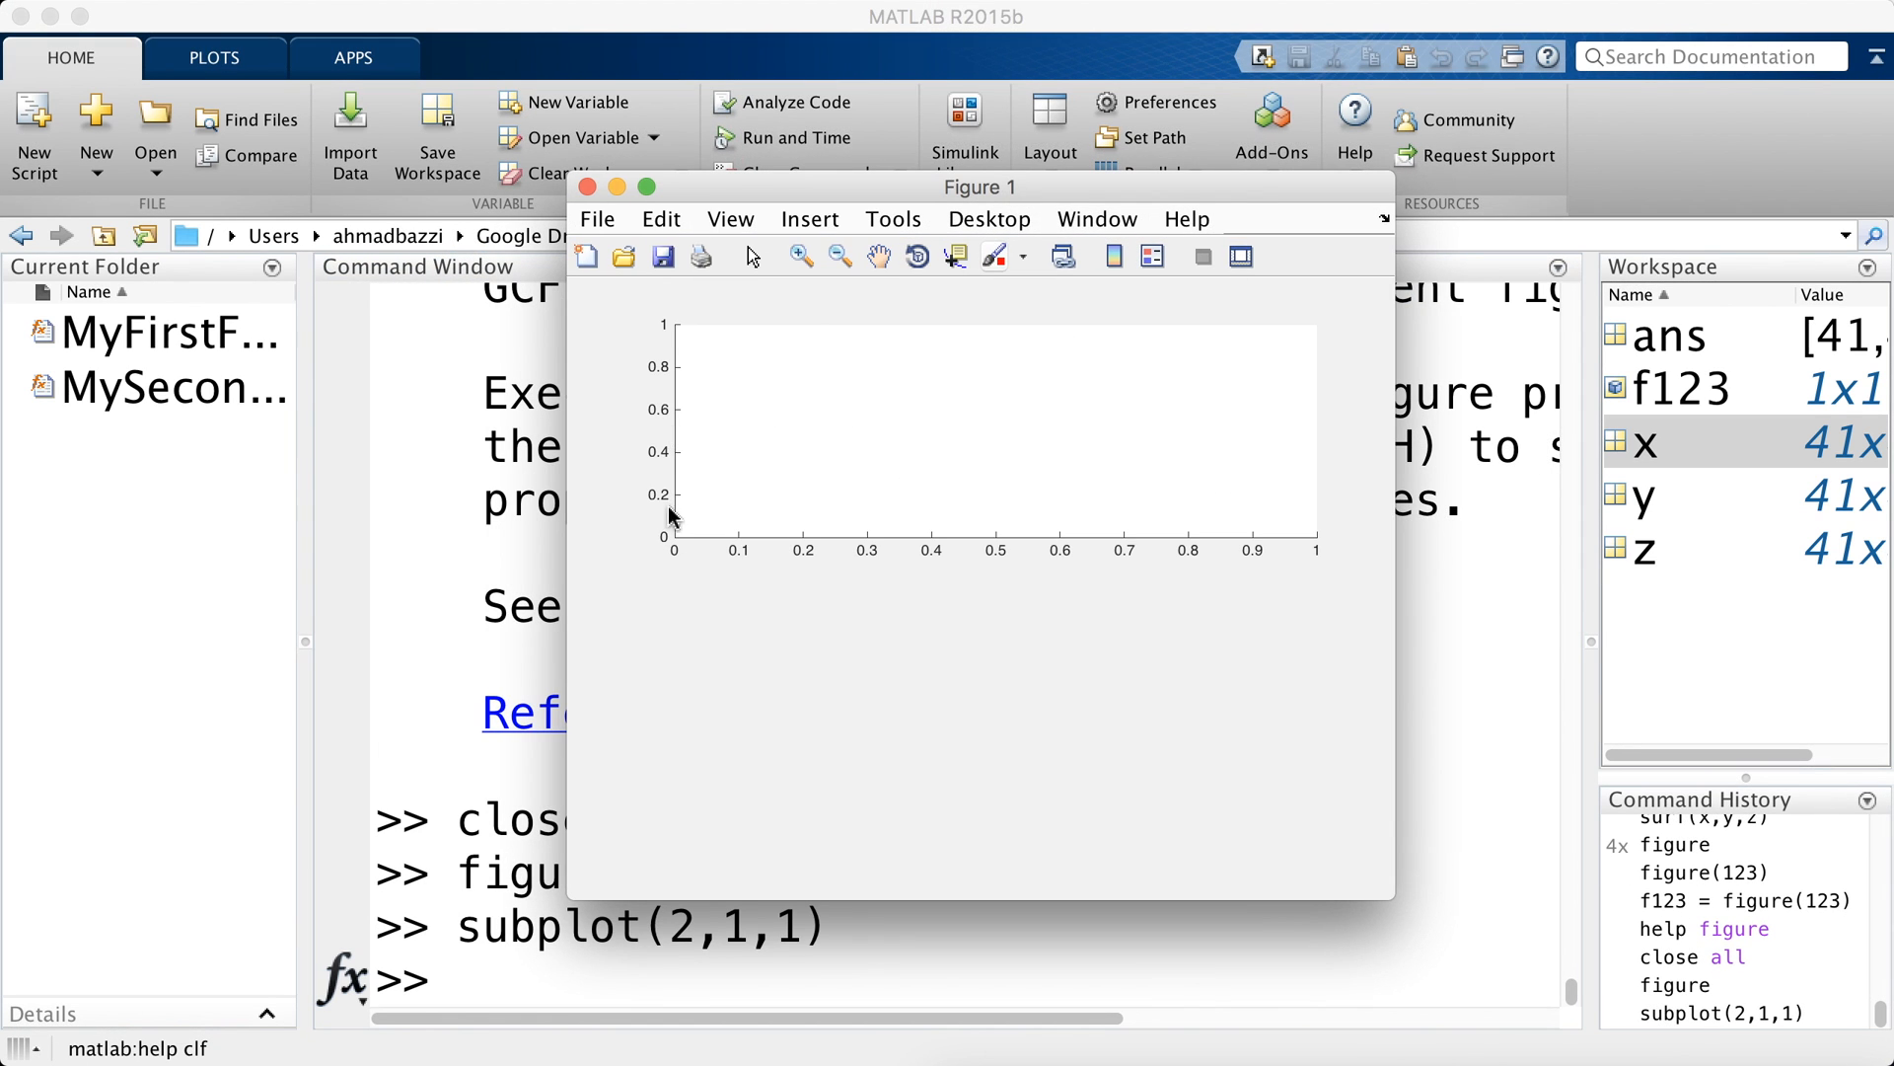
mouse_move(682, 391)
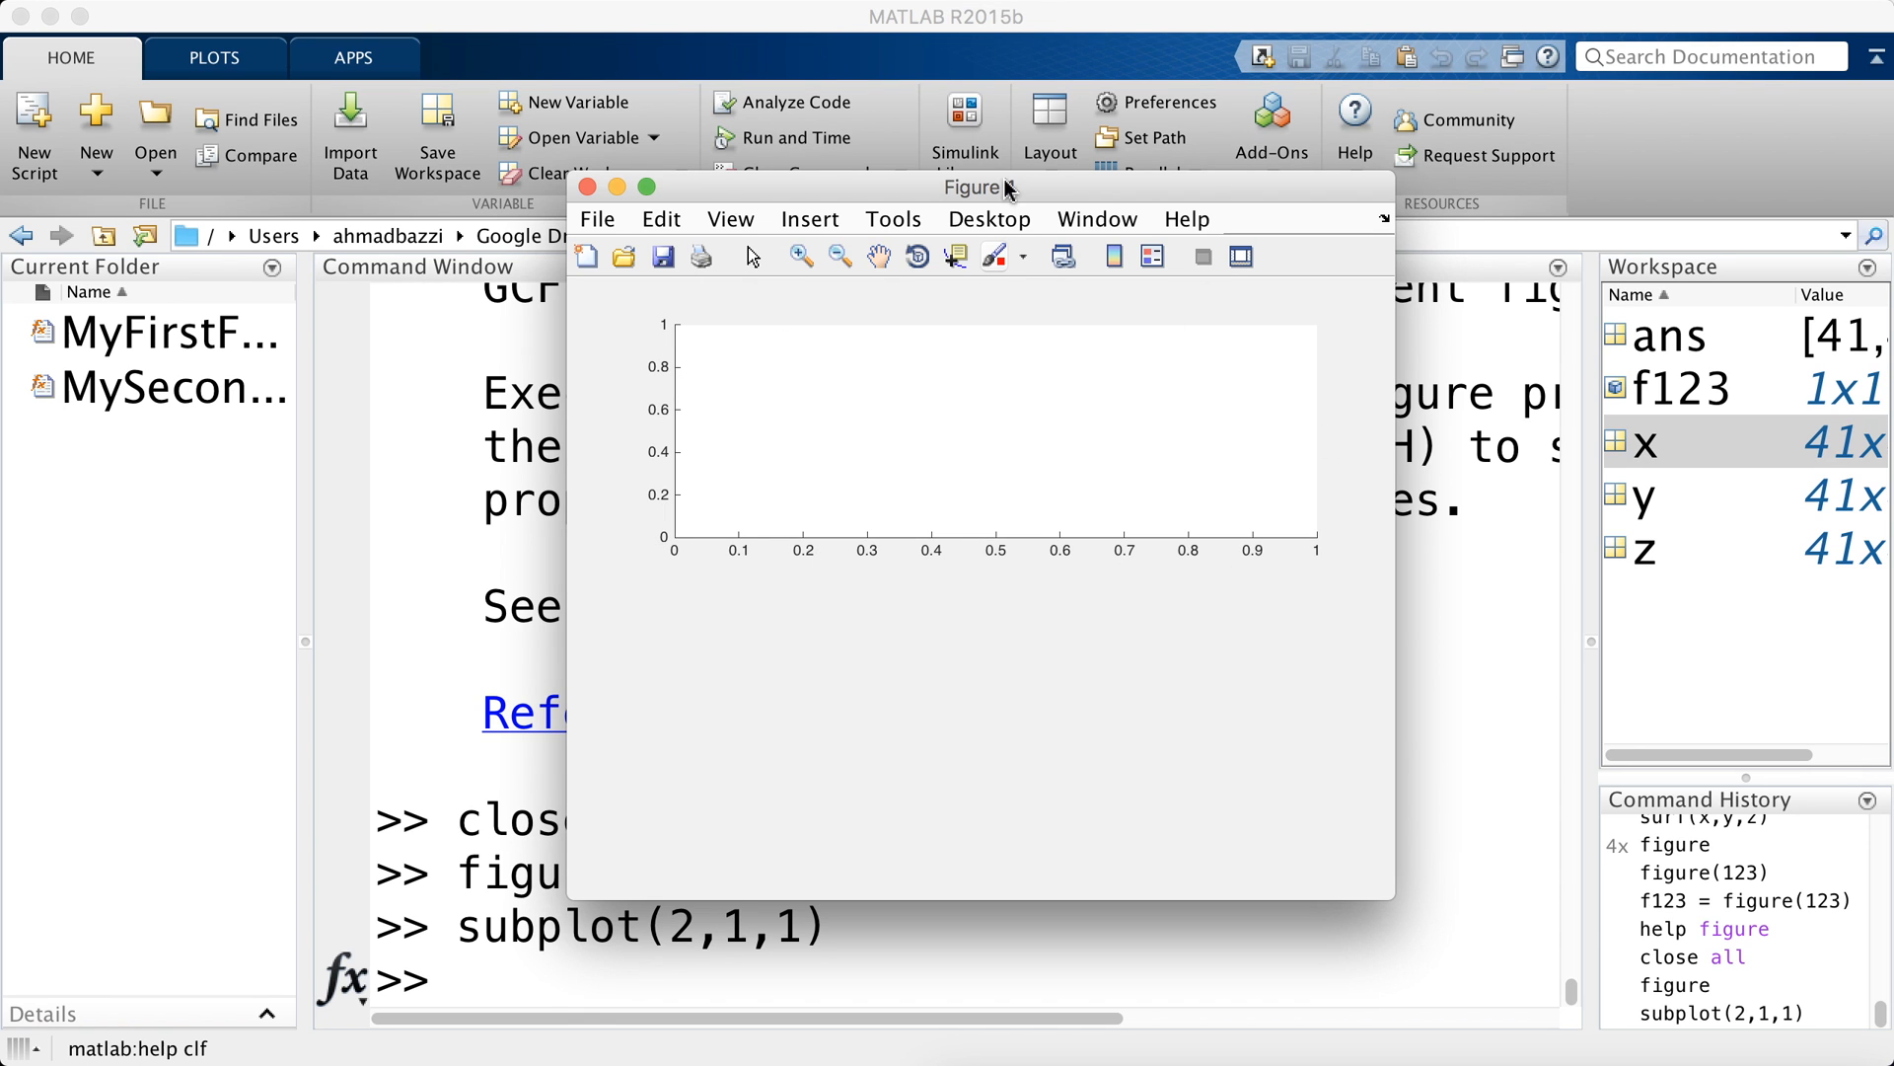
drag(979, 188, 1168, 147)
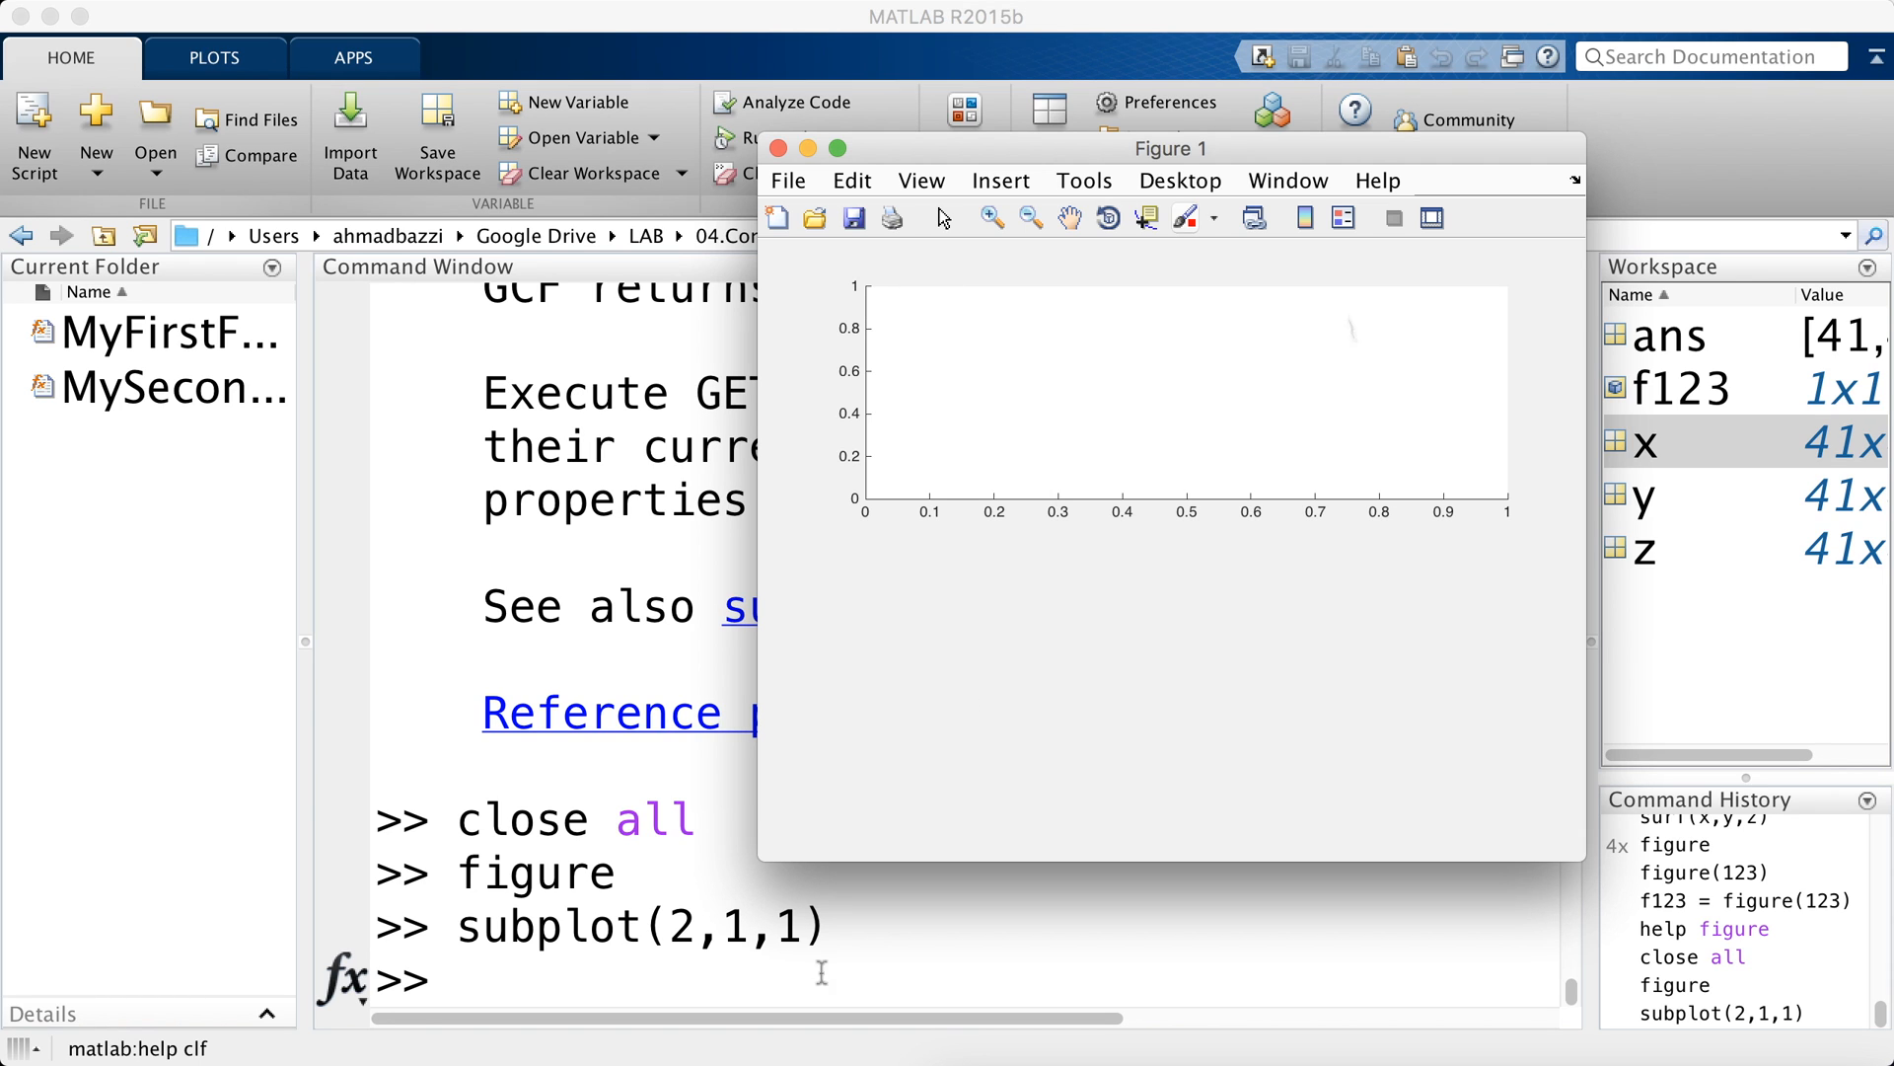
mouse_move(974, 789)
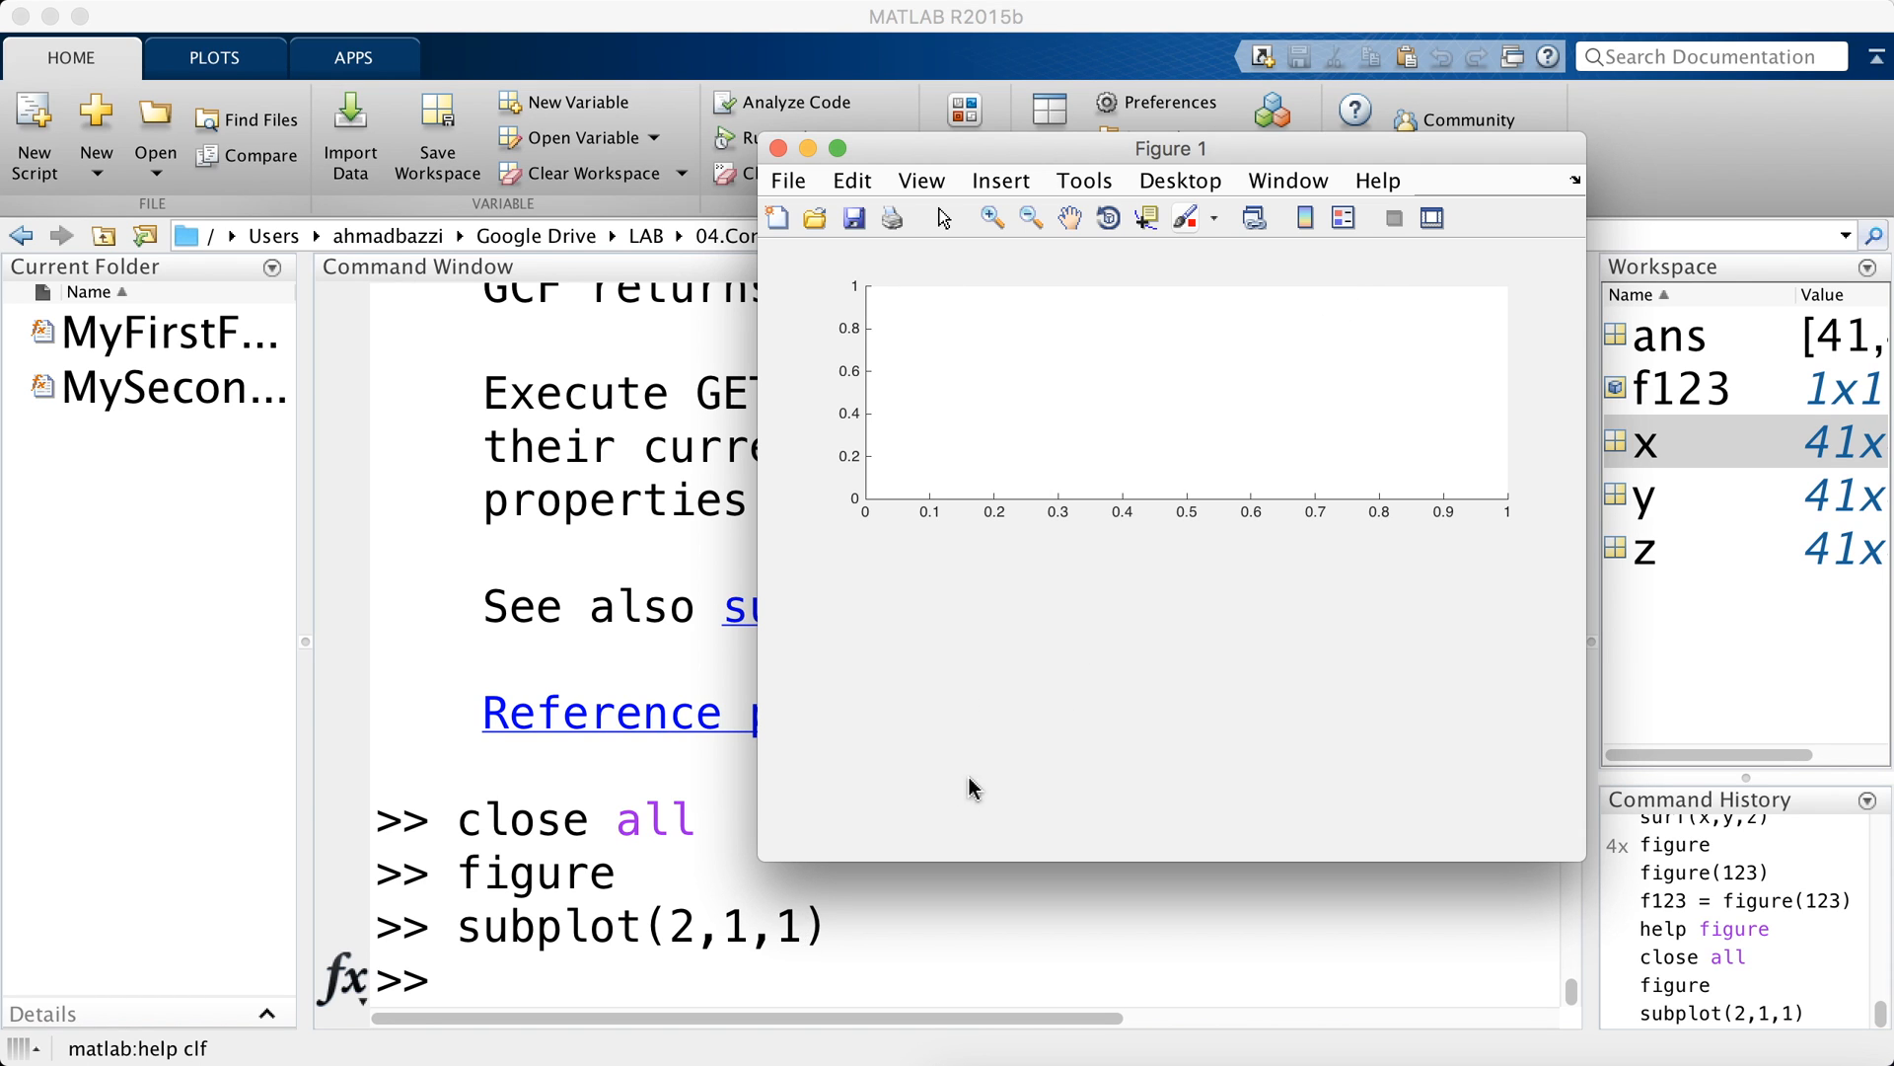
click(776, 148)
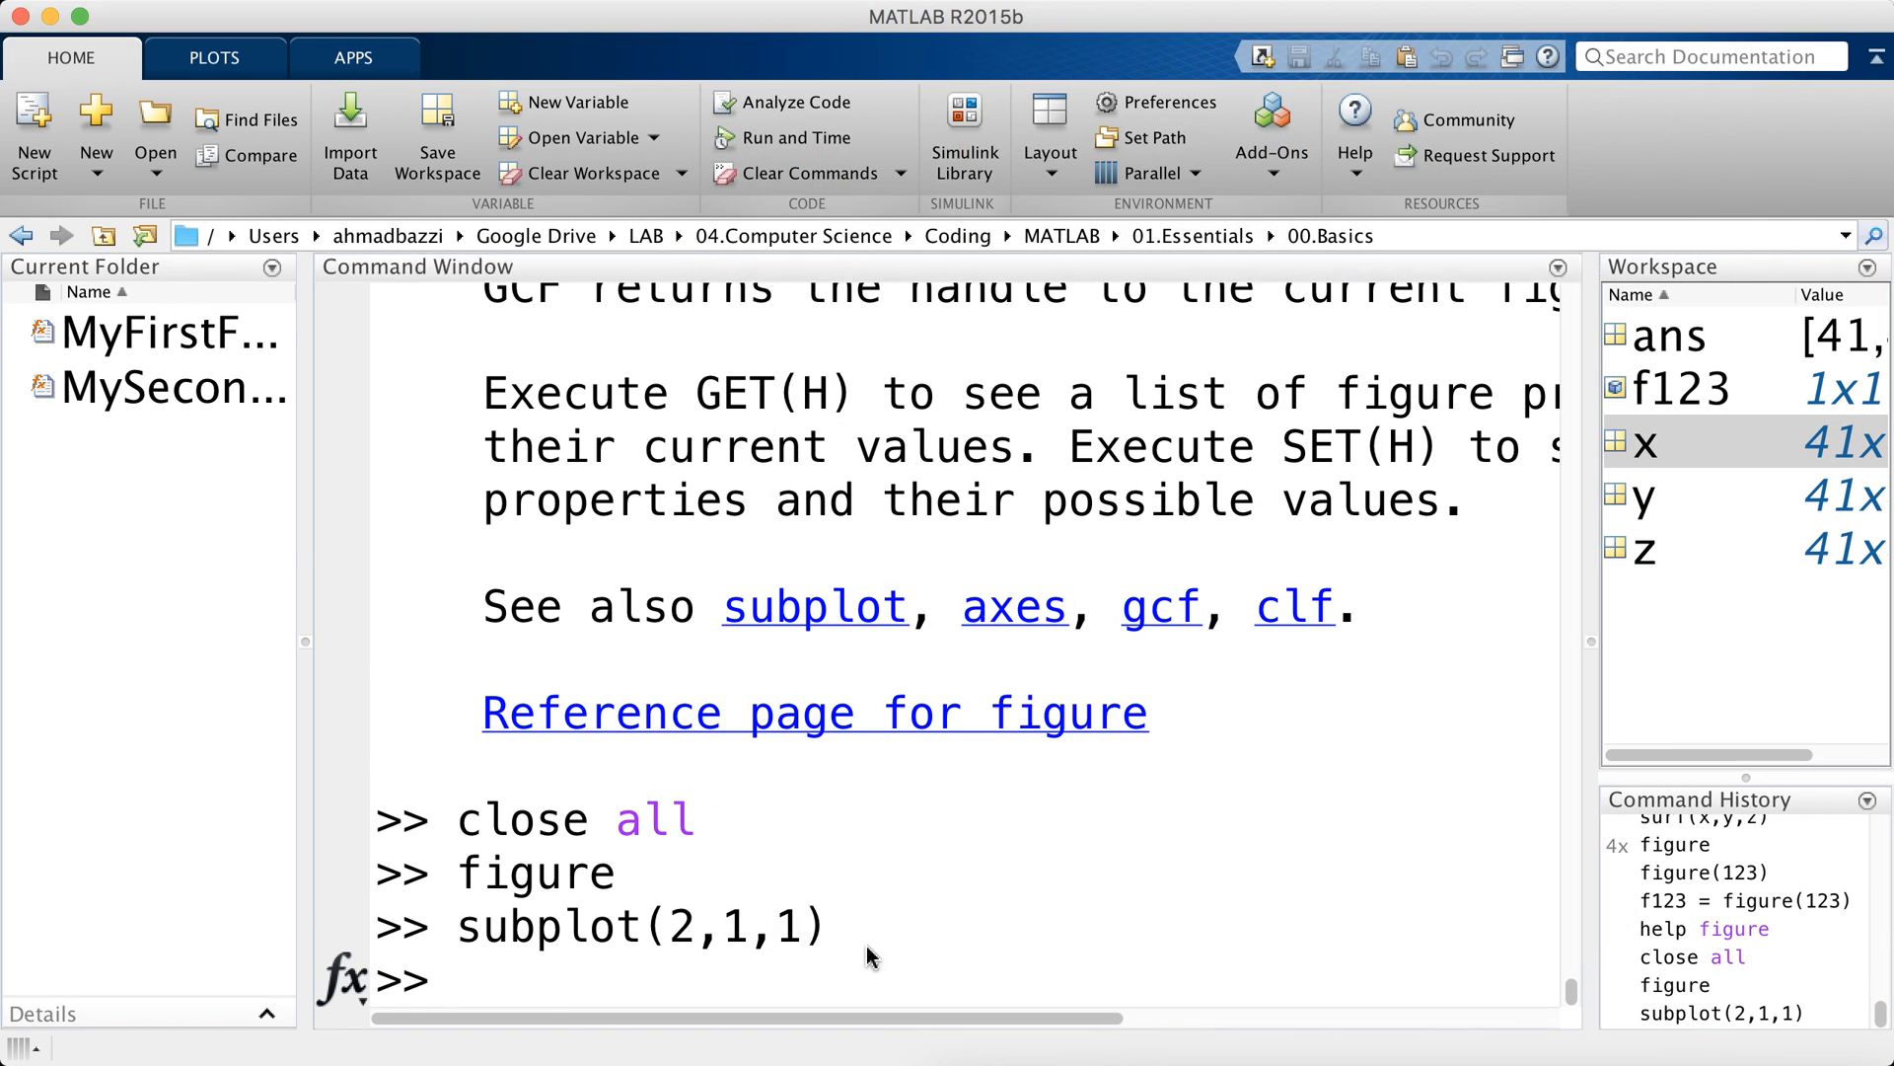
- Set x = 0:0.1:100 and plot sin(x) with line width 2 in the top subplot
text(plot()
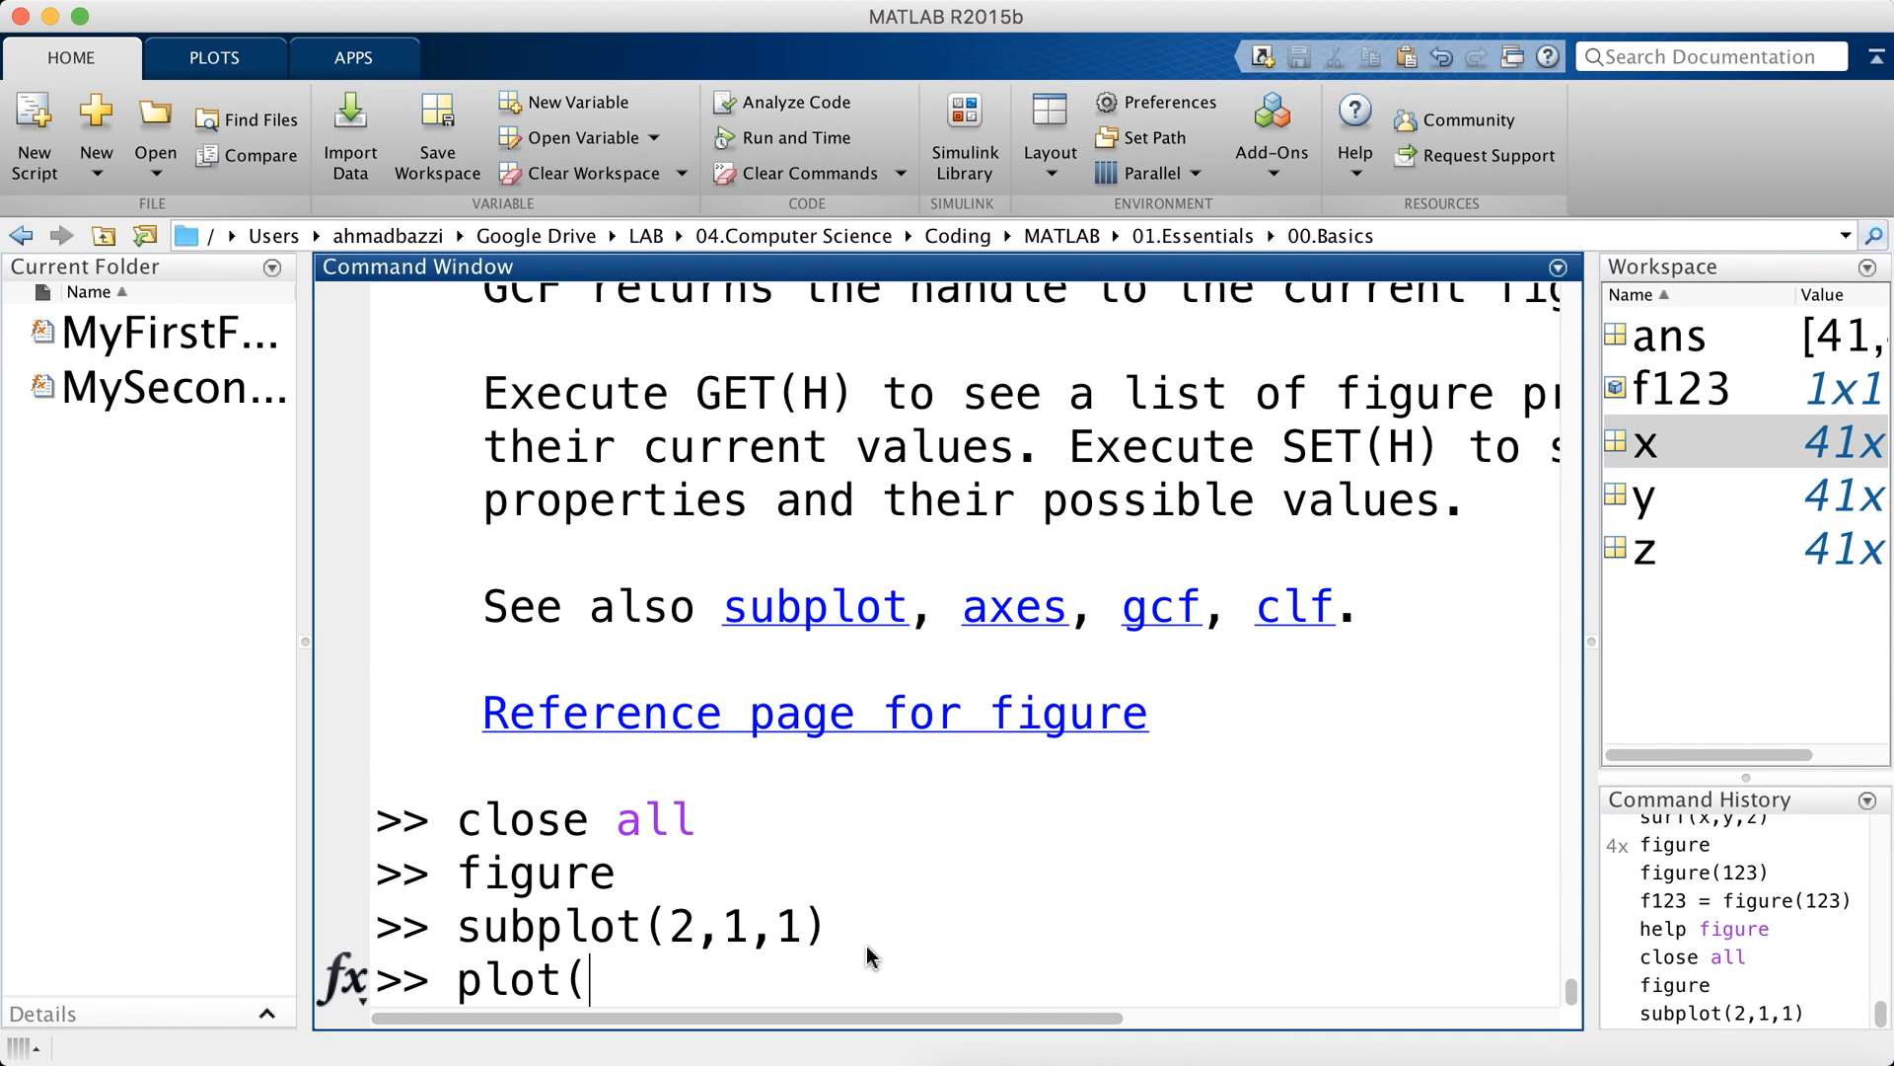
text(x = 0:100;)
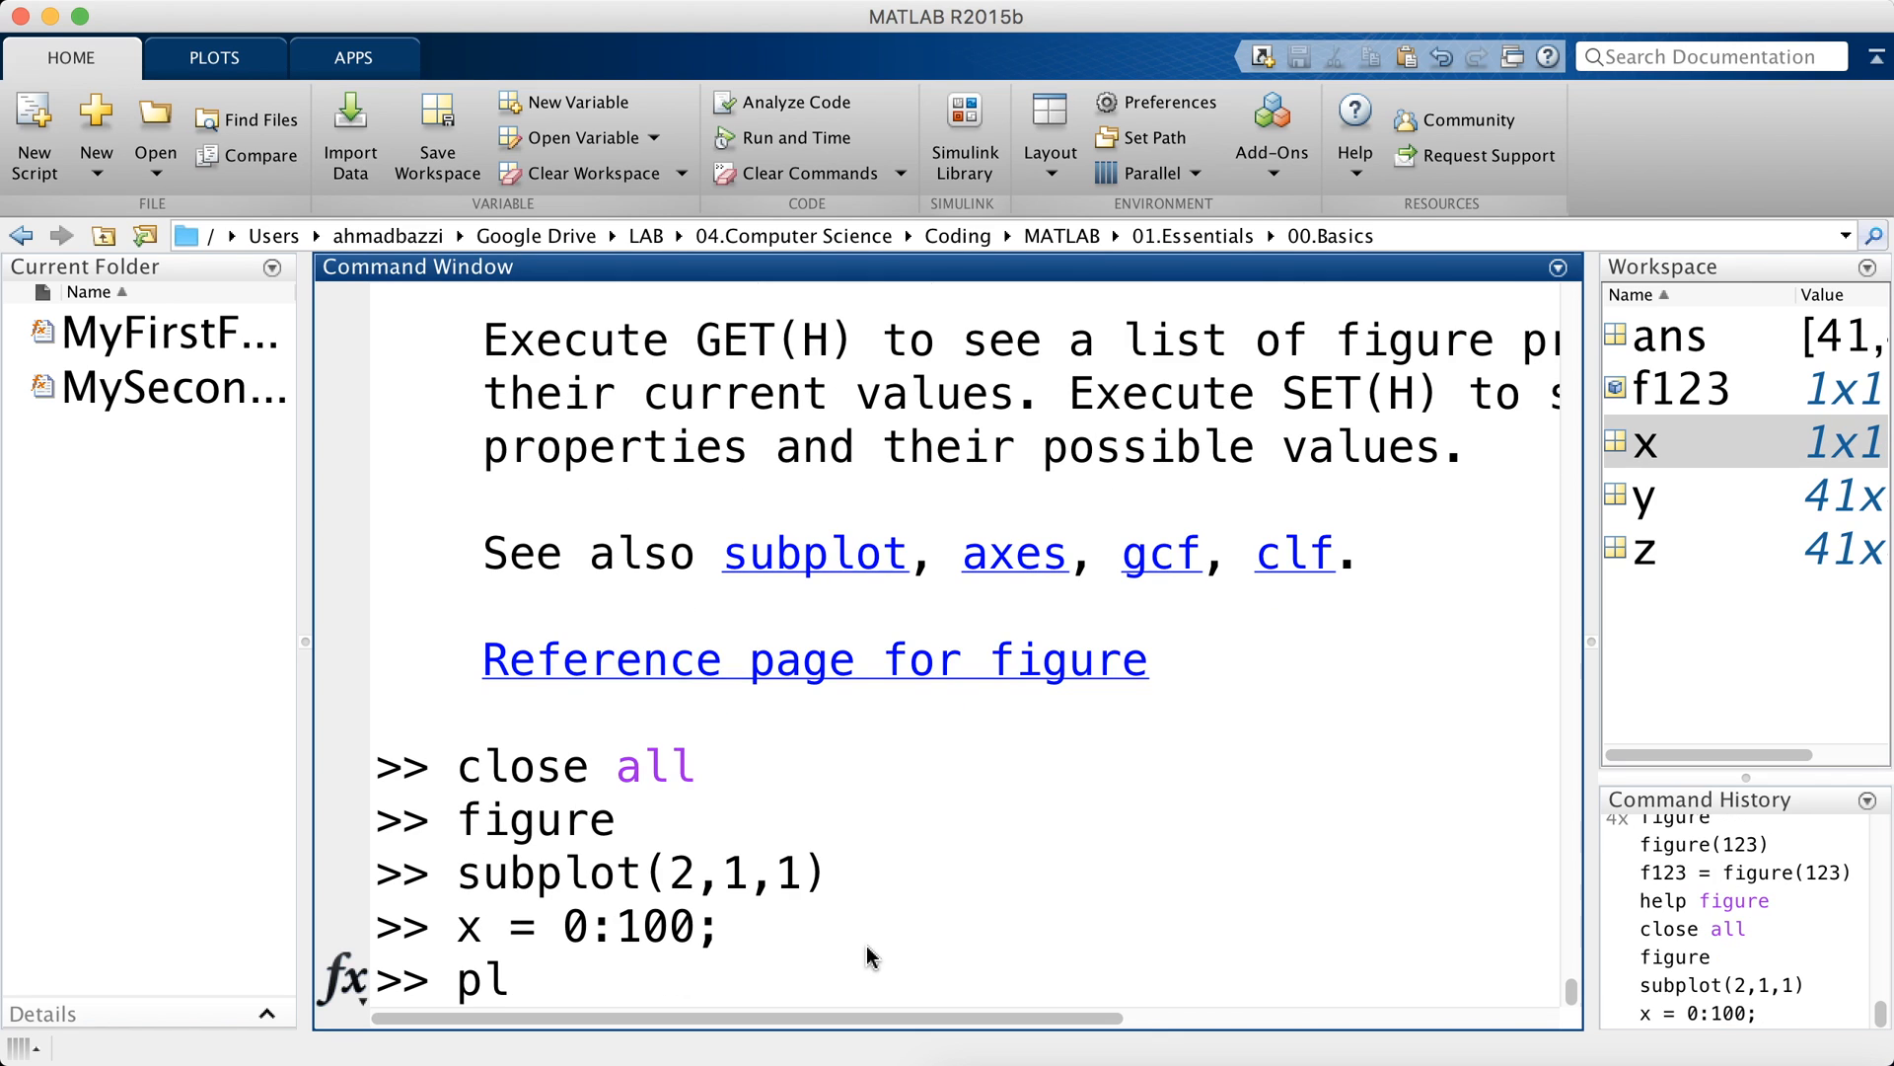
text(ot(x,si)
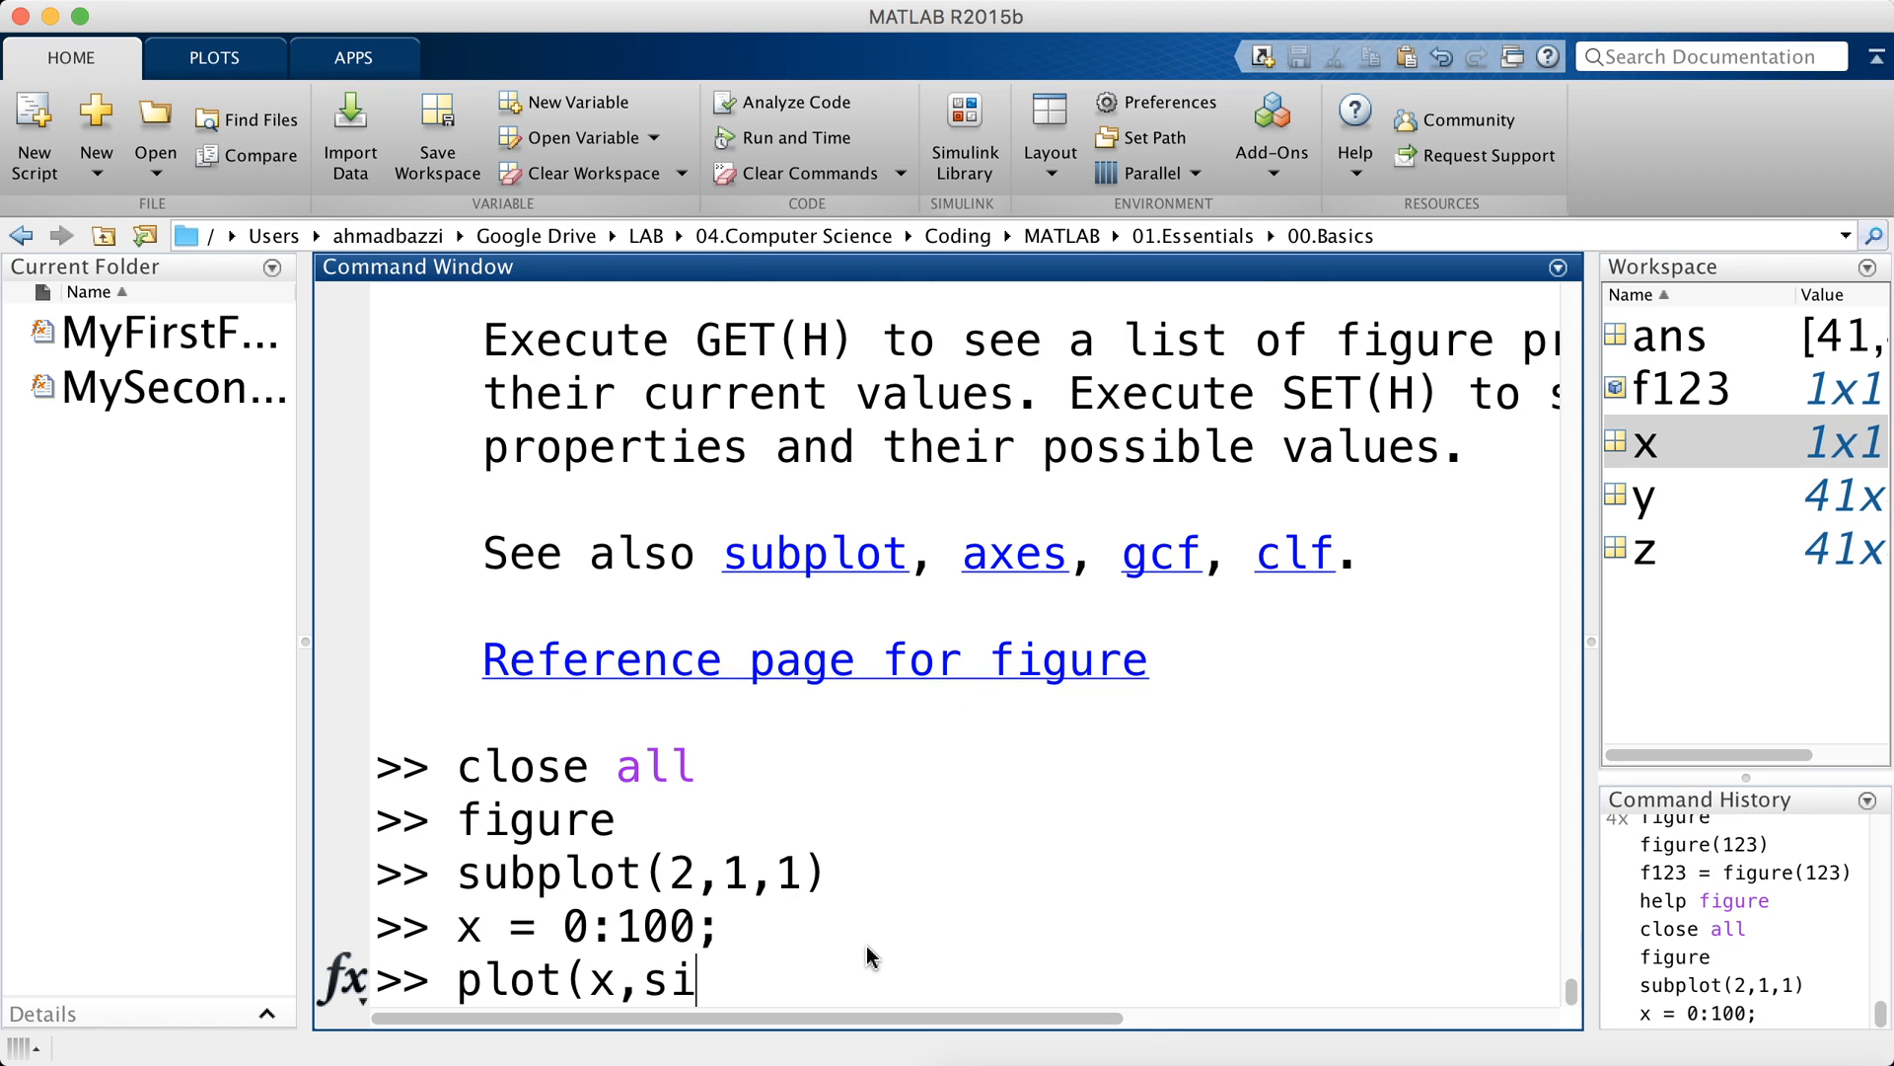
text(n(x),)
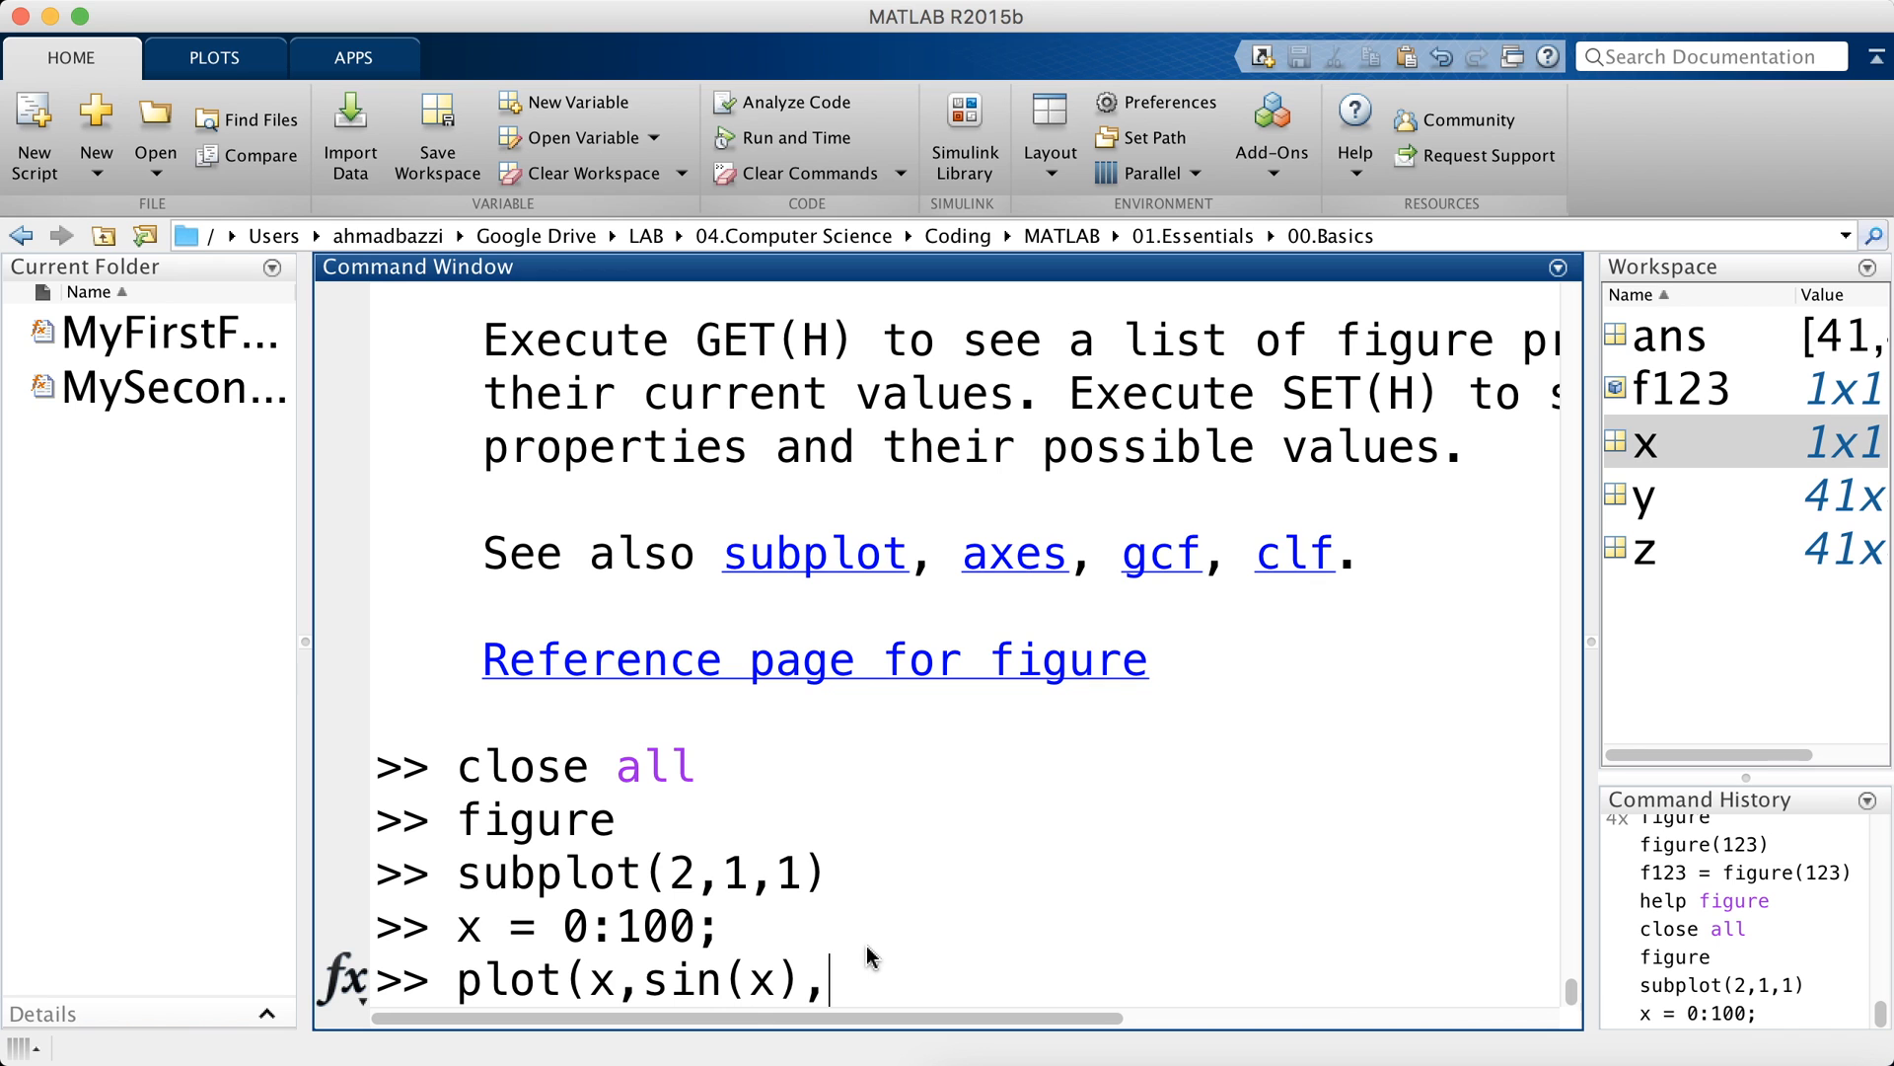
key(Enter)
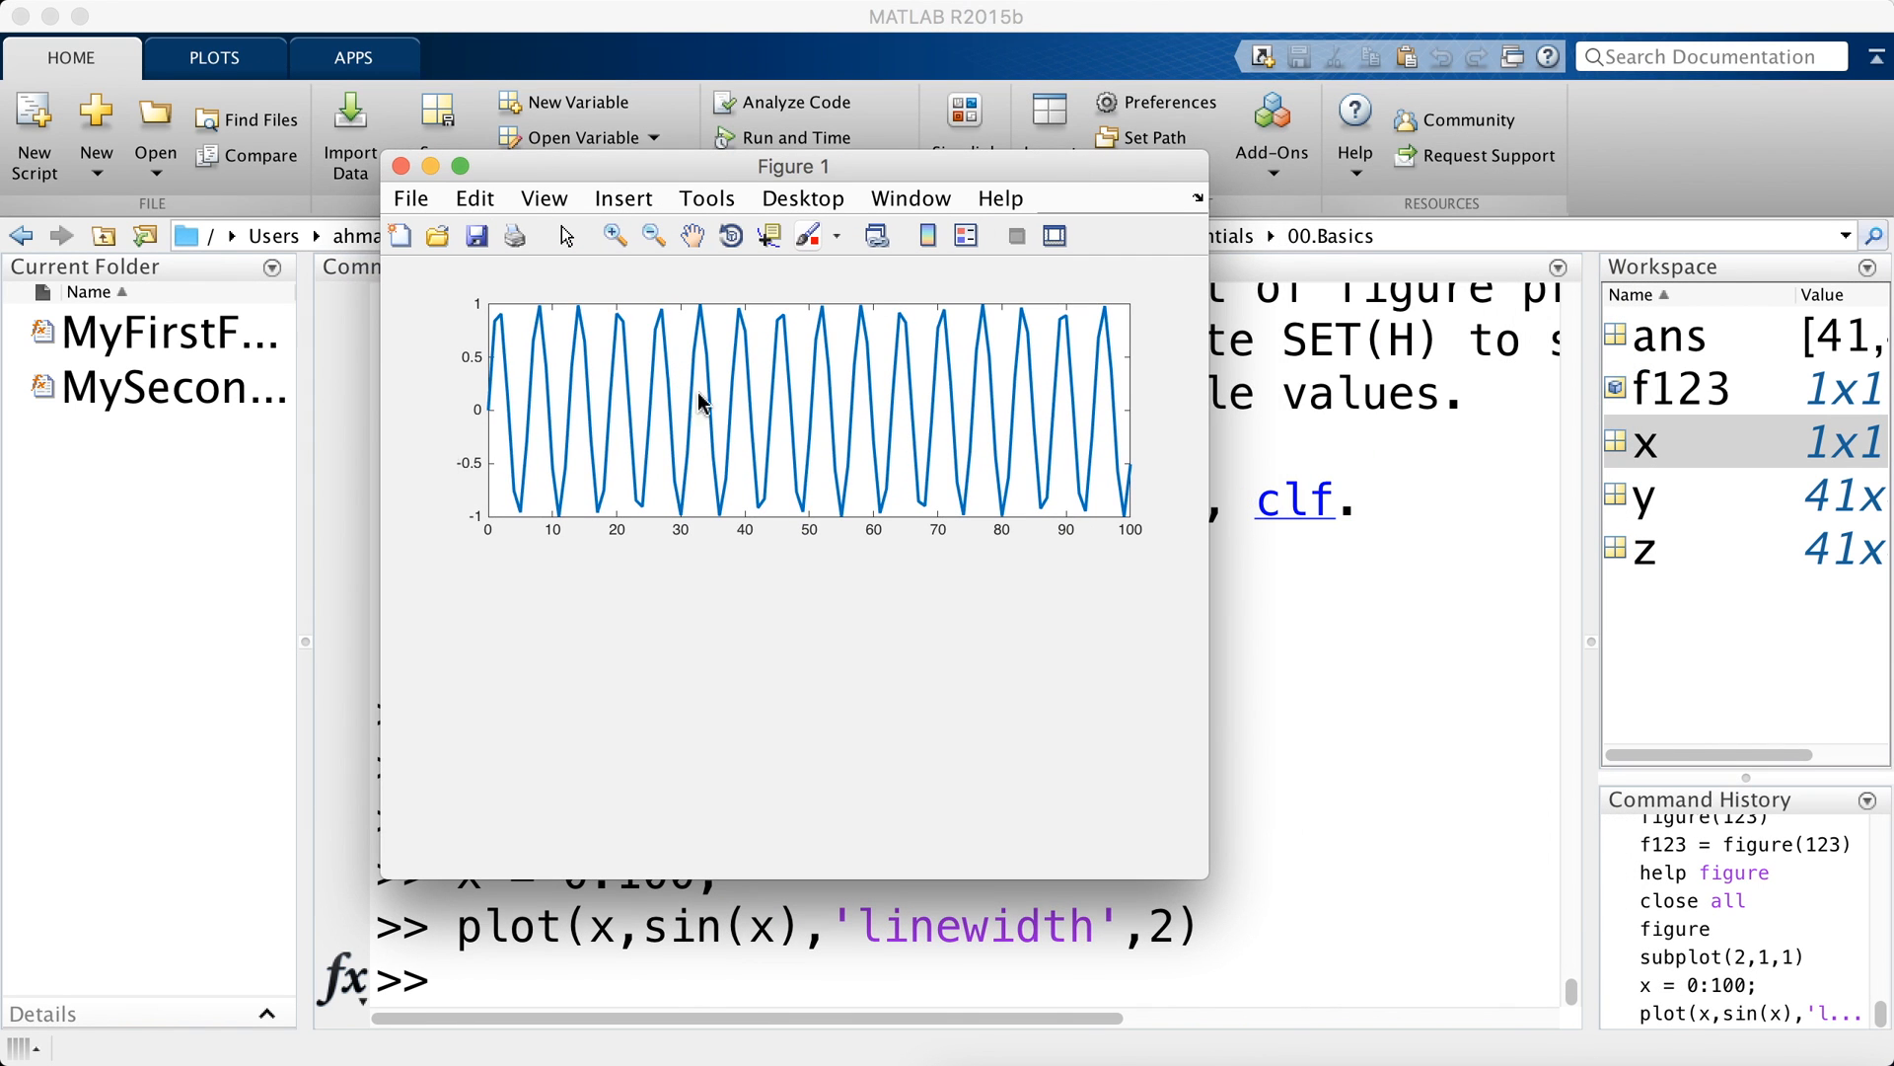
mouse_move(752, 489)
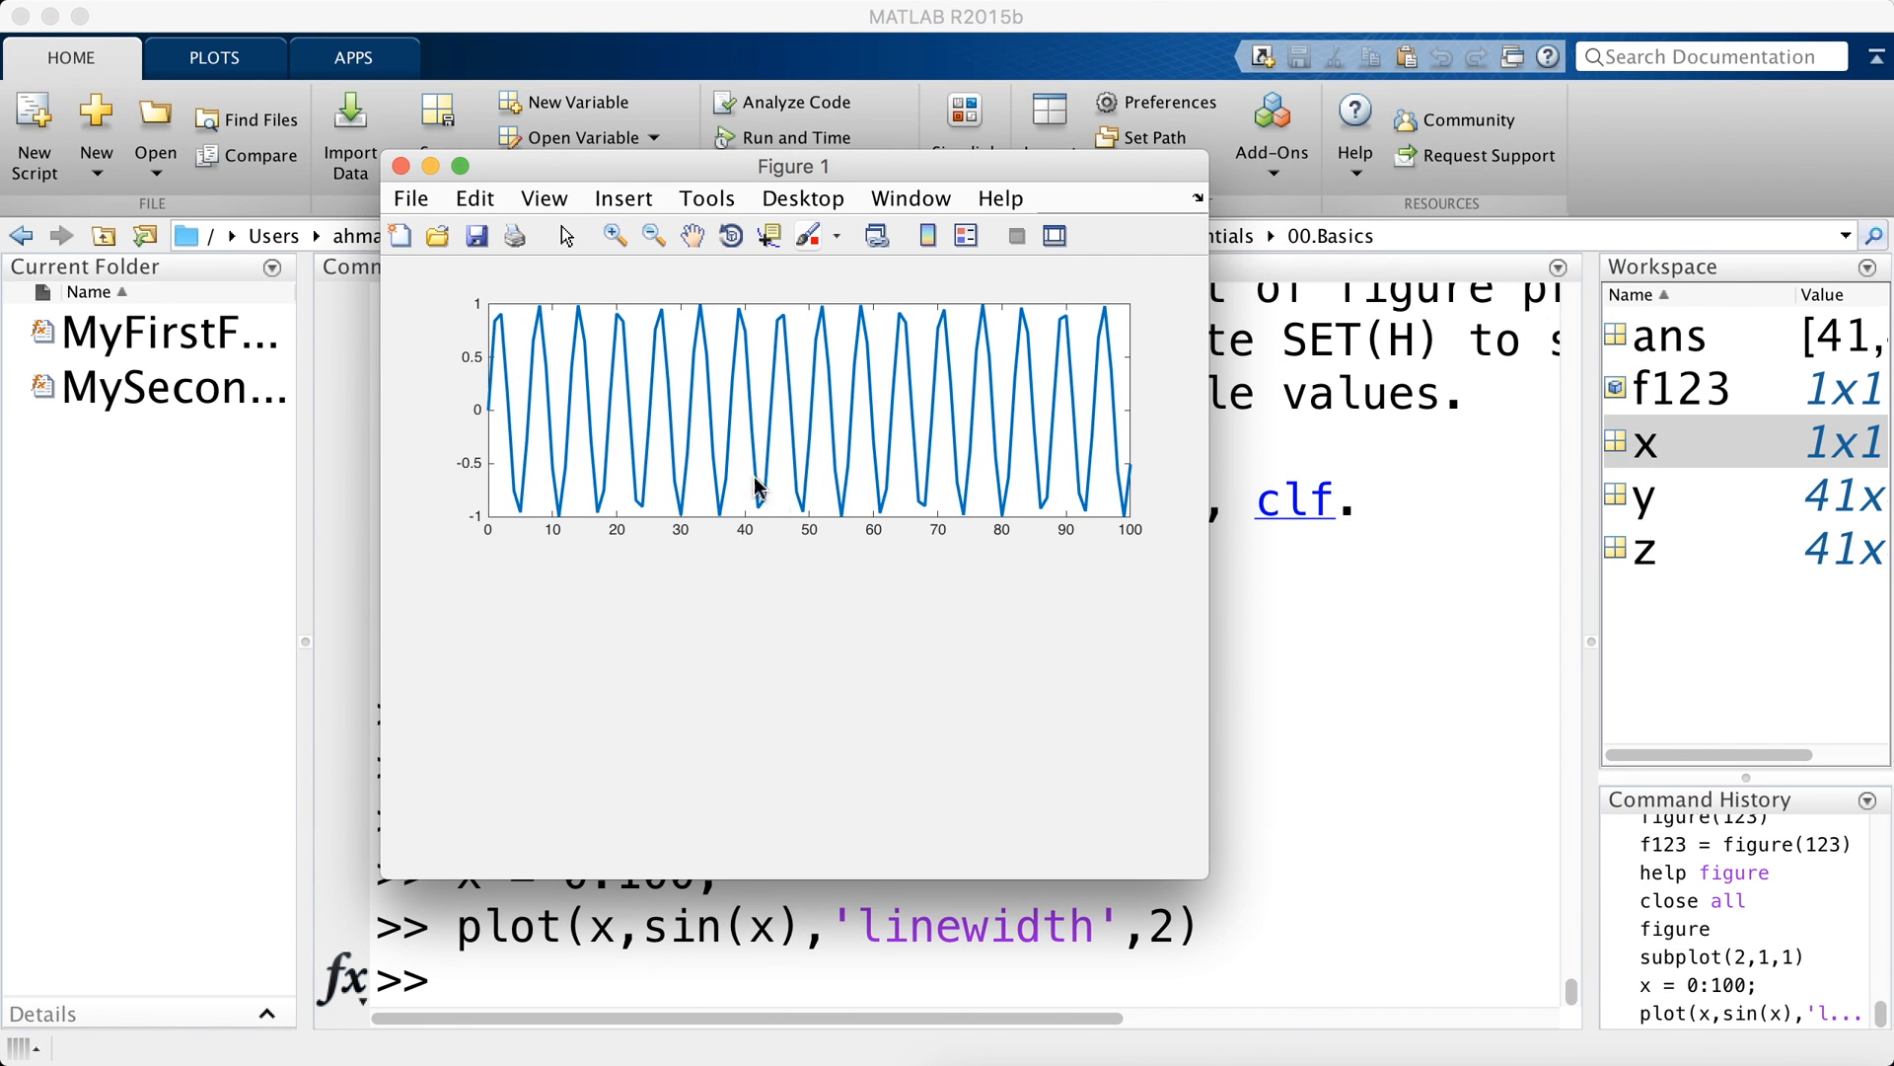
mouse_move(1001, 310)
text(x = 0:100;)
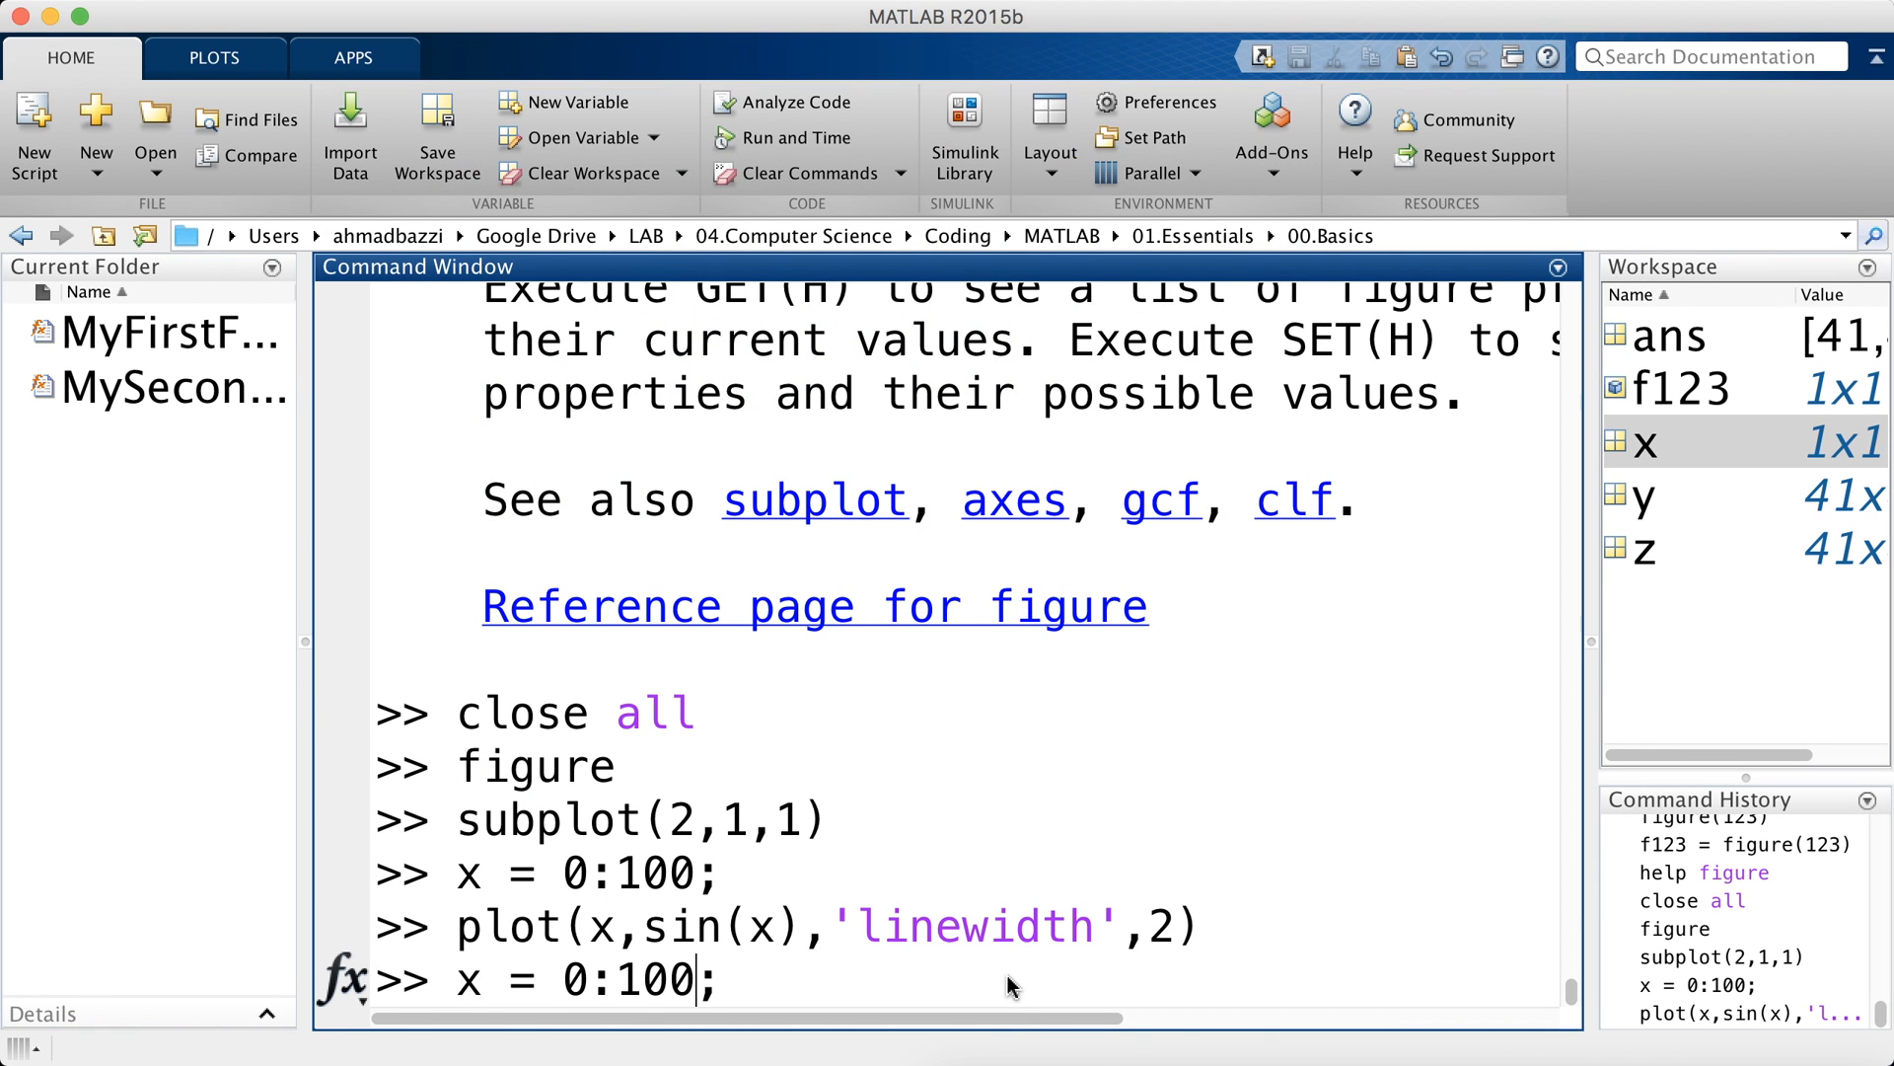
- Label the axes x and sin(x), title the plot 'sin(x) vs x', and turn the grid on
text(0.1:)
key(Enter)
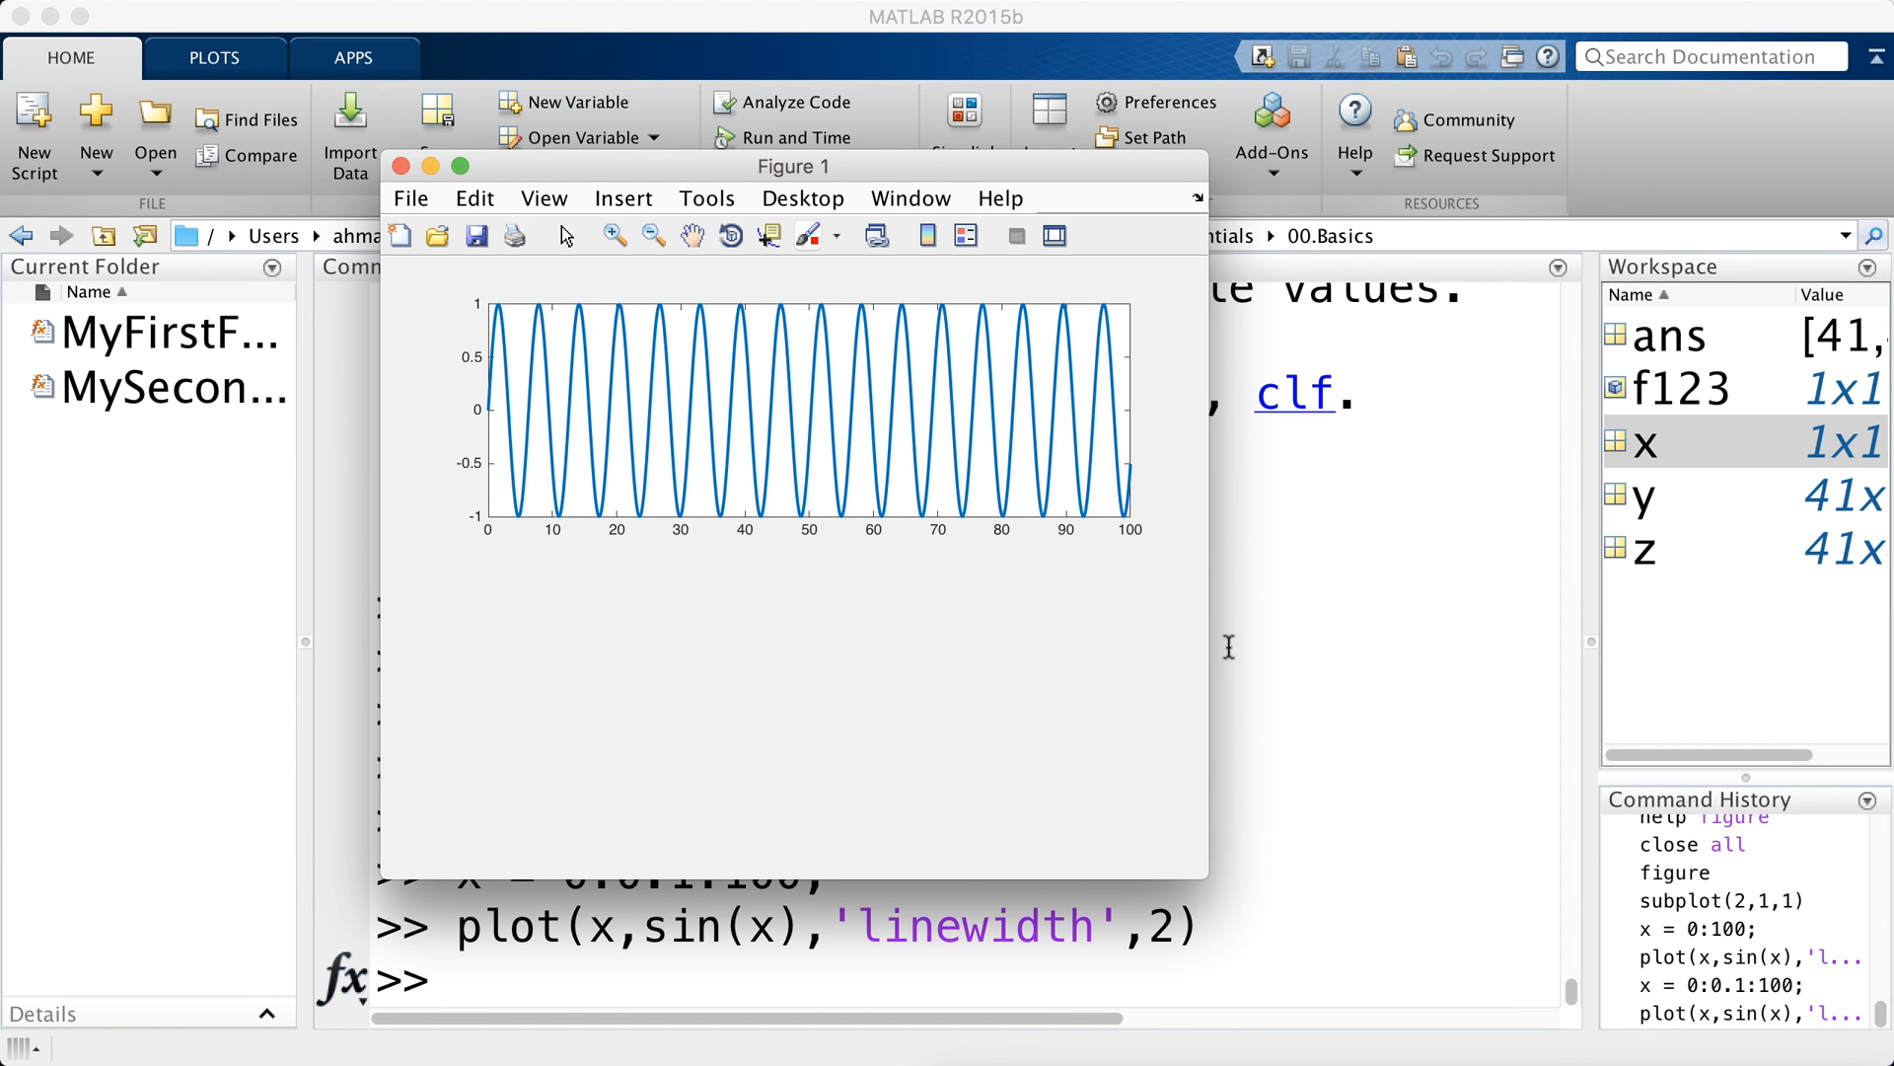
mouse_move(934, 482)
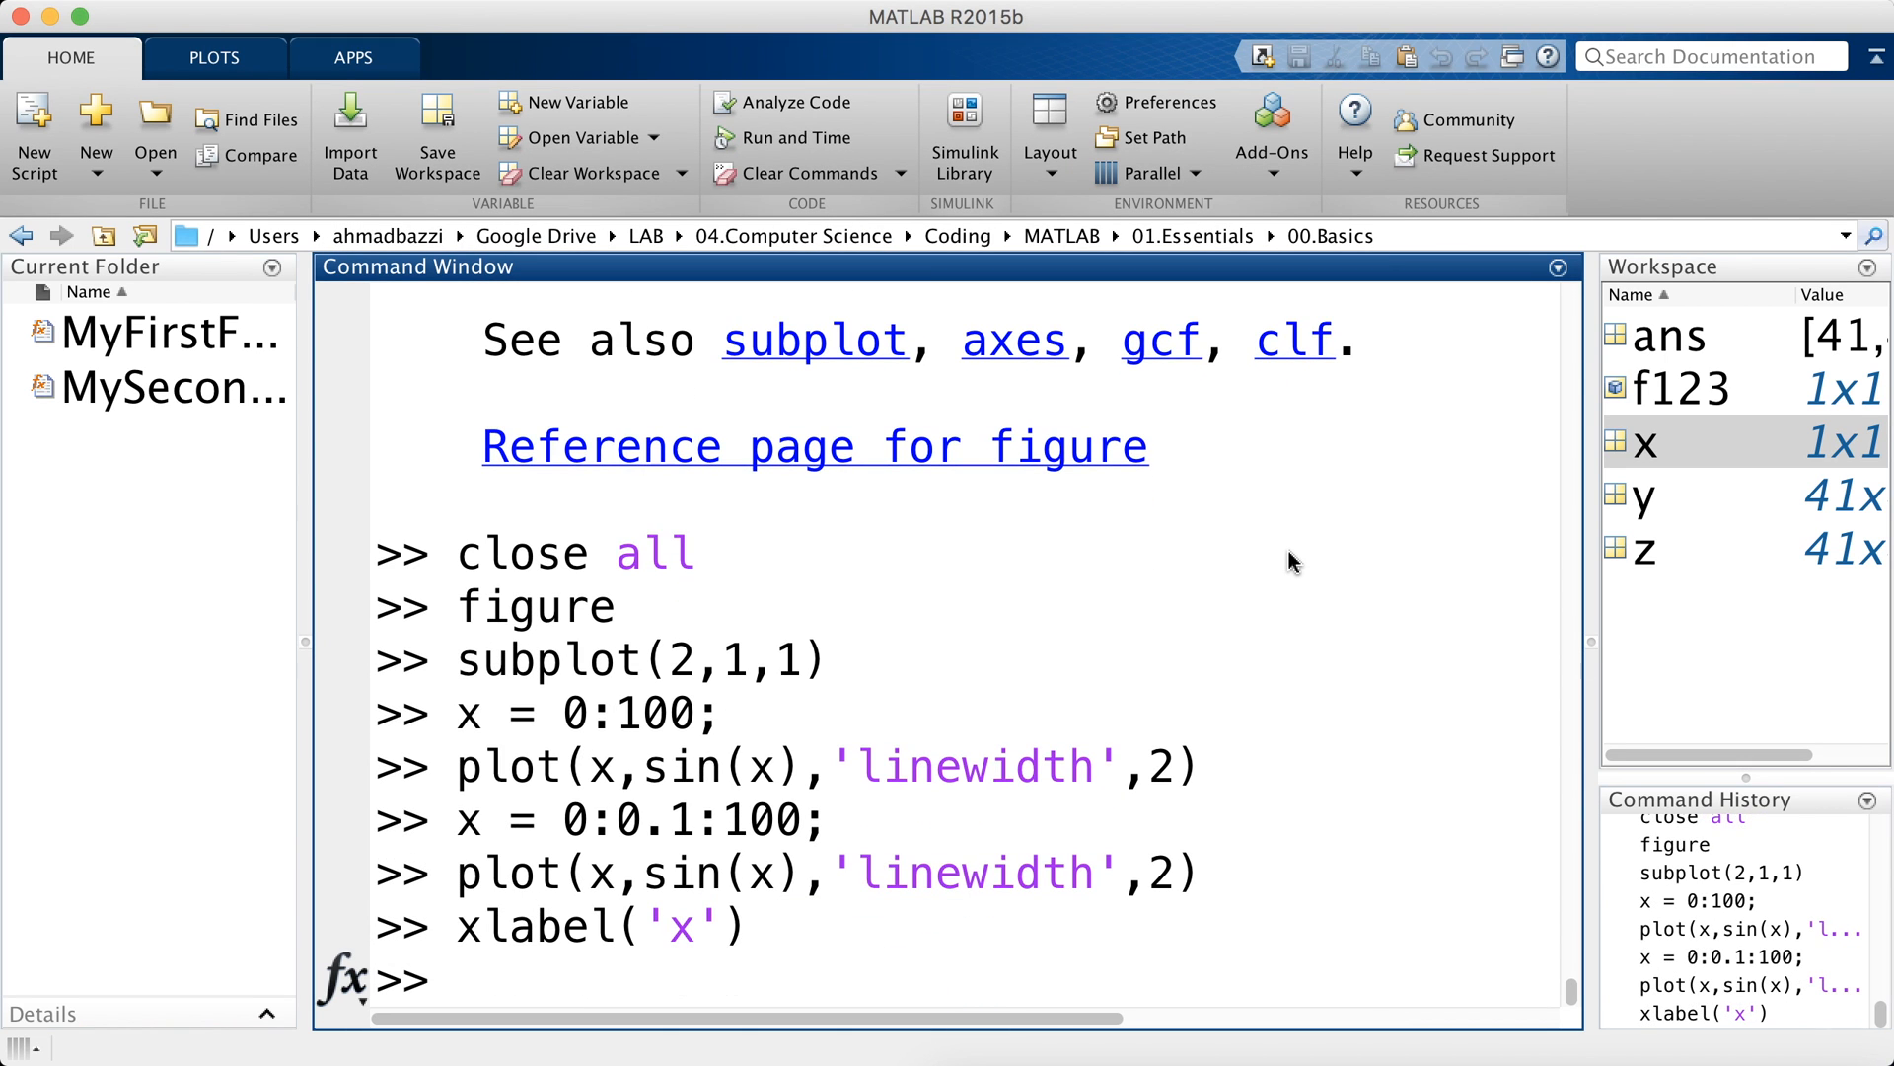
text(ylabel('Price of an ice cream'))
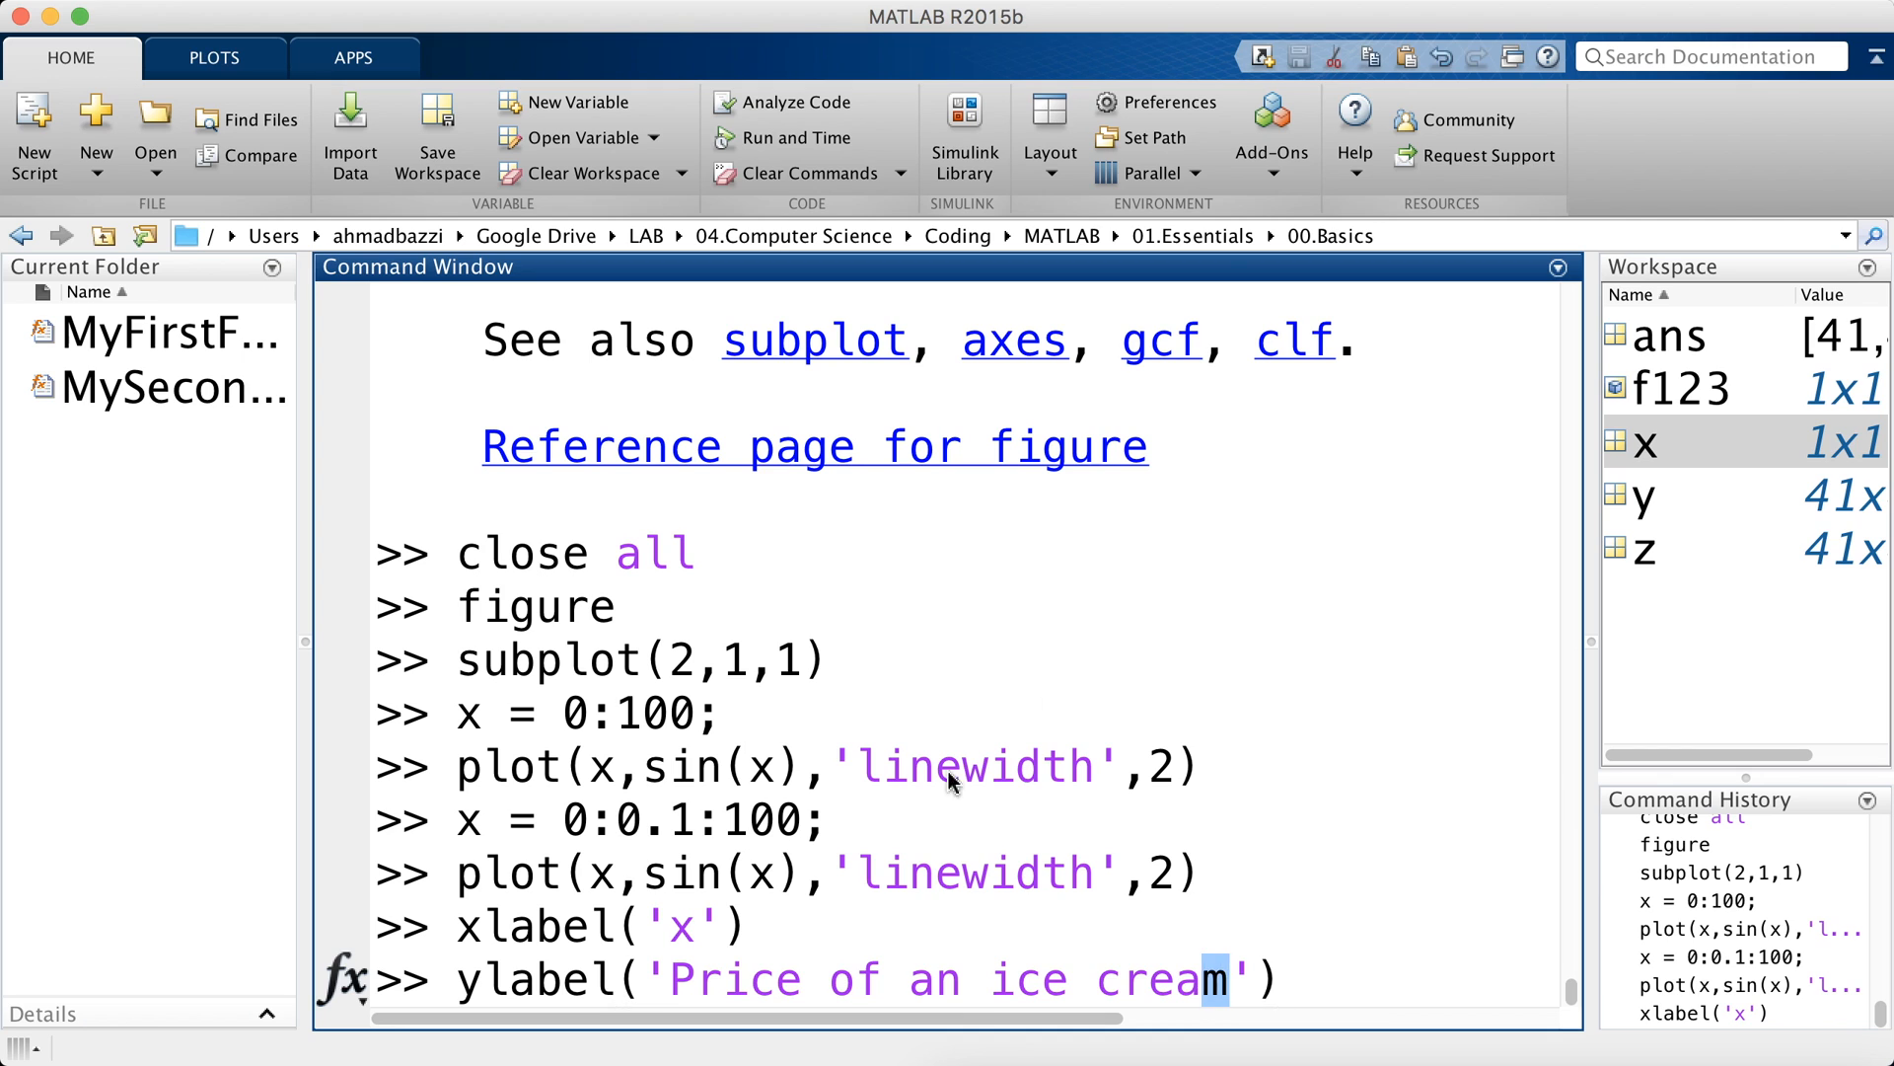
text(tit)
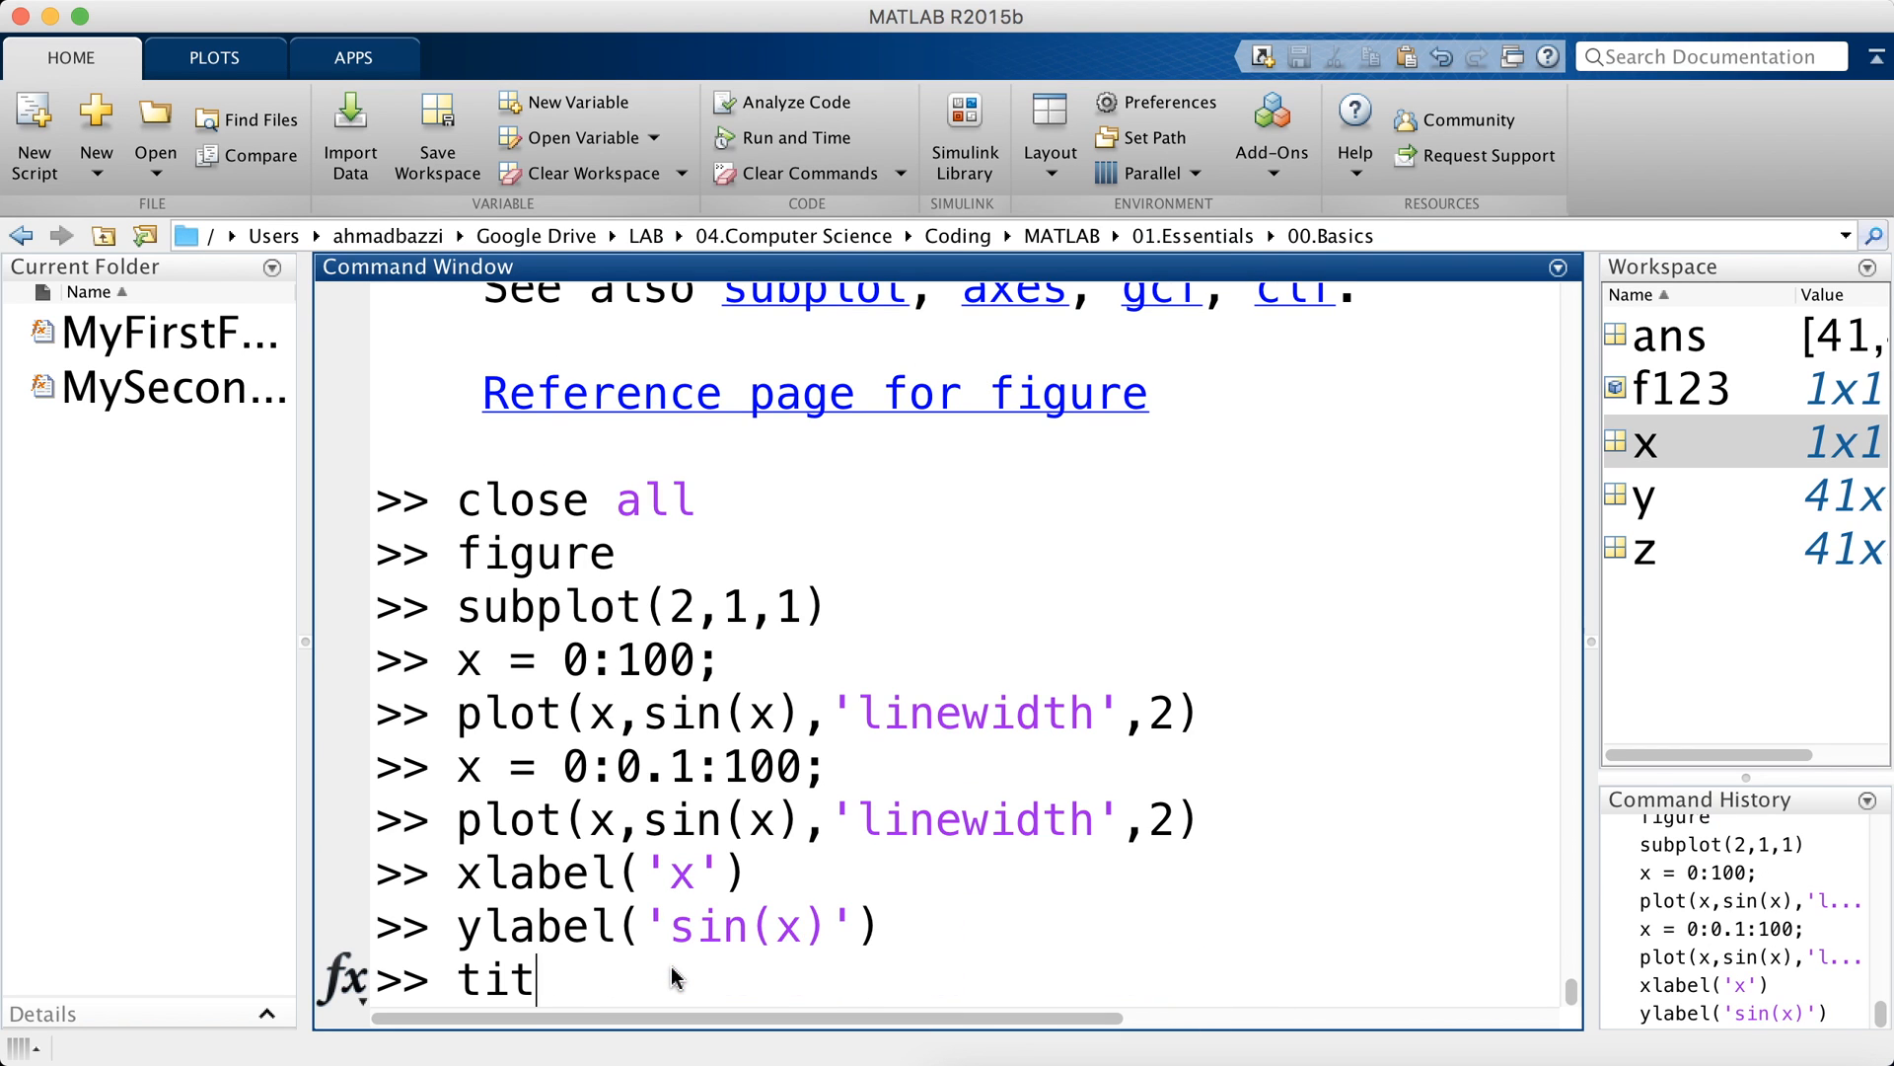
text(le('sin(x) vs x)
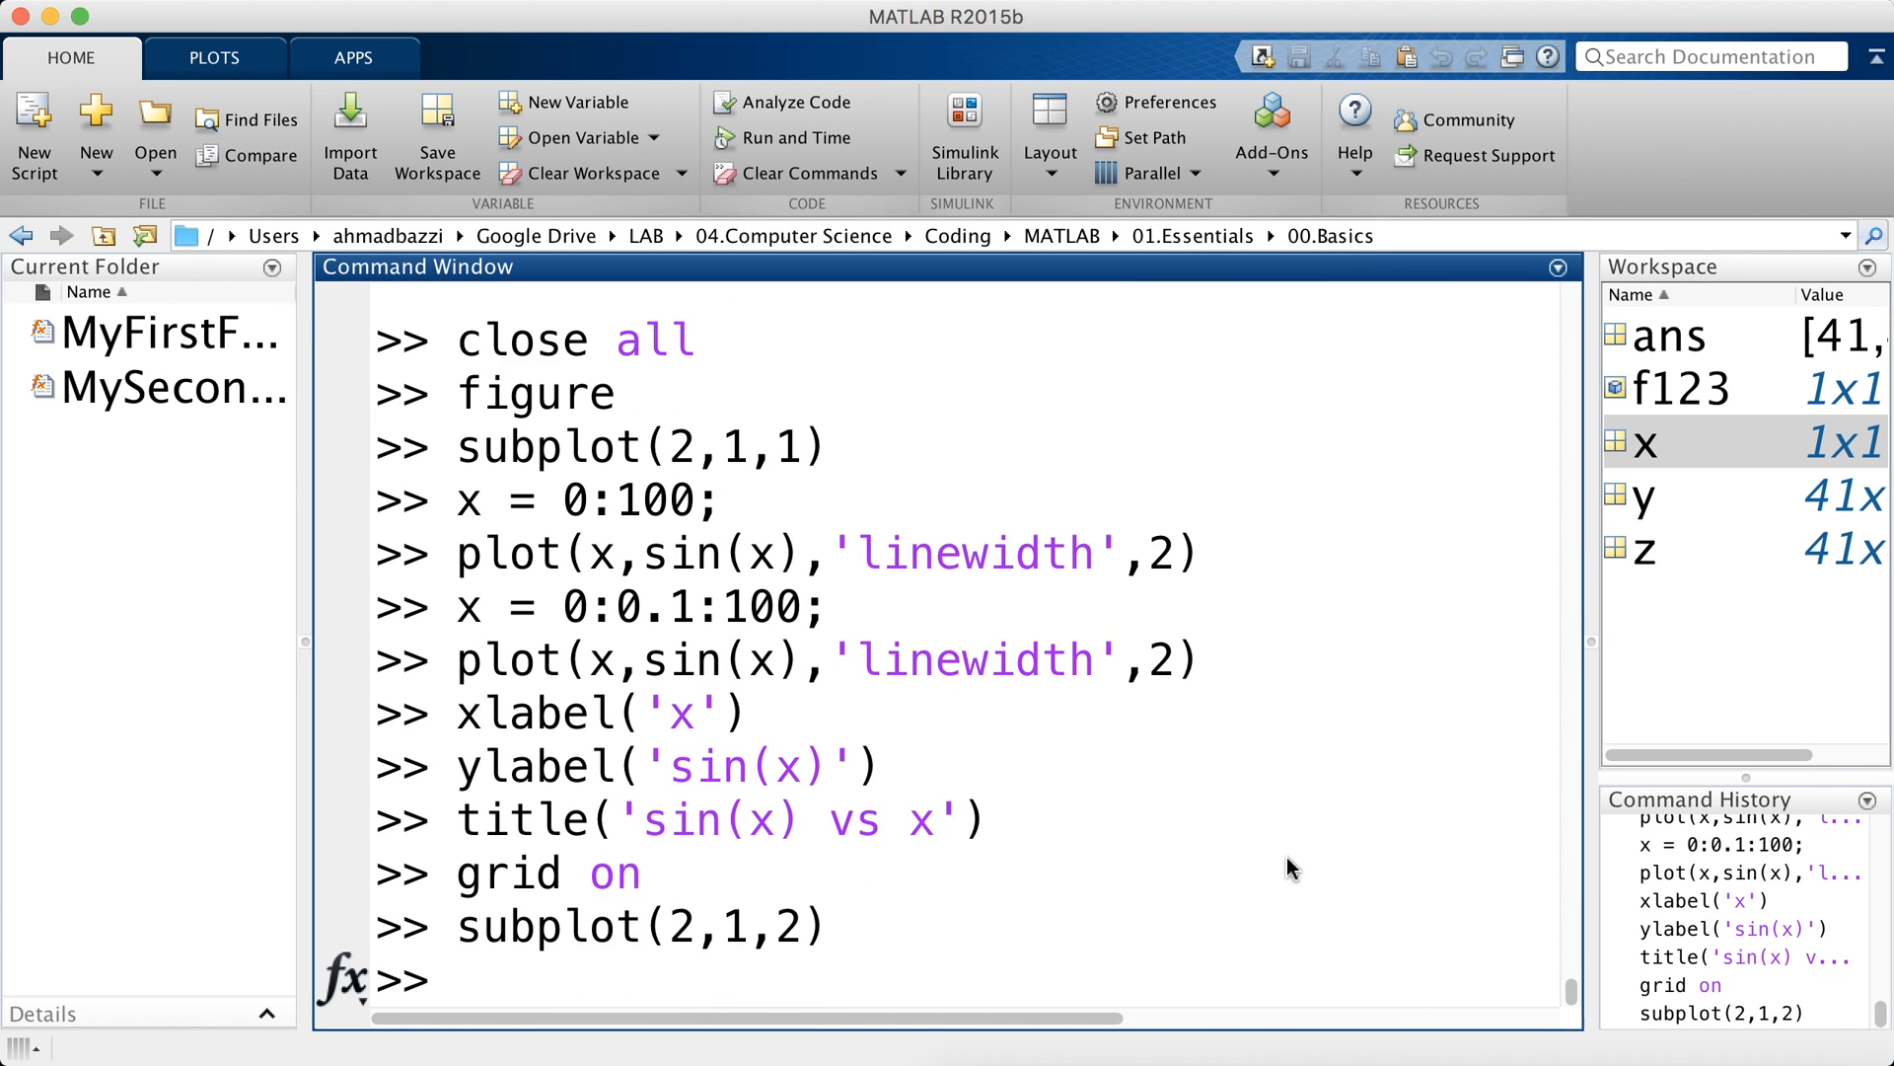
- Plot sin(x.^2) as a red line in the lower subplot and title it 'sin(x^2)'
text(plot()
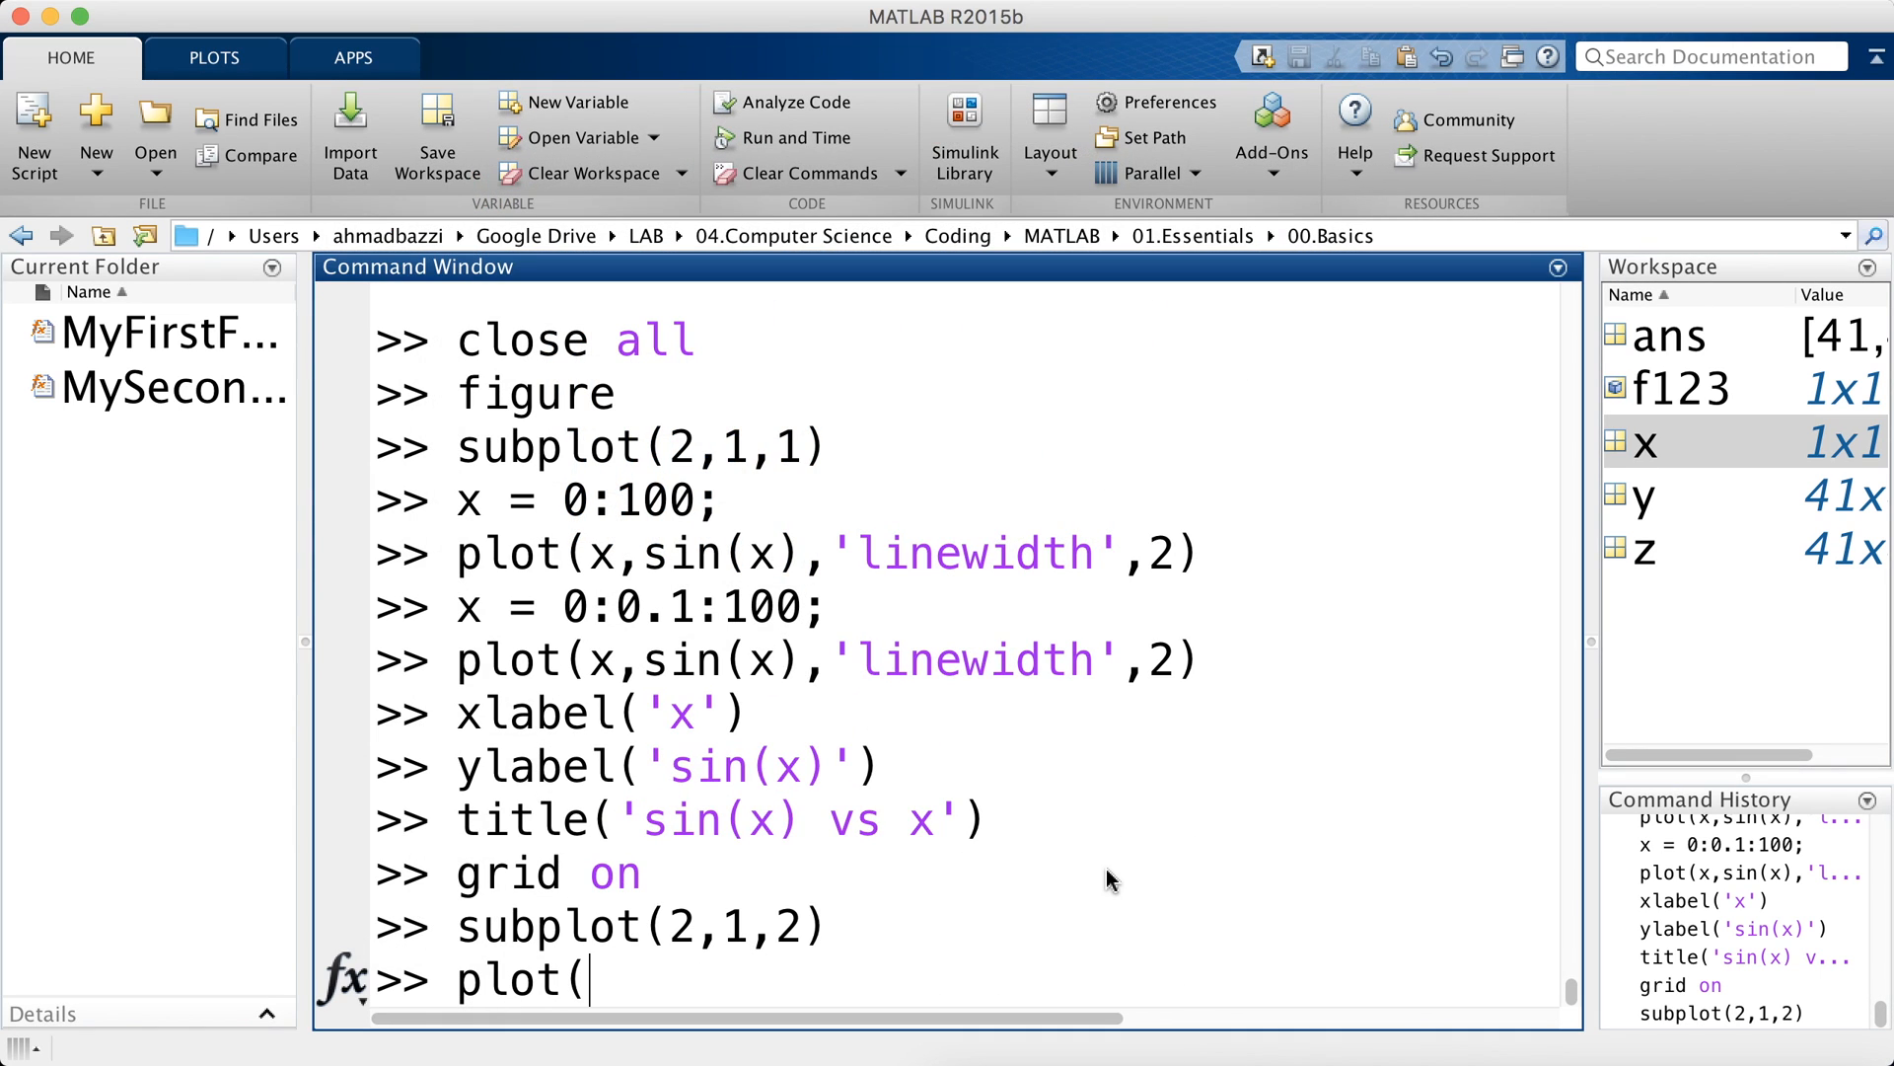
text(x,sin(x.^2),'r')
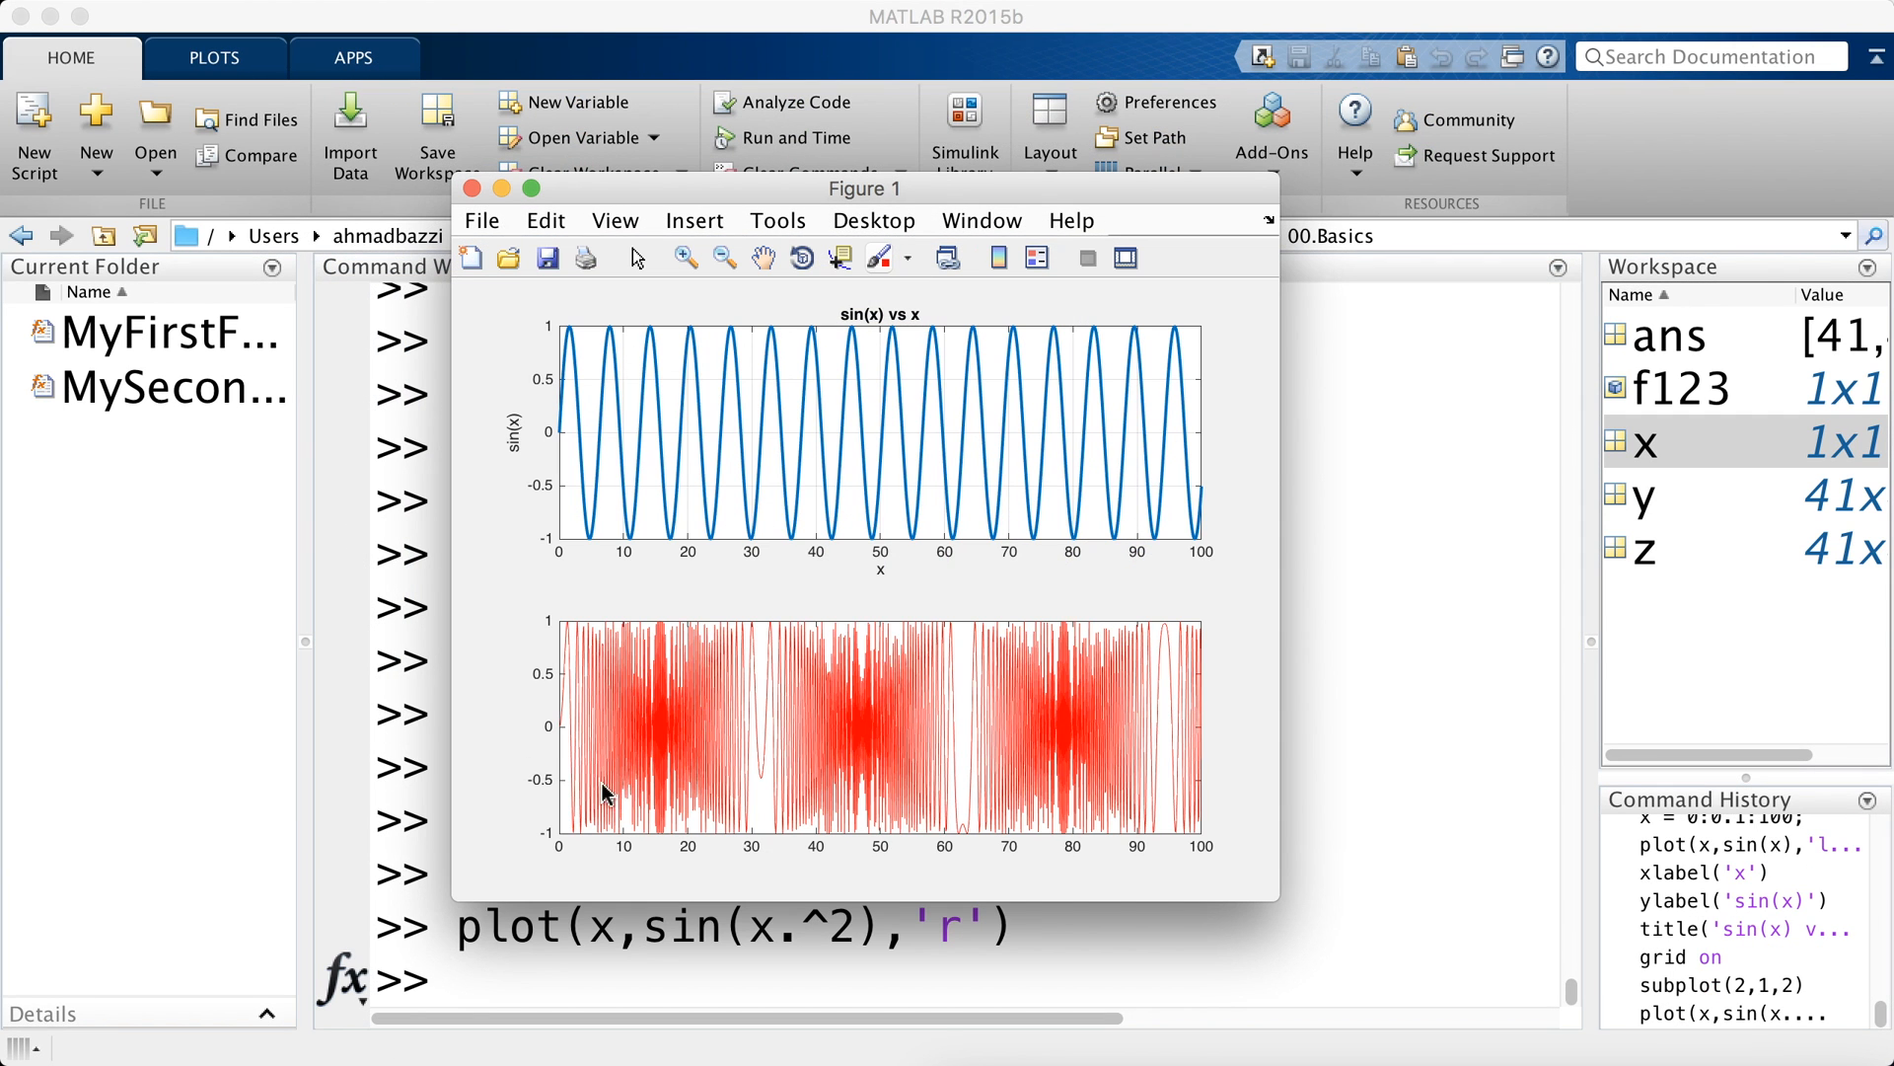
mouse_move(922, 796)
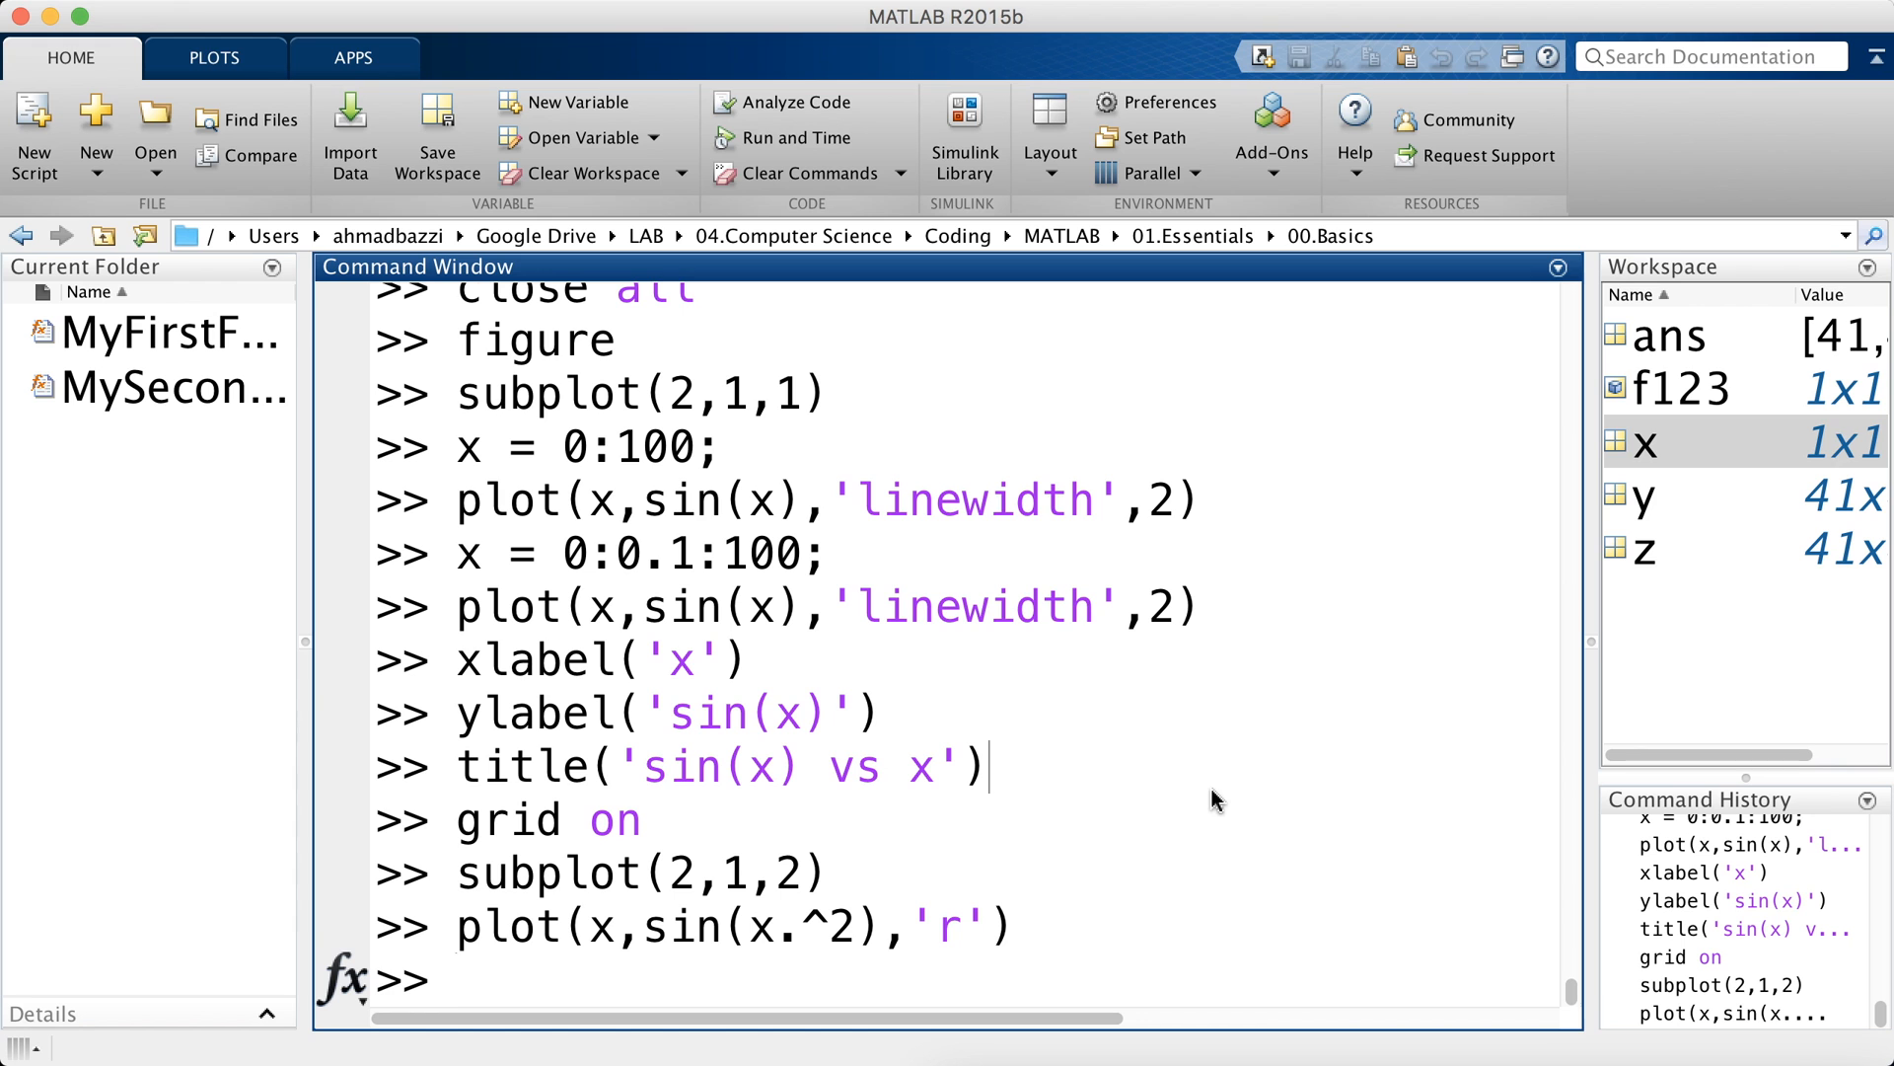
text(title('sin)
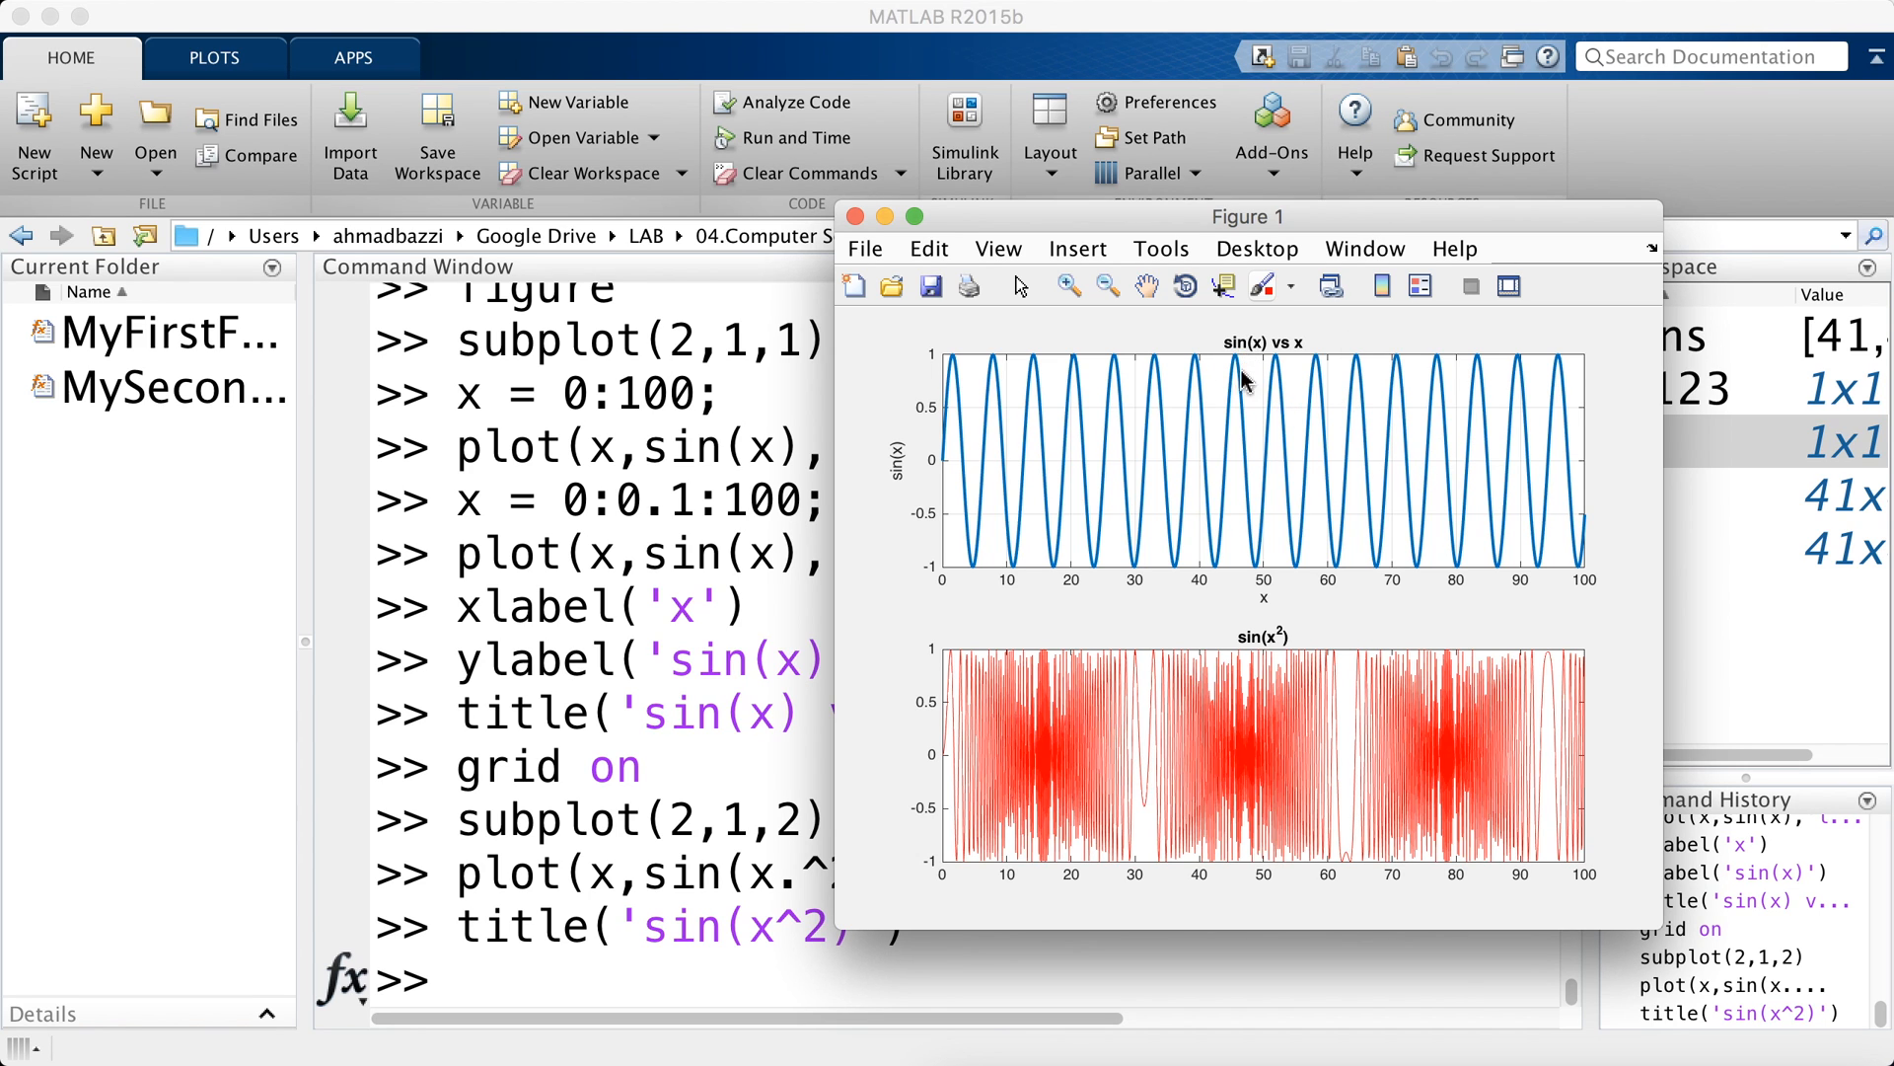
mouse_move(1403, 229)
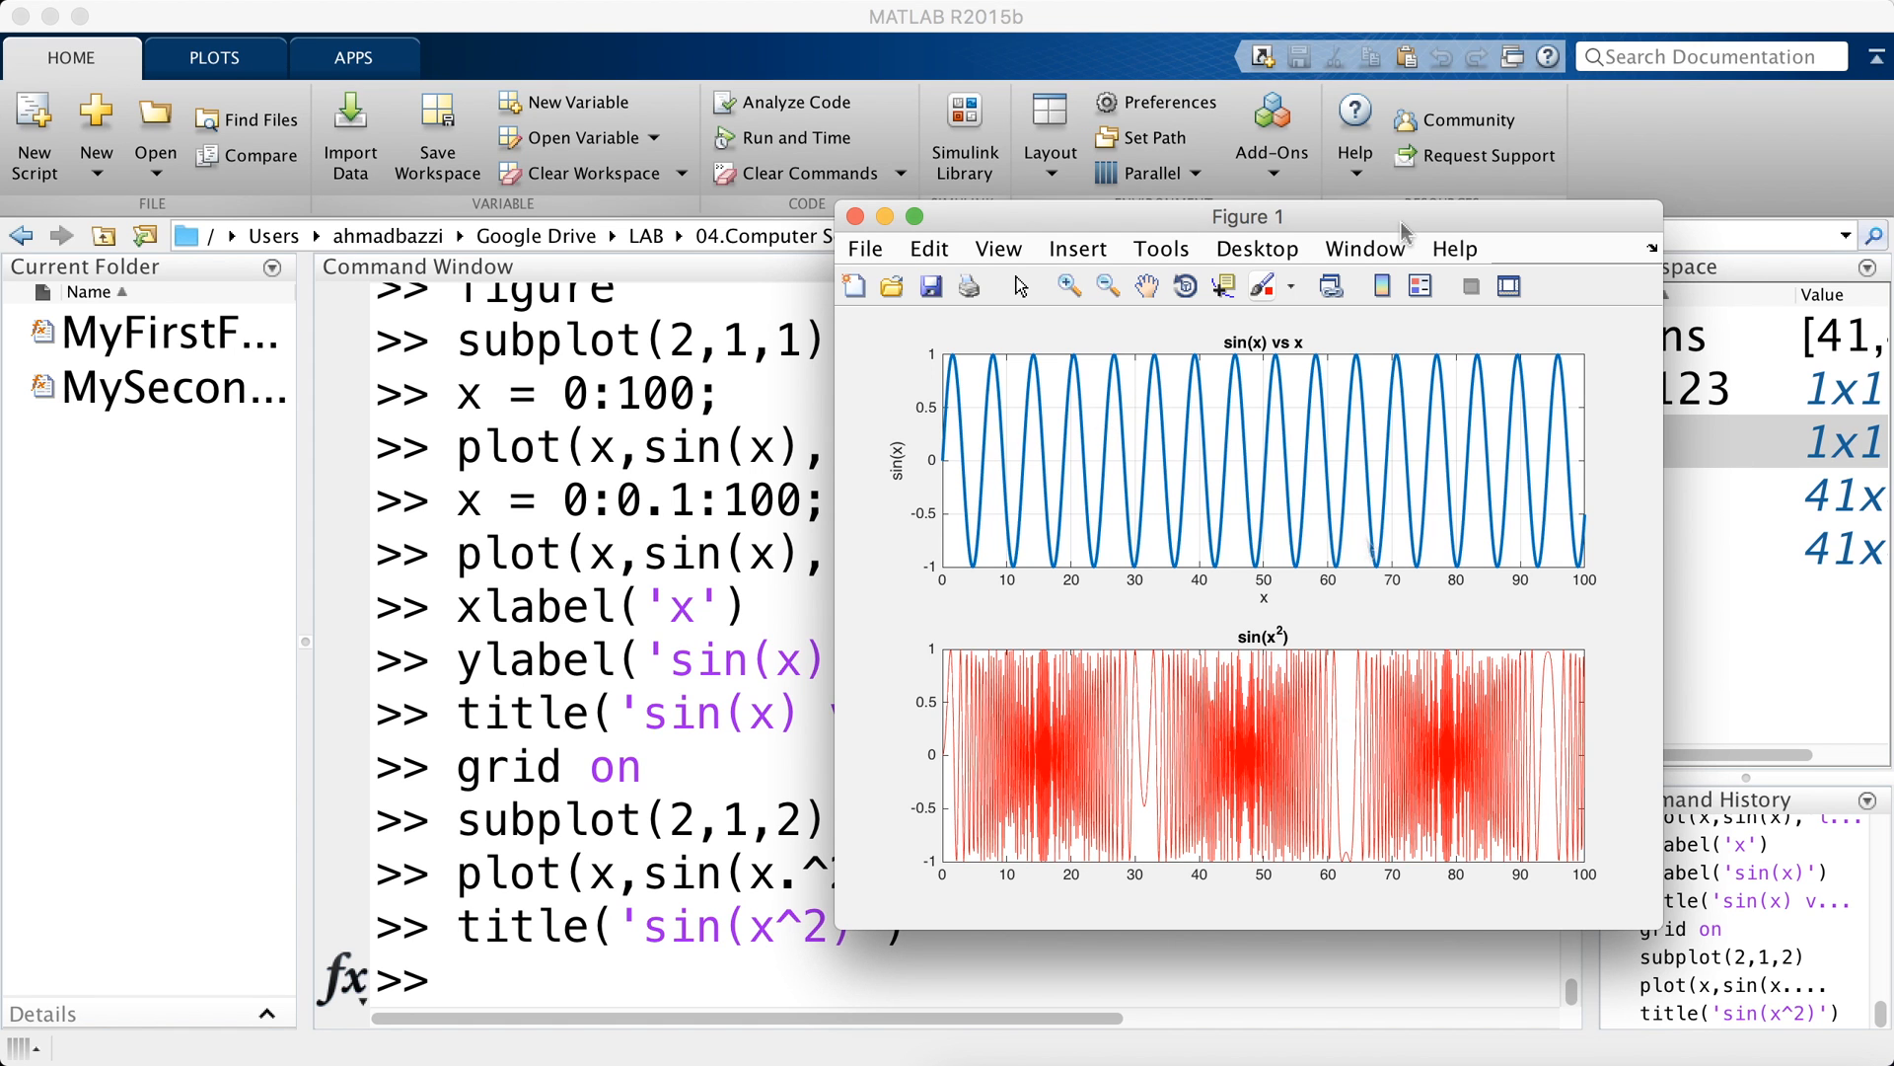
click(854, 216)
text(x)
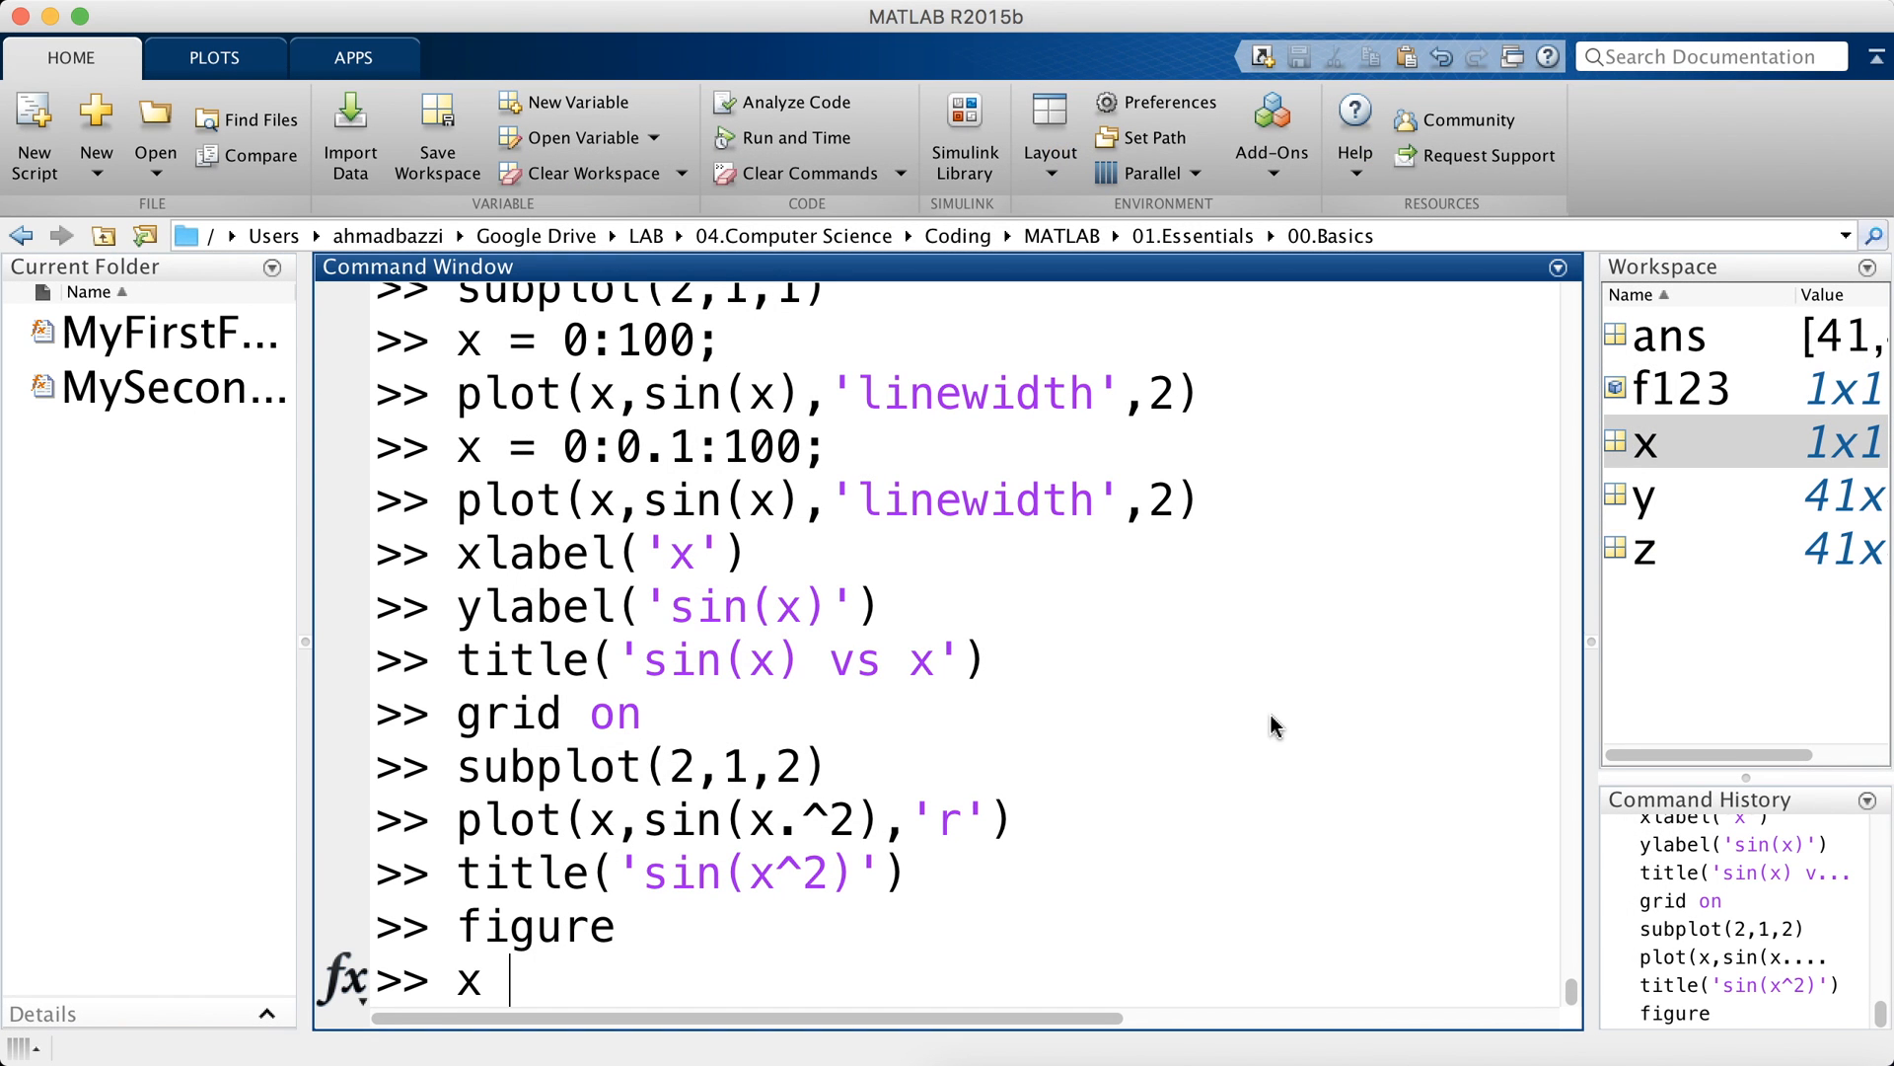
- Set x = 0:0.2:2*pi and begin entering the [X,Y,Z] command
text(=)
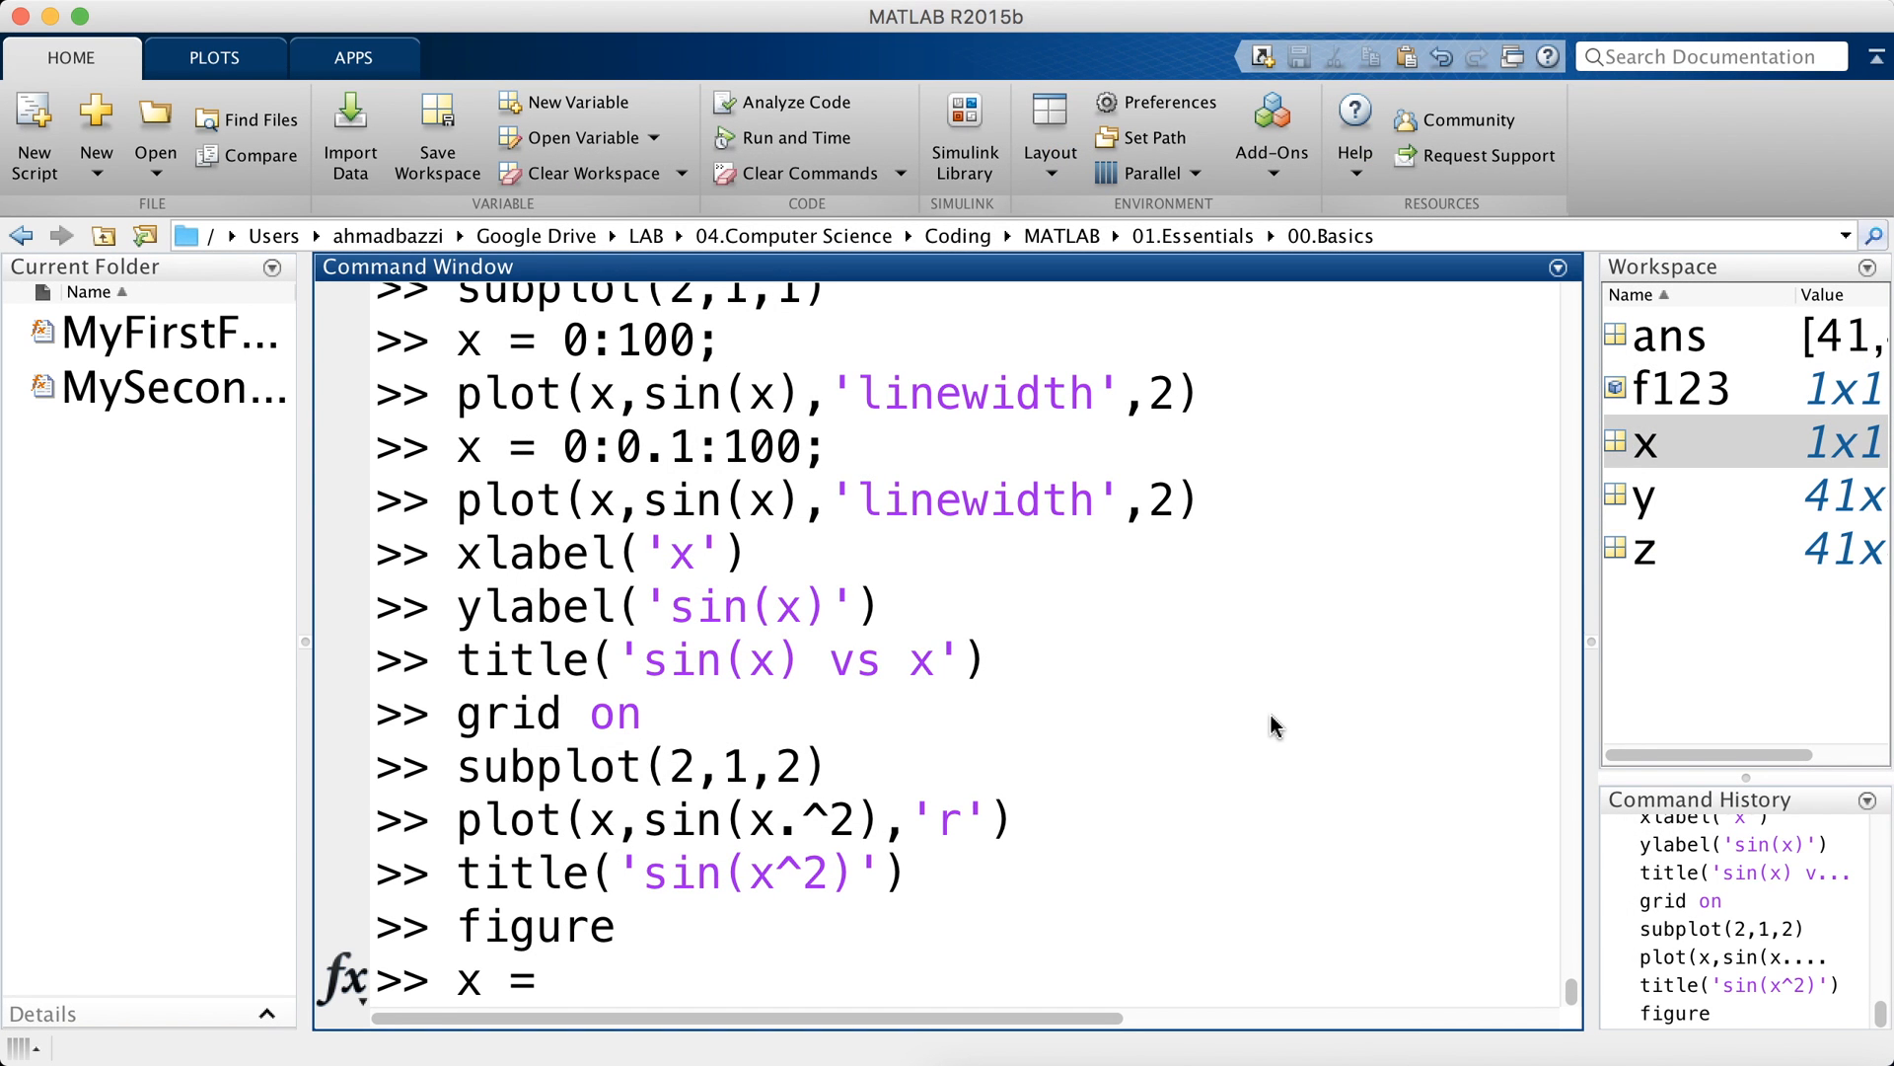
text(0:)
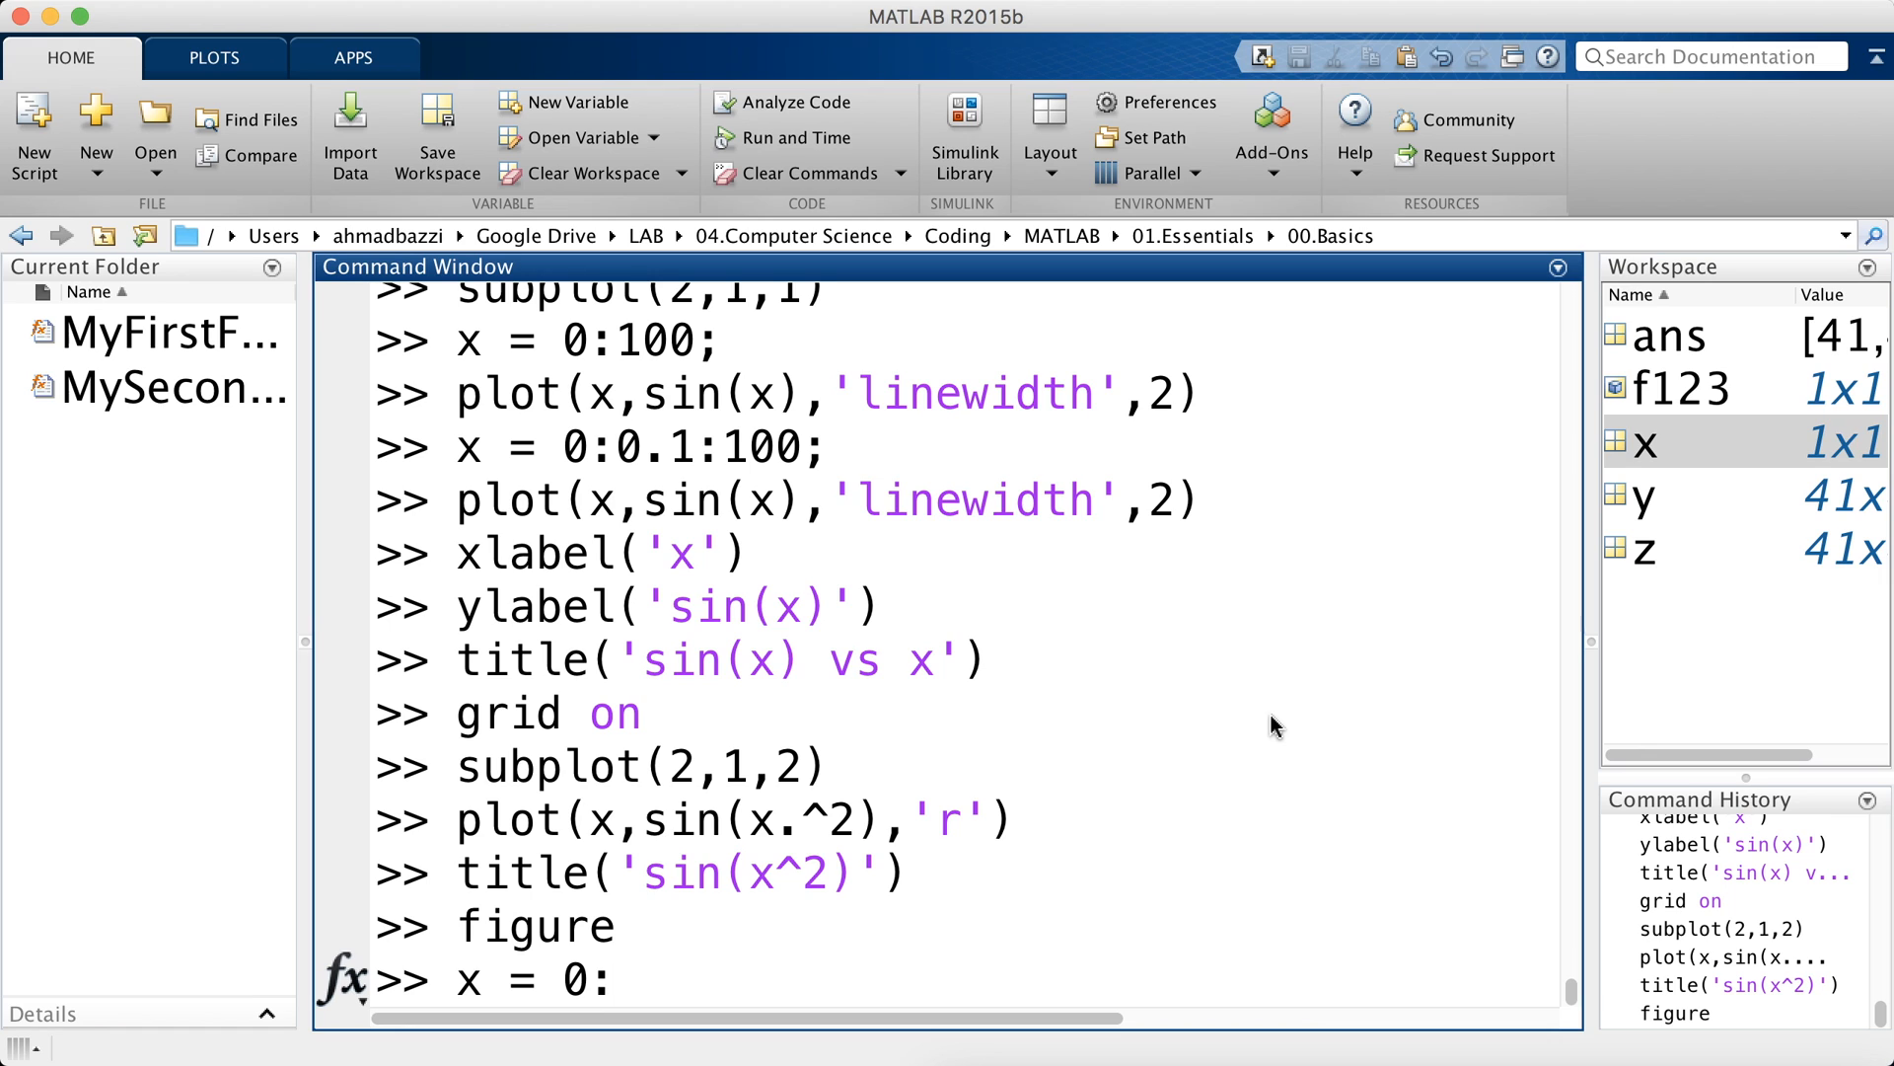
text(.2:2*pi;)
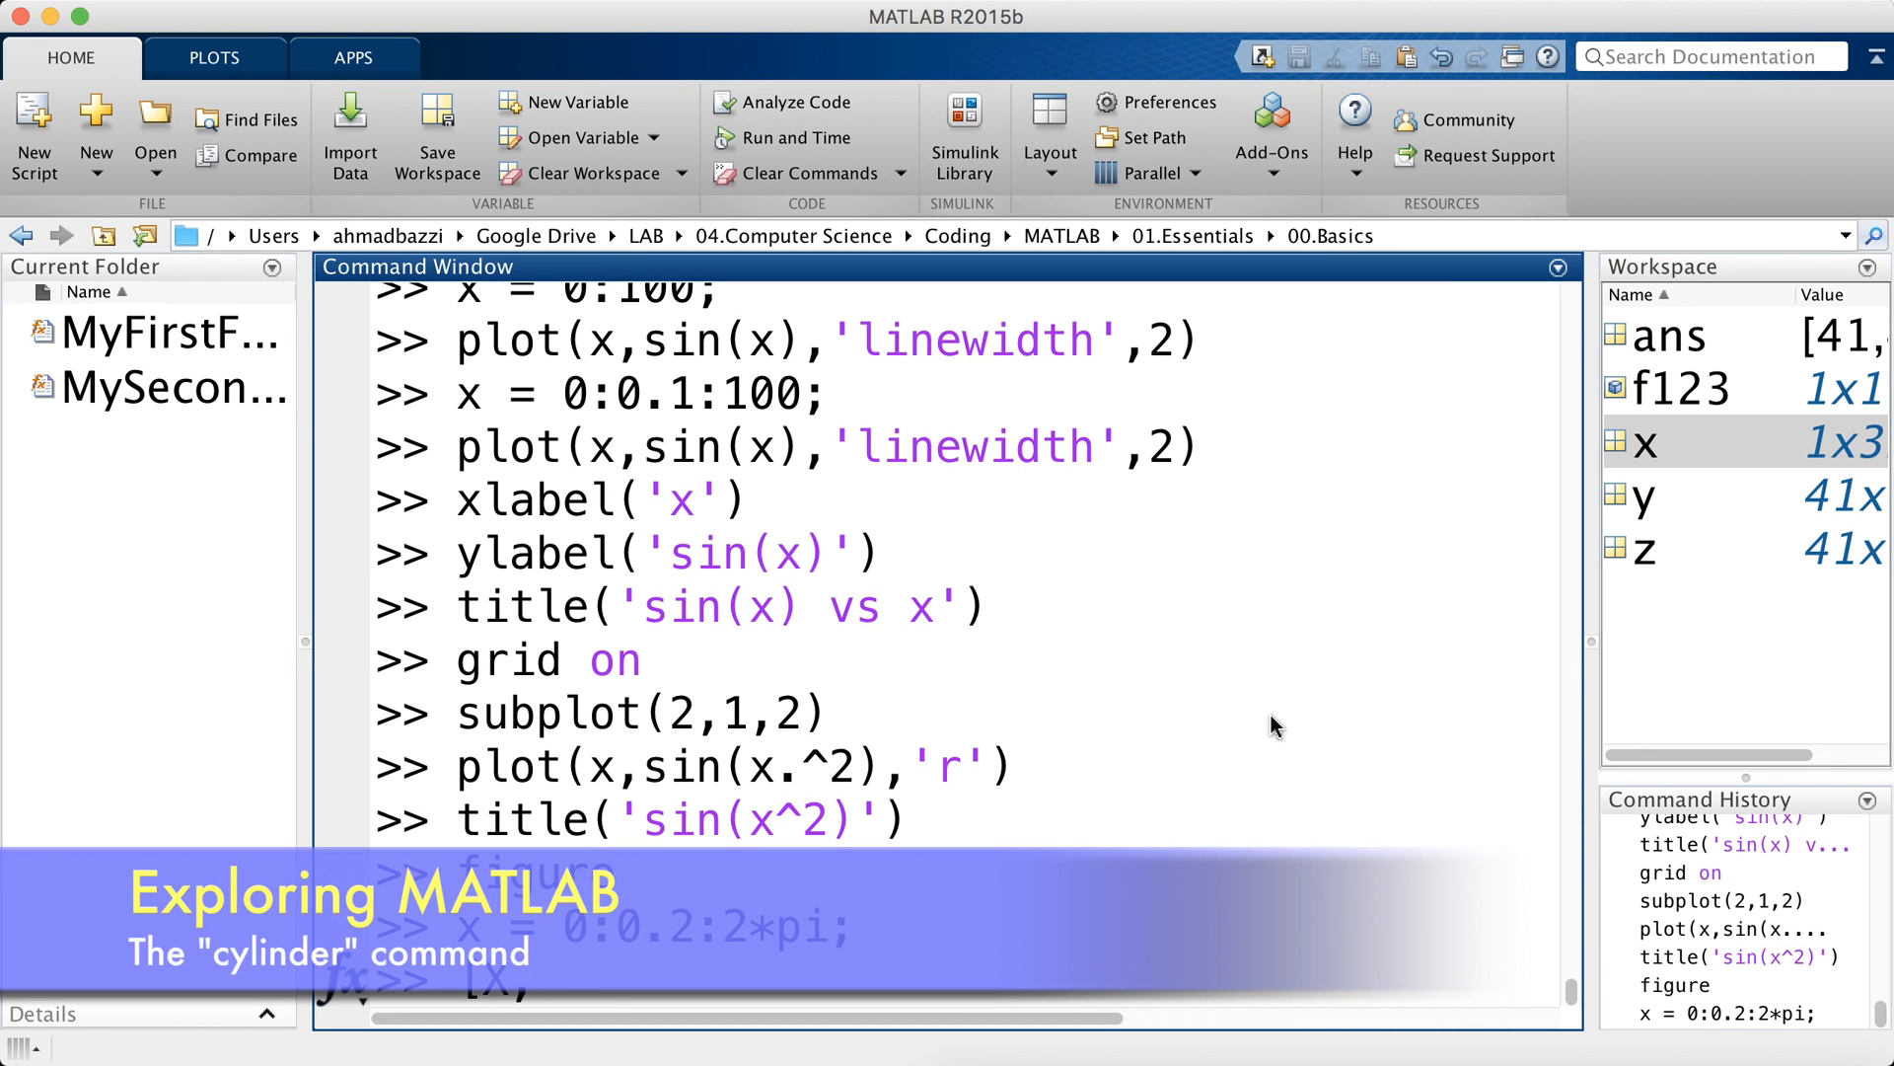
text([X,Y,Z] = s)
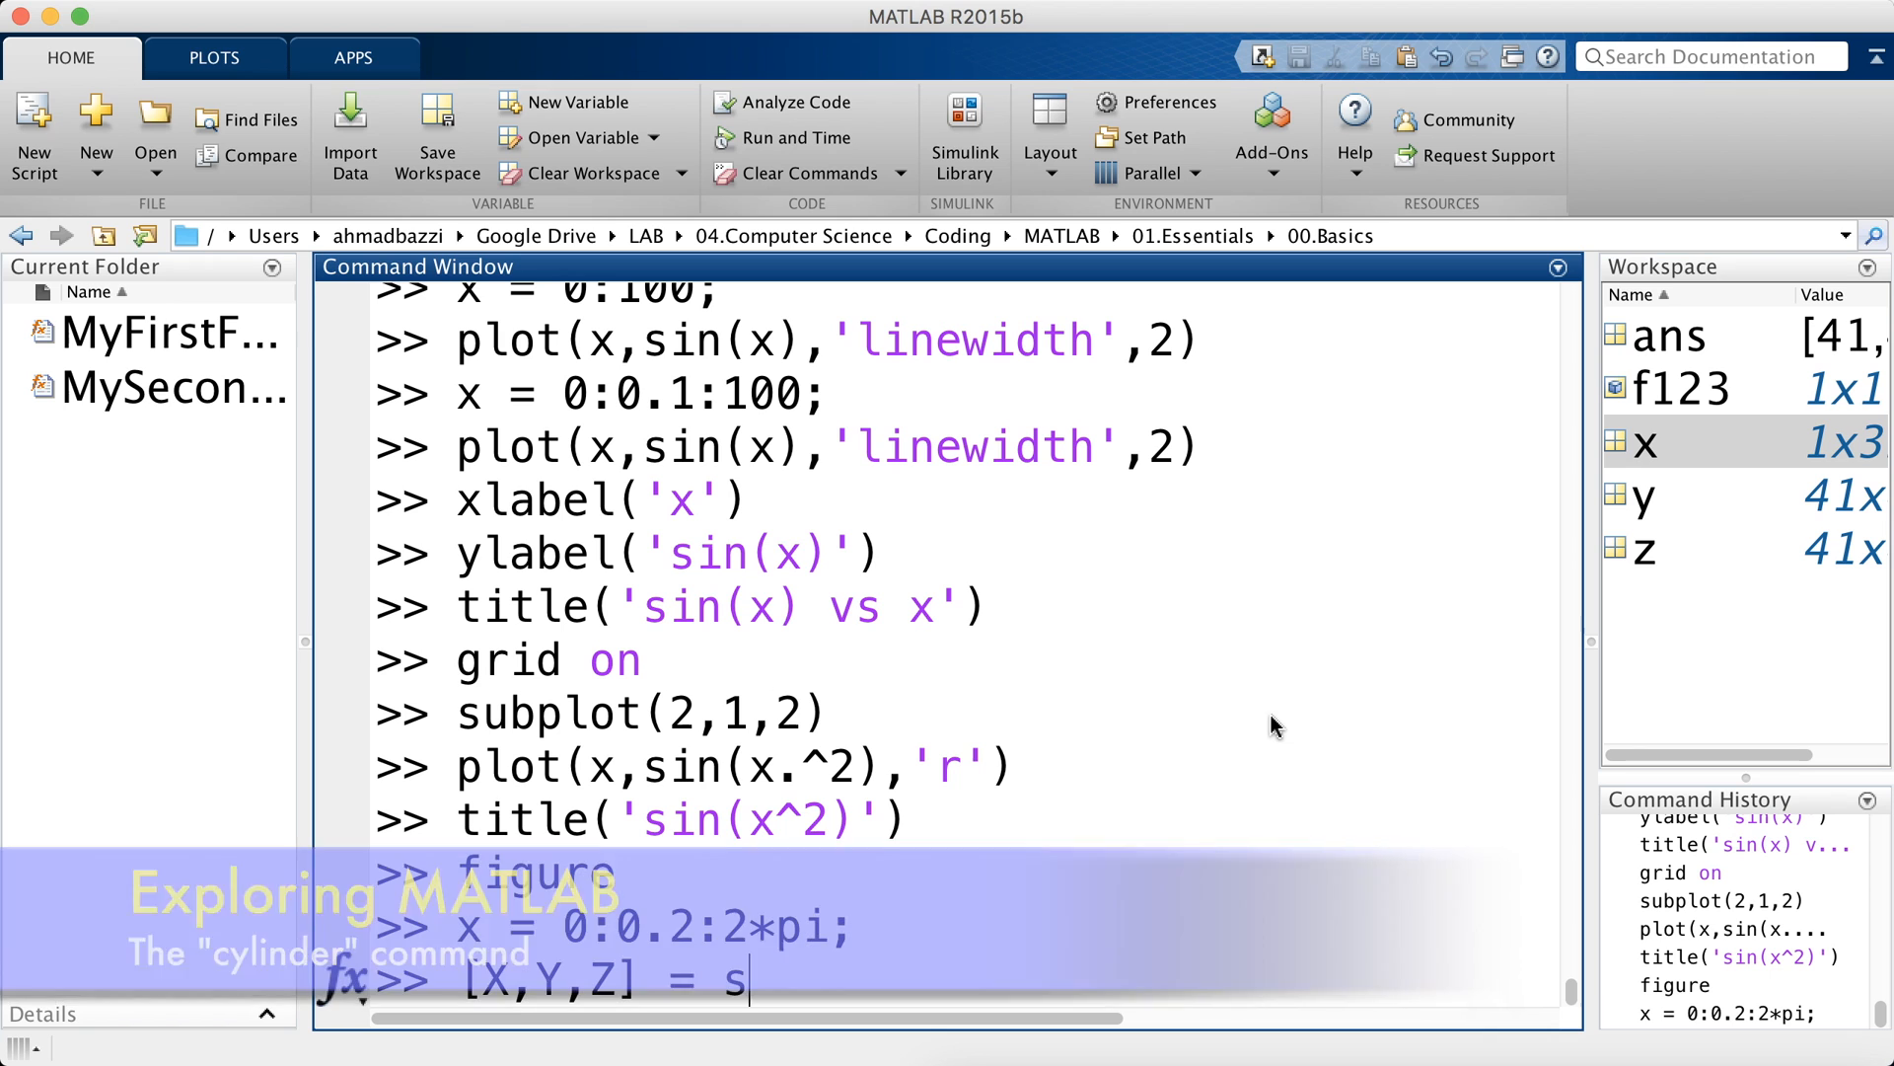
- Run [X,Y,Z] = cylinder(4*cos(x)) to generate the X, Y and Z matrices
text(ylinder(4*c)
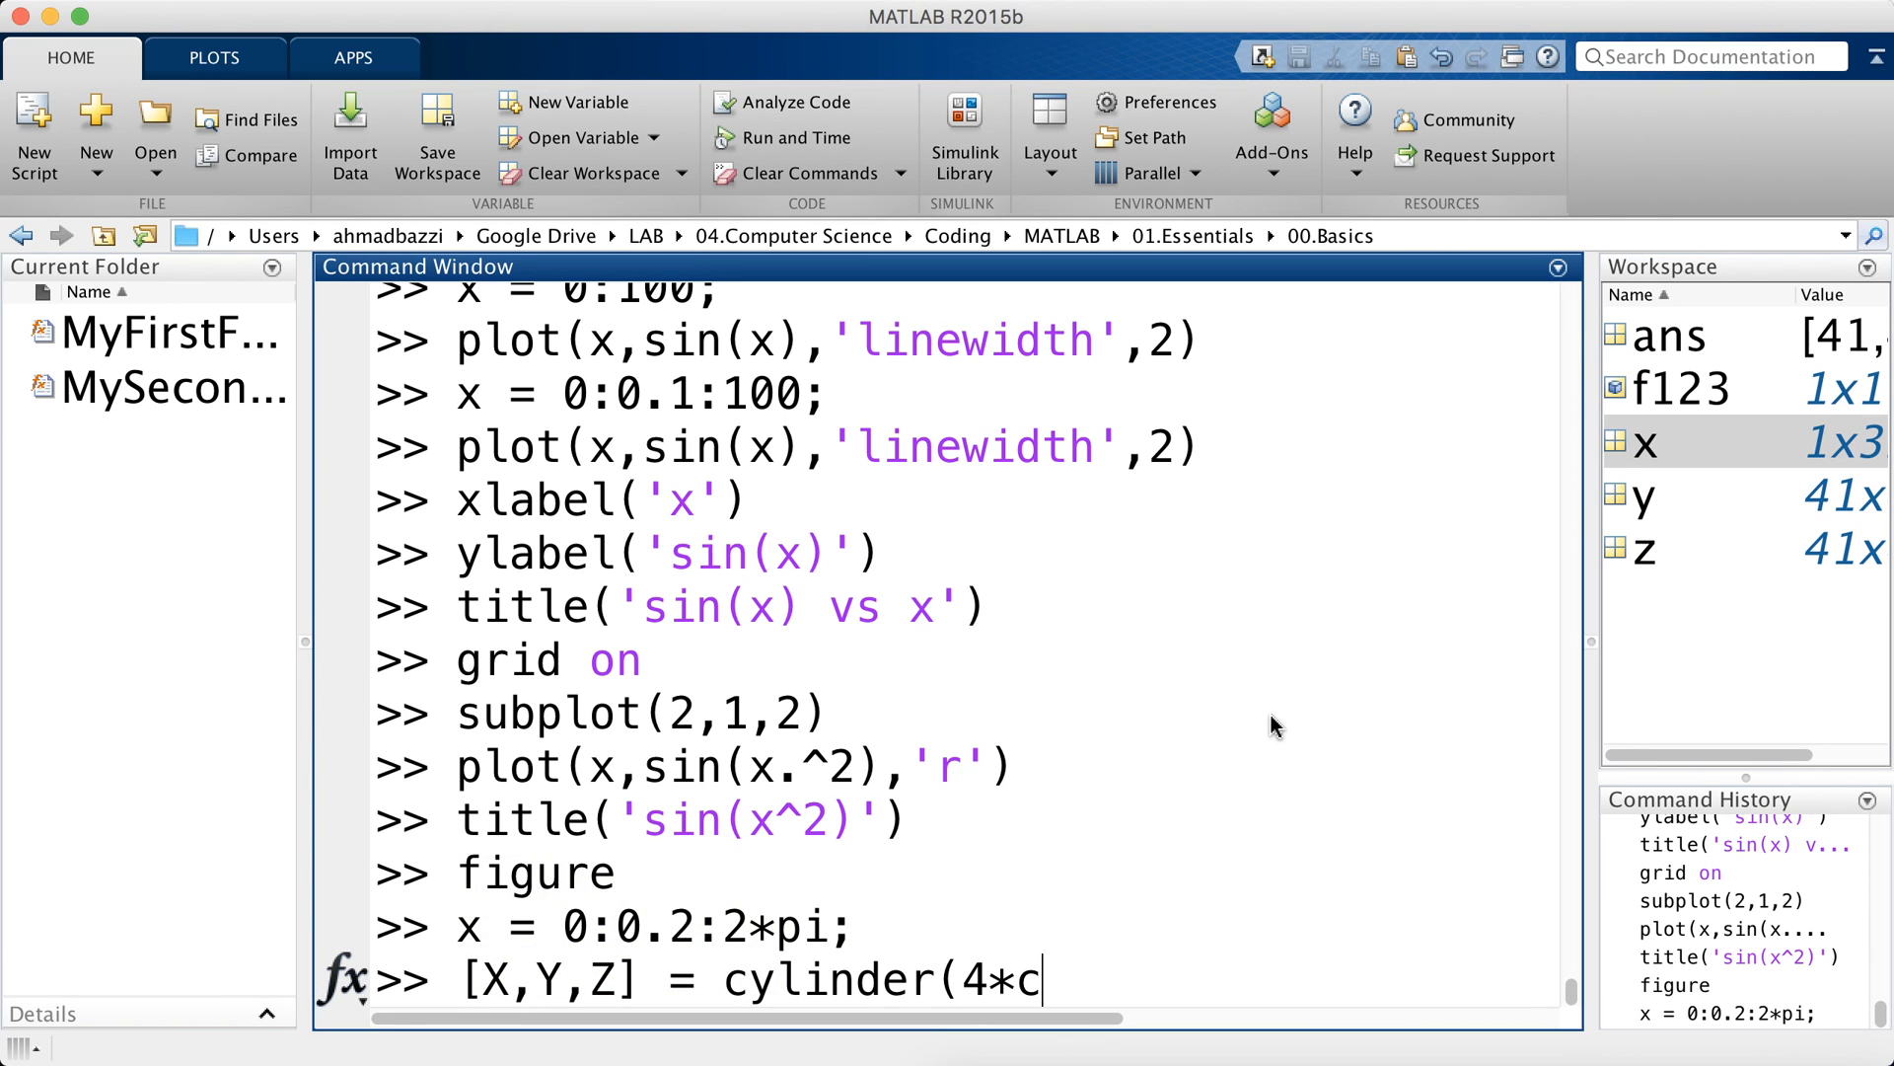
text(os(x)))
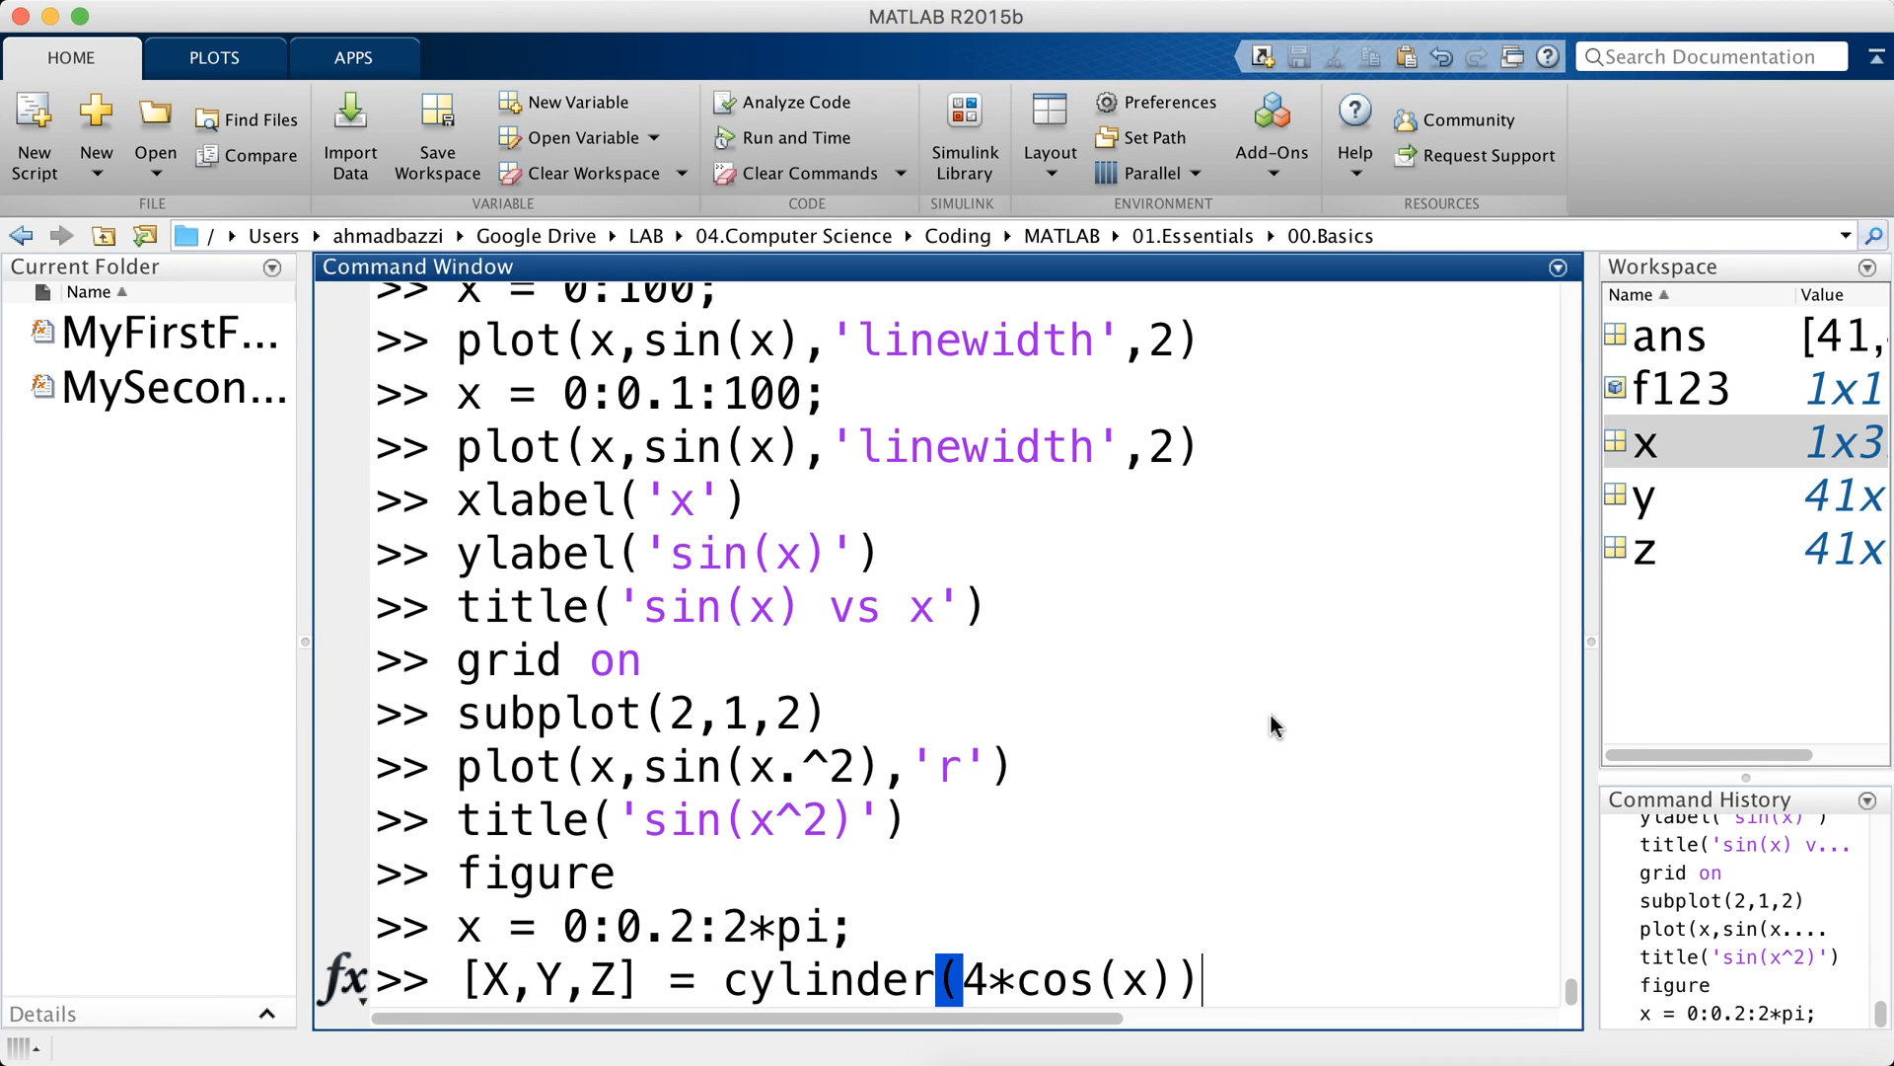
key(Enter)
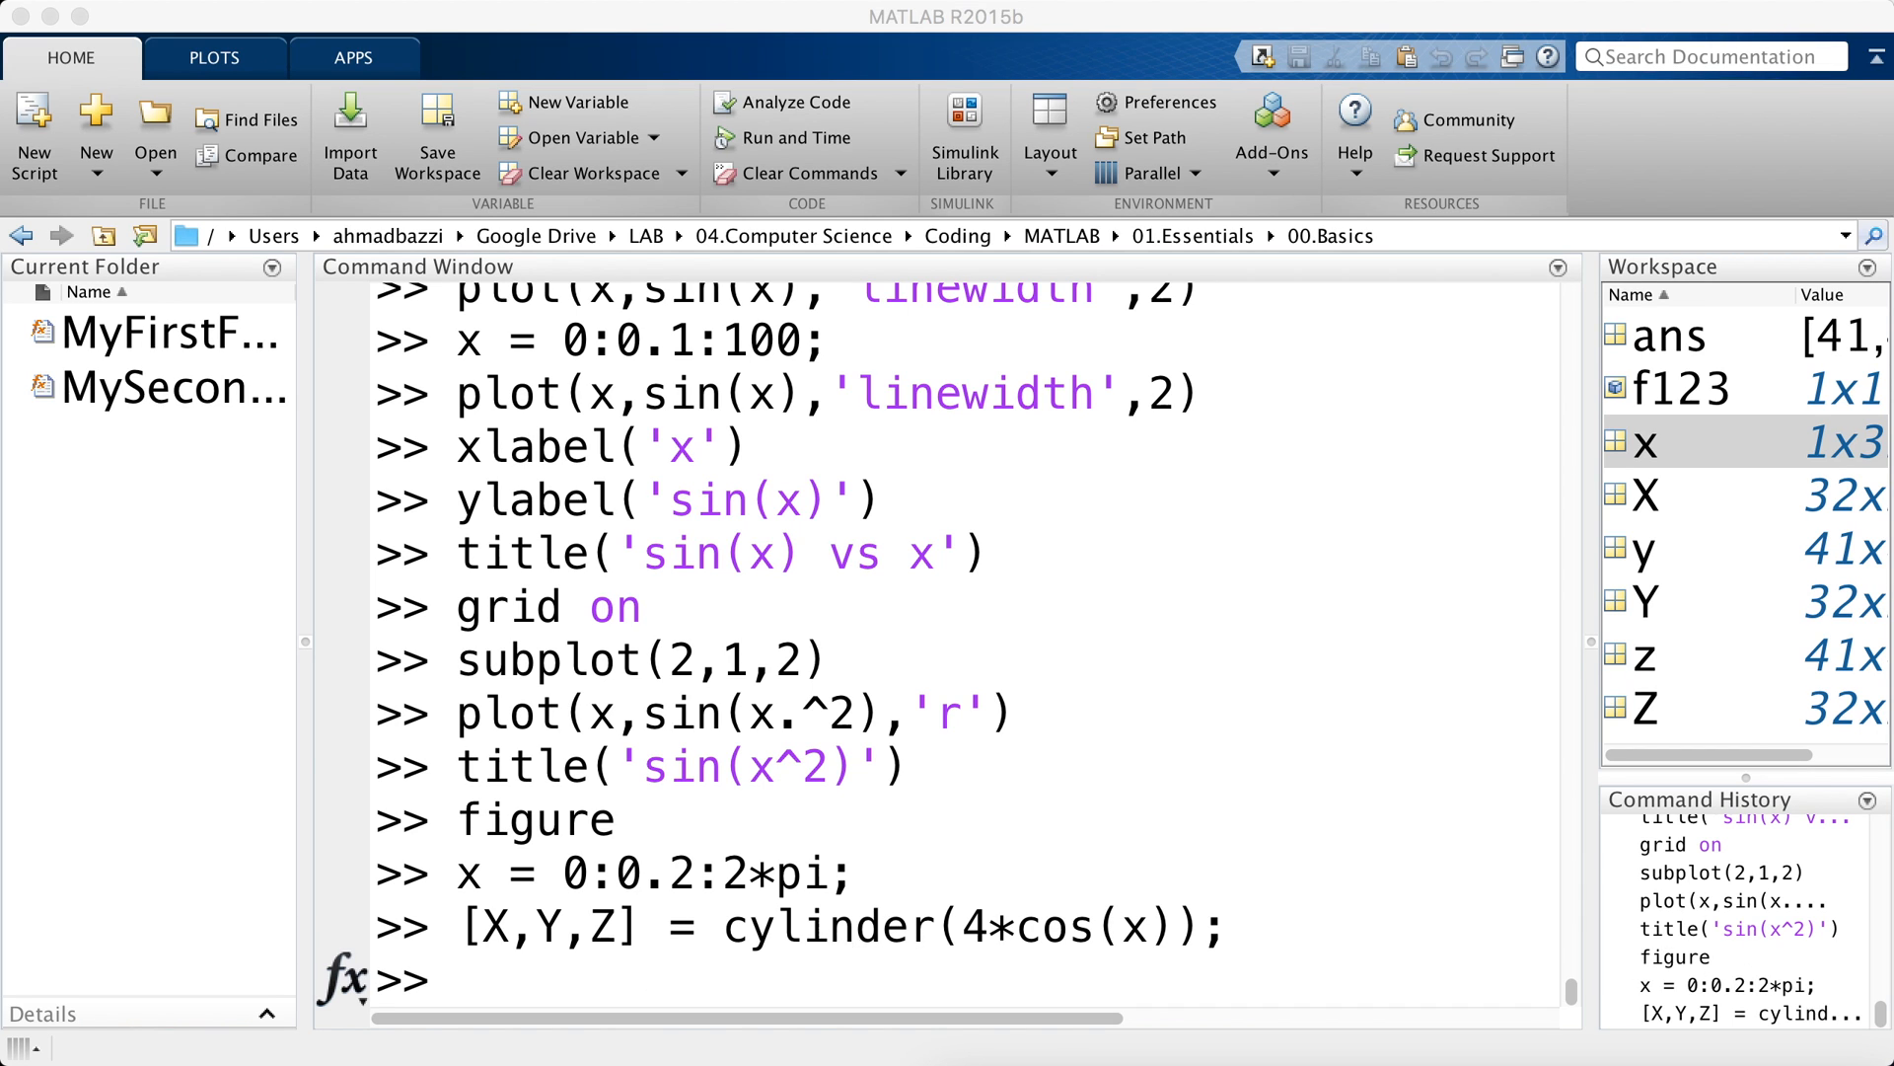
mouse_move(576, 944)
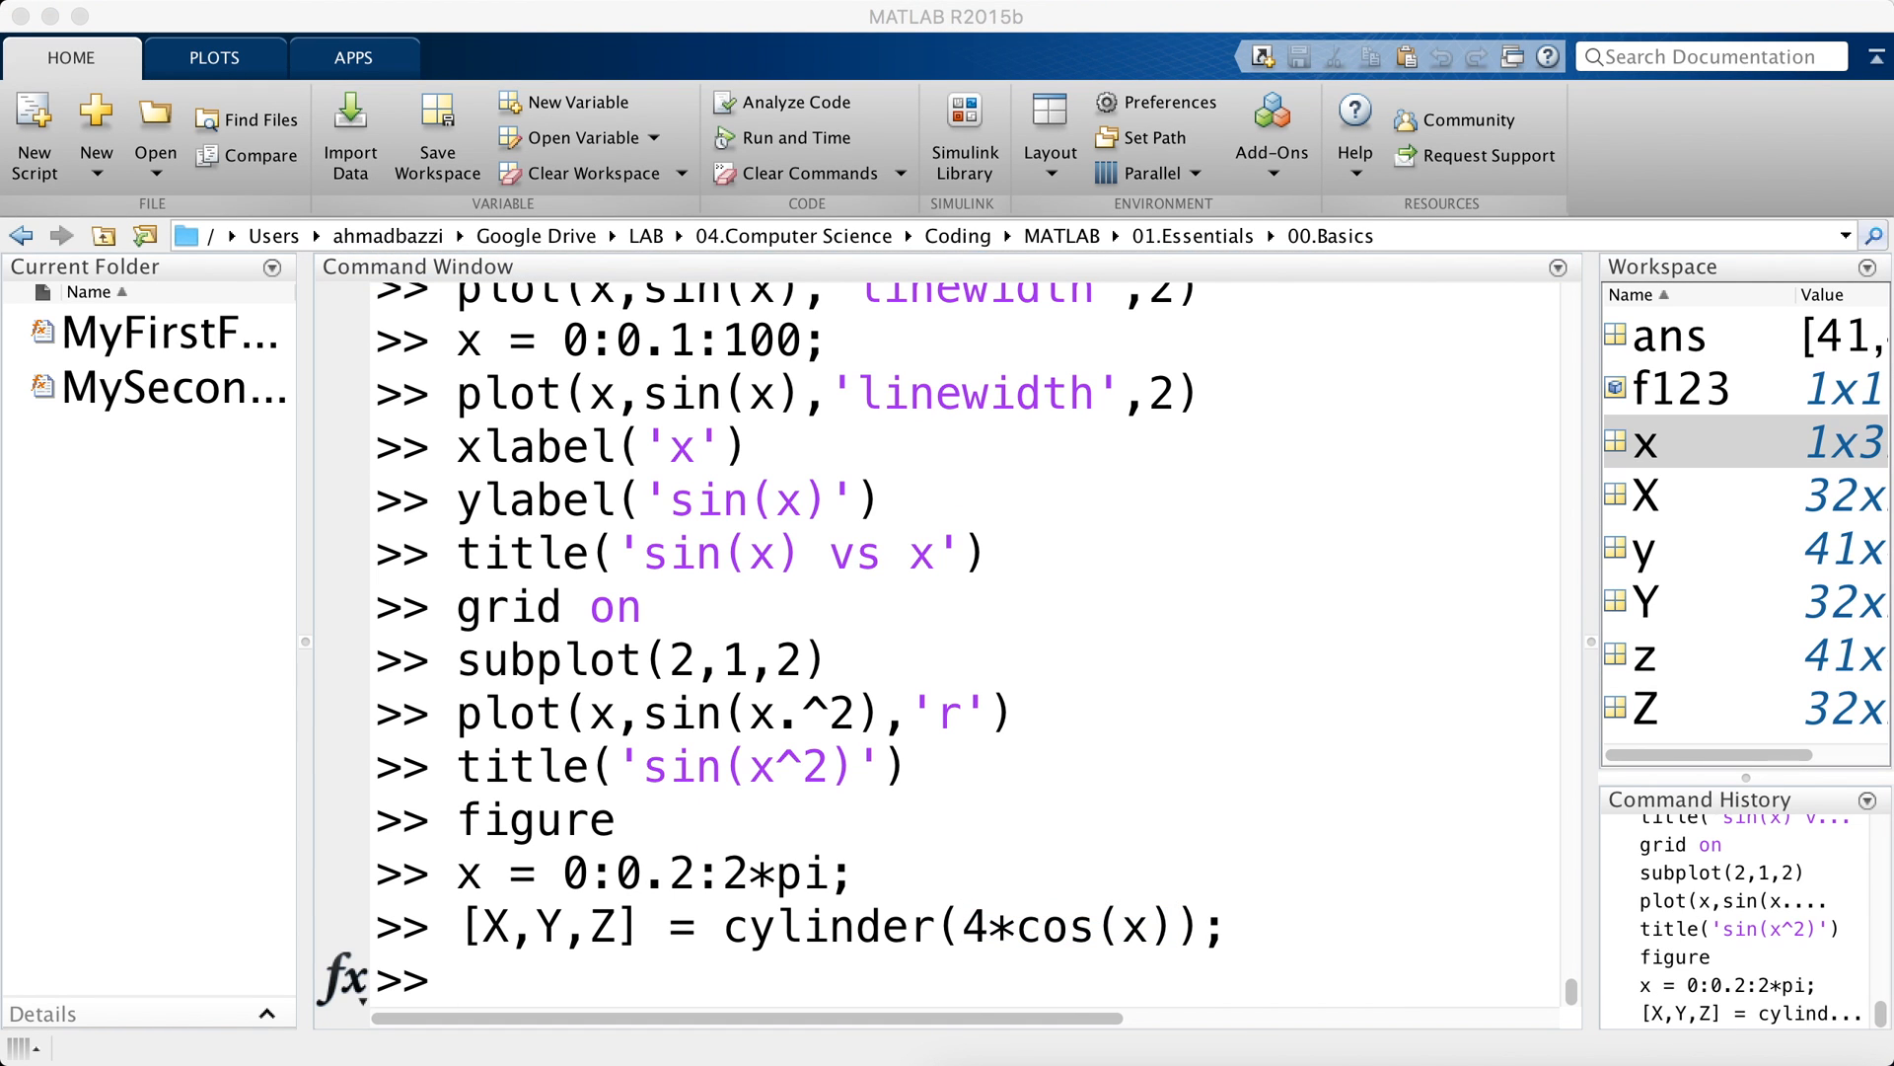
- Create Figure 2 with figure(2)
text(su)
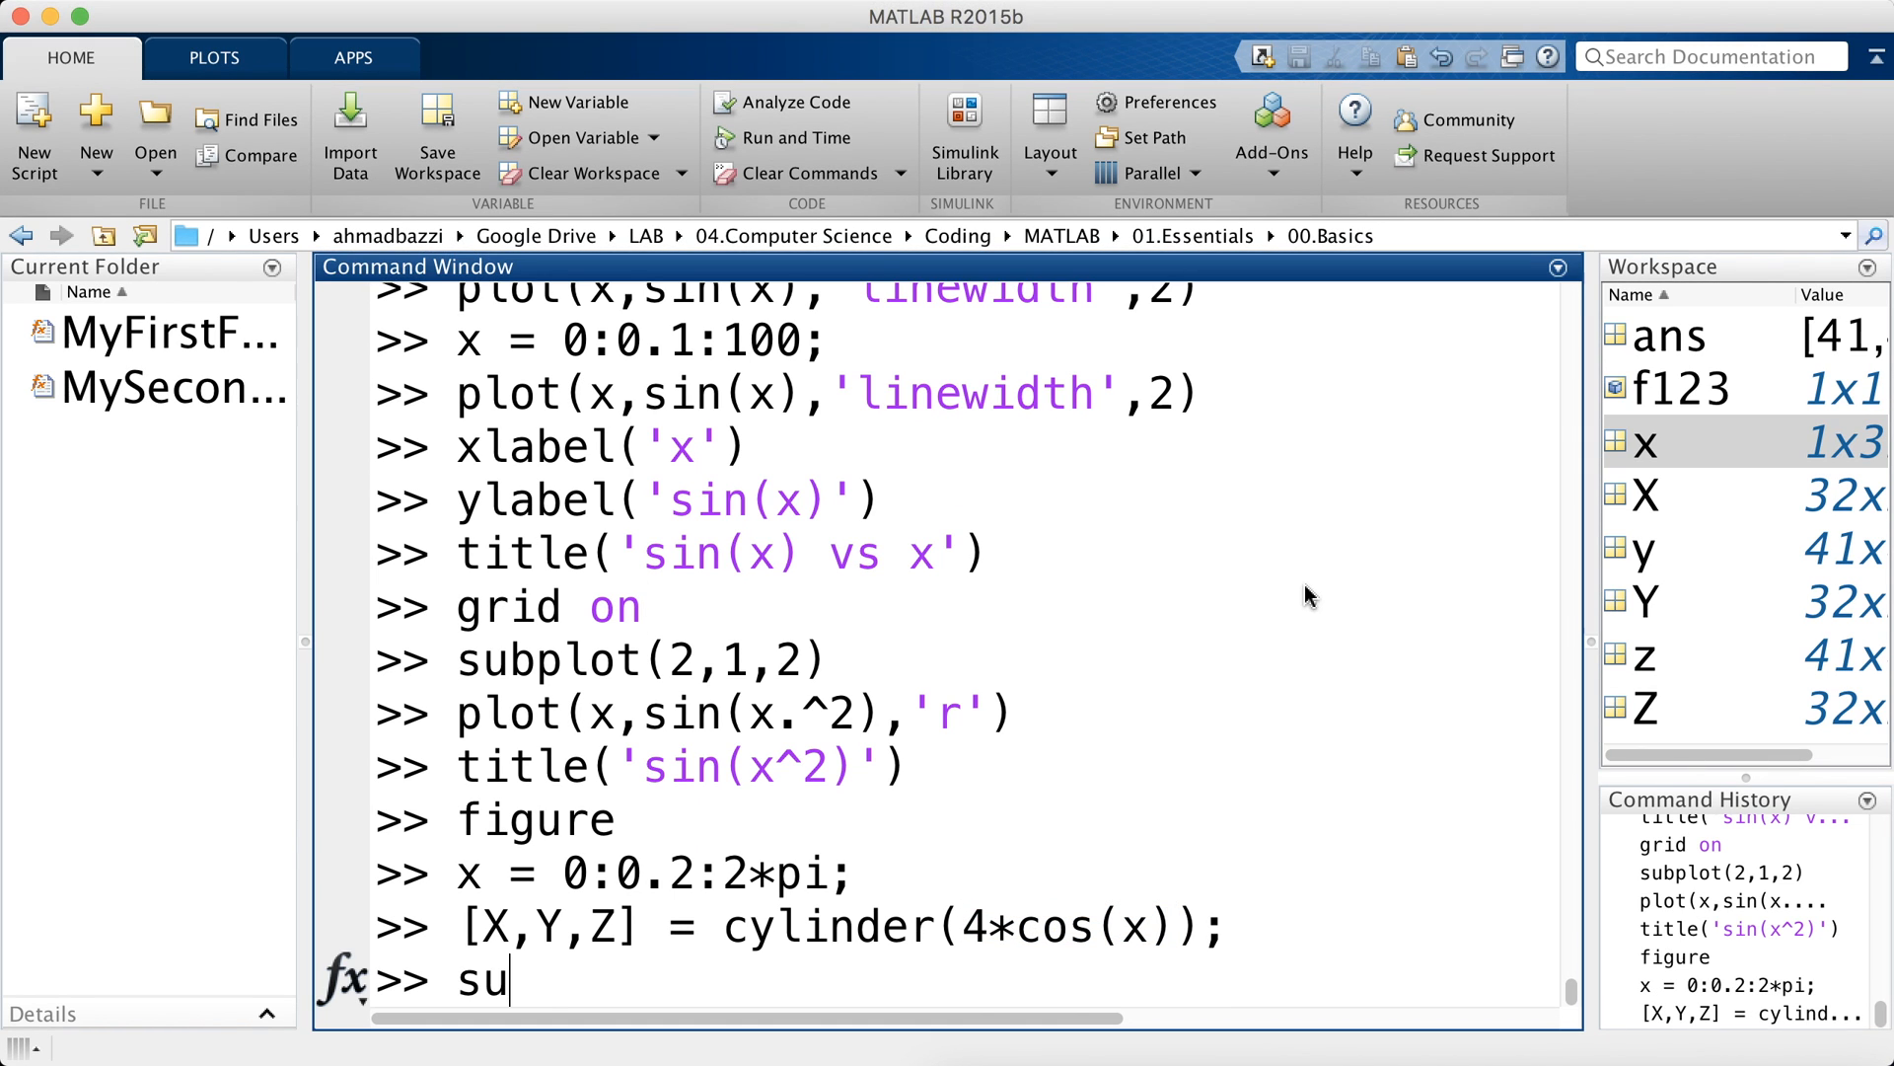
text(bplot(2,2)
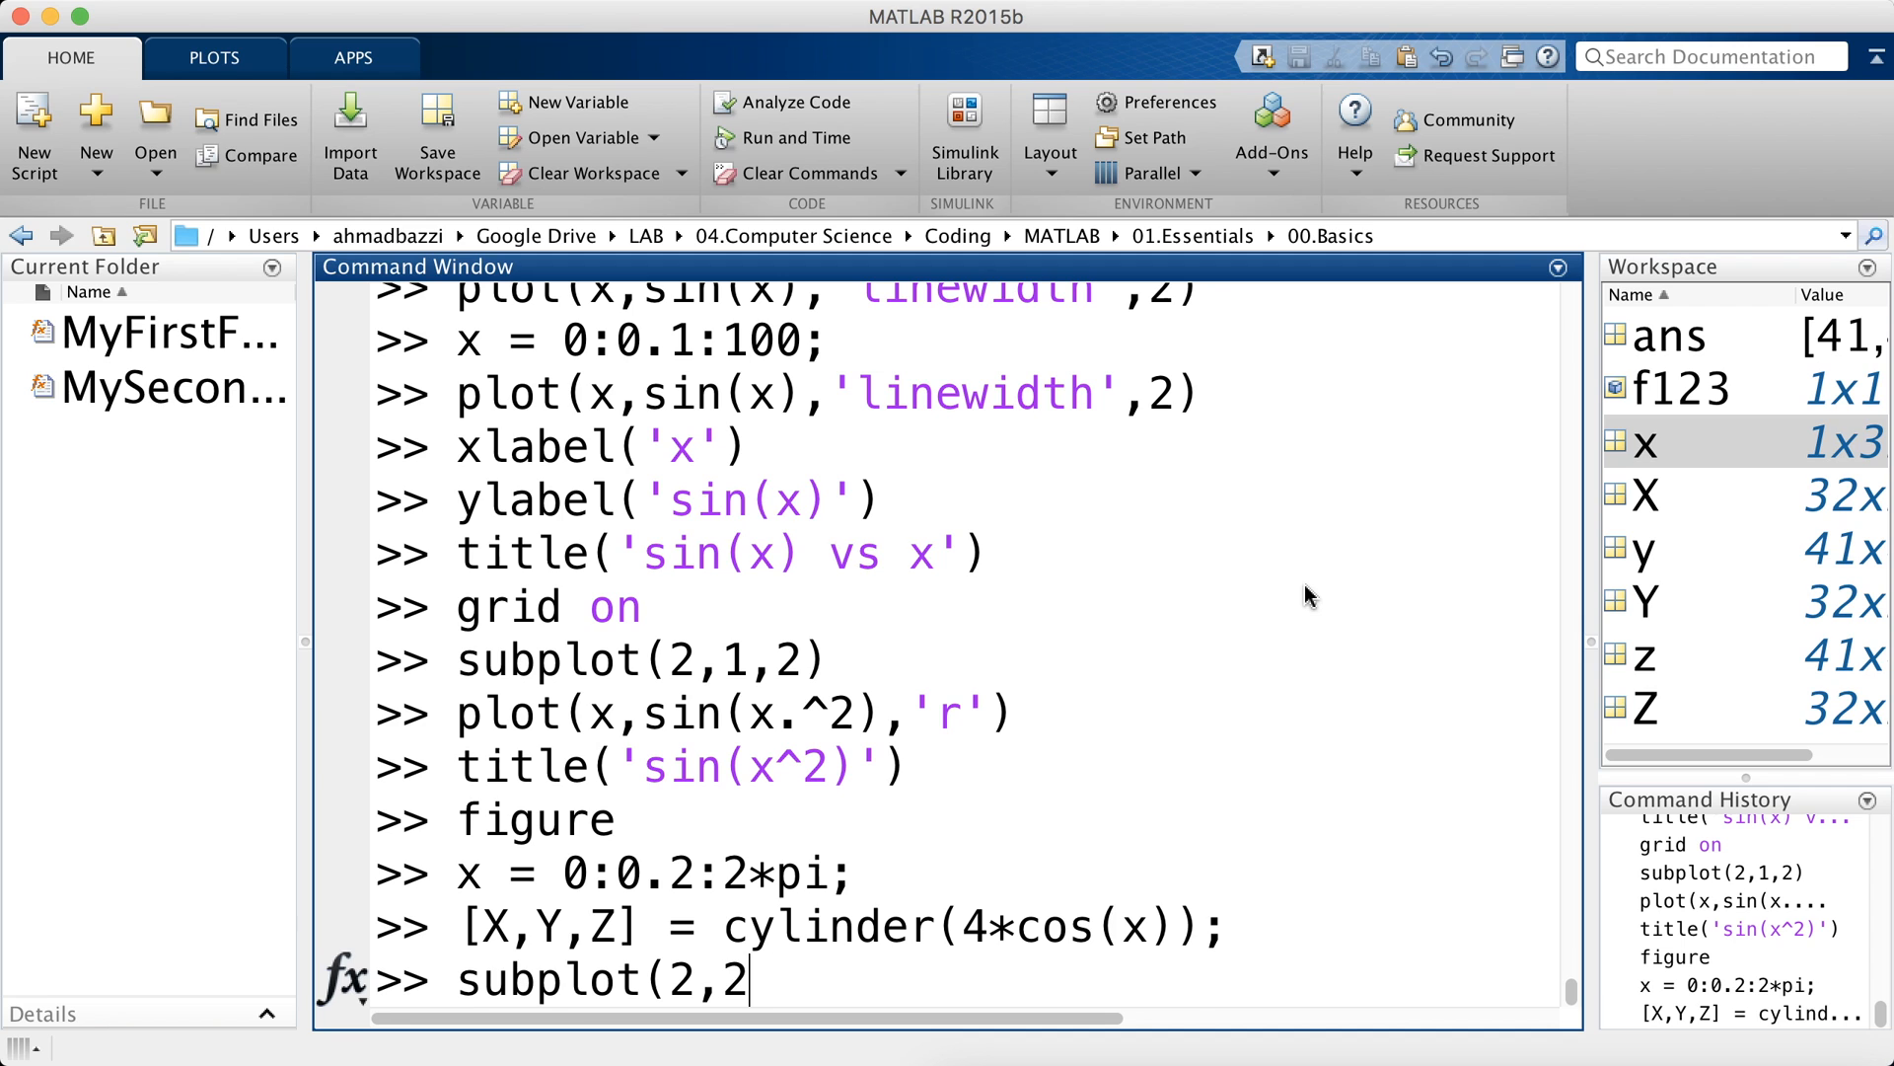
text(,1)
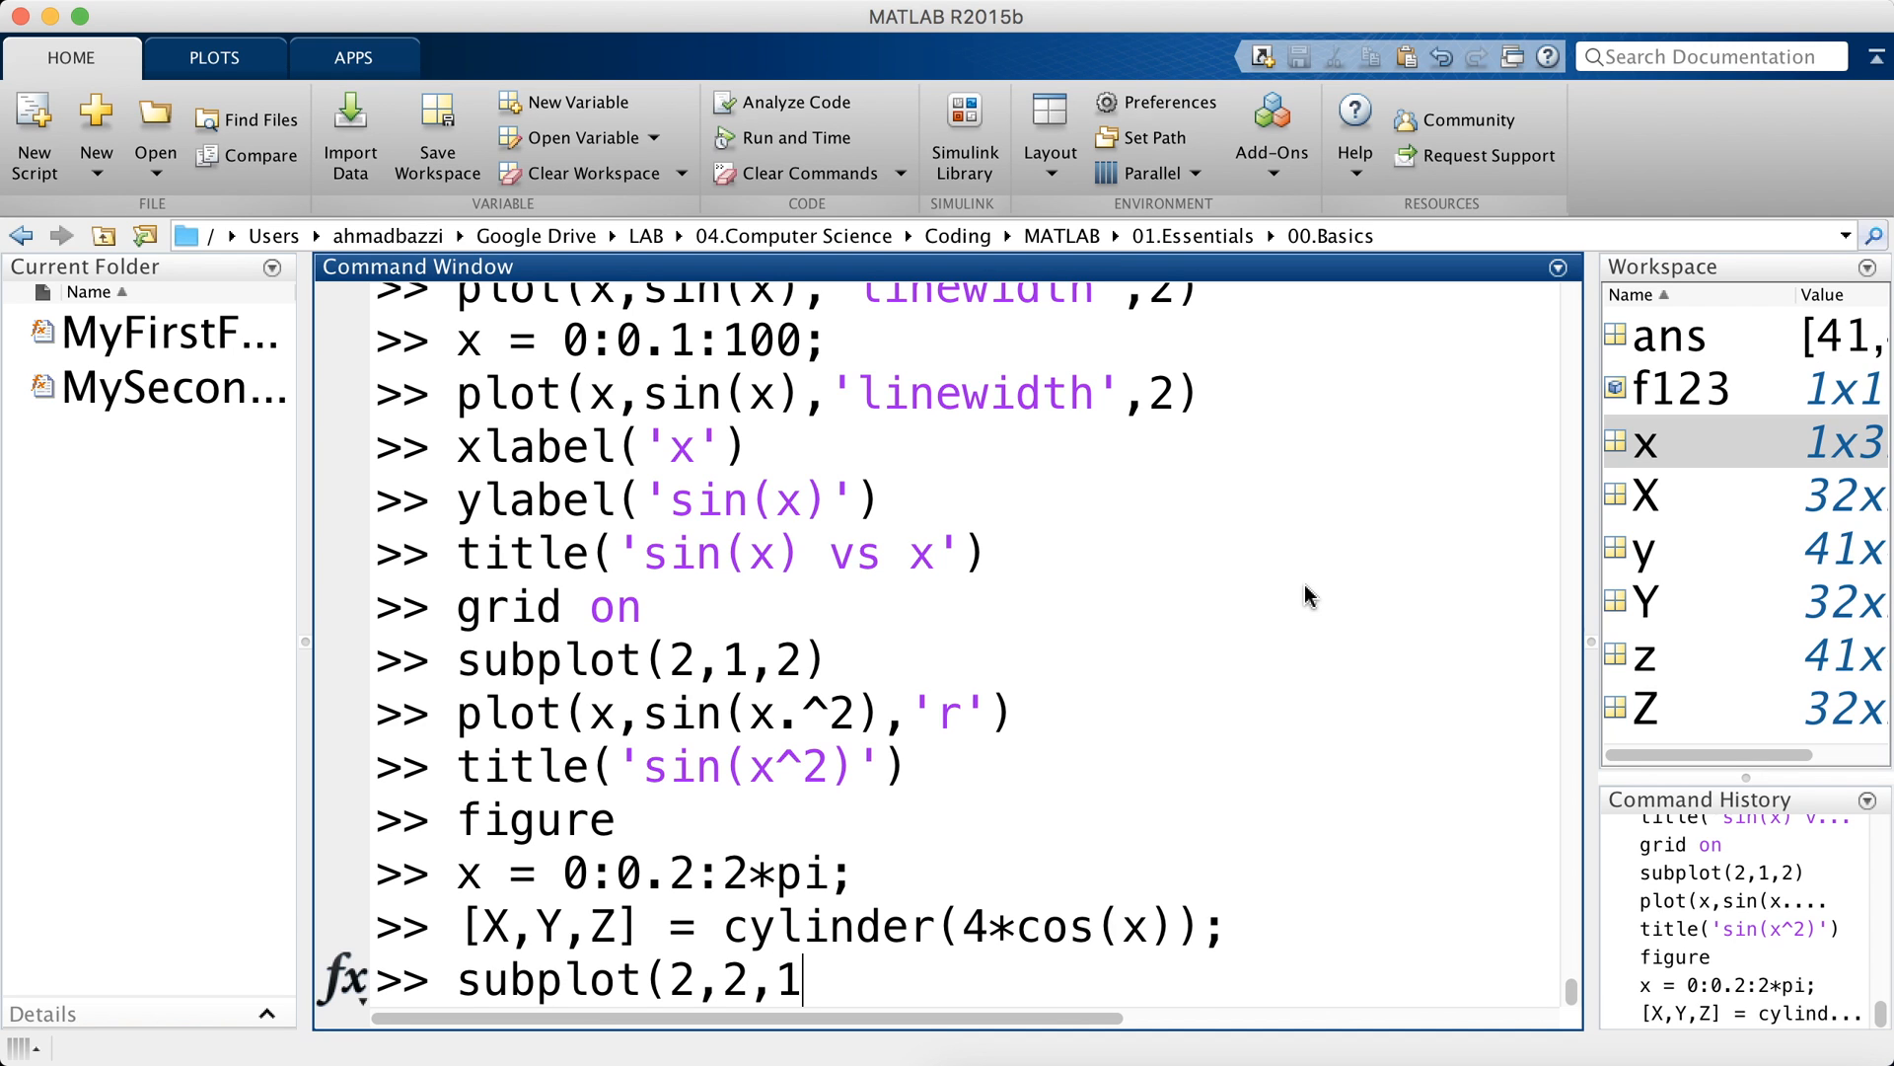
text(figure(2))
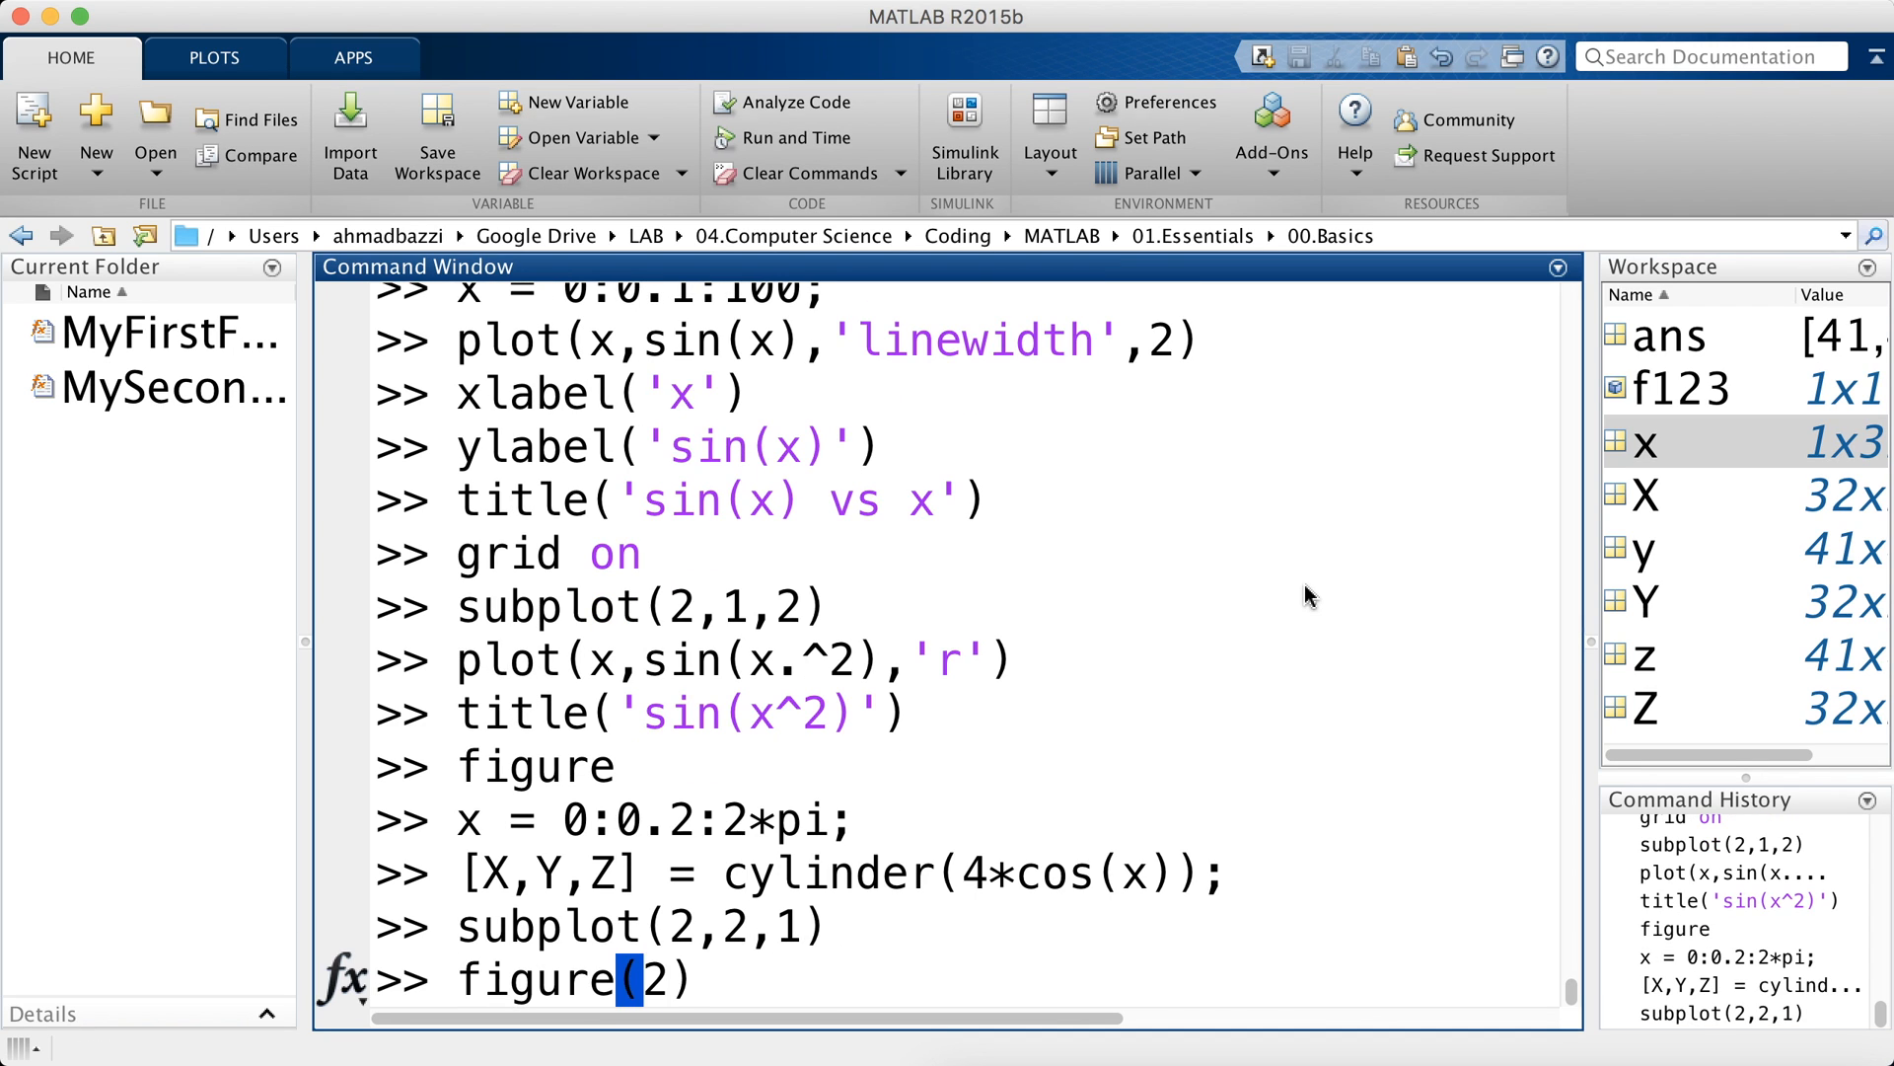
key(Return)
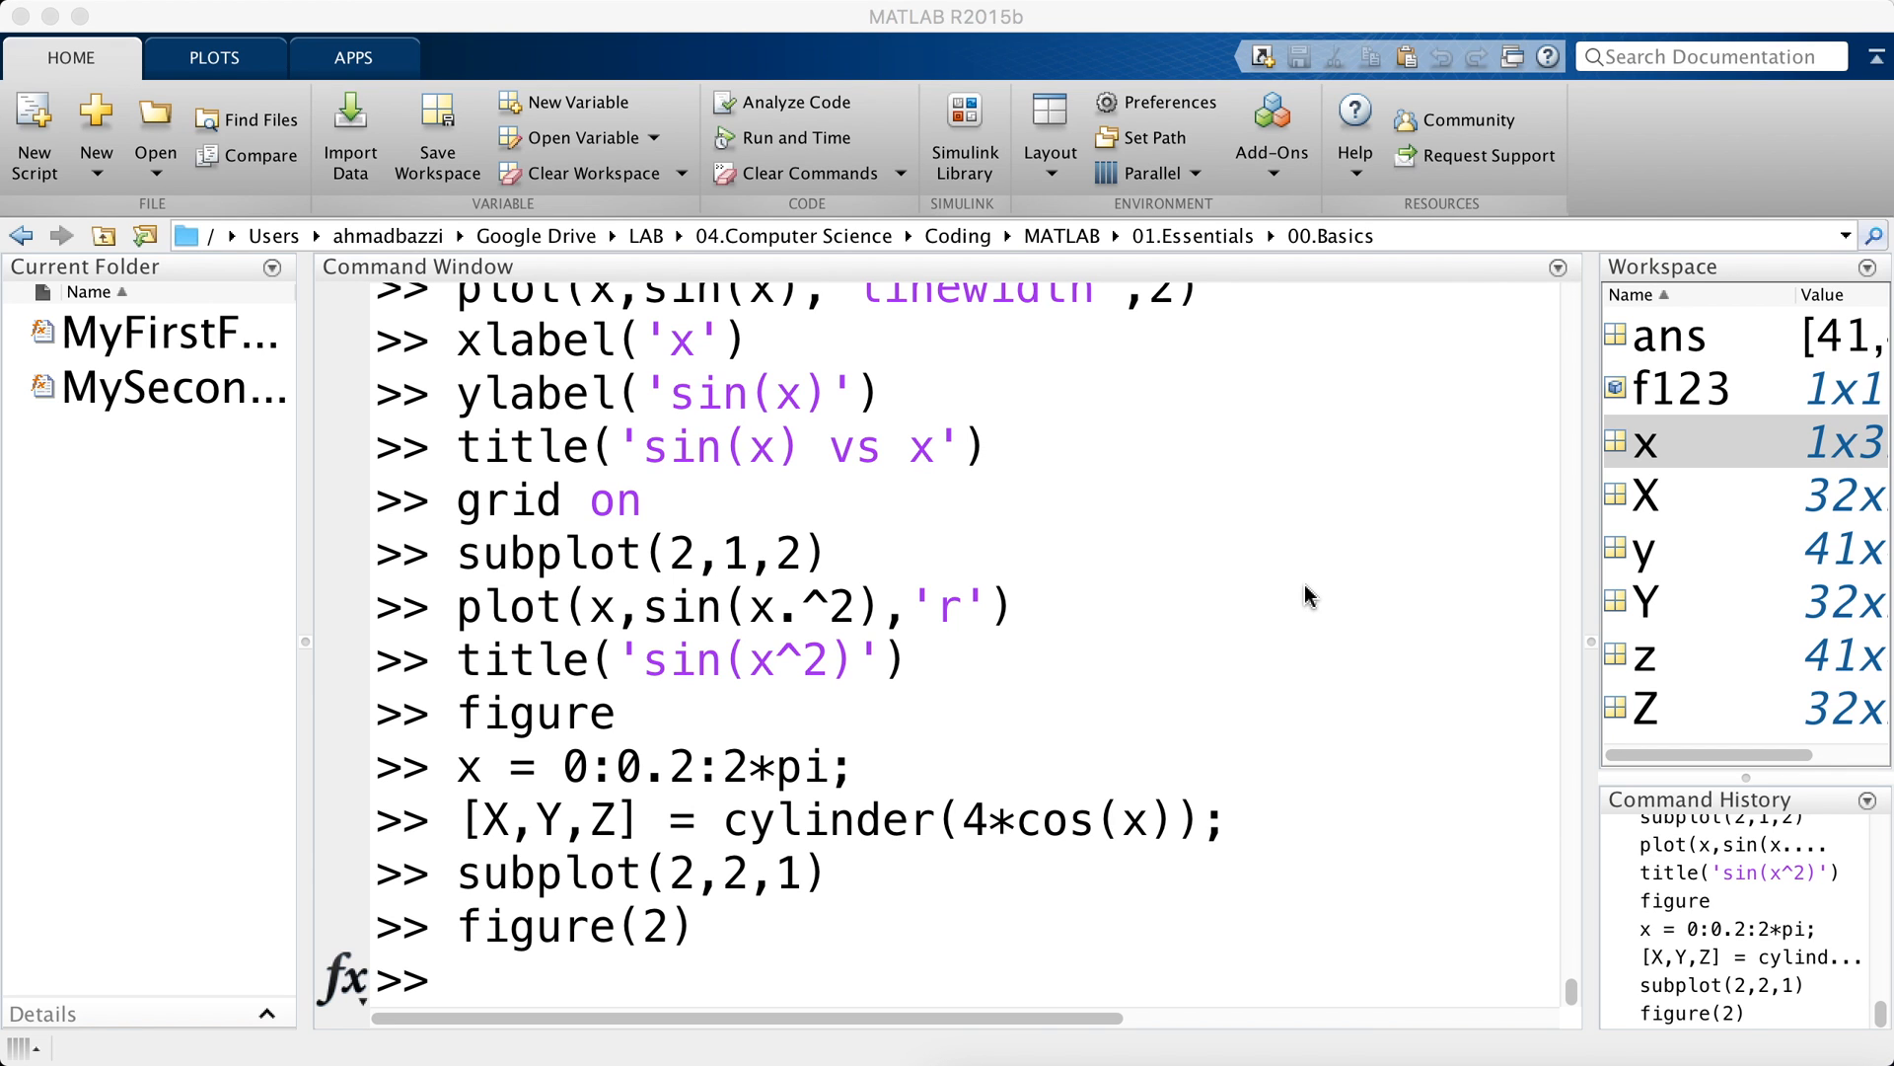
- Mesh X in the top-left panel of a 2×2 grid, titled 'X'
text(subplot(2,2,1))
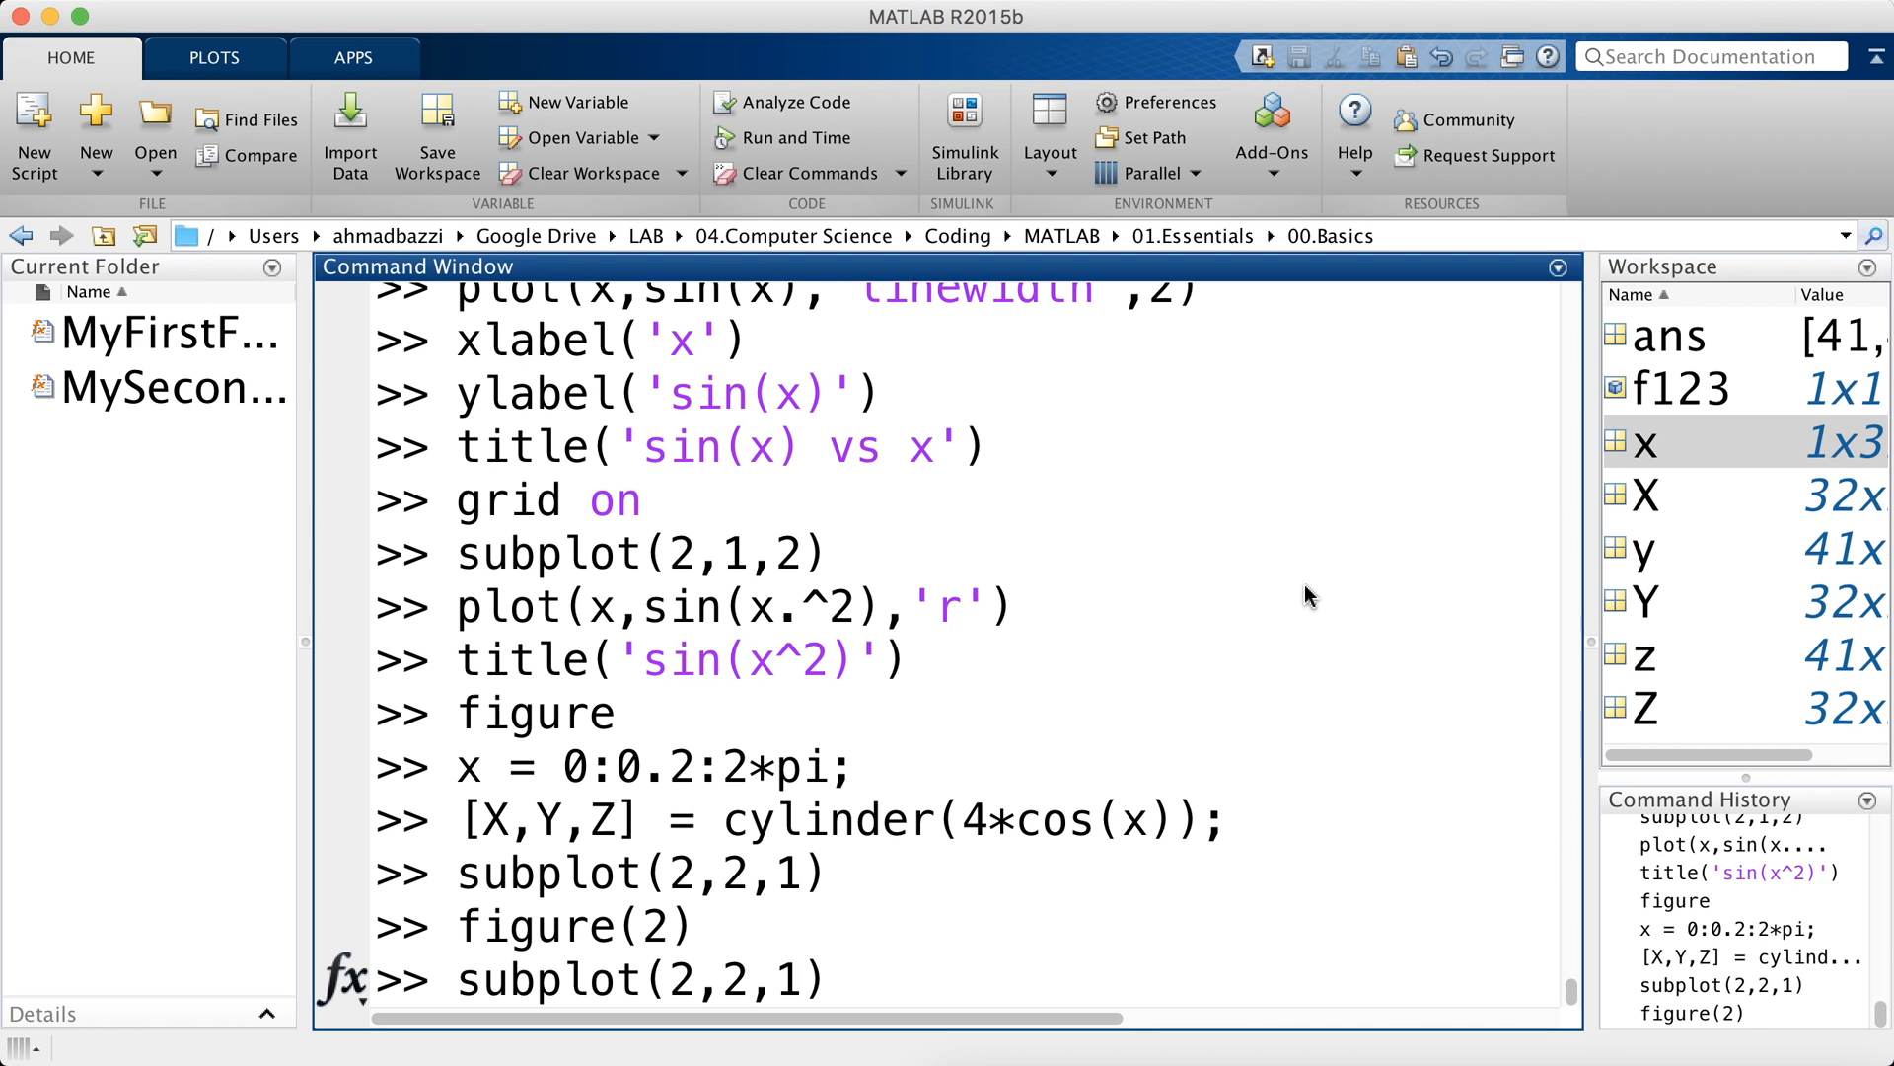
text(mesh(X)
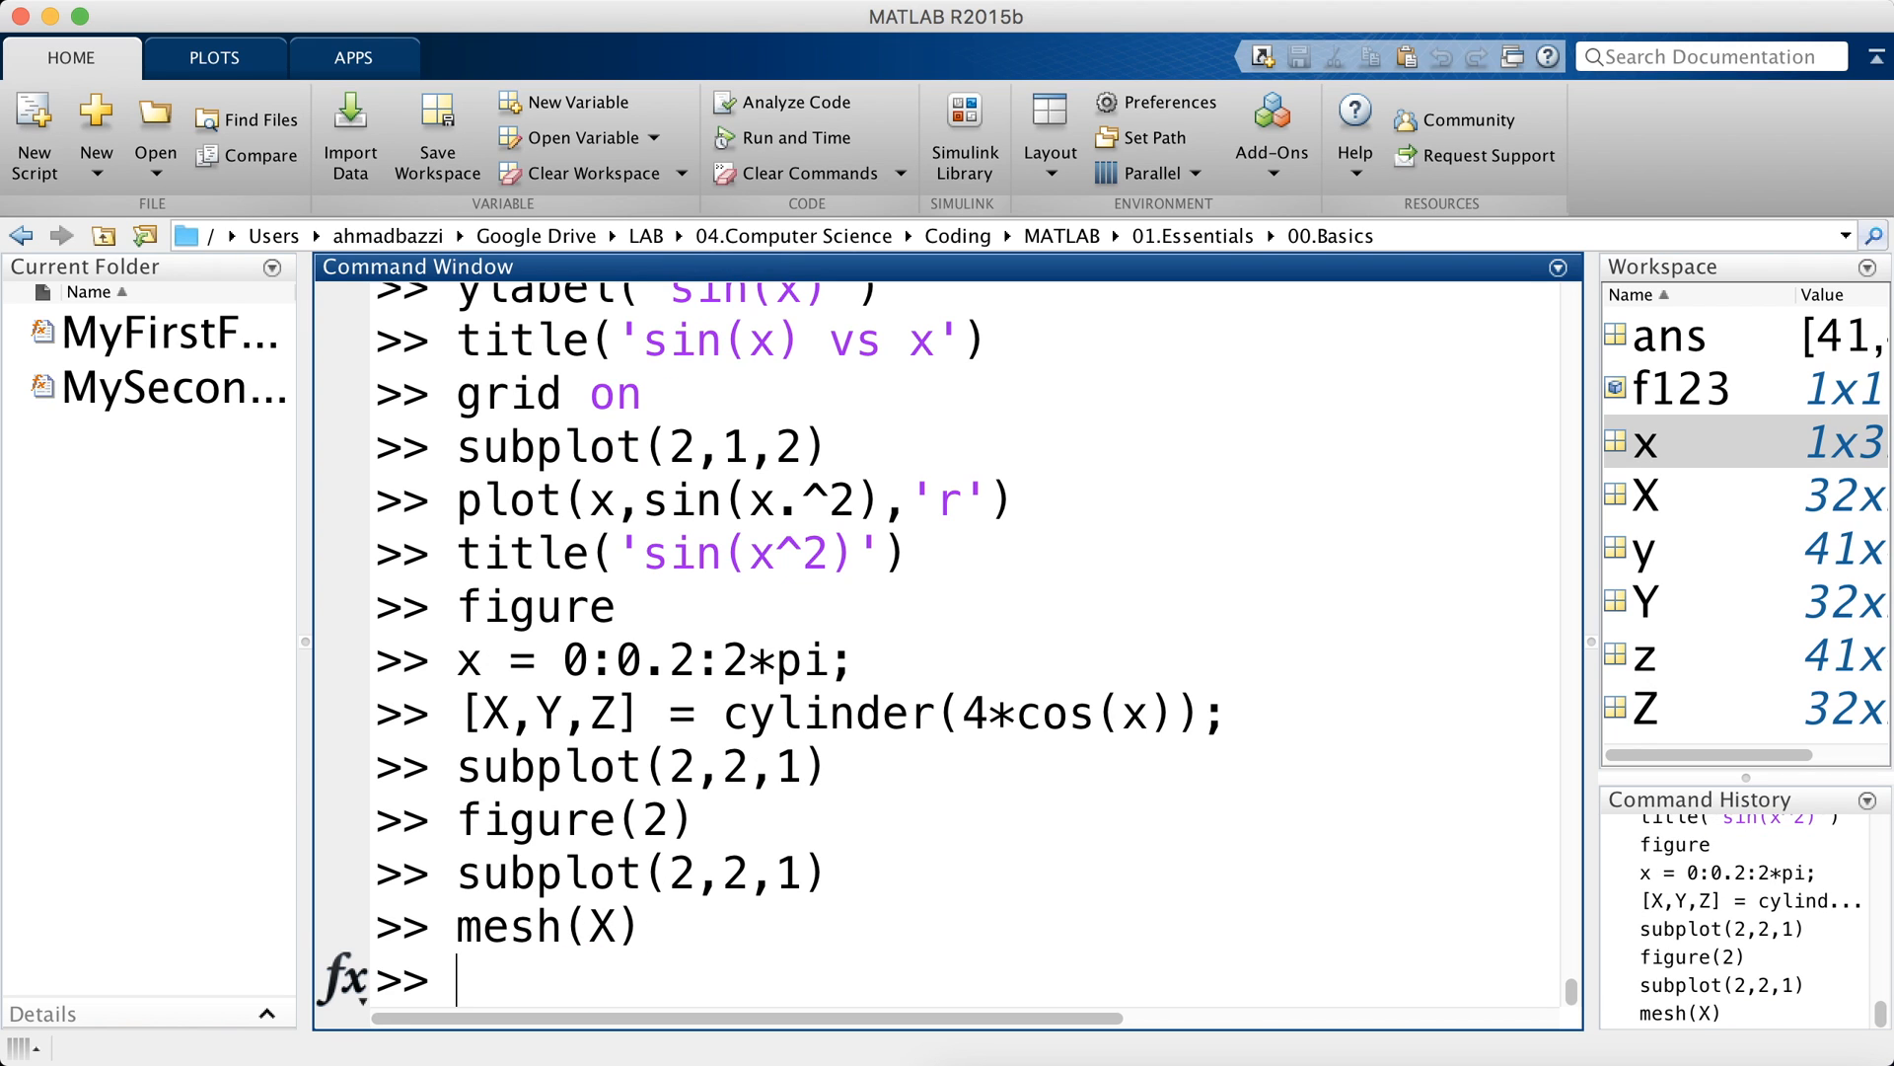
text(title('X)
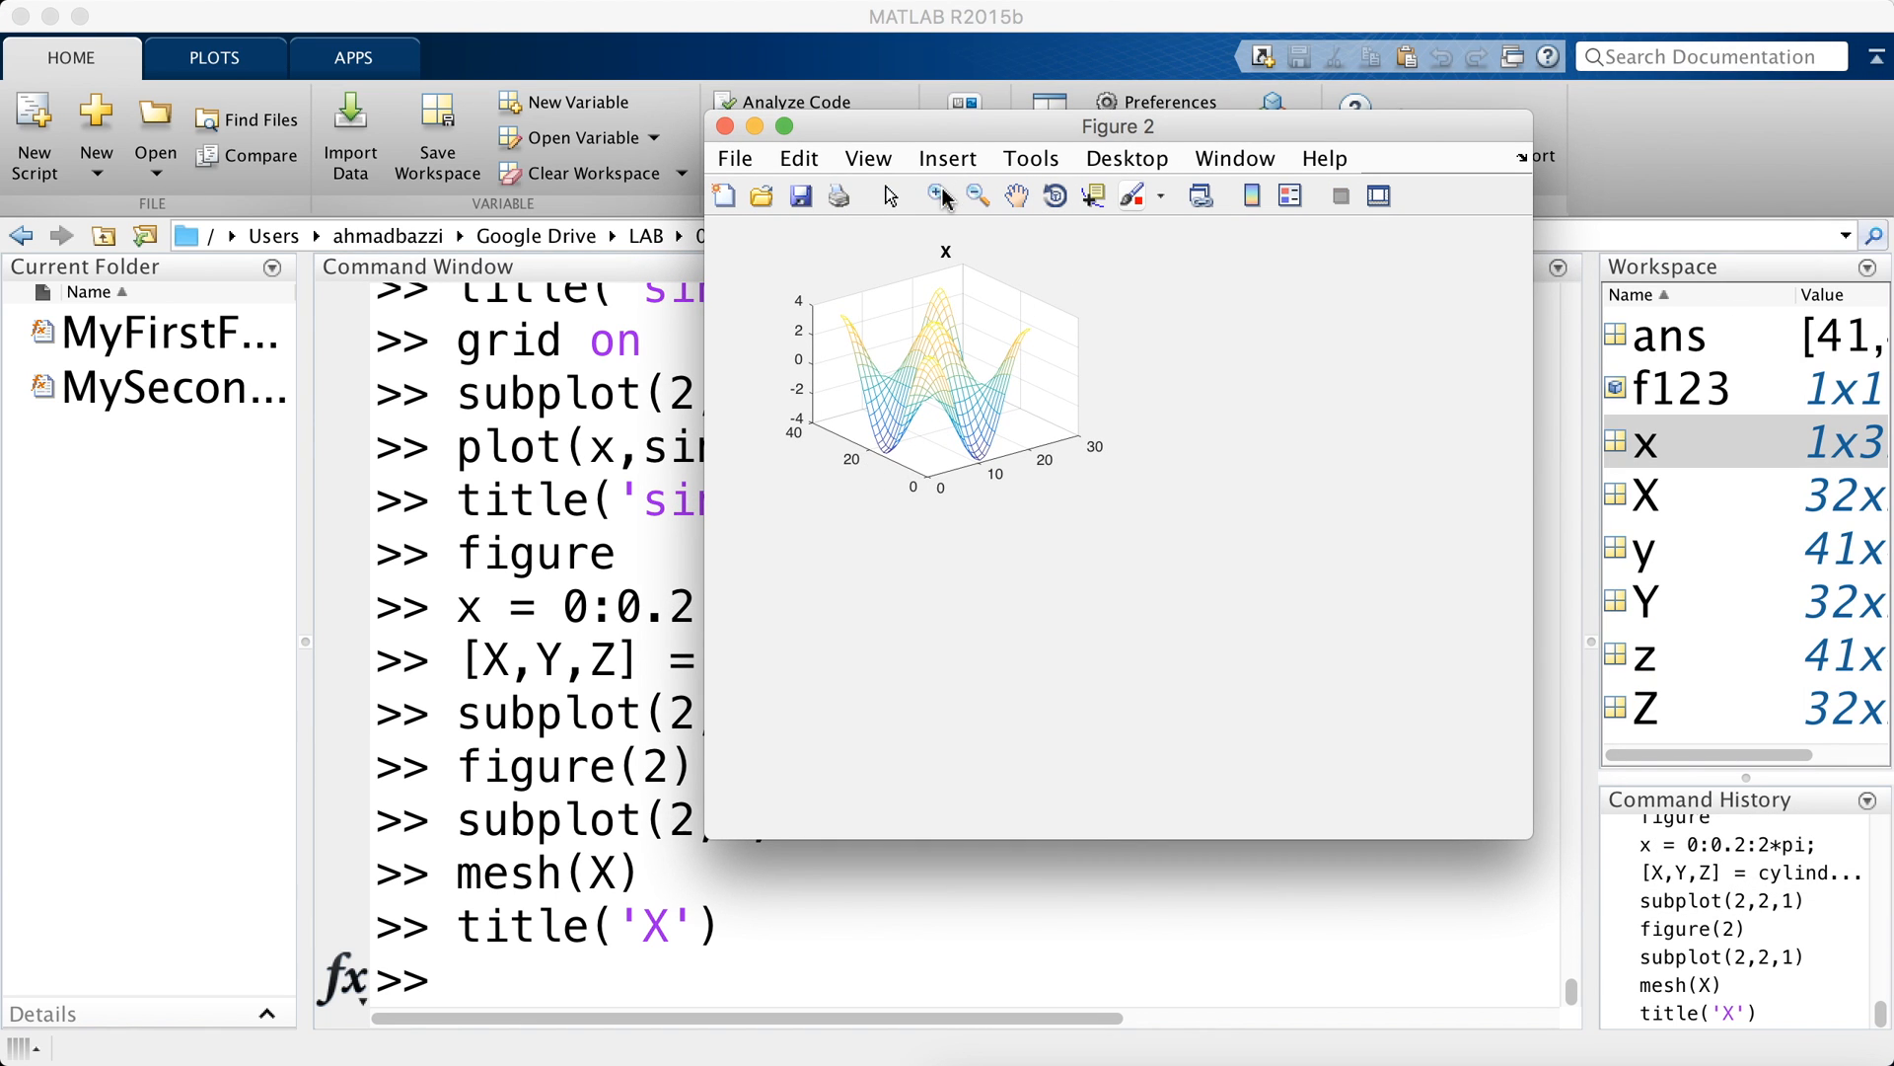
click(937, 194)
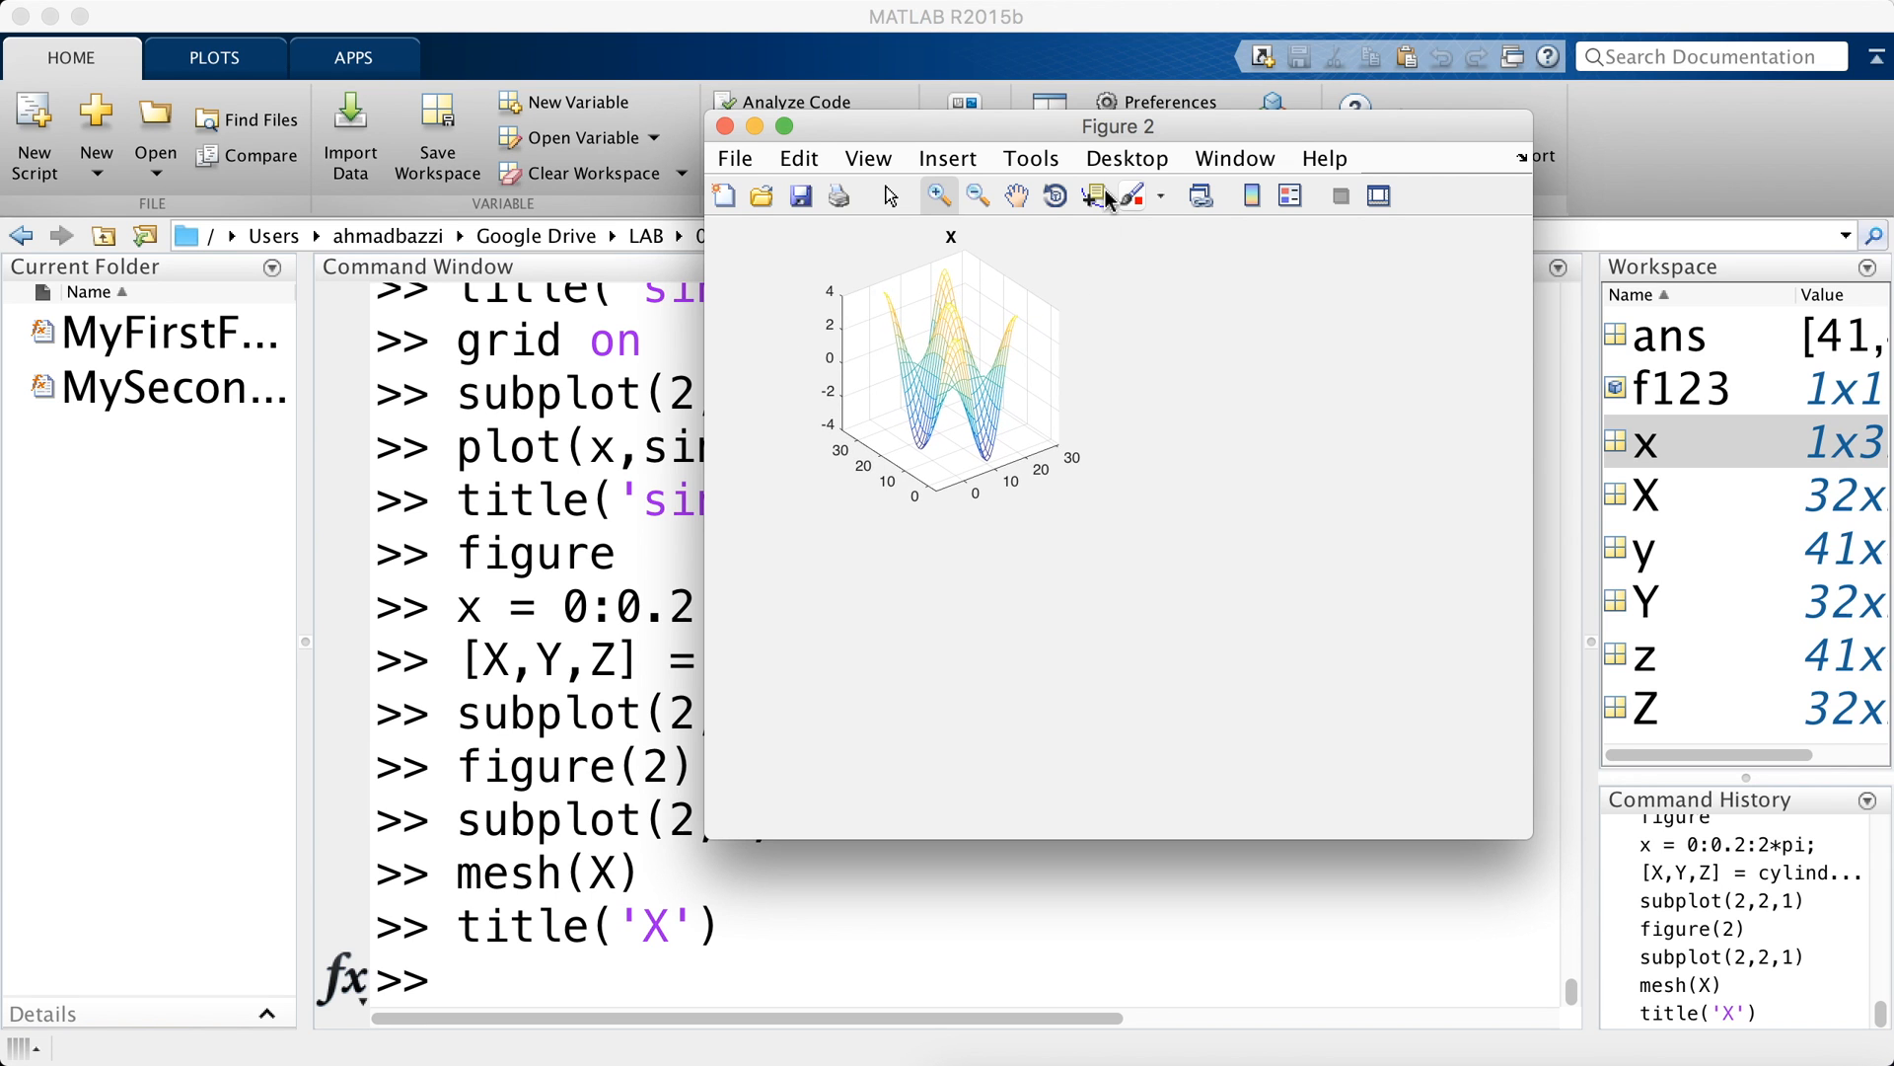
click(725, 126)
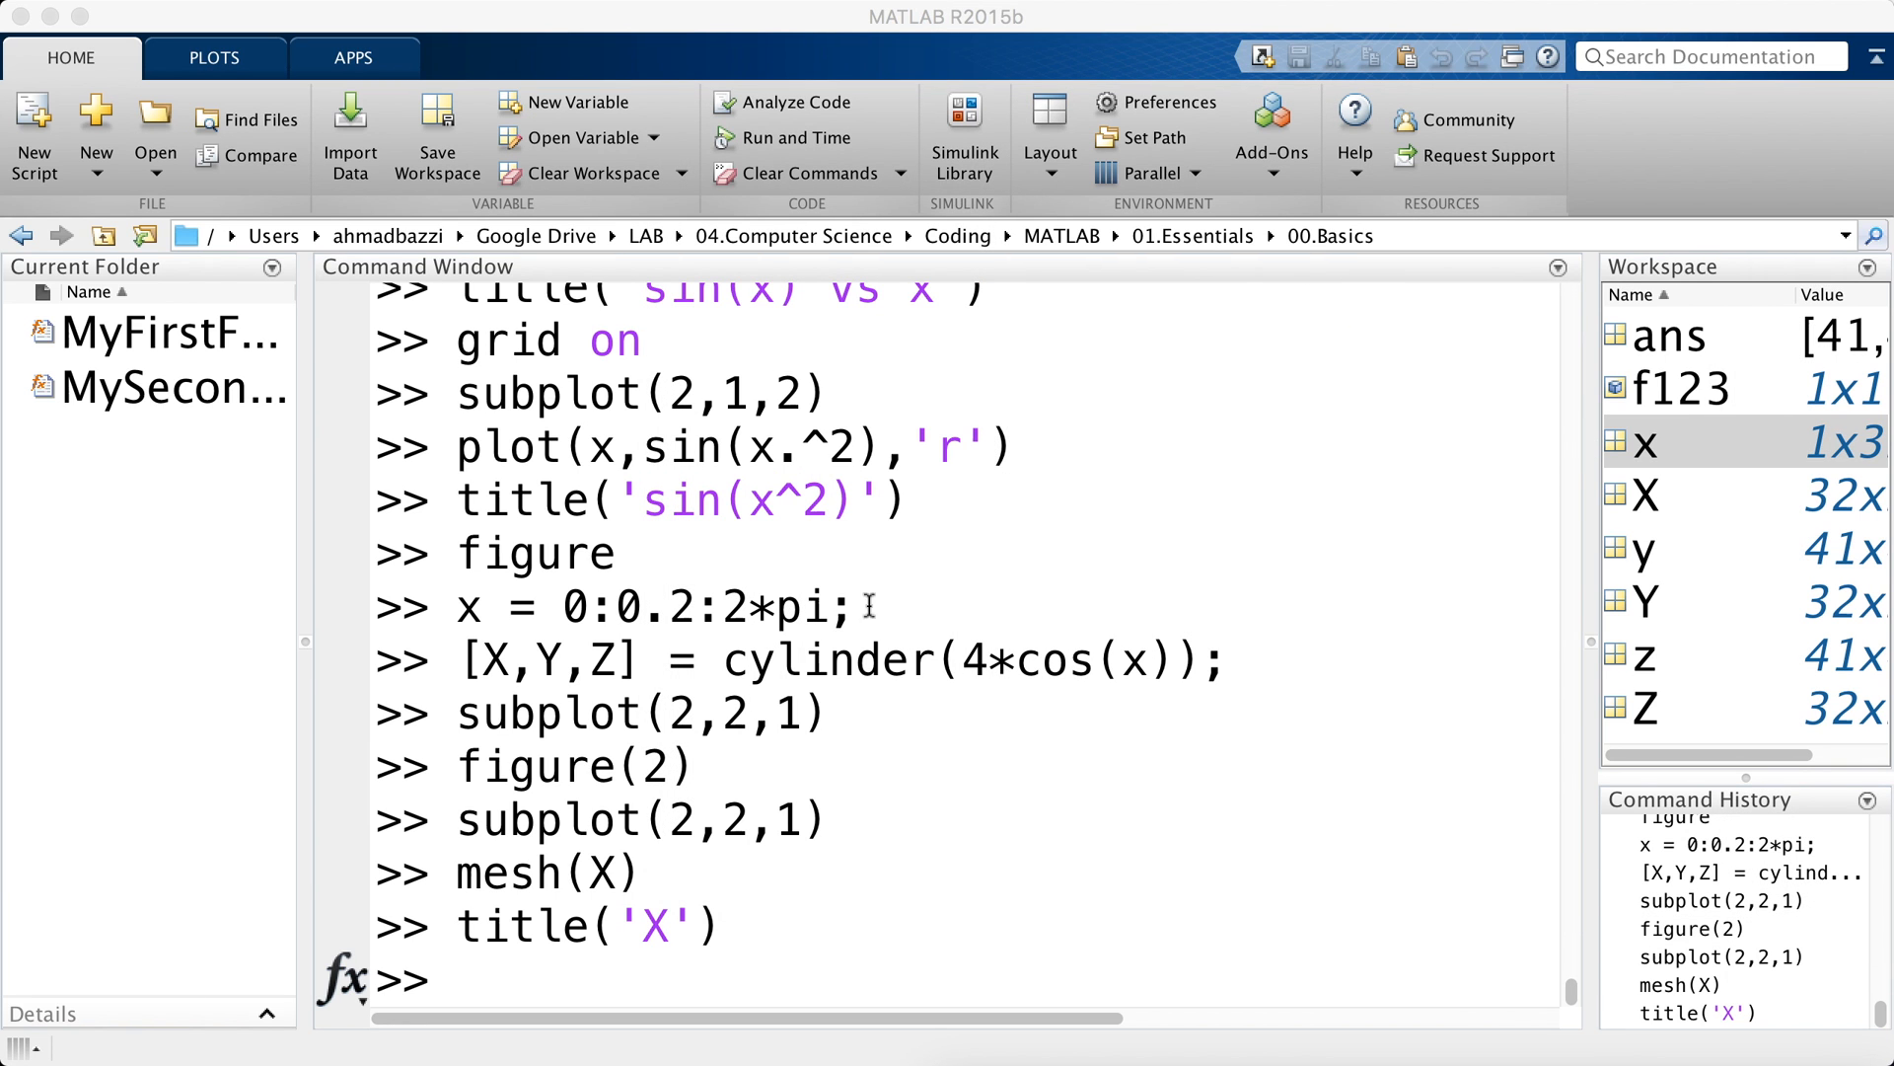
- Mesh Y, Z and the X,Y,Z cylinder in panels 2–4, titled 'Y', 'Z' and 'X,Y,Z'
text(subplot(2,2,2)
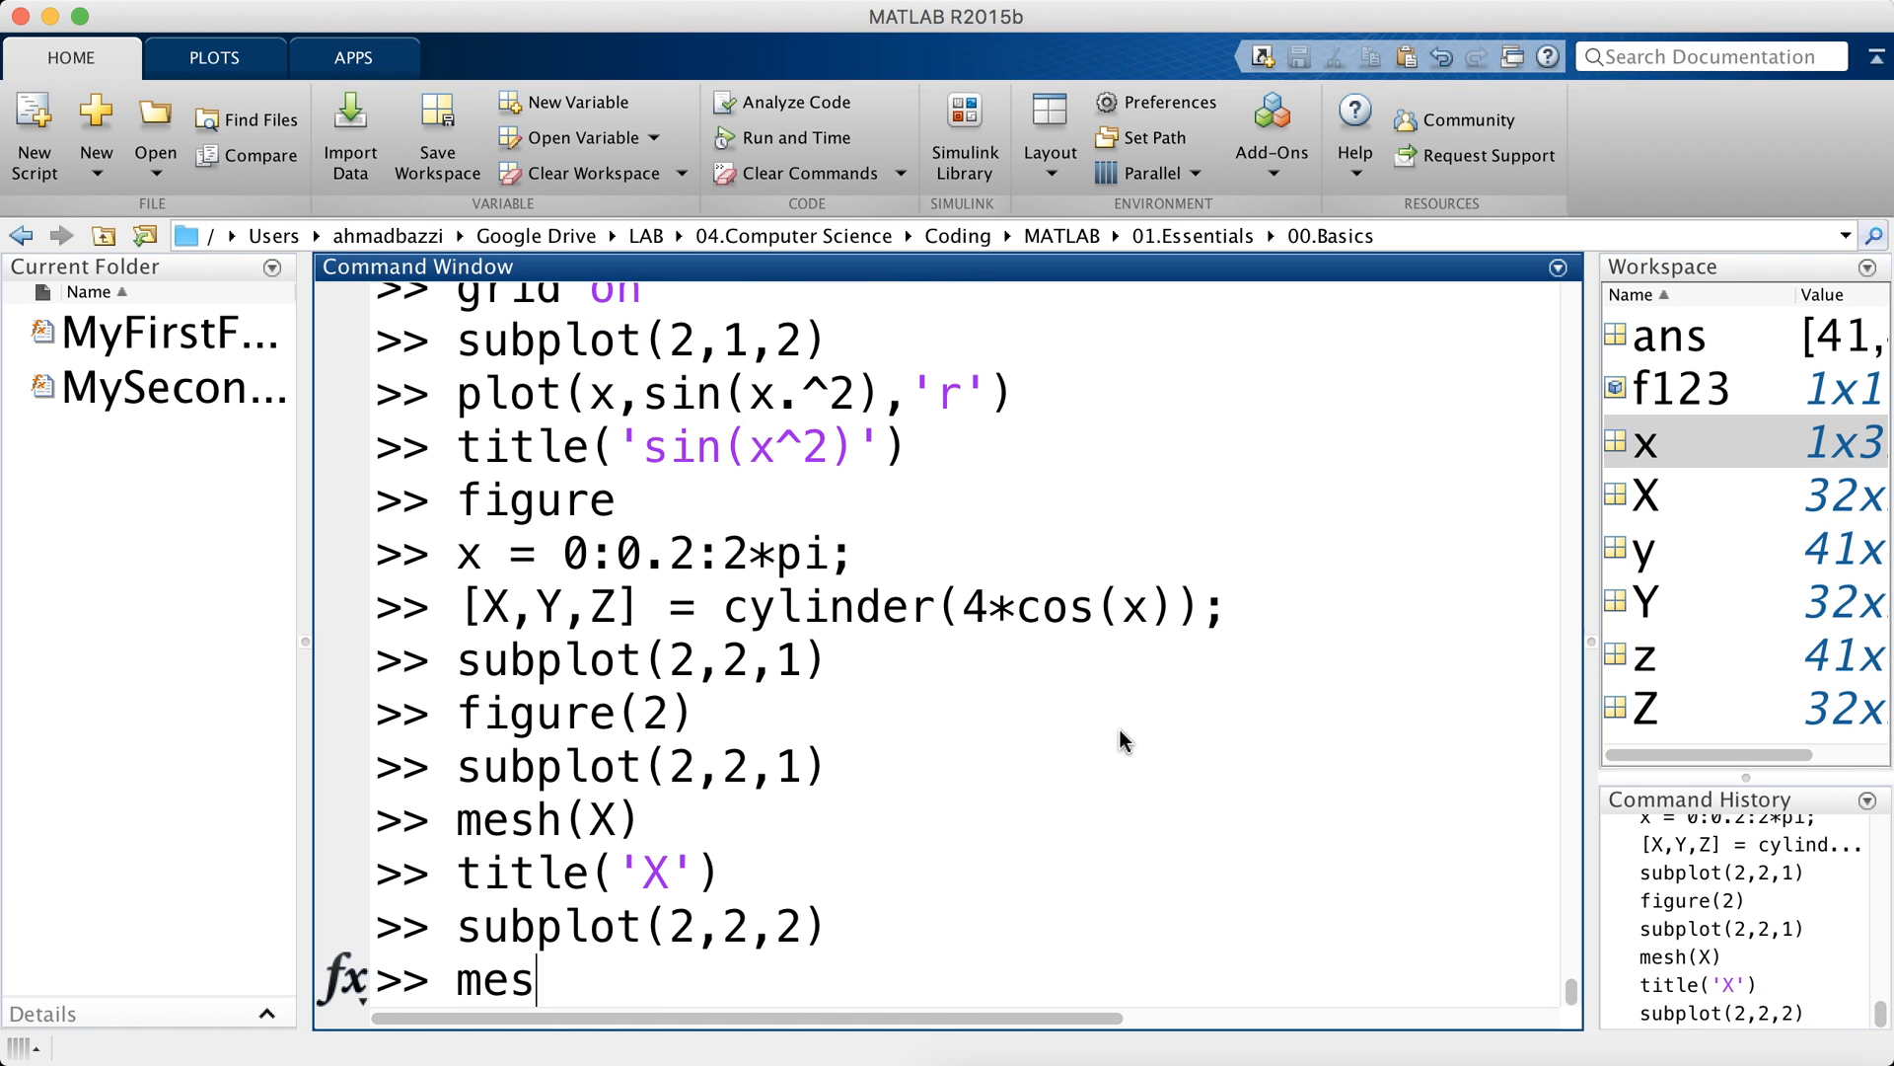
text(h(Y))
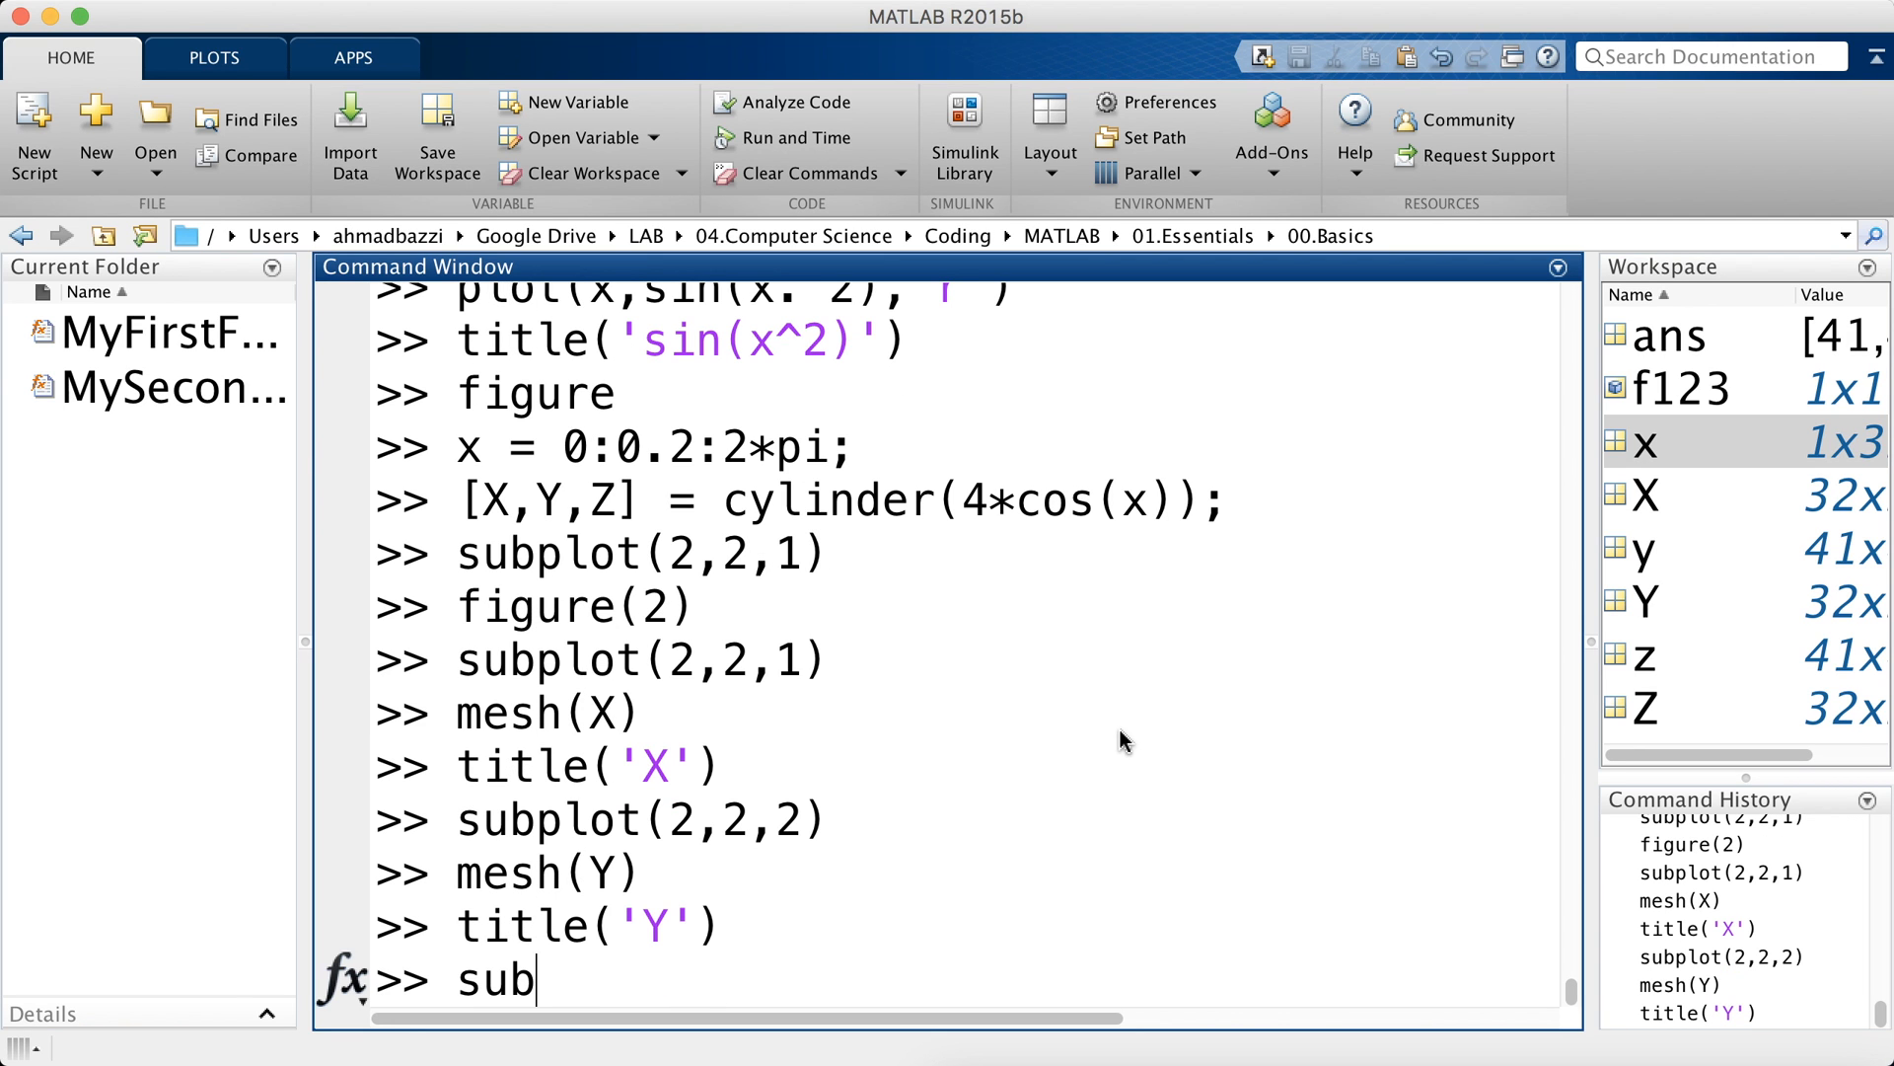
text(subplot(2,2,3))
text(mesh(Z)
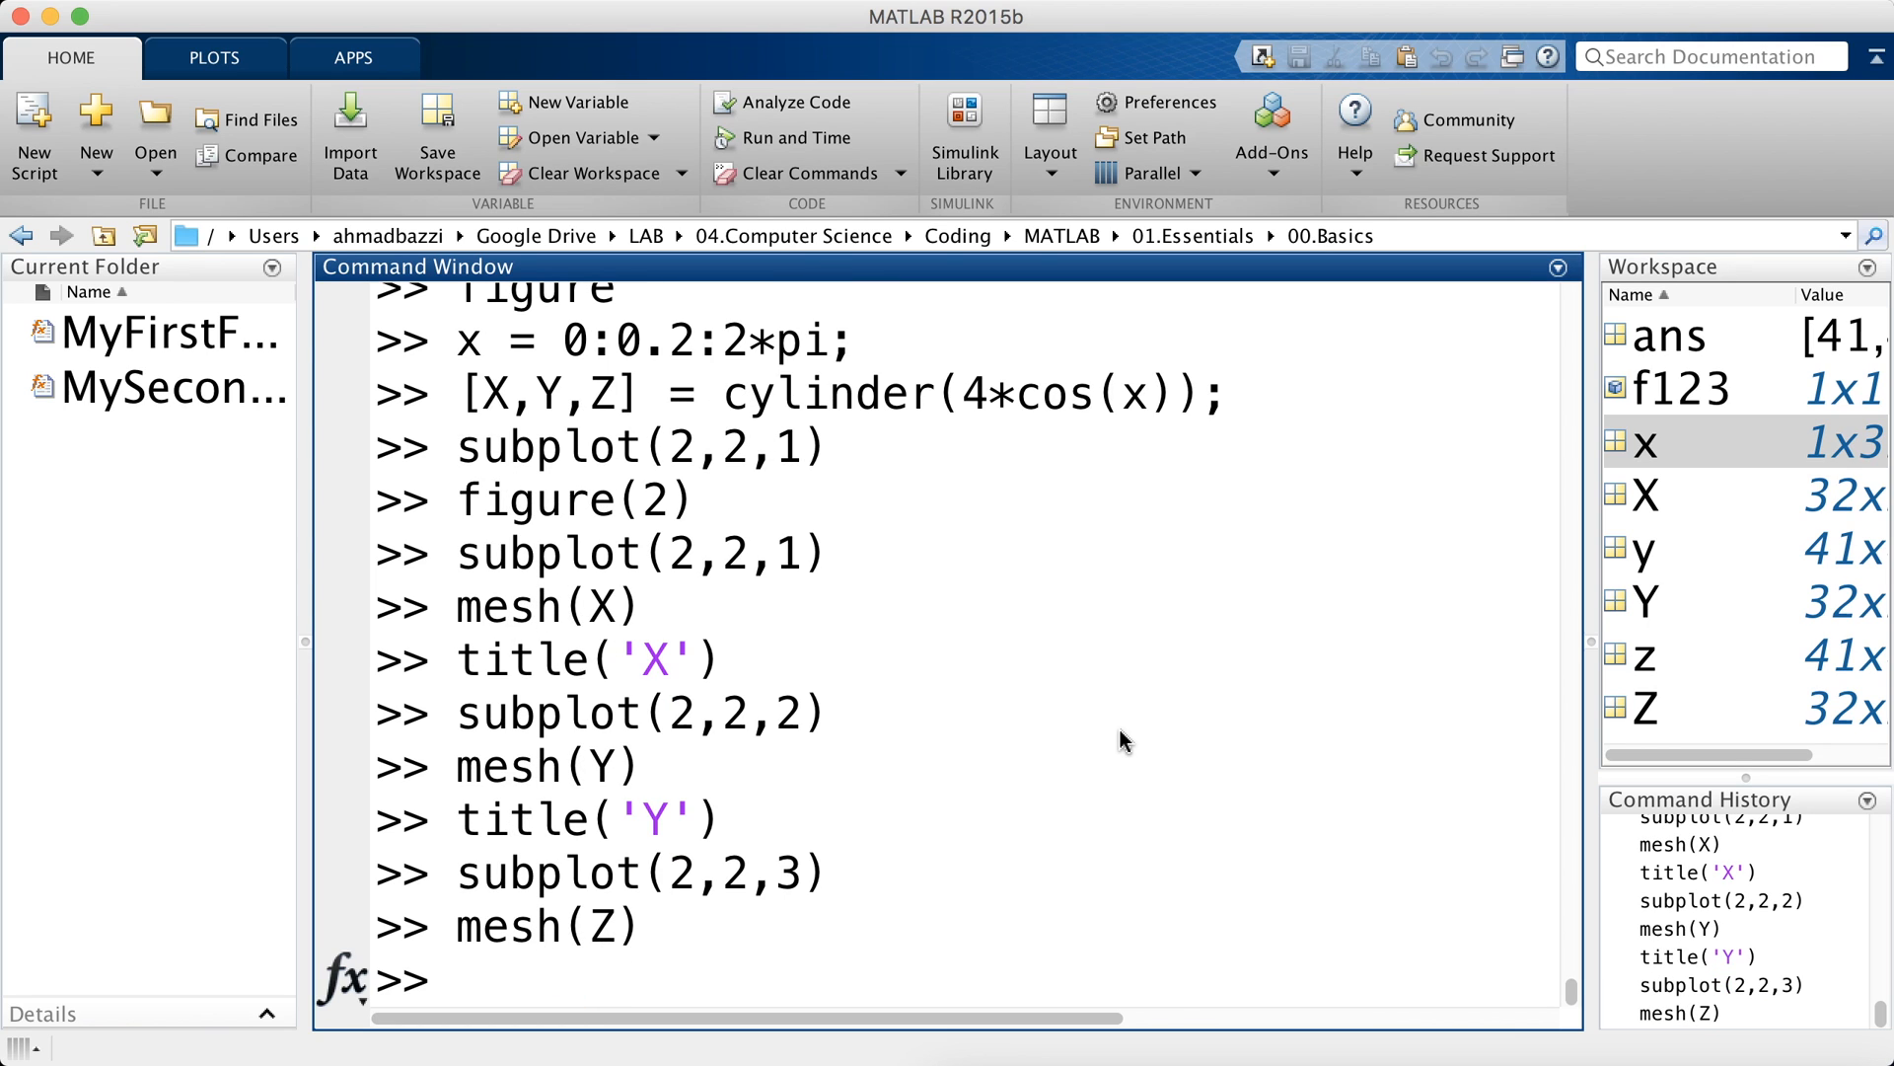
text(title('Z'))
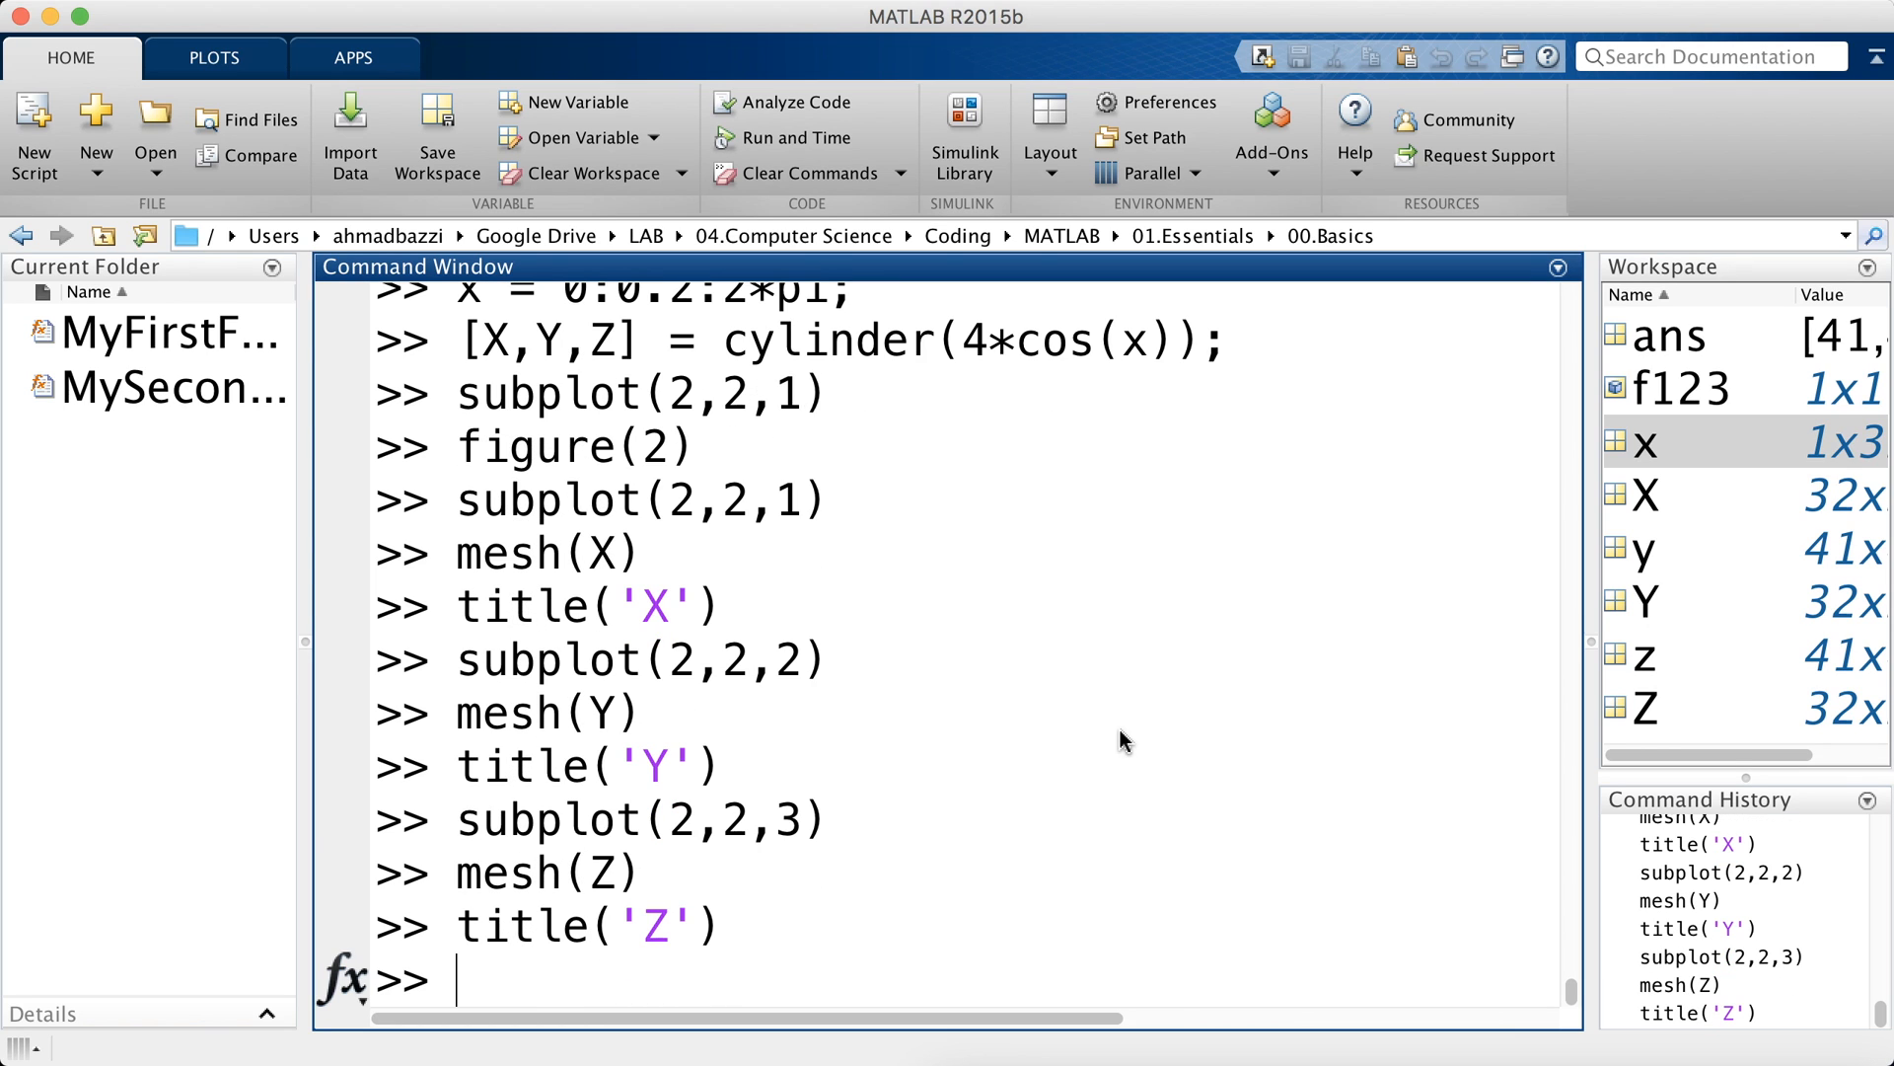
text(subplot(2,2,3))
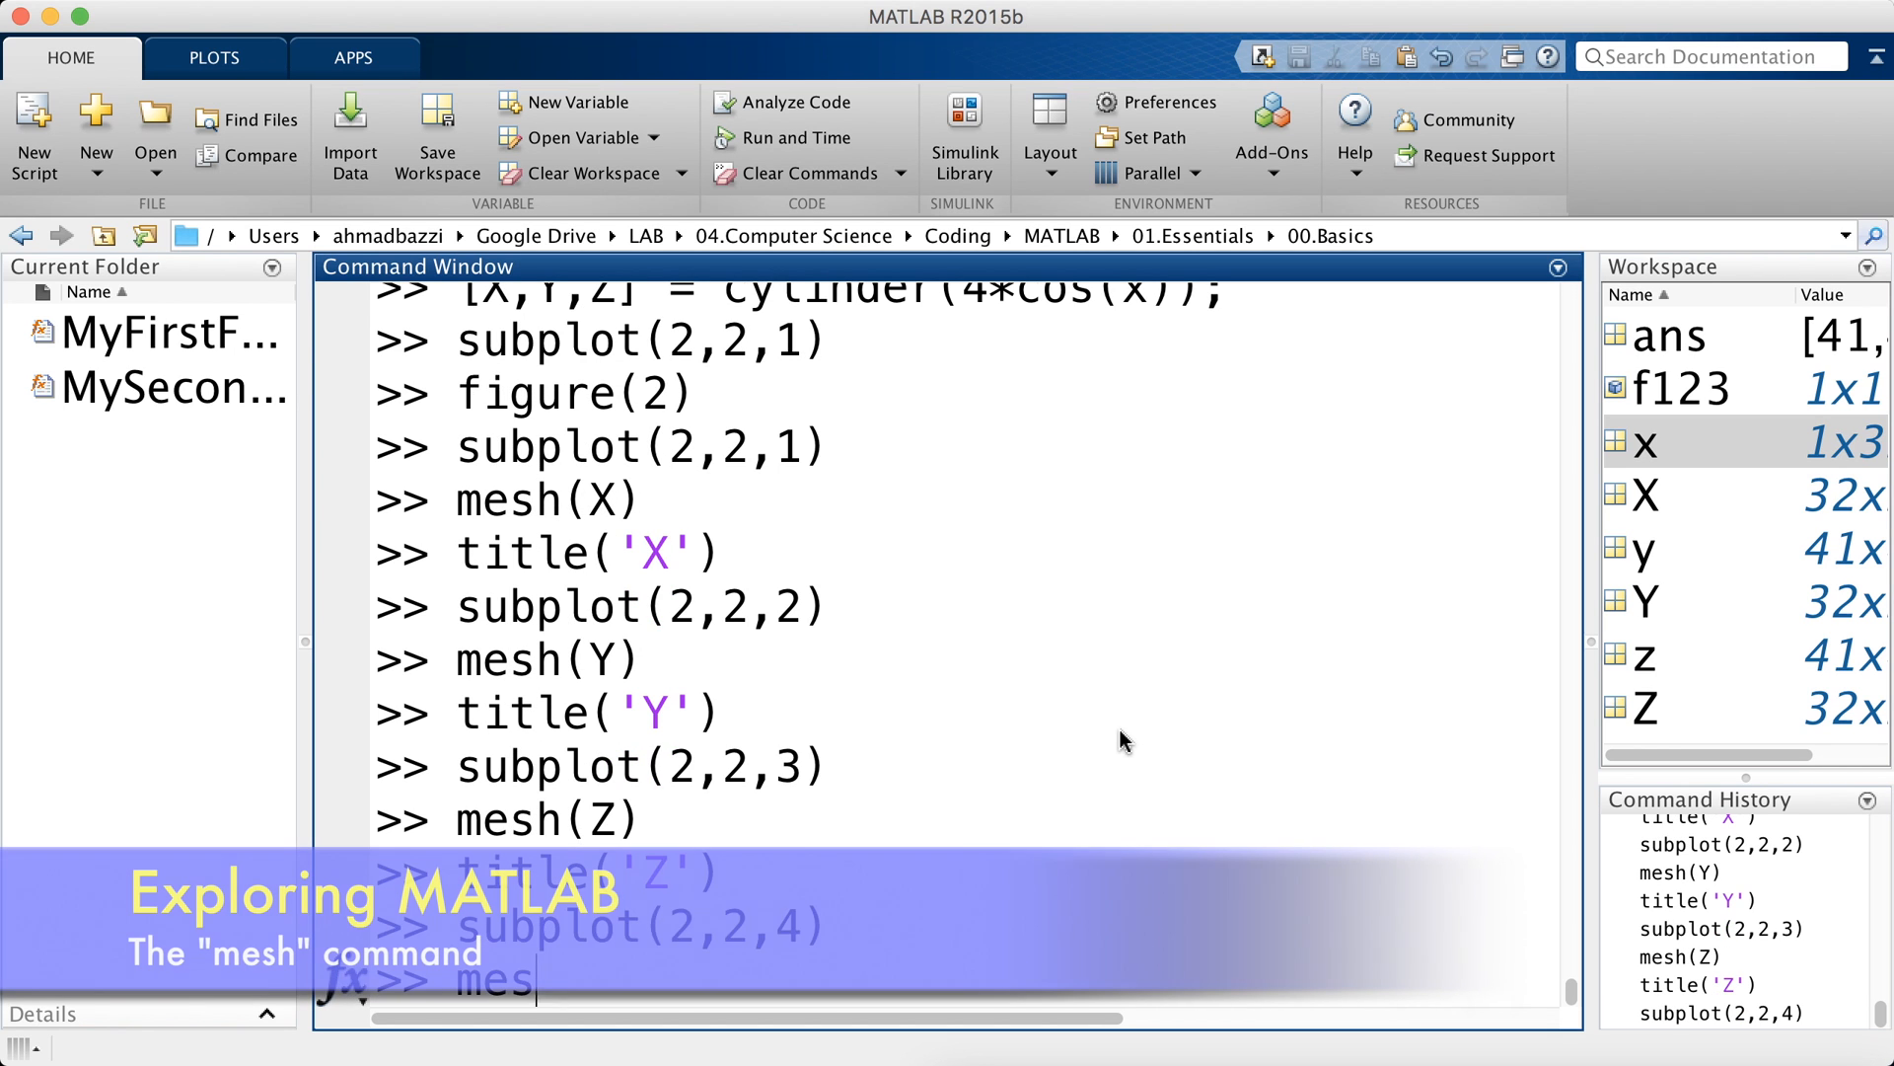
text(h(X,Y,Z)
text(title('X,)
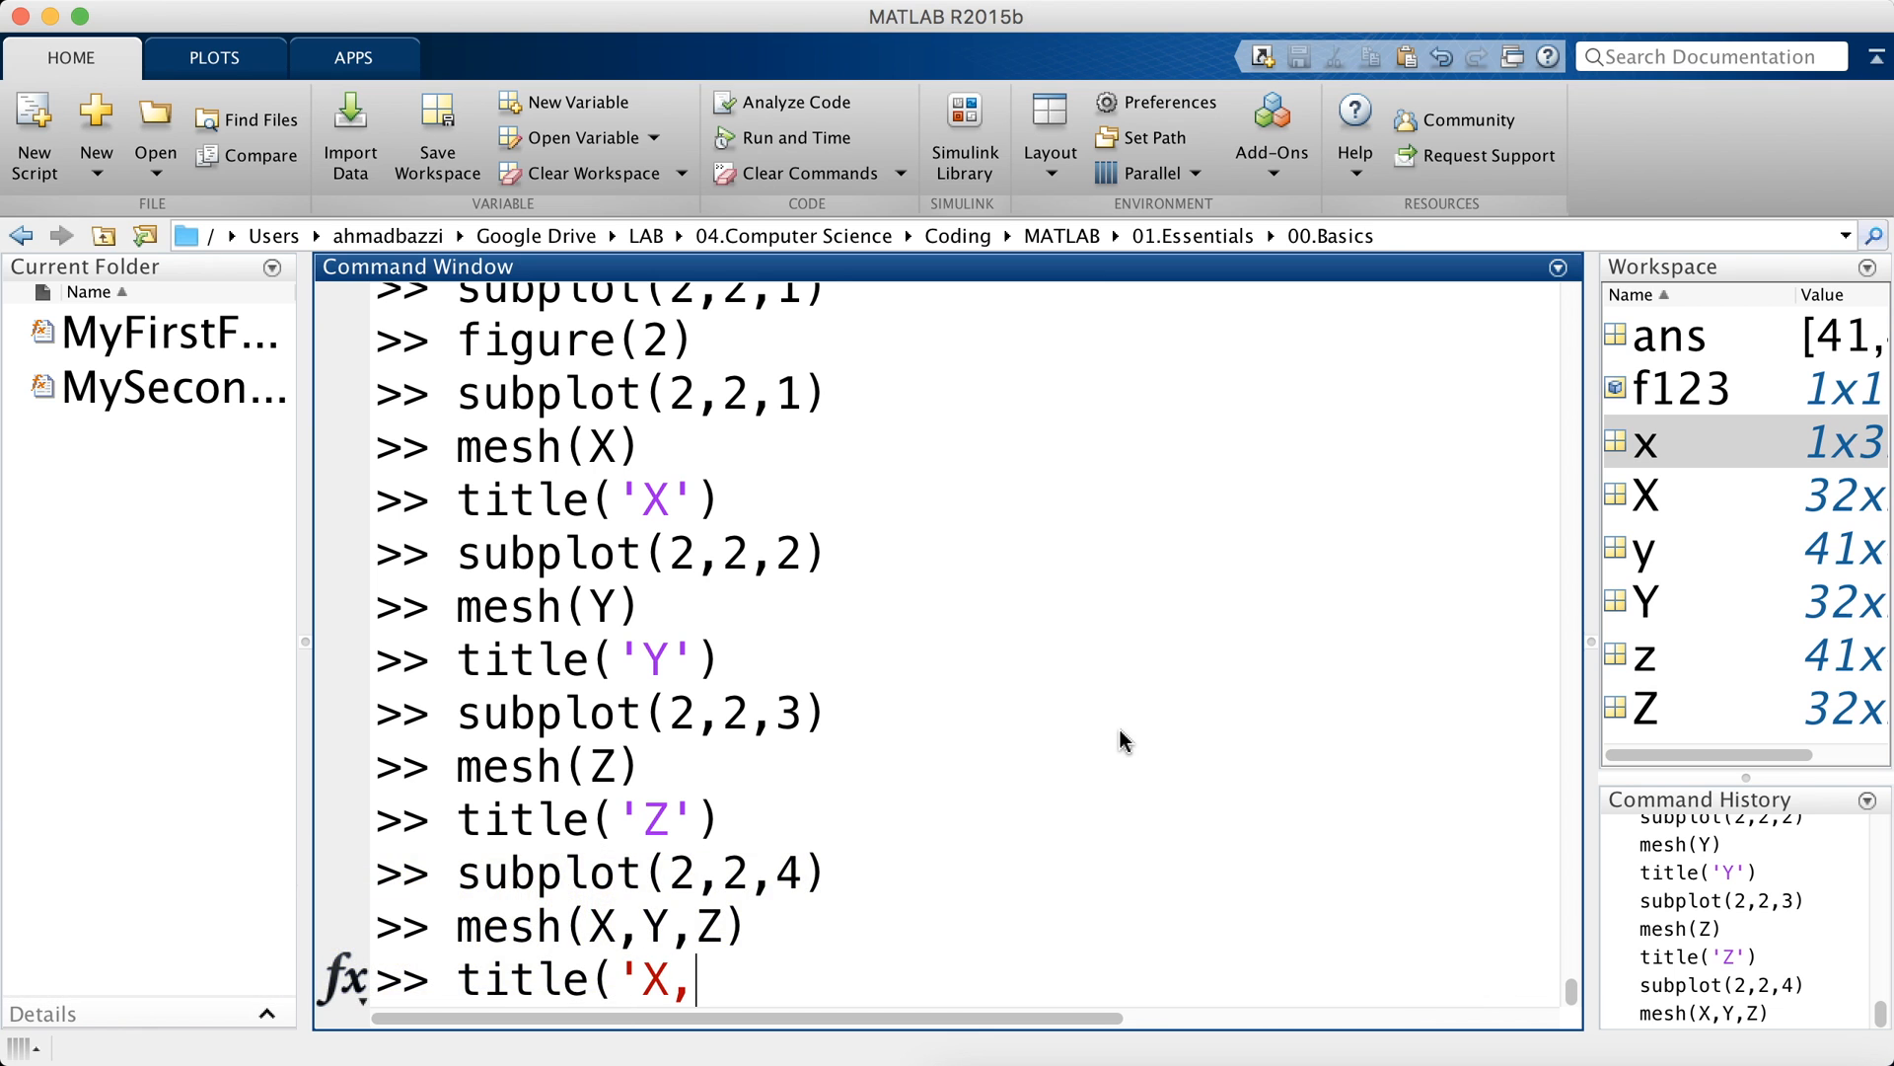
text(Y,Z'))
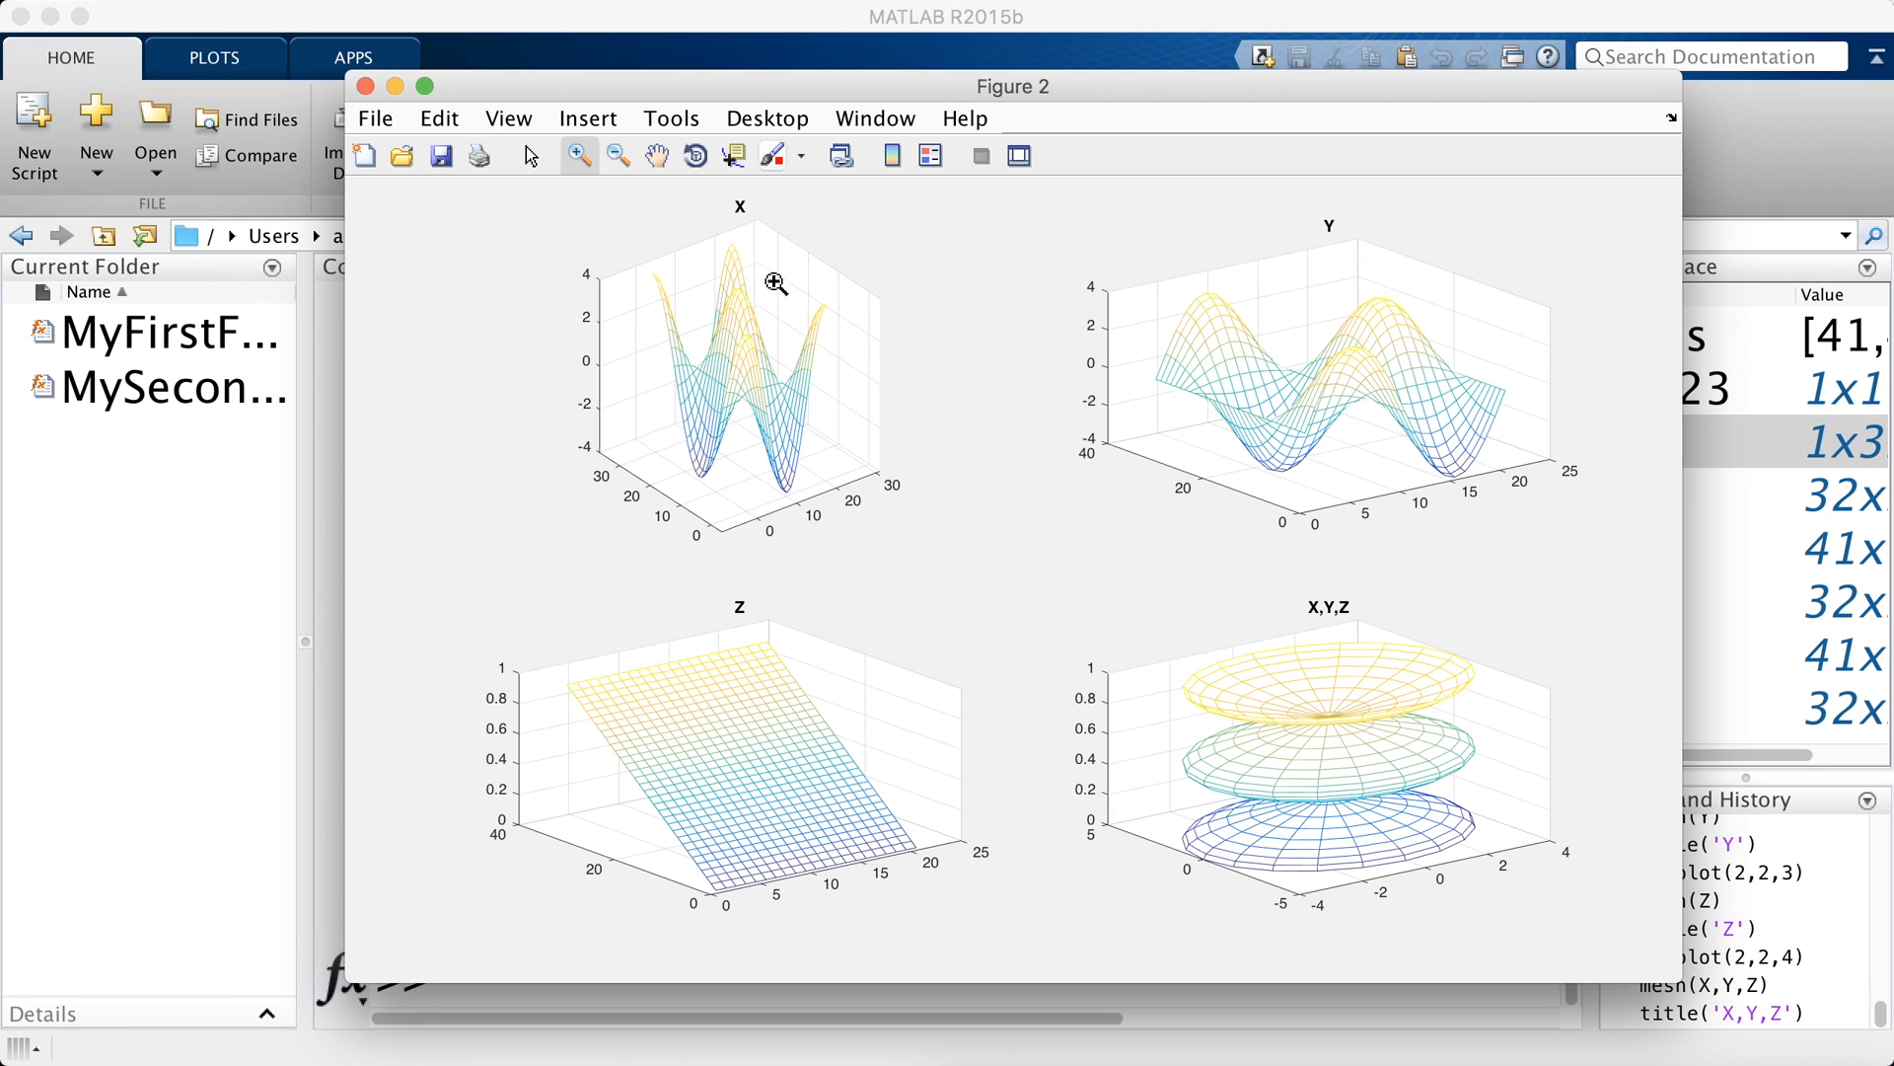
mouse_move(676, 533)
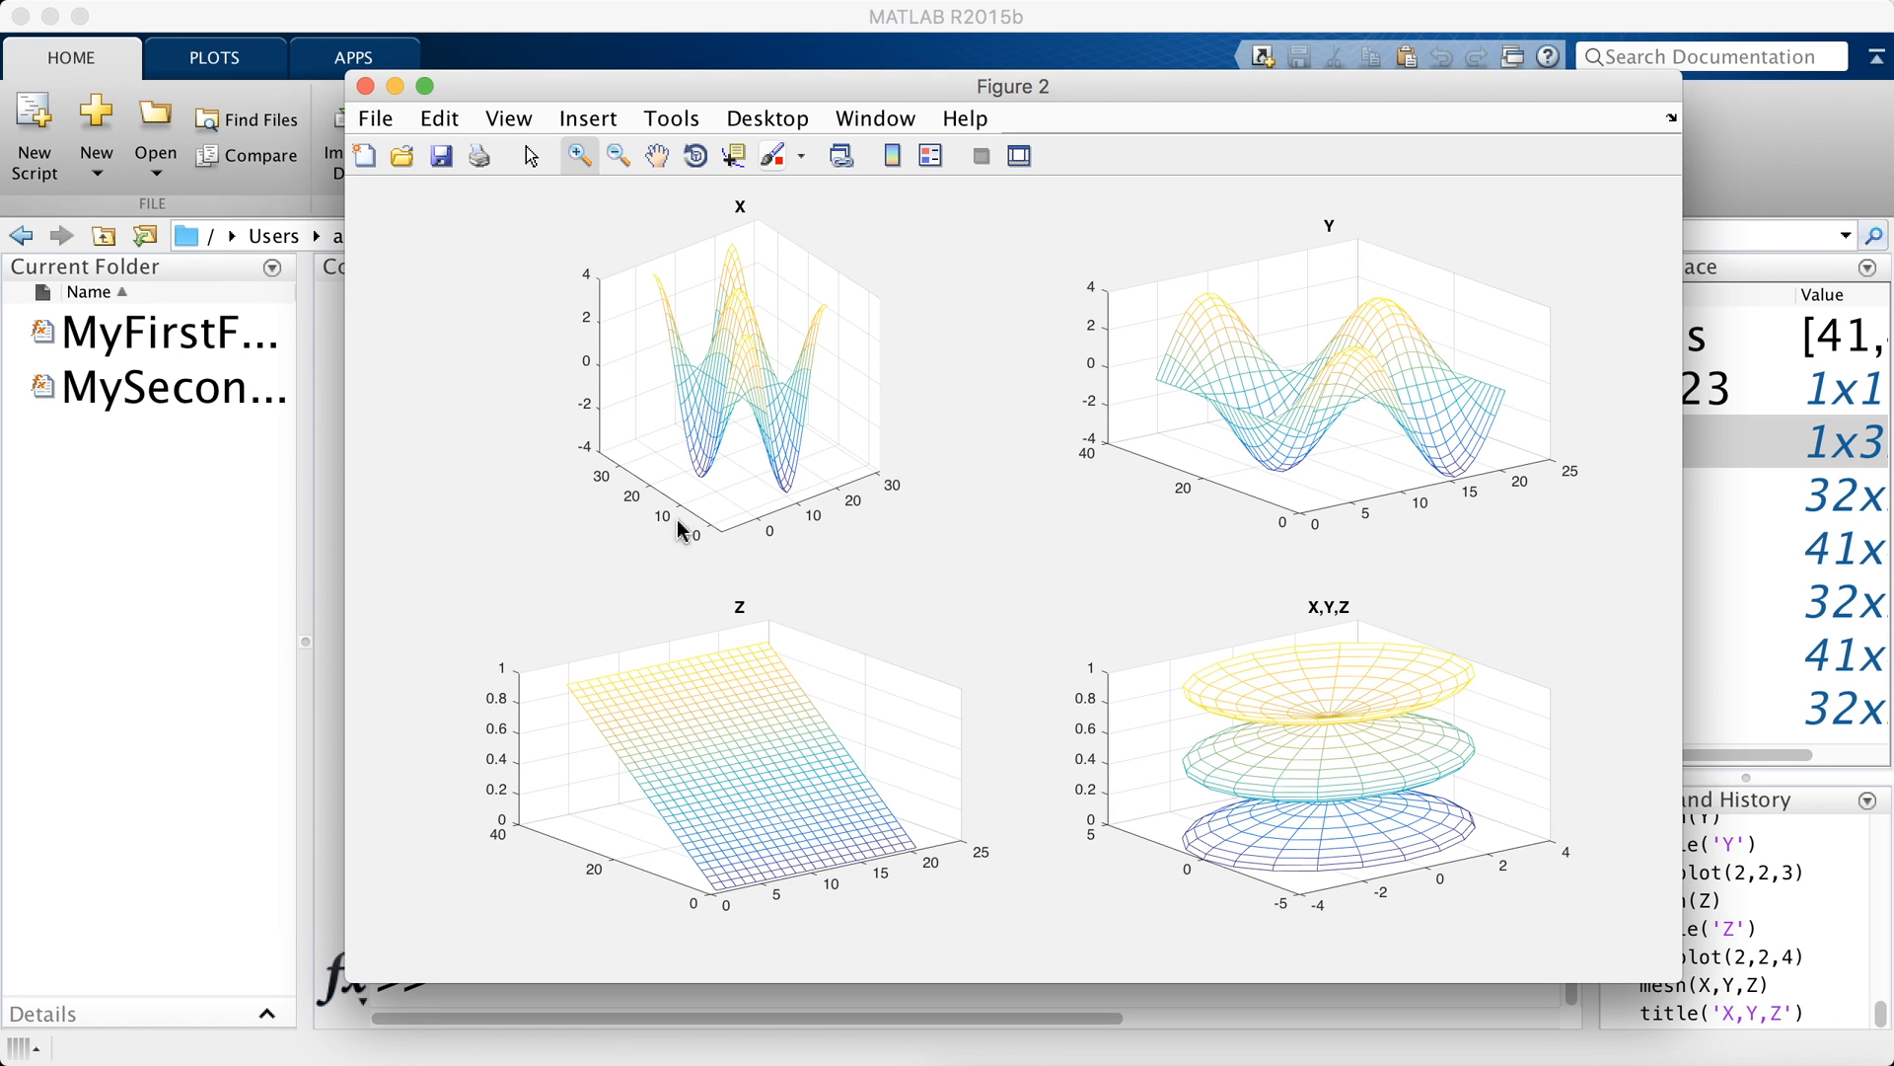
mouse_move(738, 386)
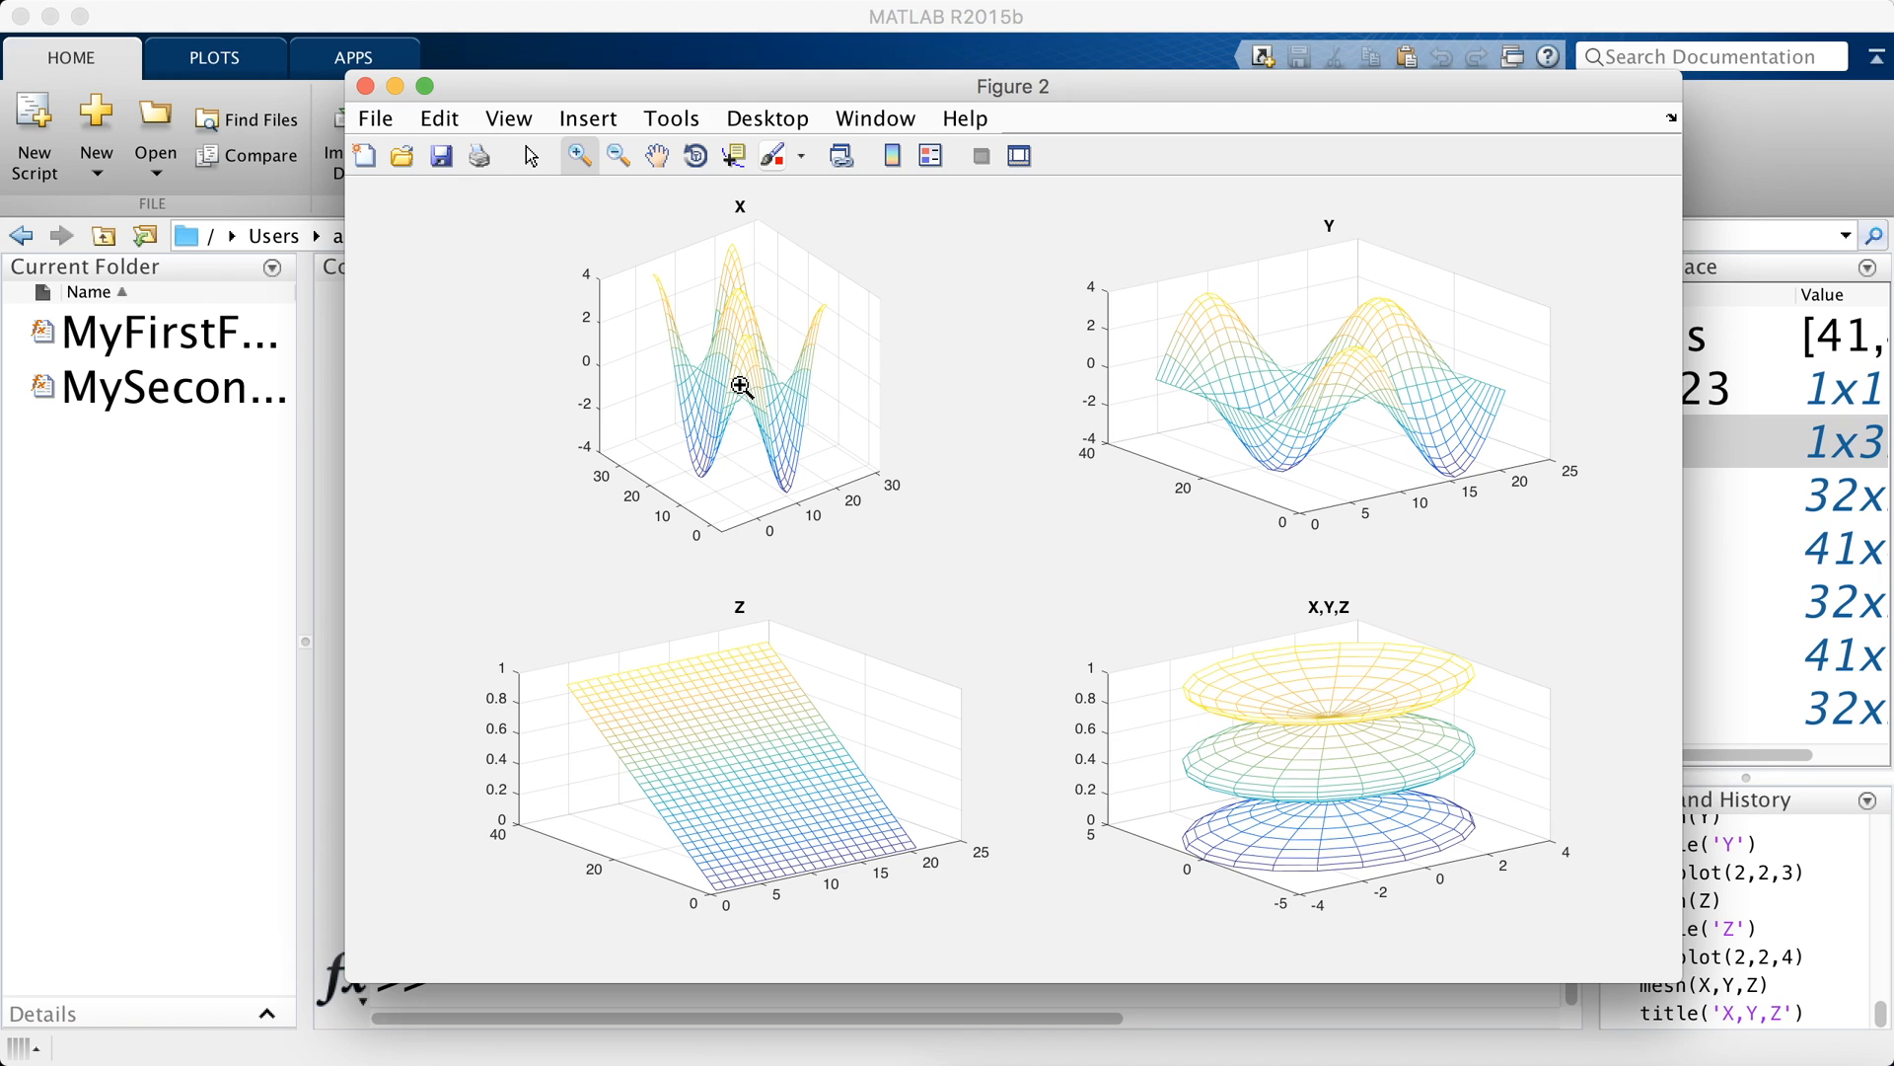
- Use the Data Cursor to place a tip on the X mesh reading X 8, Y 15, Z 2.215
click(732, 156)
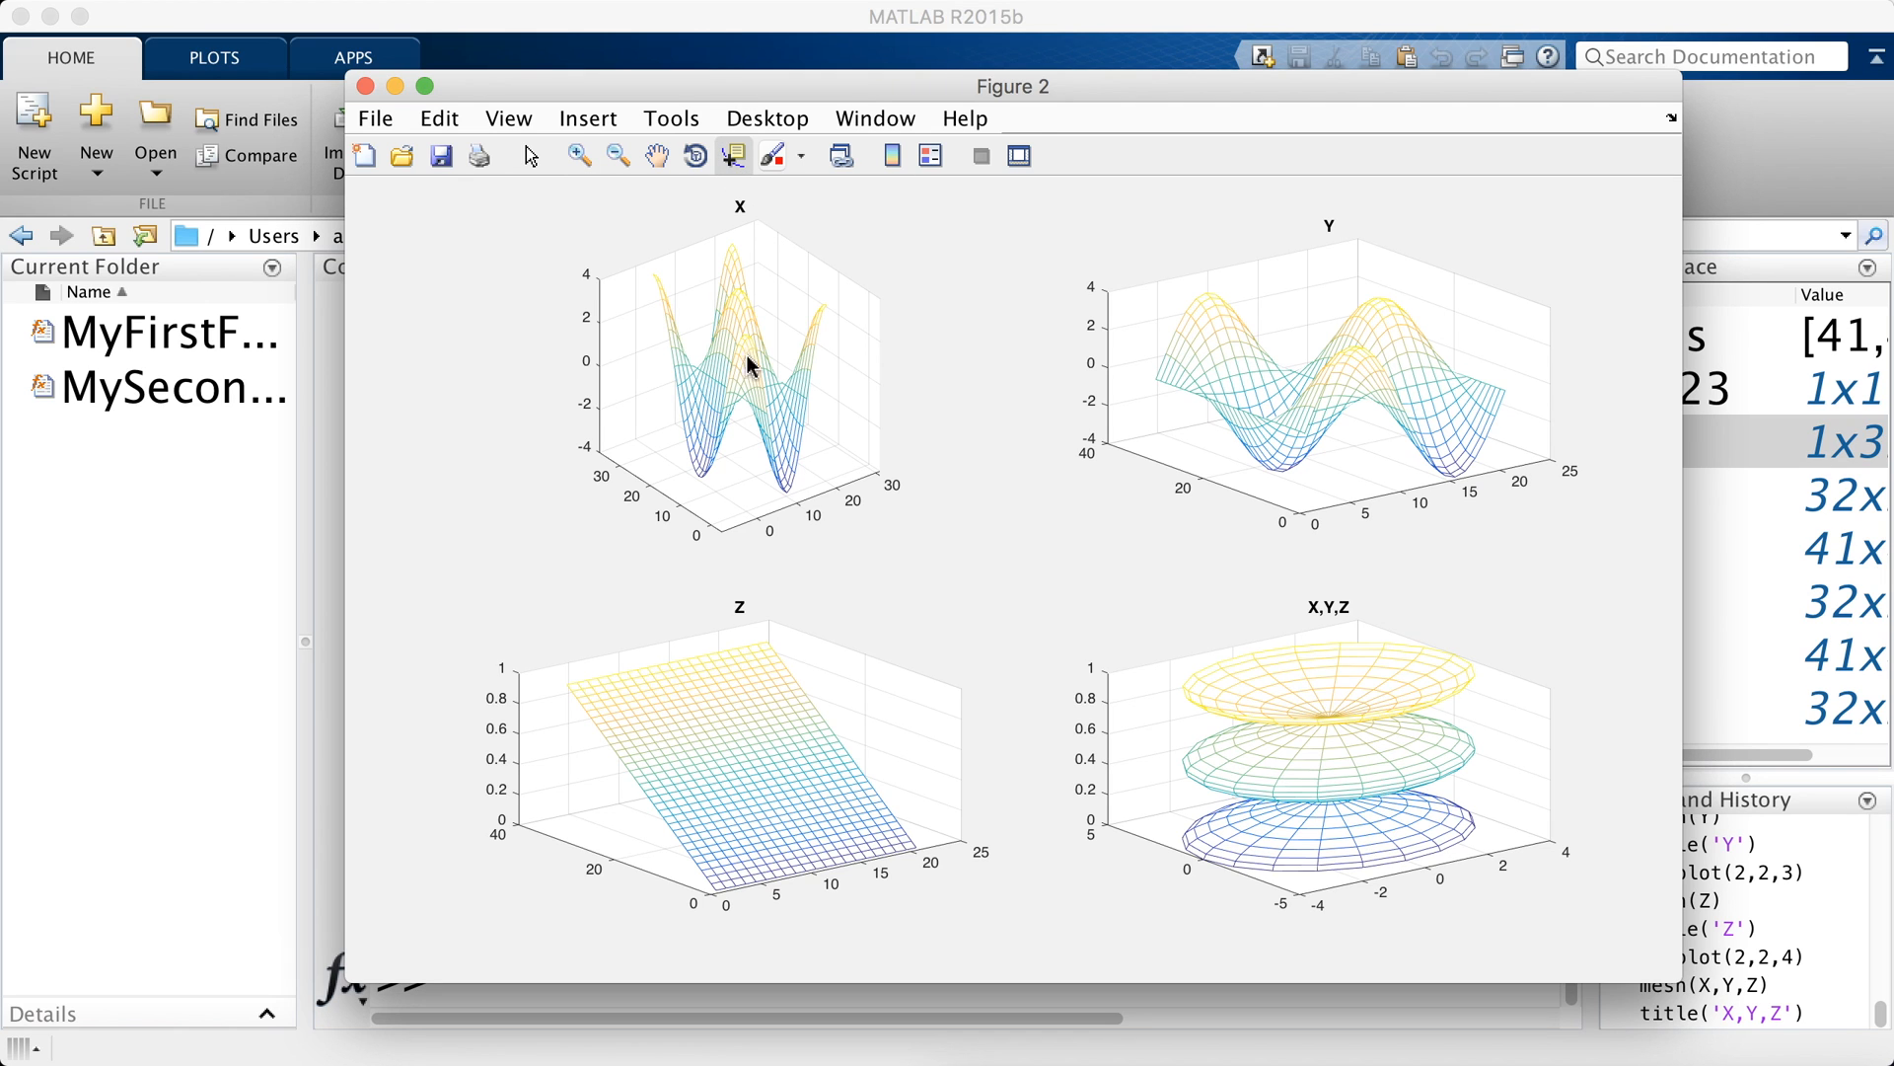
click(731, 359)
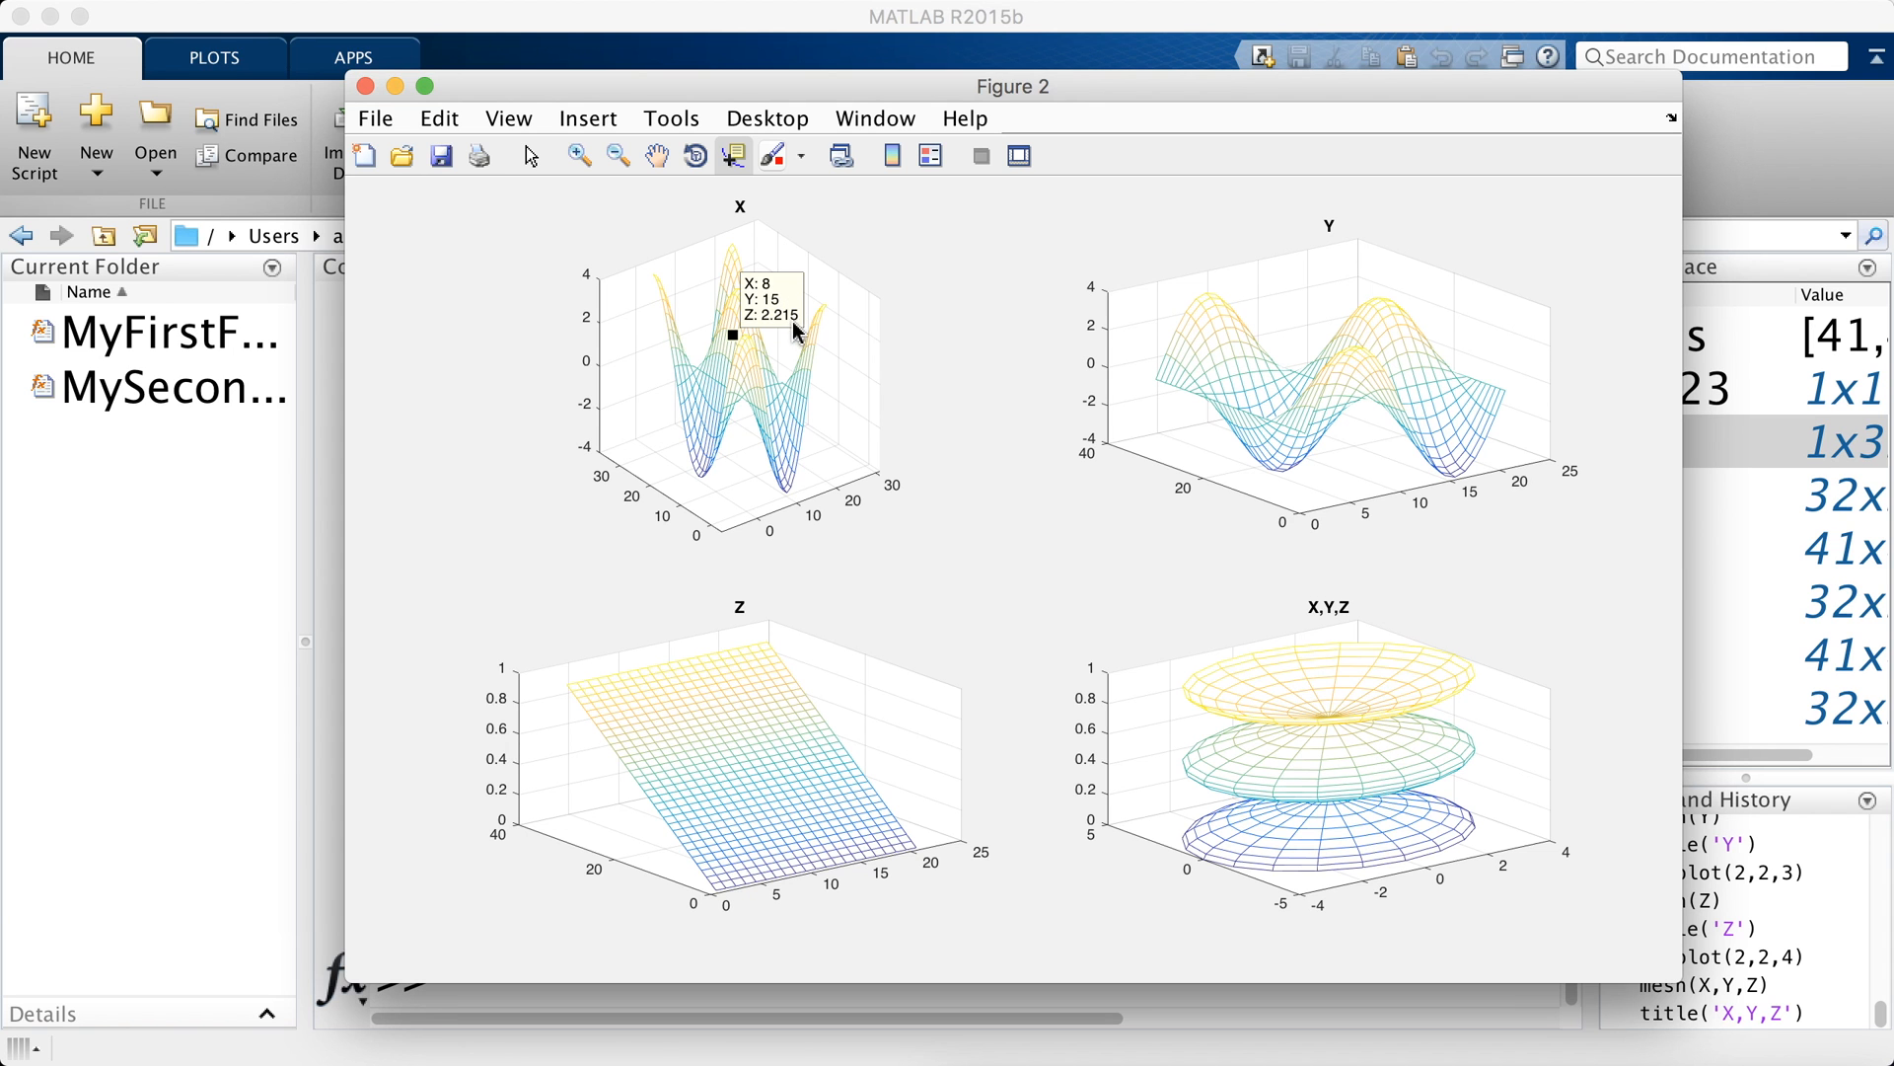
mouse_move(850, 208)
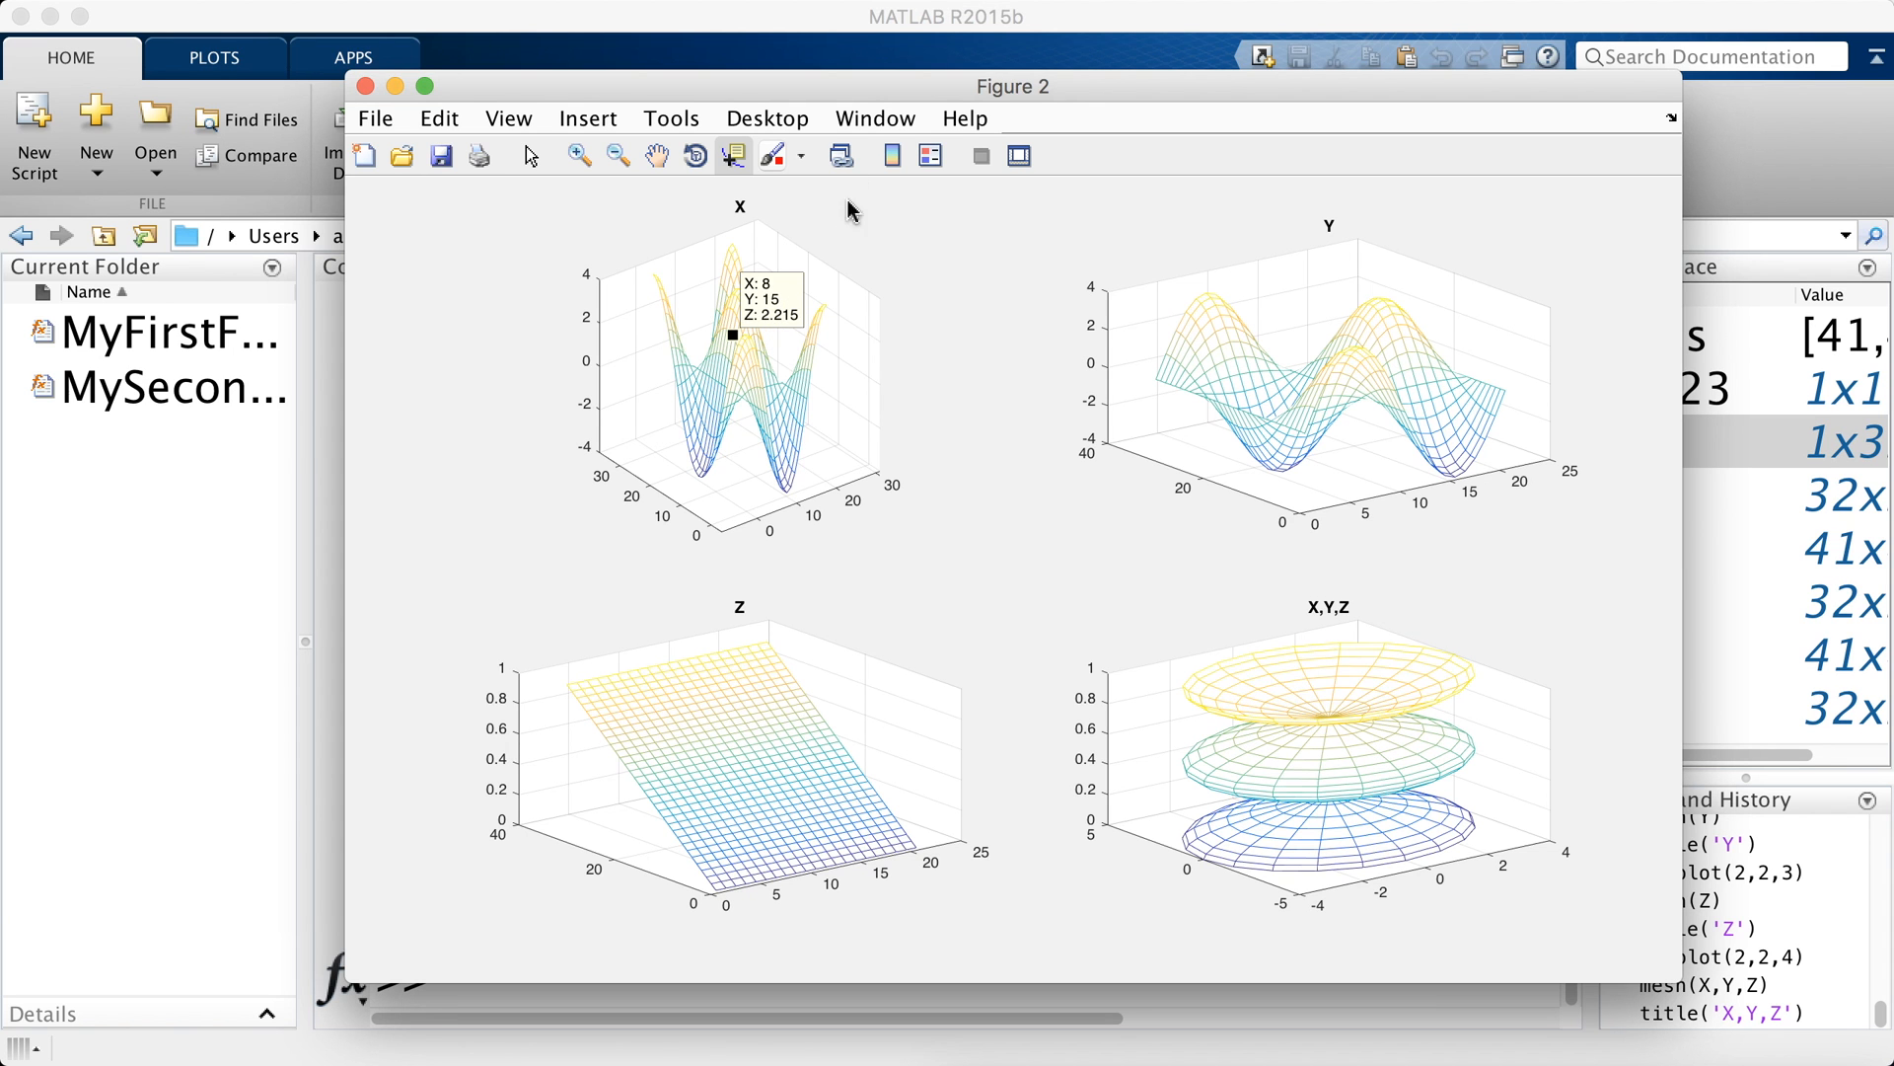
click(368, 86)
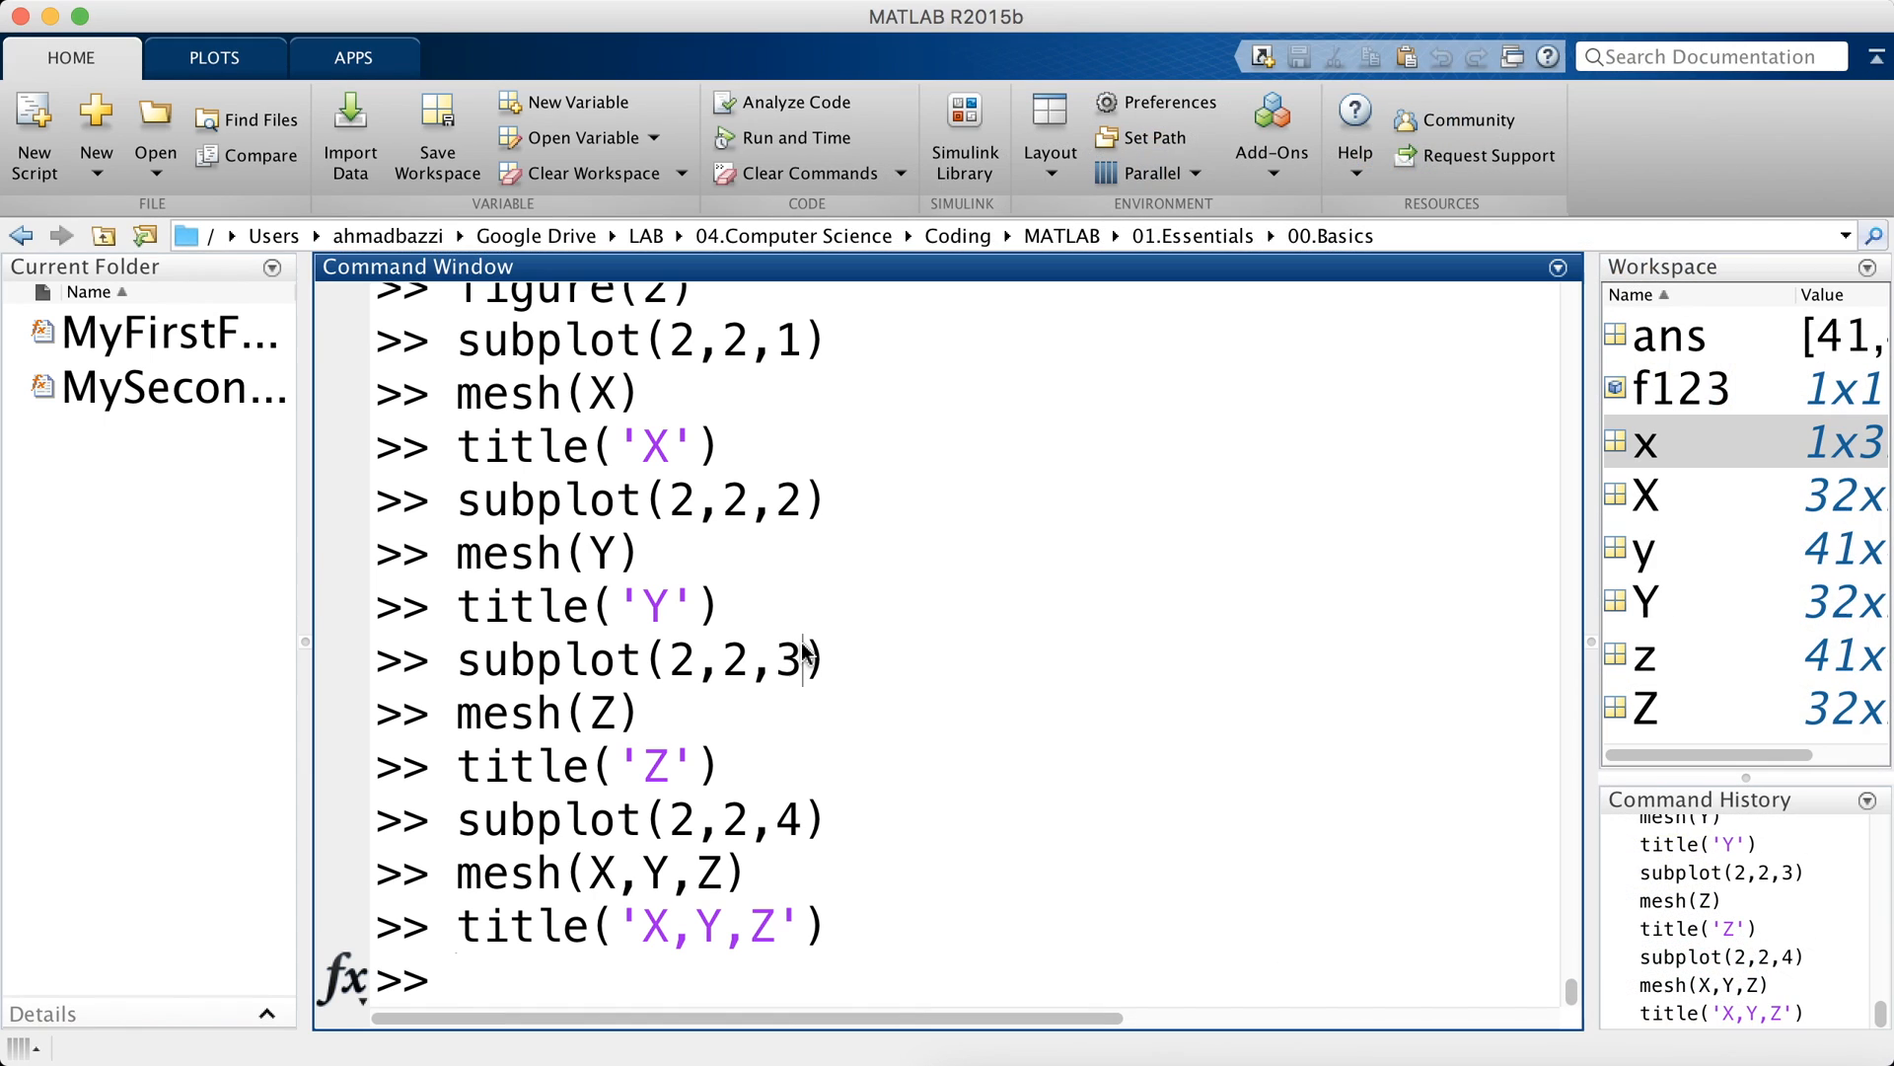
- Evaluate X(8,15) to confirm it matches the data tip's 2.215
text(X(8,15)
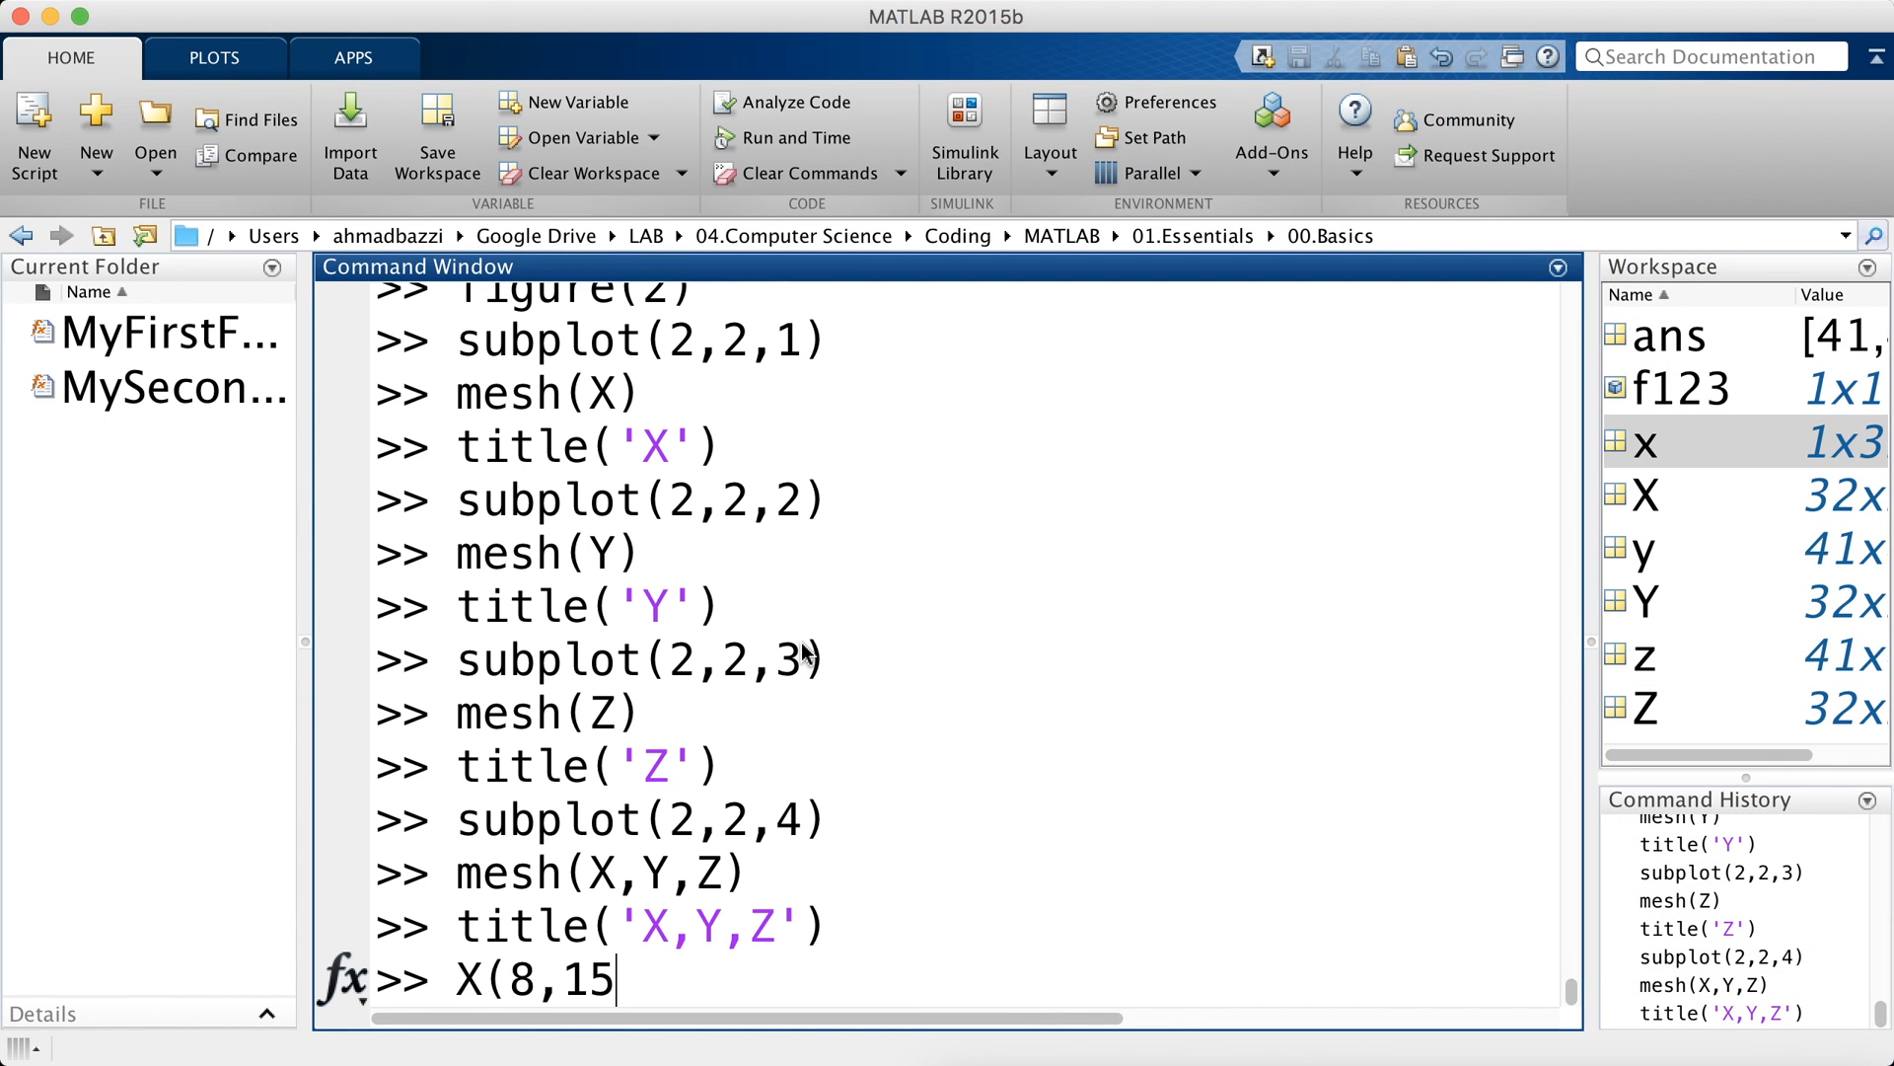
key(Enter)
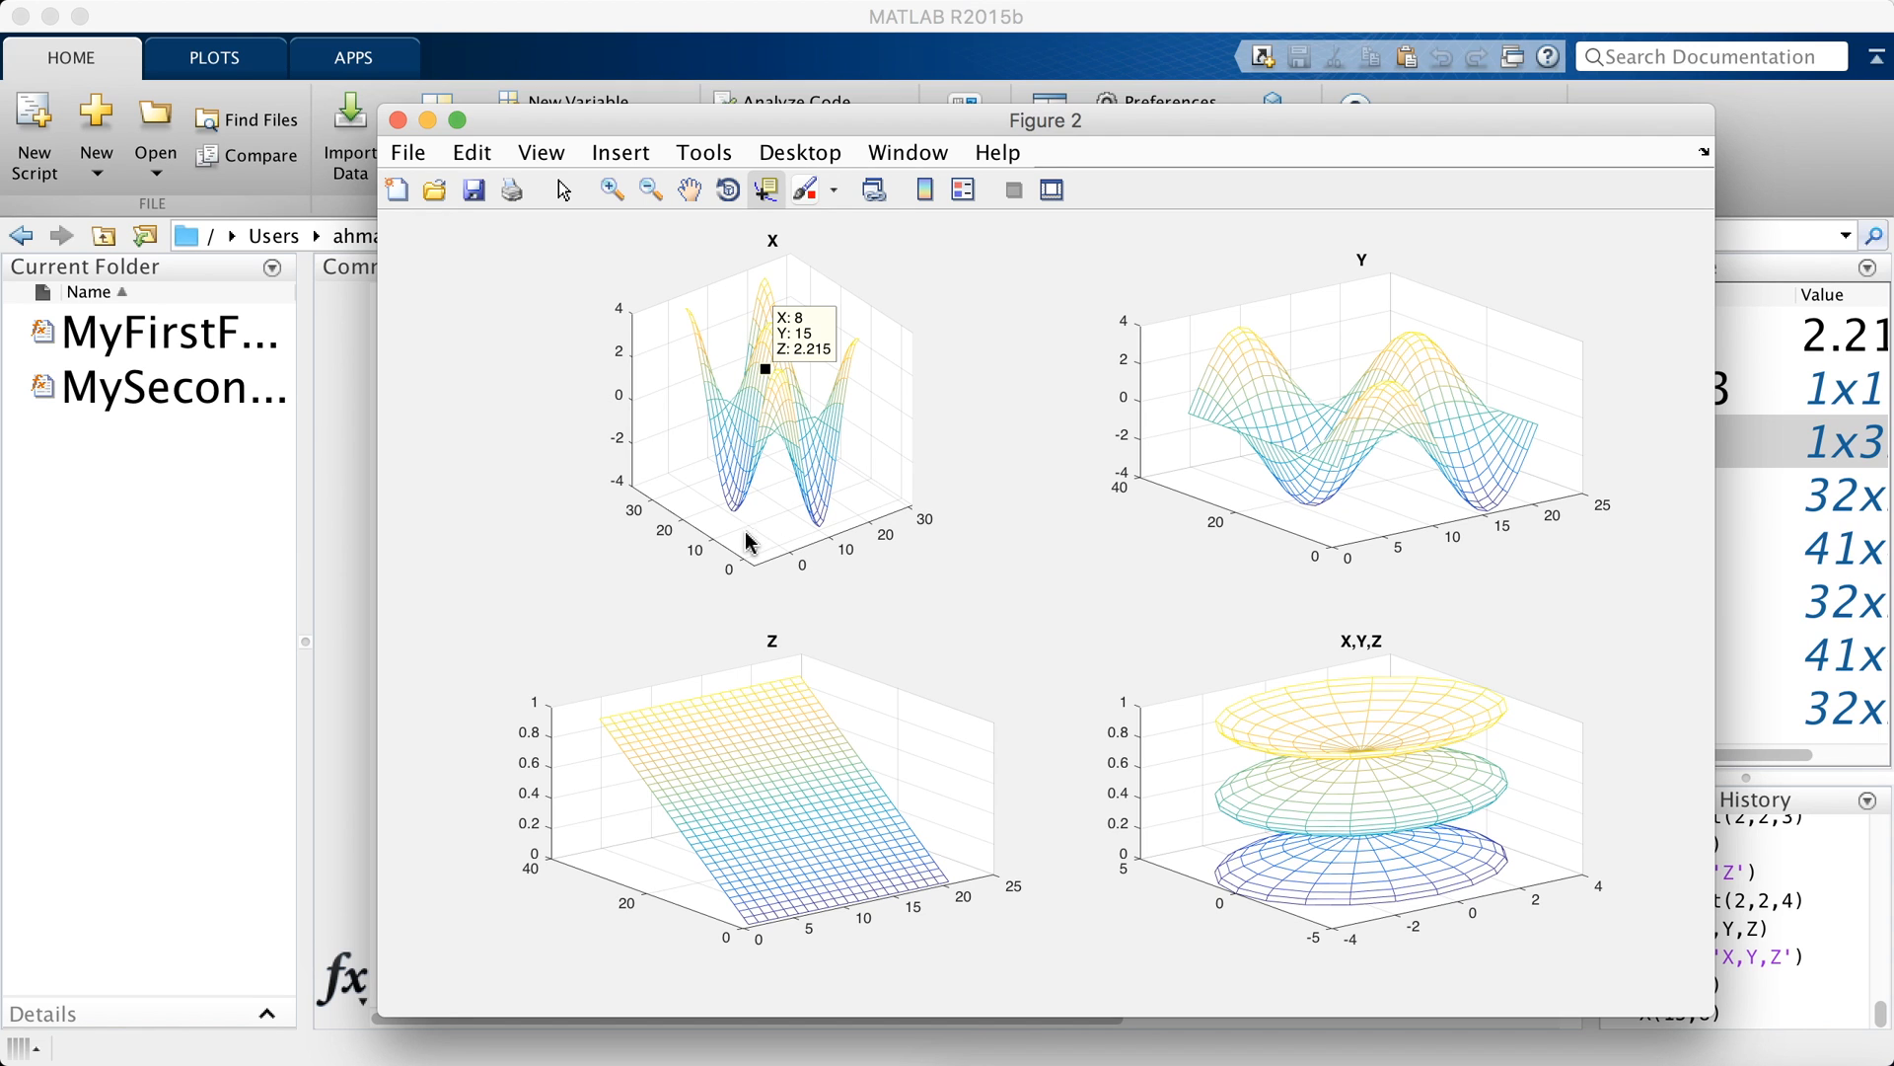
mouse_move(778, 483)
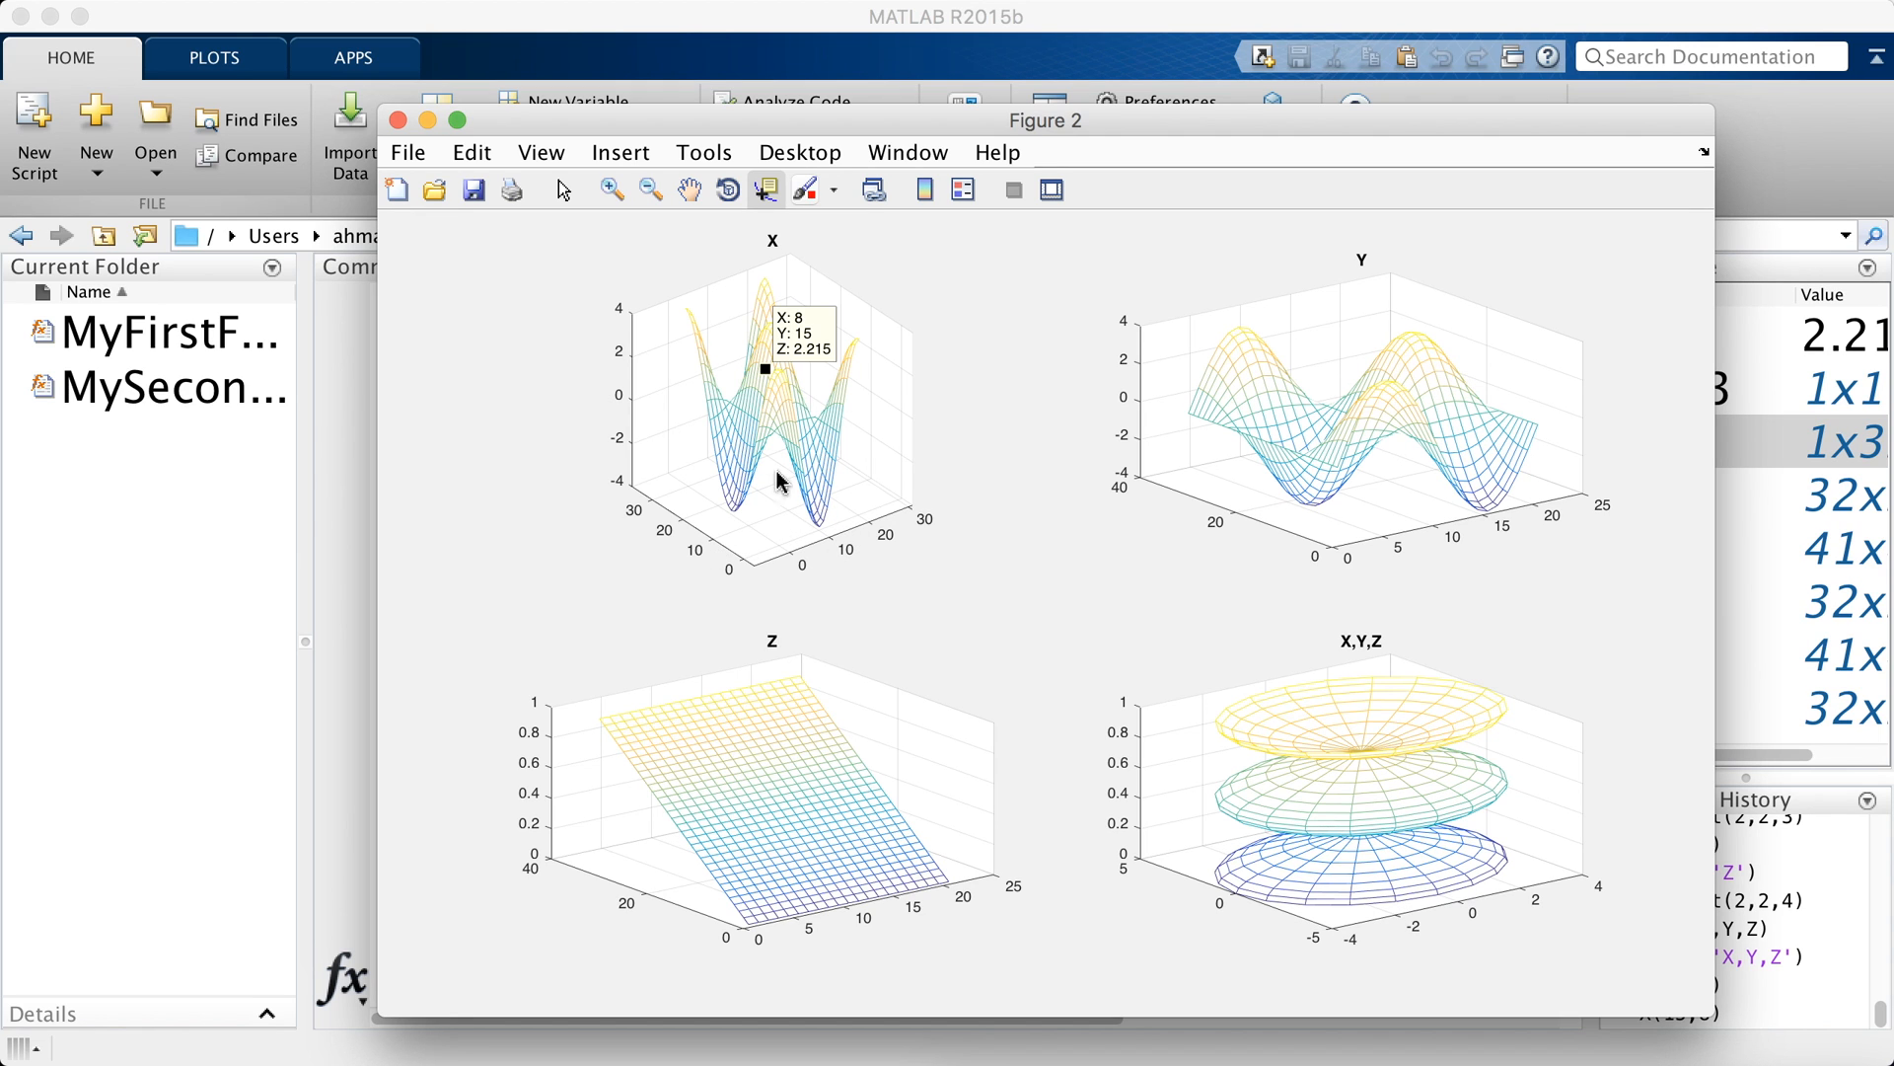
mouse_move(678, 409)
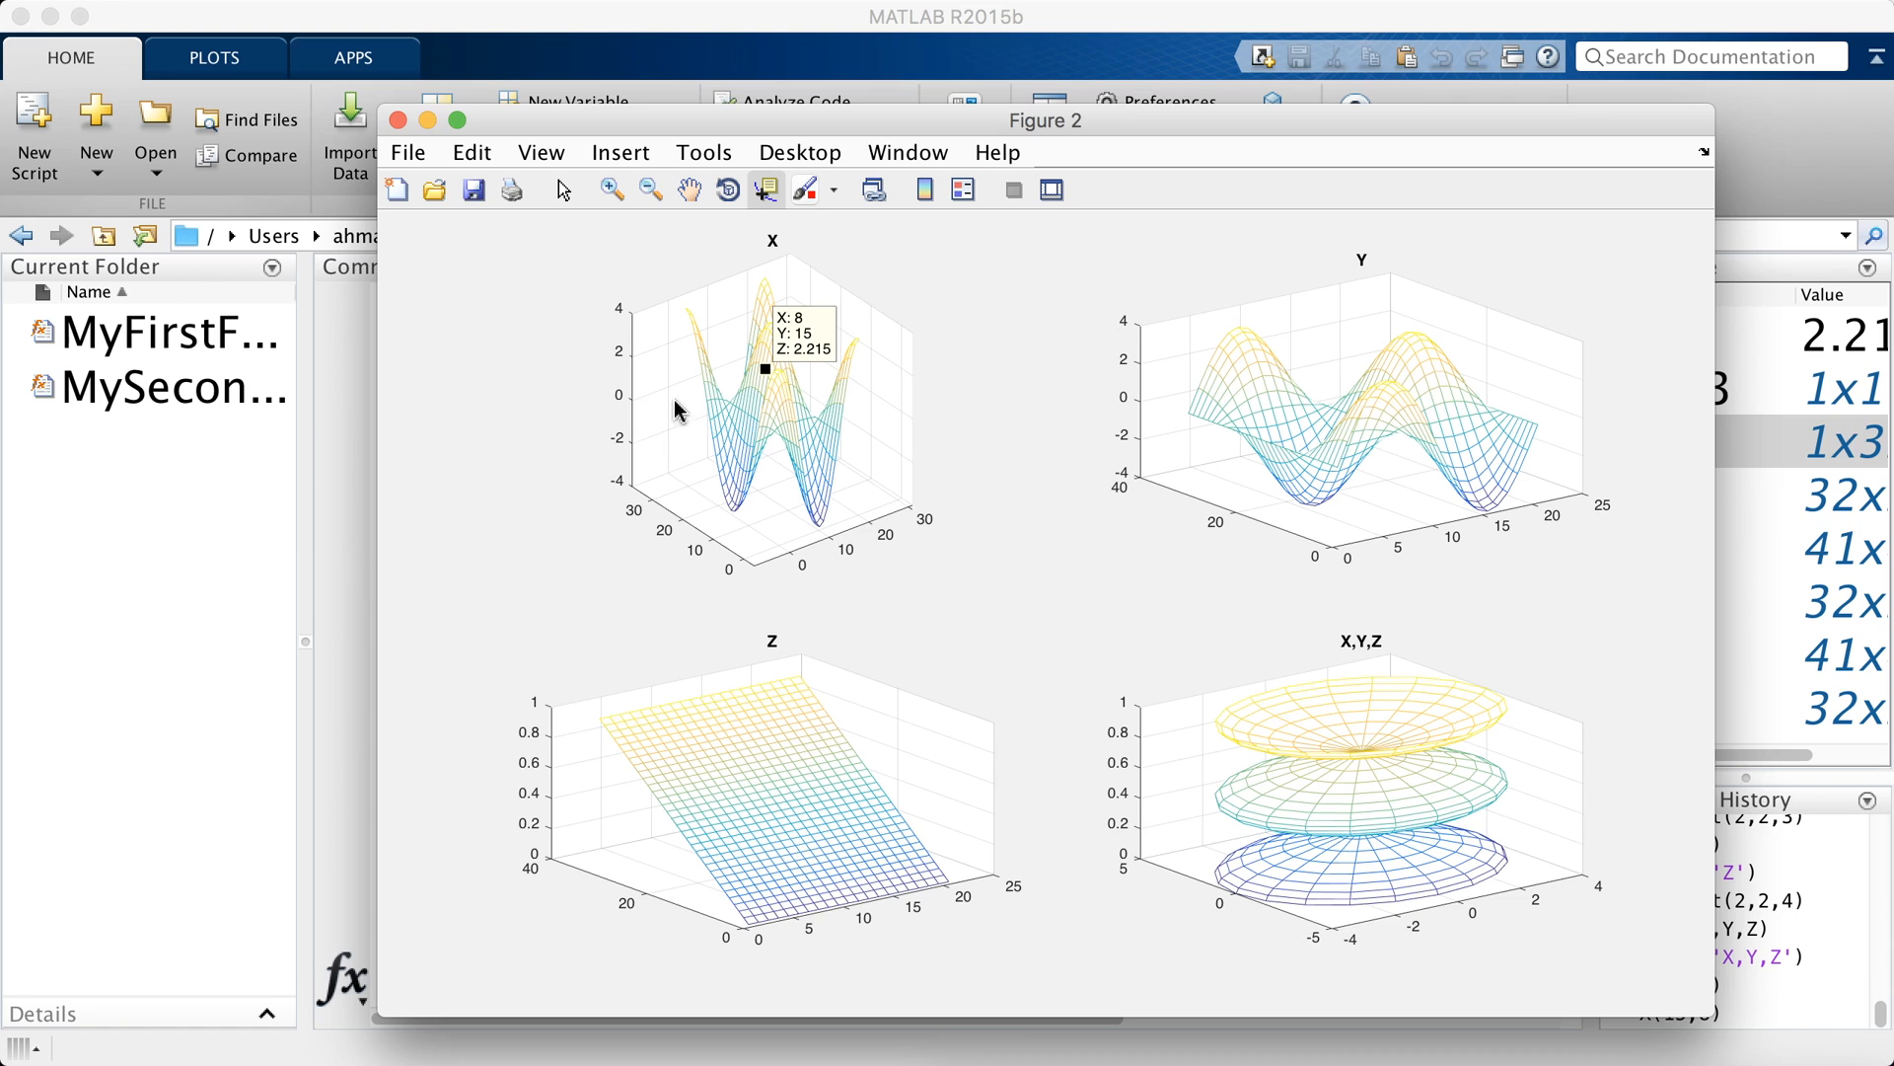
mouse_move(1223, 619)
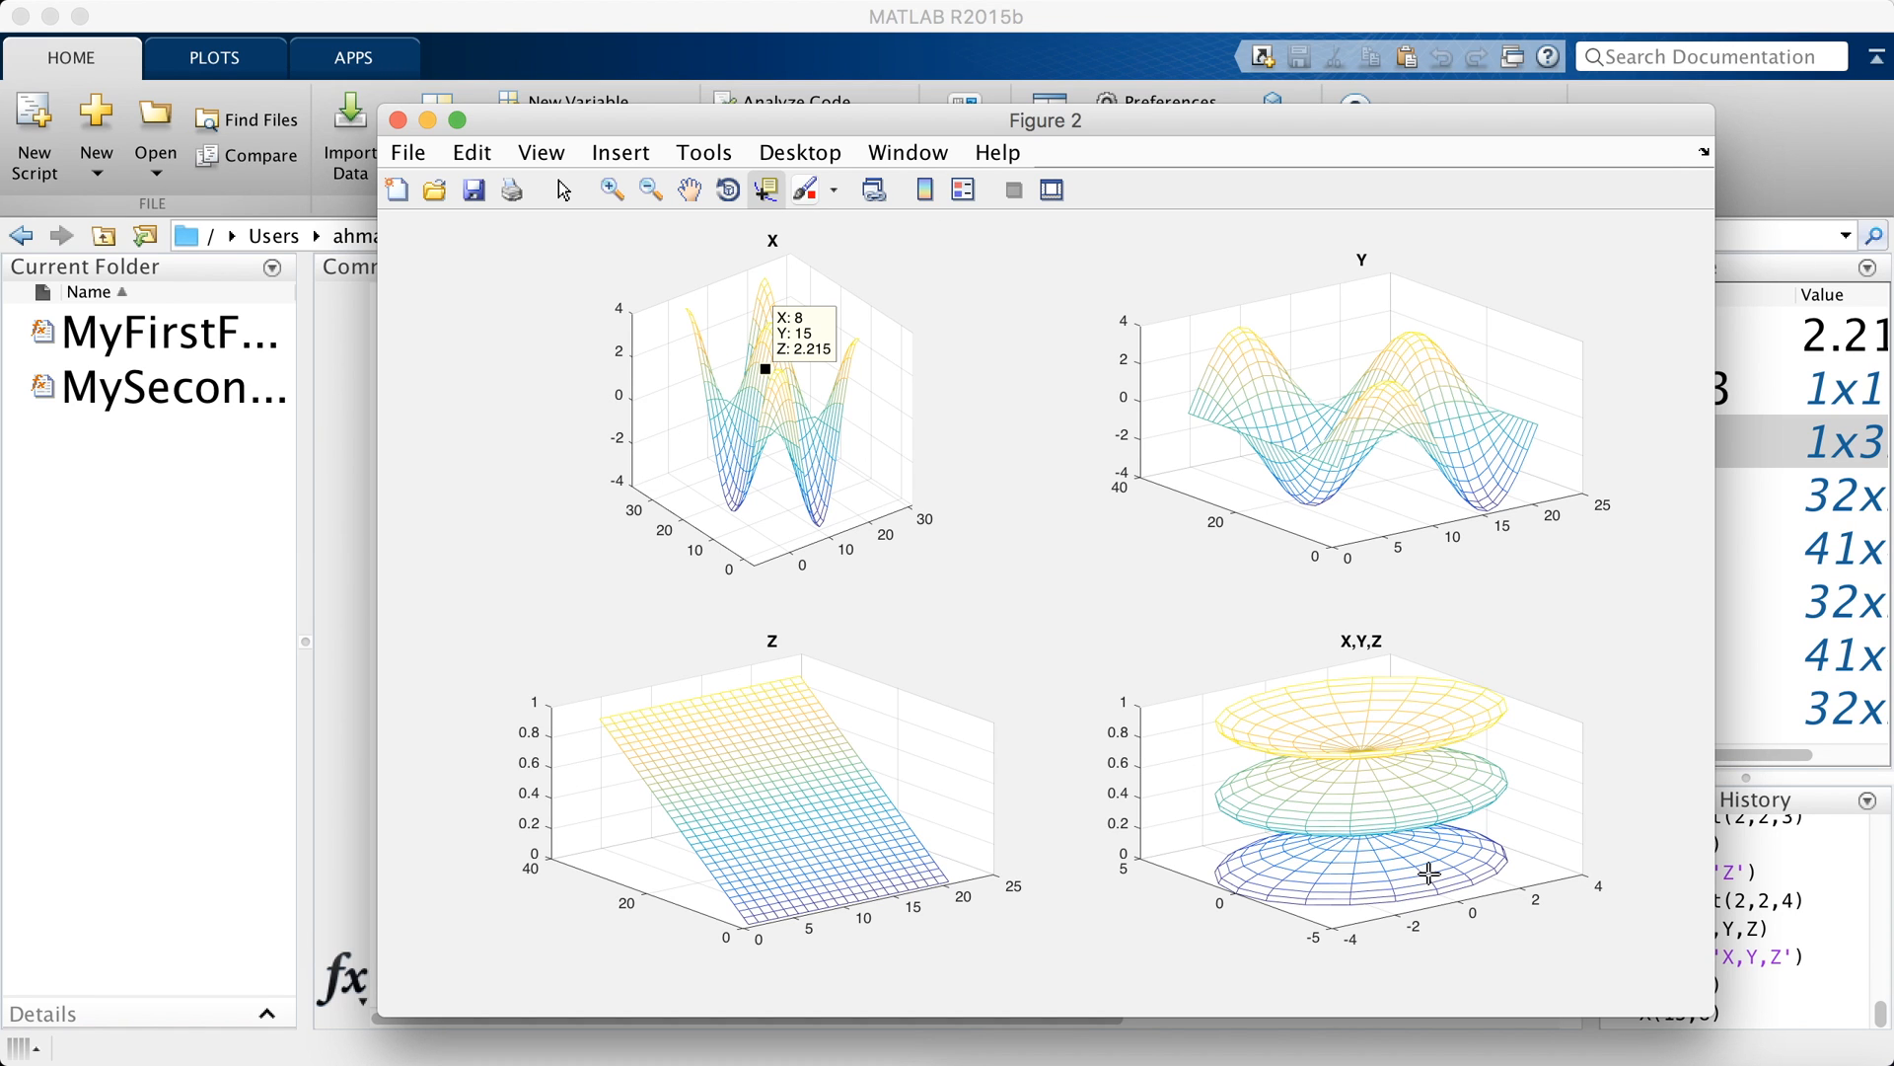
mouse_move(1421, 754)
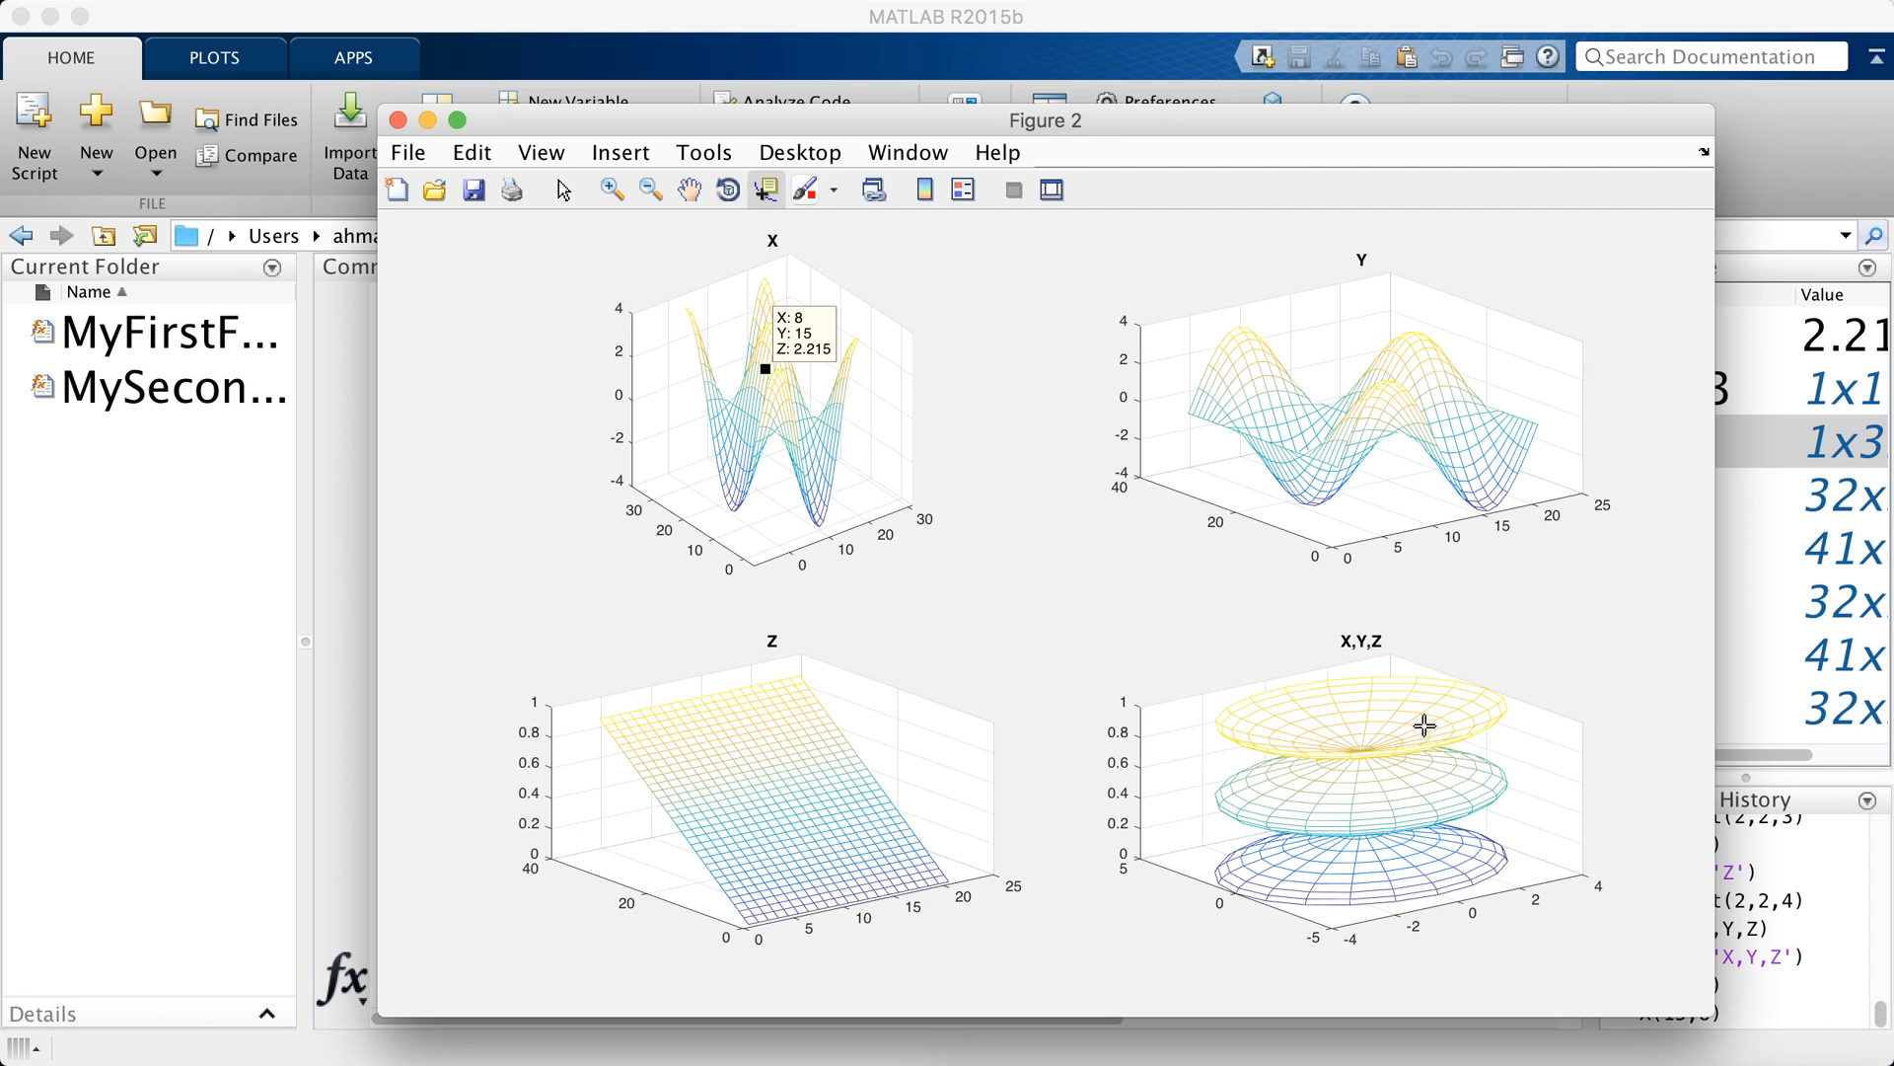
mouse_move(1404, 704)
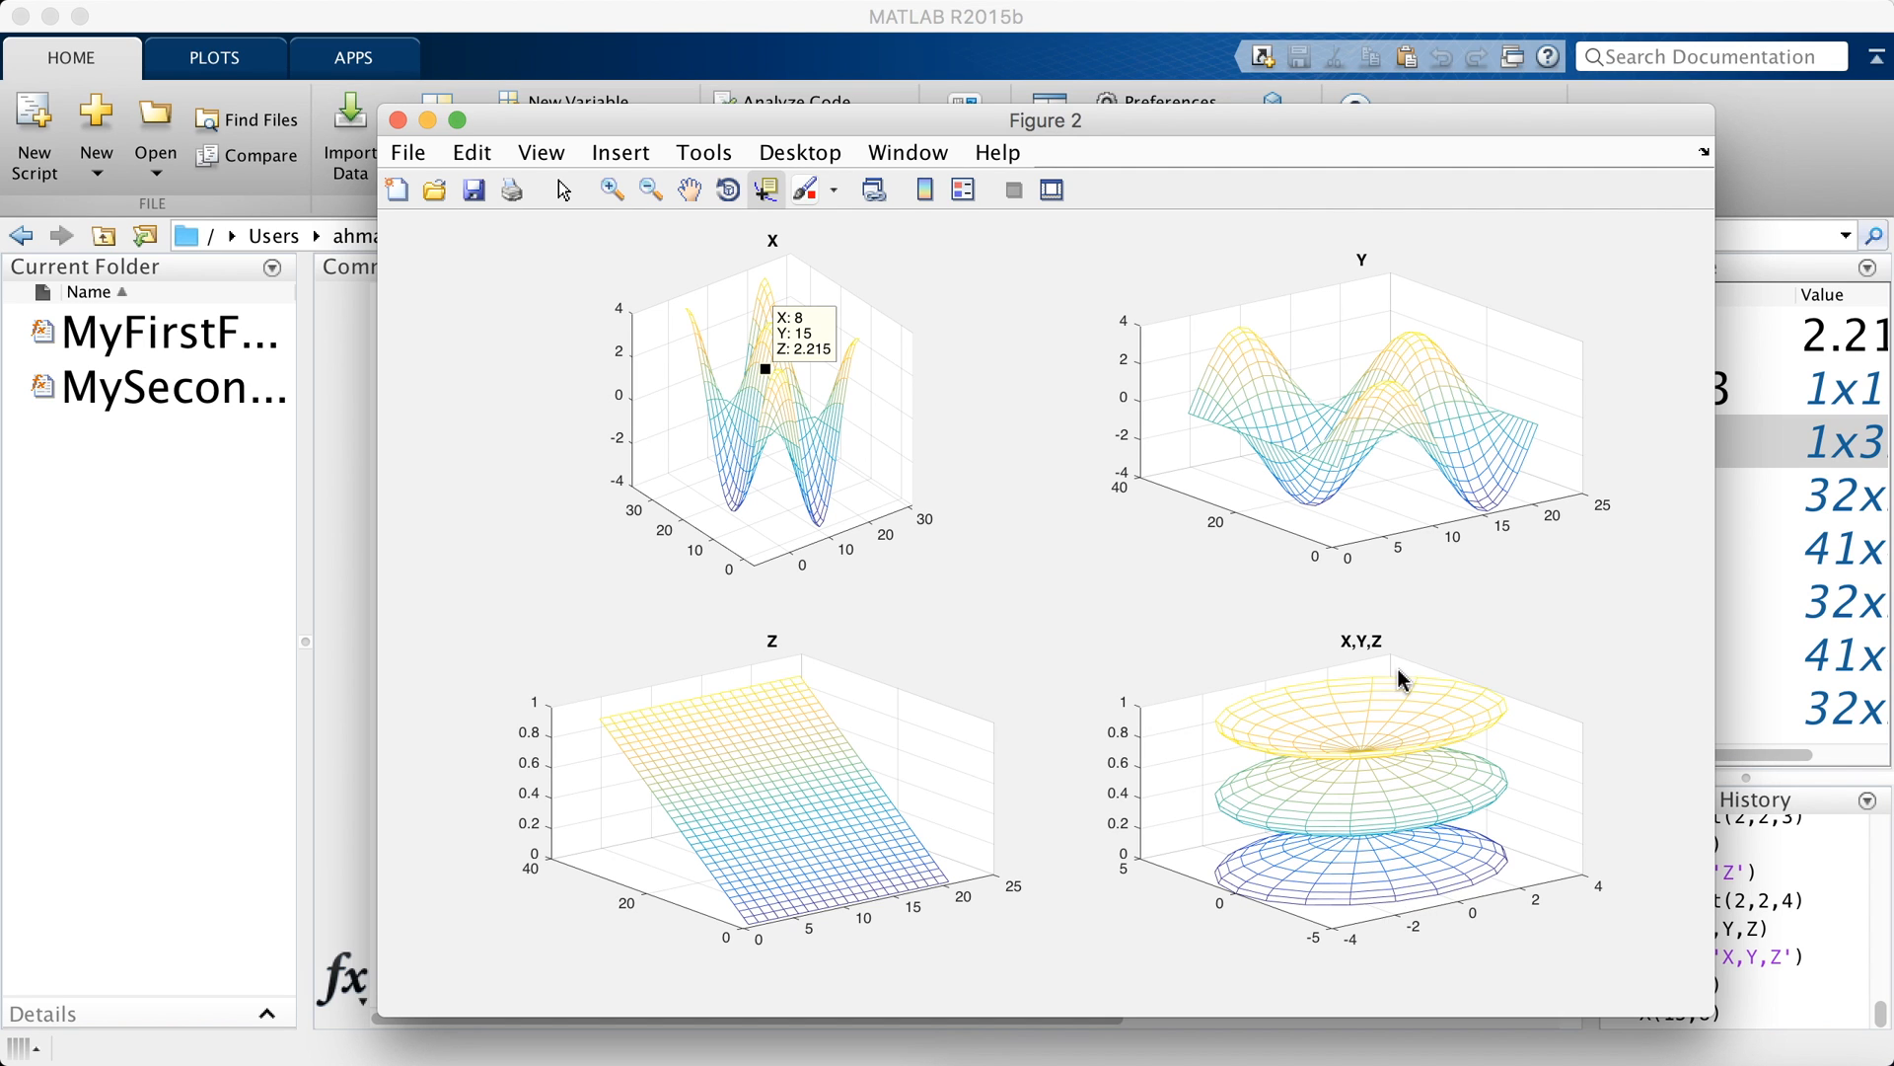
mouse_move(1405, 665)
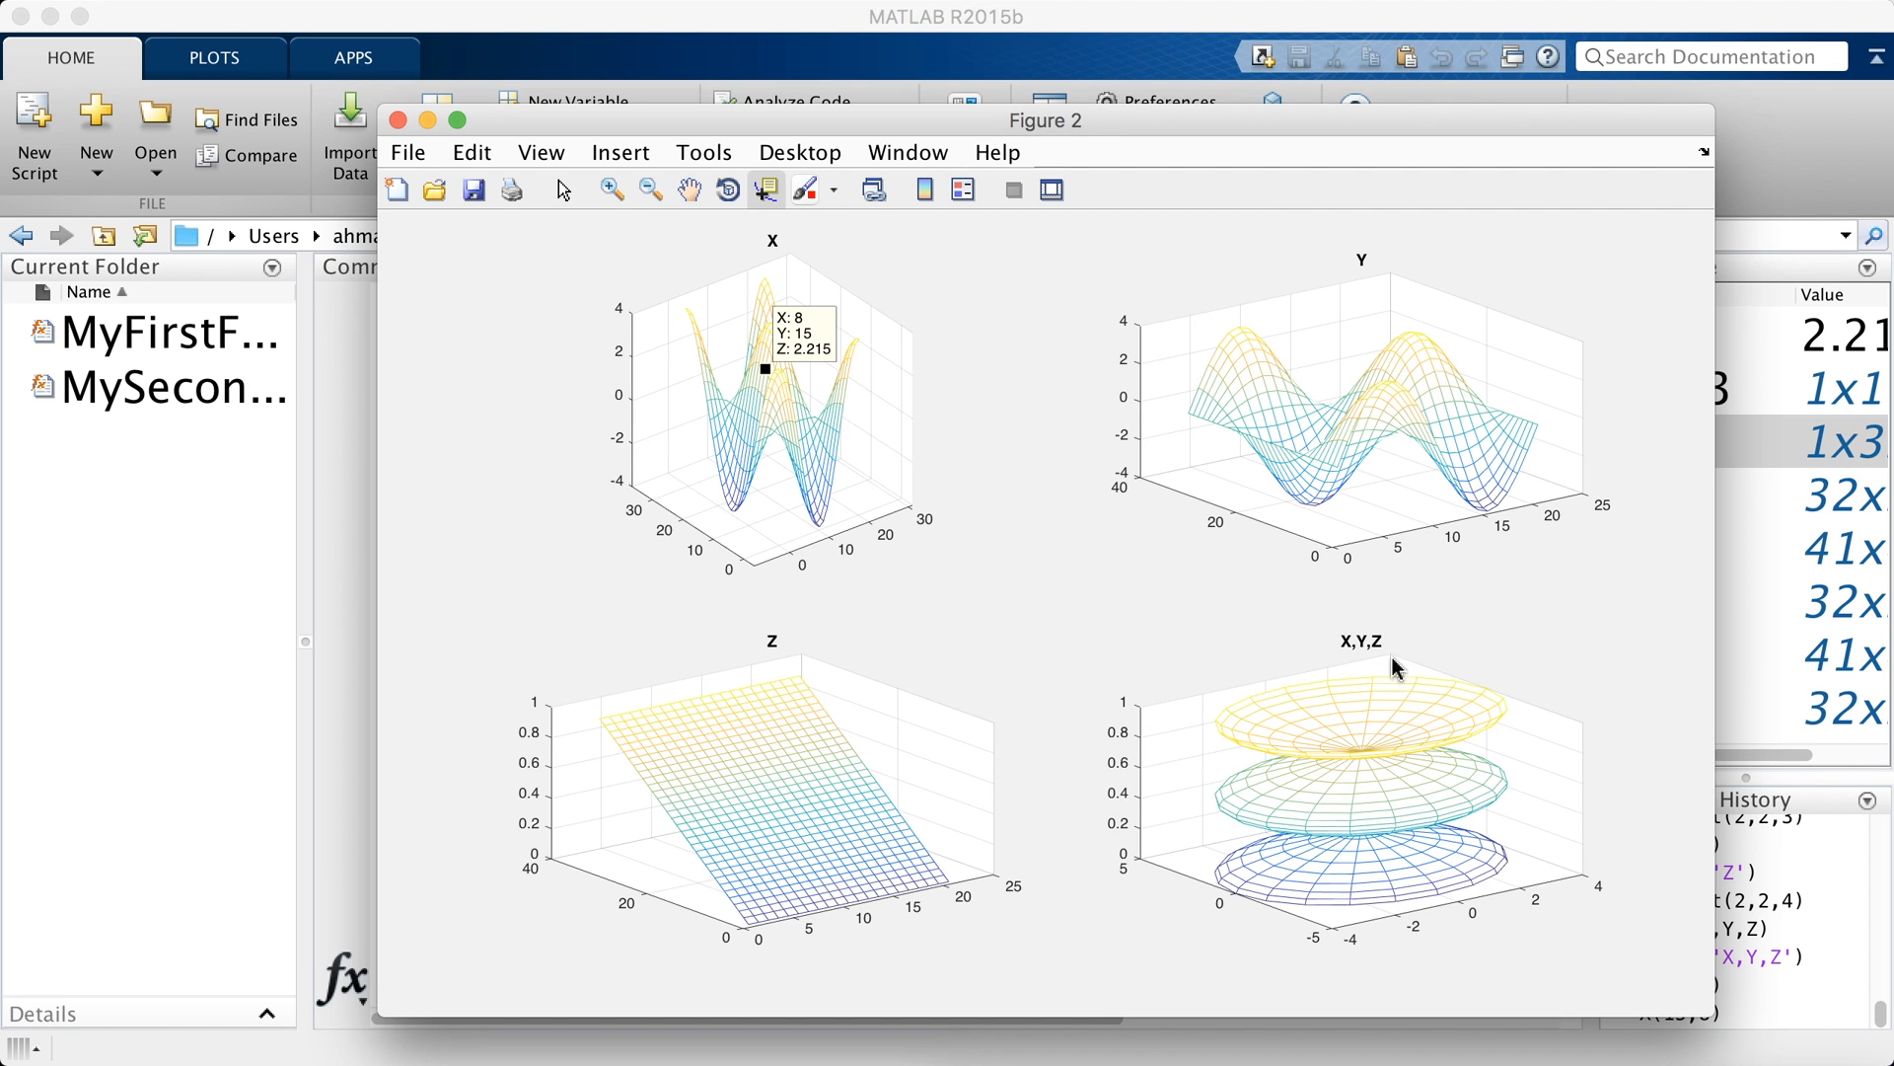
mouse_move(1421, 694)
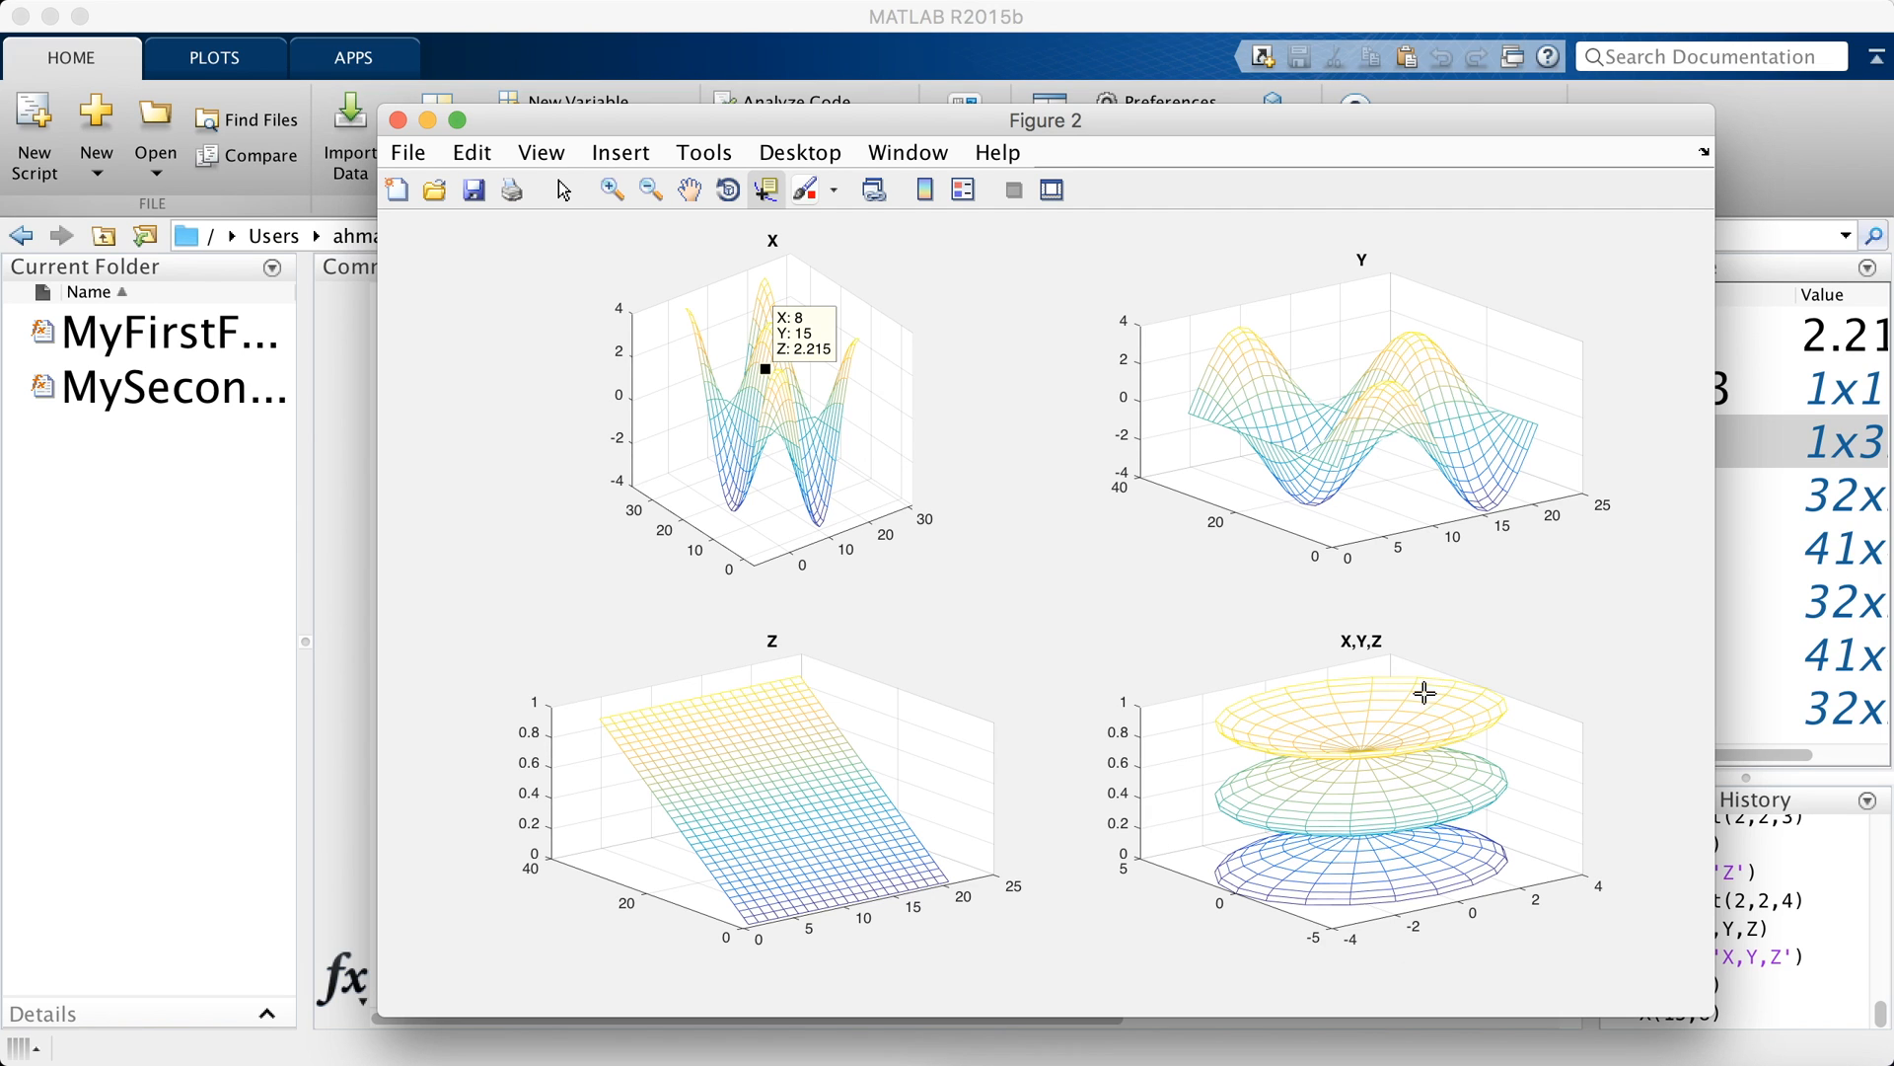
mouse_move(1414, 794)
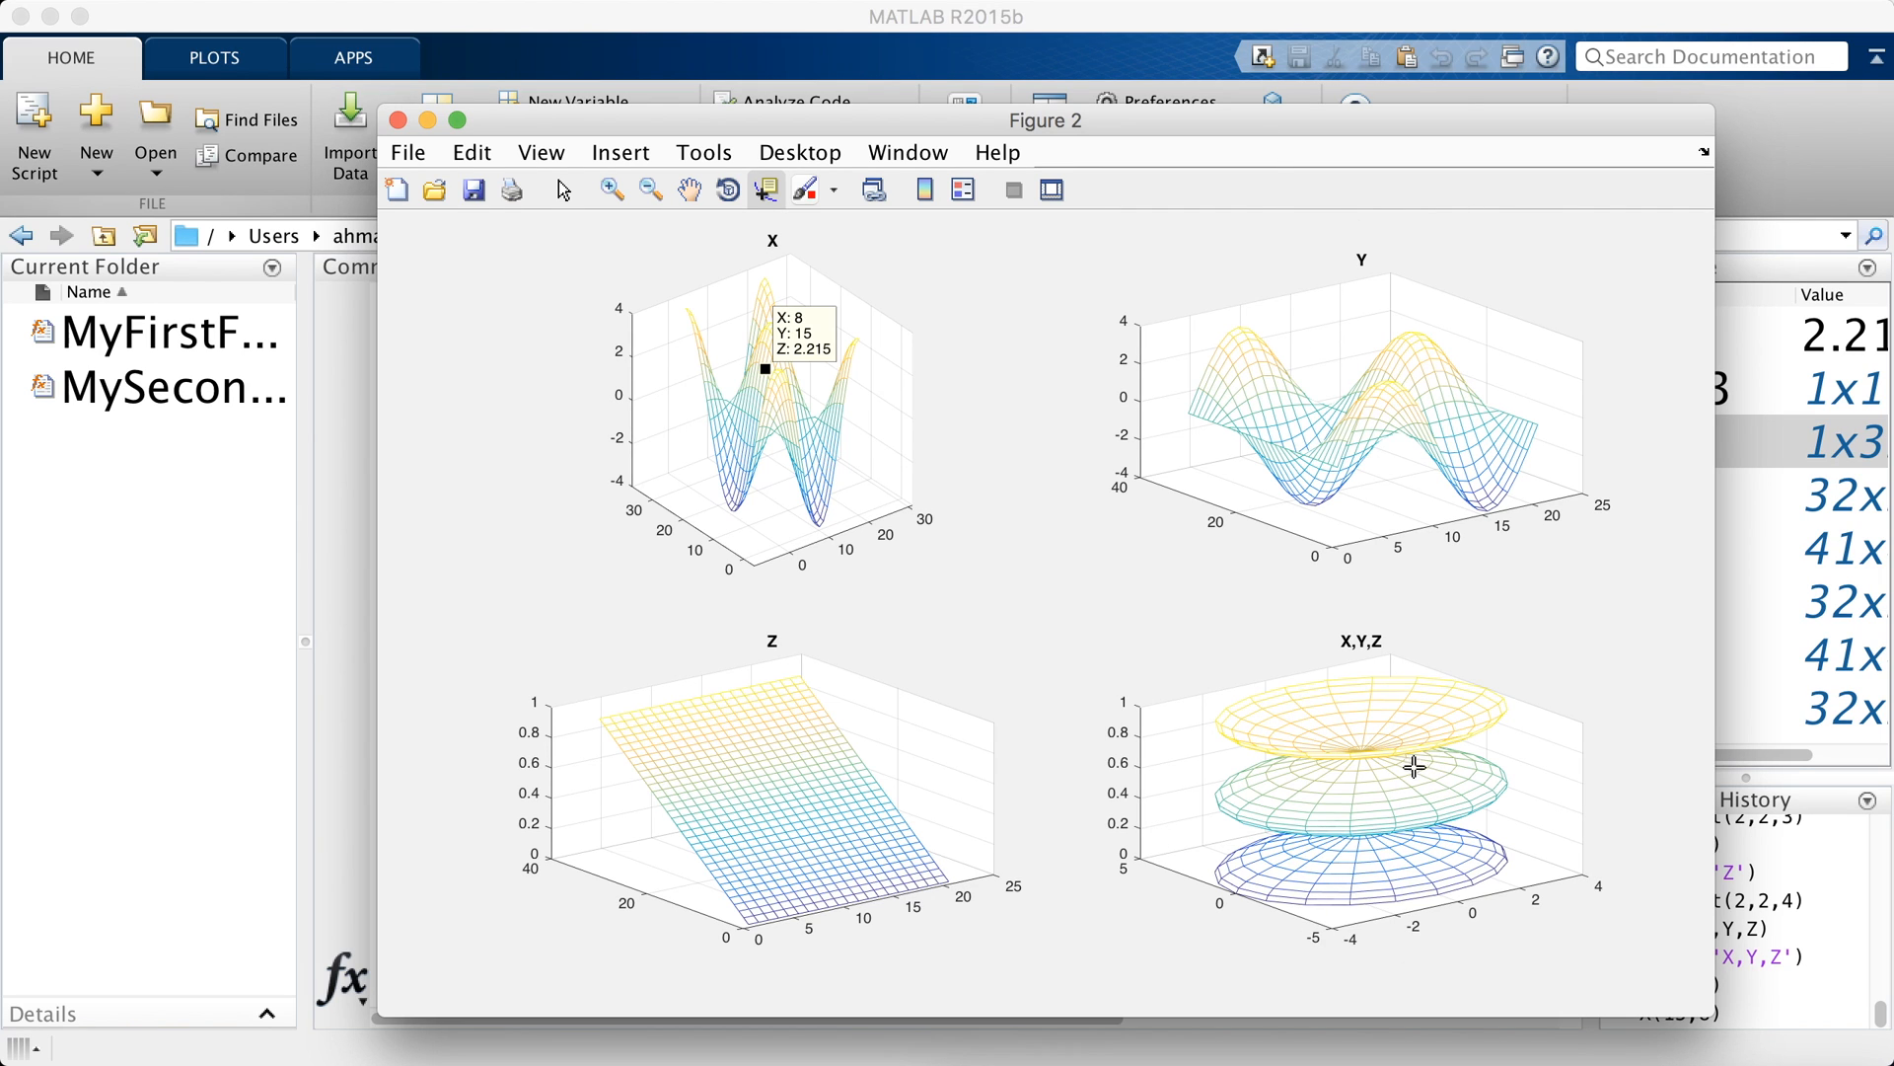
mouse_move(1513, 783)
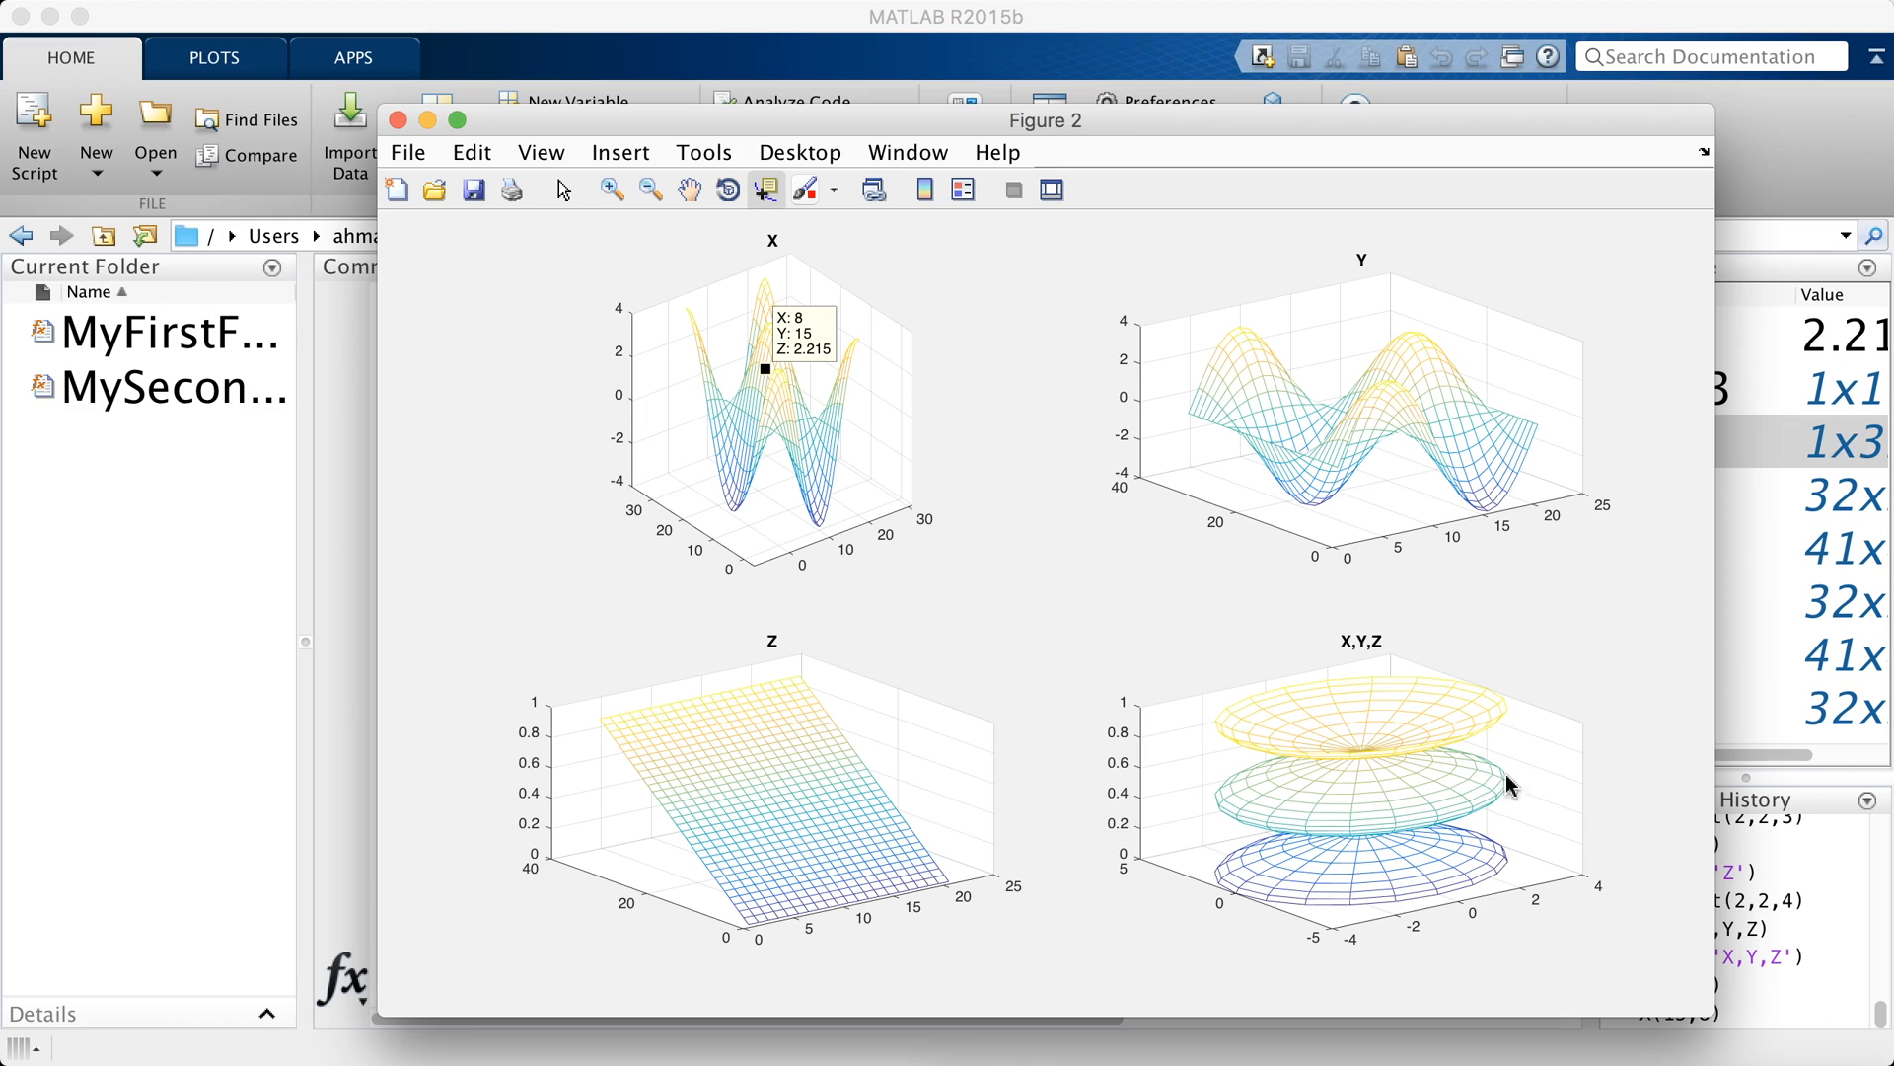
mouse_move(1327, 673)
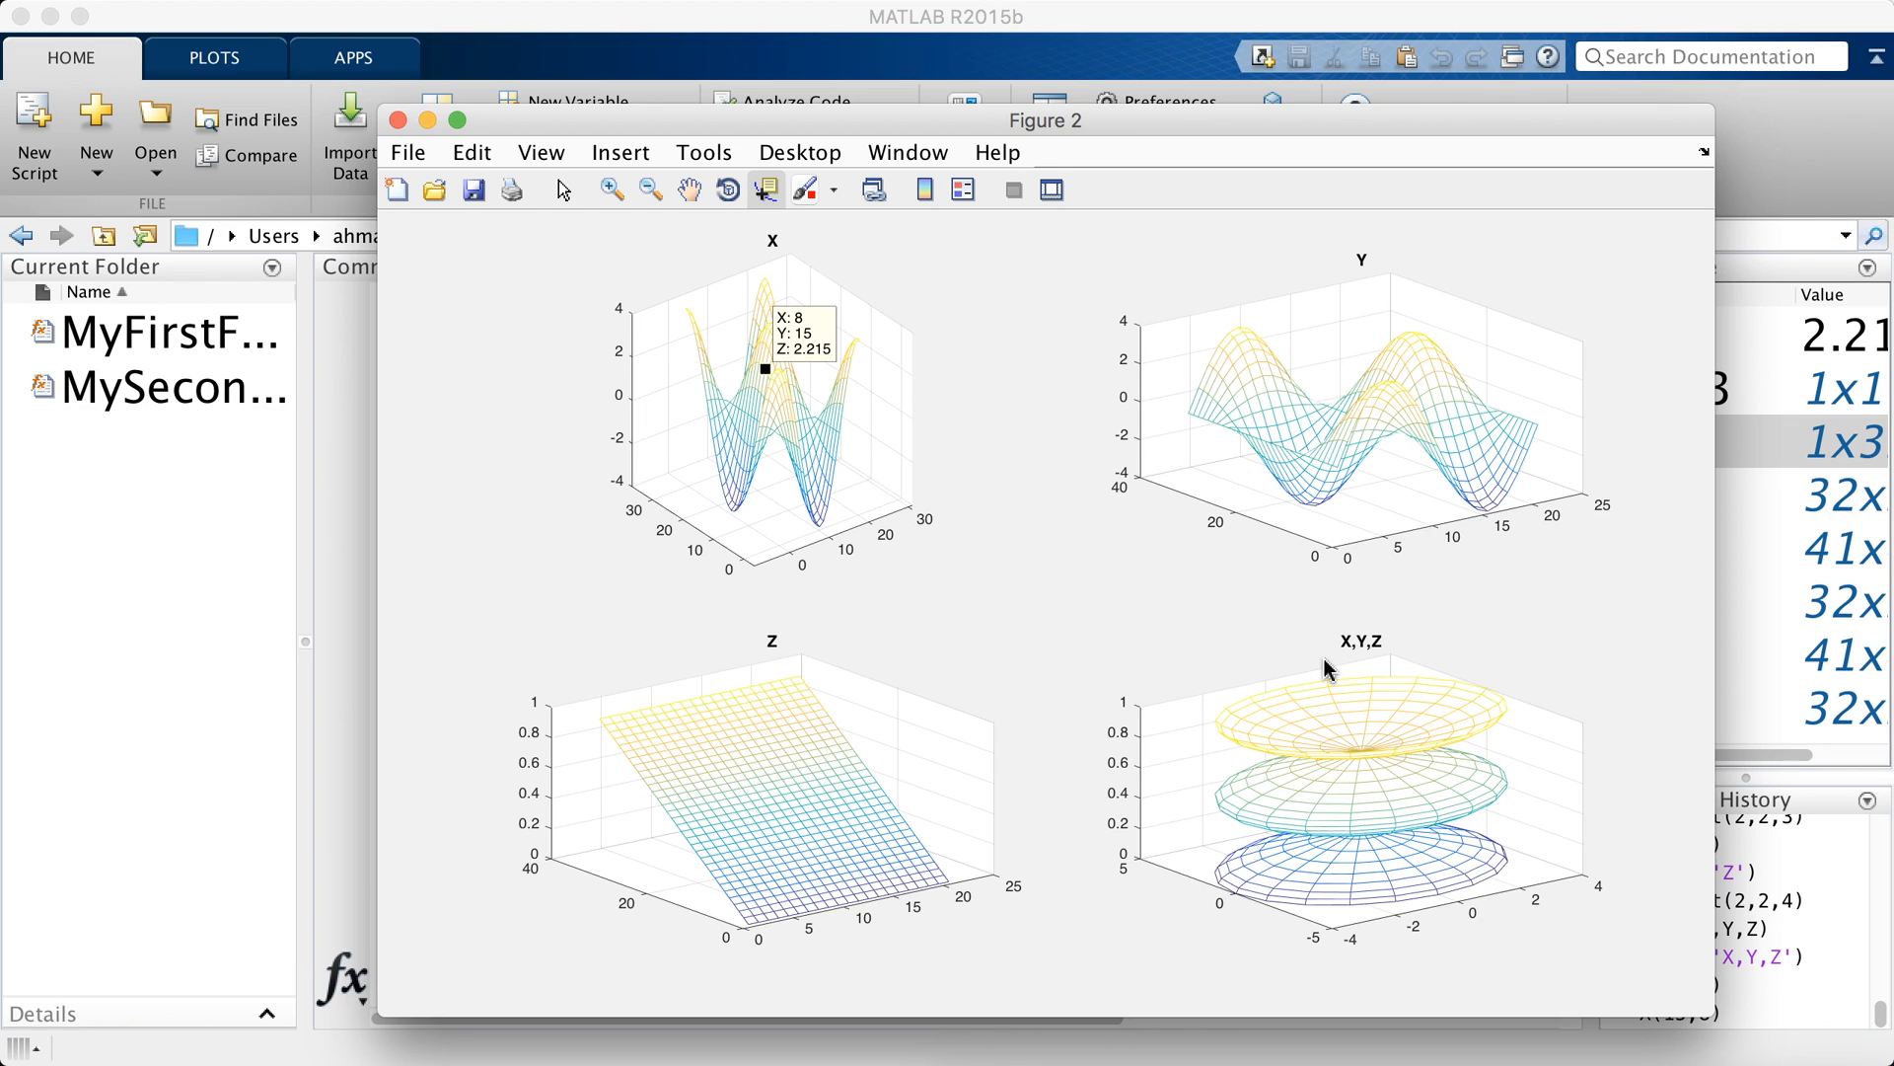